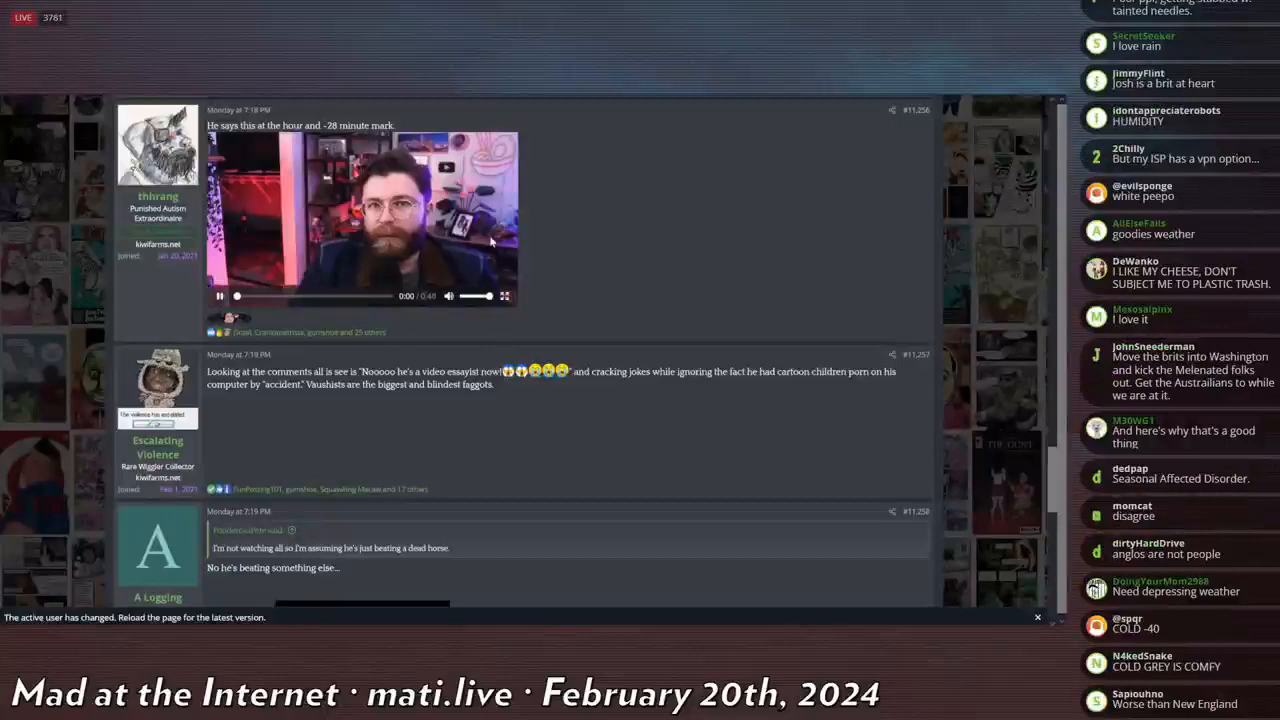
Play the 48-second embedded clip in post #11,256 through to 0:48.
click(219, 295)
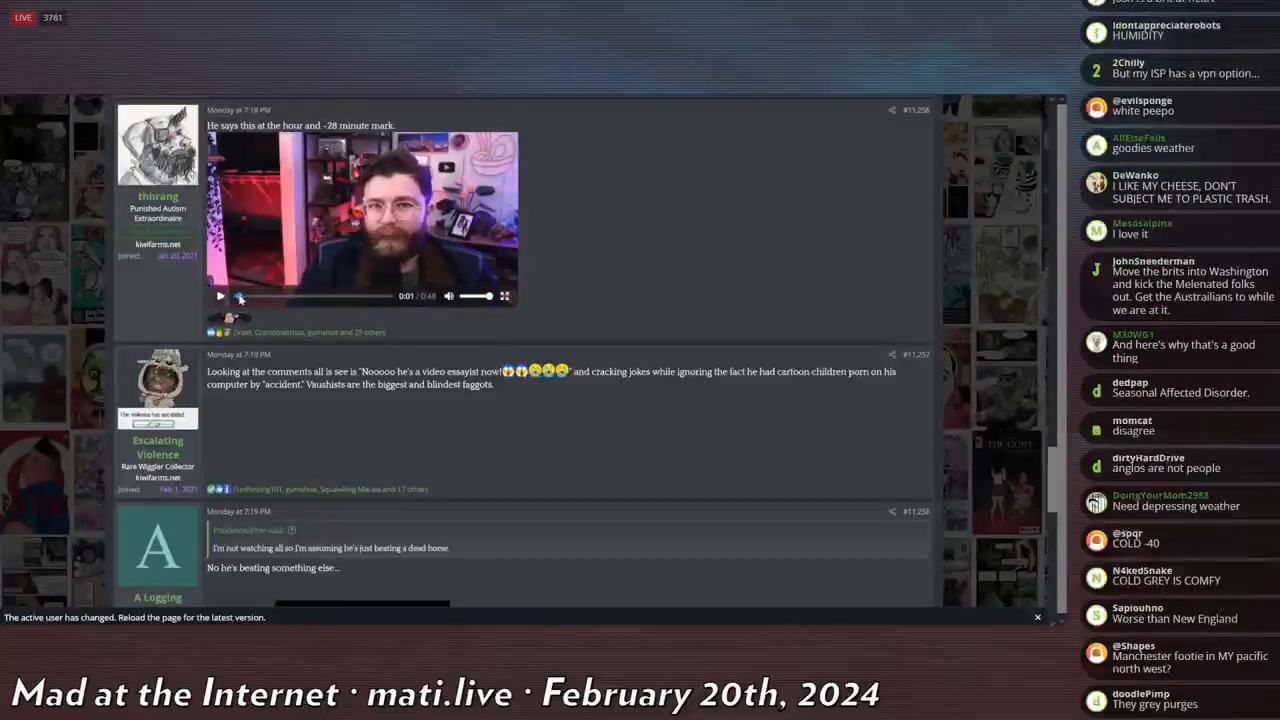
click(219, 296)
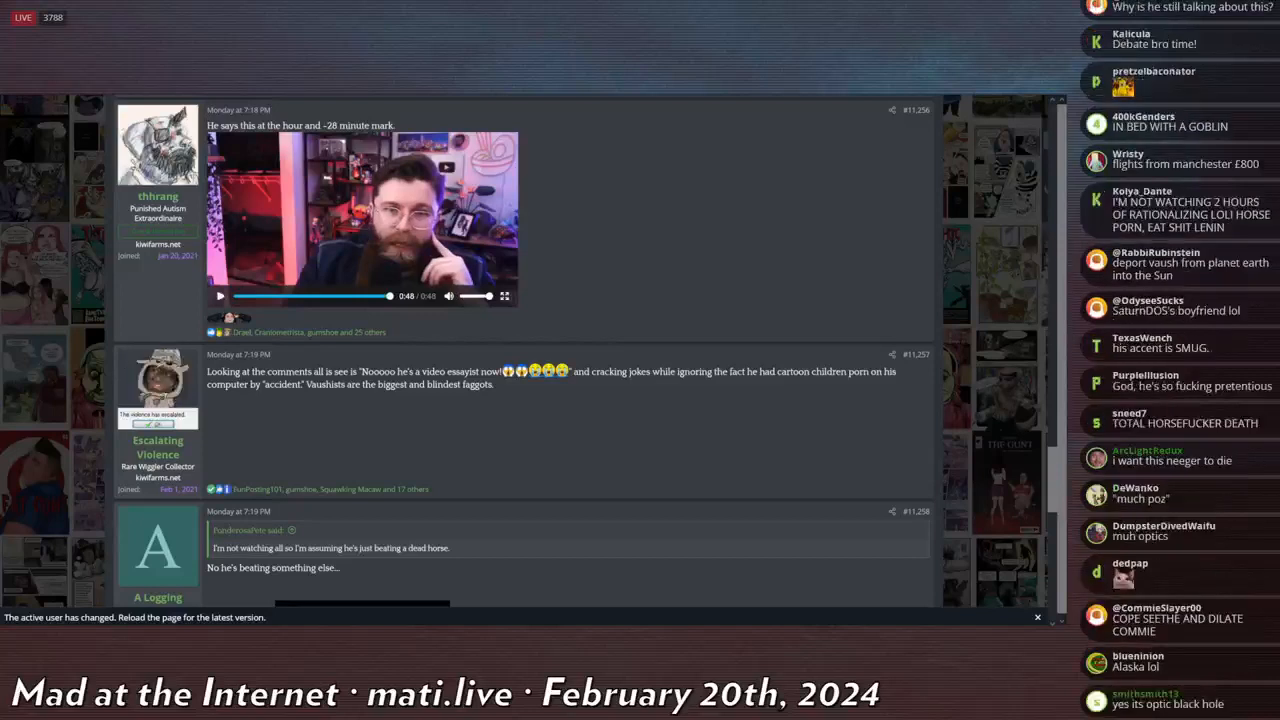
Restart the 48-second clip in post #11,256 from its first second.
scroll(down, 3)
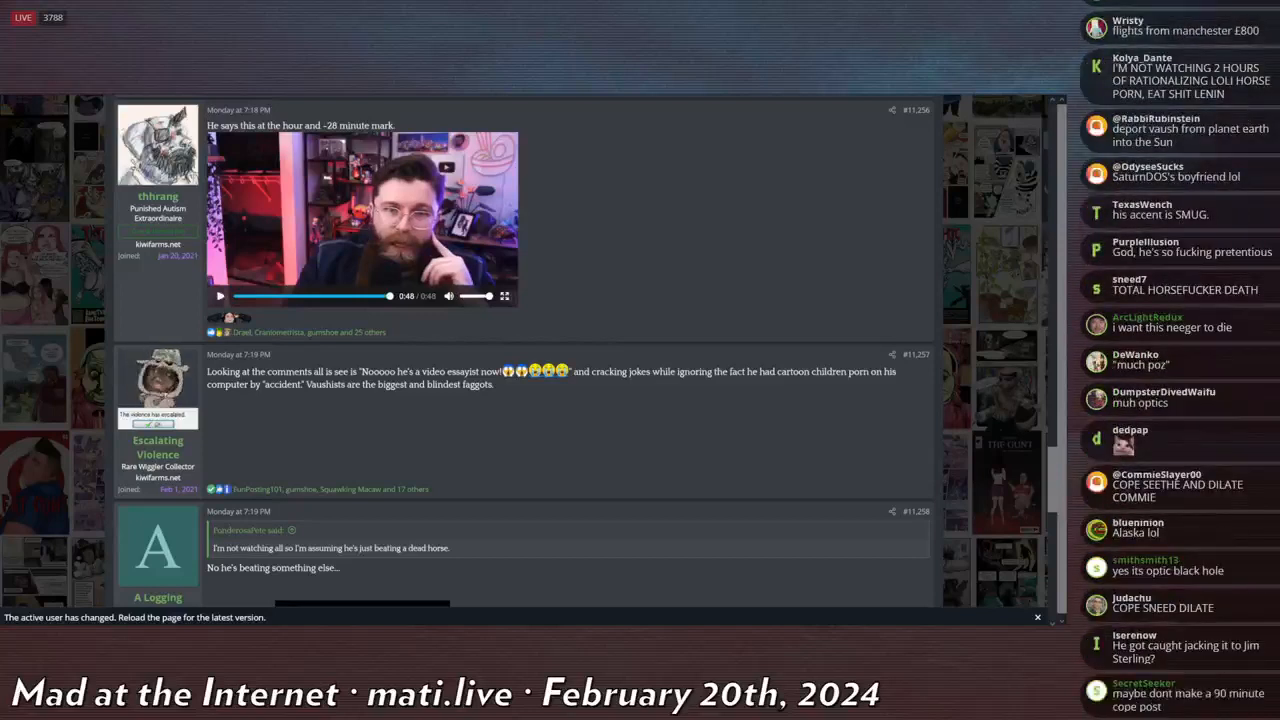
scroll(down, 3)
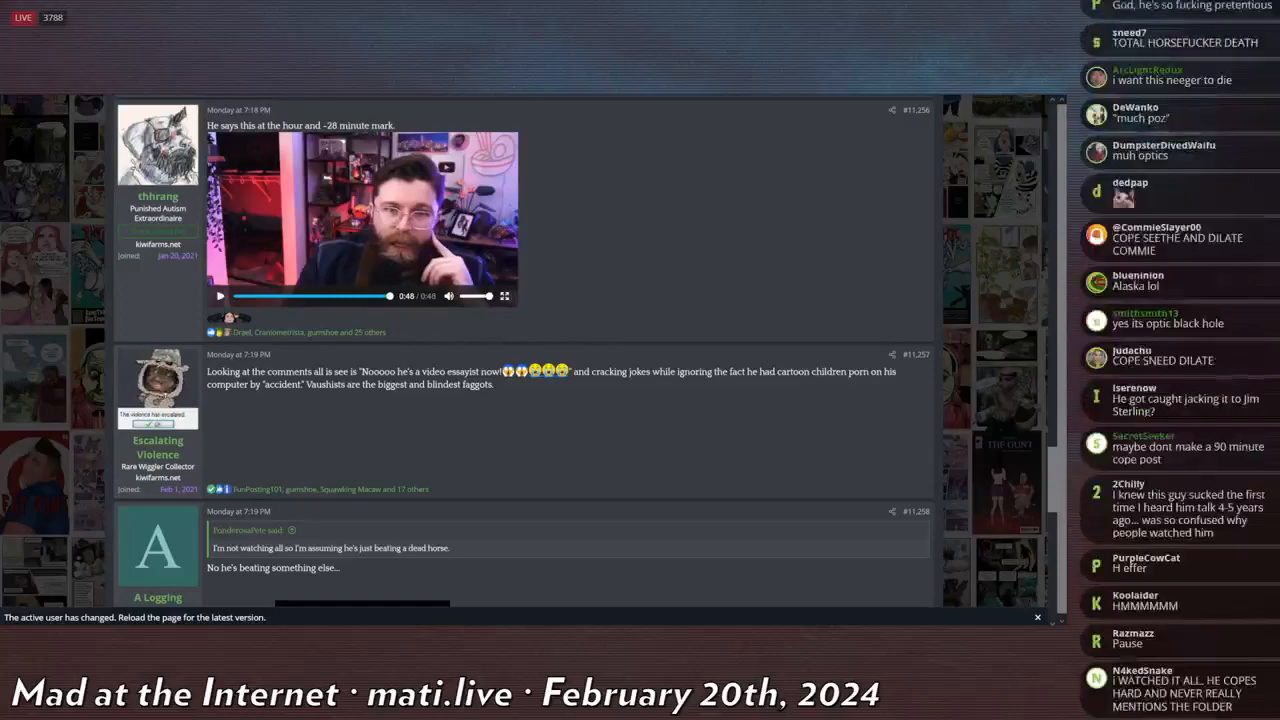
scroll(down, 3)
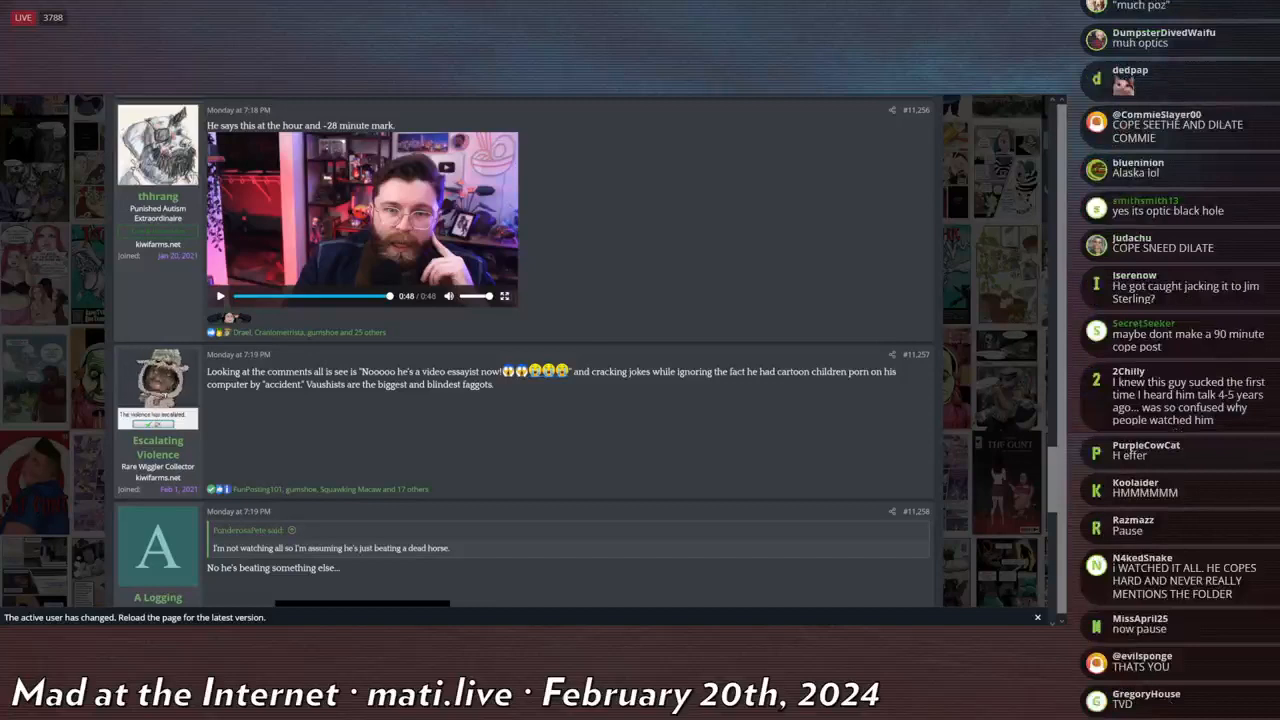
scroll(down, 3)
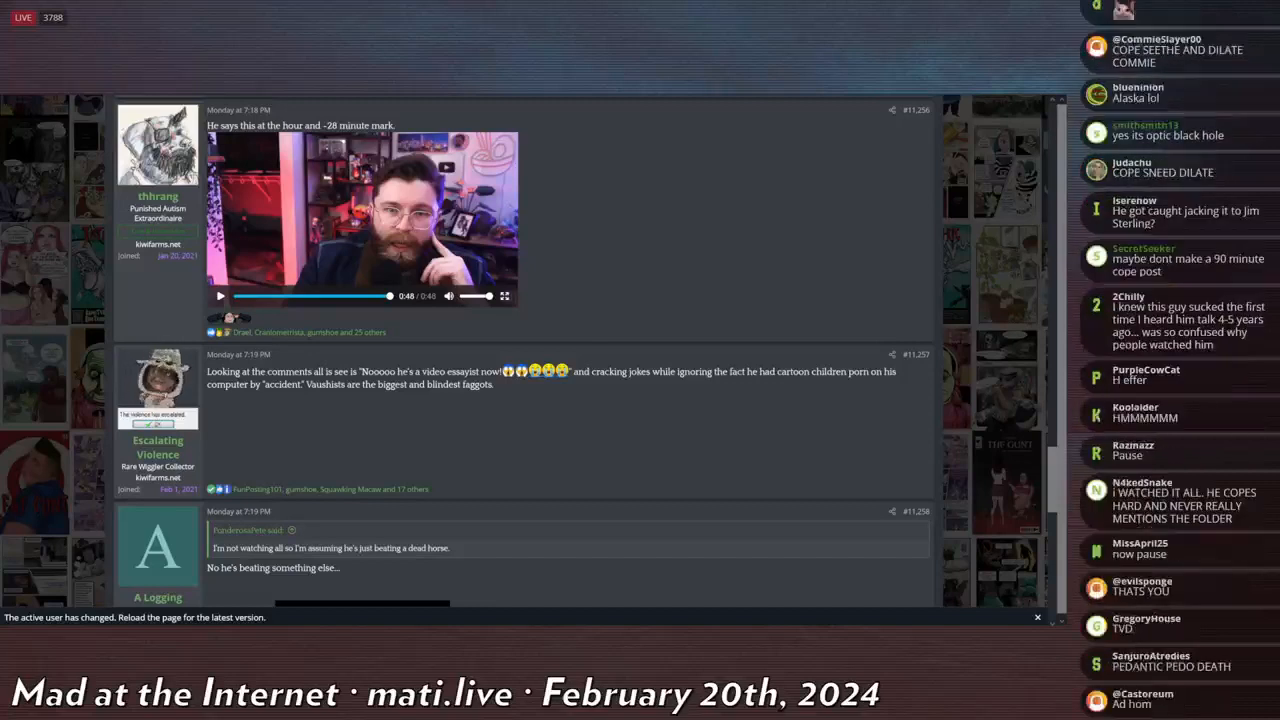
scroll(down, 3)
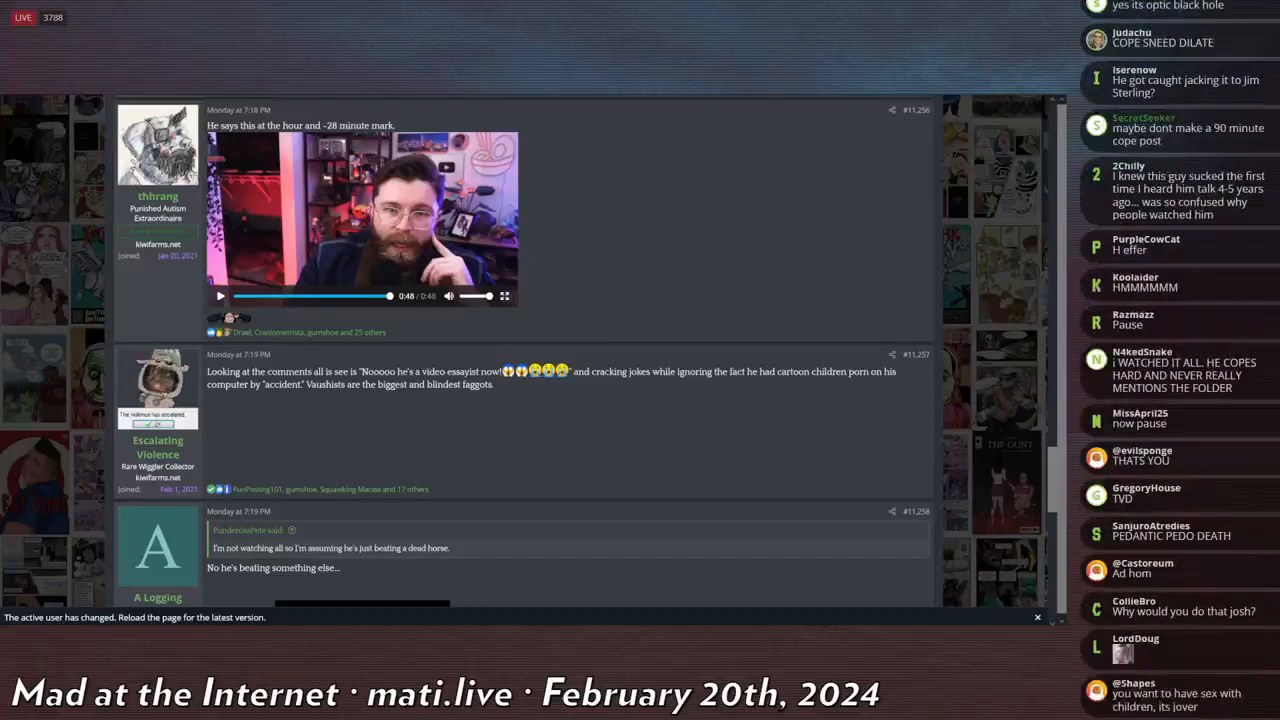
scroll(down, 3)
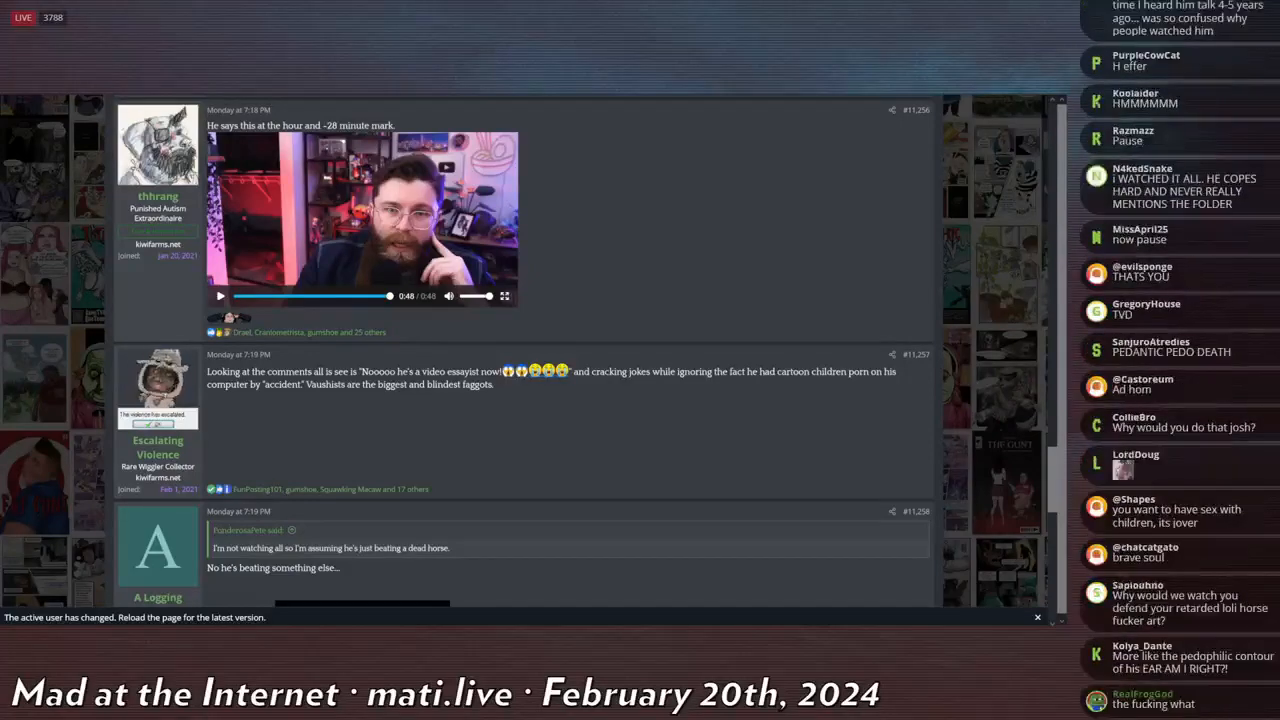
scroll(down, 3)
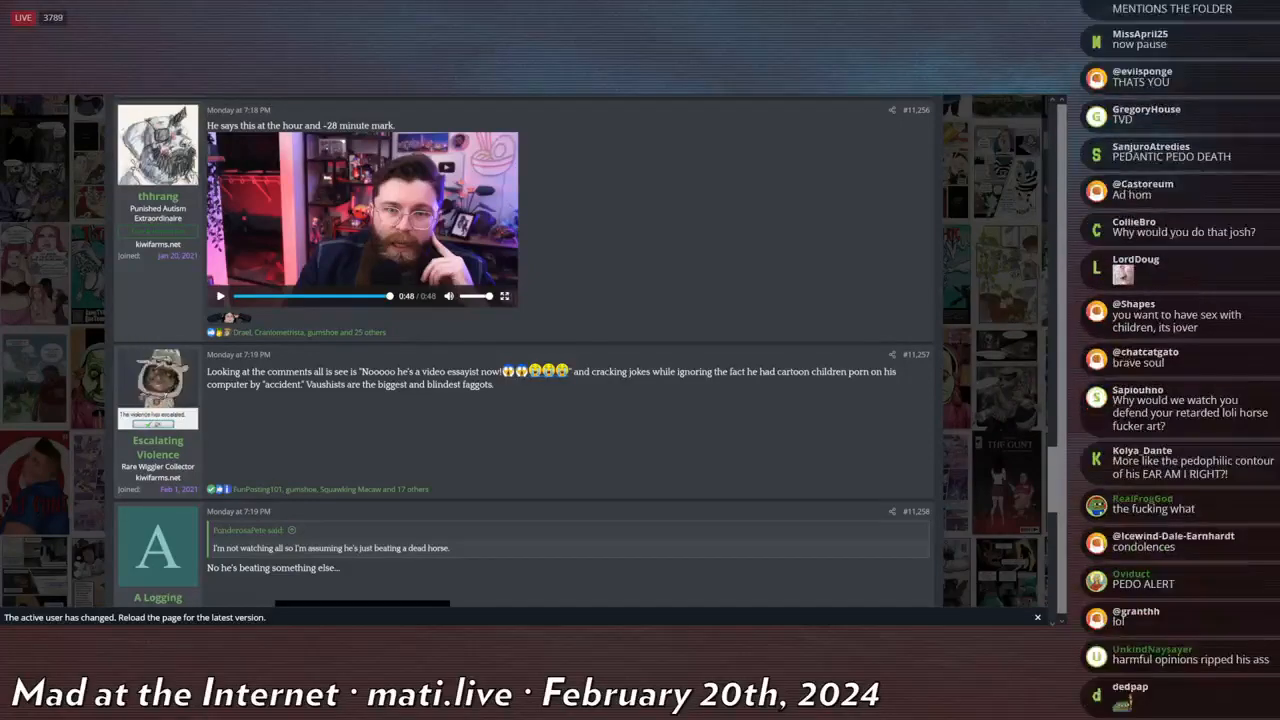
scroll(down, 3)
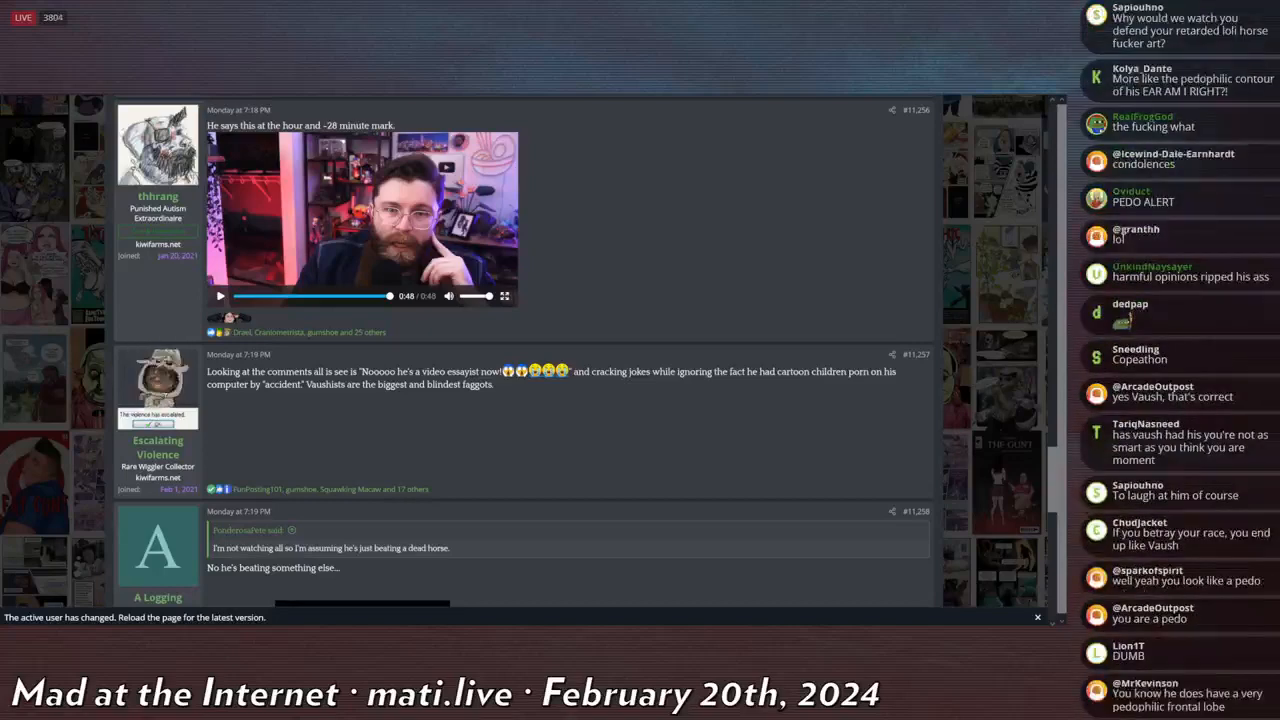
scroll(down, 3)
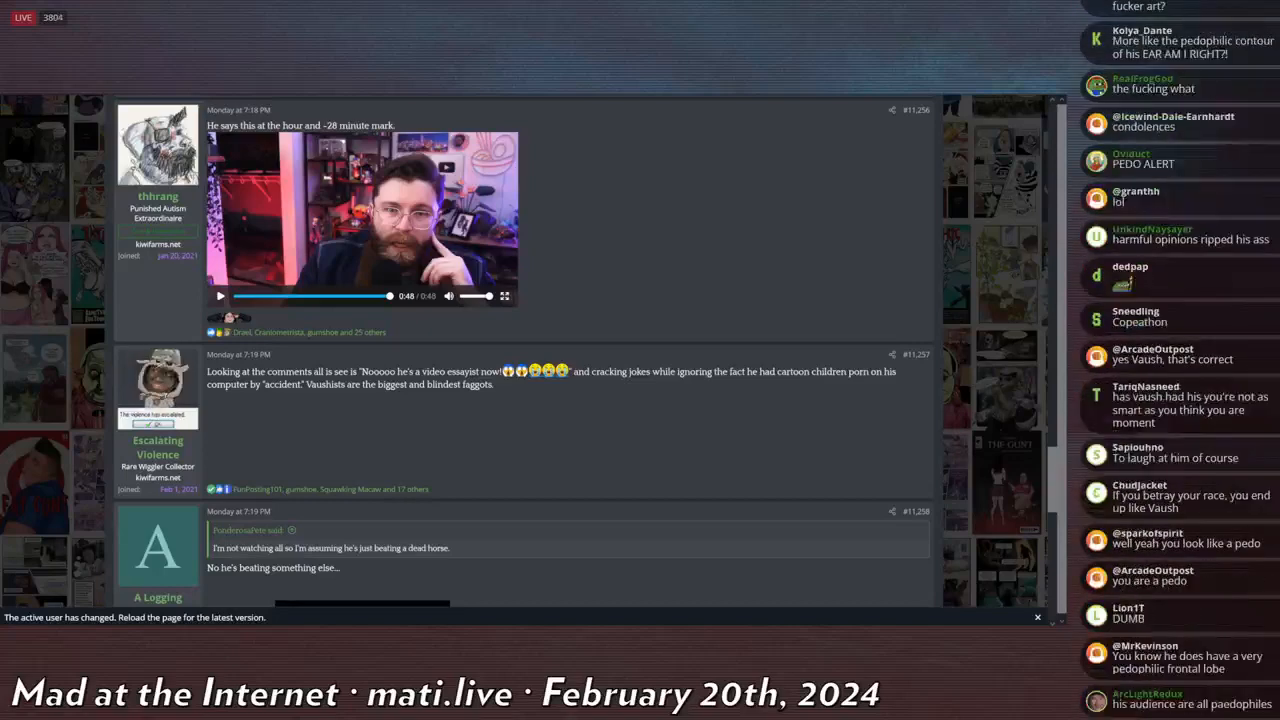
scroll(down, 3)
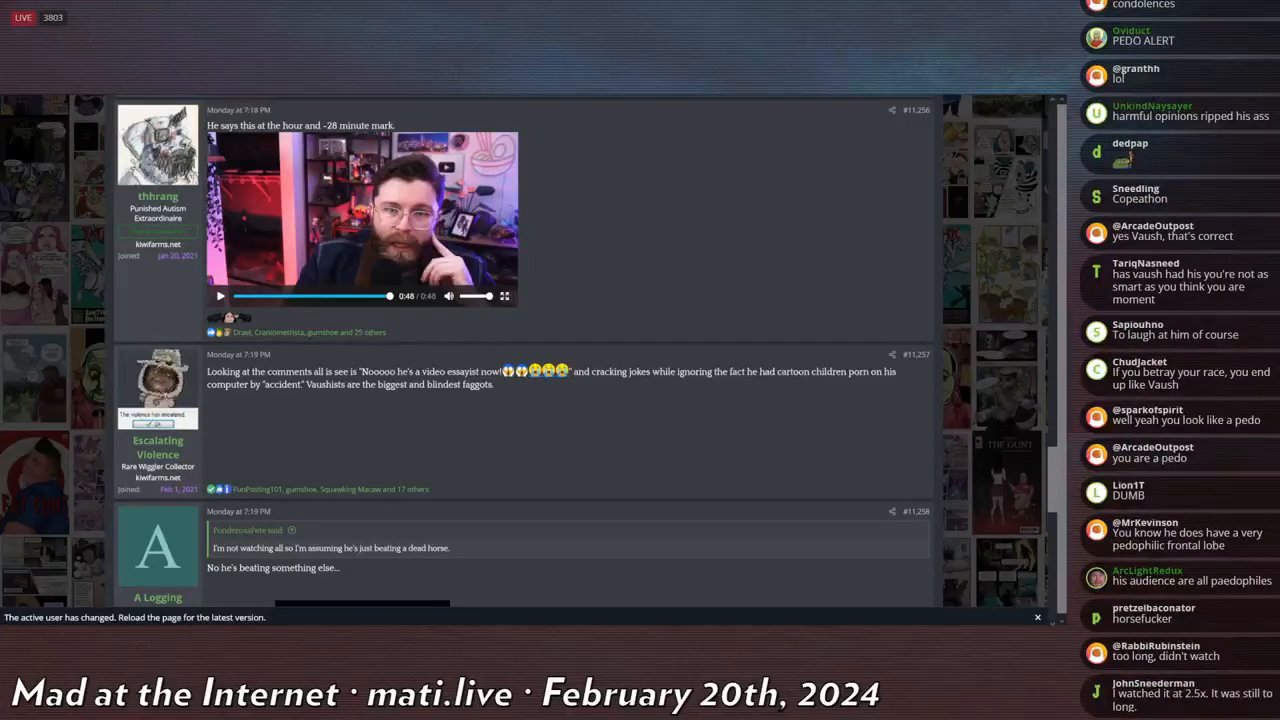
scroll(down, 3)
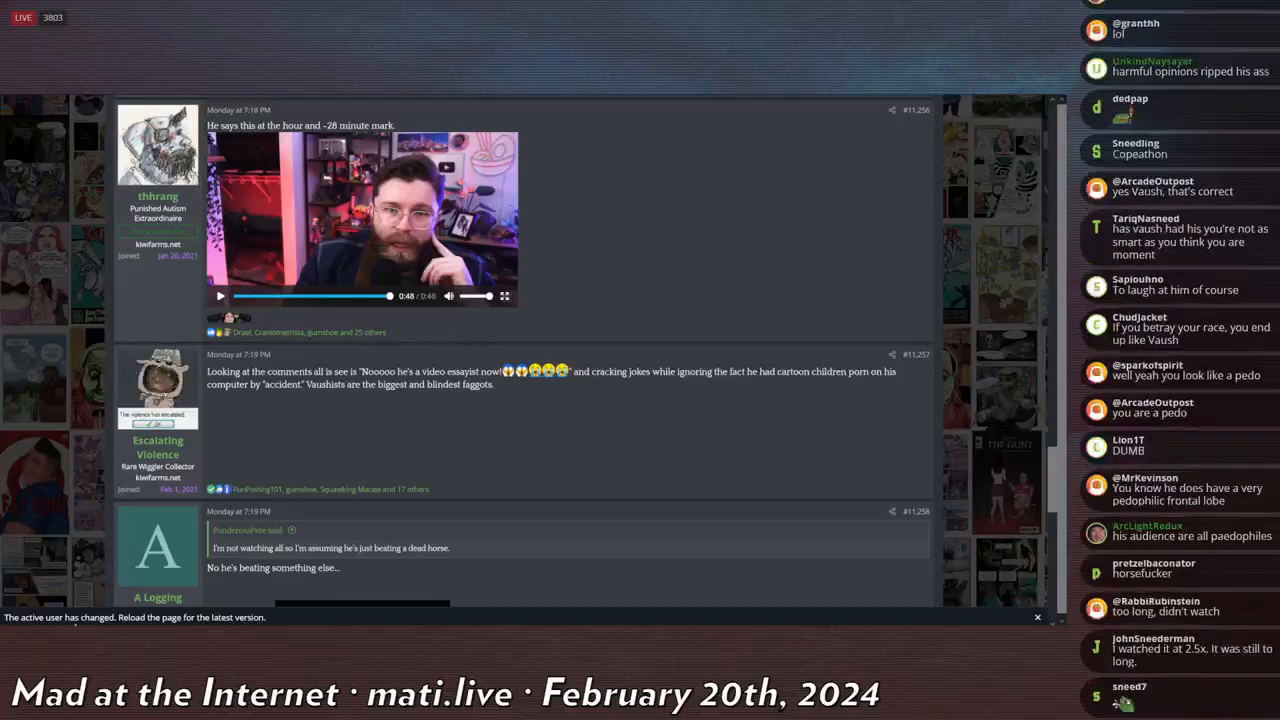
scroll(down, 3)
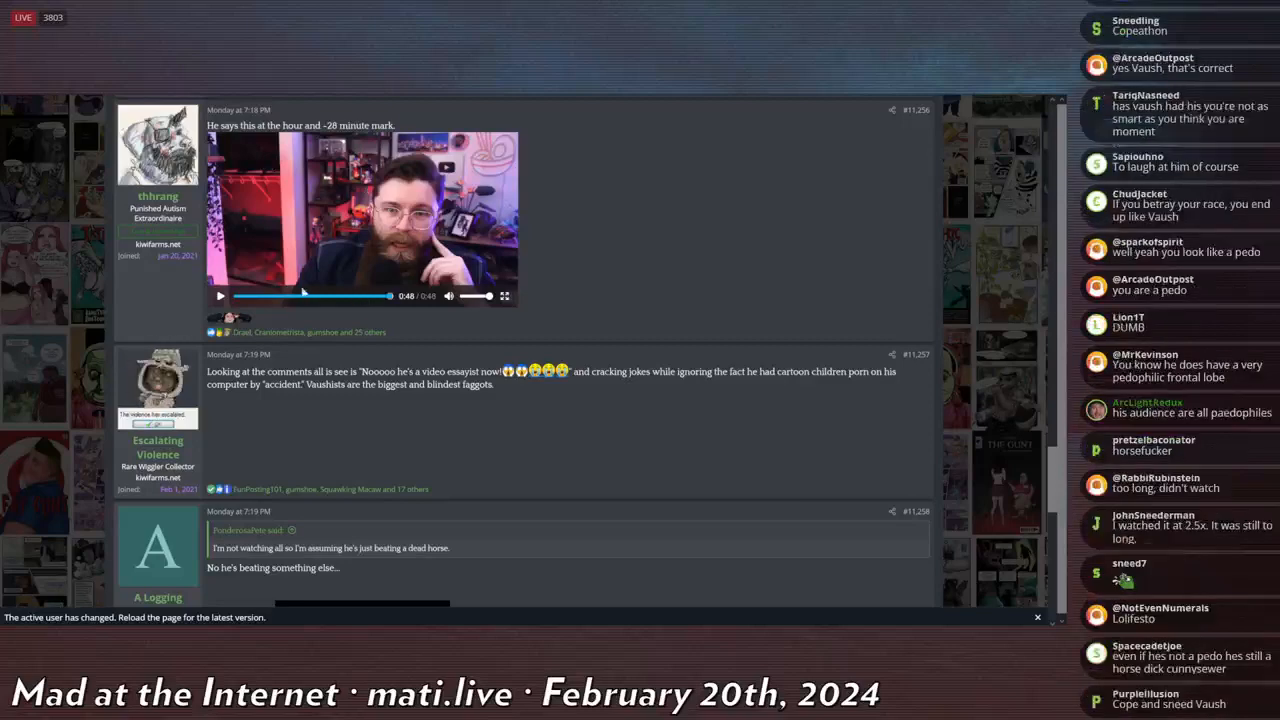
click(275, 296)
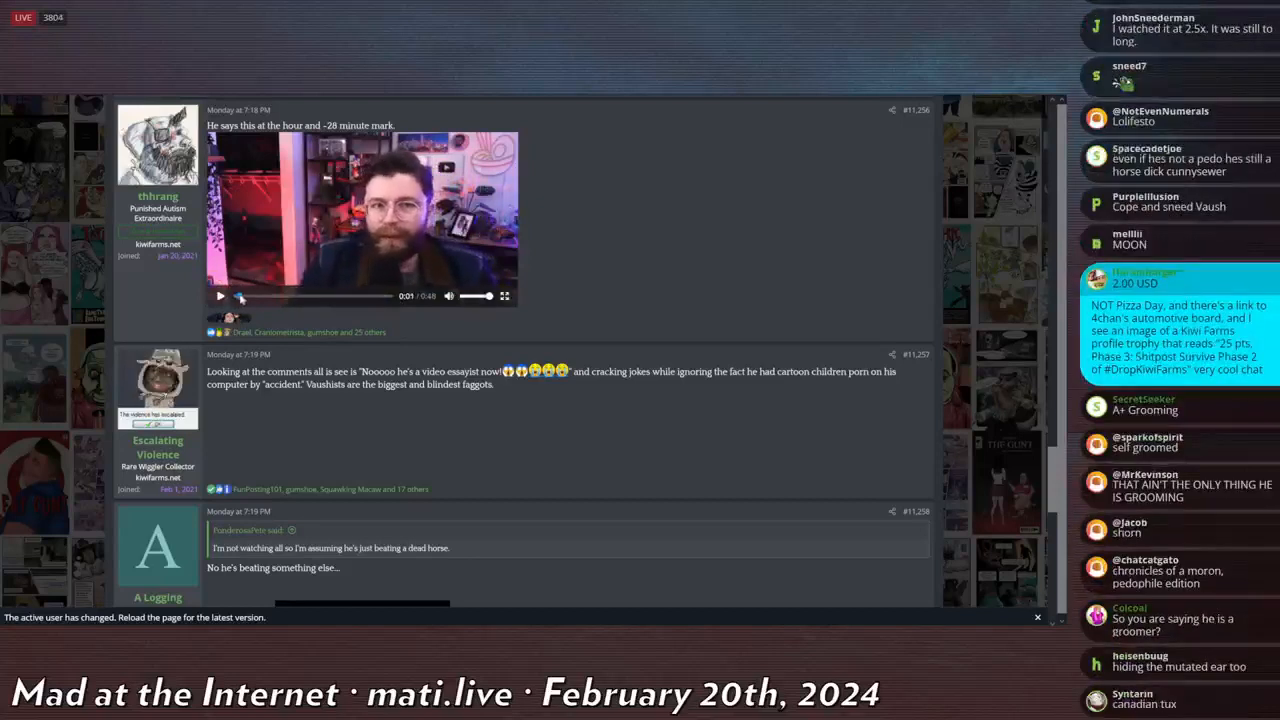
click(219, 296)
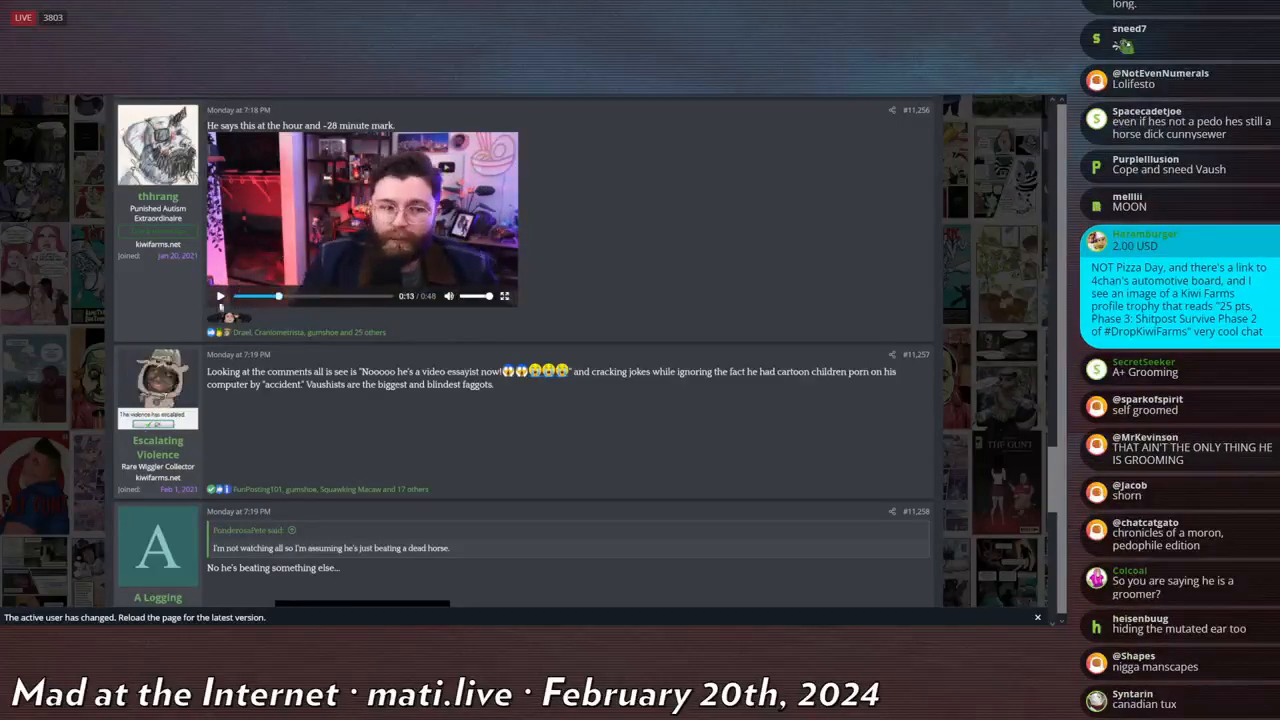
scroll(down, 3)
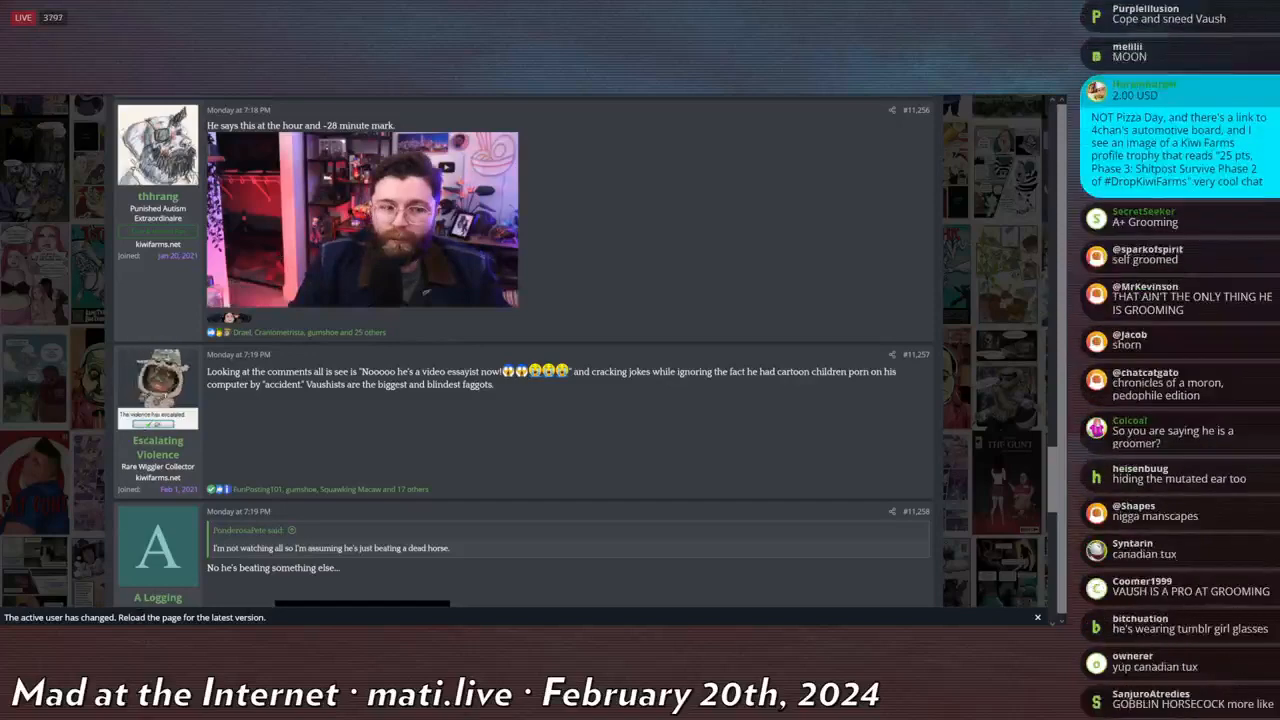
scroll(down, 3)
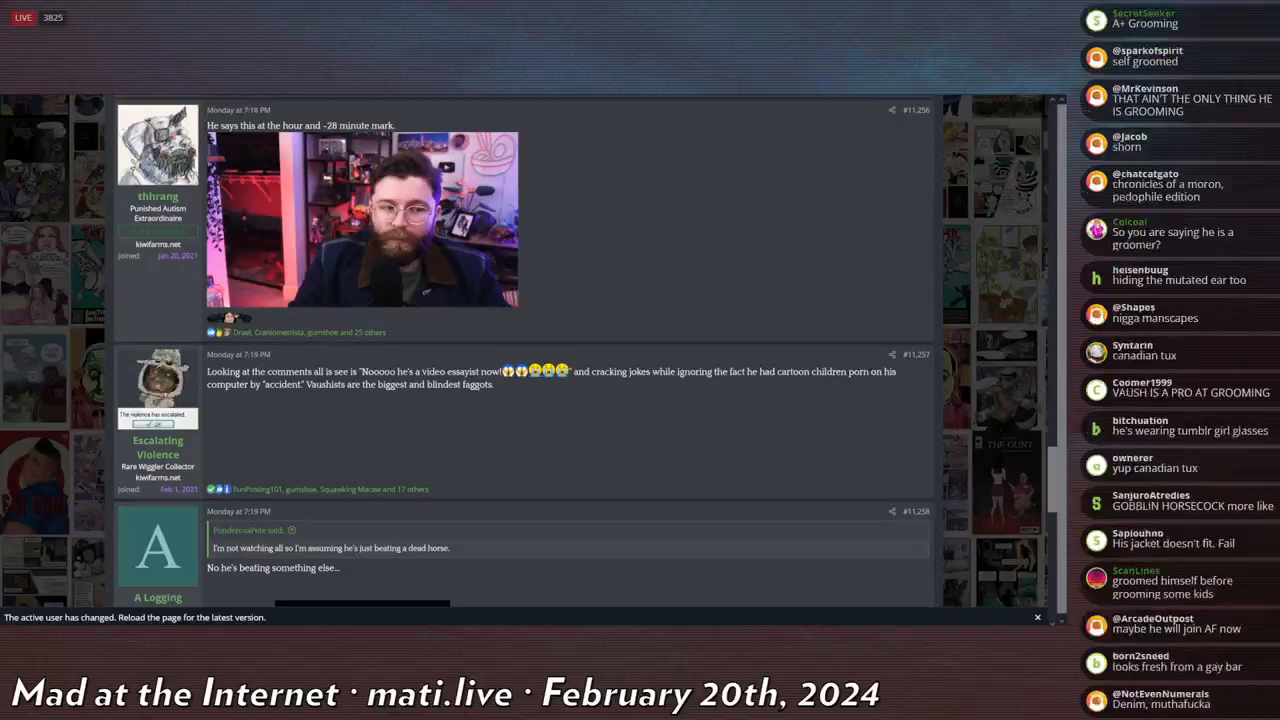
scroll(down, 3)
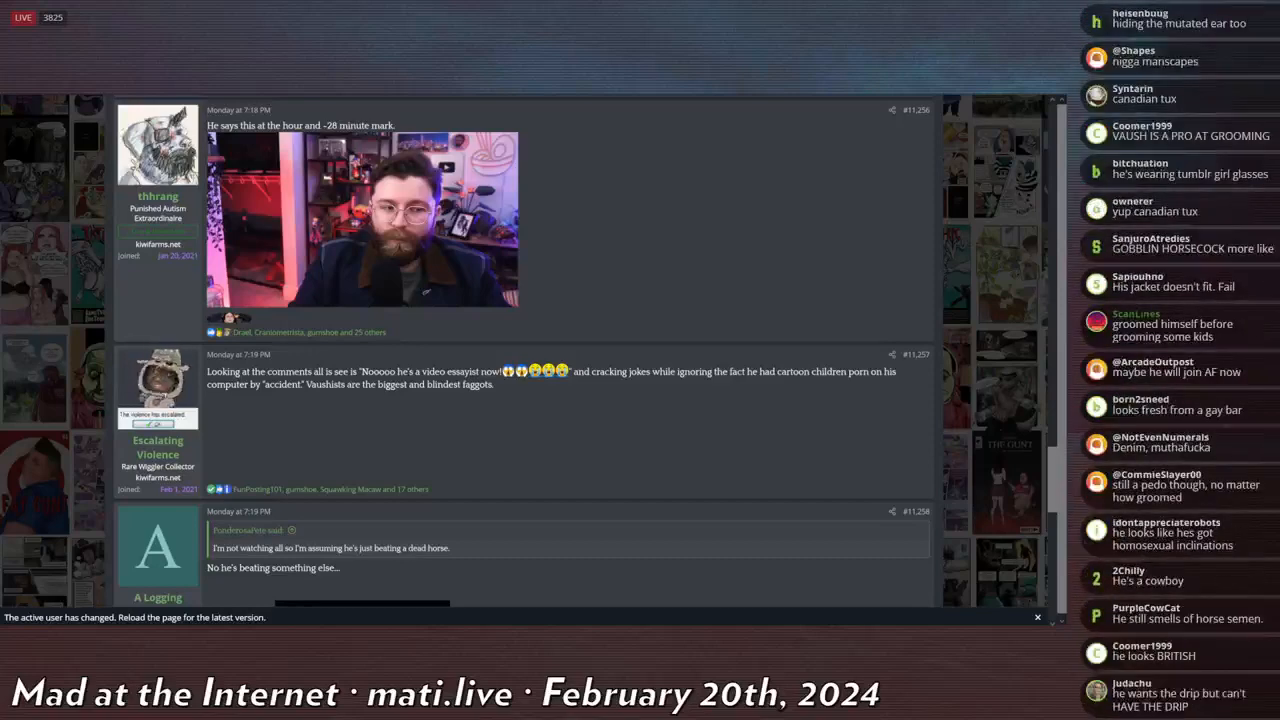
scroll(down, 3)
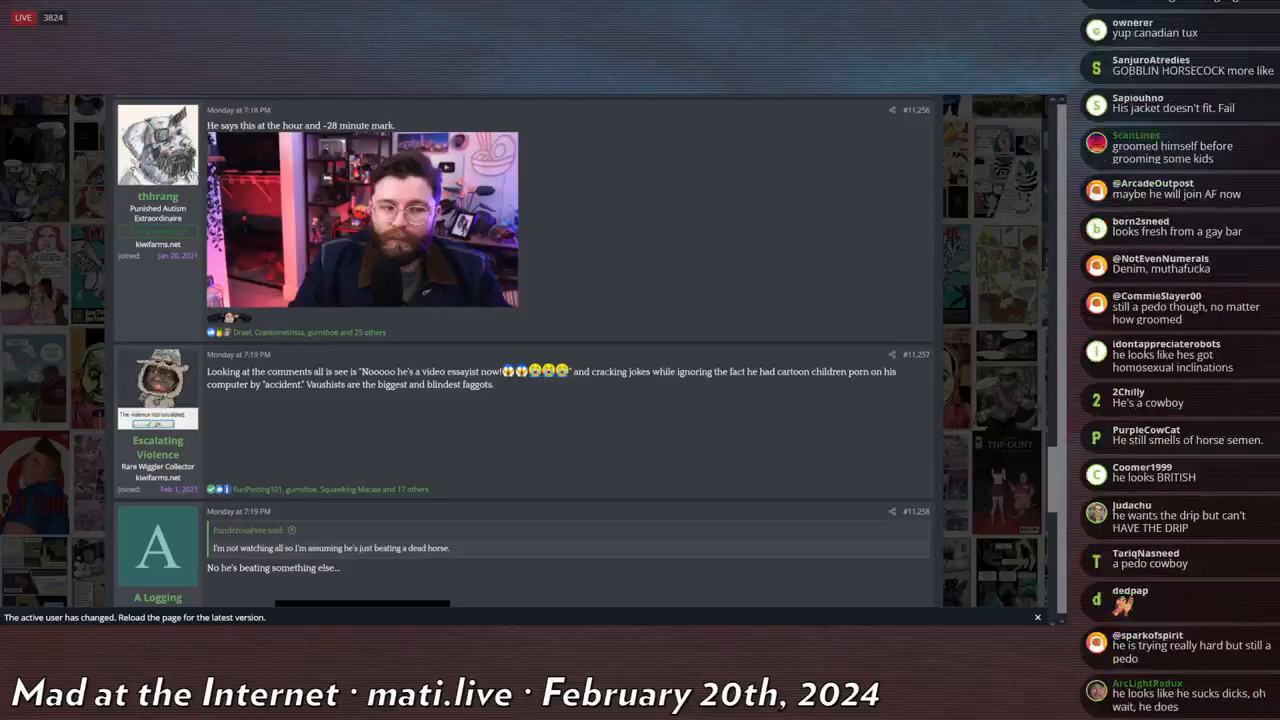
scroll(down, 3)
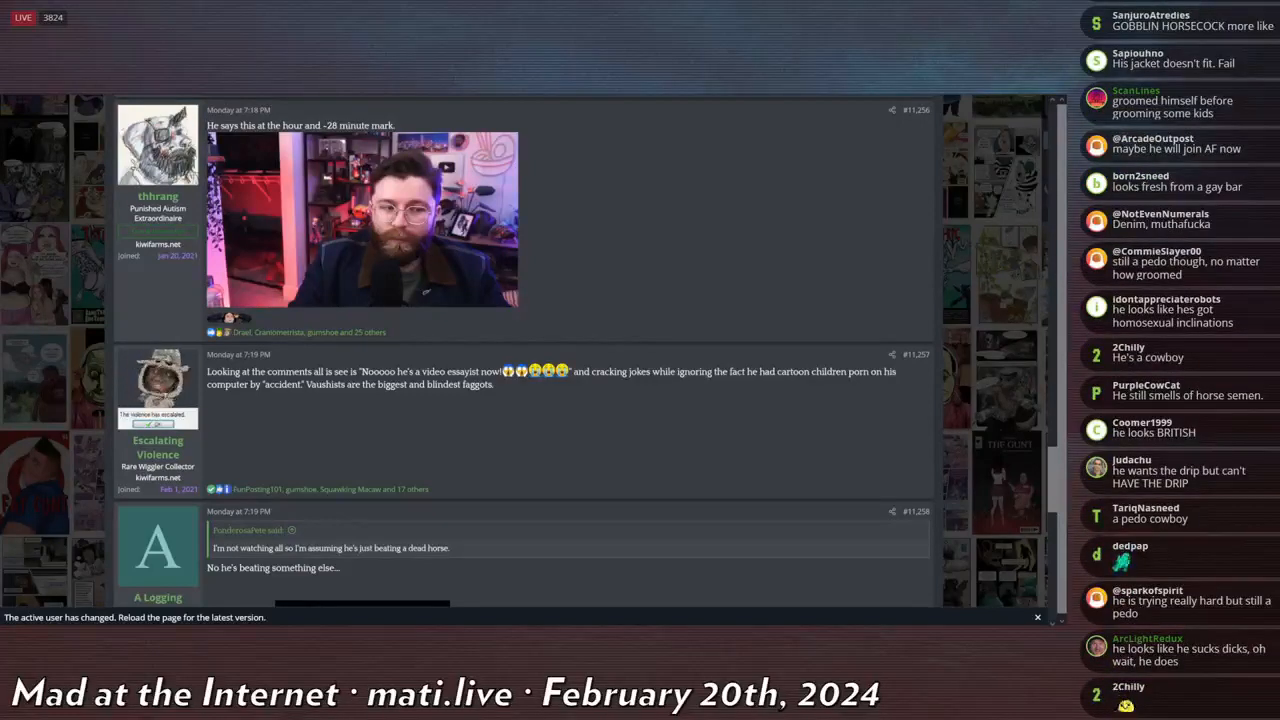
scroll(down, 3)
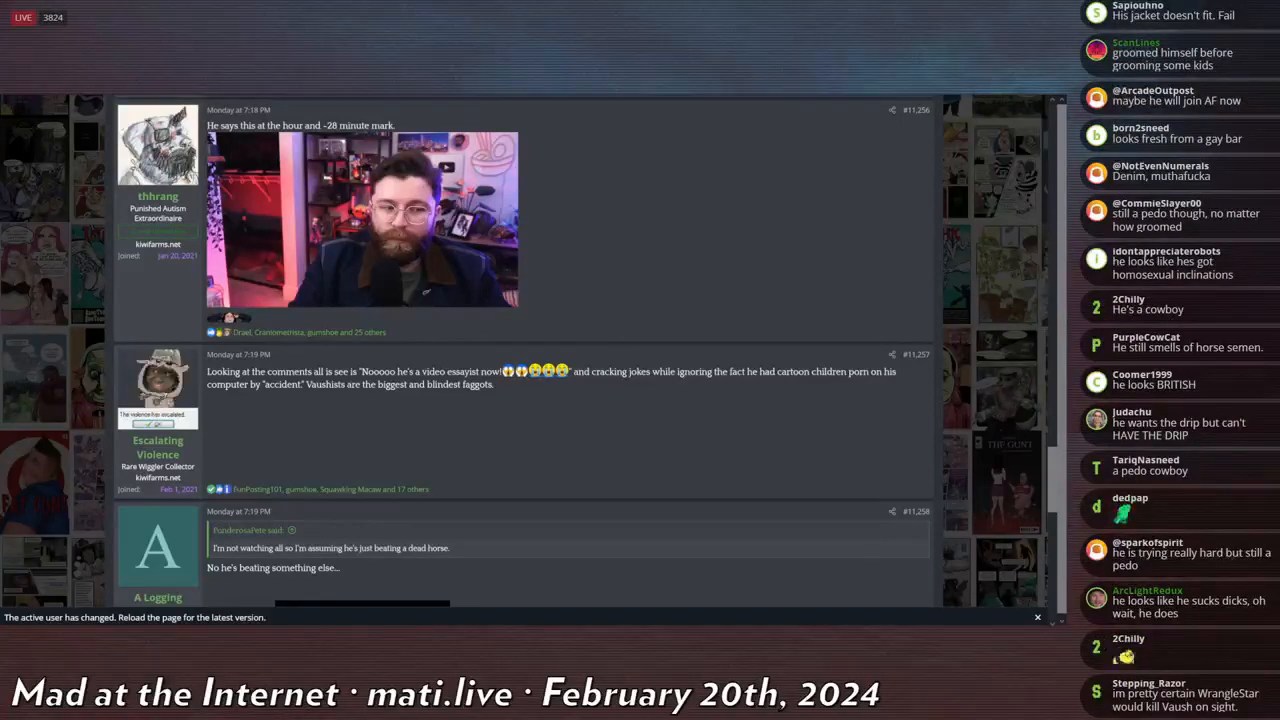
scroll(down, 3)
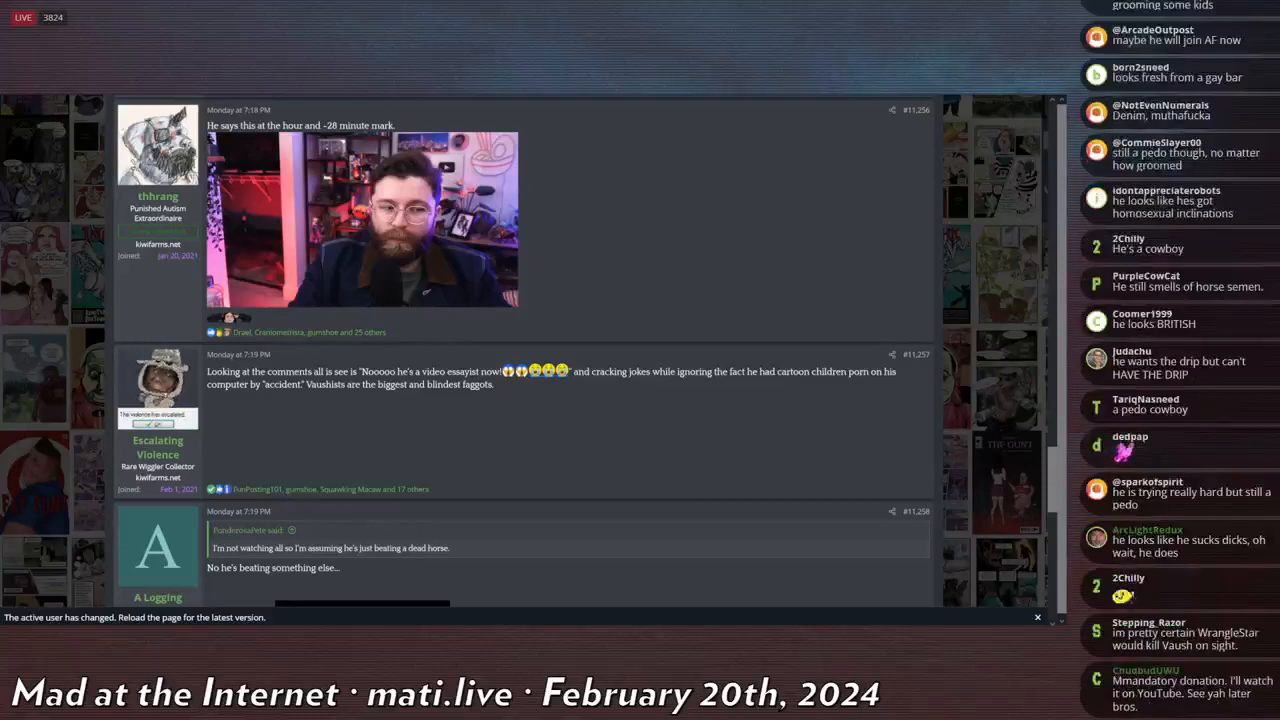
scroll(down, 3)
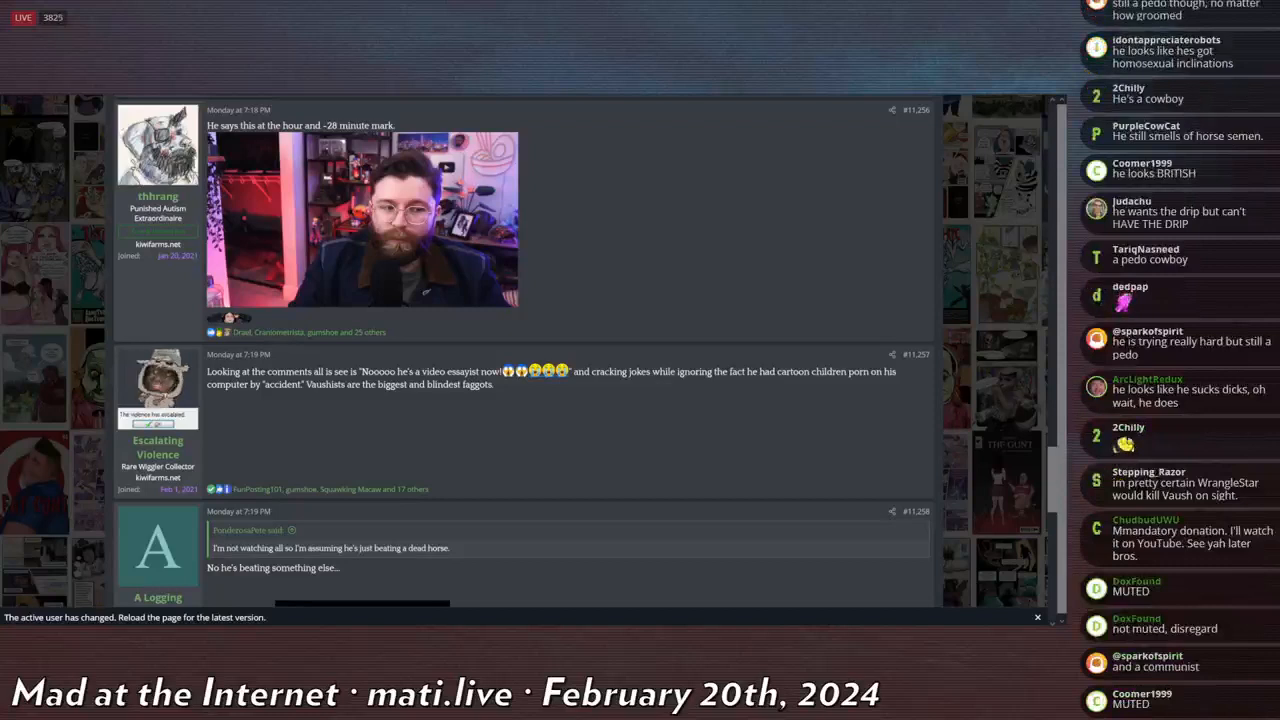
scroll(down, 3)
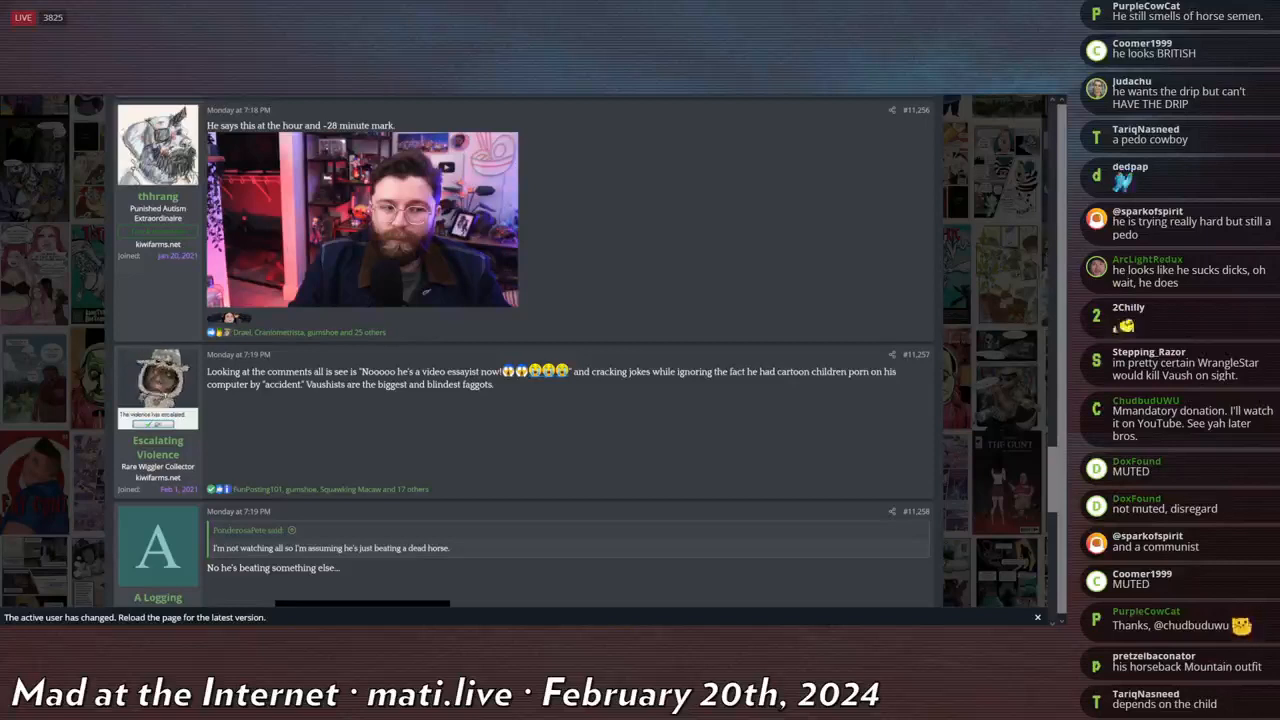
scroll(down, 3)
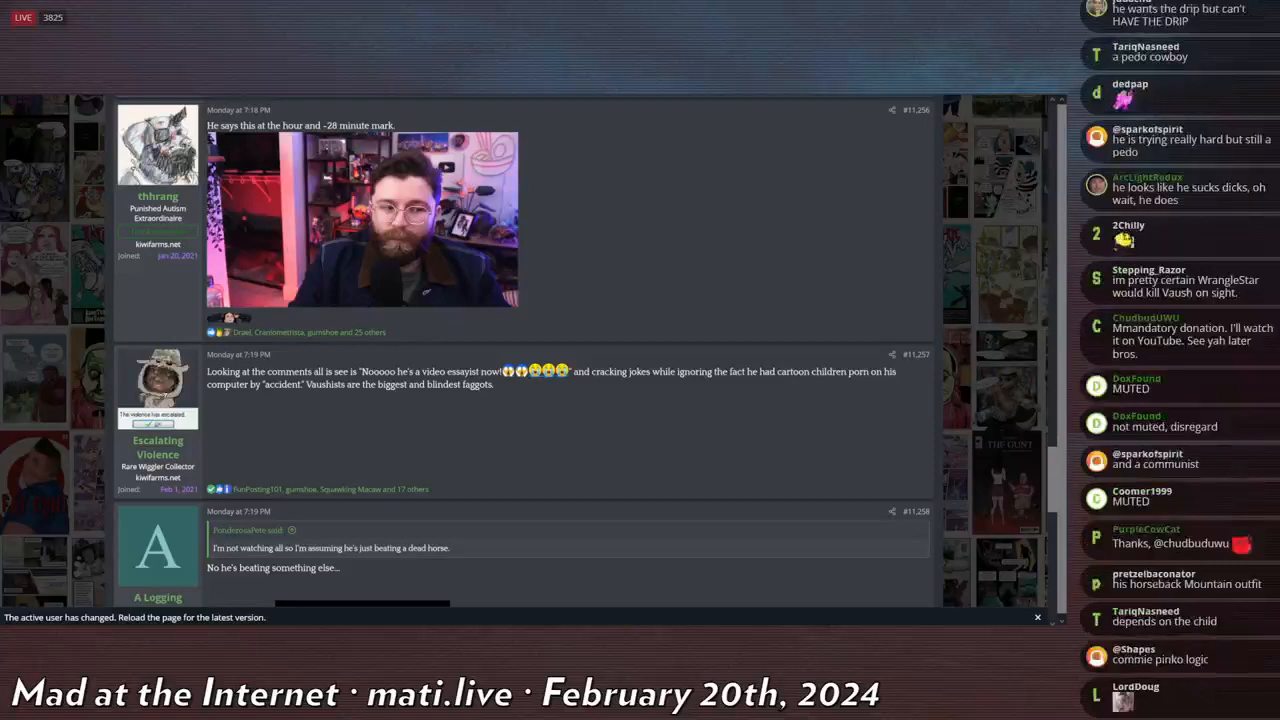
scroll(down, 3)
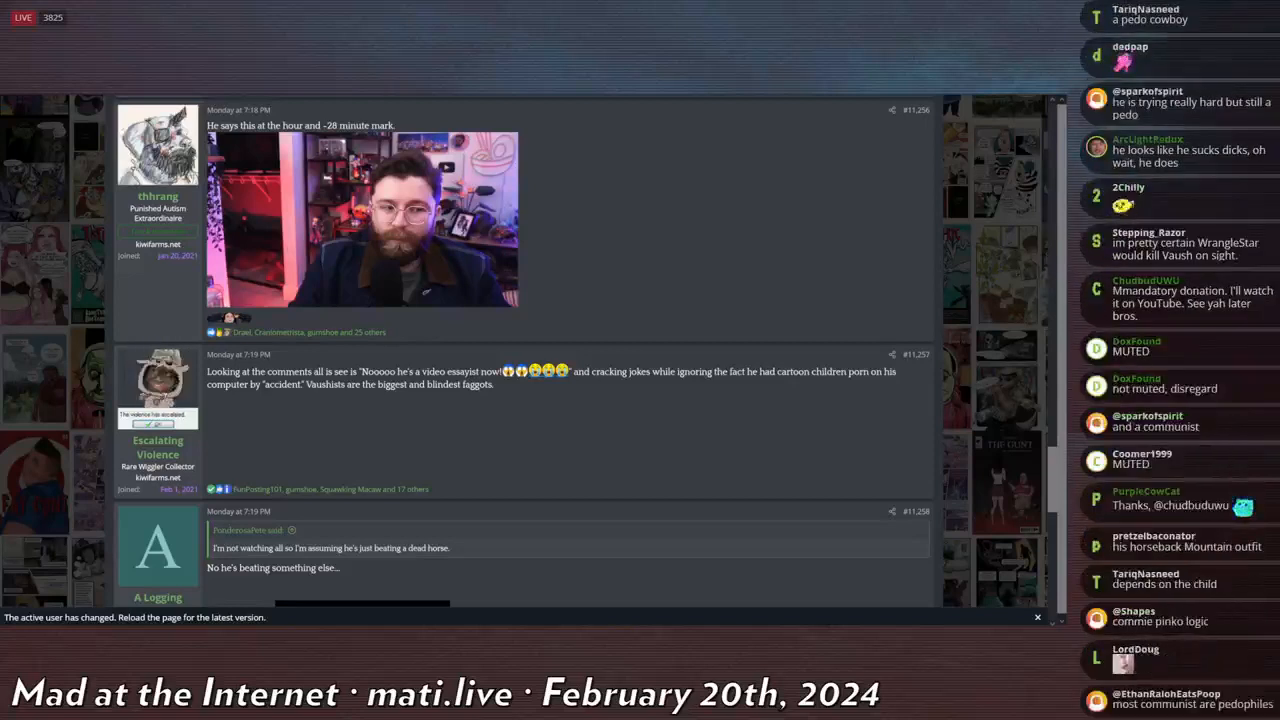
scroll(down, 3)
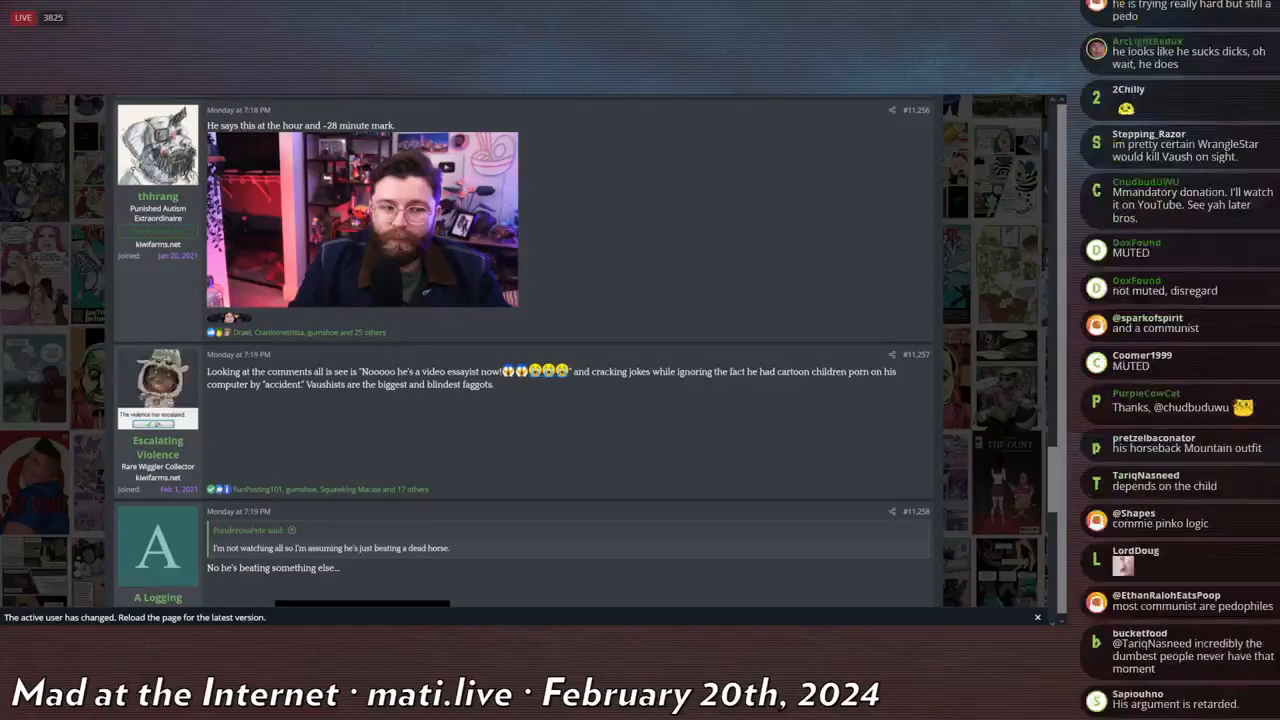
scroll(down, 3)
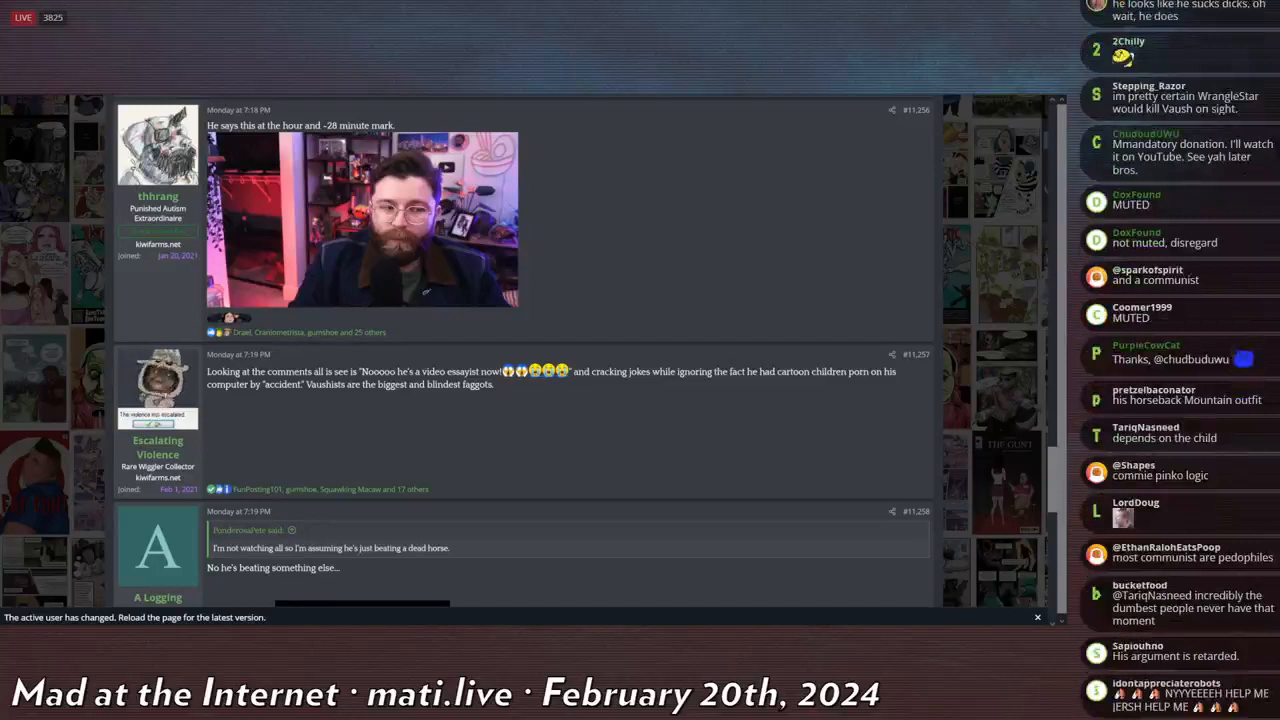
scroll(down, 3)
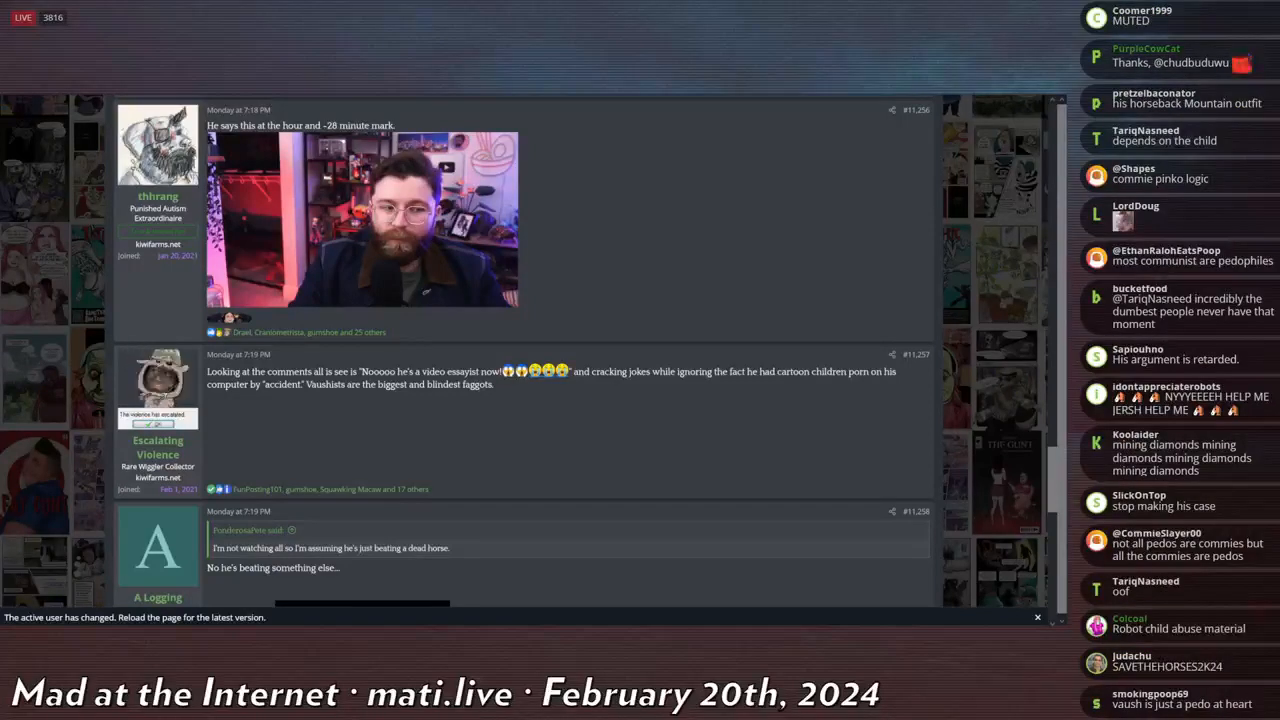
scroll(down, 3)
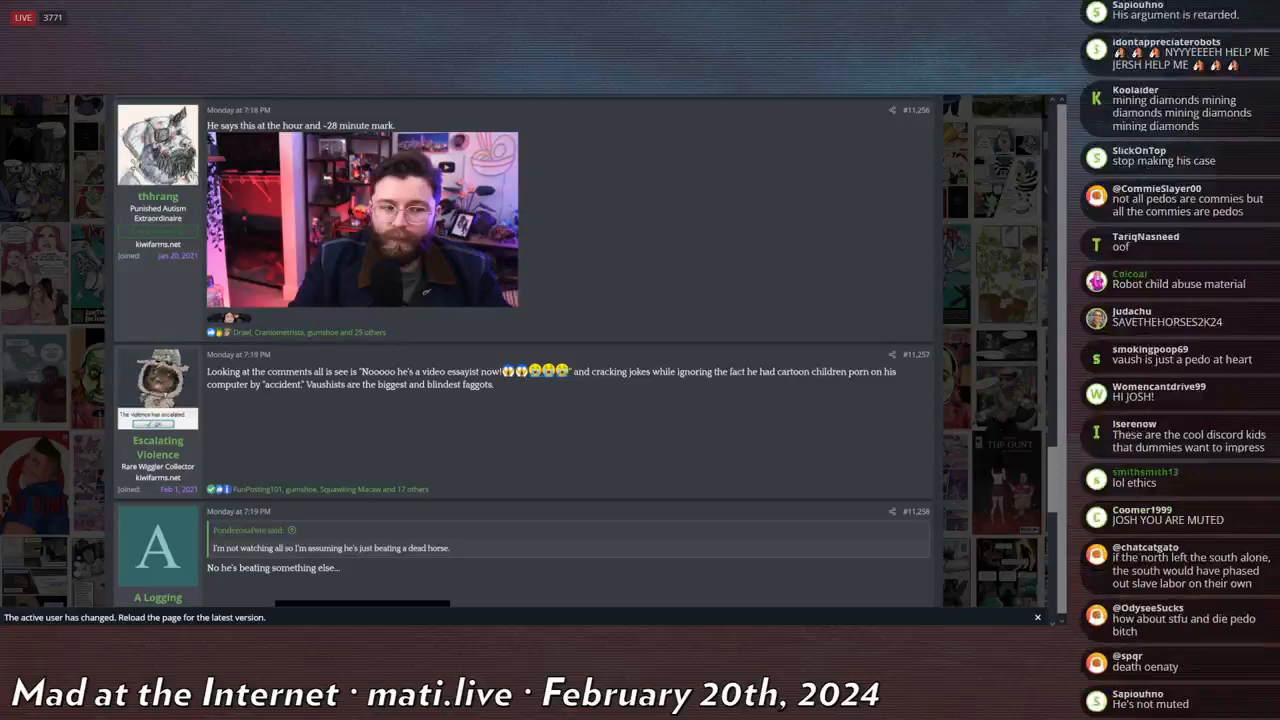
scroll(down, 3)
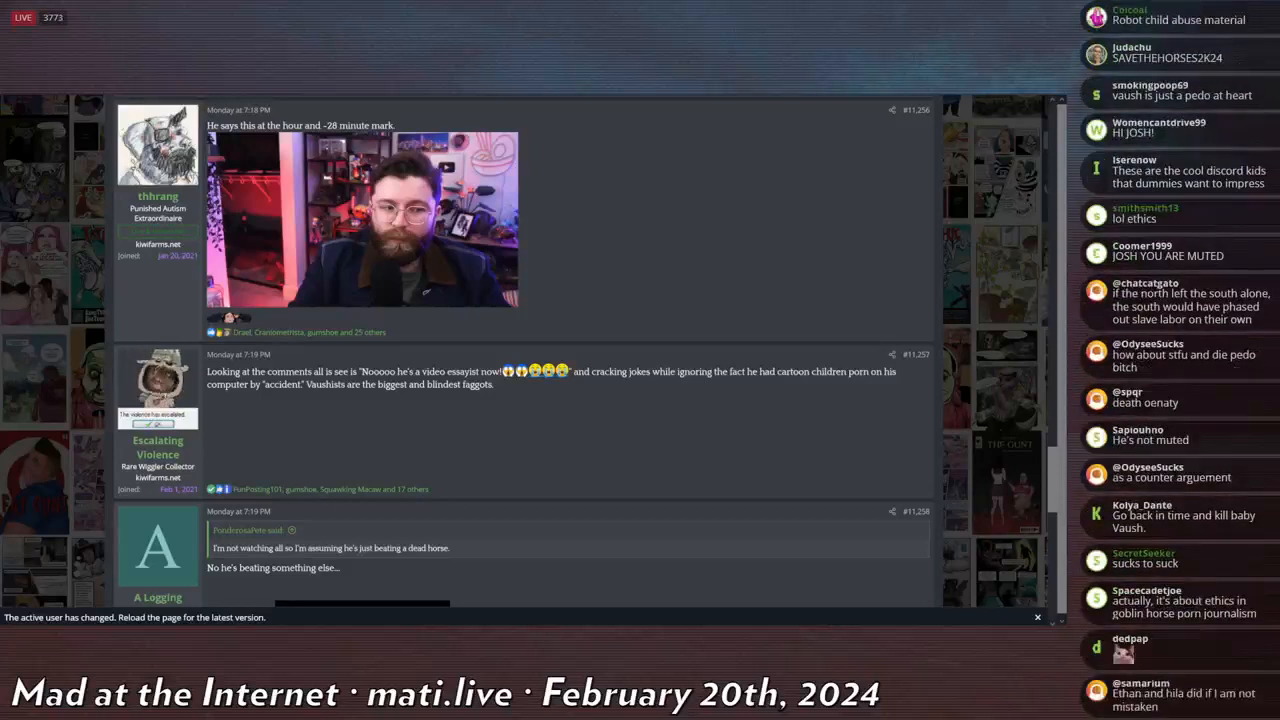
scroll(down, 3)
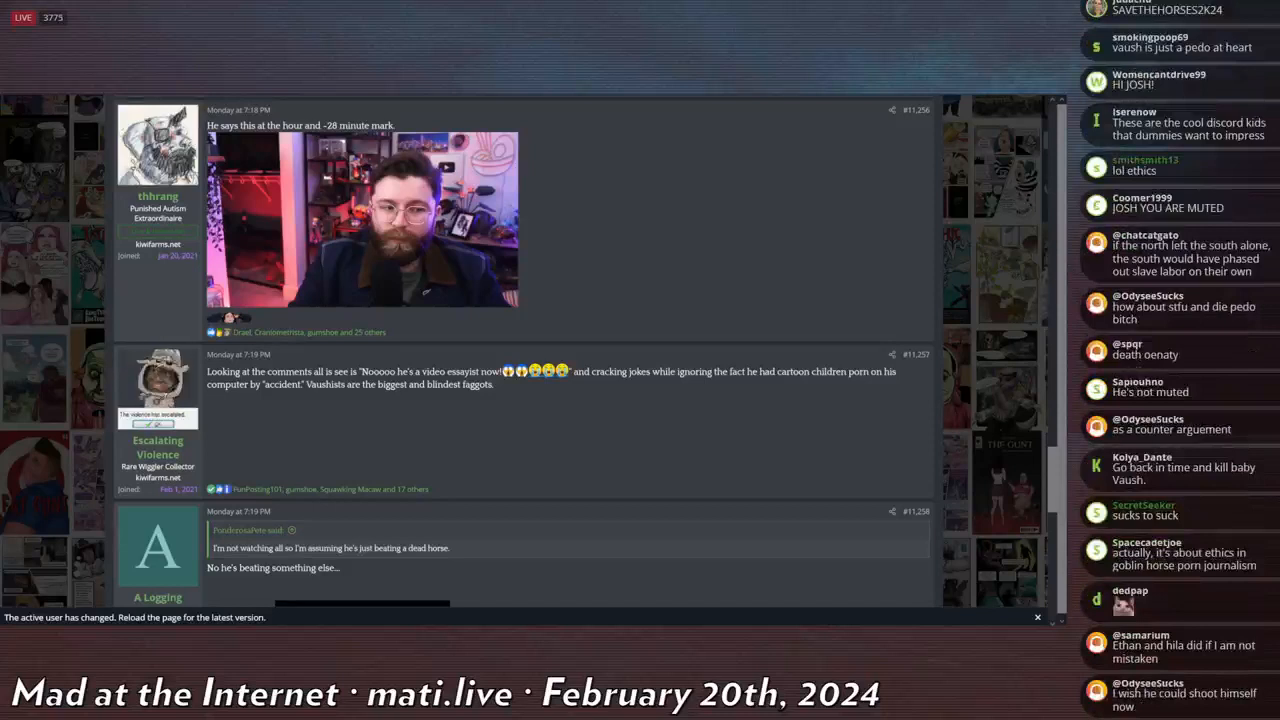
scroll(down, 3)
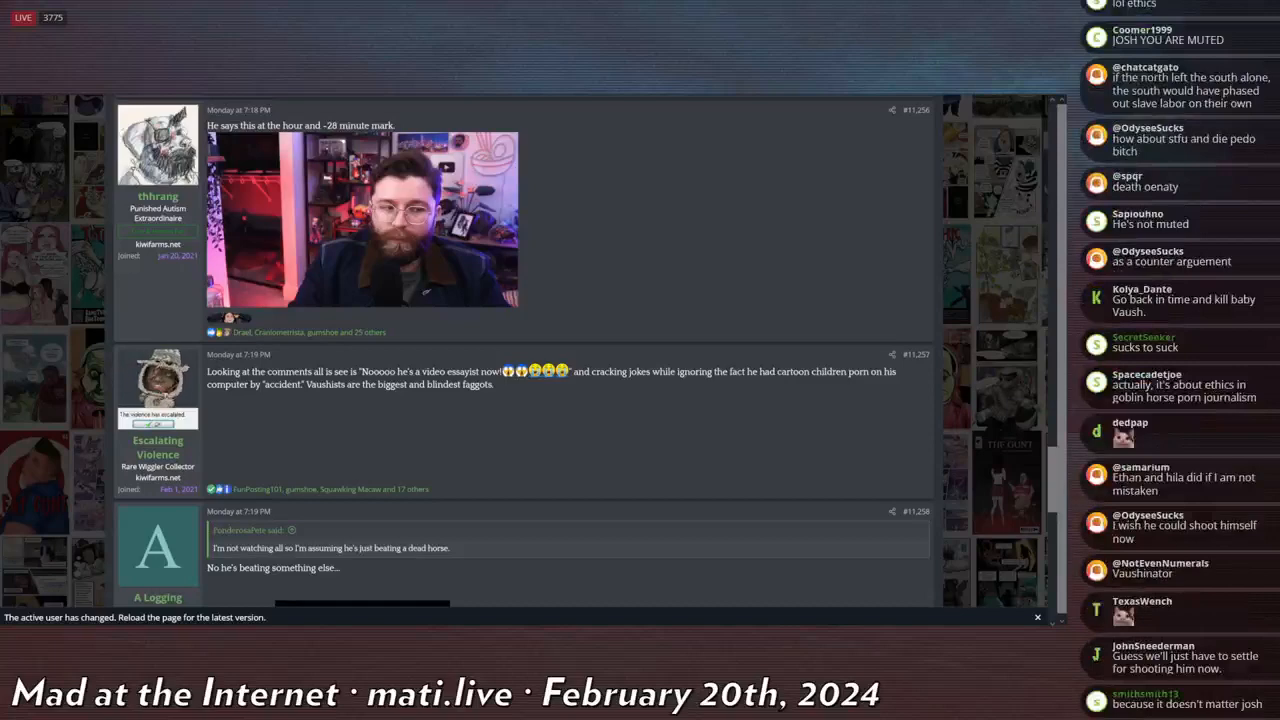
scroll(down, 3)
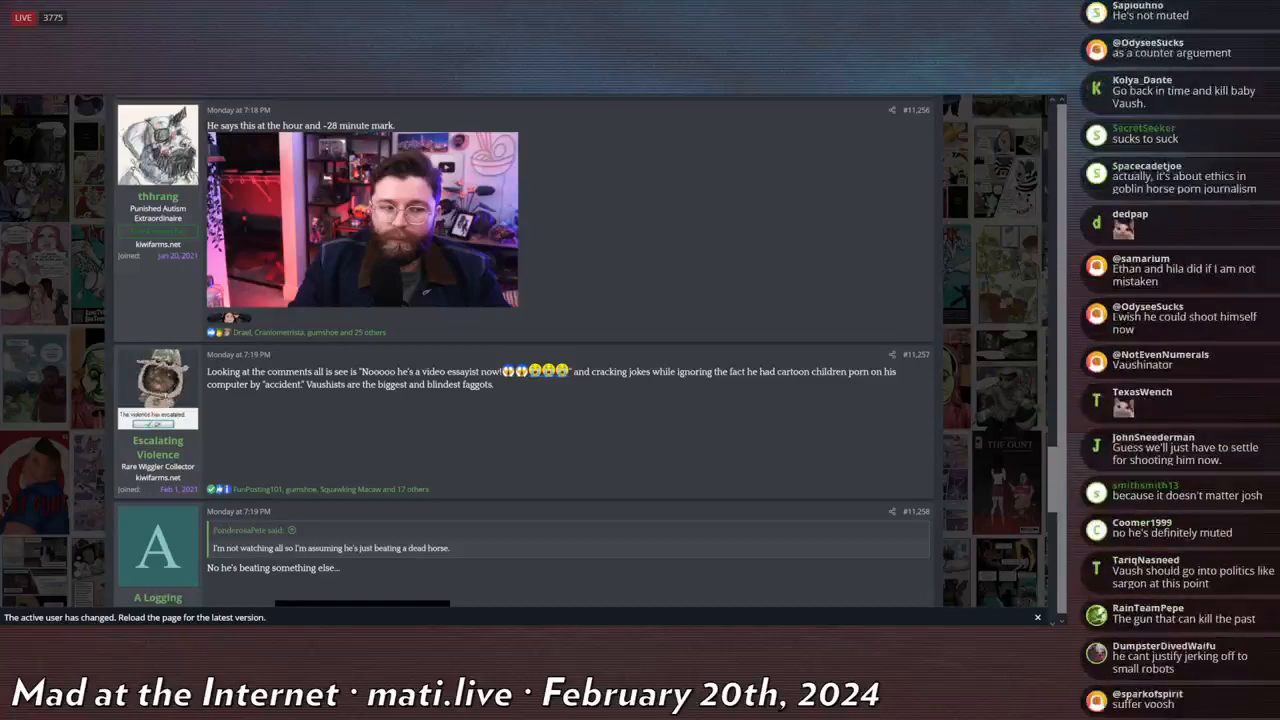
scroll(down, 3)
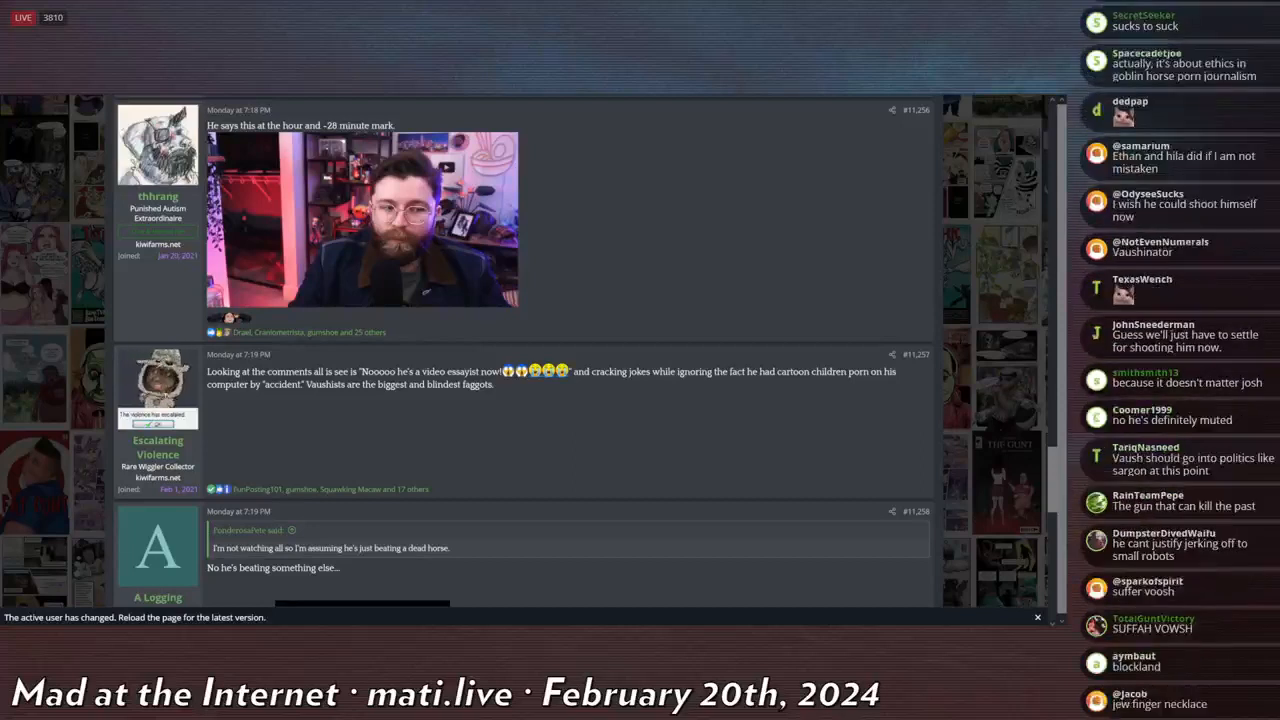
scroll(down, 3)
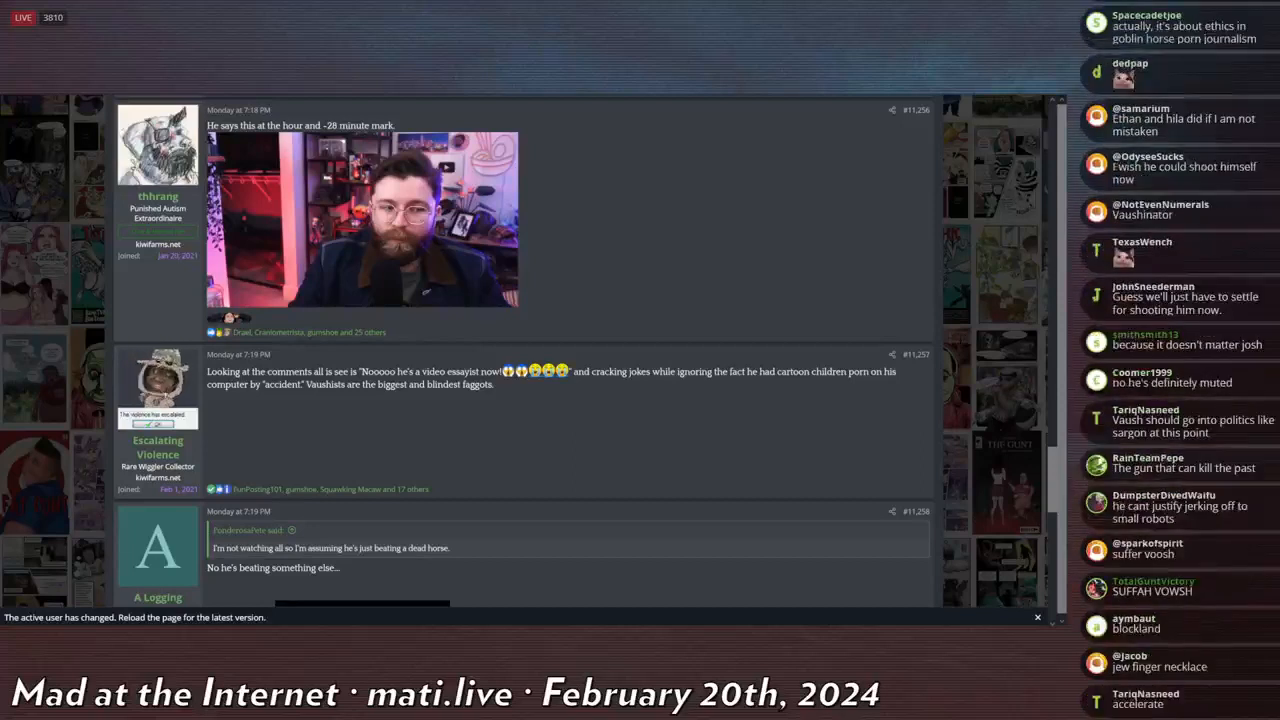
scroll(down, 3)
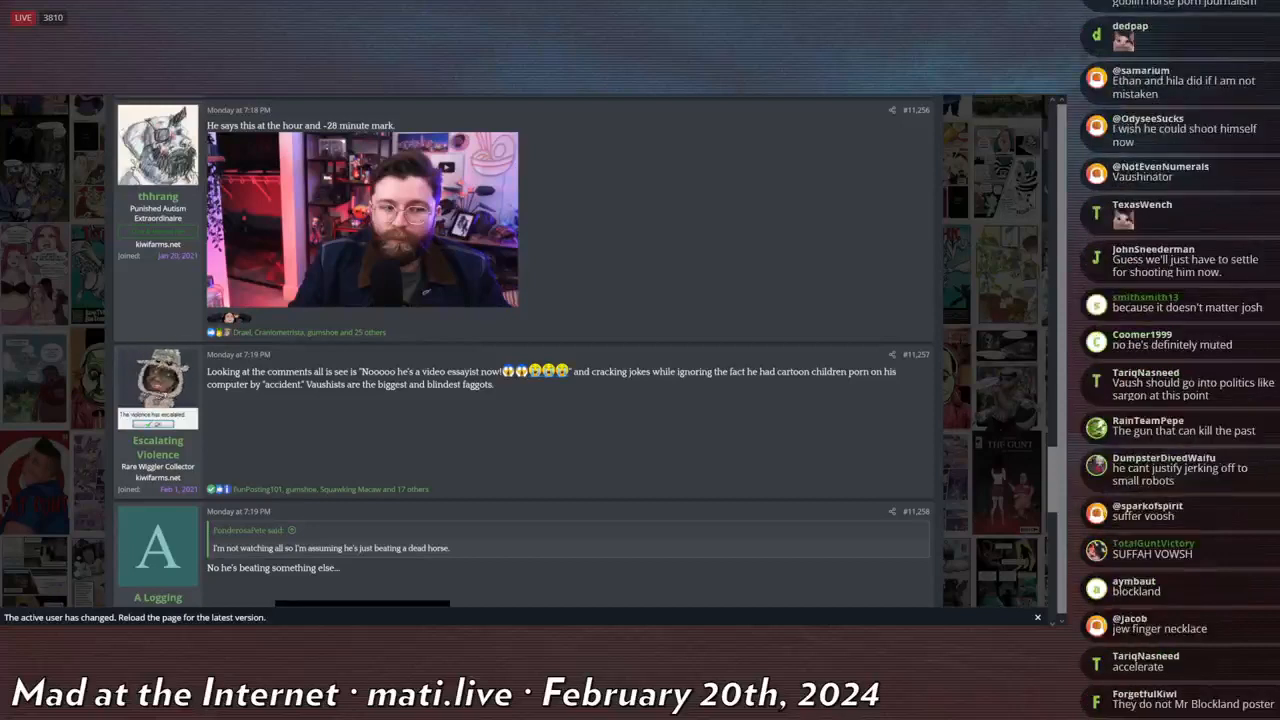
scroll(down, 3)
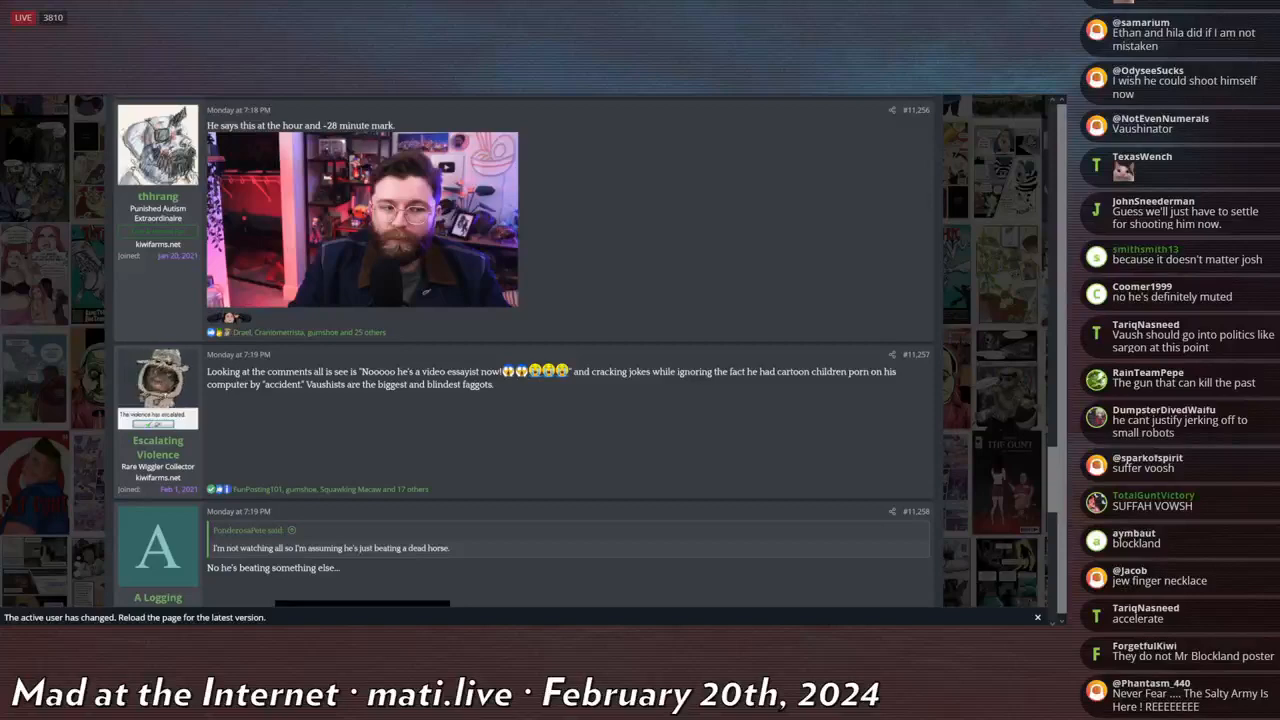
scroll(down, 3)
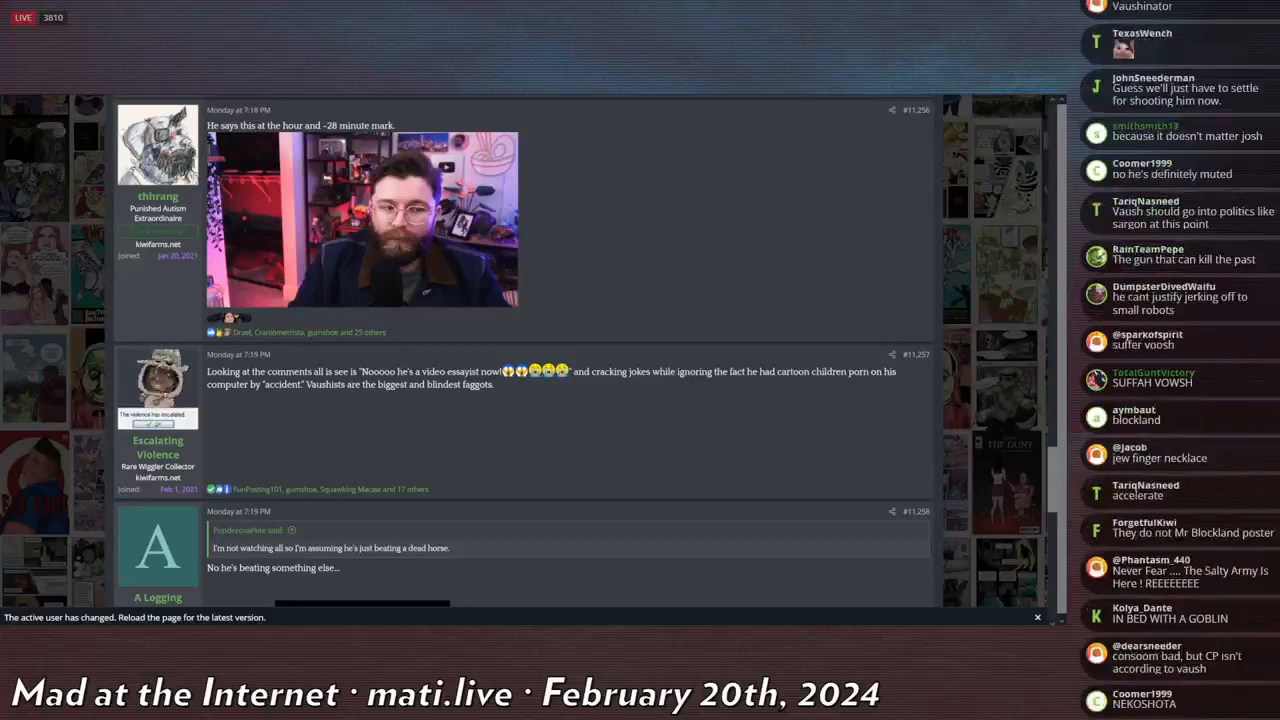
scroll(down, 3)
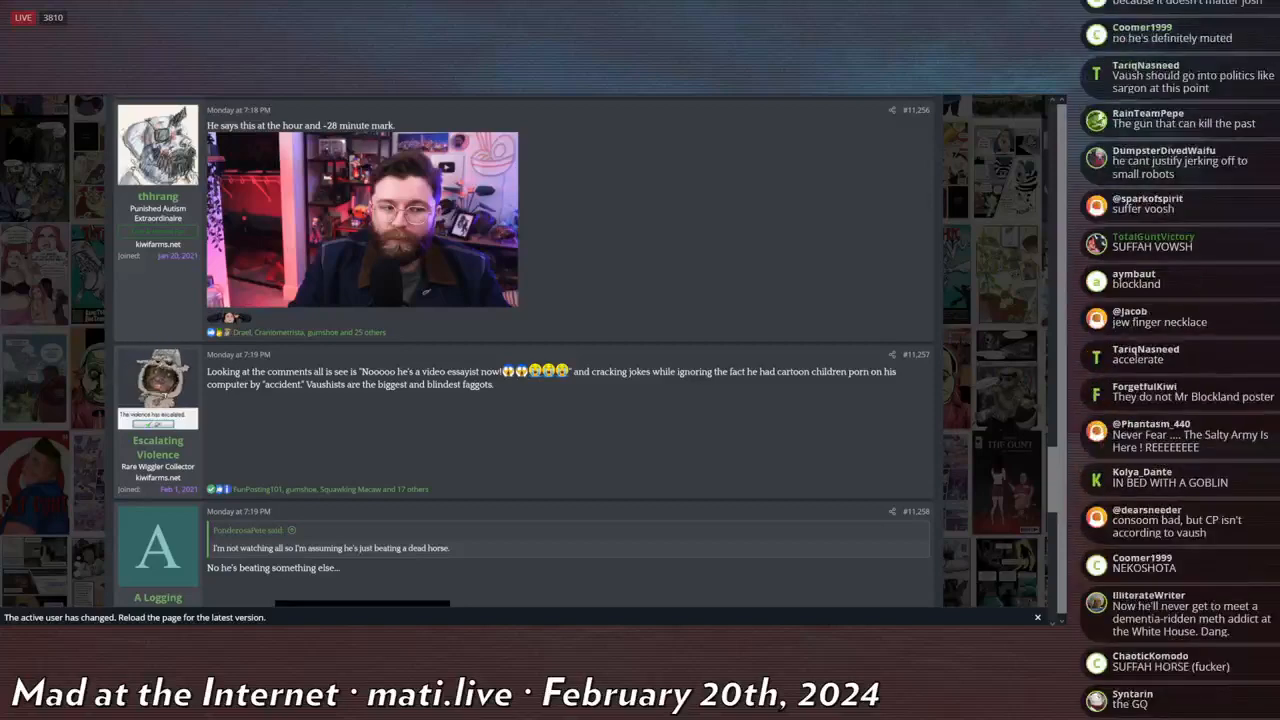
scroll(down, 3)
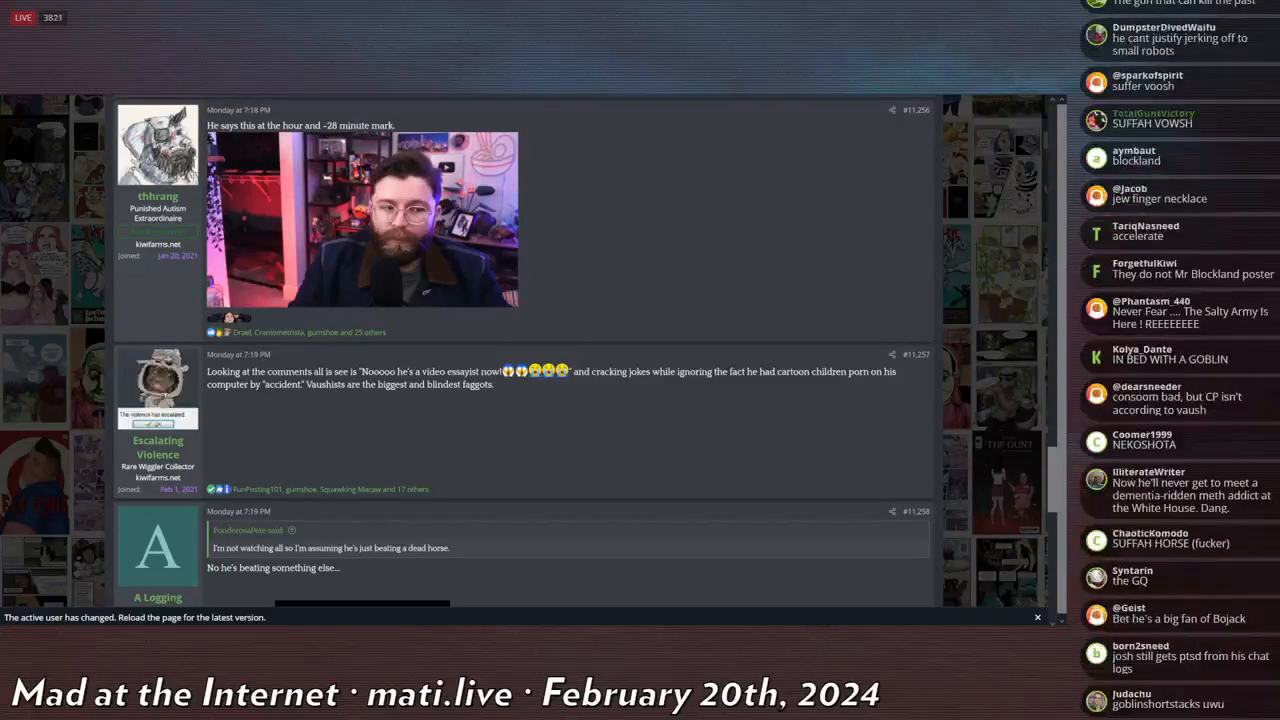
scroll(down, 3)
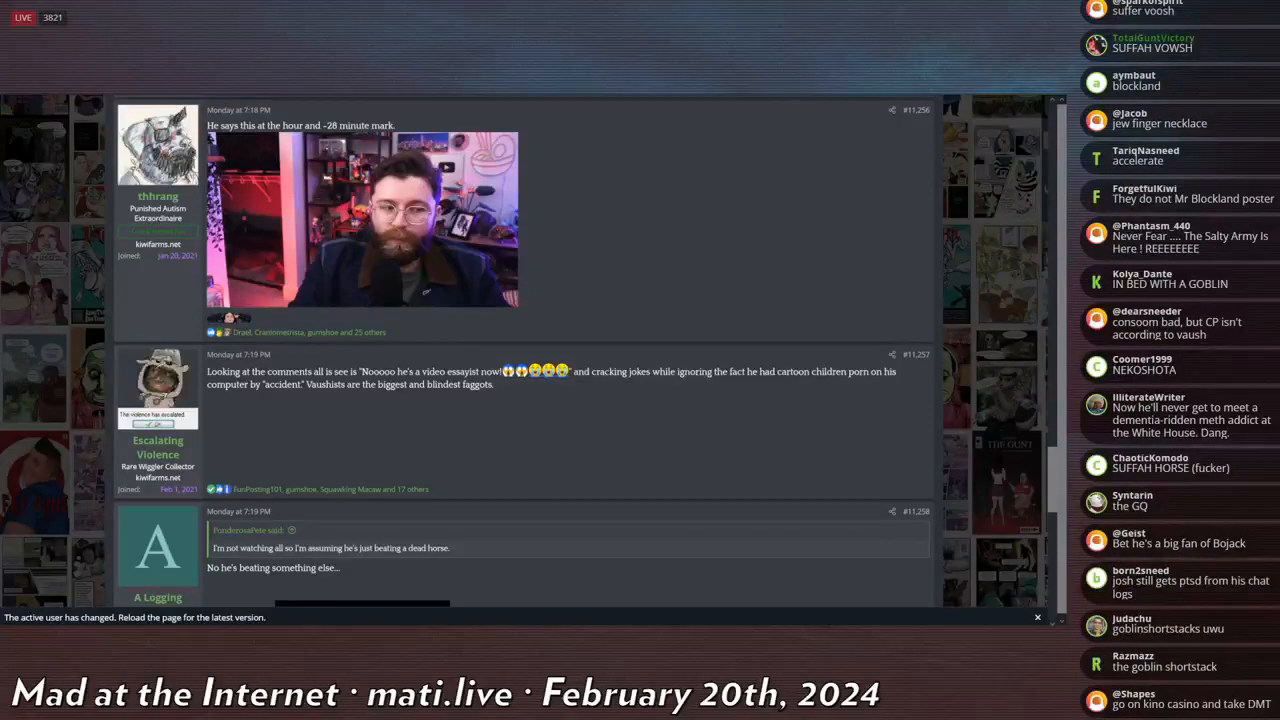
scroll(down, 3)
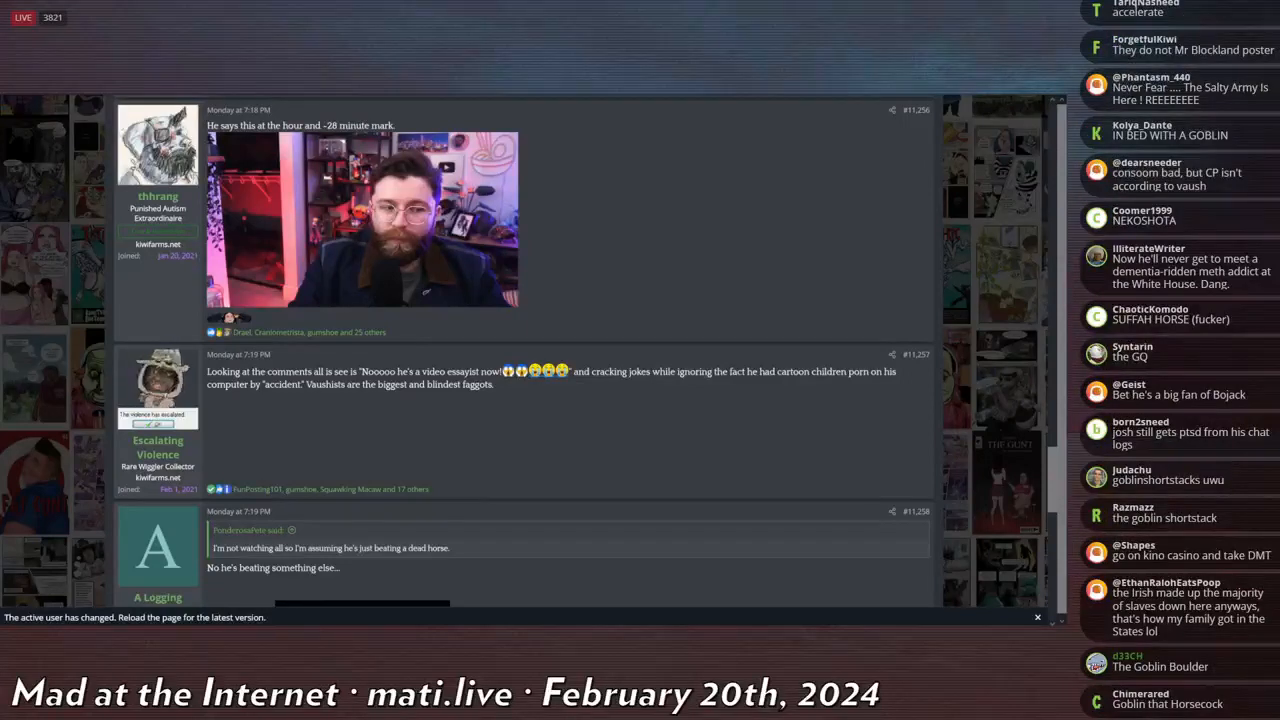
scroll(down, 3)
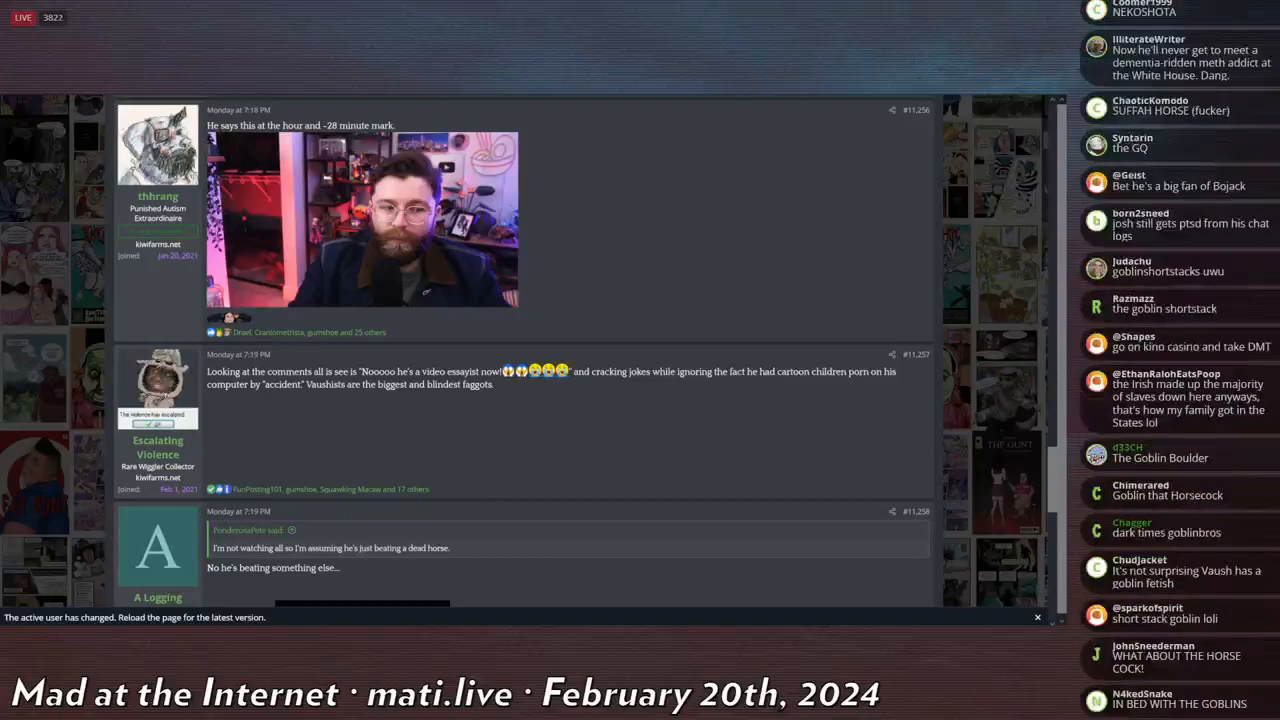
scroll(down, 3)
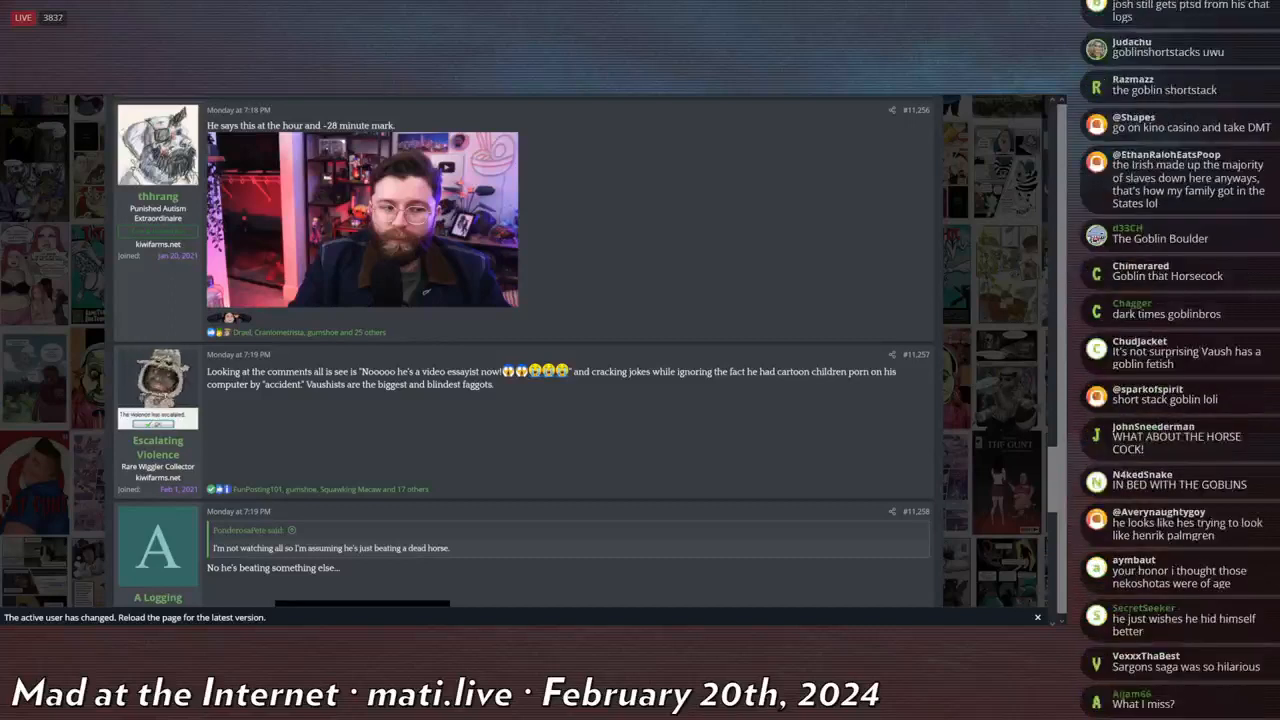
scroll(down, 3)
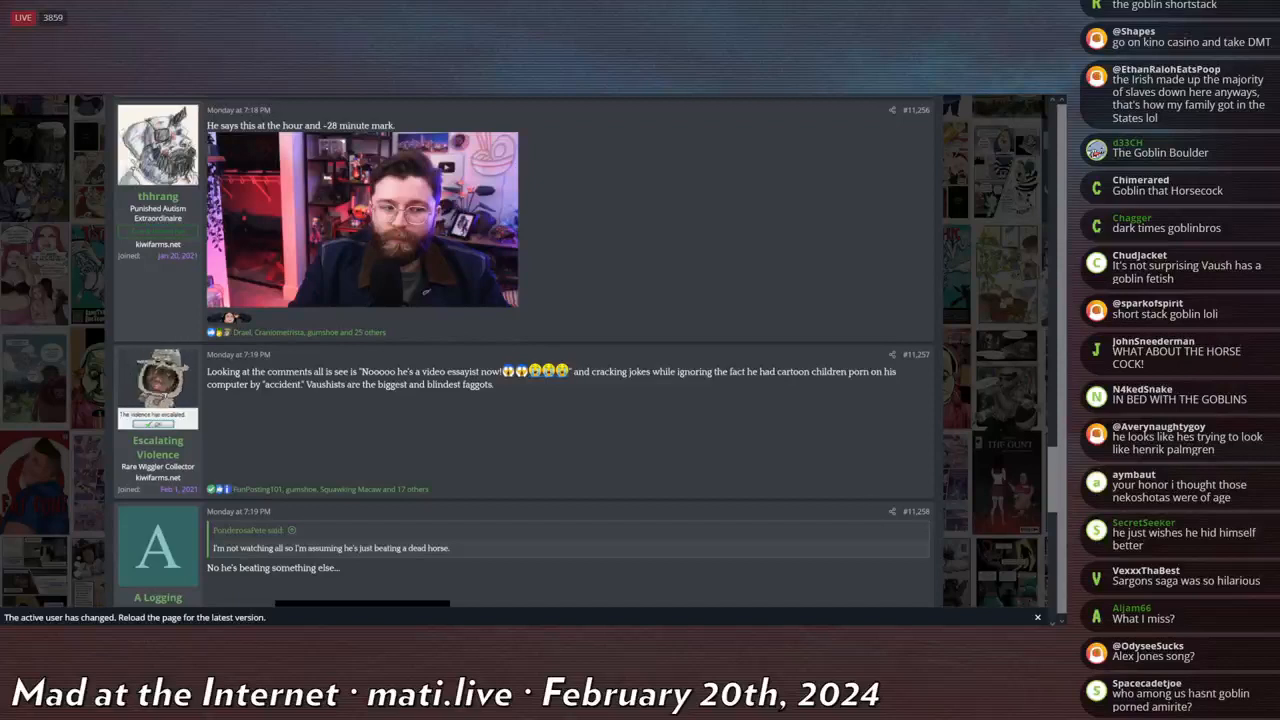
scroll(down, 3)
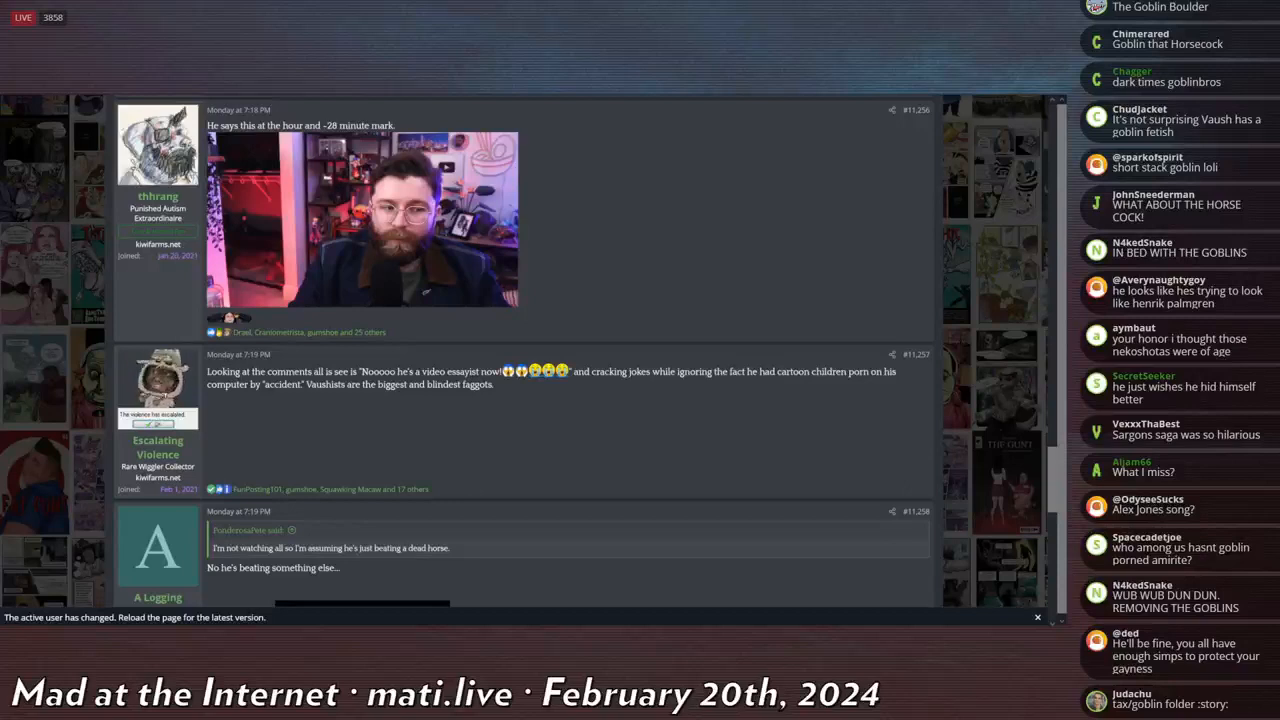
scroll(down, 3)
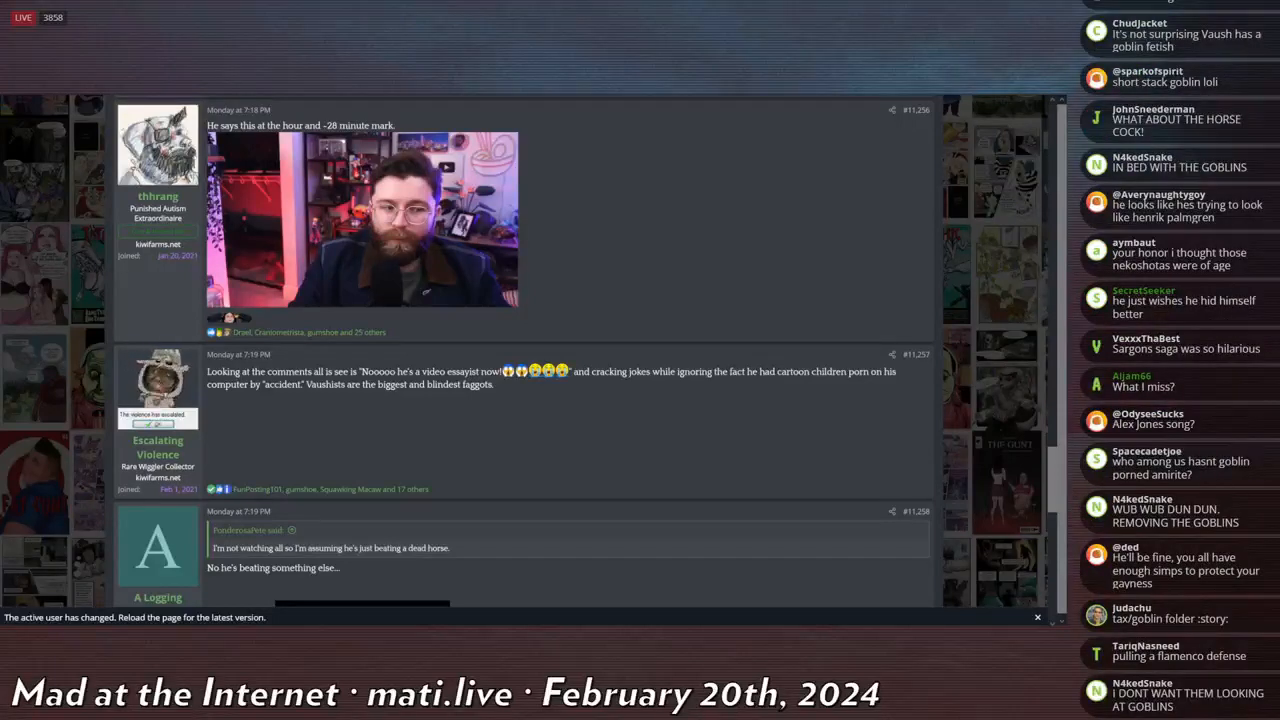
scroll(down, 3)
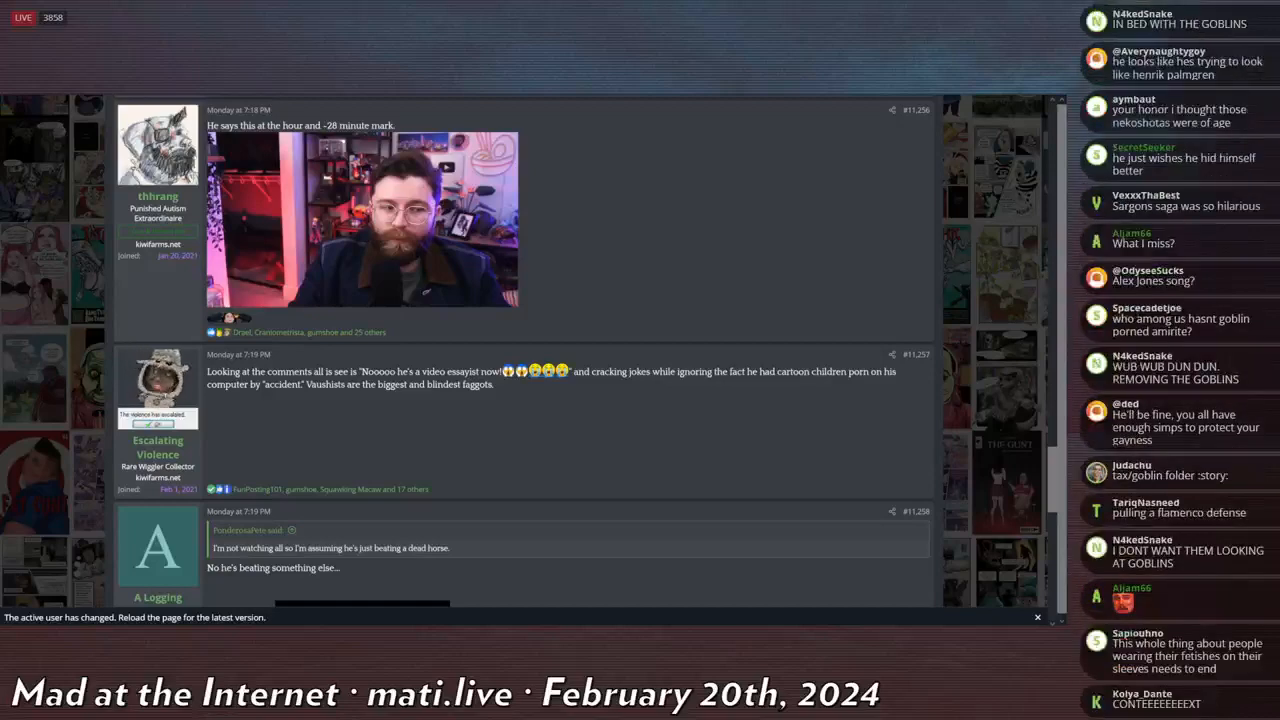
scroll(down, 3)
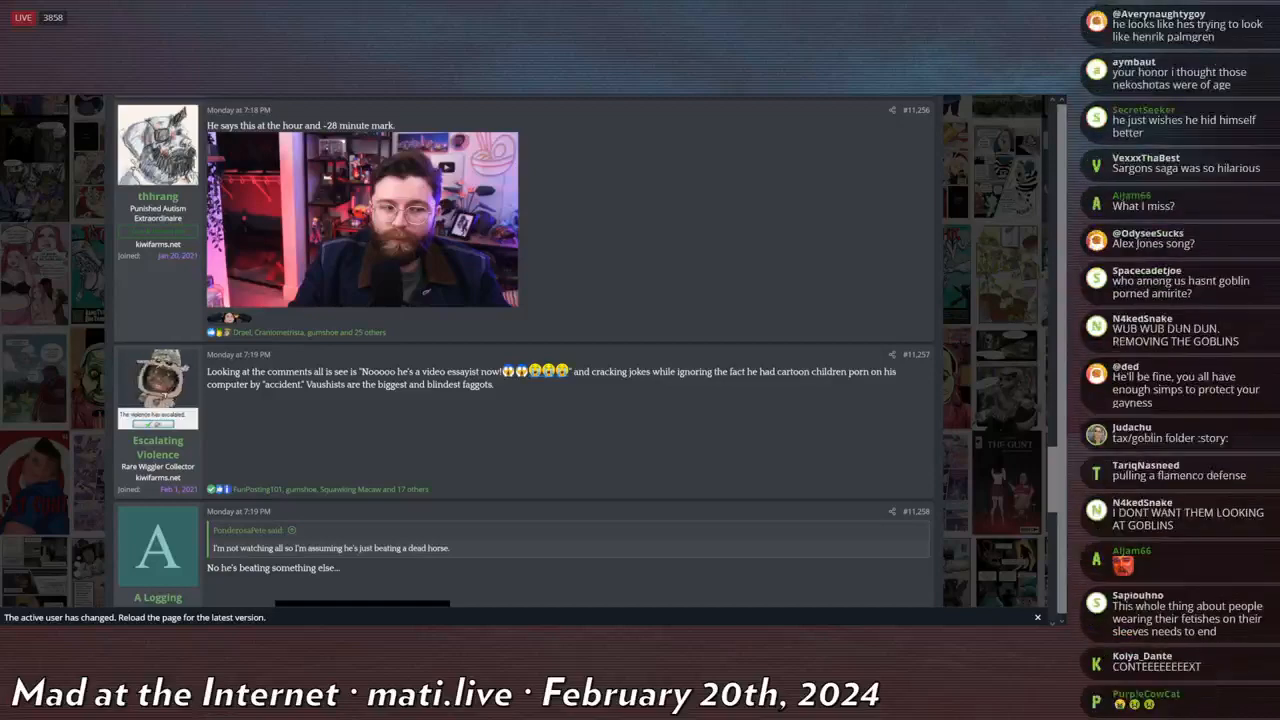
scroll(down, 3)
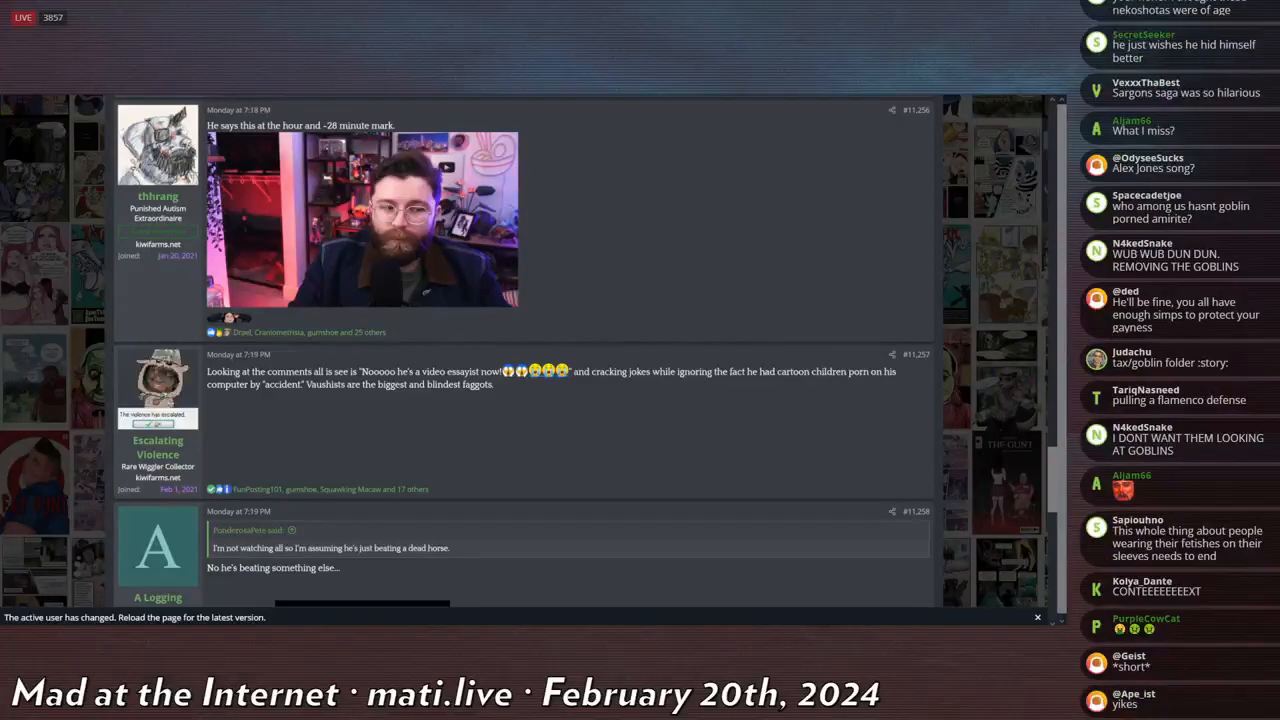
scroll(down, 3)
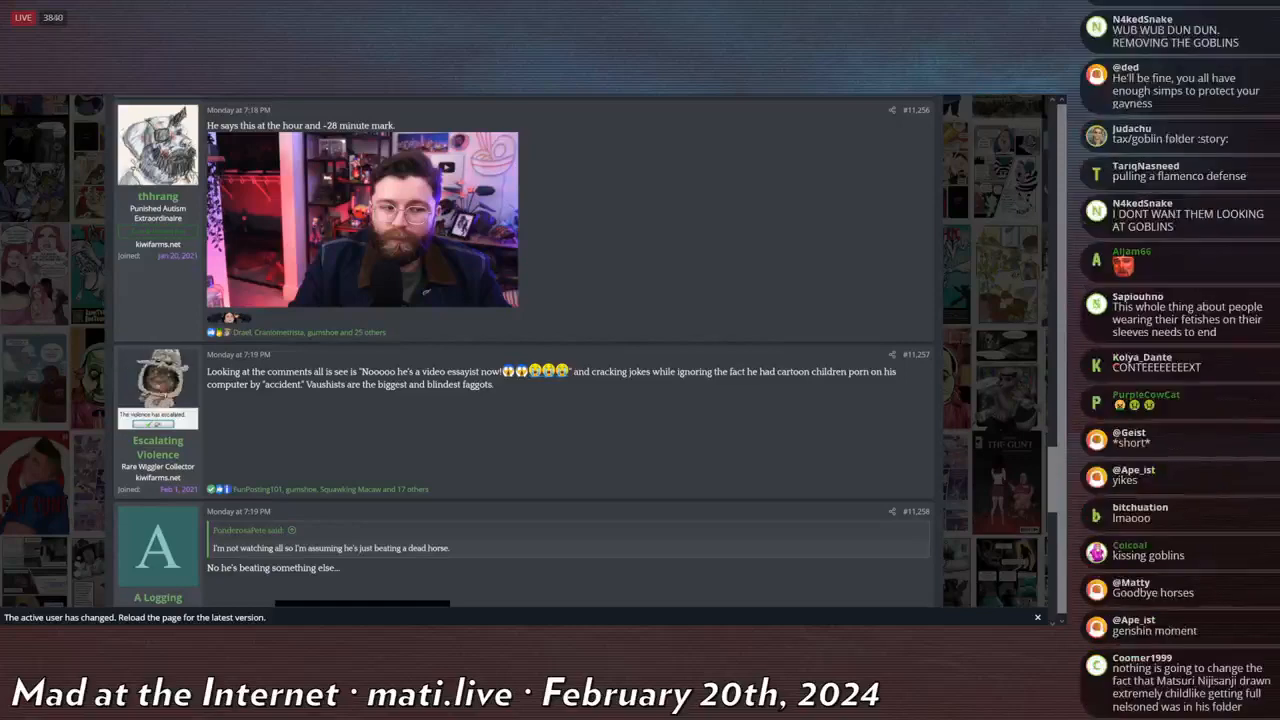
scroll(down, 3)
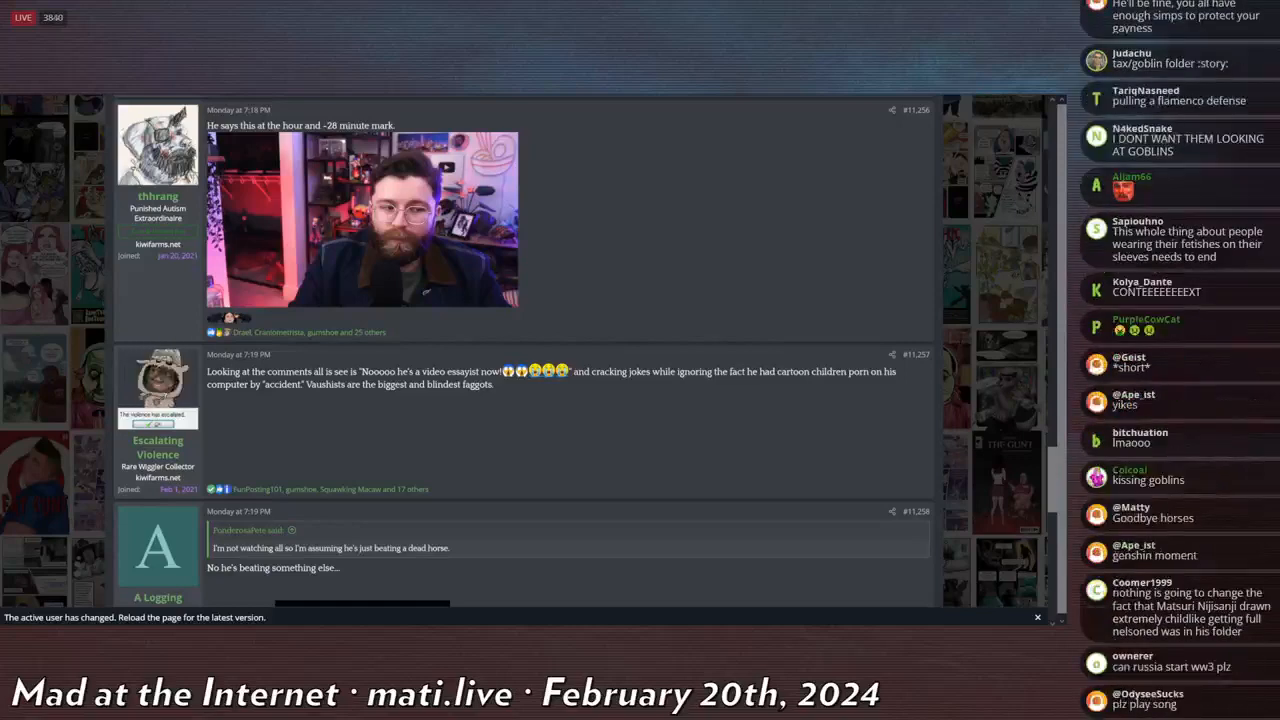
scroll(down, 3)
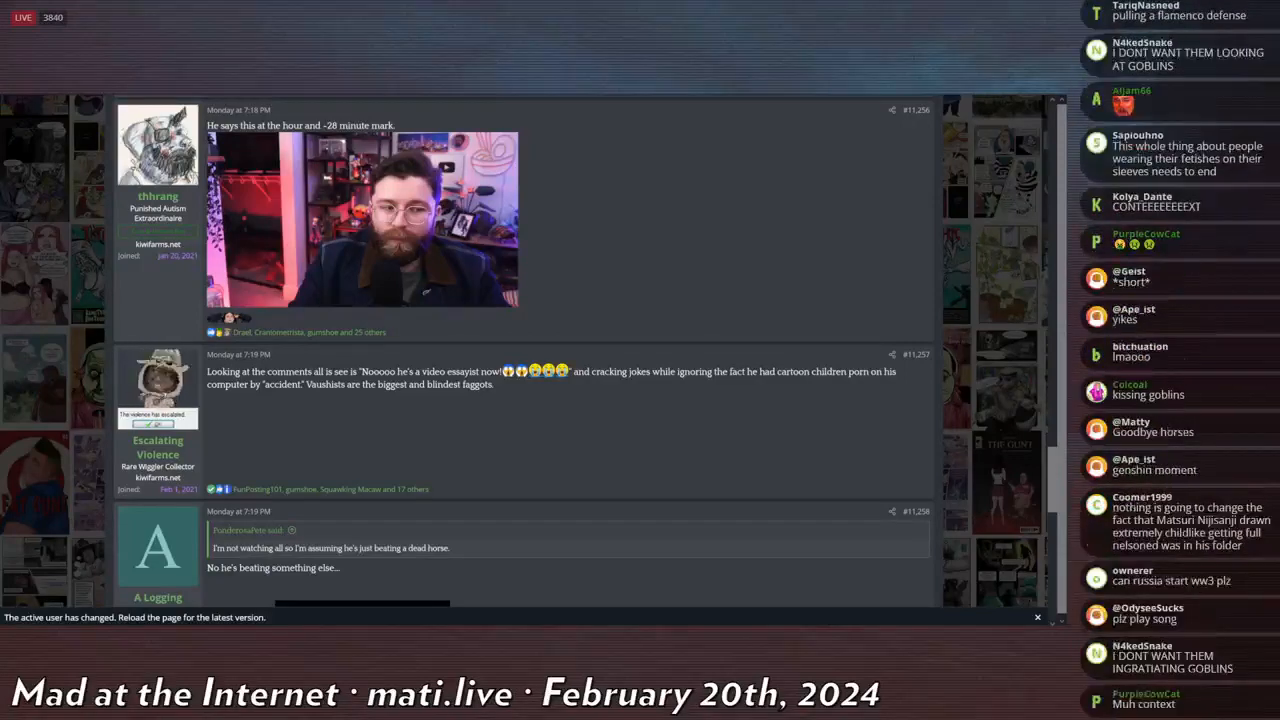
scroll(down, 3)
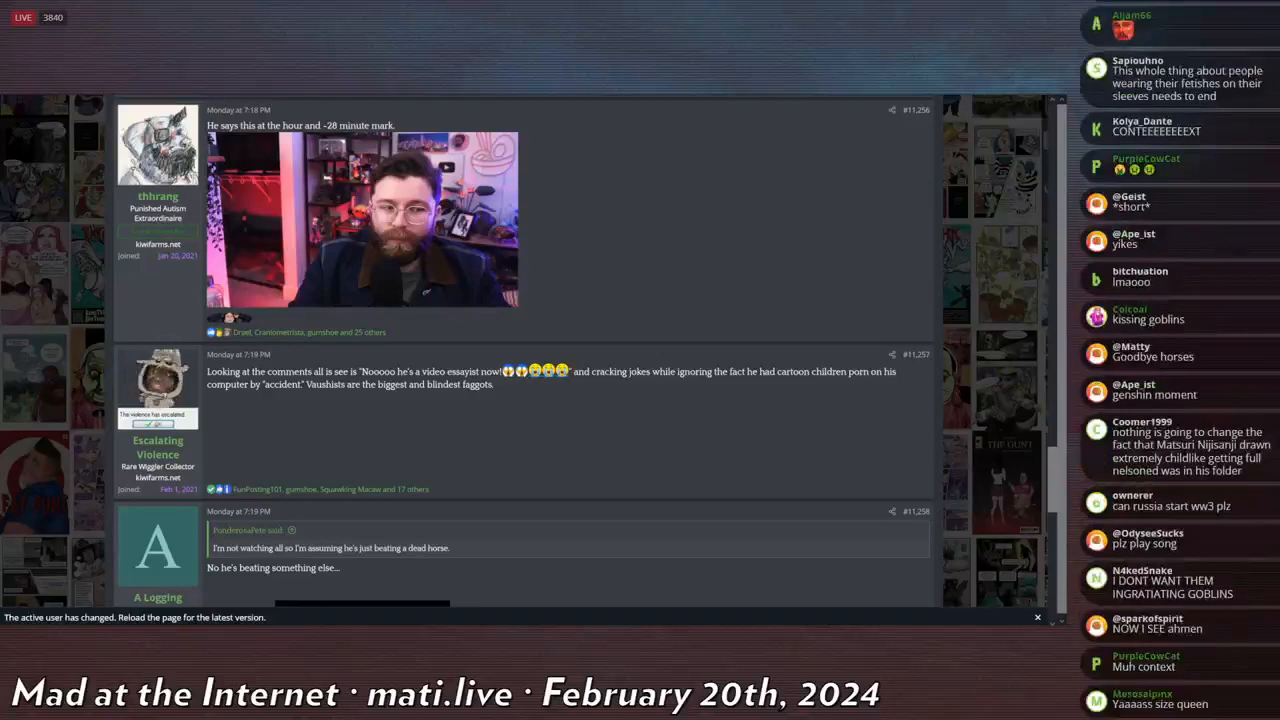
scroll(down, 3)
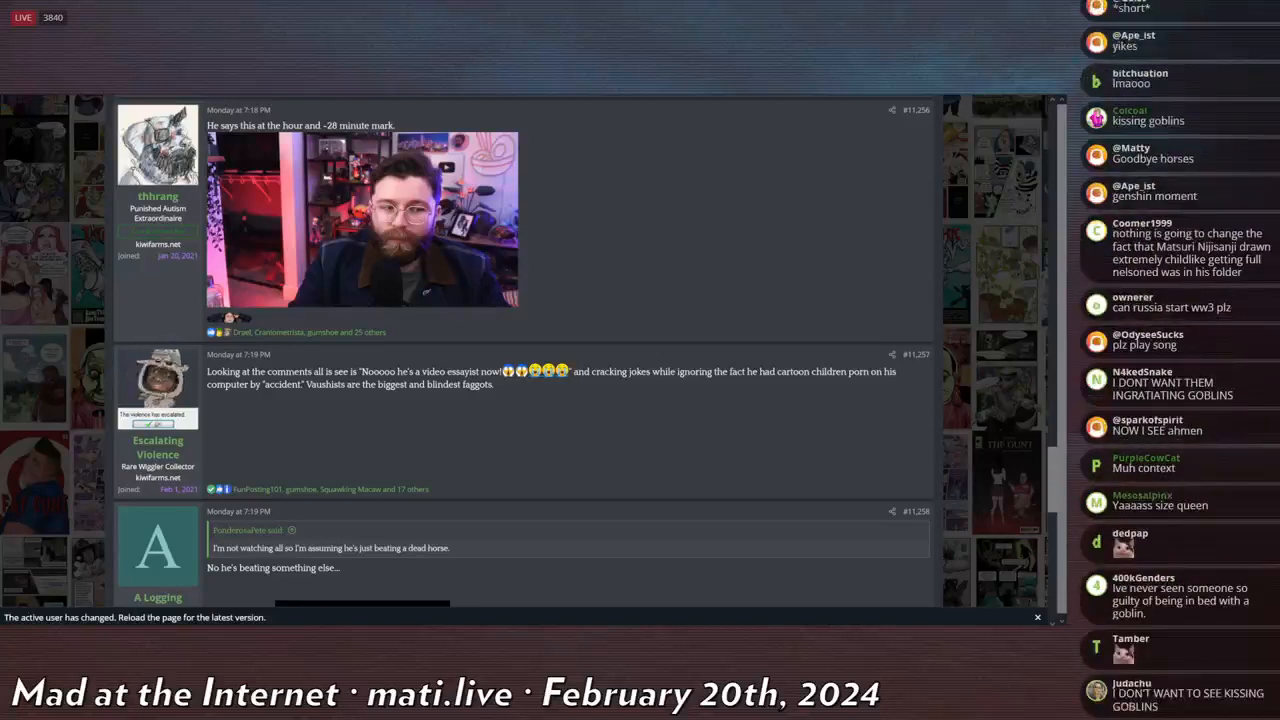
scroll(down, 3)
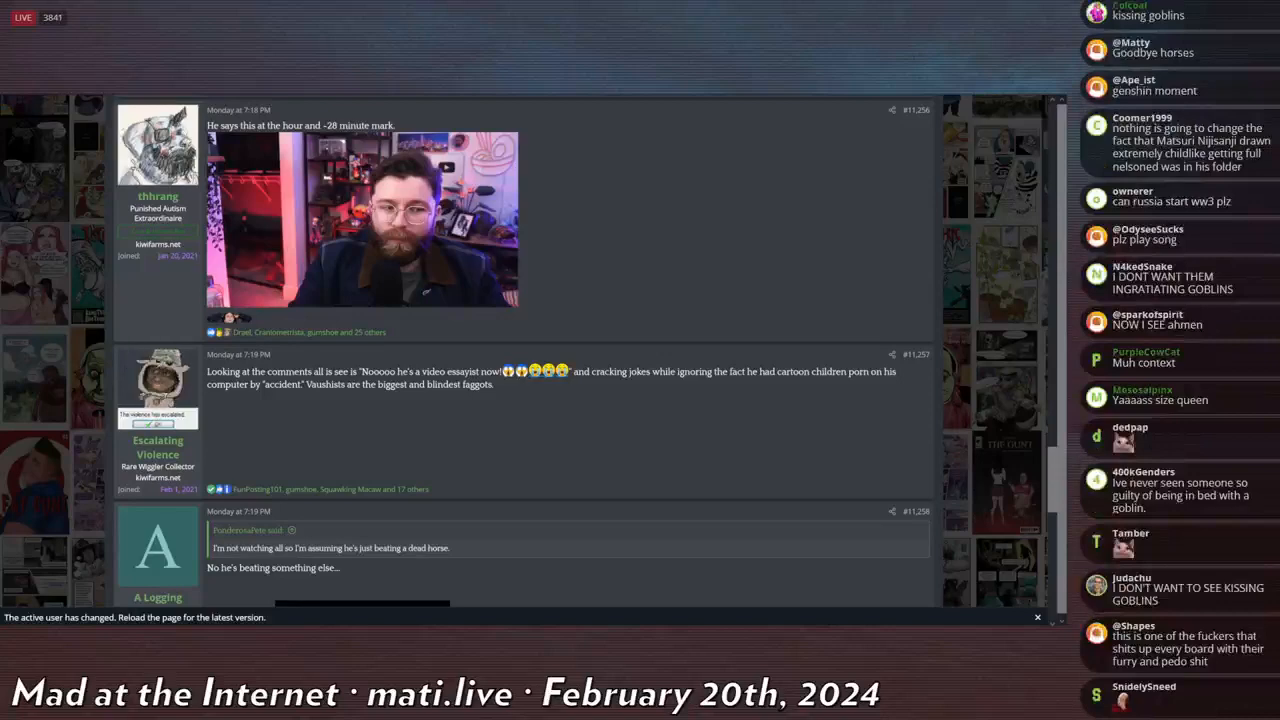
scroll(down, 3)
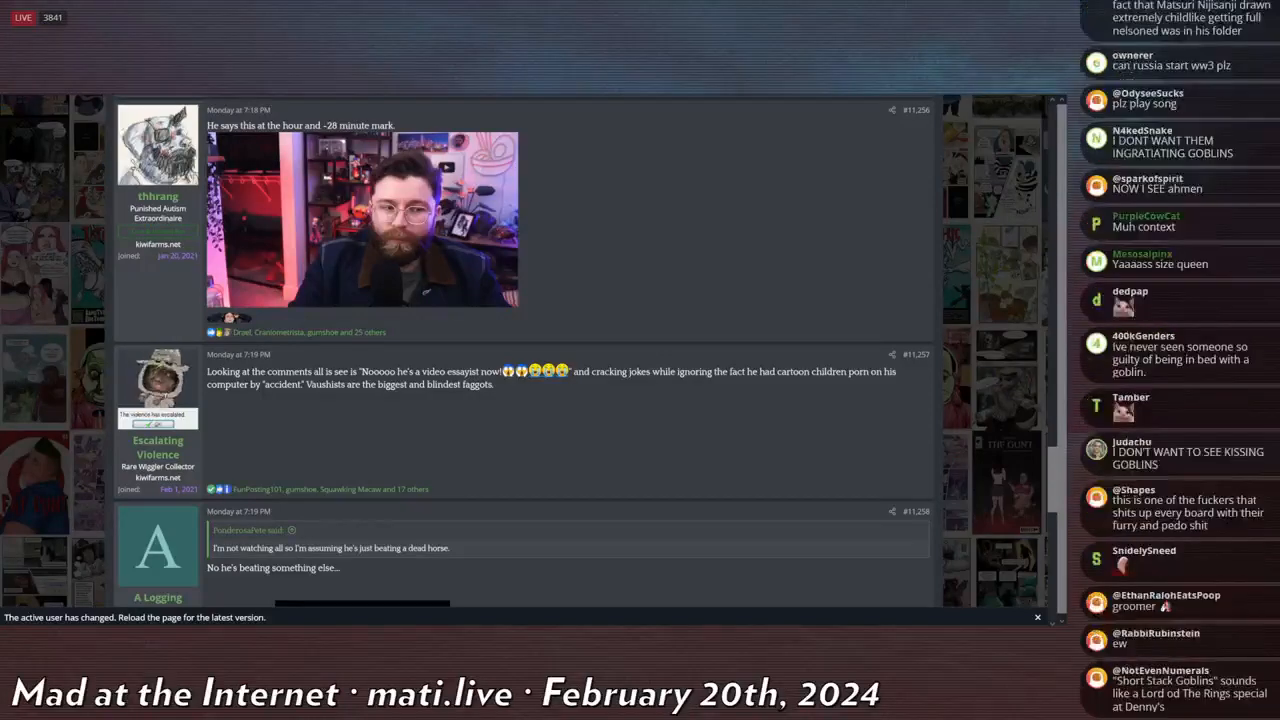
scroll(down, 3)
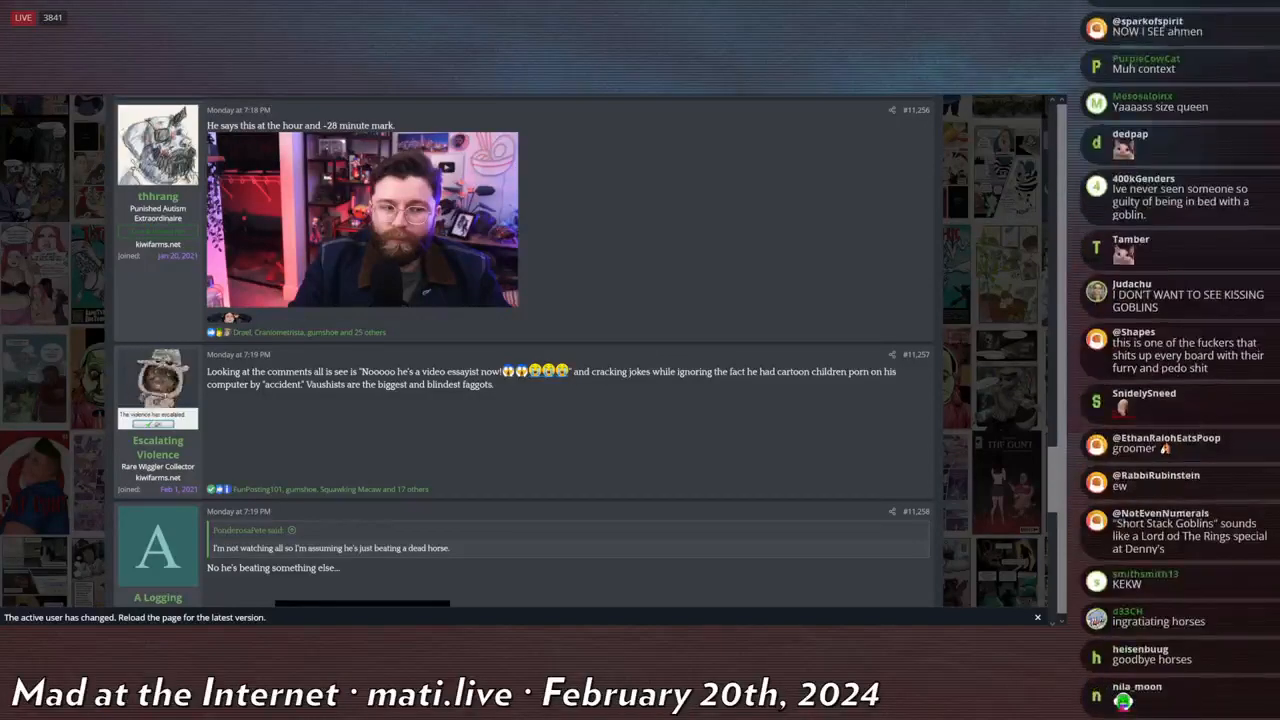
scroll(down, 3)
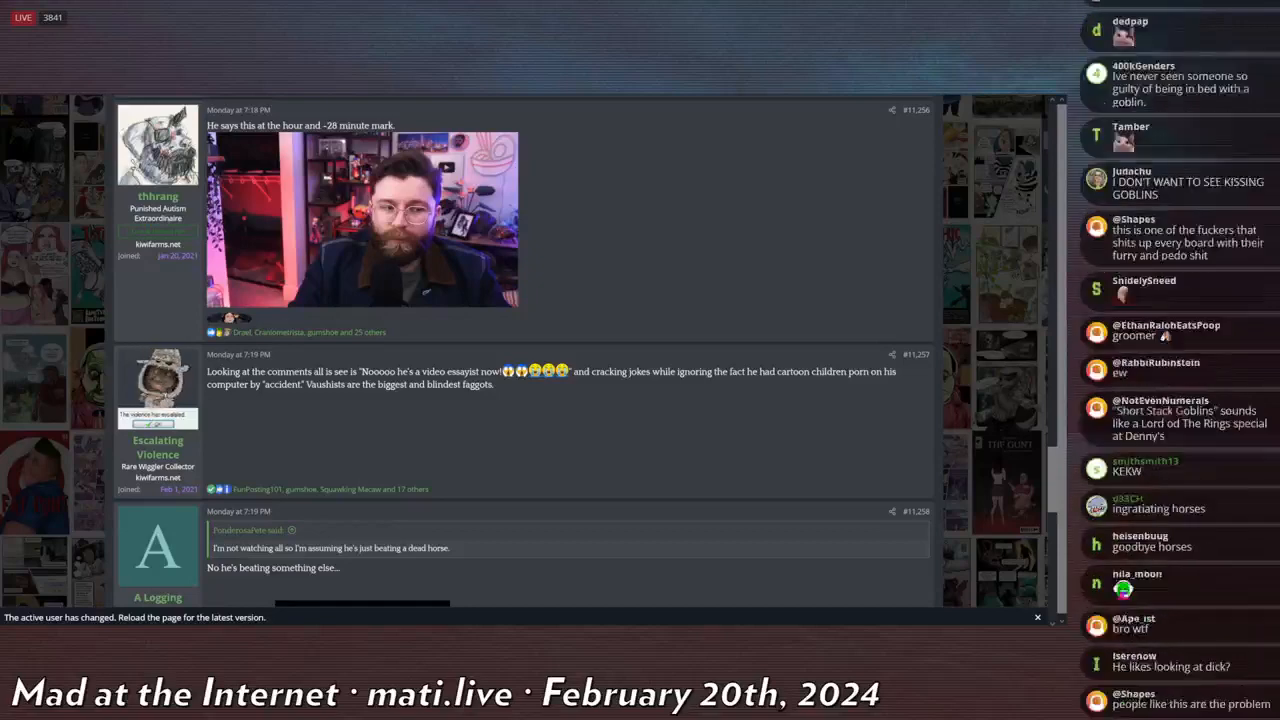
scroll(down, 3)
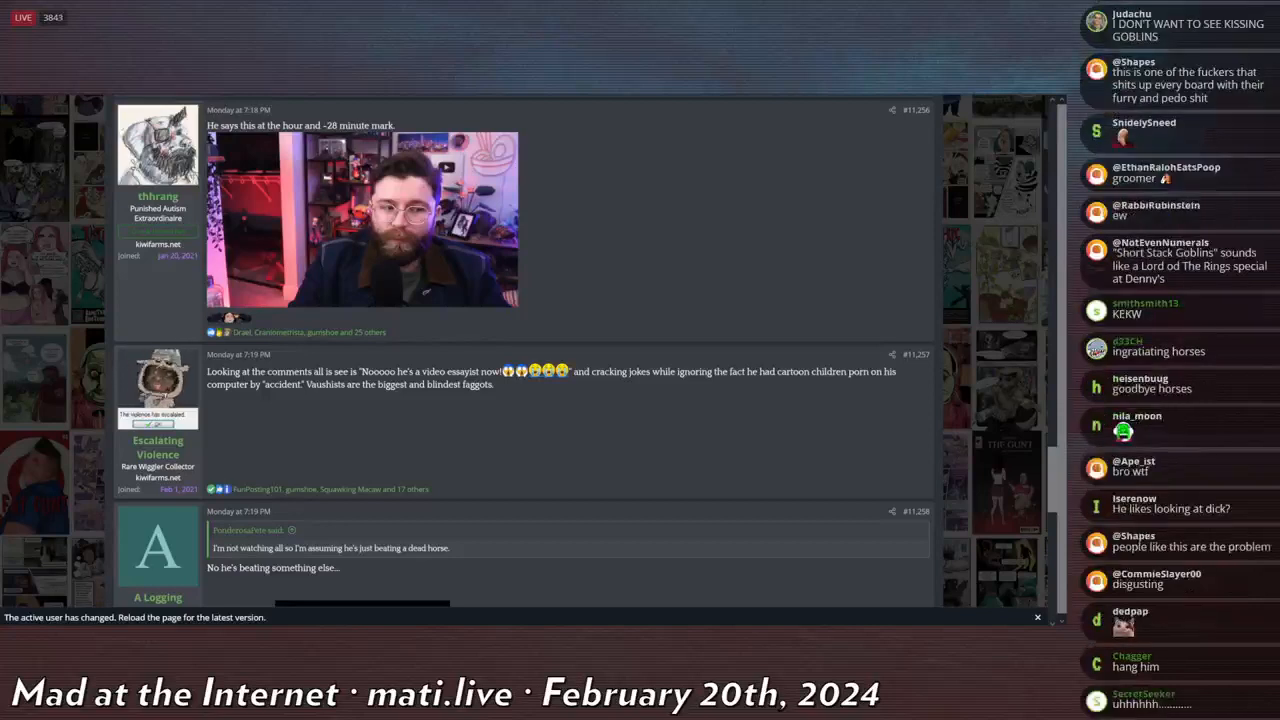
scroll(down, 3)
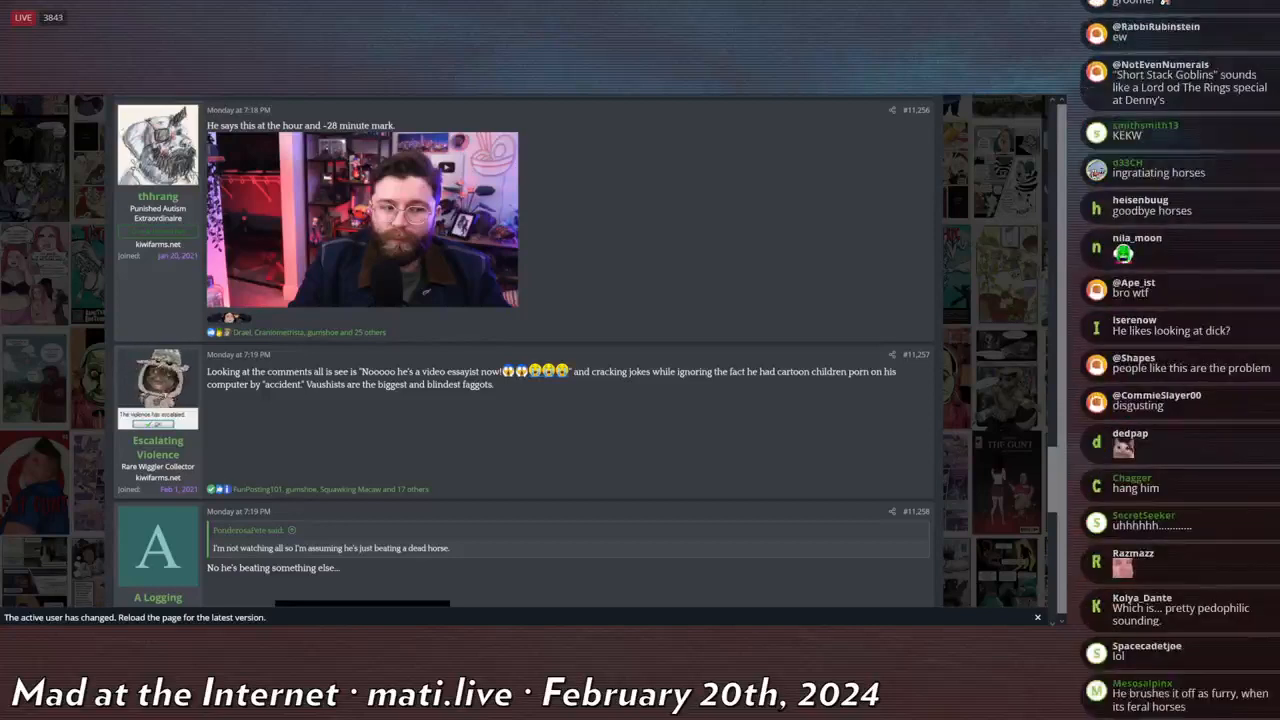
scroll(down, 3)
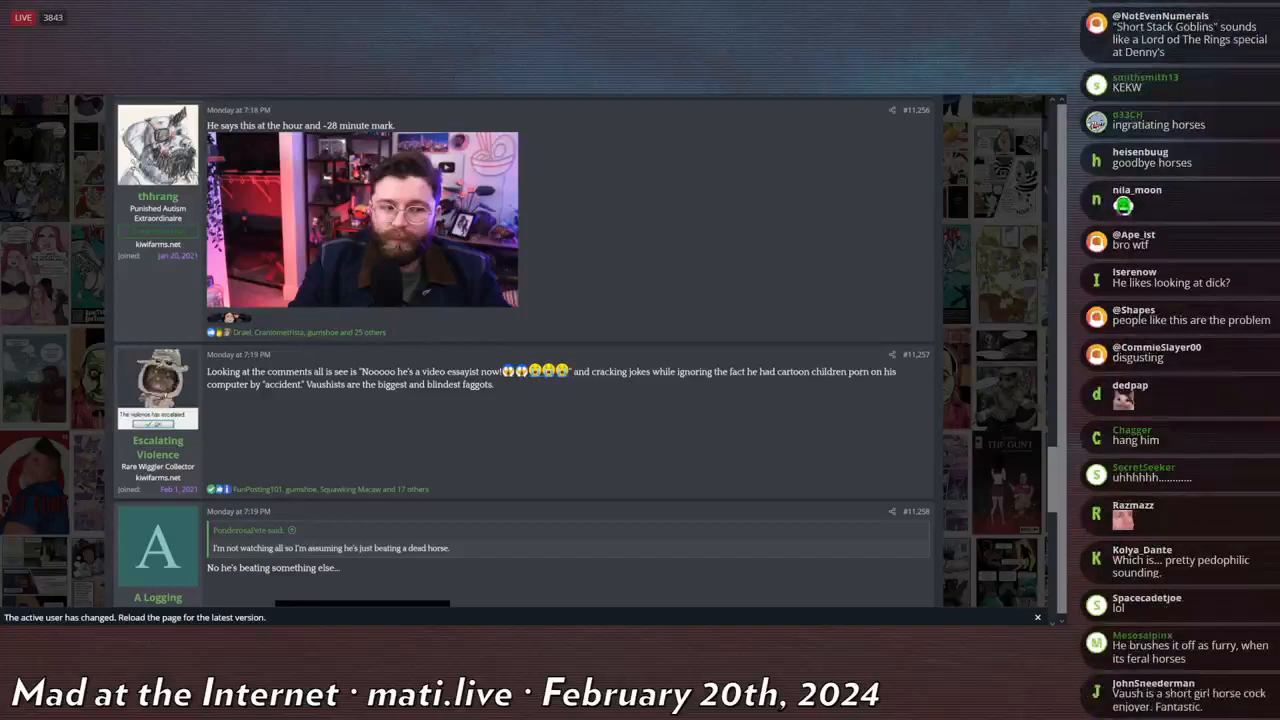
scroll(down, 3)
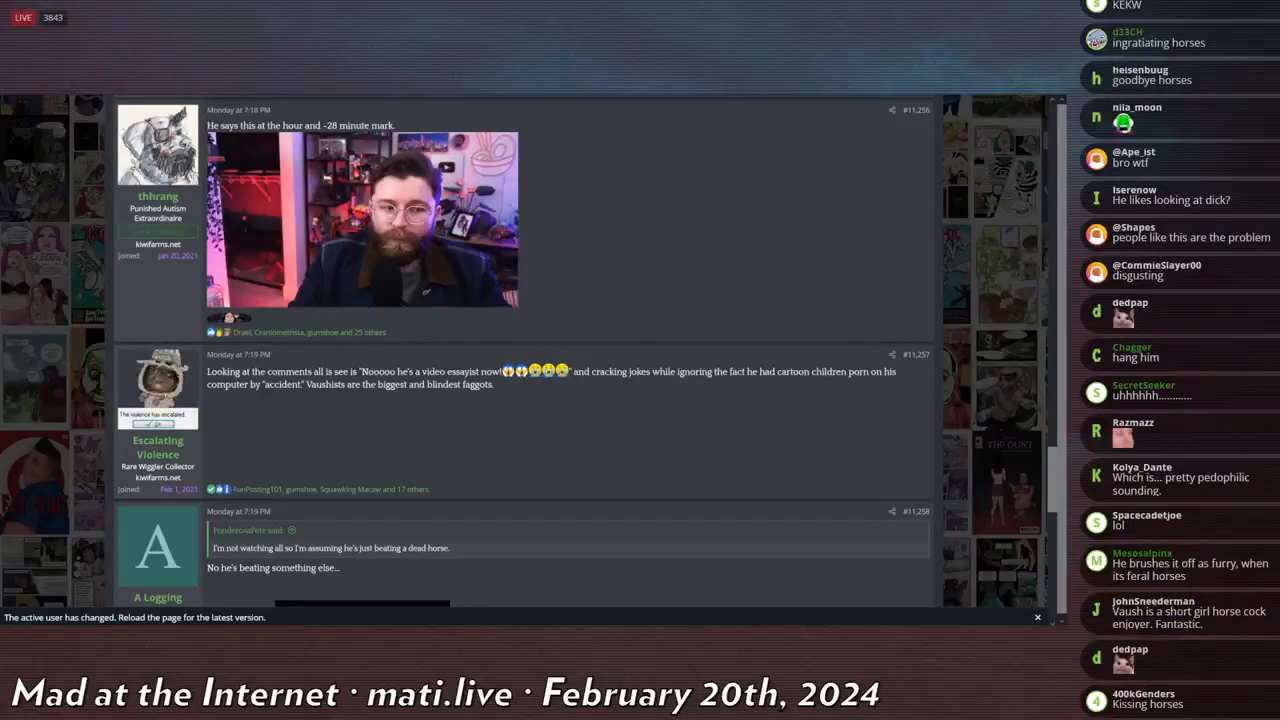
scroll(down, 3)
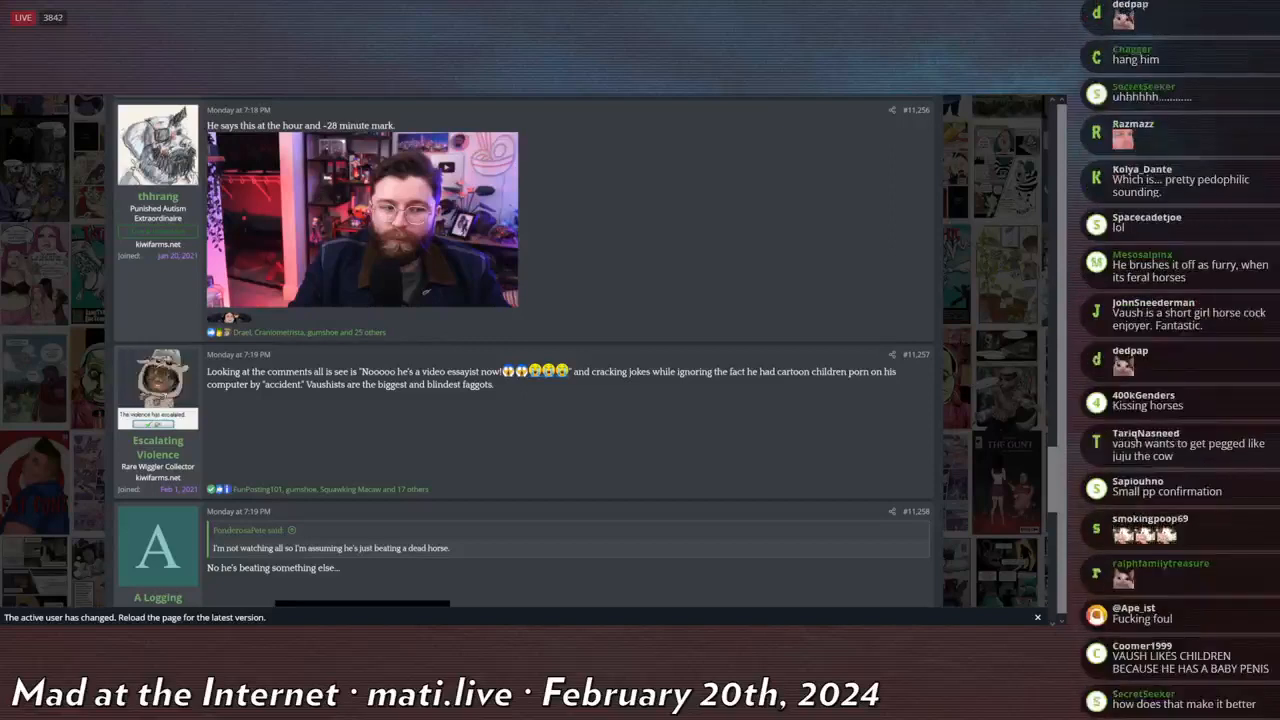
scroll(down, 3)
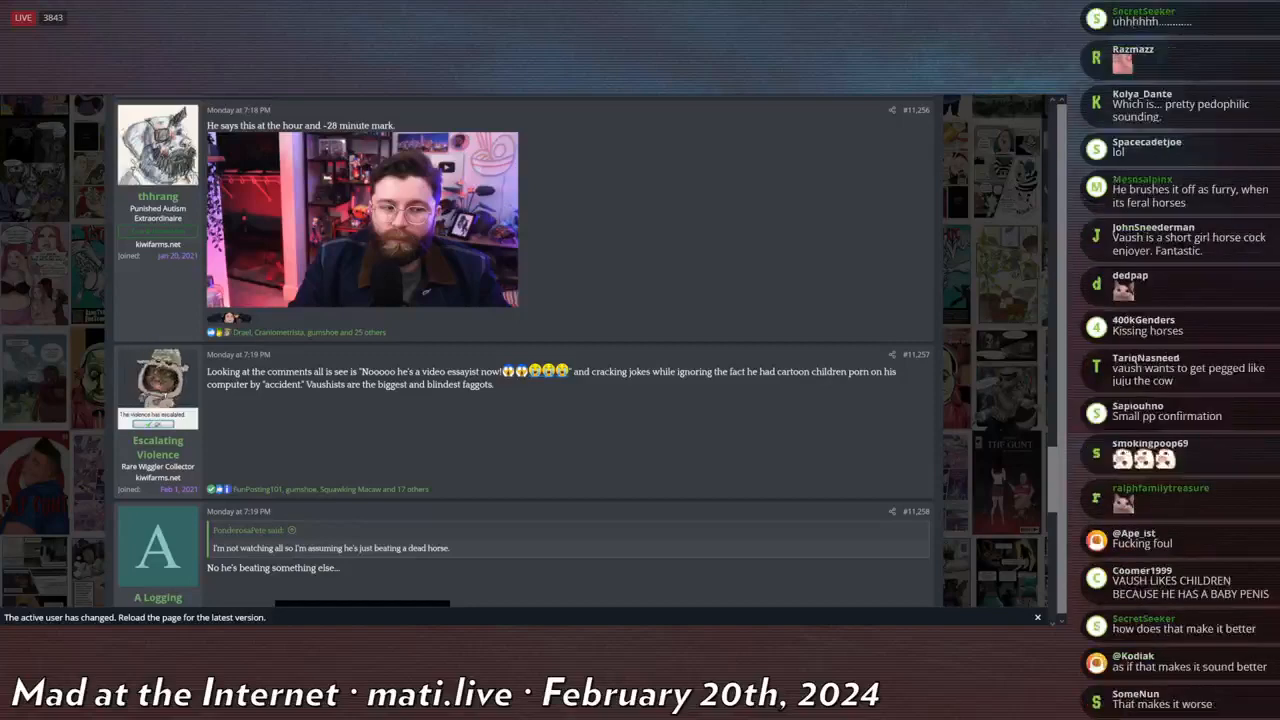
scroll(down, 3)
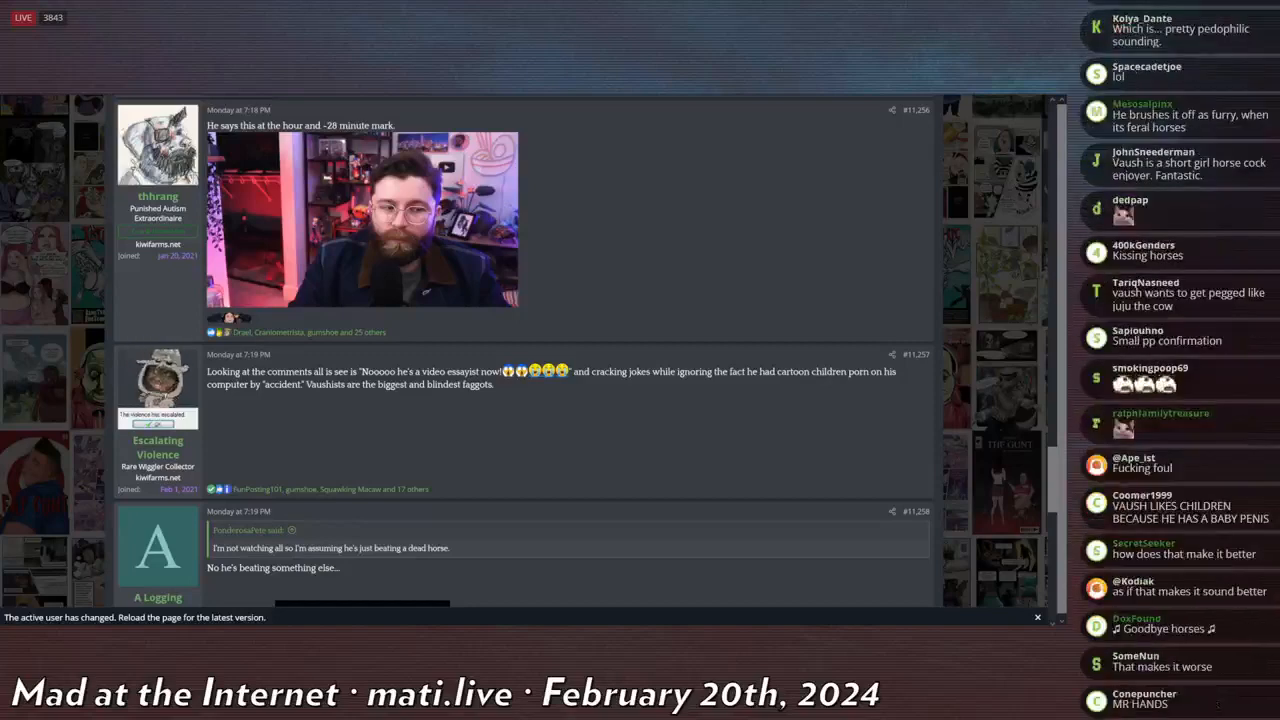
scroll(down, 3)
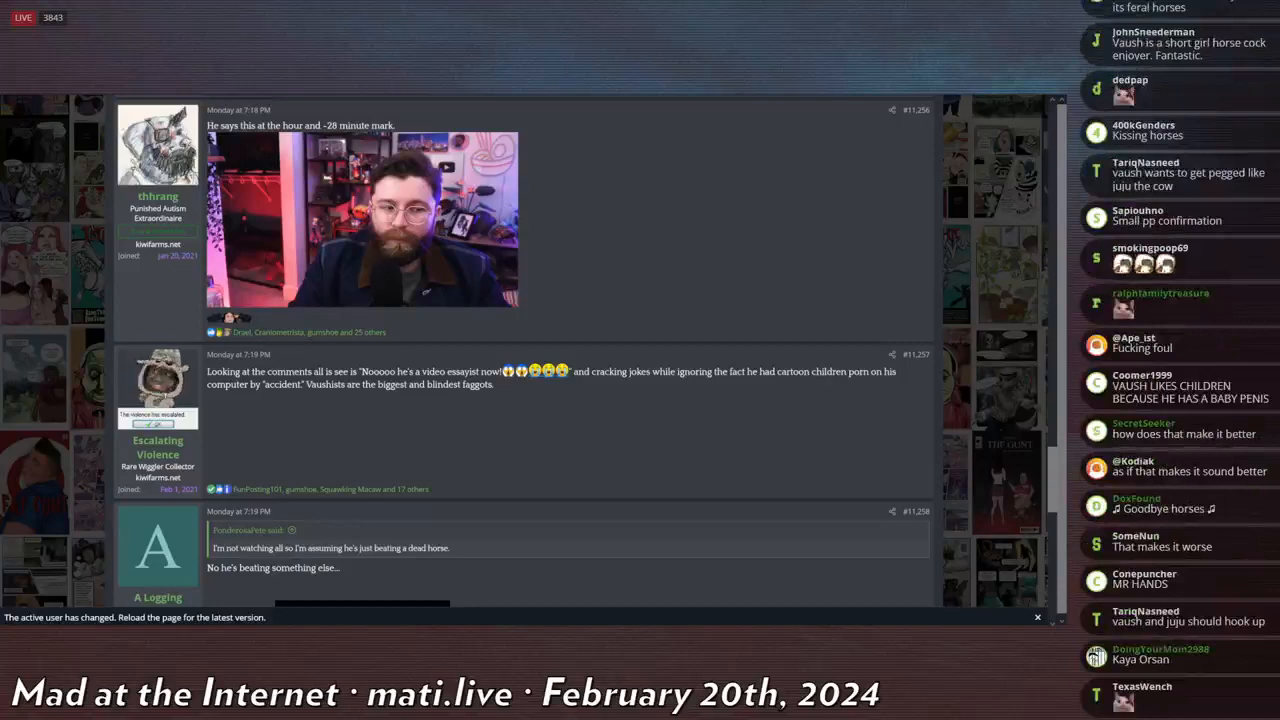
scroll(down, 3)
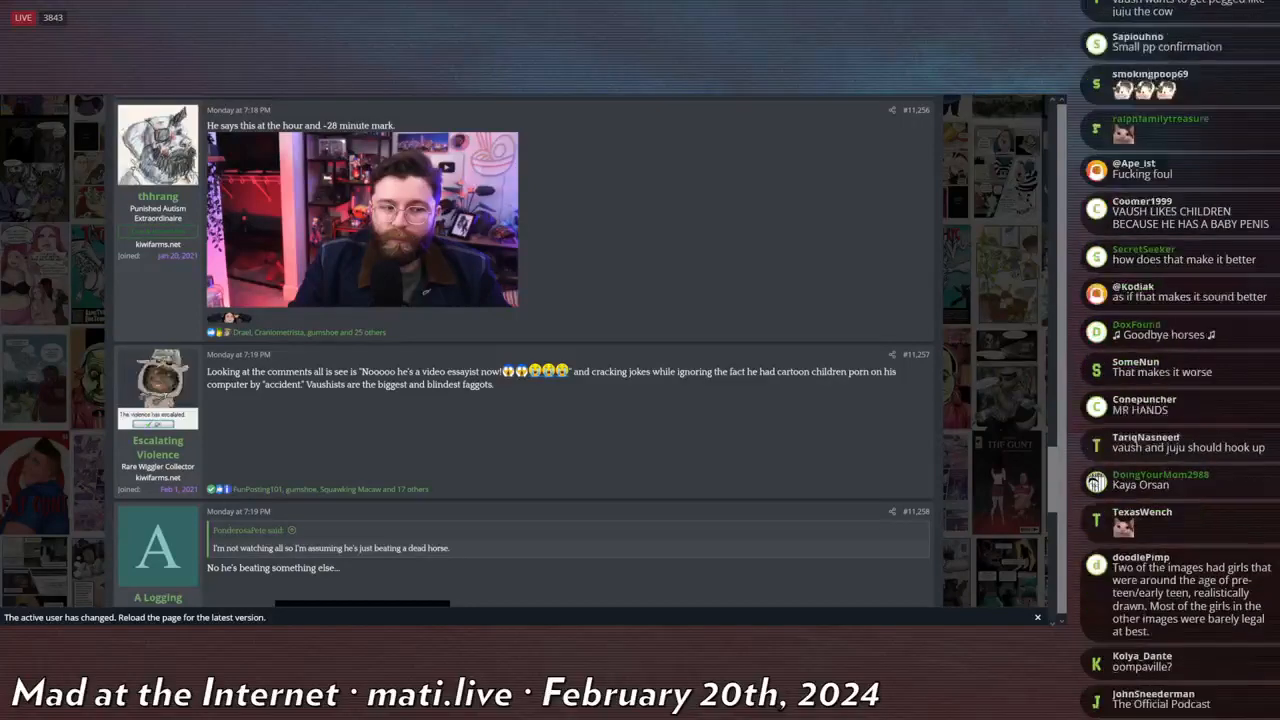
scroll(down, 3)
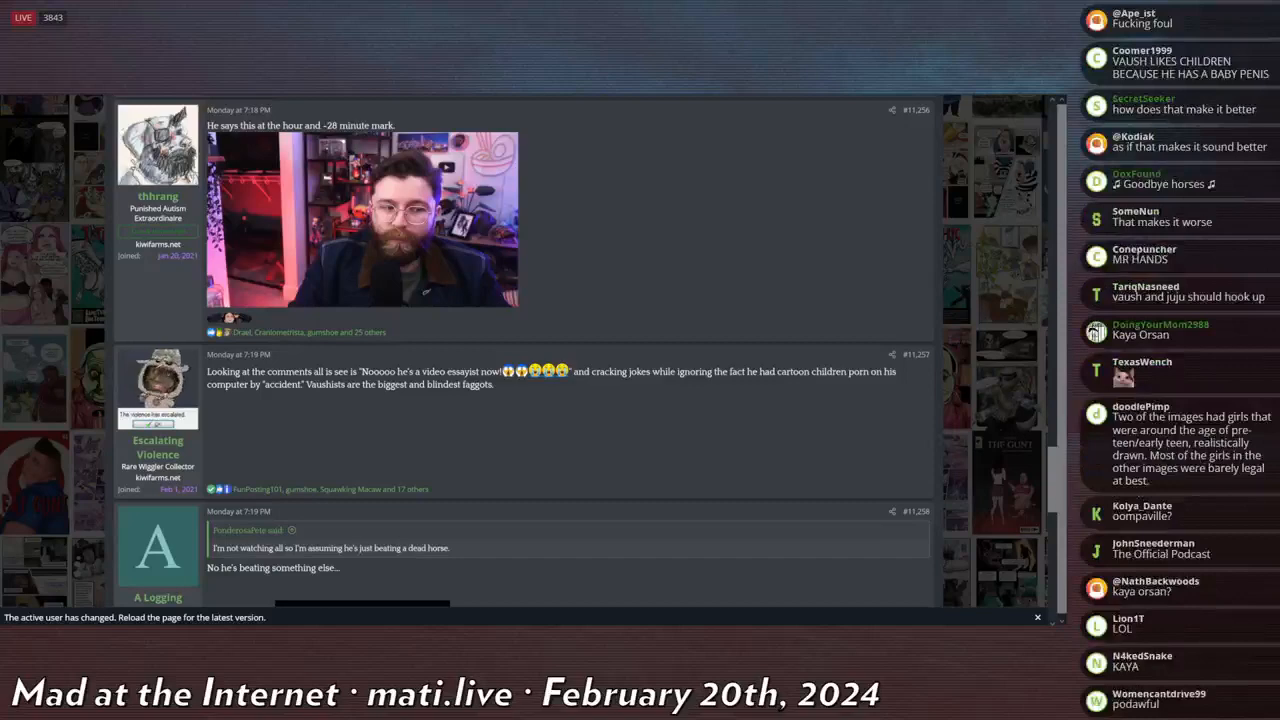
scroll(down, 3)
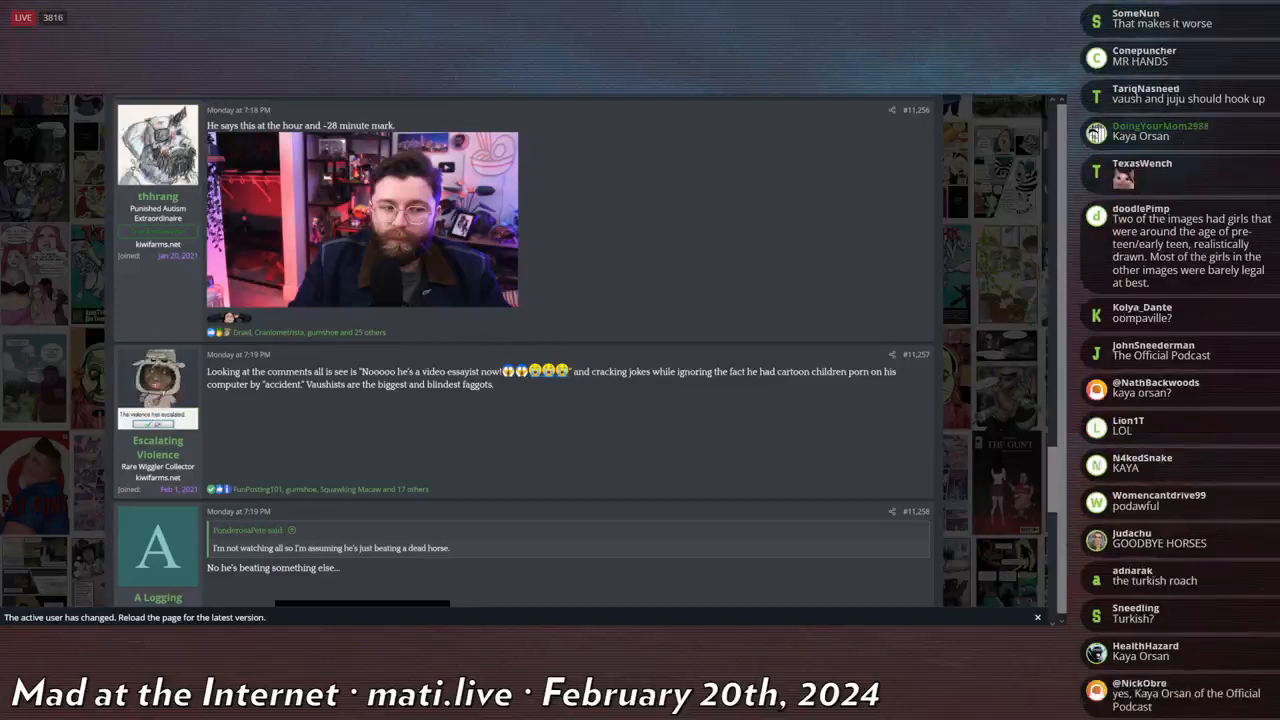
scroll(down, 3)
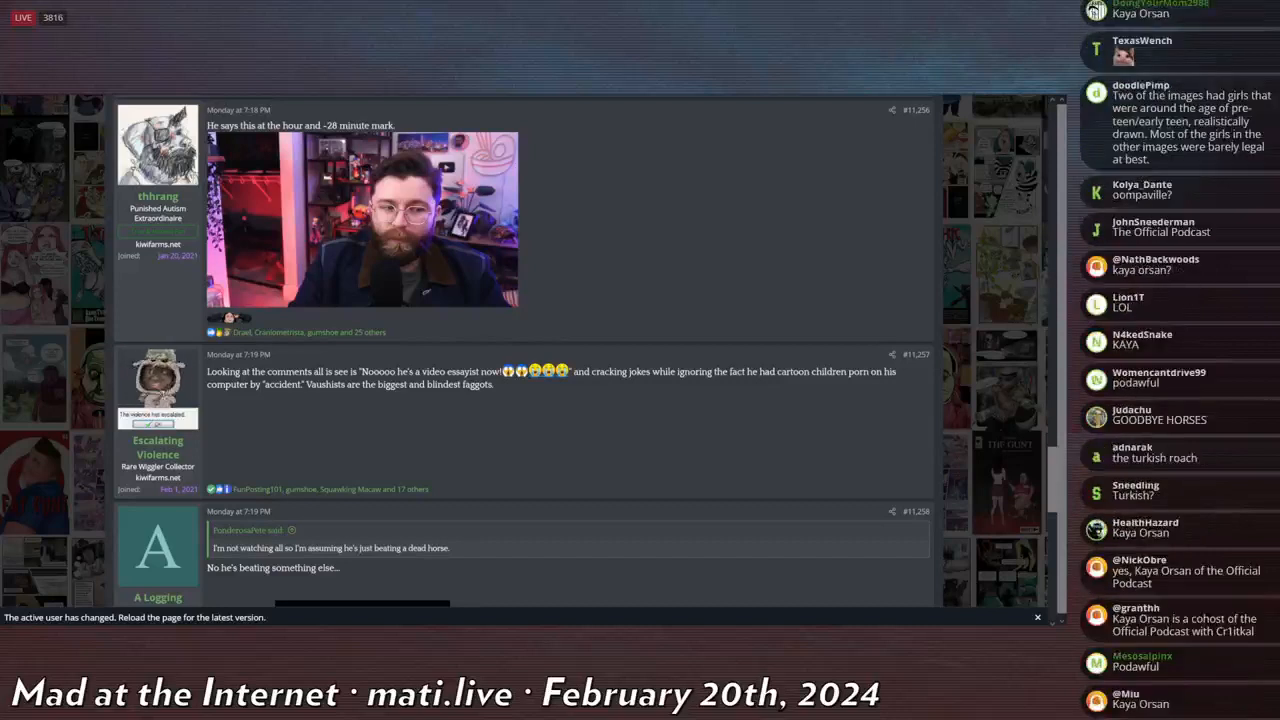
scroll(down, 3)
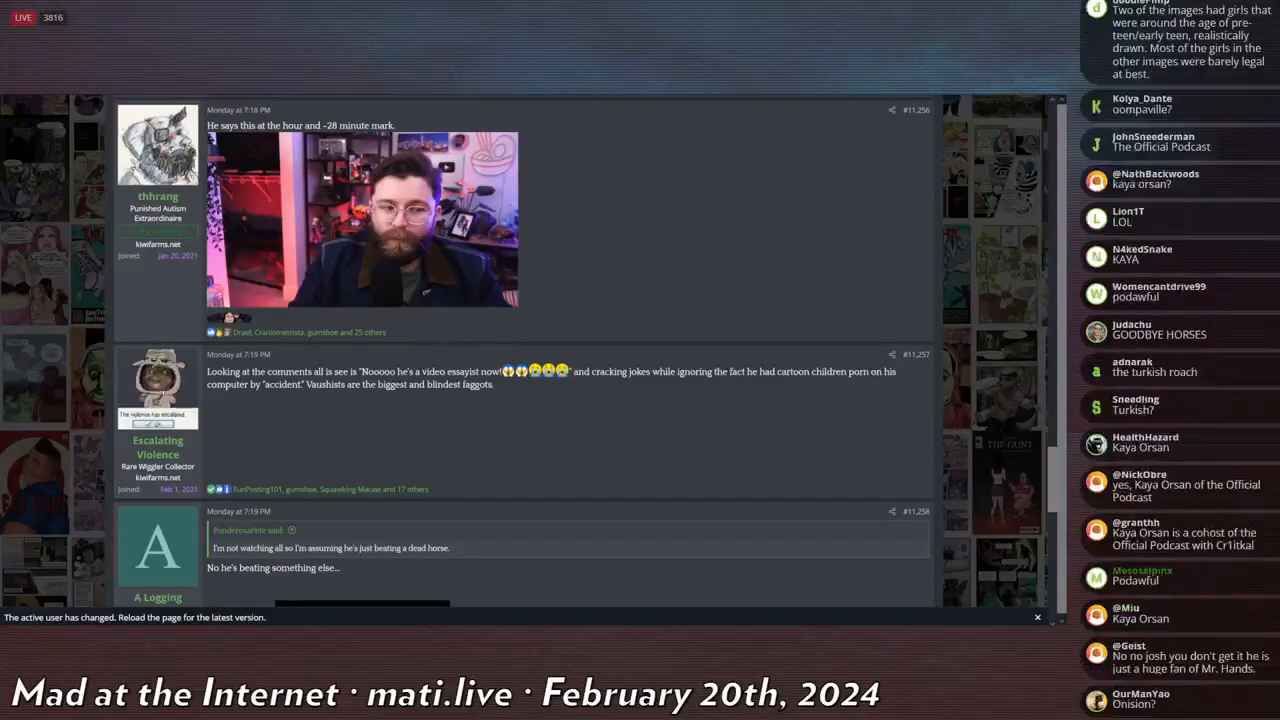
scroll(down, 3)
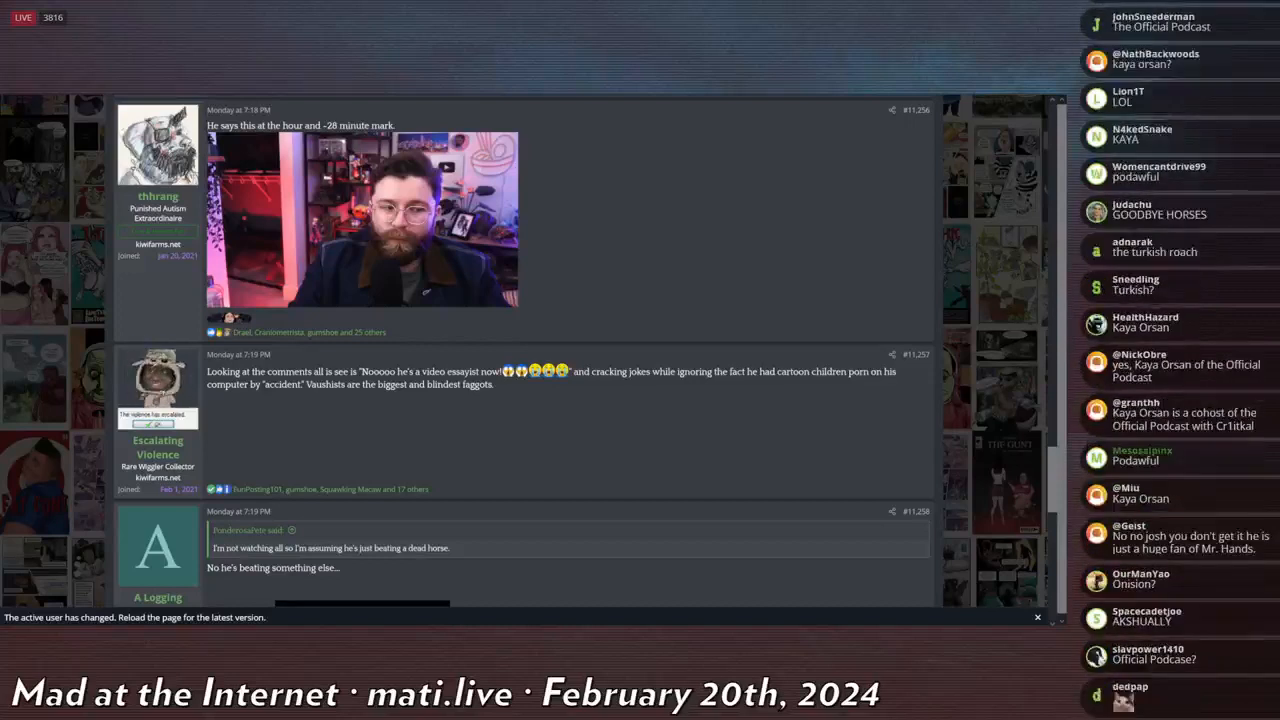
scroll(down, 3)
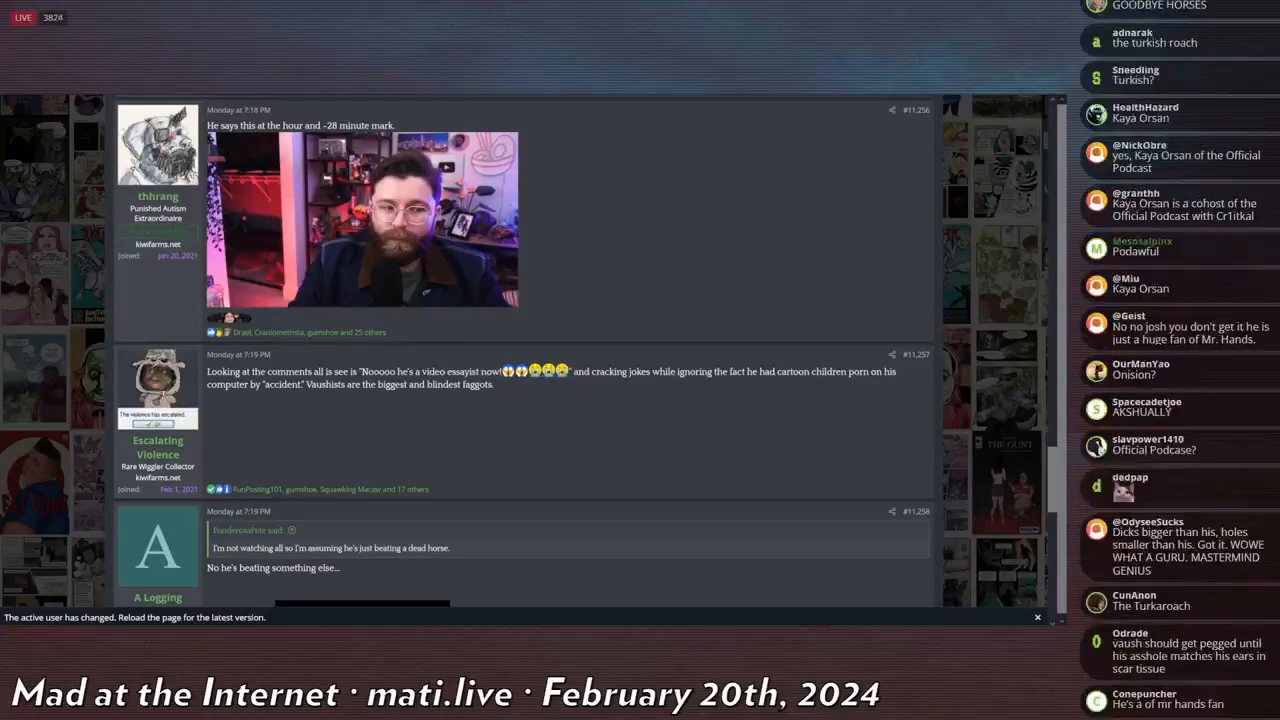
scroll(down, 3)
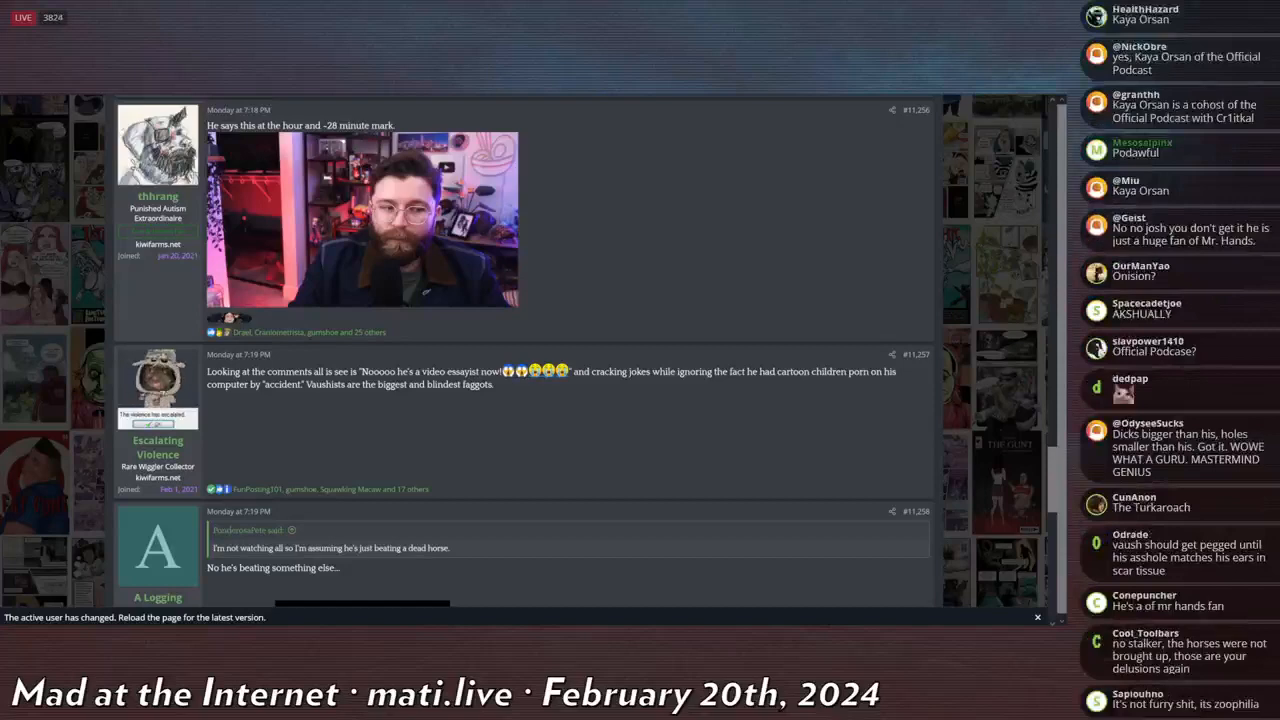
scroll(down, 3)
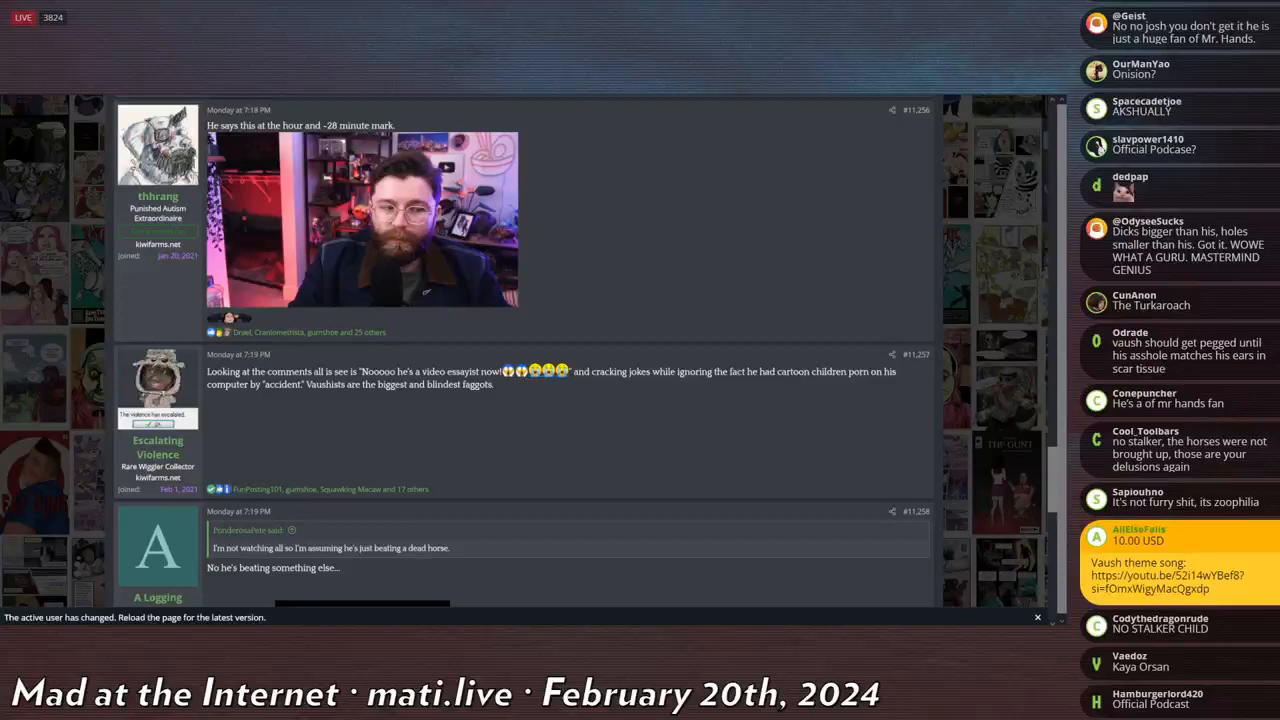
scroll(down, 3)
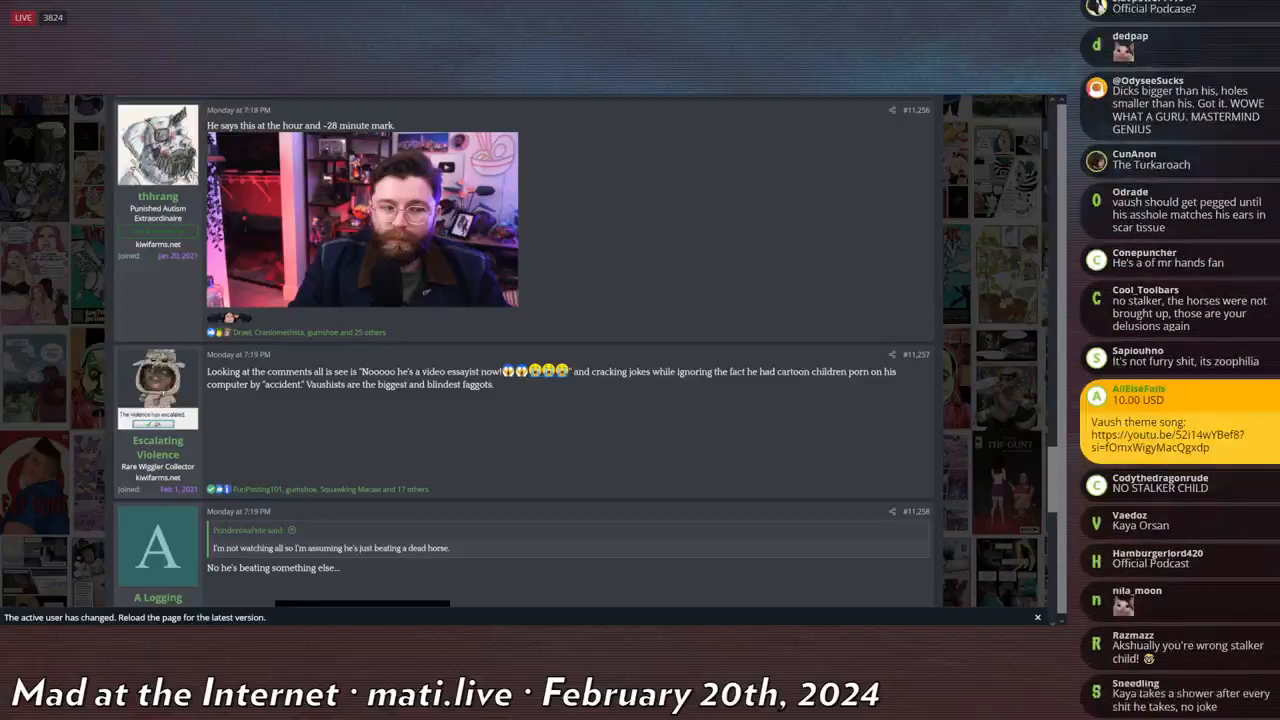
scroll(down, 3)
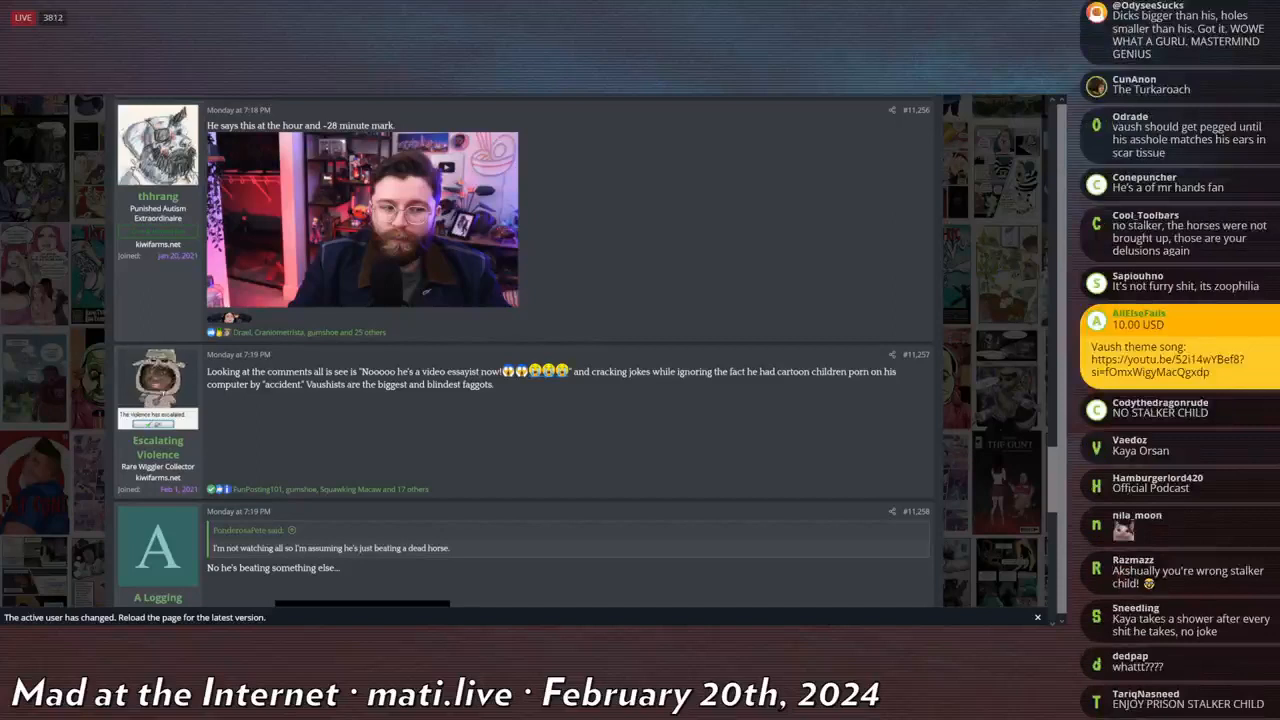
scroll(down, 3)
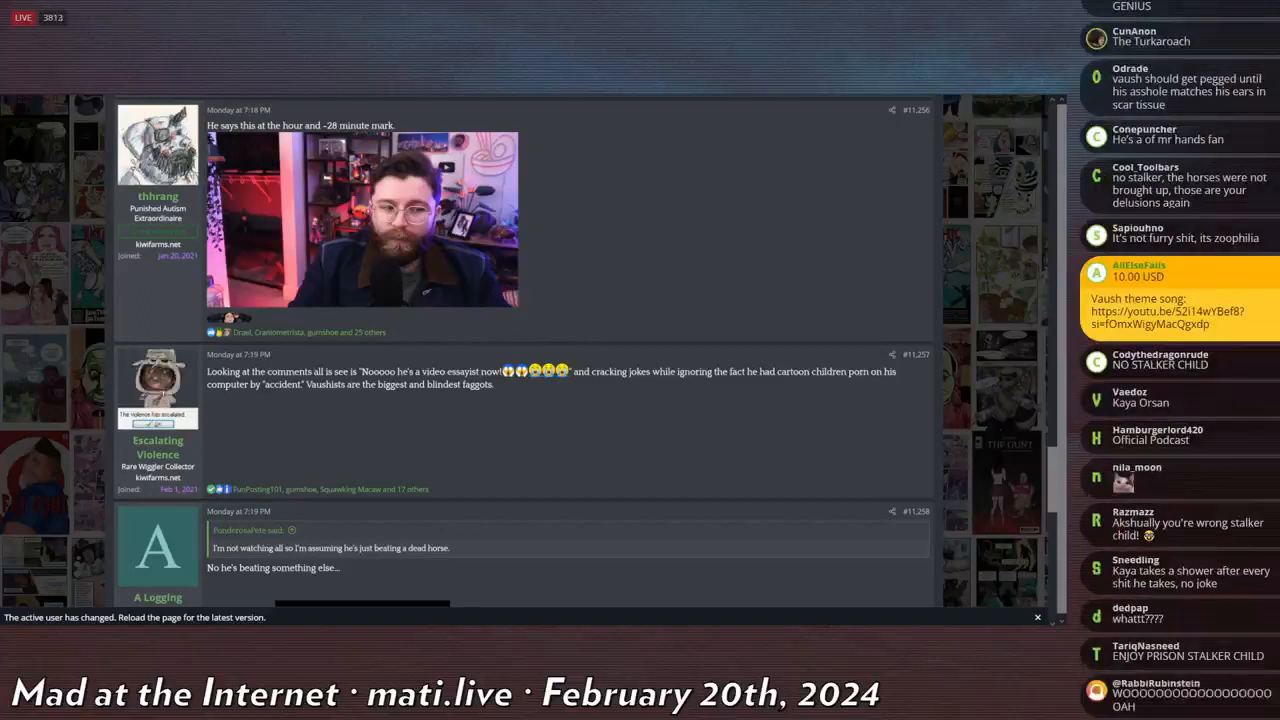
scroll(down, 3)
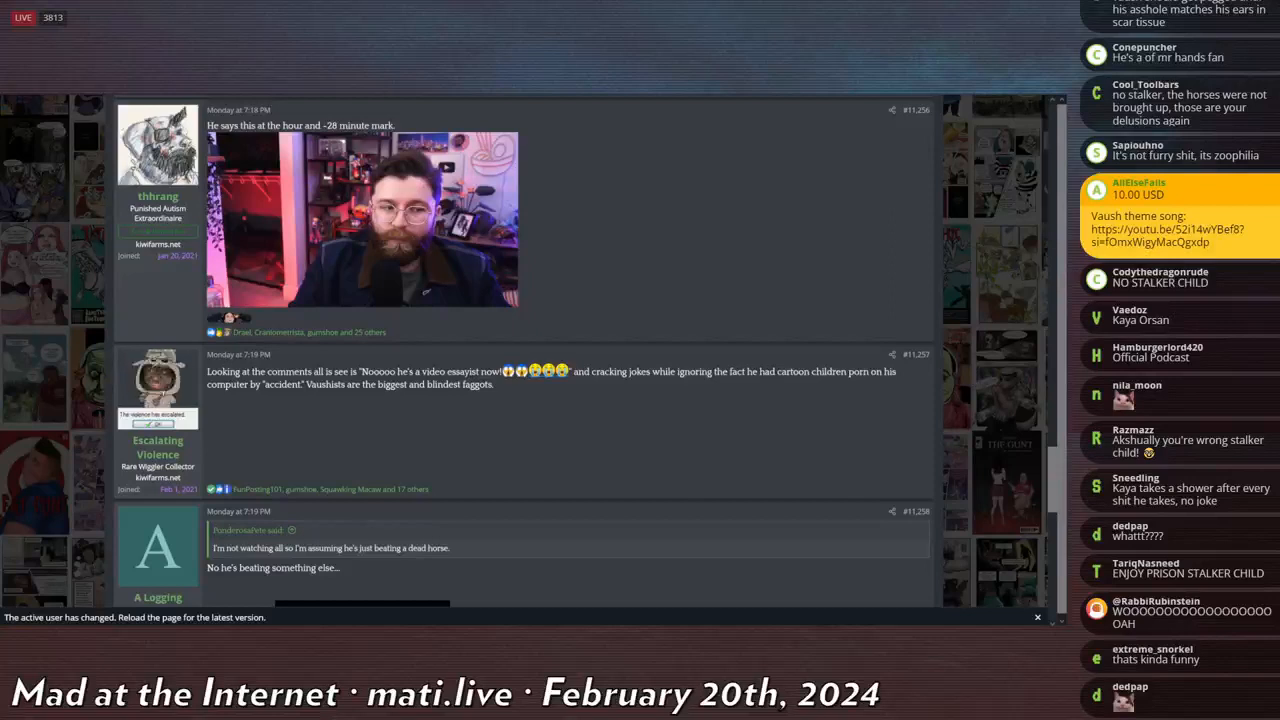
scroll(down, 3)
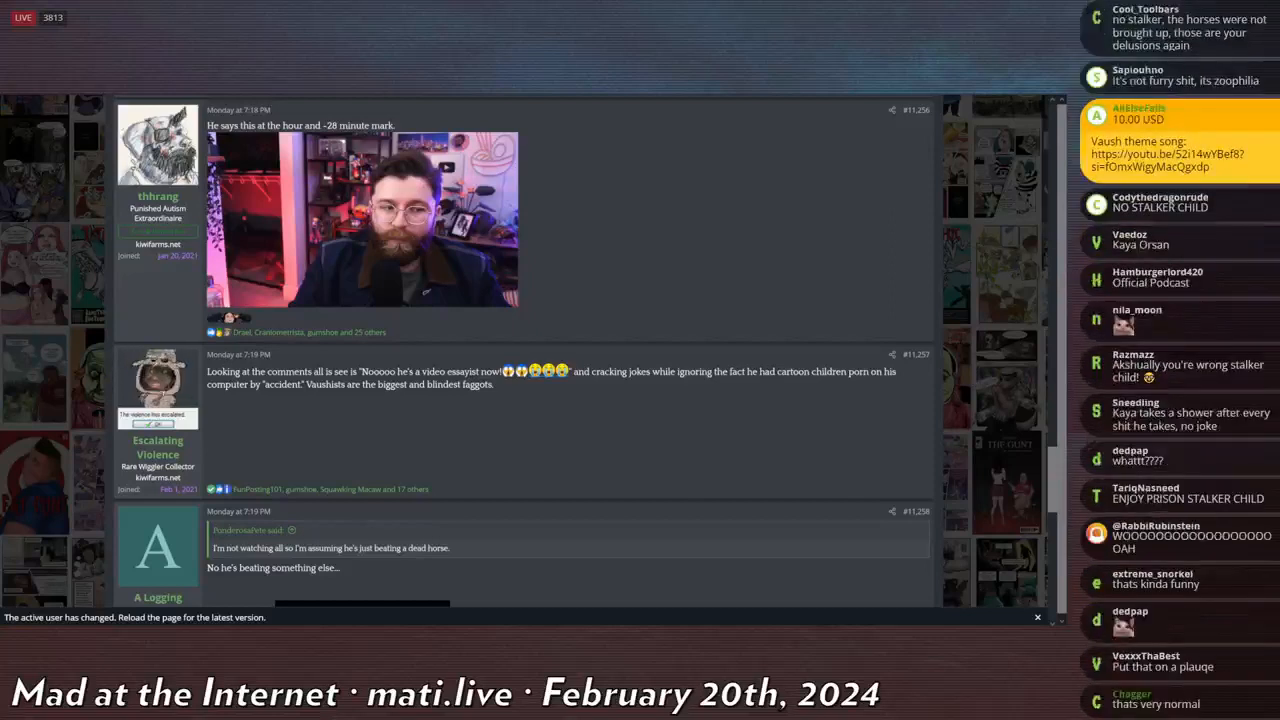
scroll(down, 3)
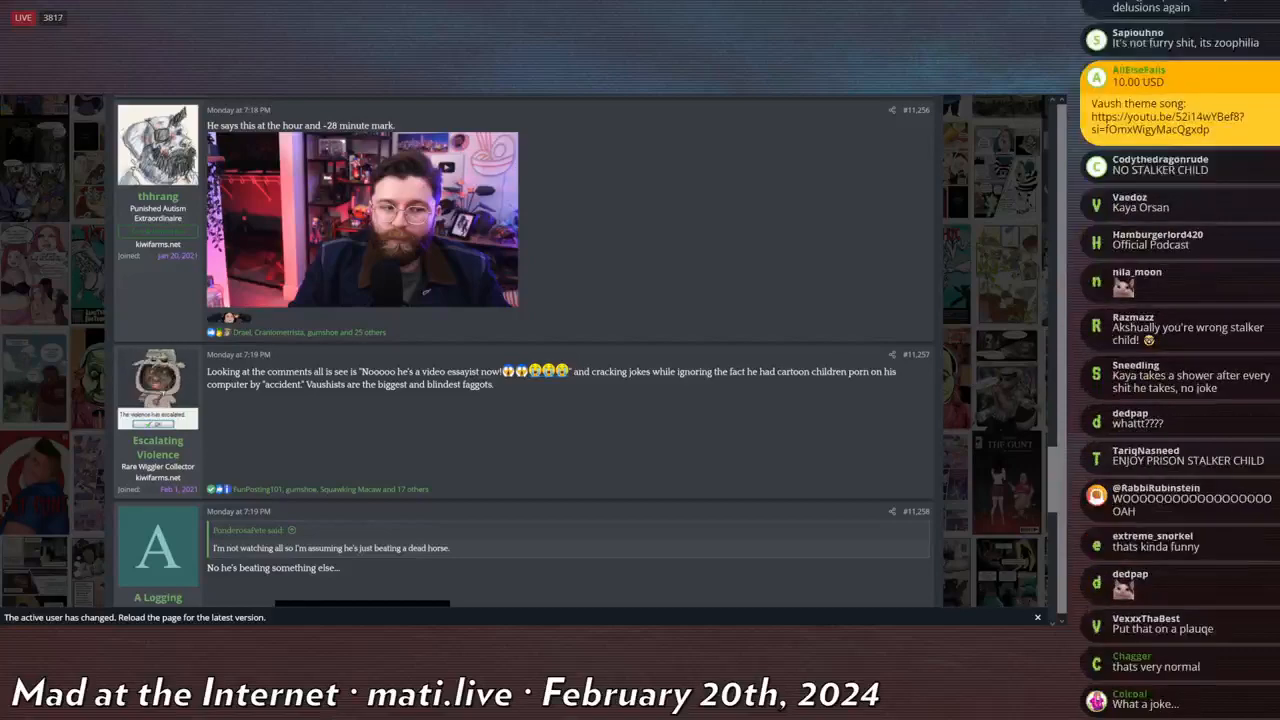
scroll(down, 3)
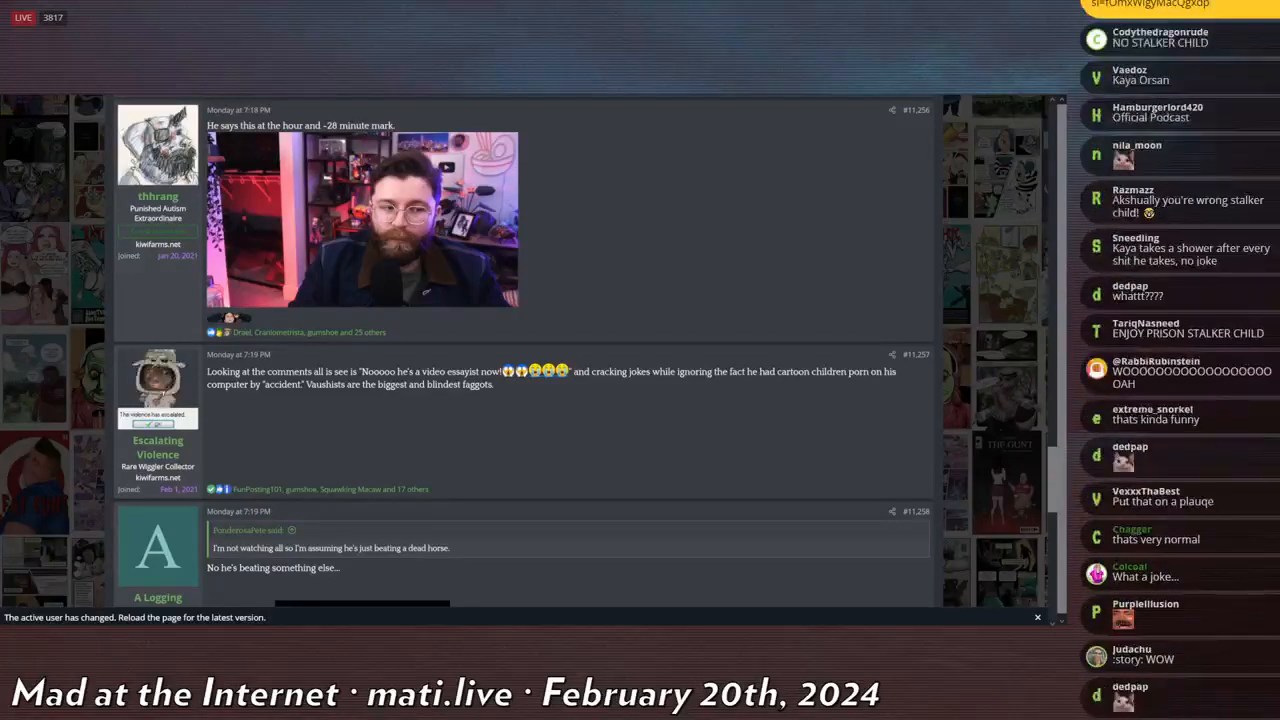
scroll(down, 3)
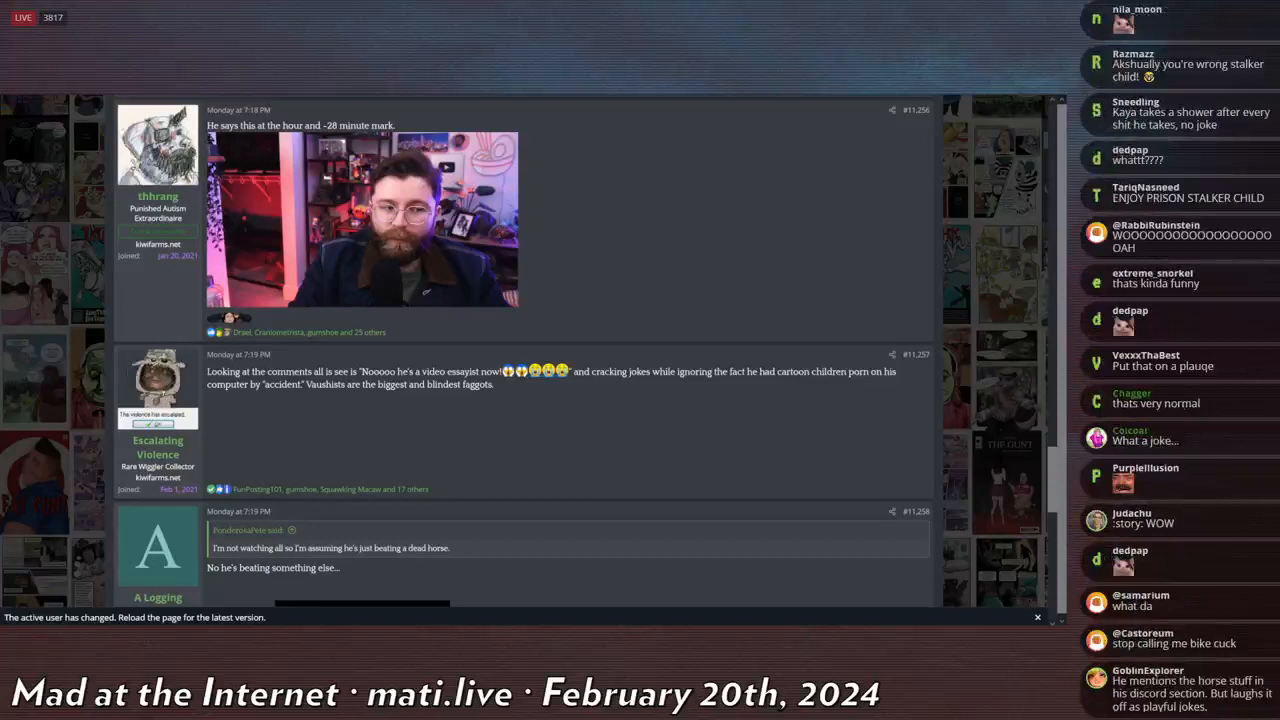
scroll(down, 3)
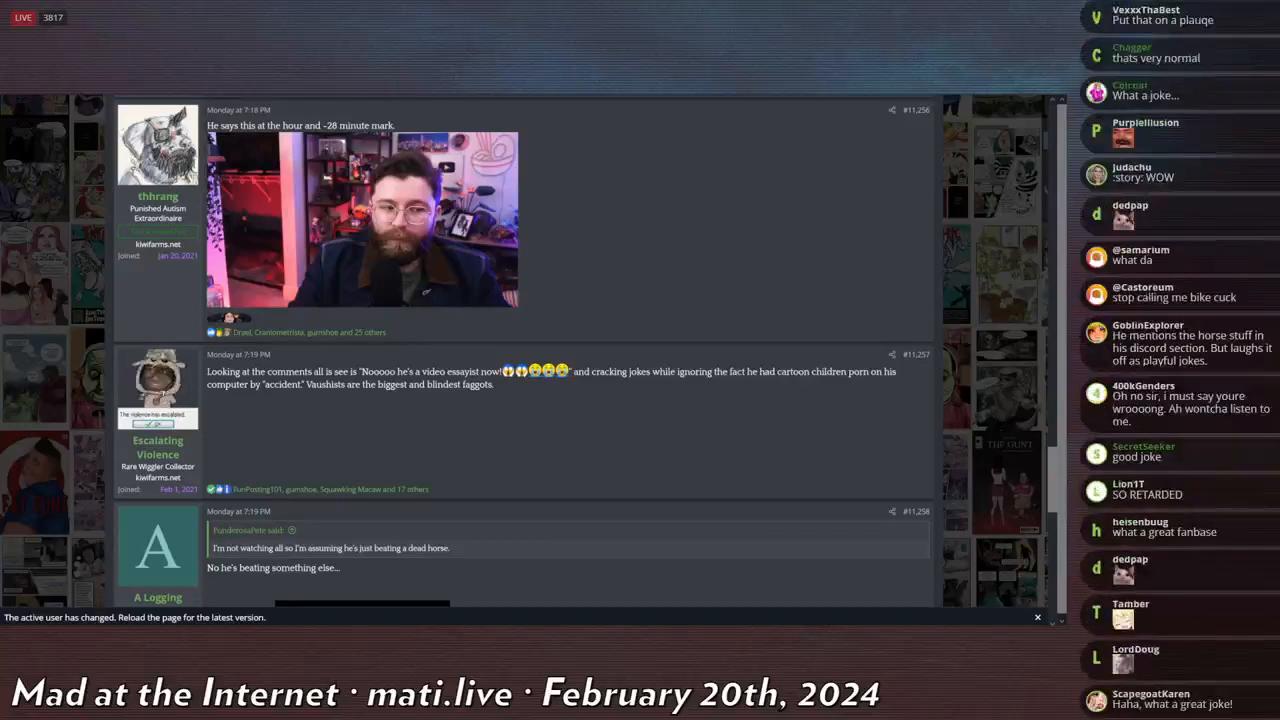
scroll(down, 3)
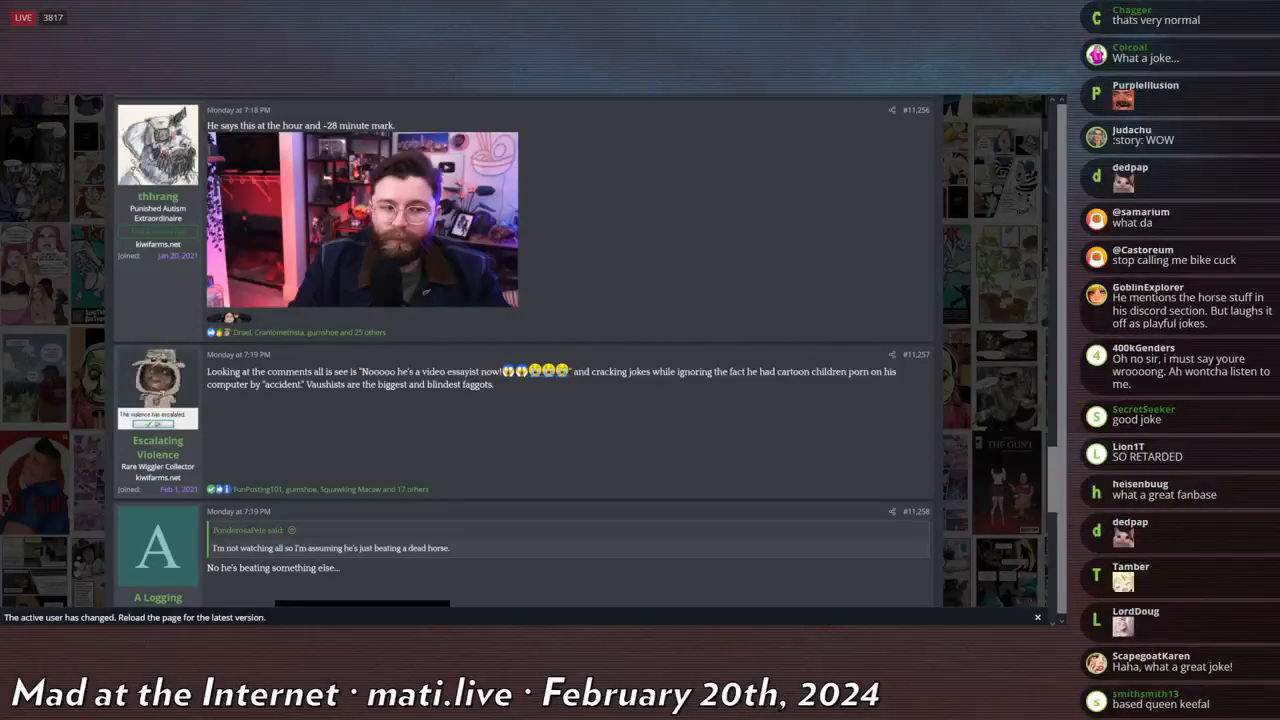
scroll(down, 3)
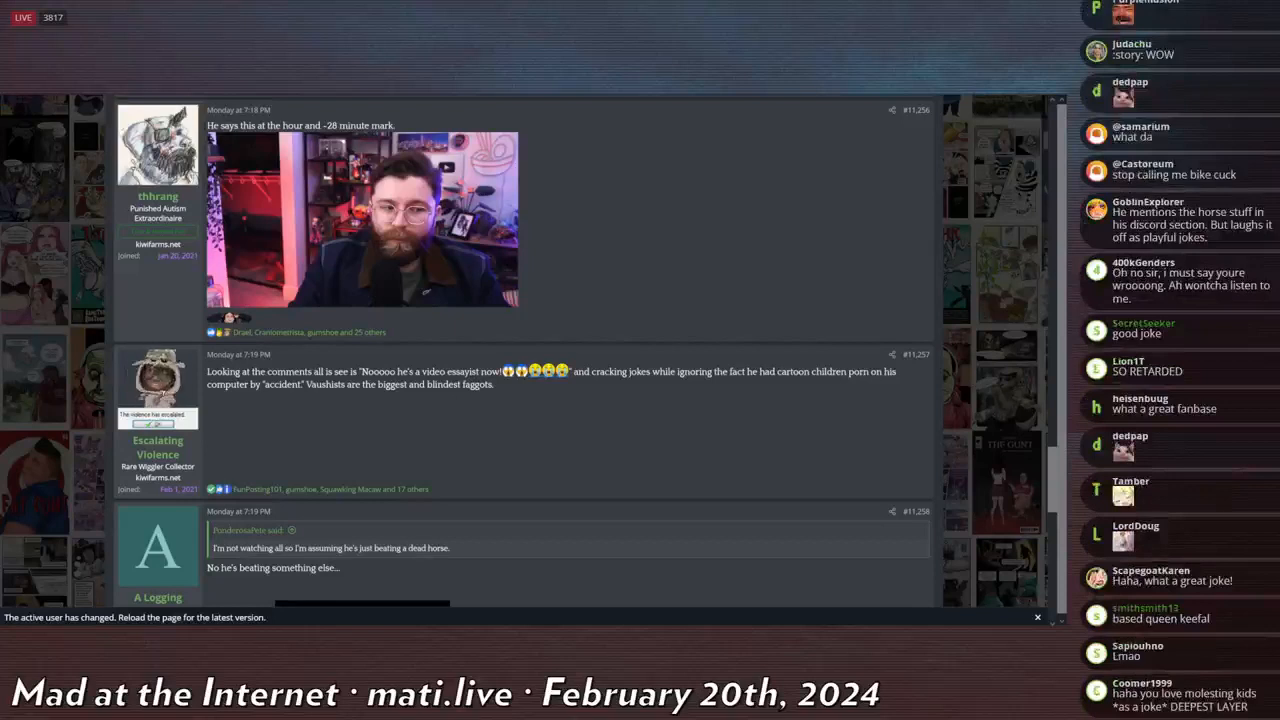
scroll(down, 3)
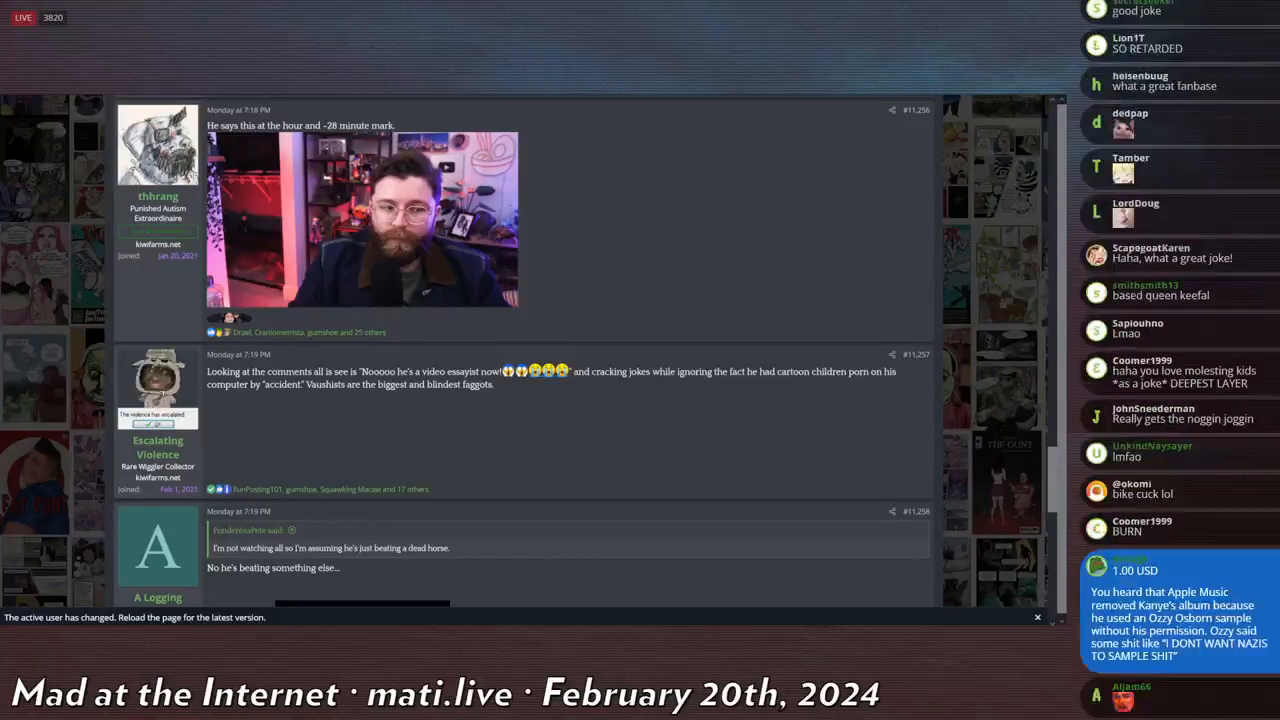
Scroll the thread down to post #11,256 with the webcam screenshot and mocking replies.
scroll(down, 3)
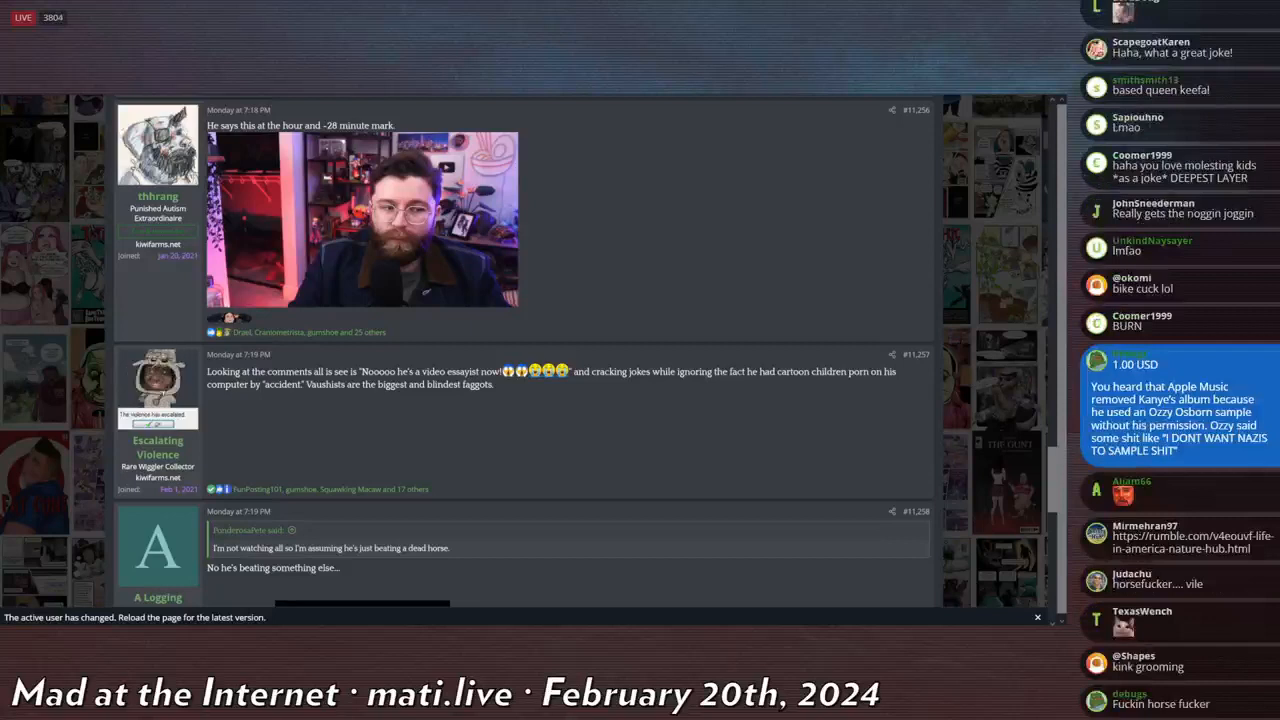
scroll(down, 3)
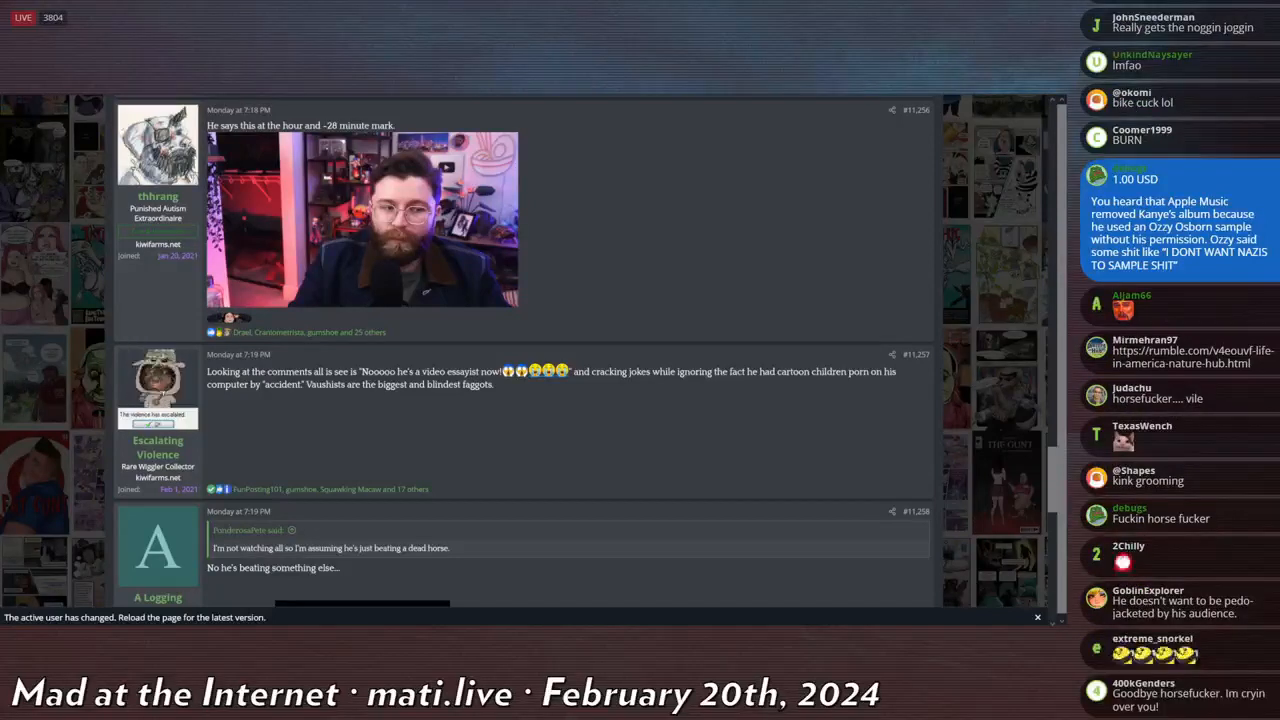
scroll(down, 3)
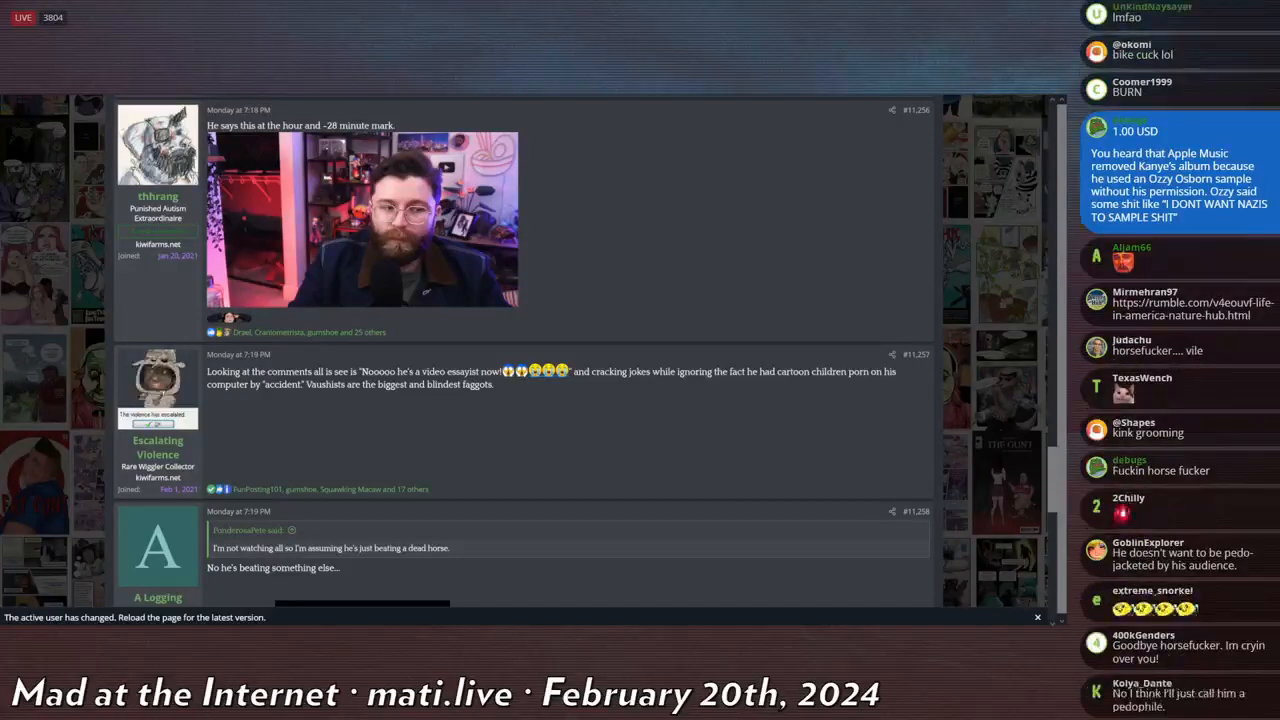
scroll(down, 3)
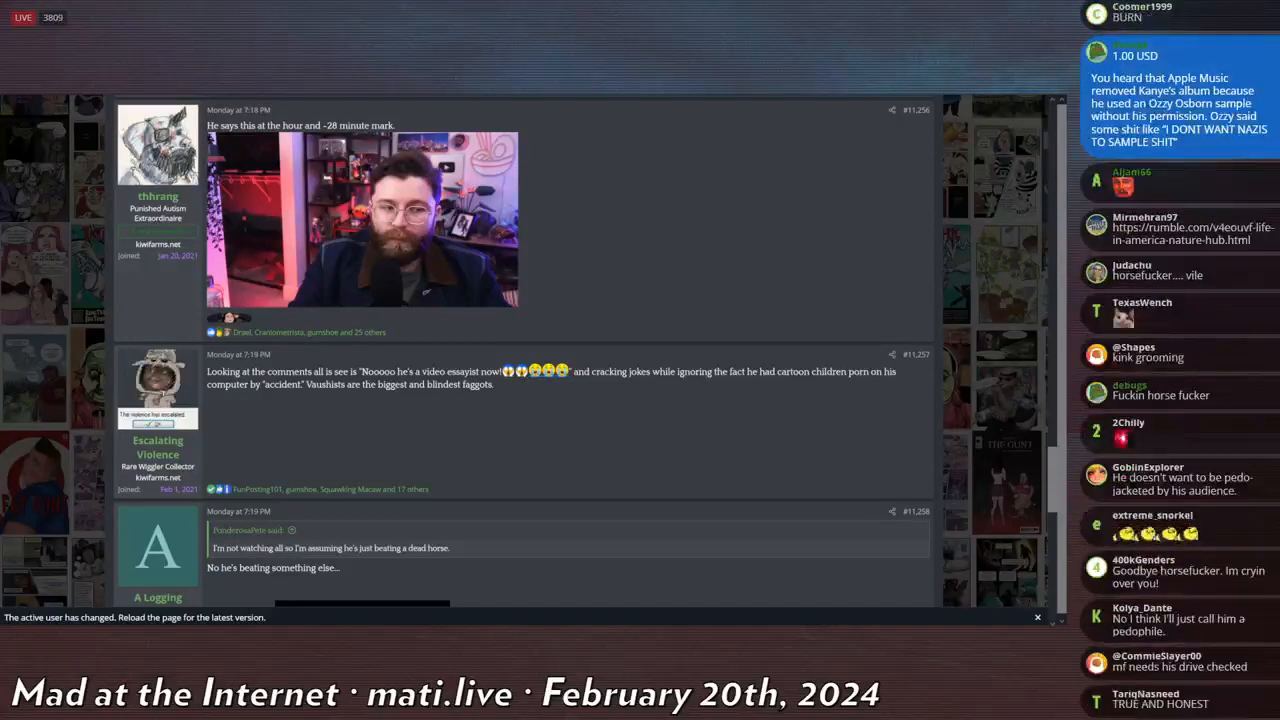
scroll(down, 3)
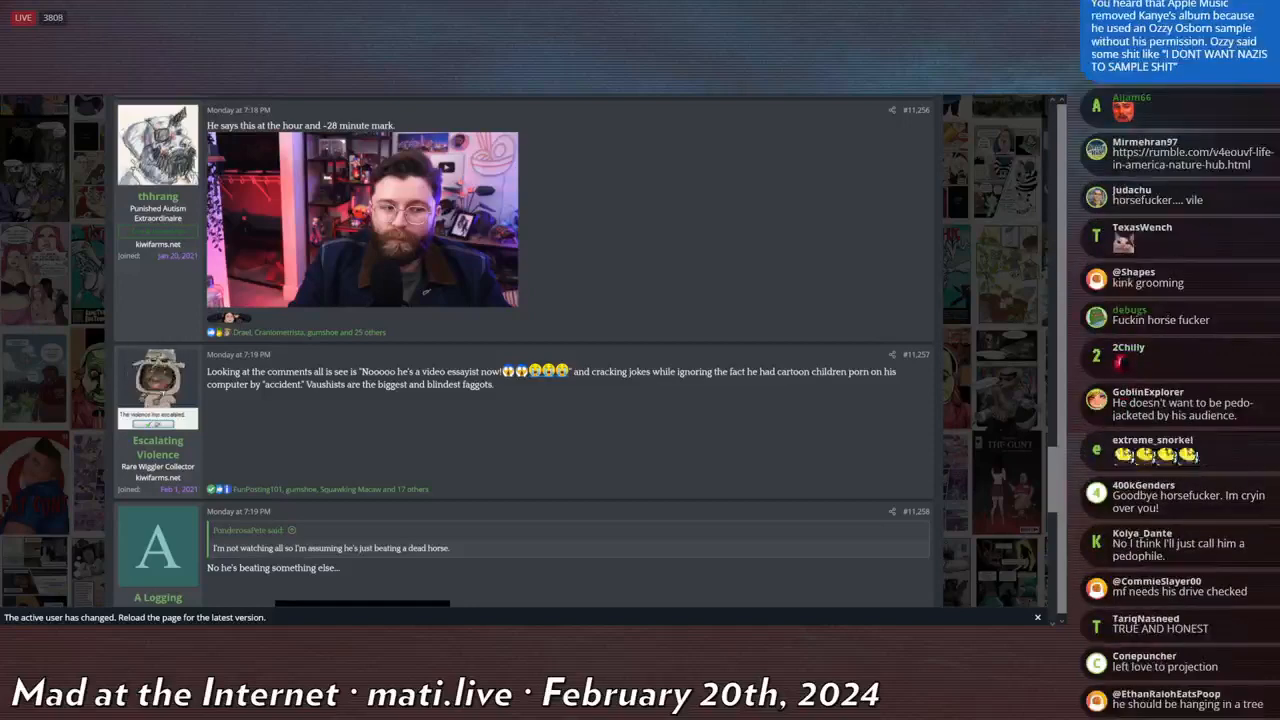
scroll(down, 3)
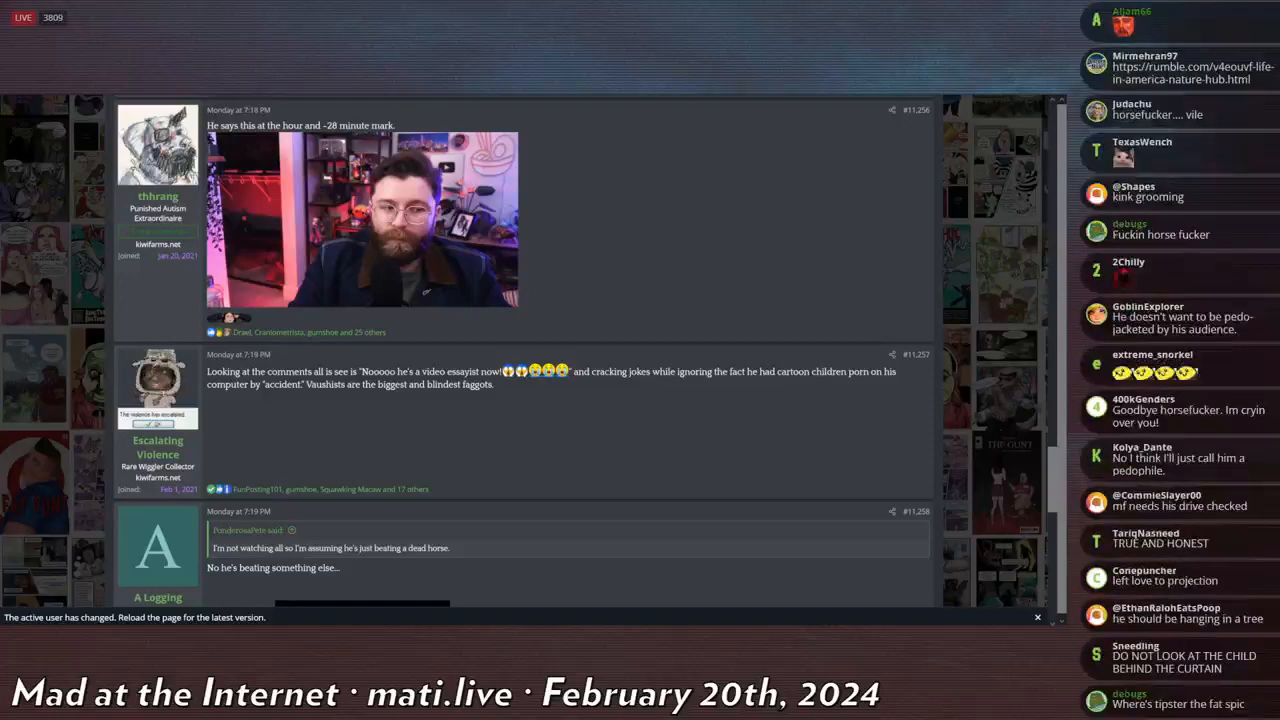
scroll(down, 3)
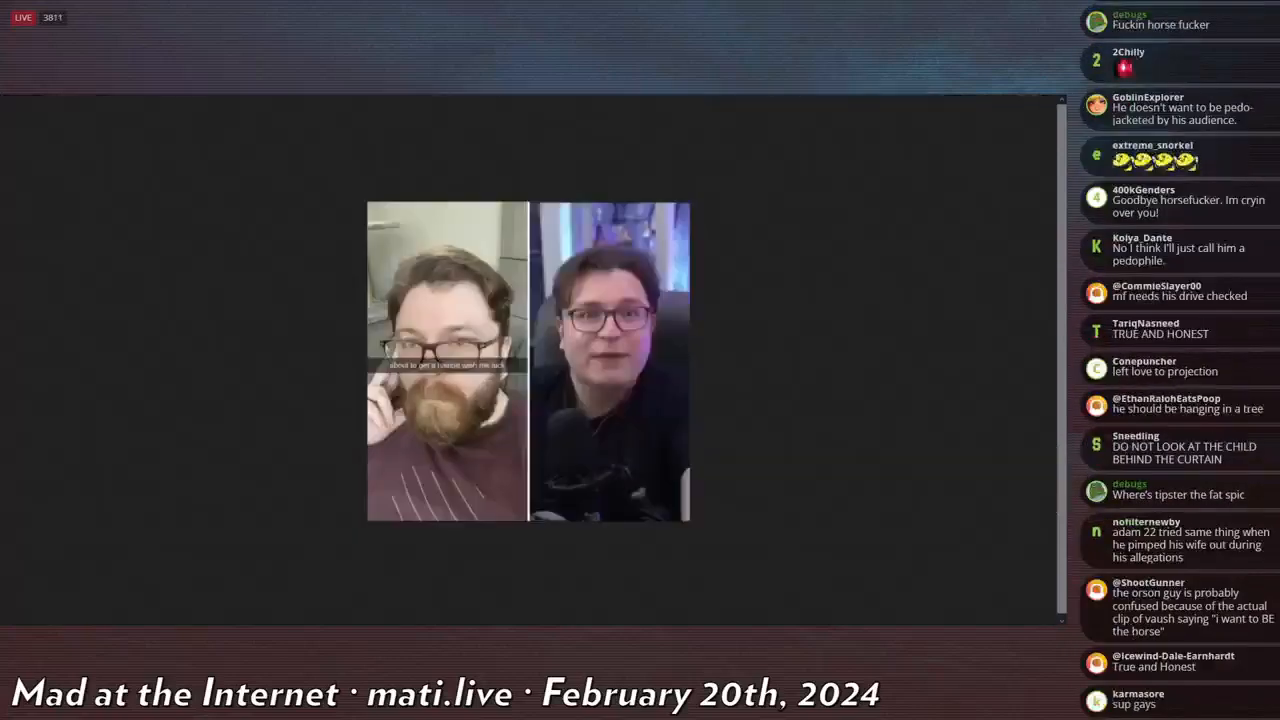
Scroll further down toward the side-by-side photo of the two bearded, bespectacled men.
scroll(down, 3)
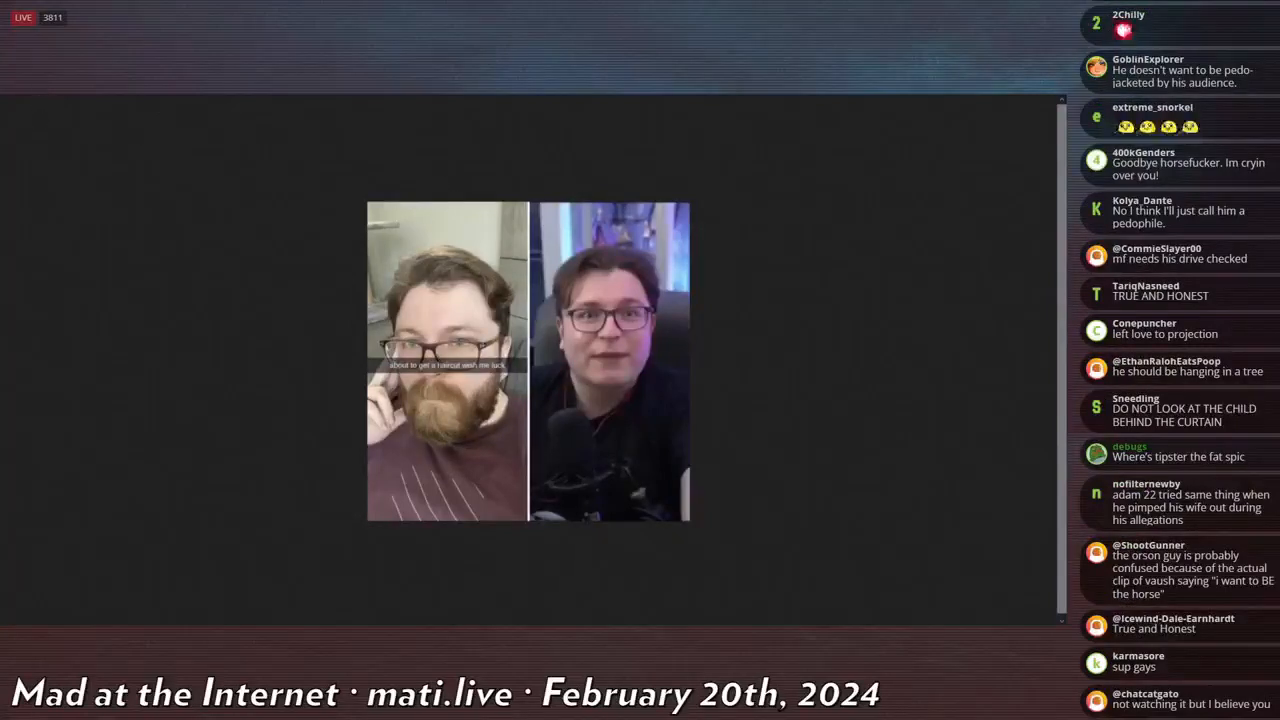
scroll(down, 3)
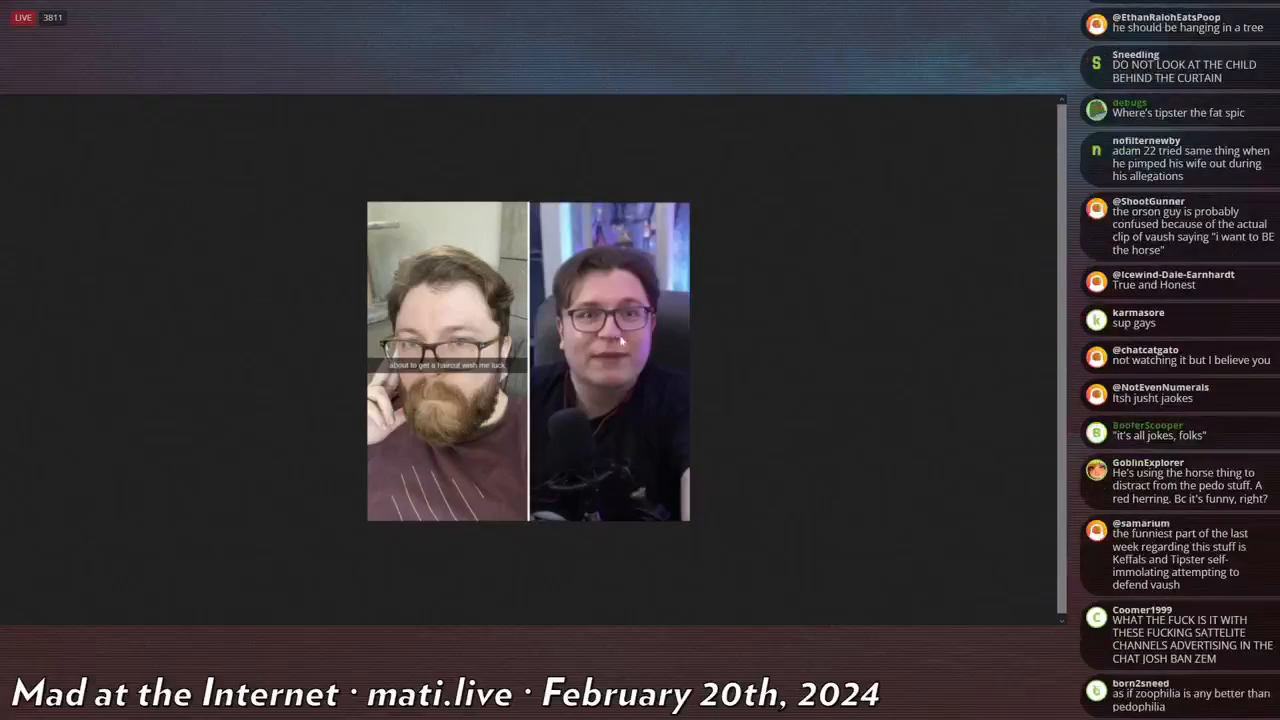
scroll(down, 3)
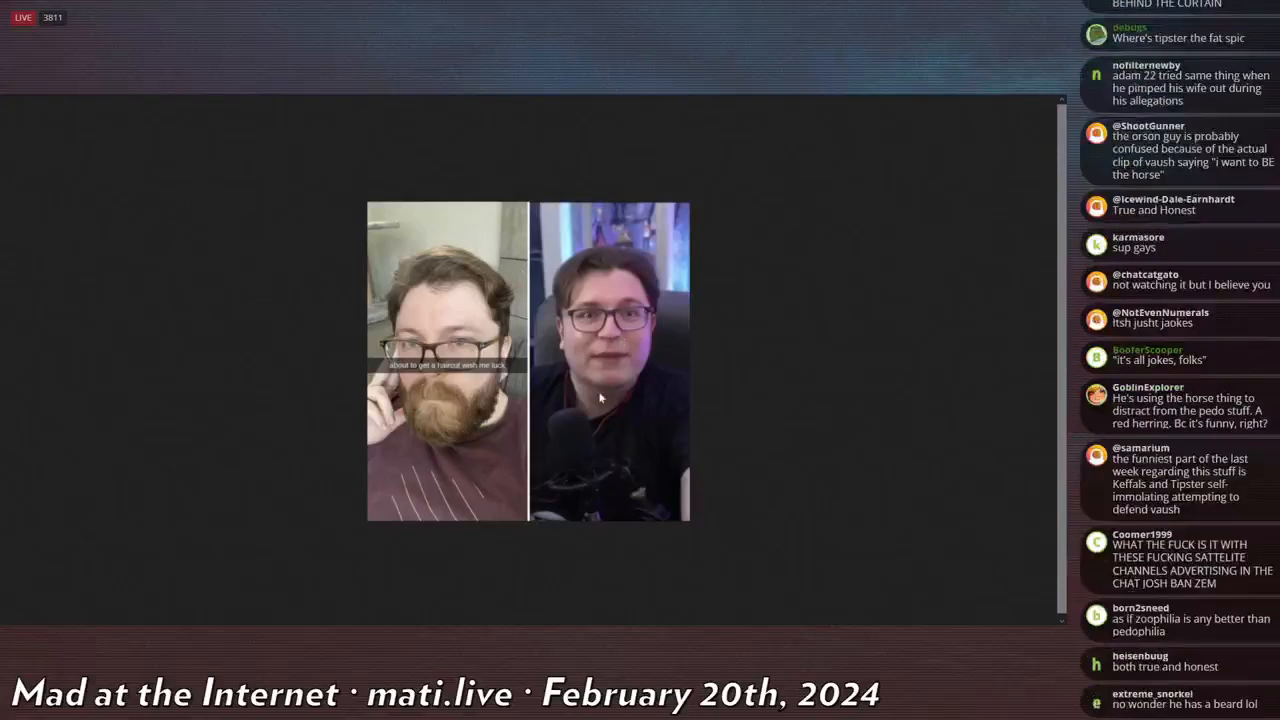
scroll(down, 3)
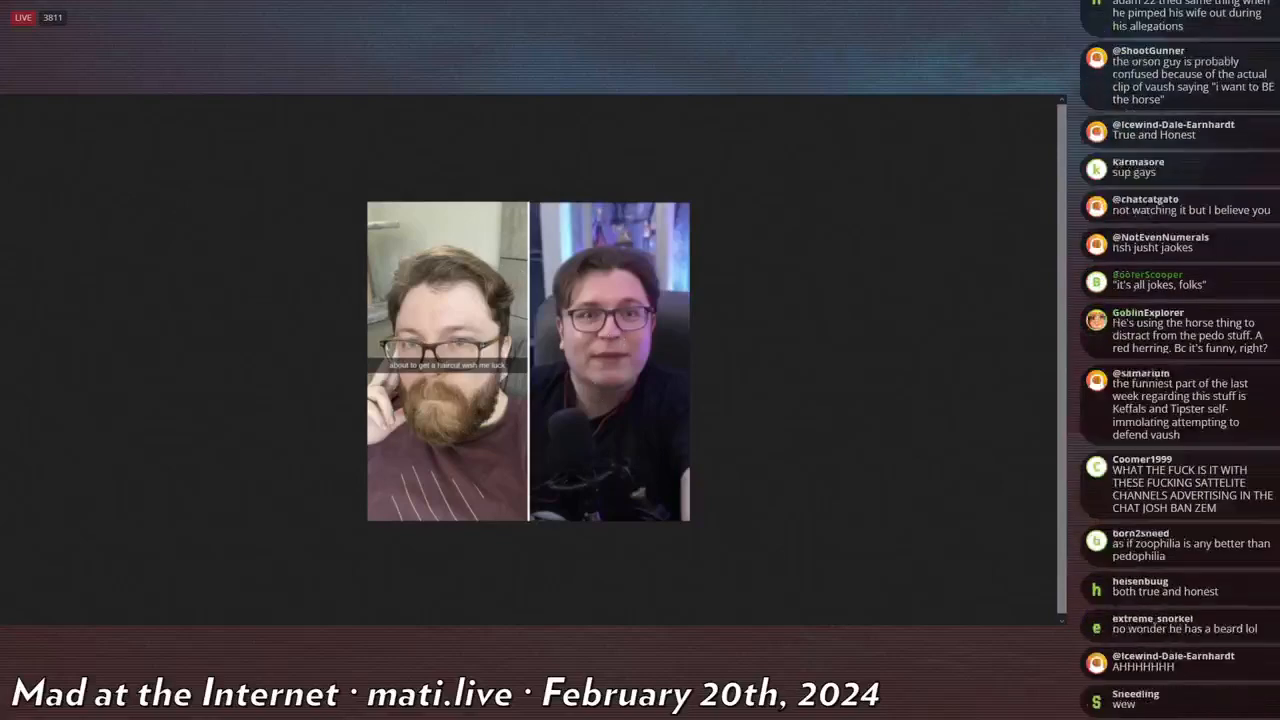
scroll(down, 3)
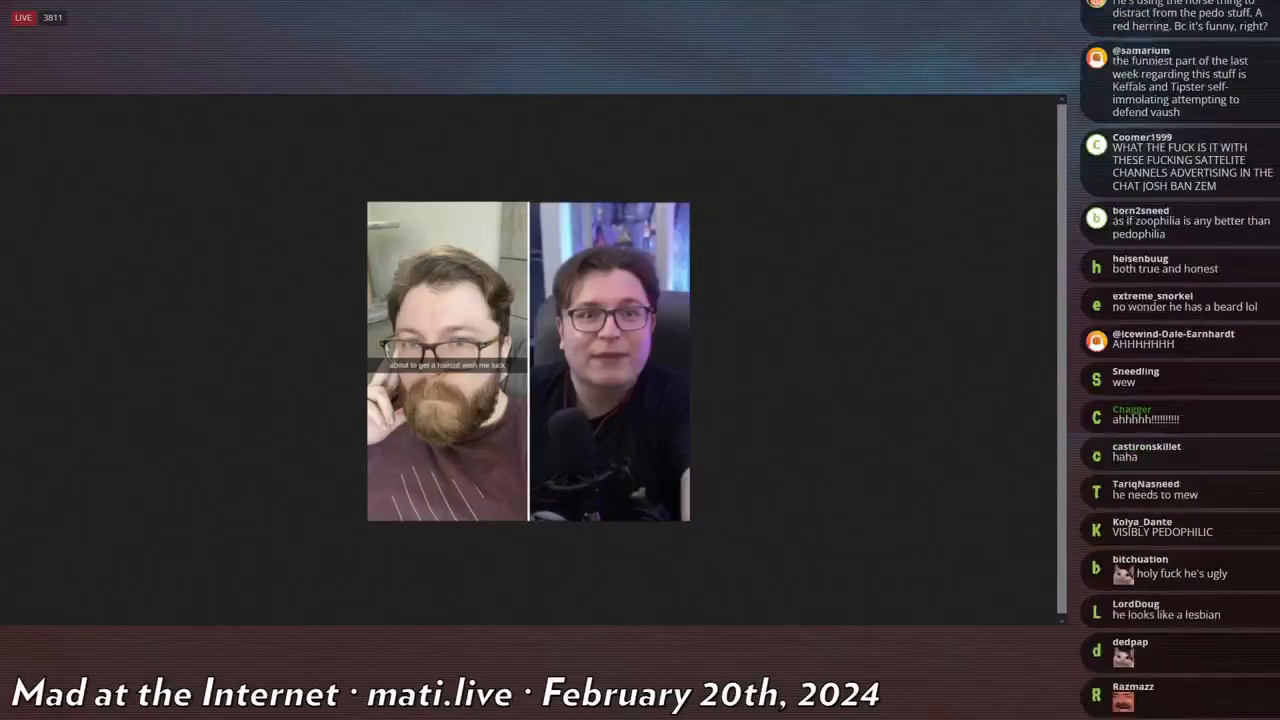
scroll(down, 3)
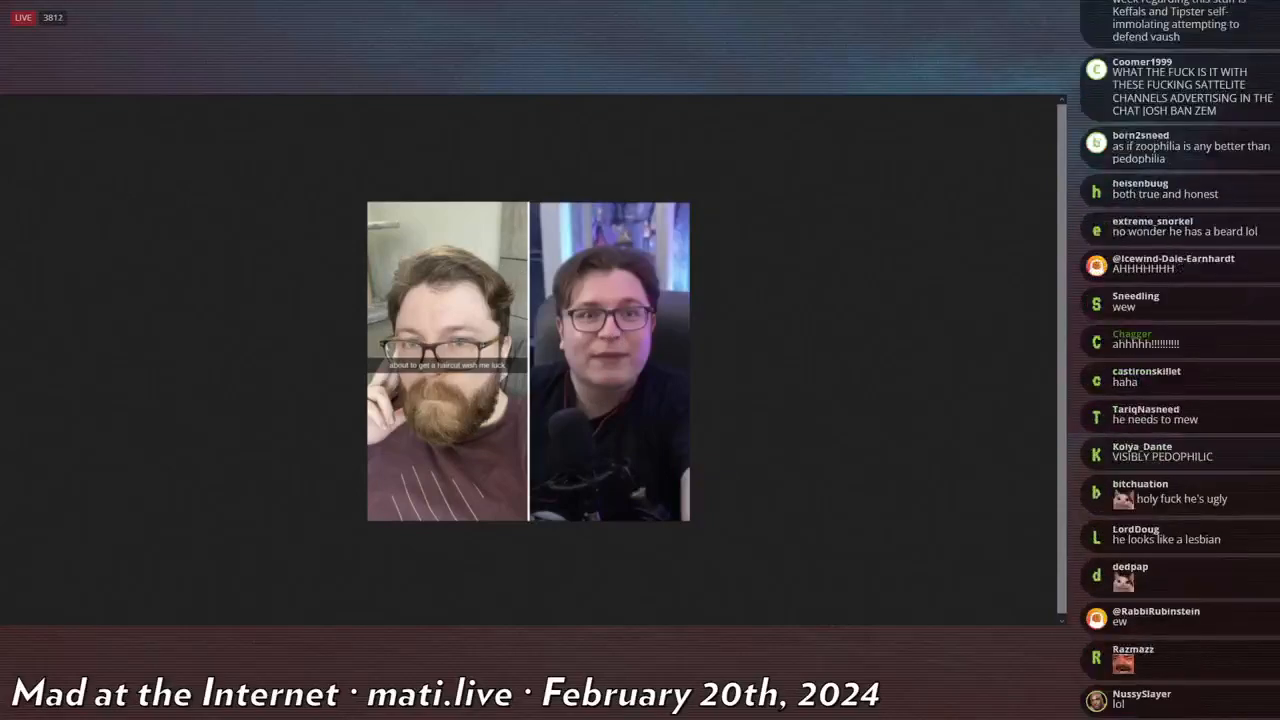
scroll(down, 3)
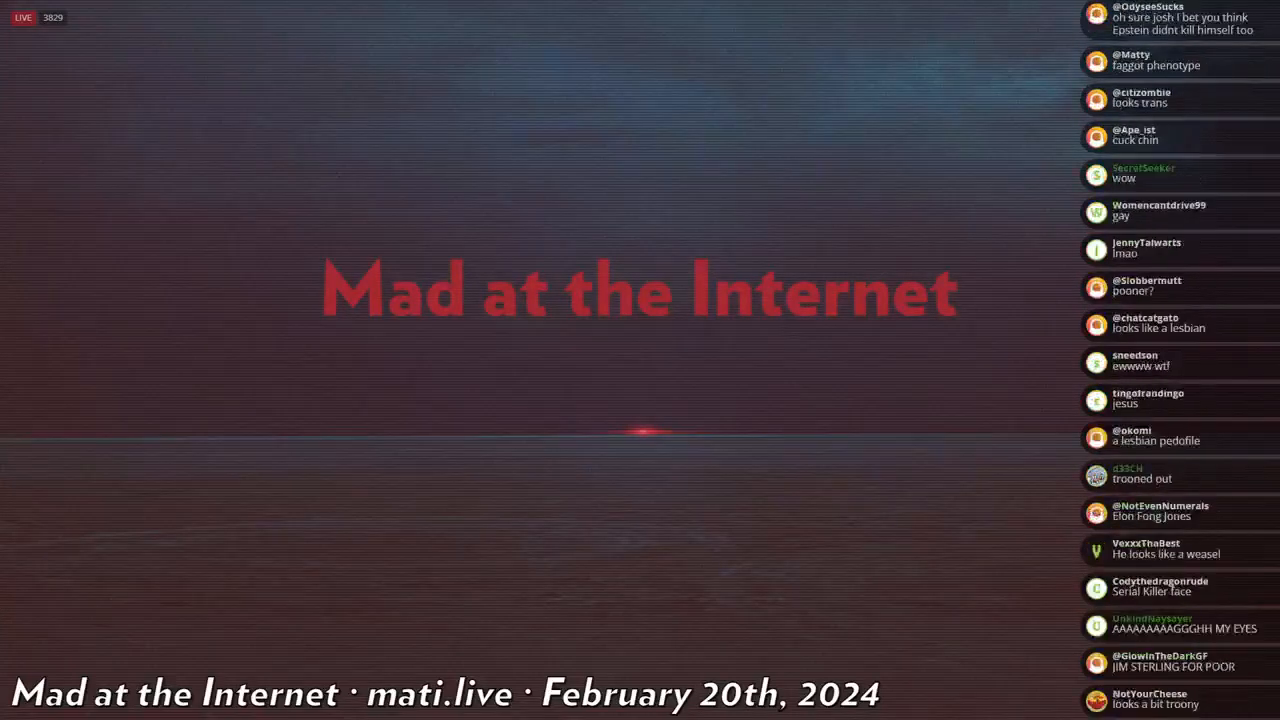
scroll(down, 3)
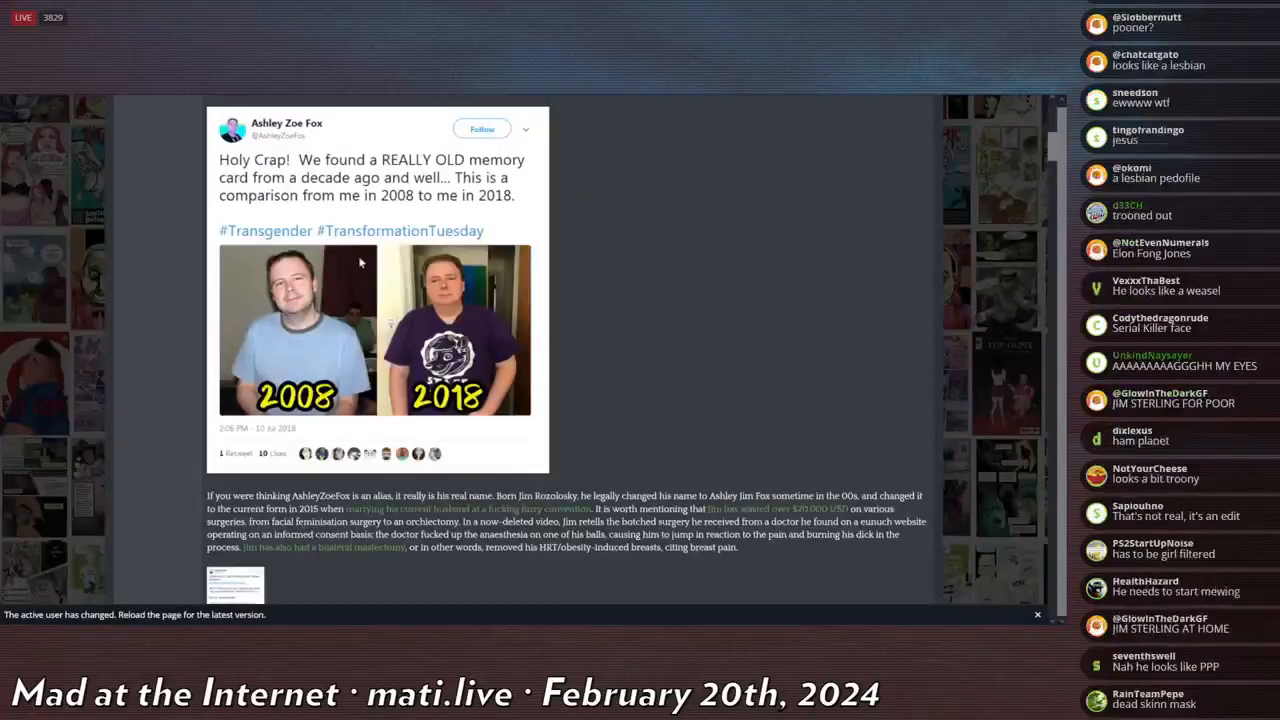
scroll(down, 3)
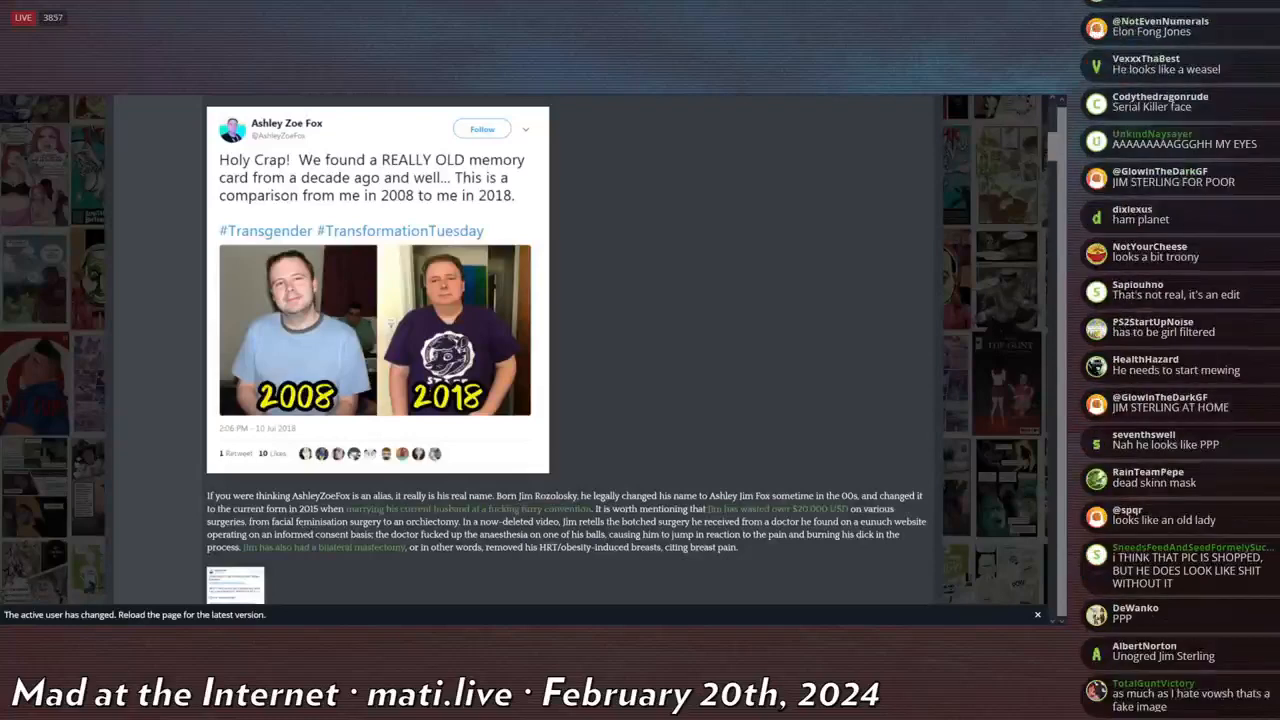
scroll(down, 3)
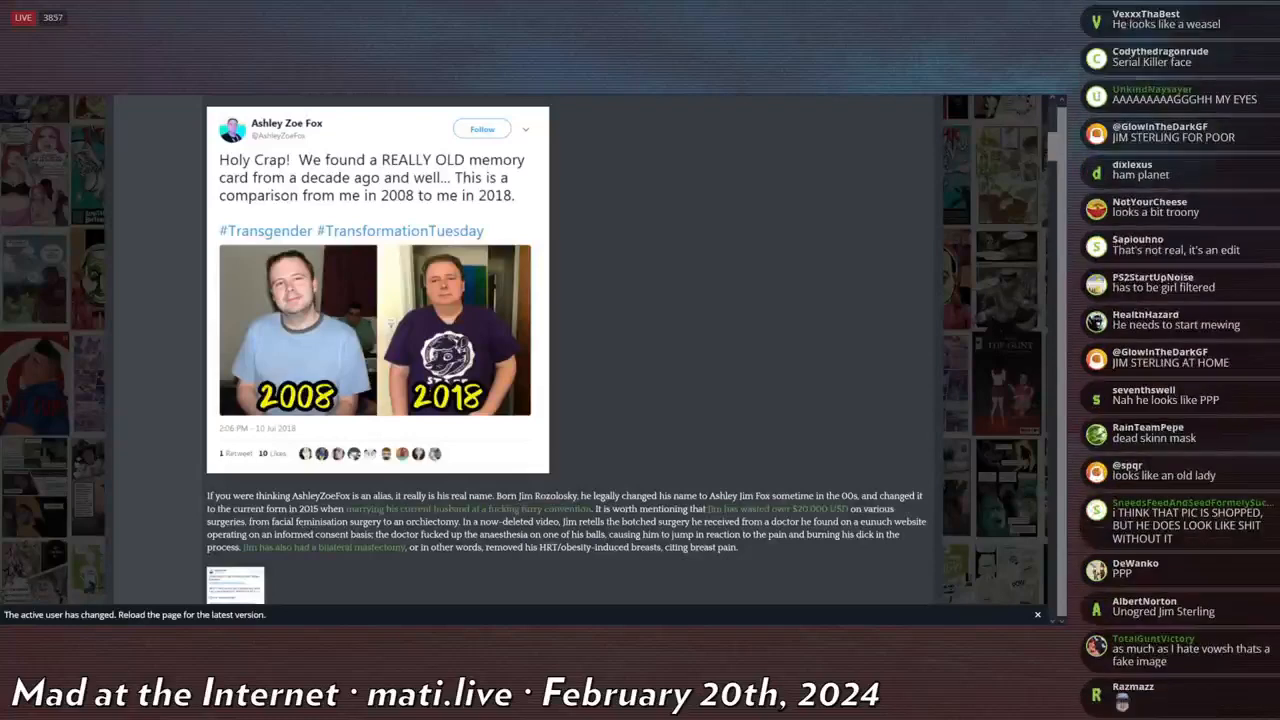
scroll(down, 3)
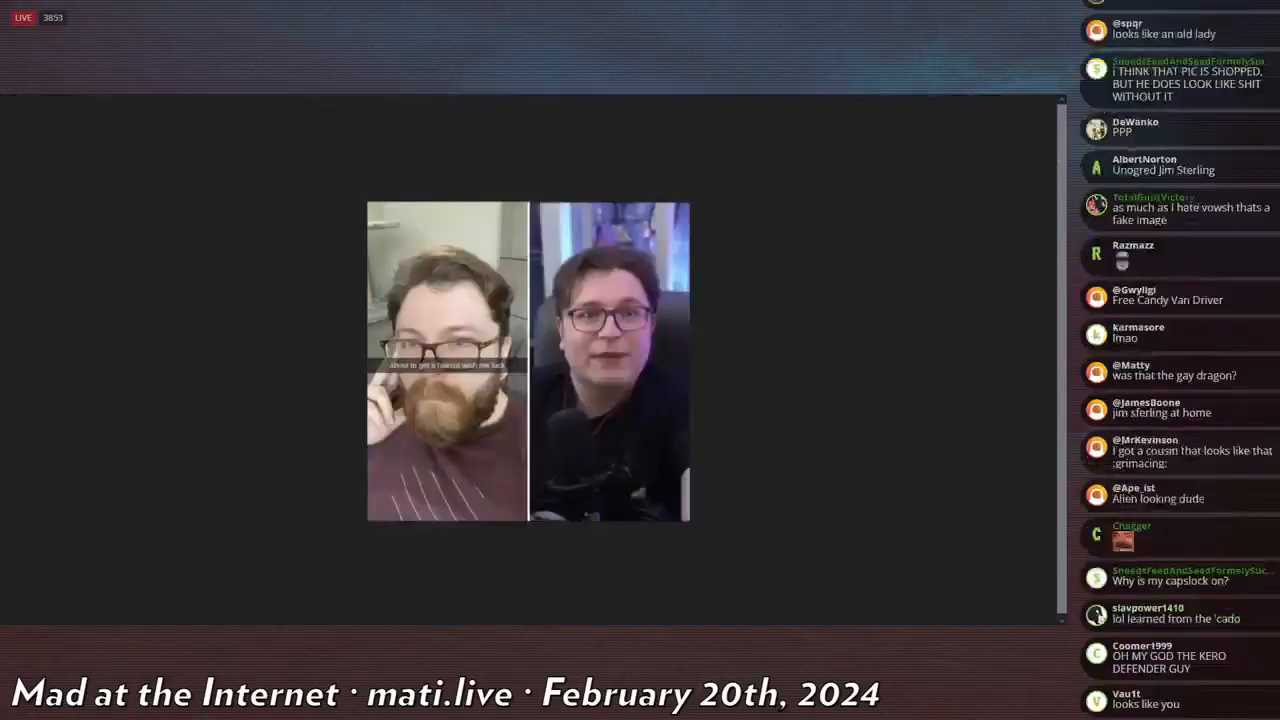
Scroll the thread down toward the side-by-side photo of the two men with glasses.
scroll(down, 3)
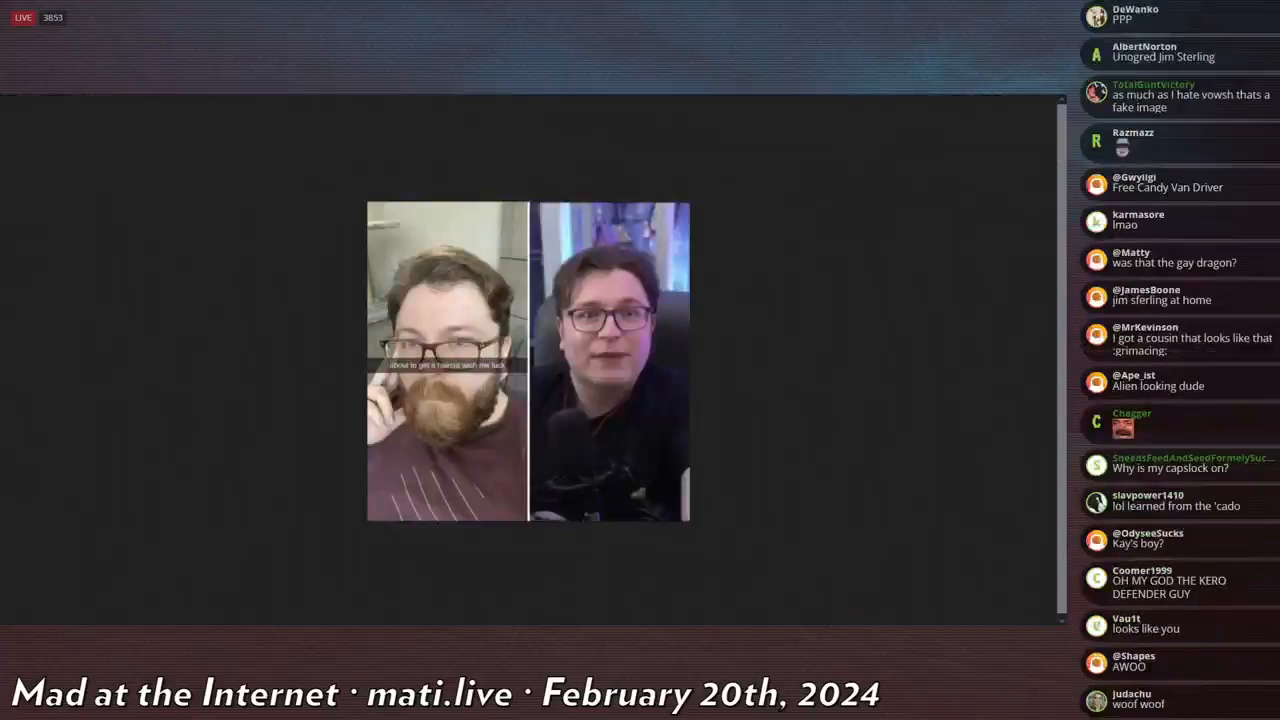
scroll(down, 3)
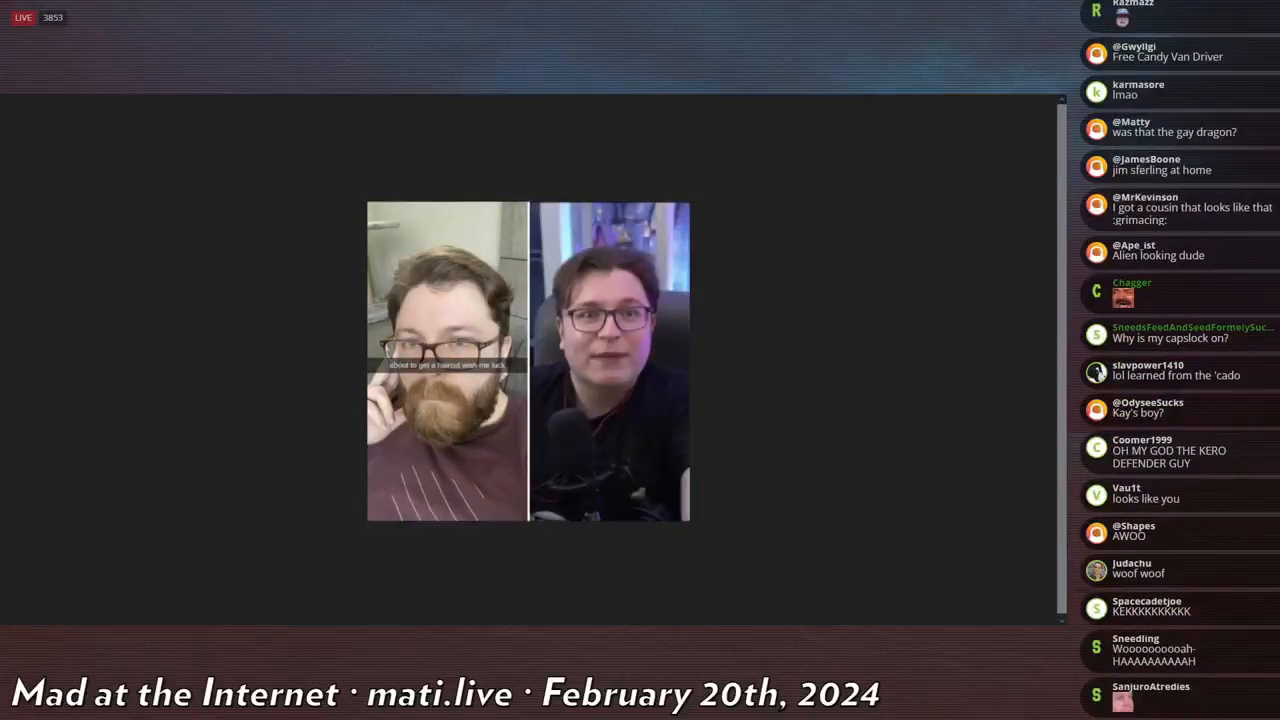
scroll(down, 3)
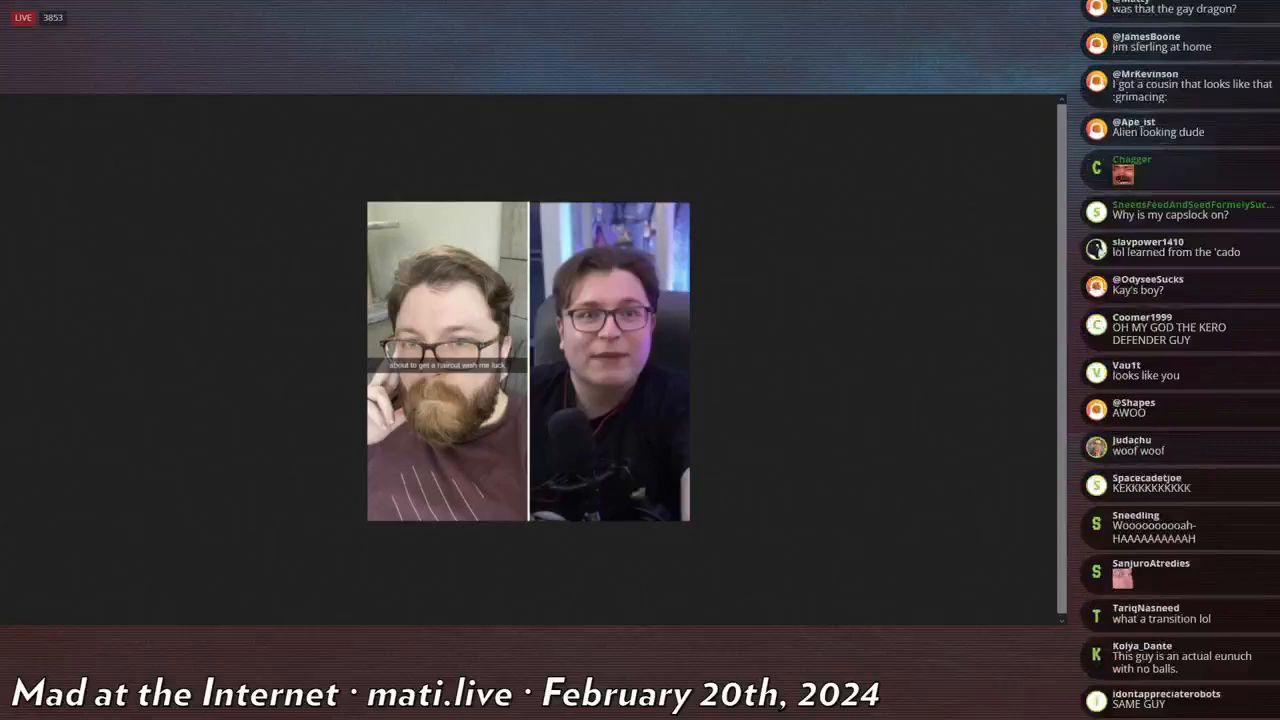
scroll(down, 3)
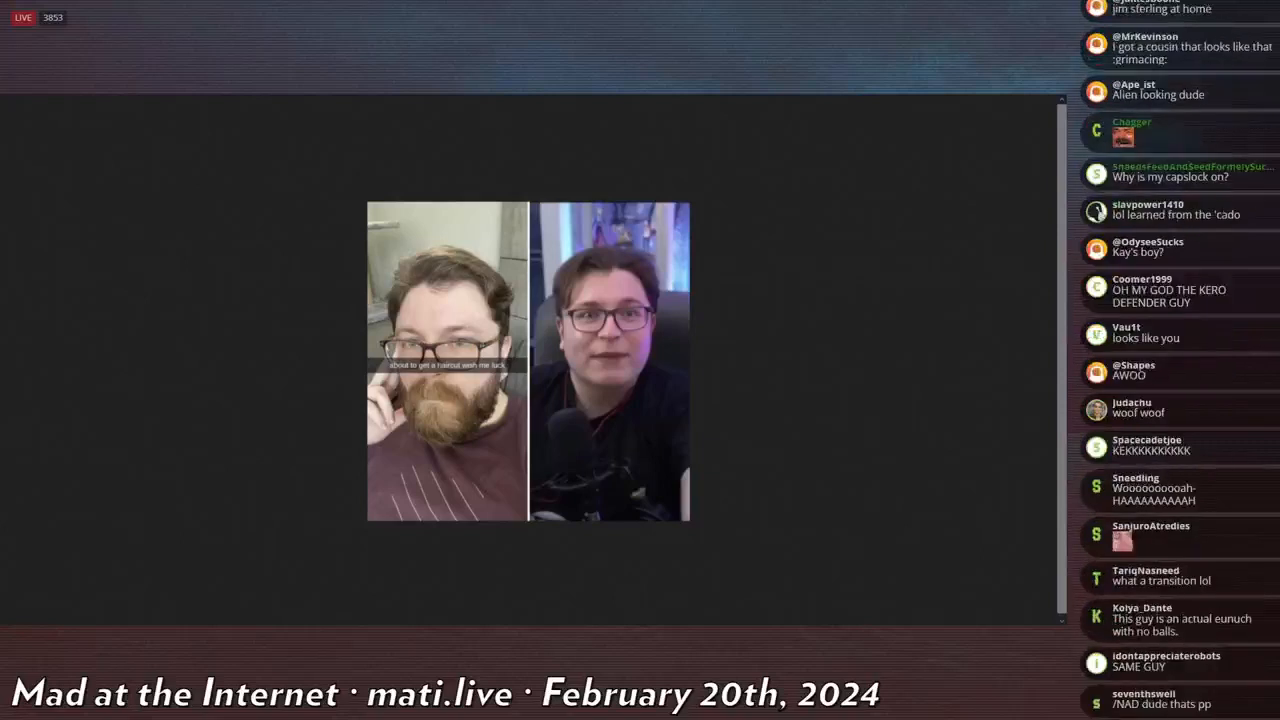
scroll(down, 3)
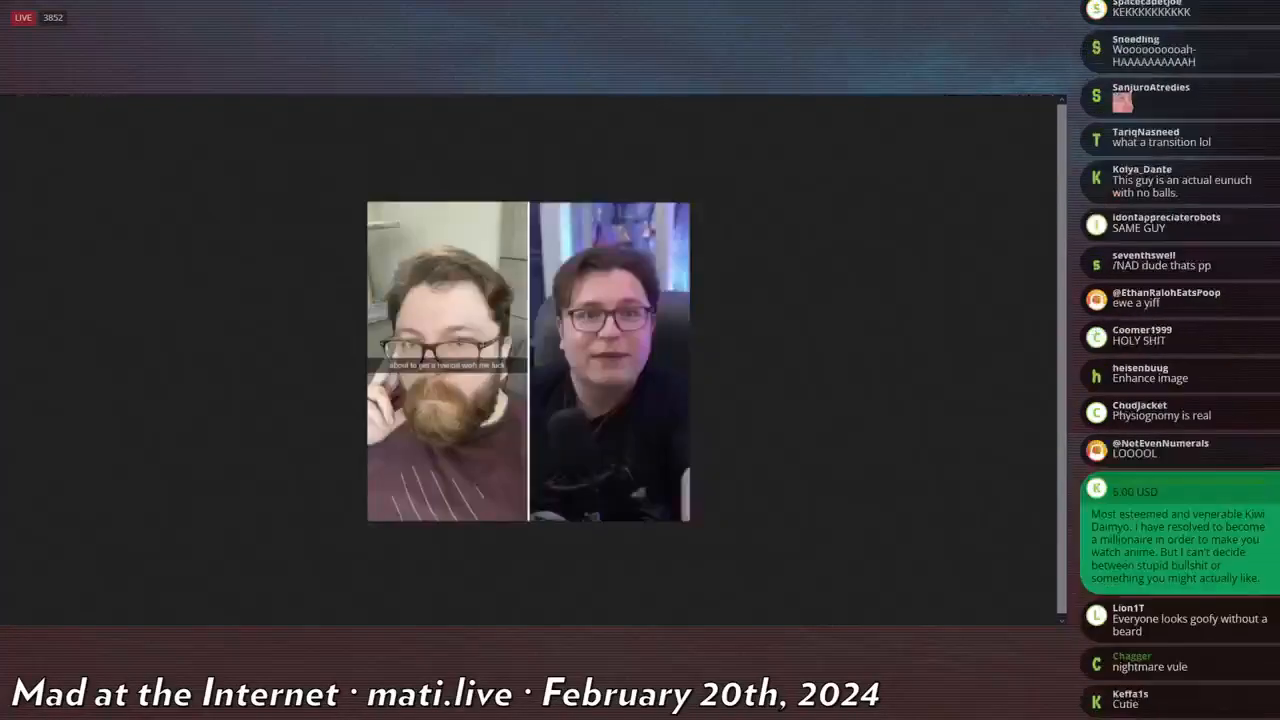
scroll(down, 3)
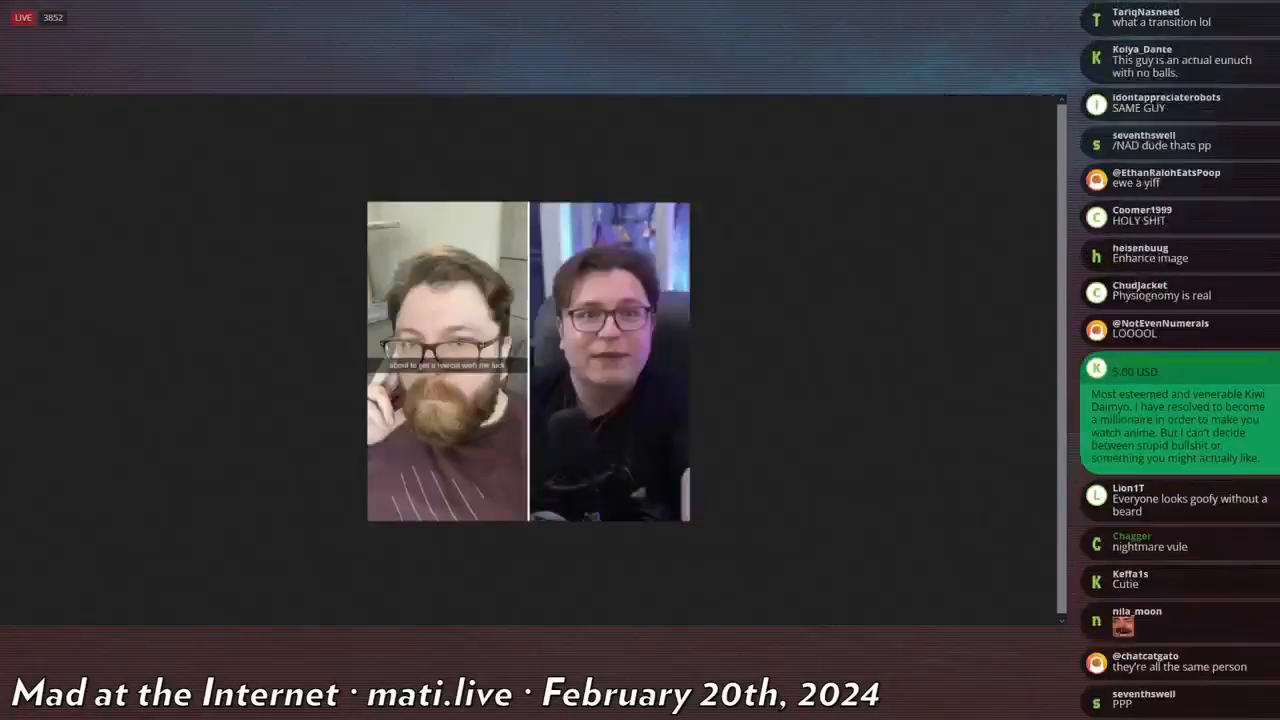
scroll(down, 3)
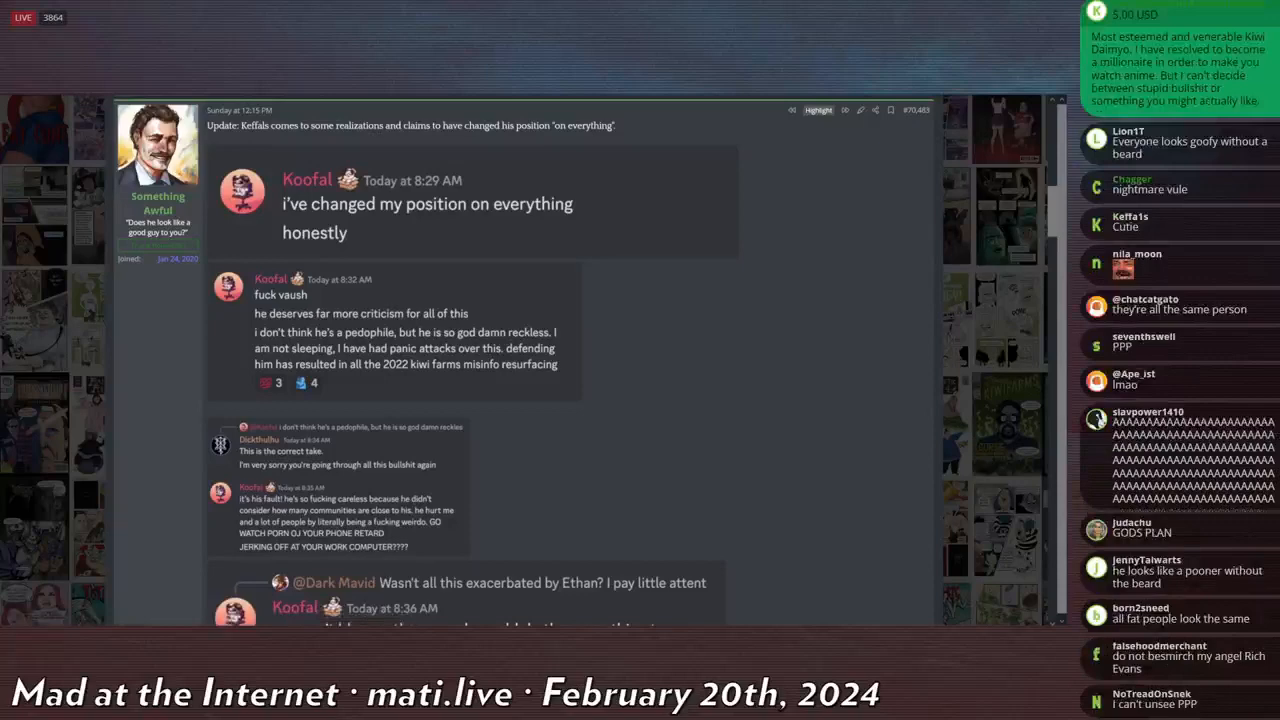
Scroll down to the 8:36 AM Discord screenshot ending 'this is the game'.
scroll(down, 3)
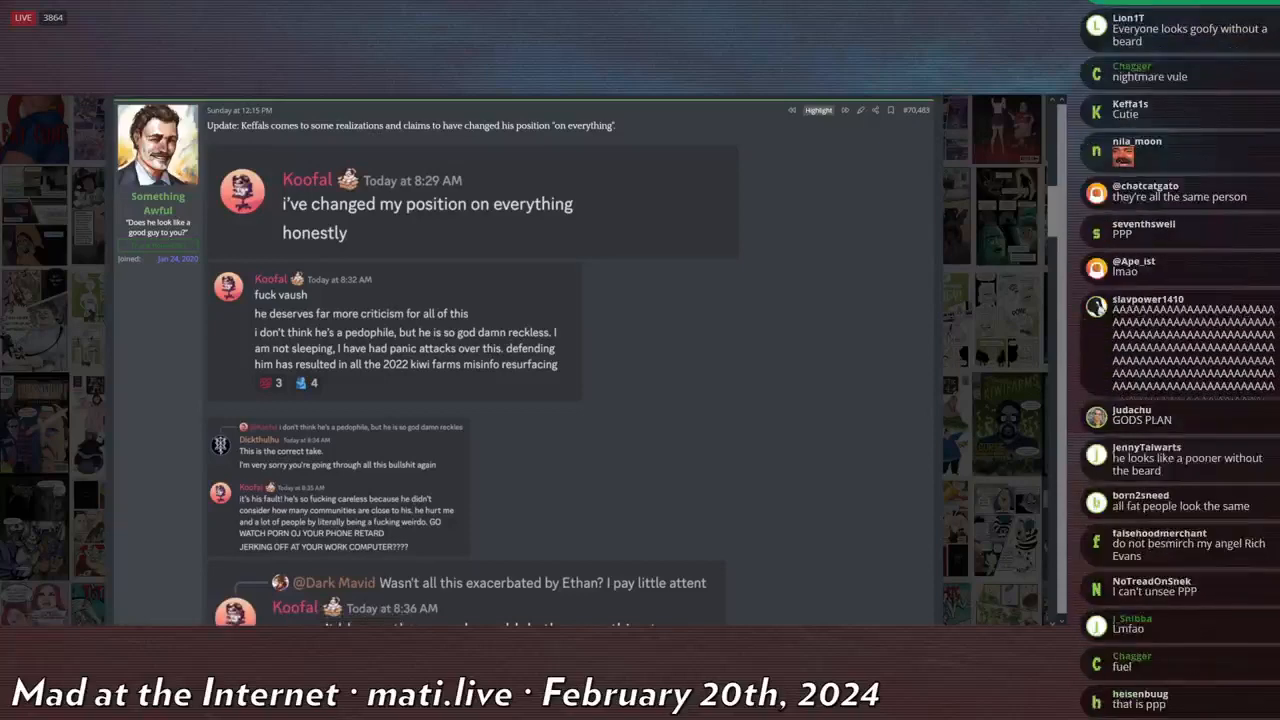
scroll(down, 3)
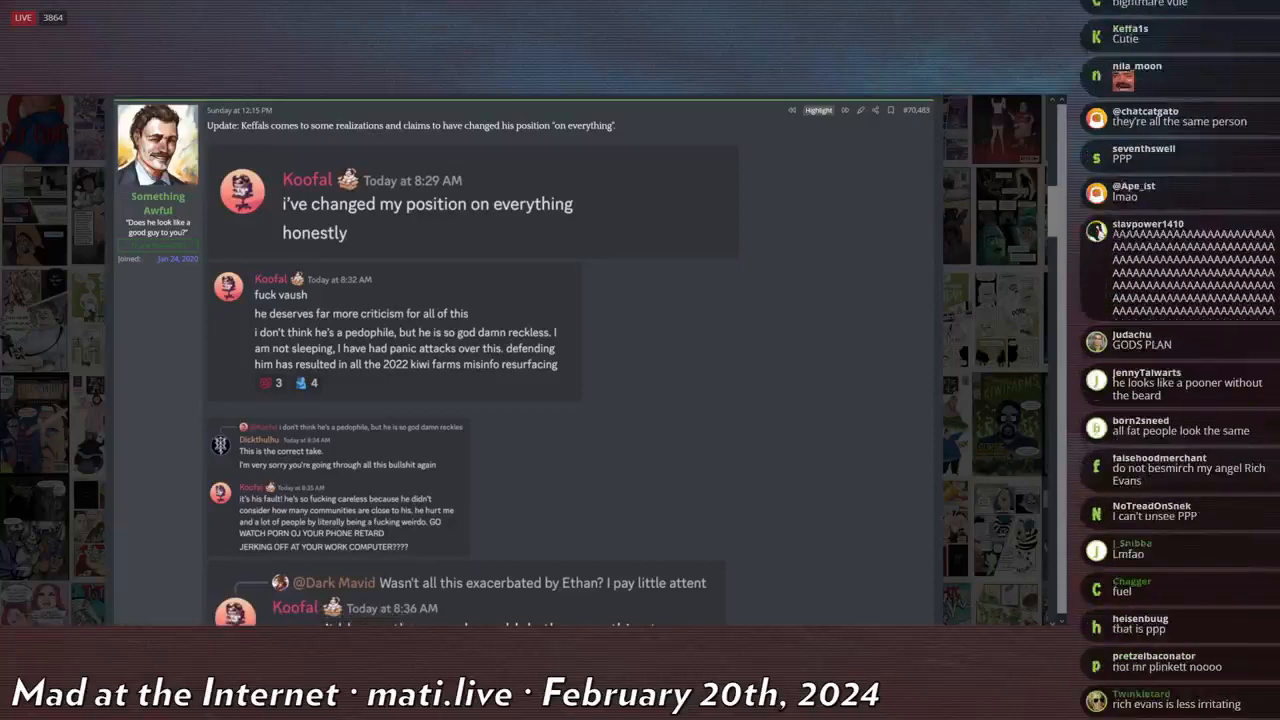
scroll(down, 3)
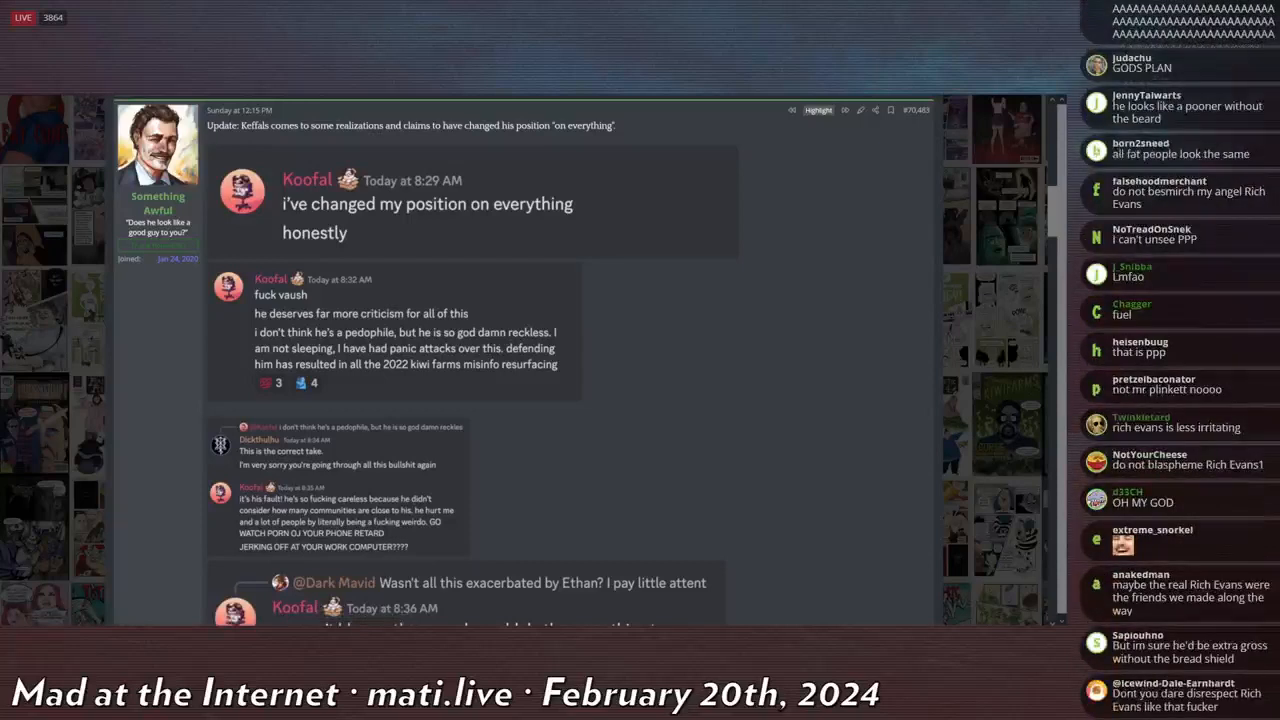
scroll(down, 3)
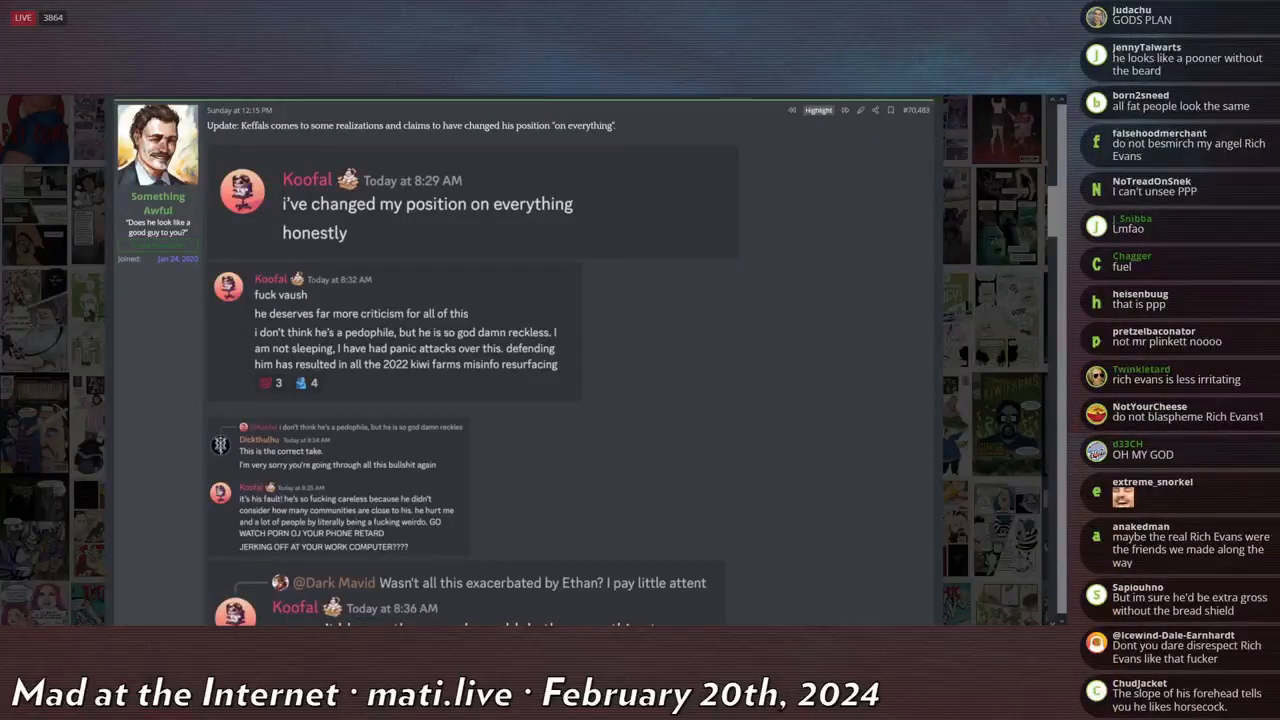
scroll(down, 3)
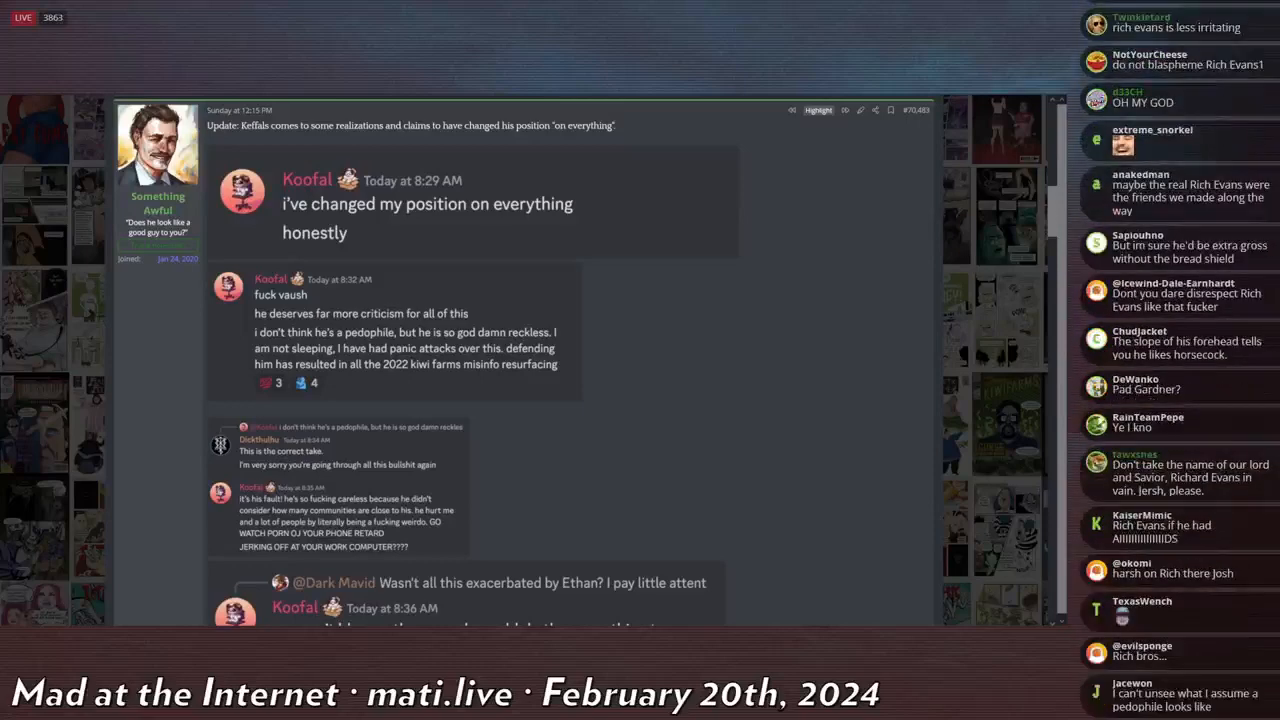
mouse_move(334, 137)
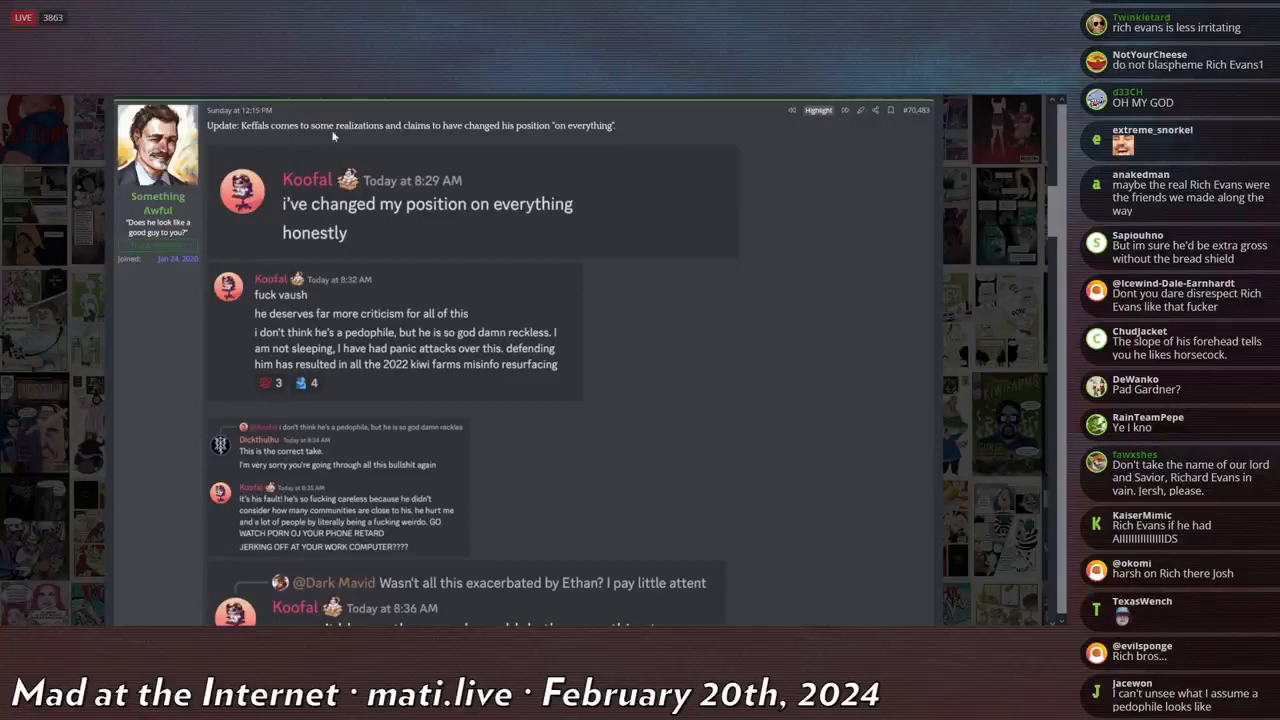
scroll(down, 3)
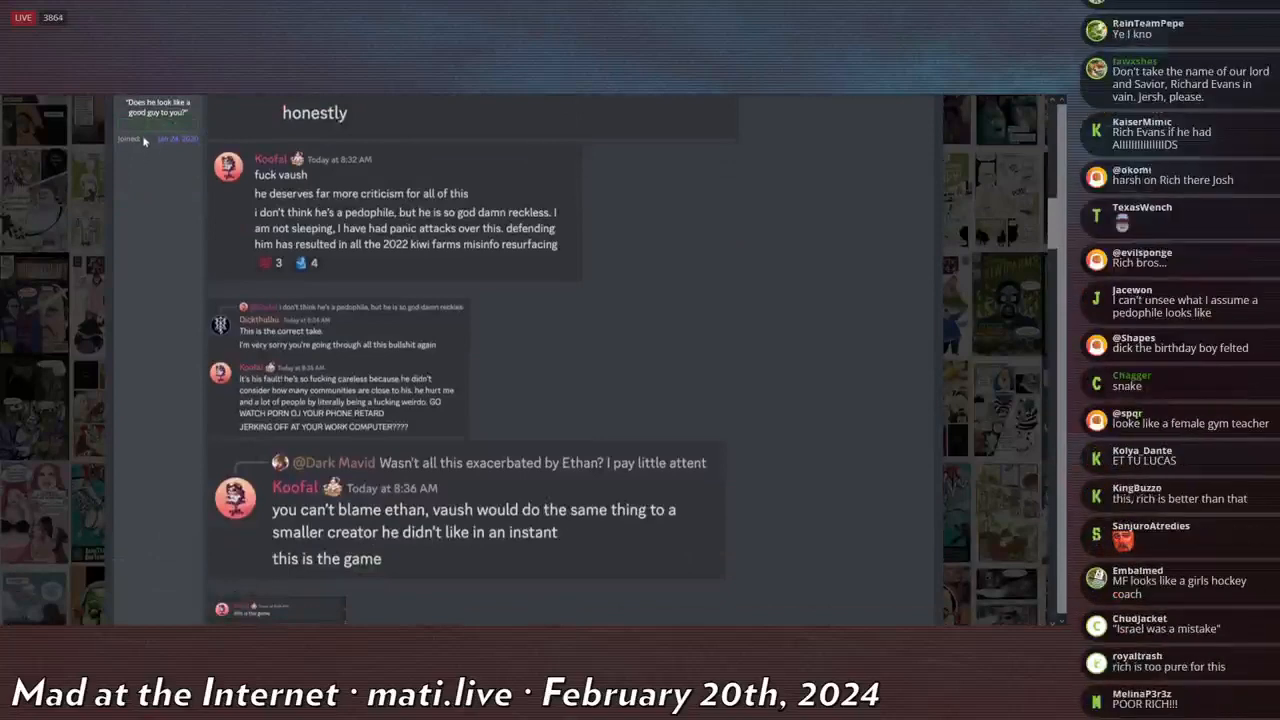
scroll(down, 3)
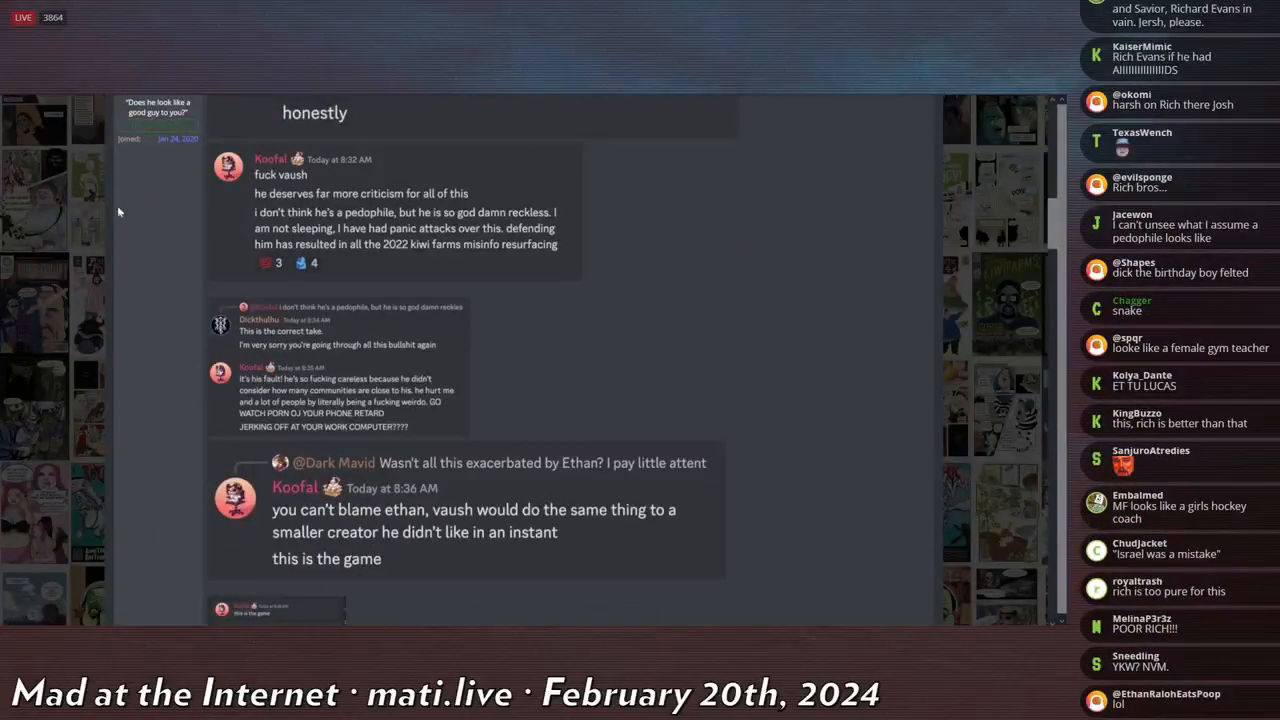
mouse_move(38, 135)
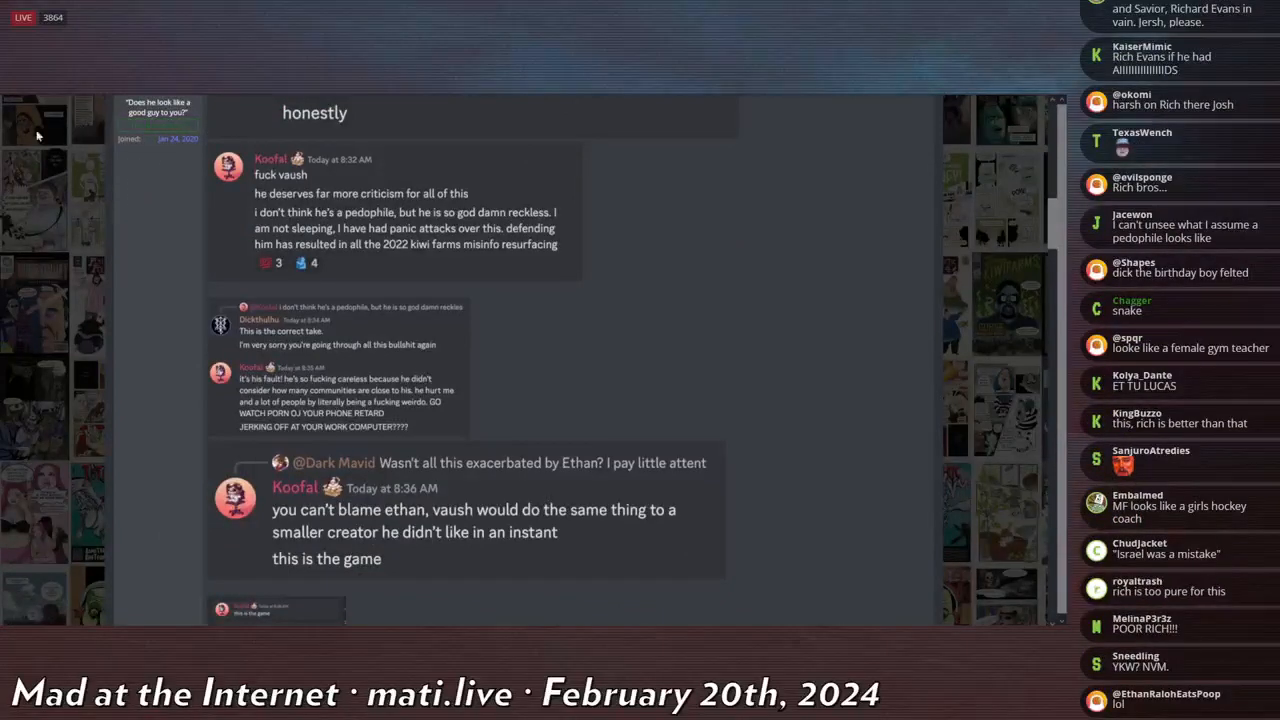
scroll(down, 3)
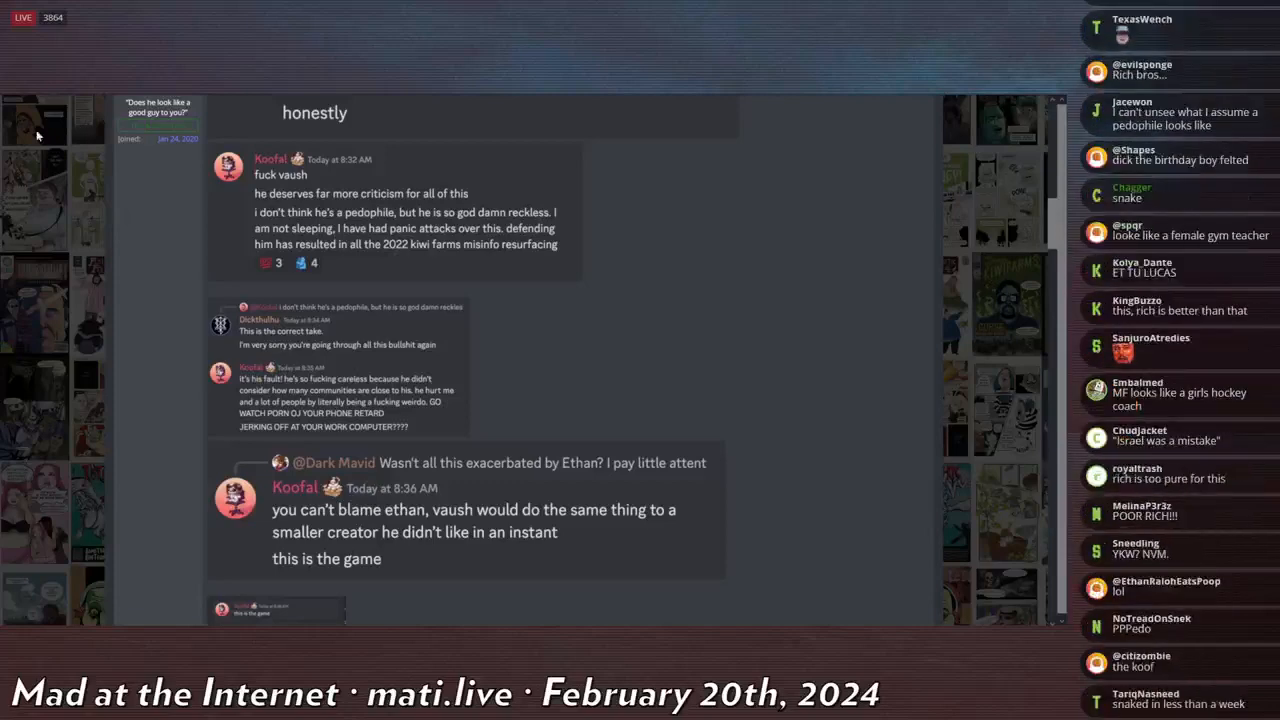
scroll(down, 3)
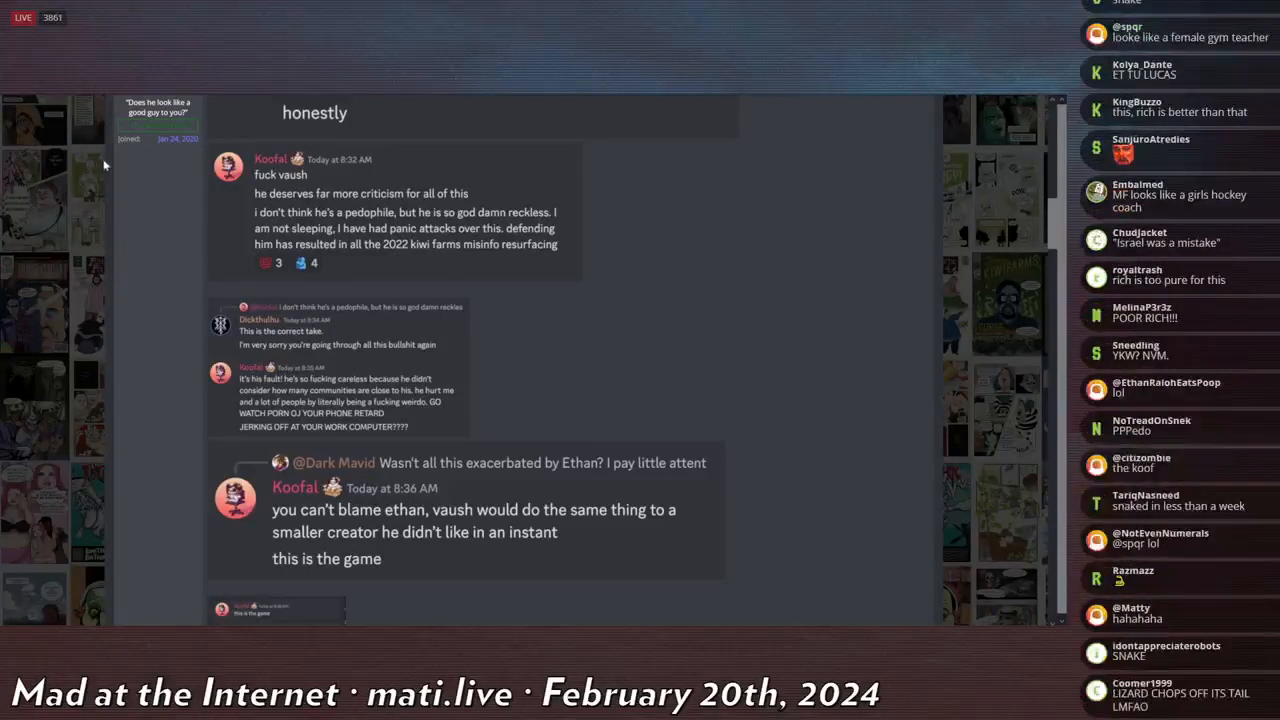
scroll(down, 3)
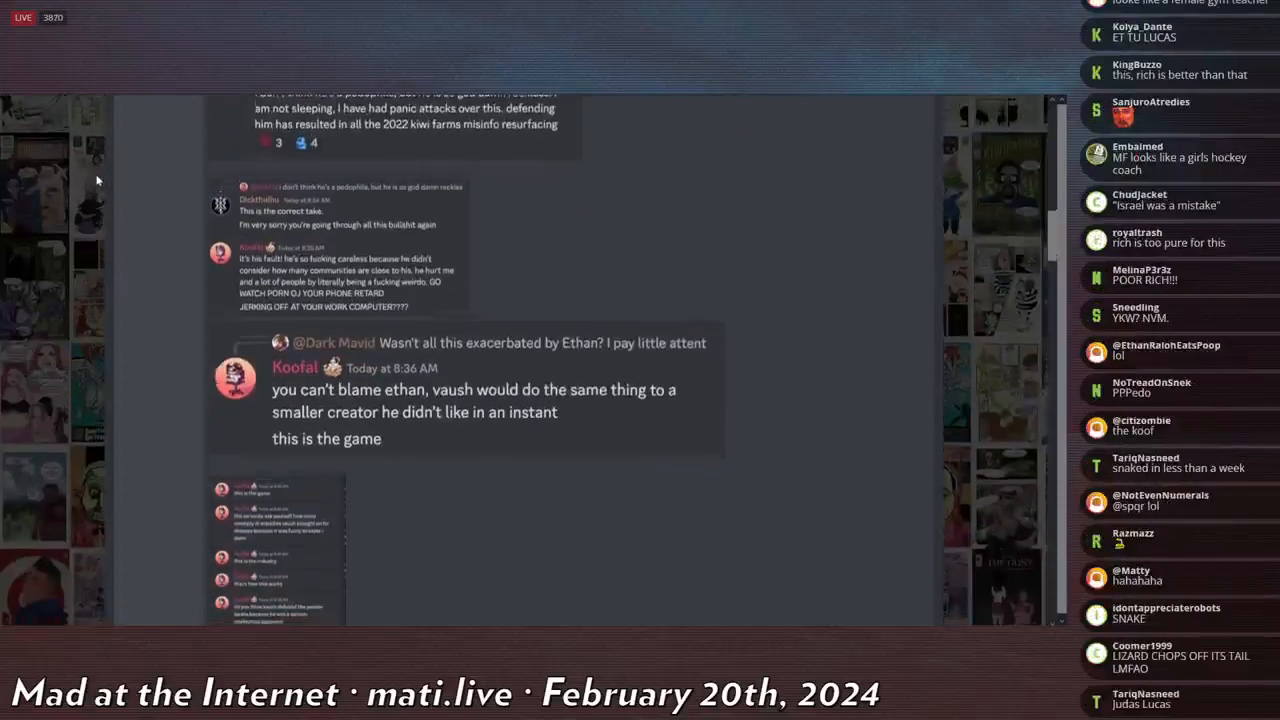
scroll(down, 3)
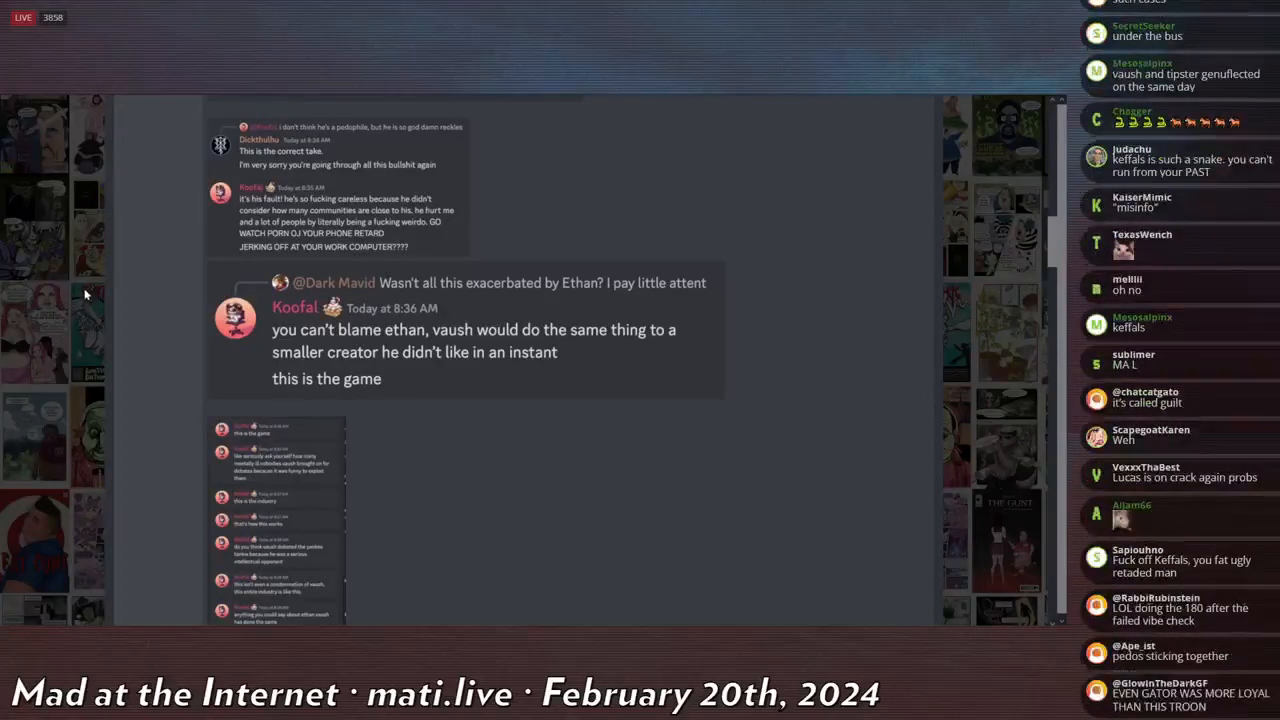
mouse_move(80, 317)
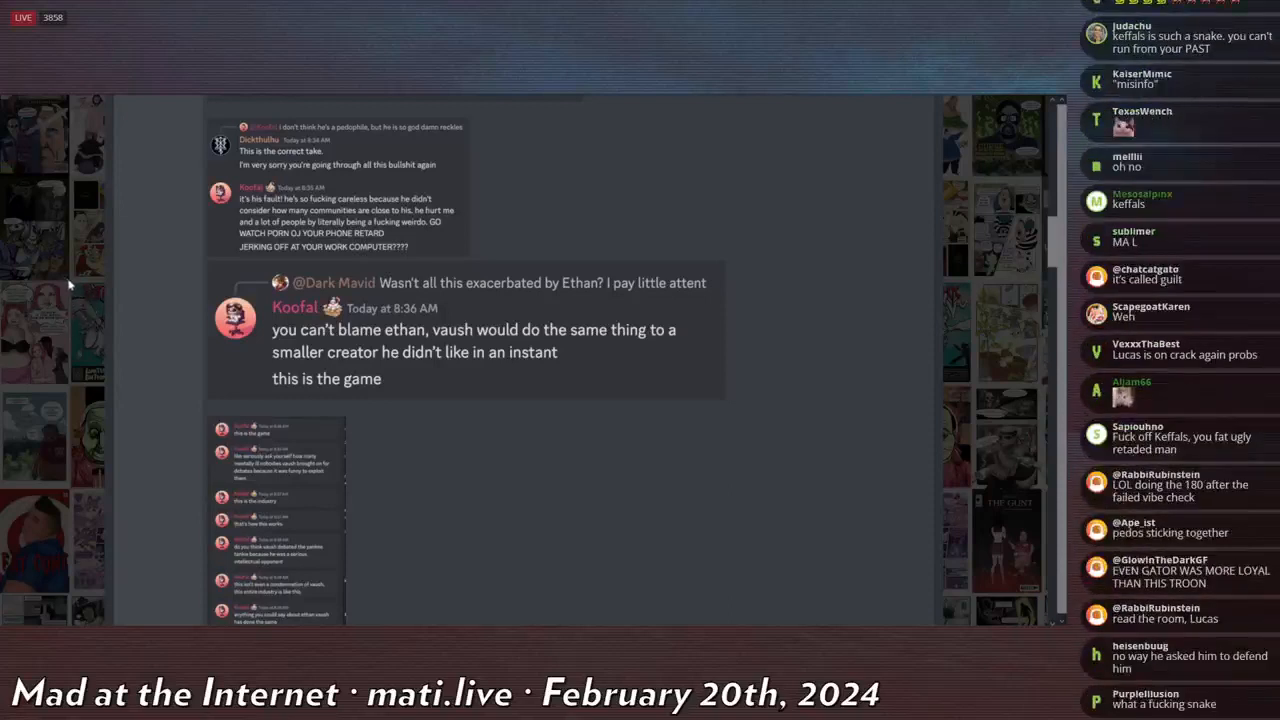
scroll(up, 3)
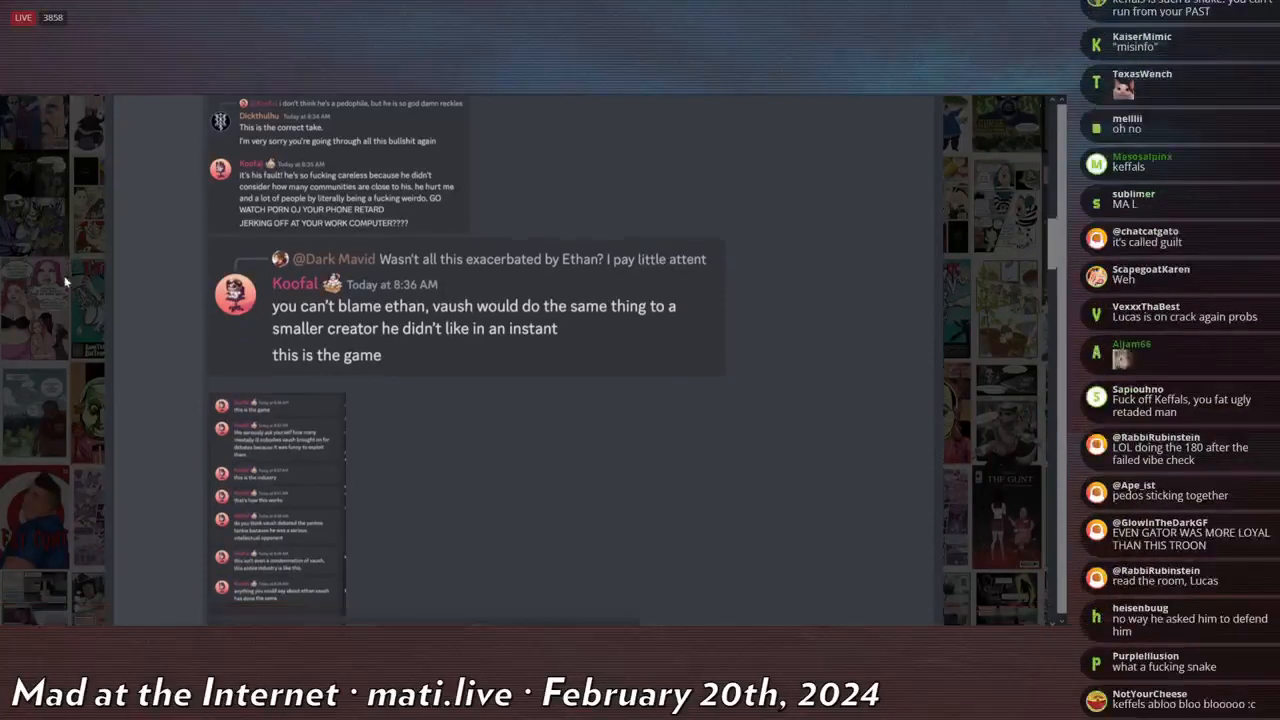
Scroll past the small screenshot to the 8:39 and 8:40 AM messages.
scroll(down, 3)
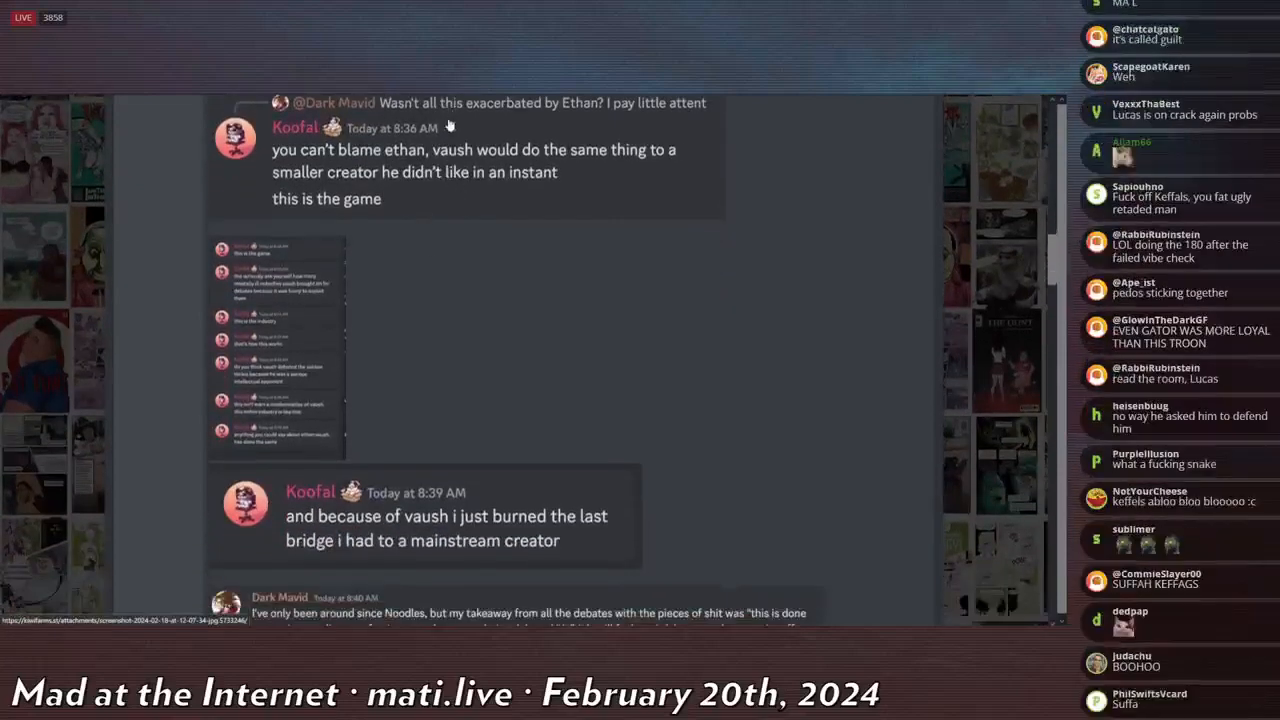
scroll(down, 3)
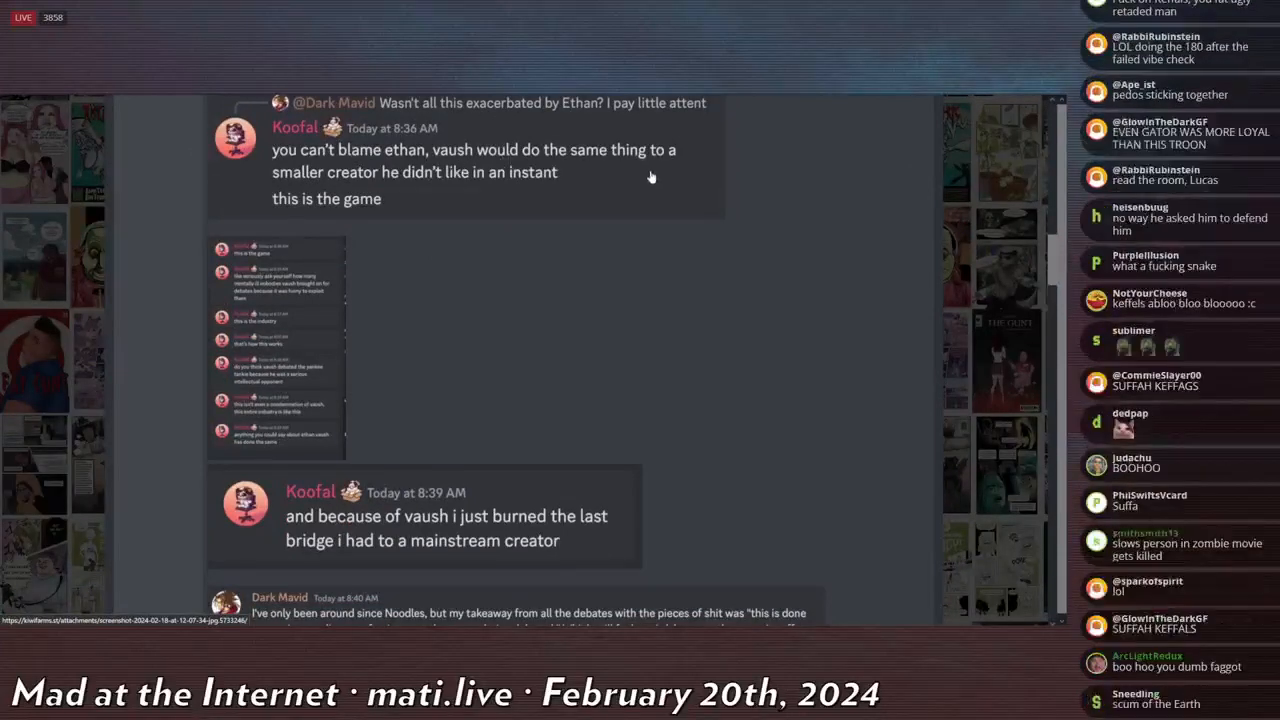
mouse_move(515, 218)
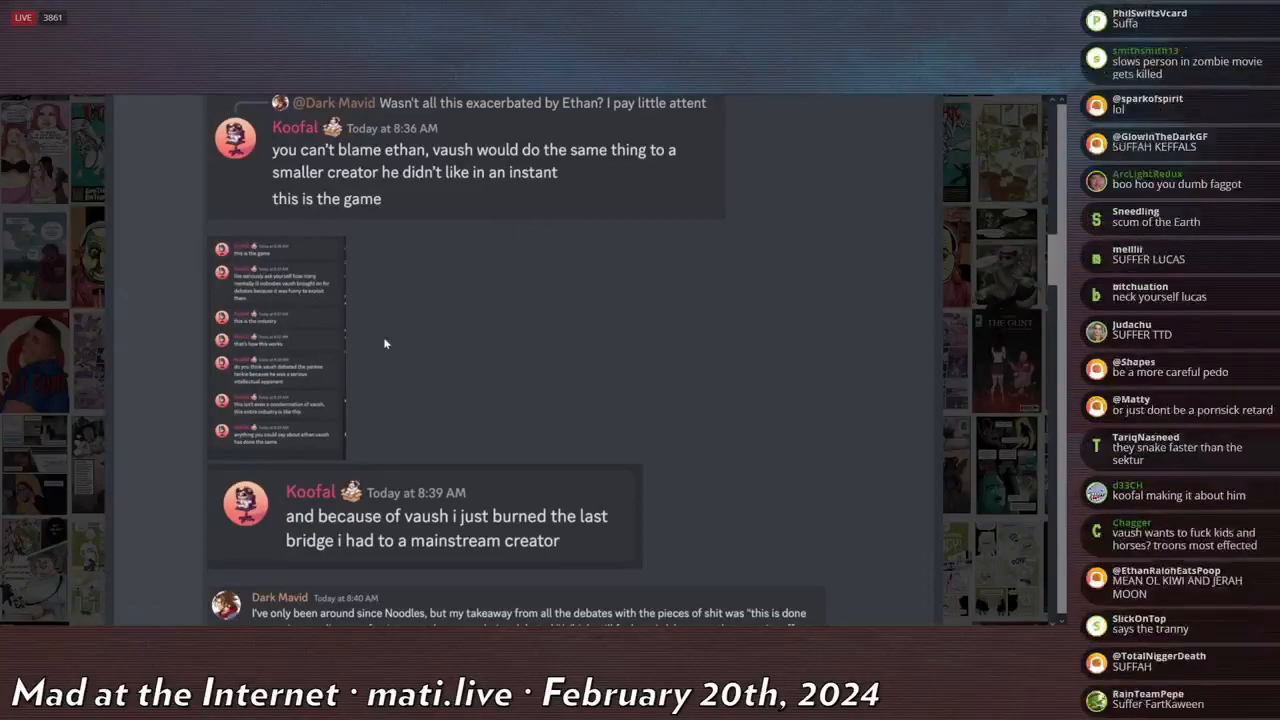
scroll(down, 3)
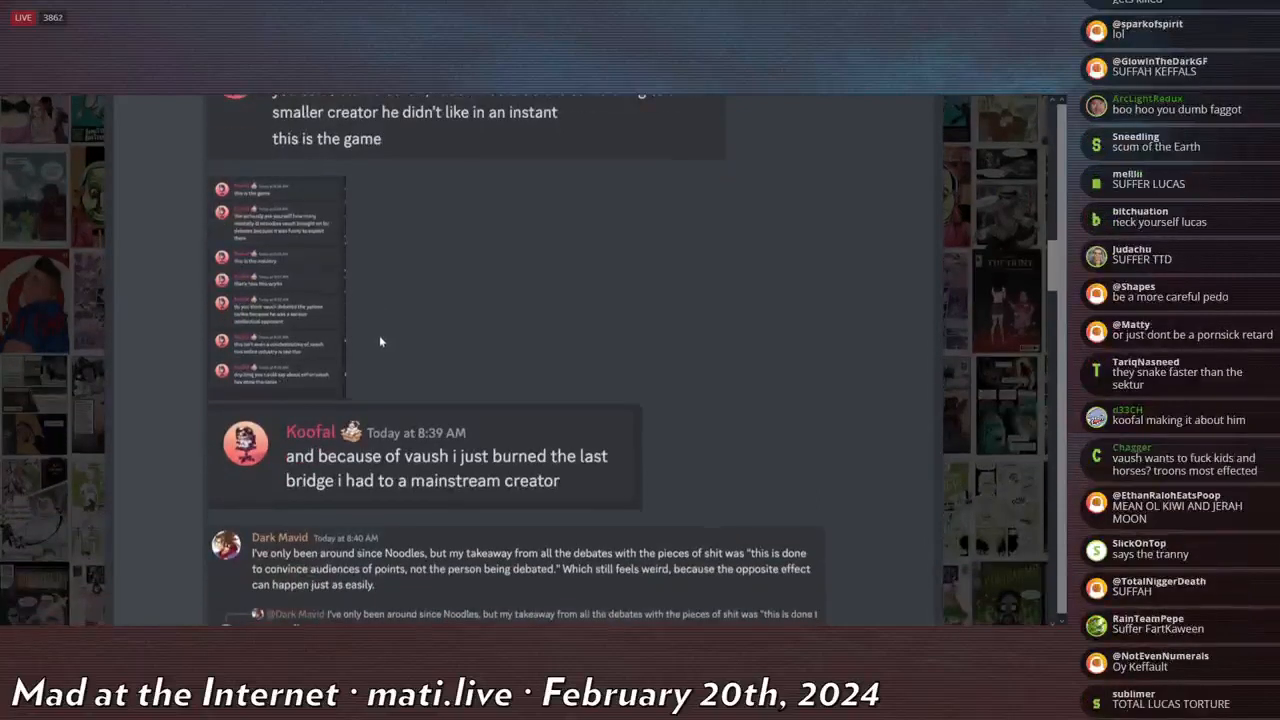
mouse_move(360, 334)
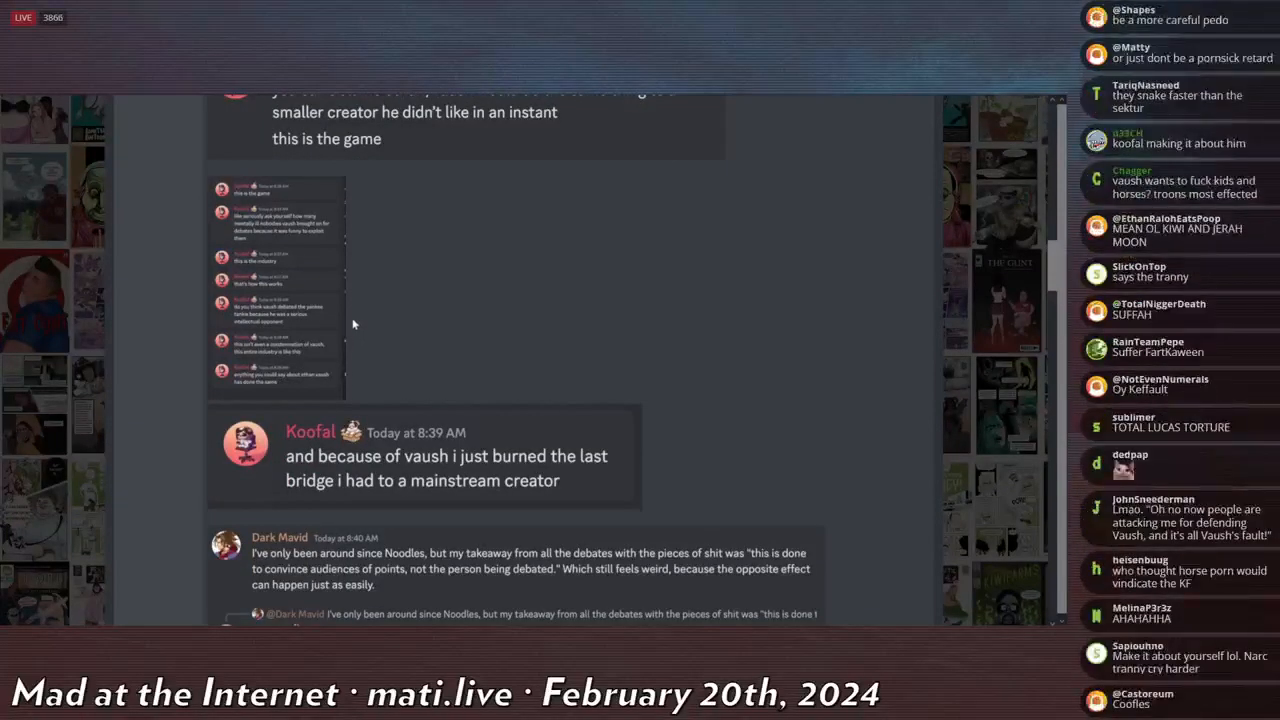
scroll(down, 3)
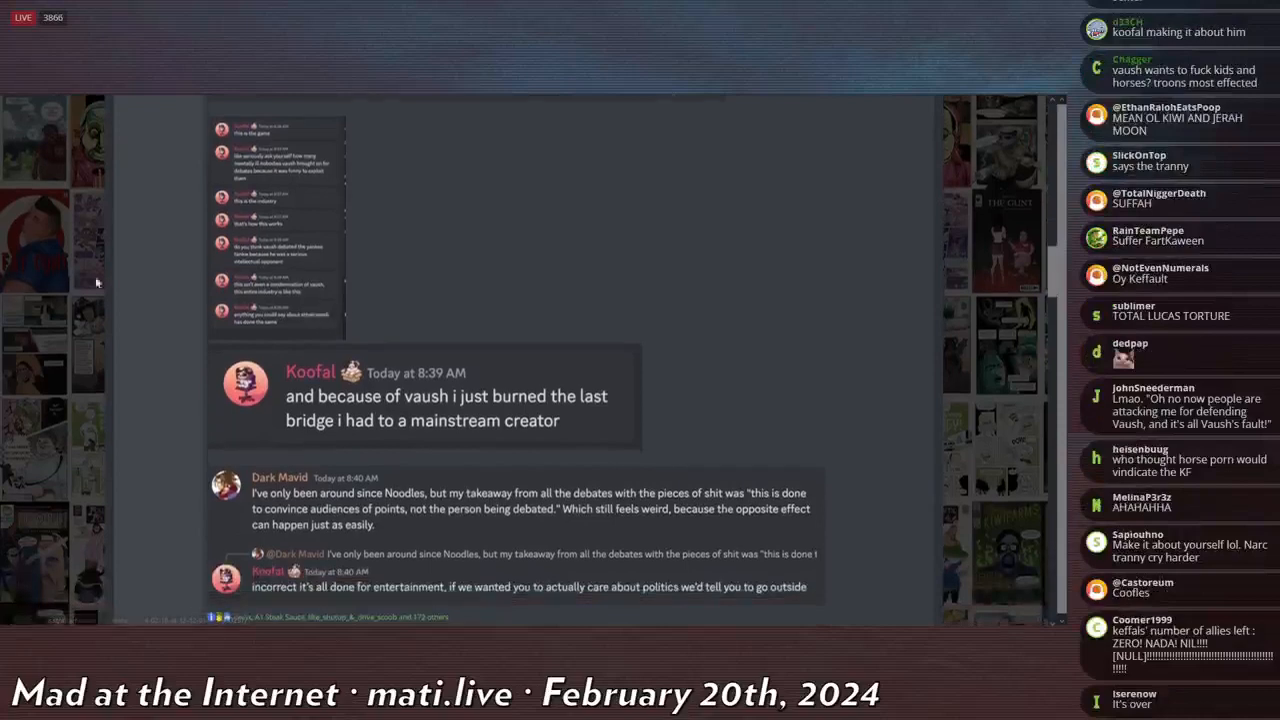
scroll(down, 3)
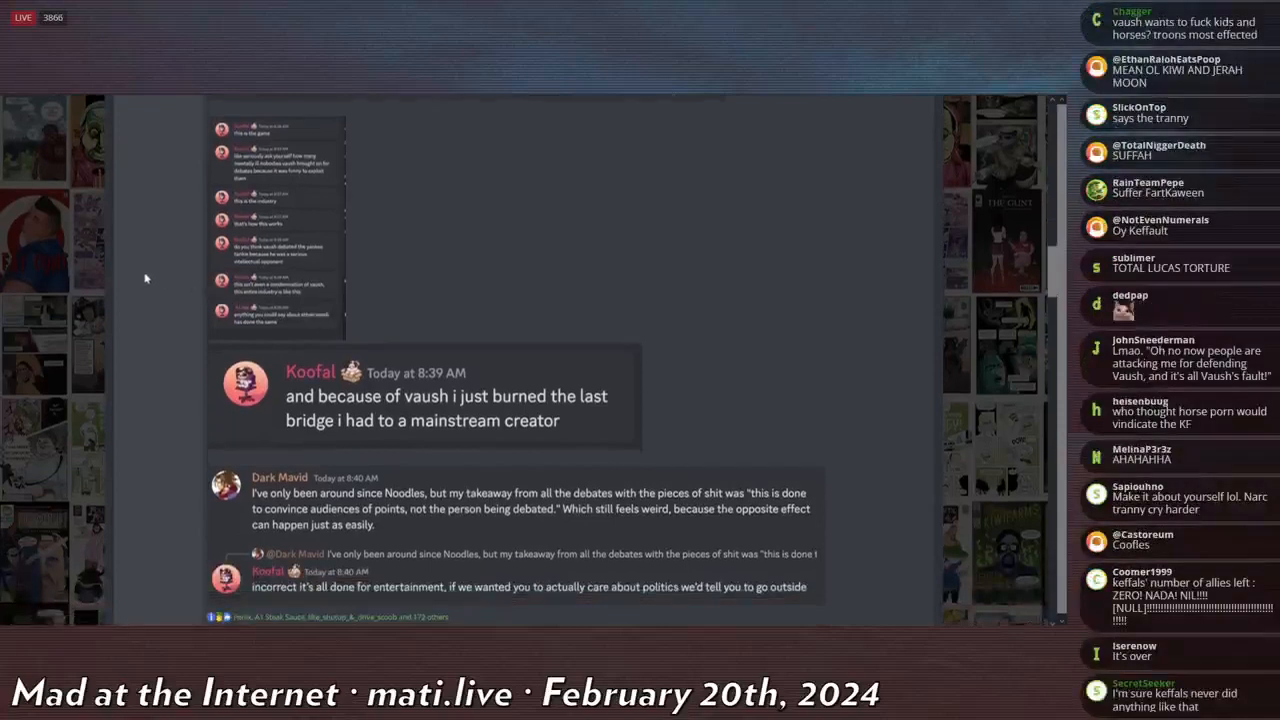
scroll(down, 3)
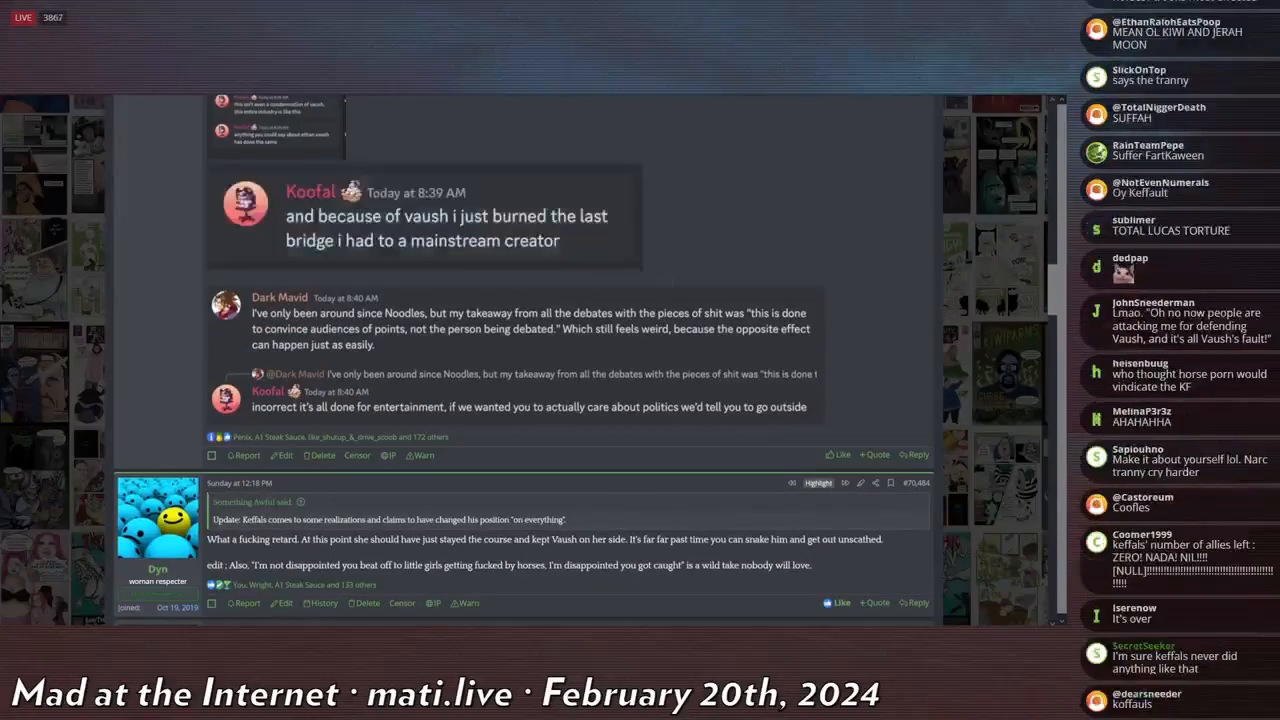
Scroll to the post's reactions bar and the following reply, post #70,484.
scroll(down, 3)
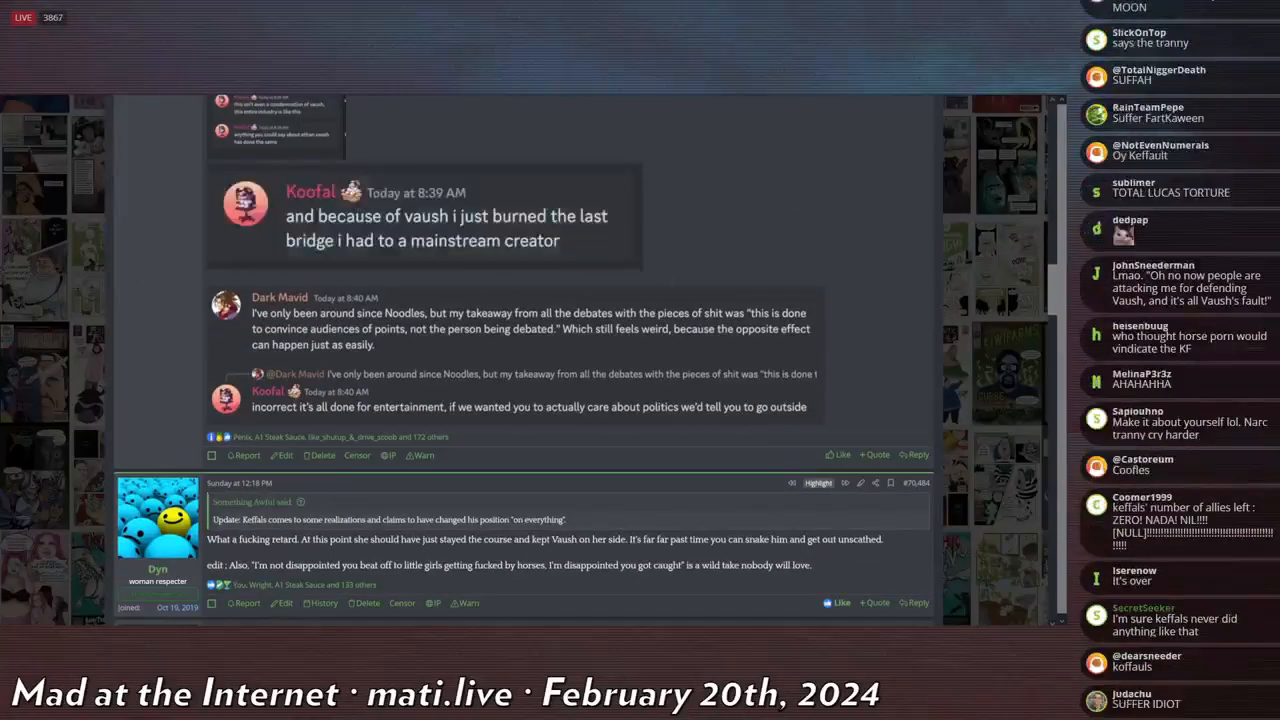
scroll(down, 3)
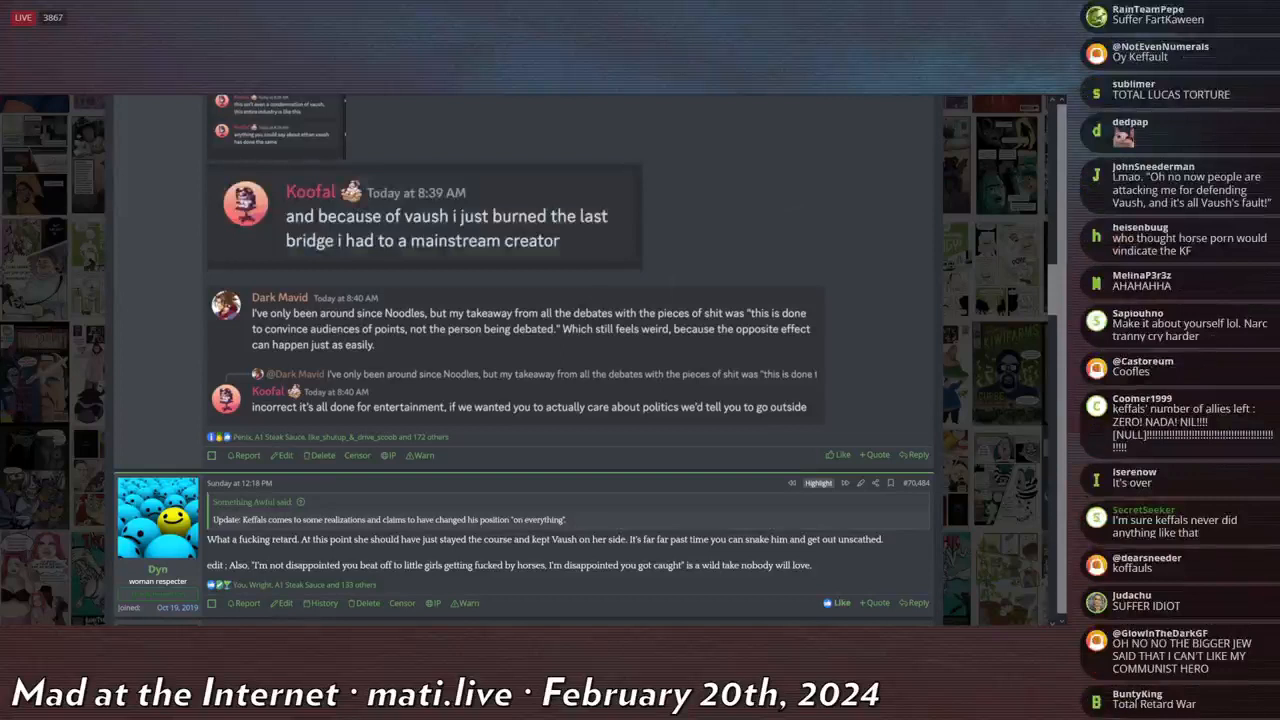
scroll(down, 3)
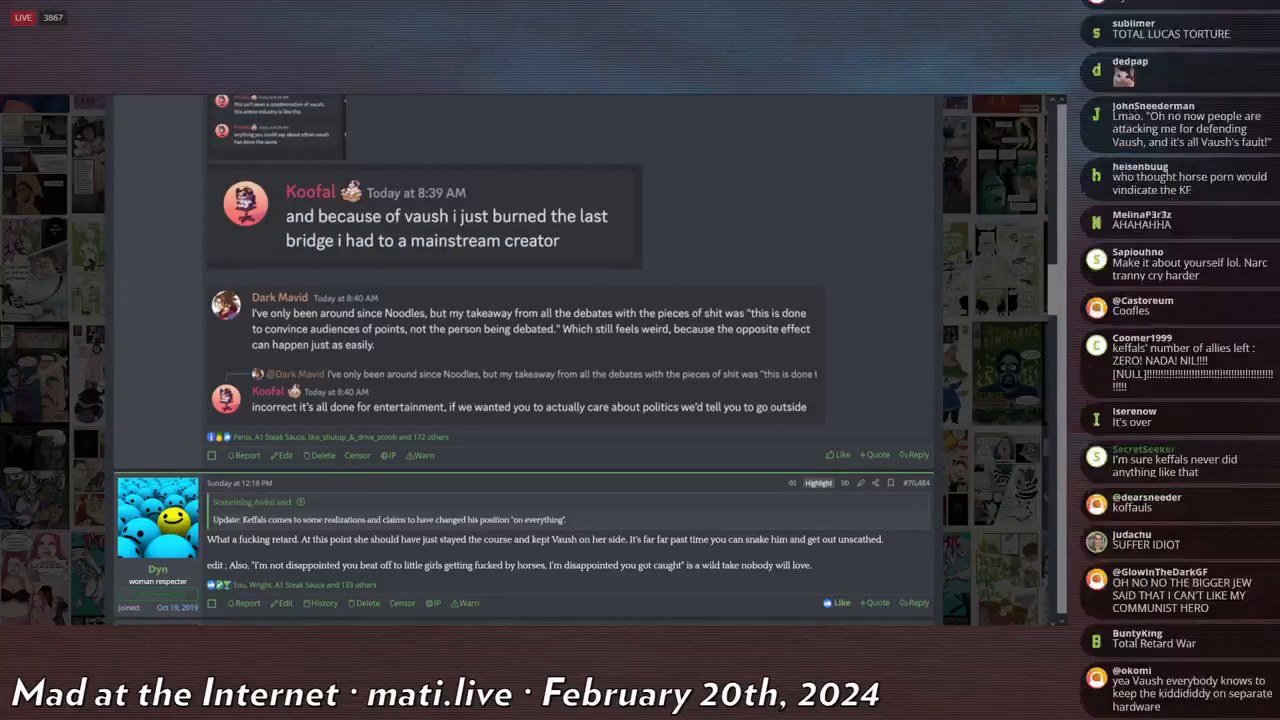
scroll(down, 3)
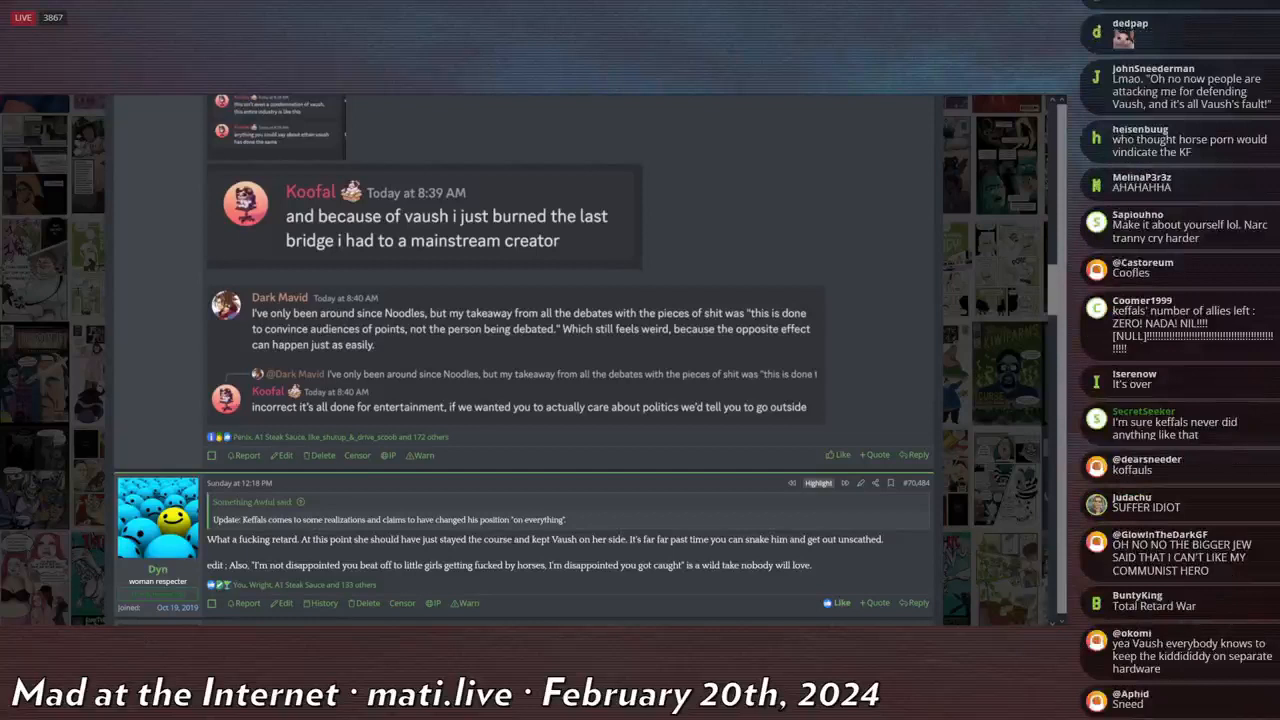
scroll(down, 3)
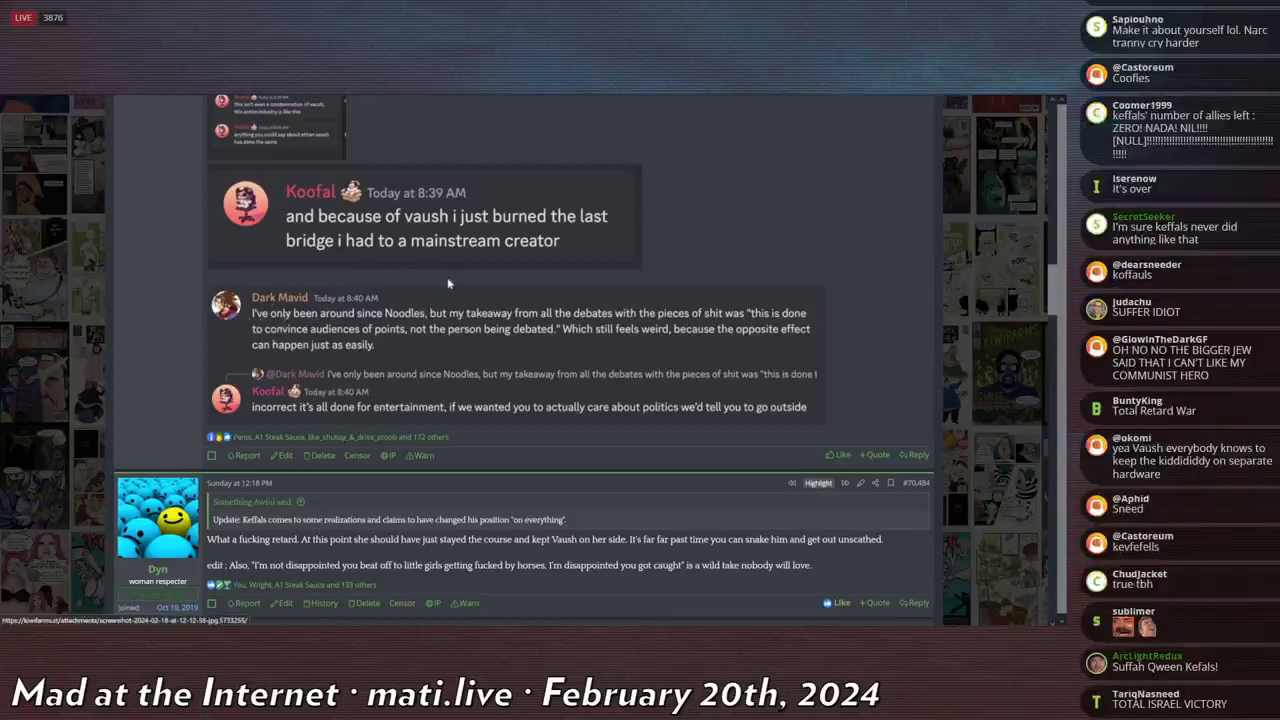
mouse_move(730, 338)
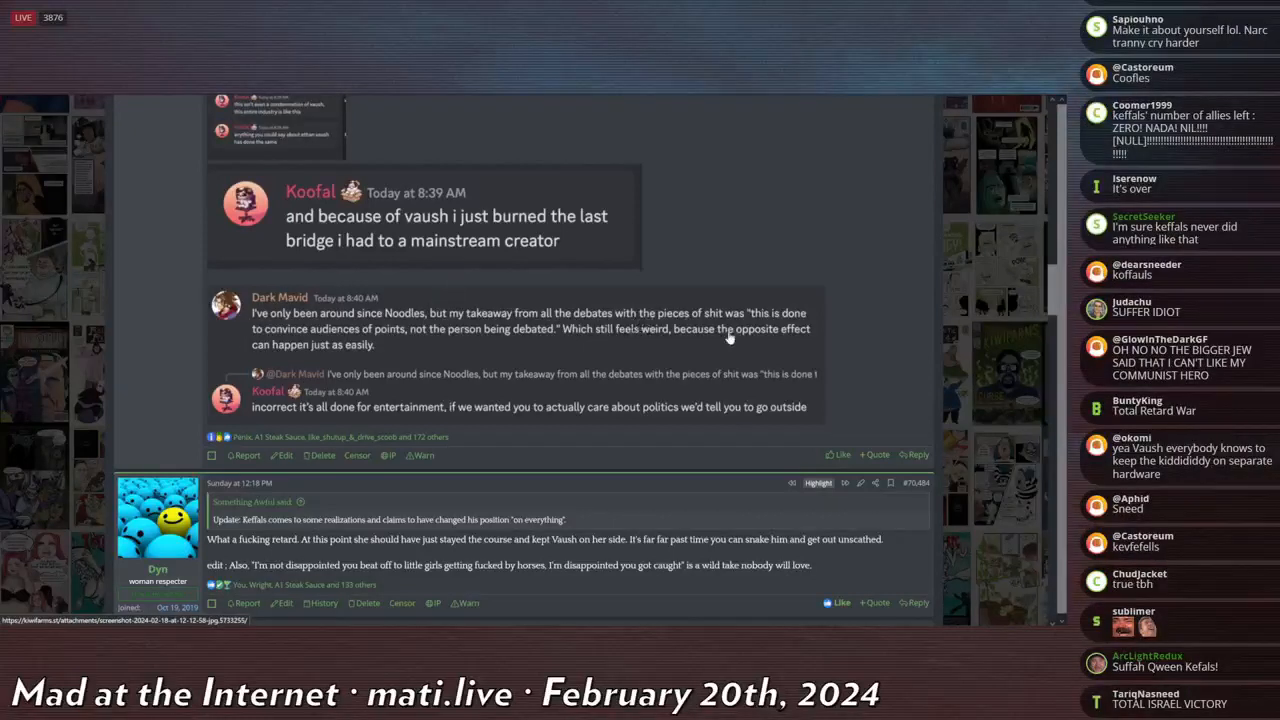
scroll(down, 3)
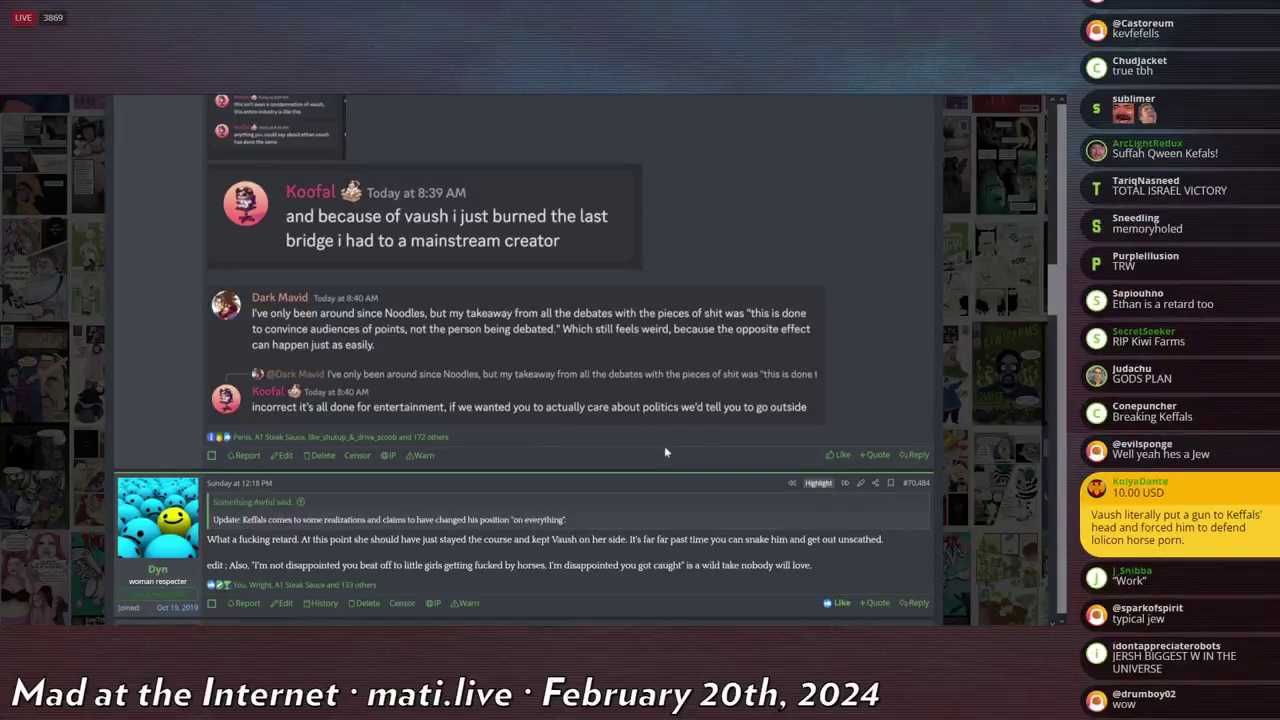
scroll(up, 3)
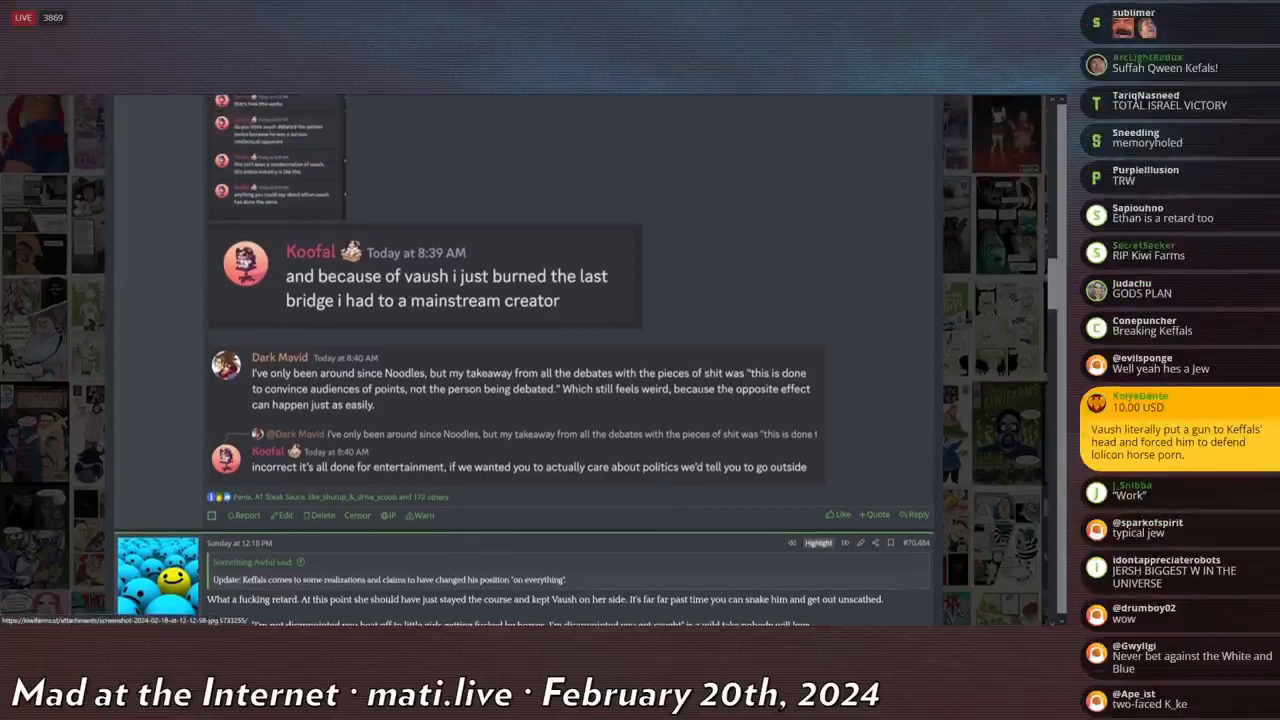
scroll(down, 3)
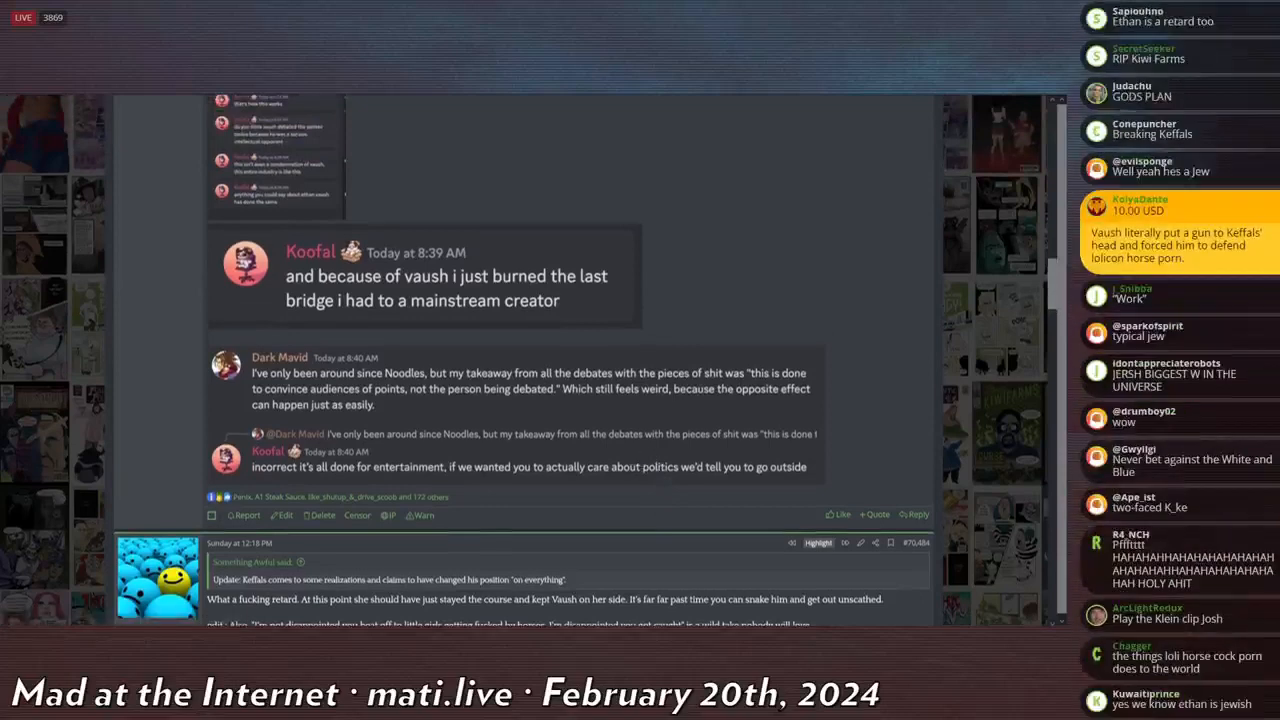
scroll(up, 3)
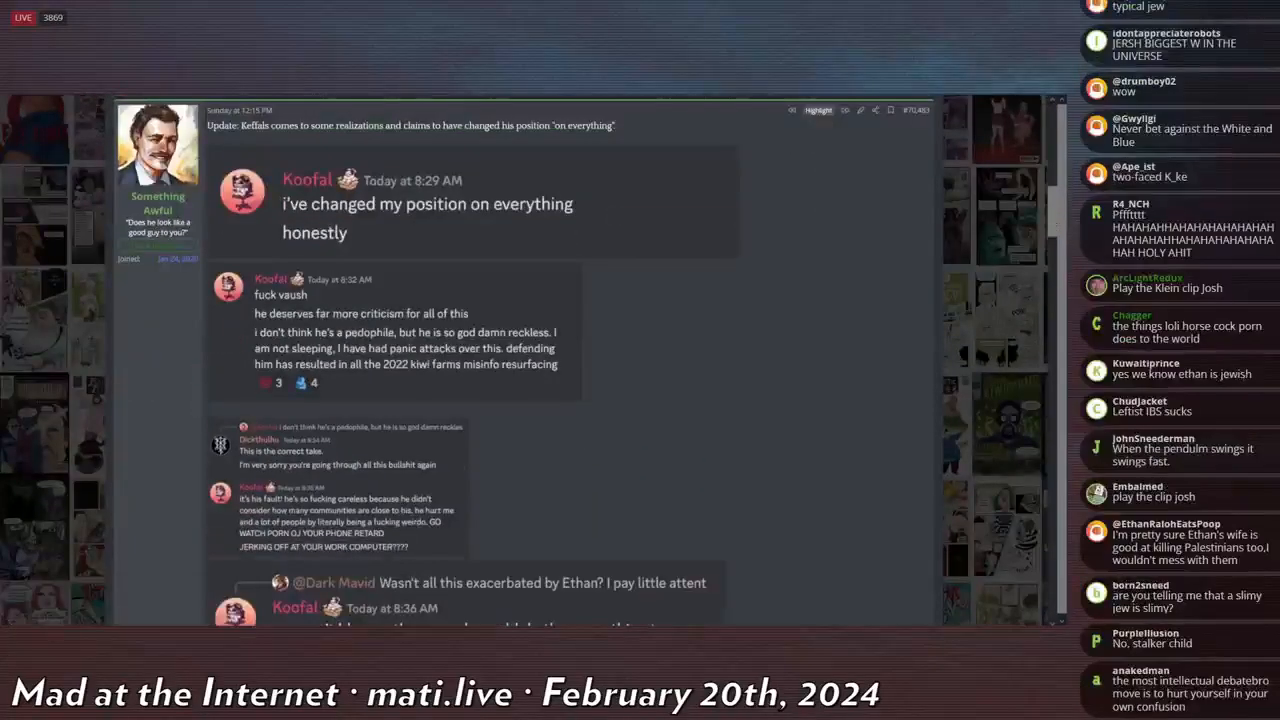
Scroll through post #70,483 with its 8:29 AM and 8:32 AM Discord screenshots.
scroll(down, 3)
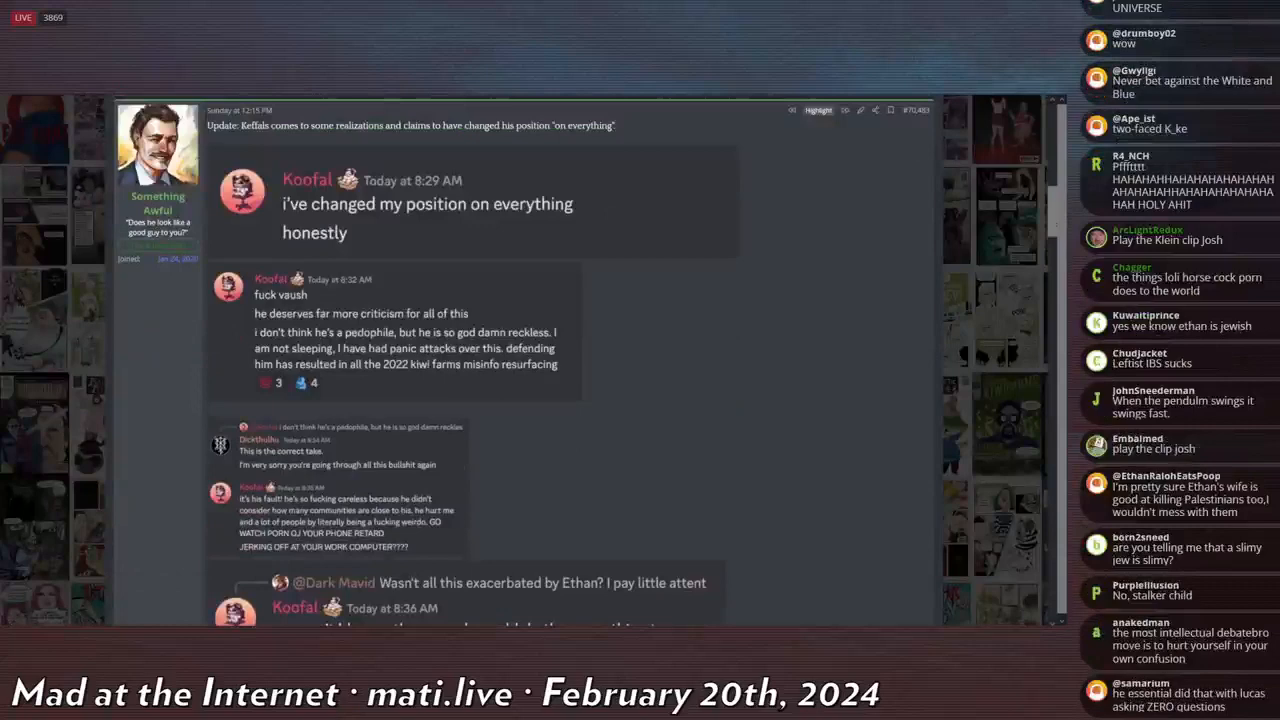
scroll(down, 3)
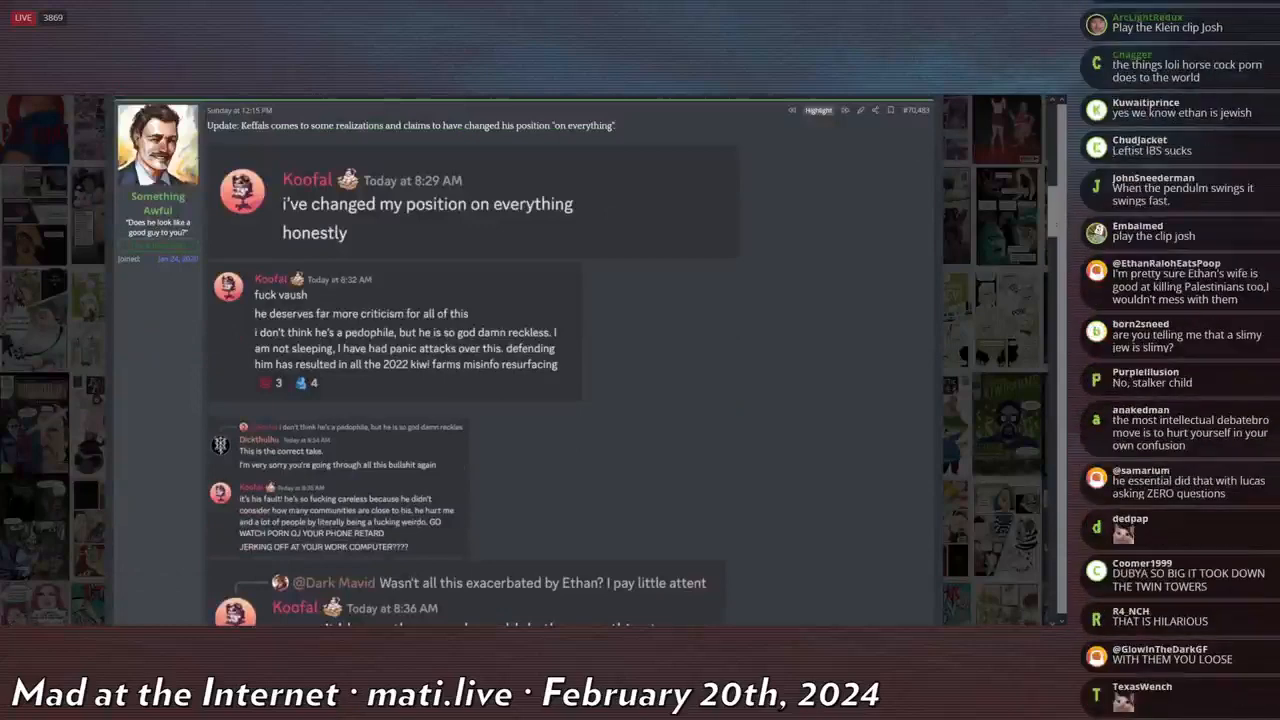
scroll(down, 3)
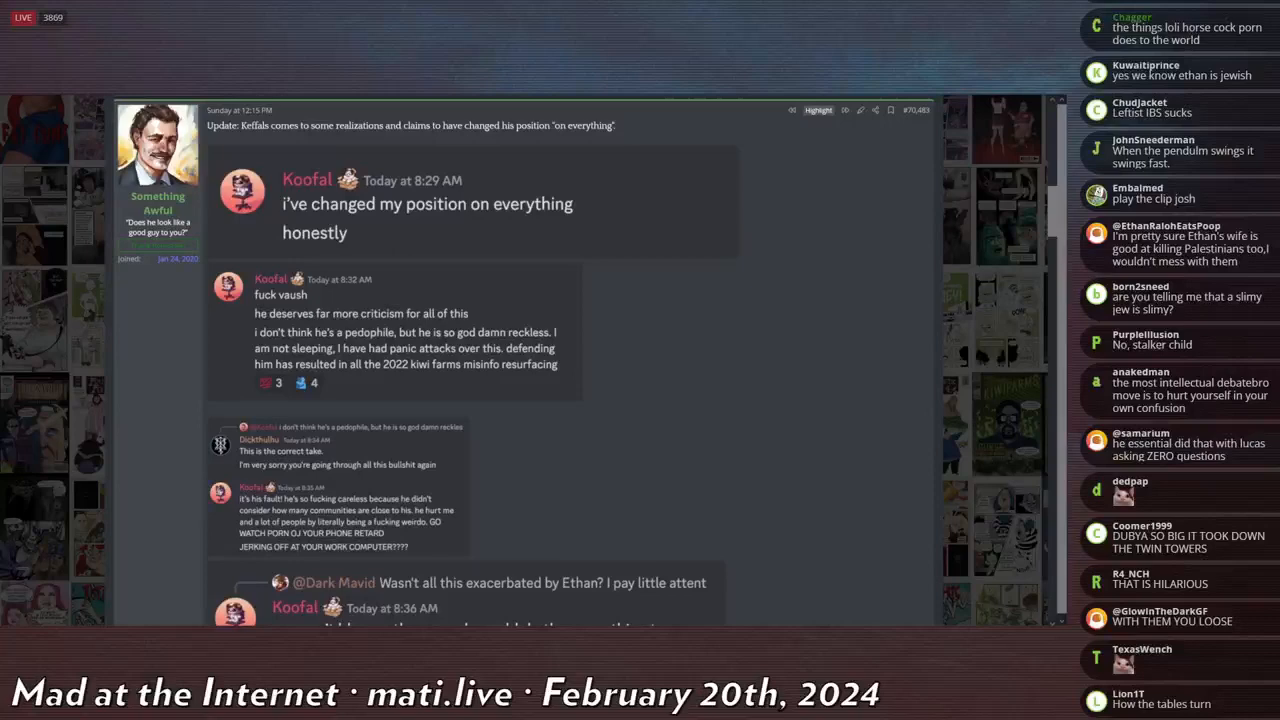
scroll(down, 3)
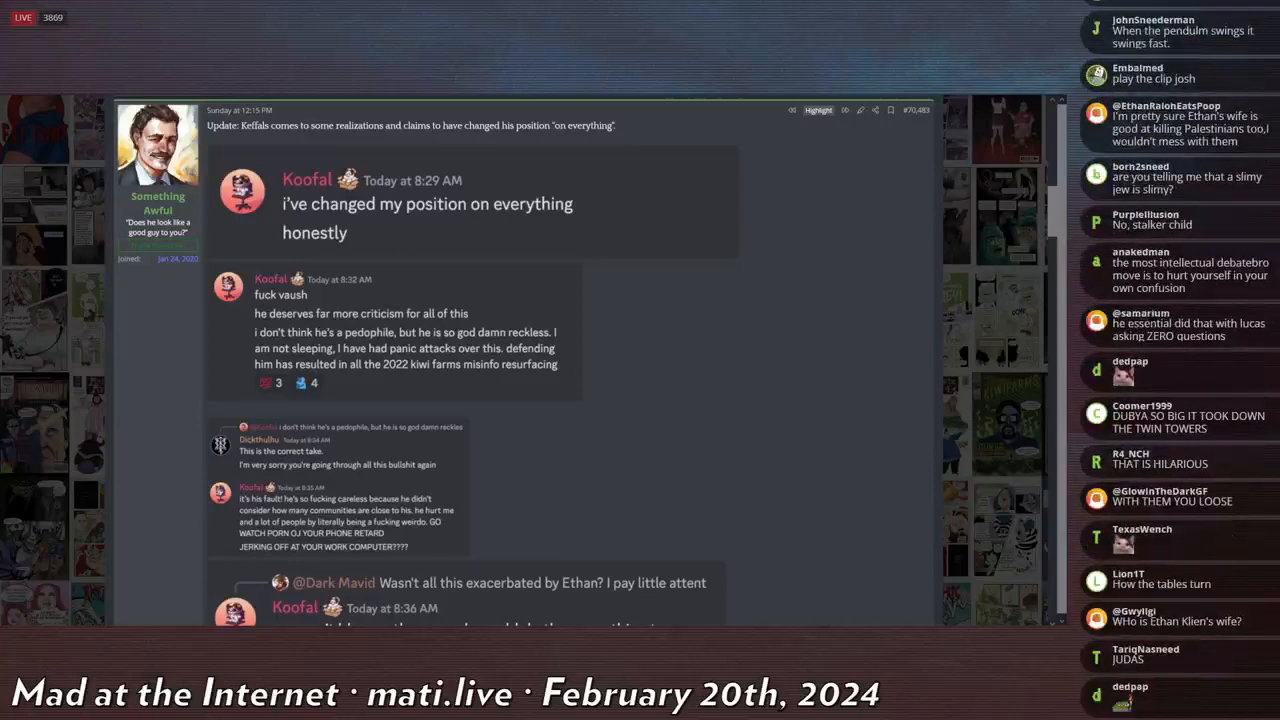
scroll(down, 3)
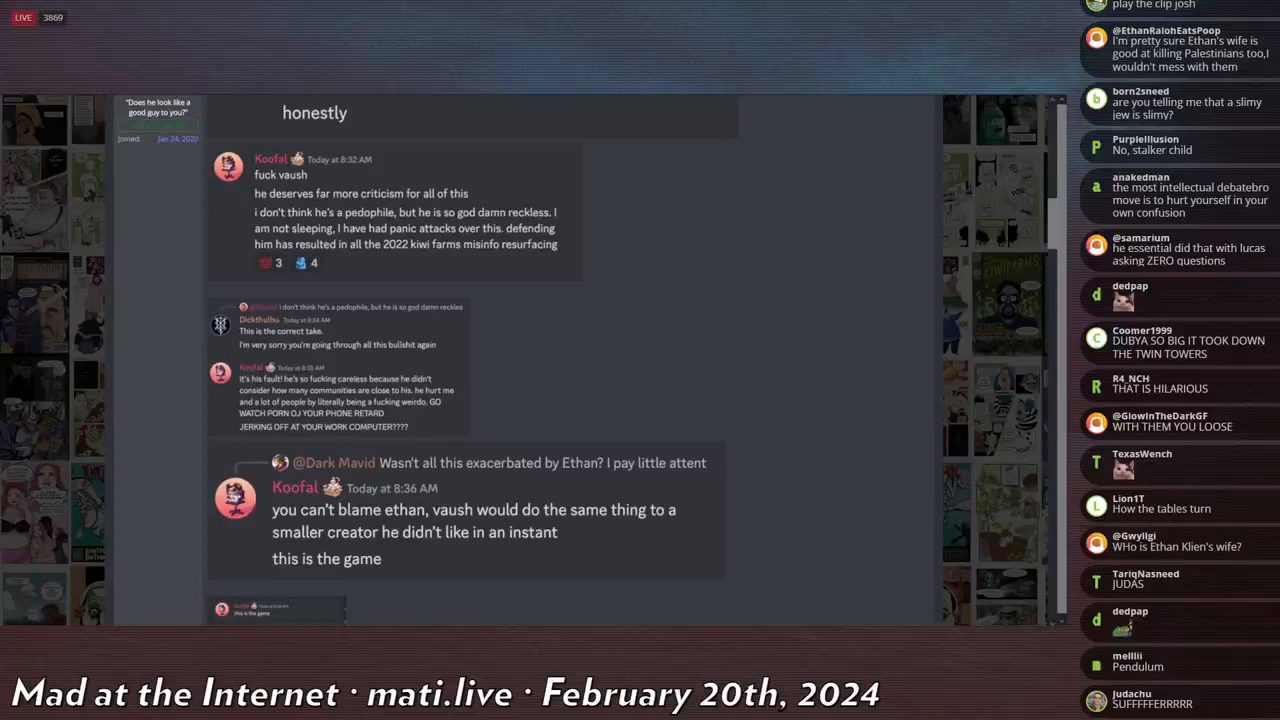
scroll(down, 3)
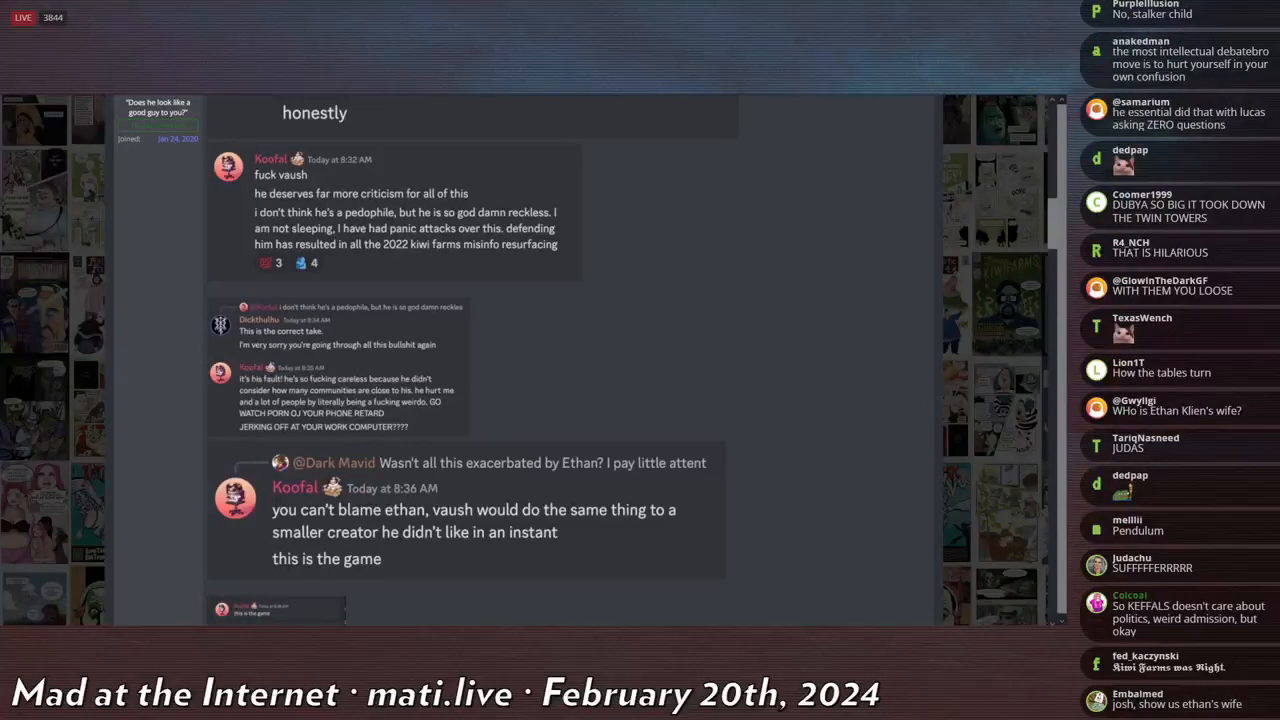
scroll(down, 3)
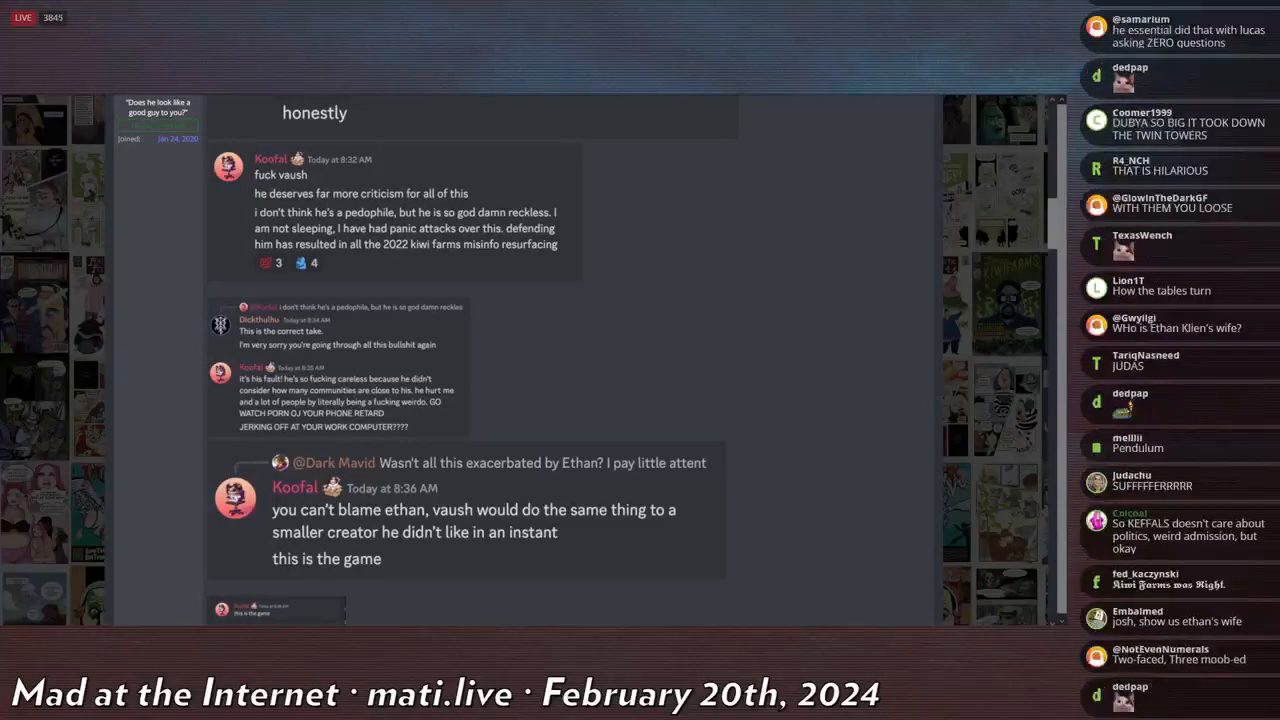
scroll(down, 3)
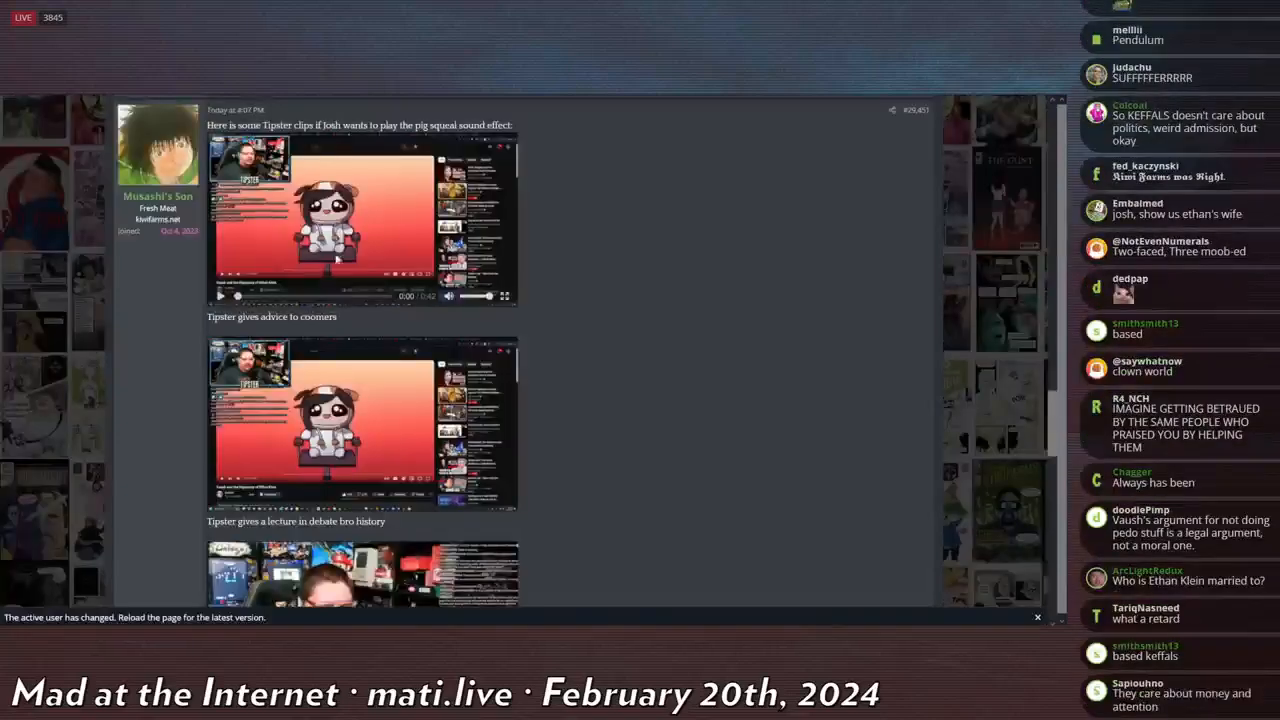
Find post #29,451 and watch the first 42-second Tipster clip, advice to coomers.
scroll(down, 3)
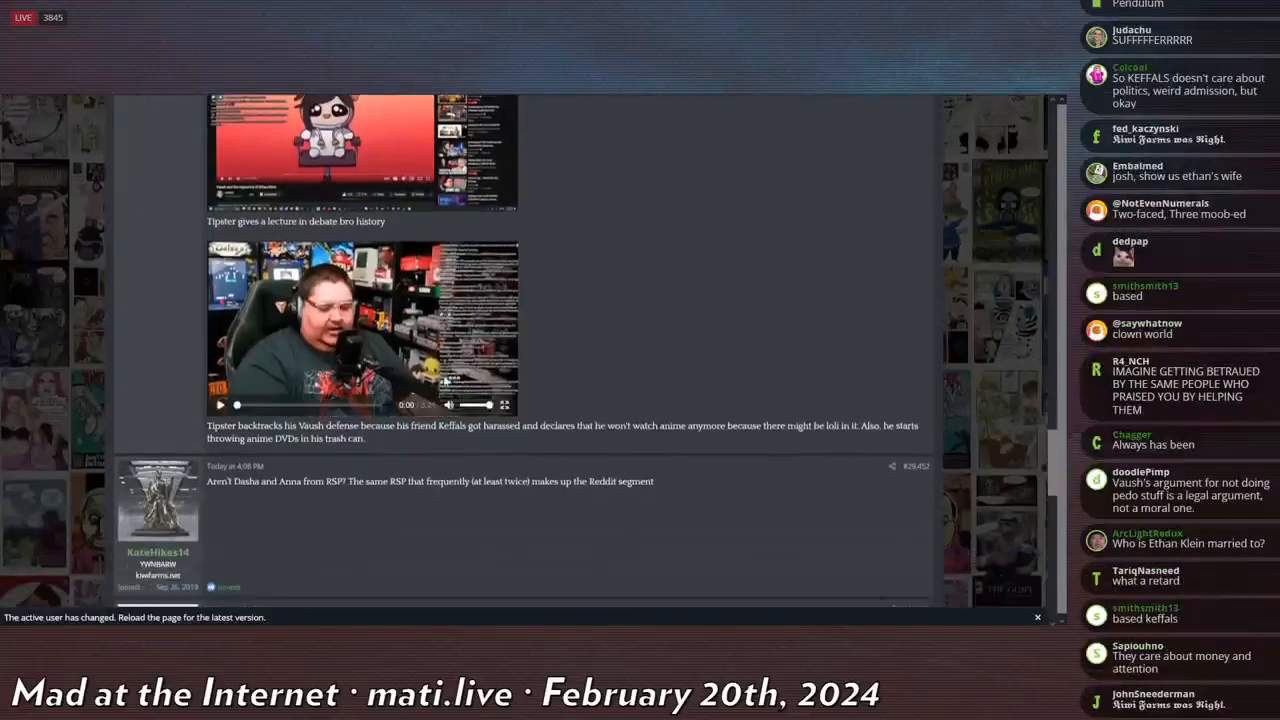
scroll(up, 3)
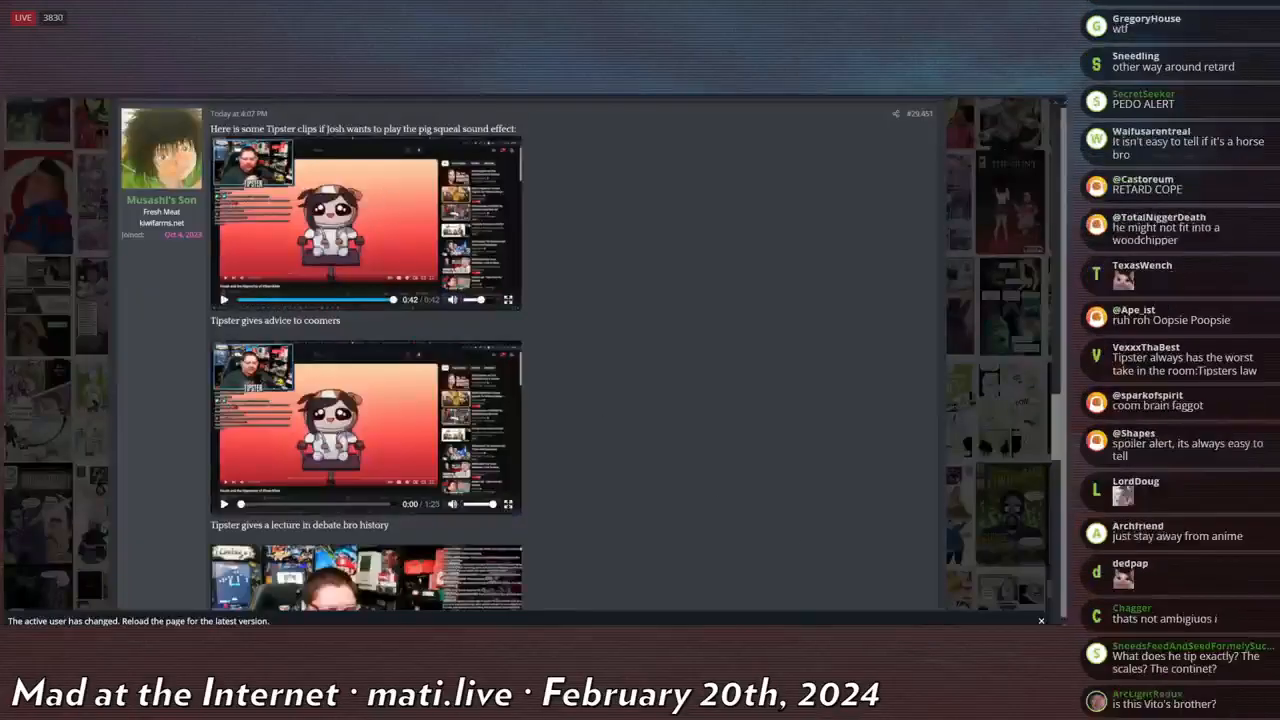
Scroll to the second Tipster clip, the debate bro history lecture, and play it to 0:27.
scroll(down, 3)
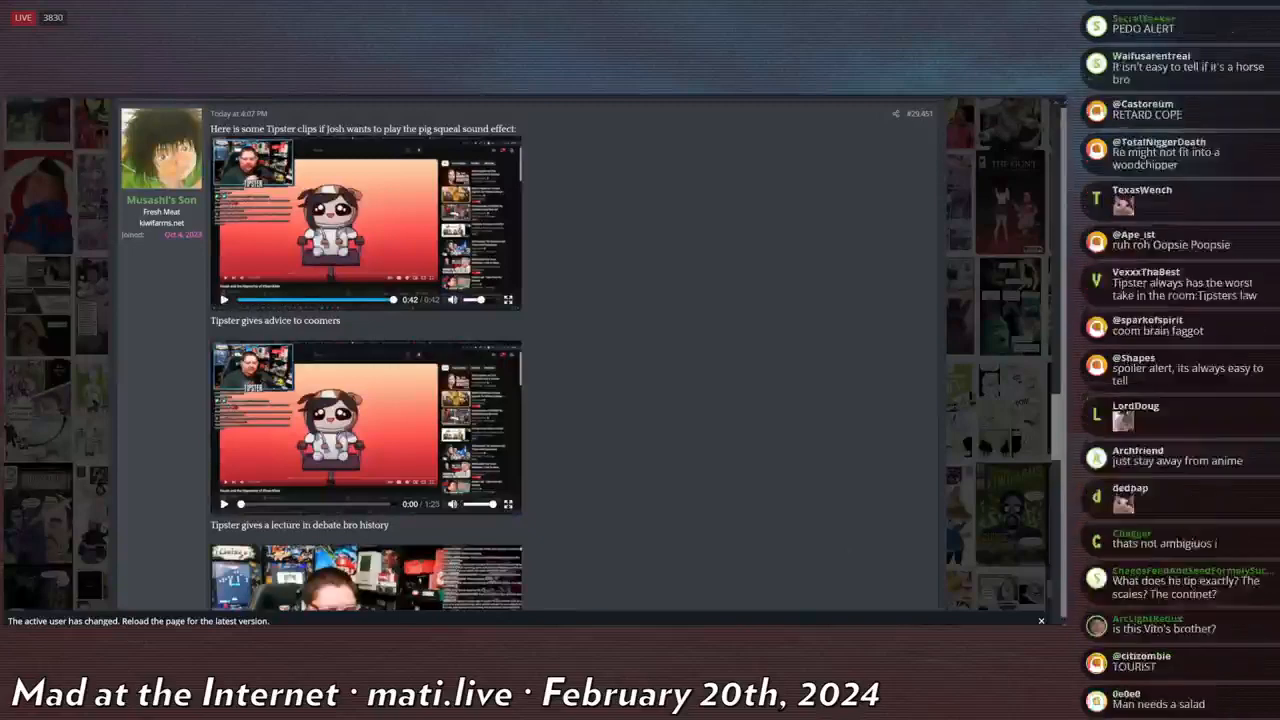
scroll(down, 3)
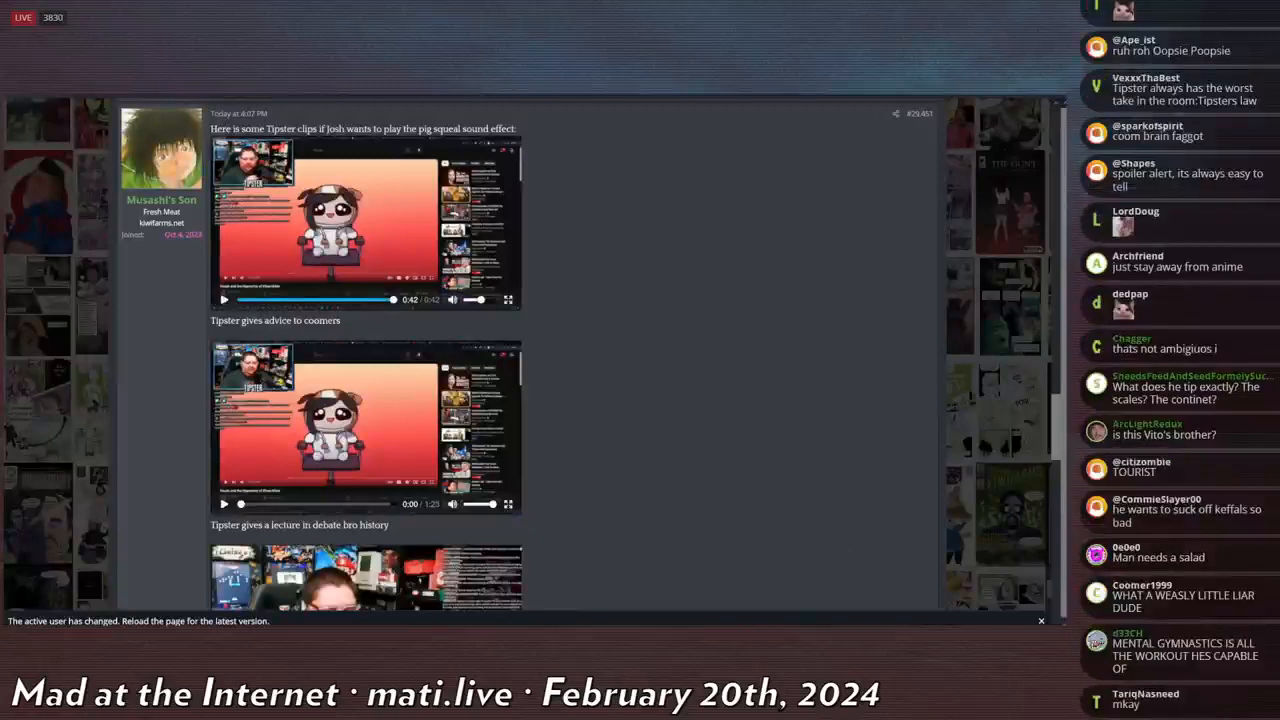
scroll(down, 3)
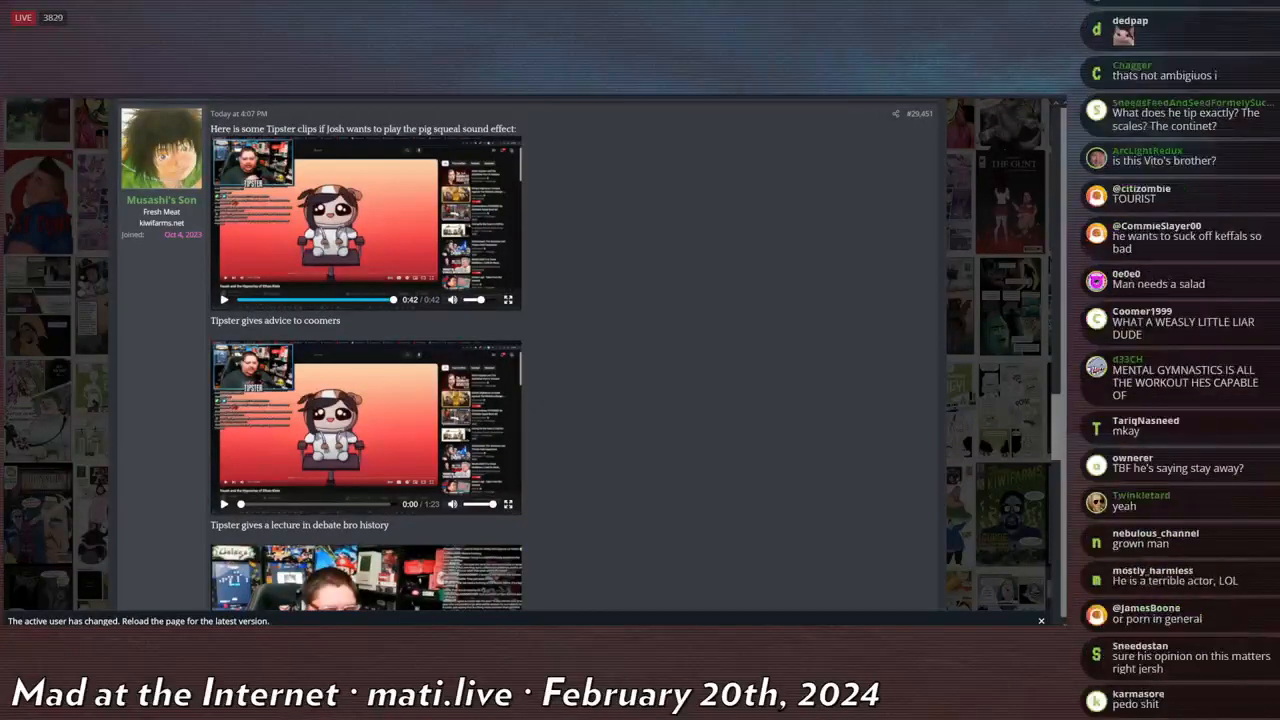
scroll(down, 3)
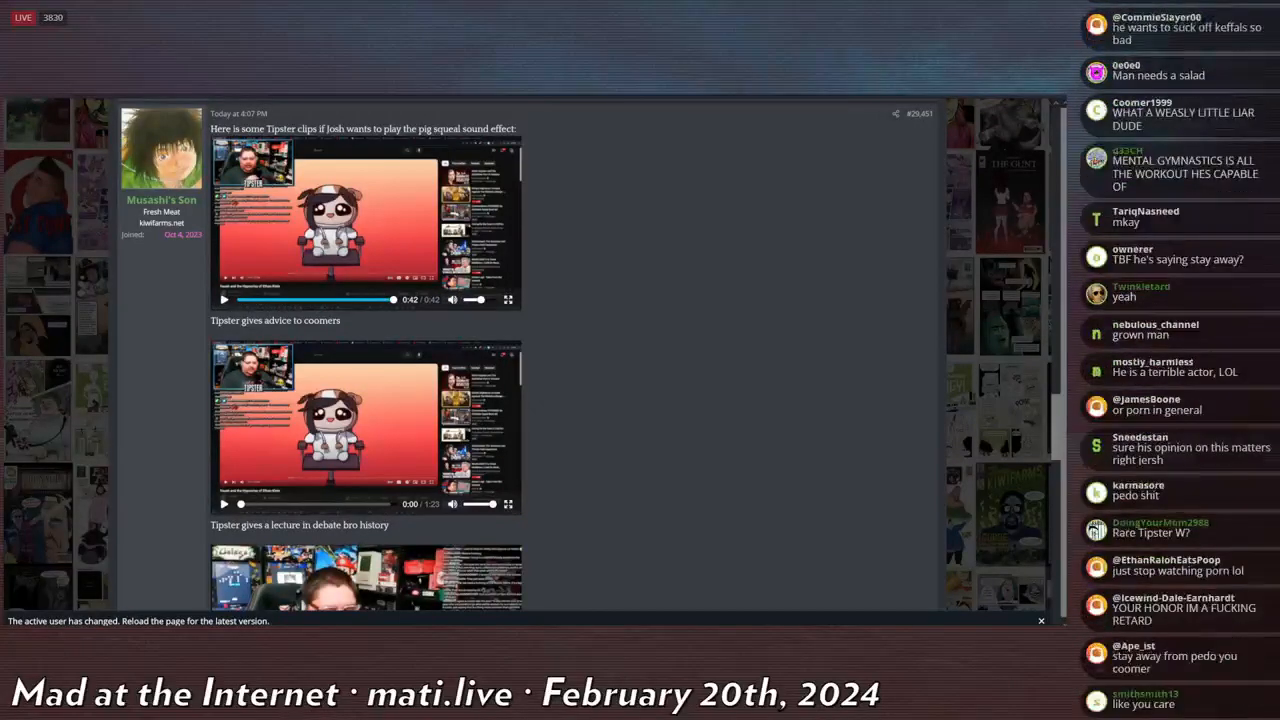
scroll(down, 3)
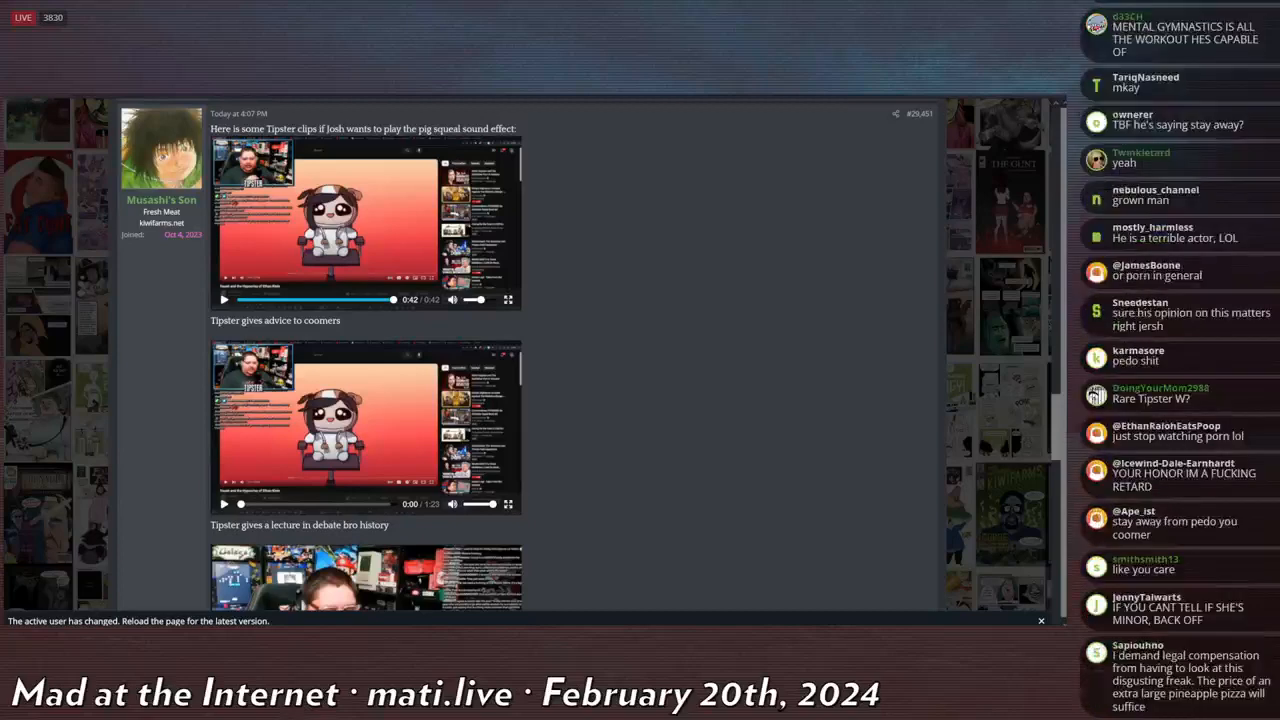
scroll(down, 3)
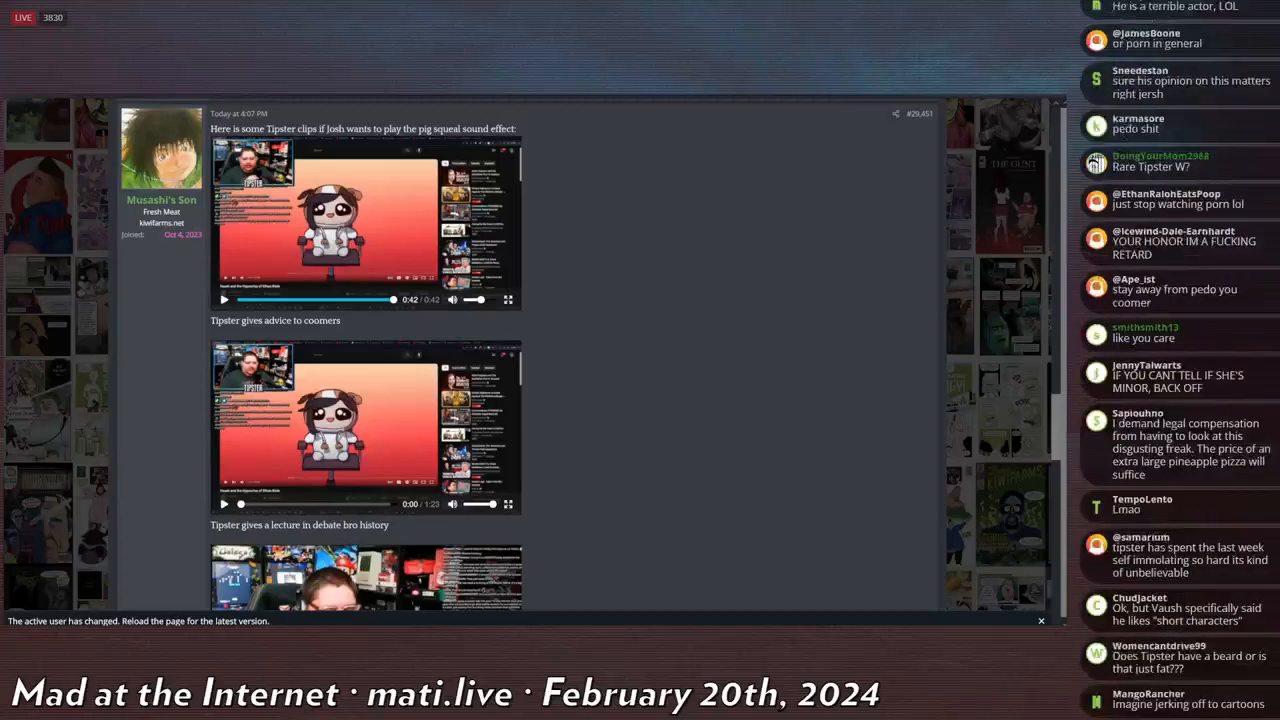
scroll(down, 3)
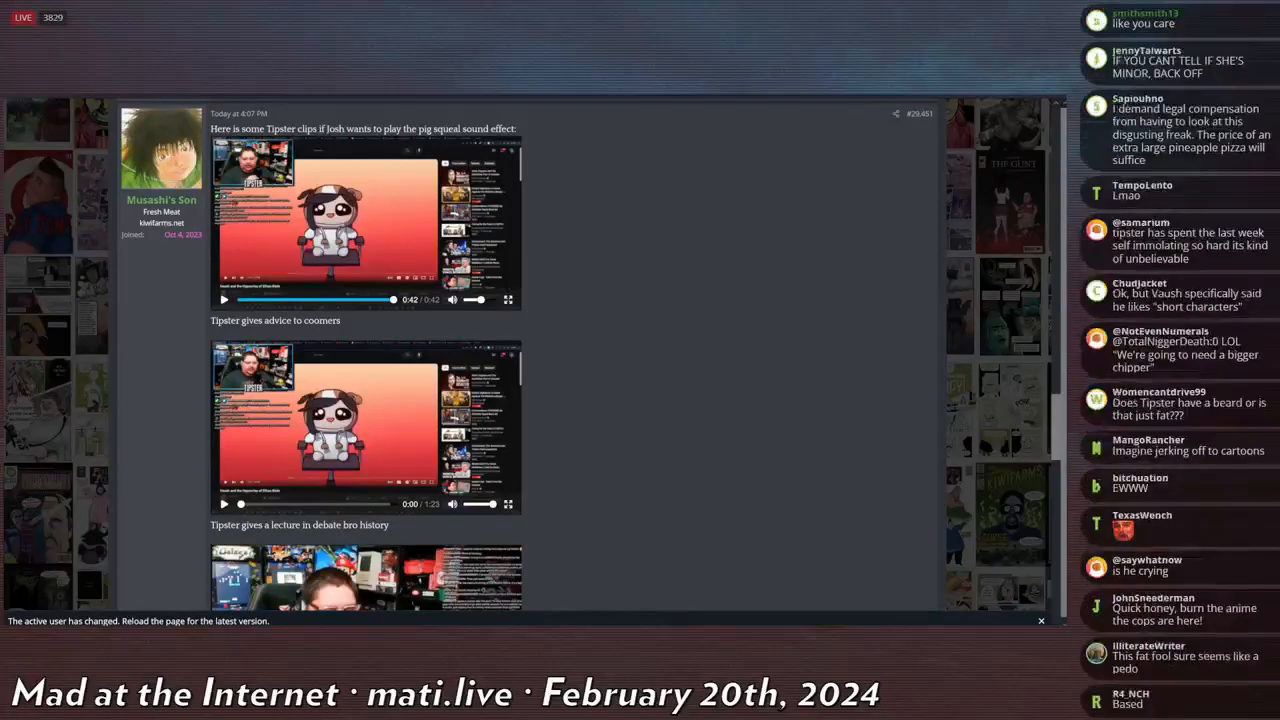
scroll(down, 3)
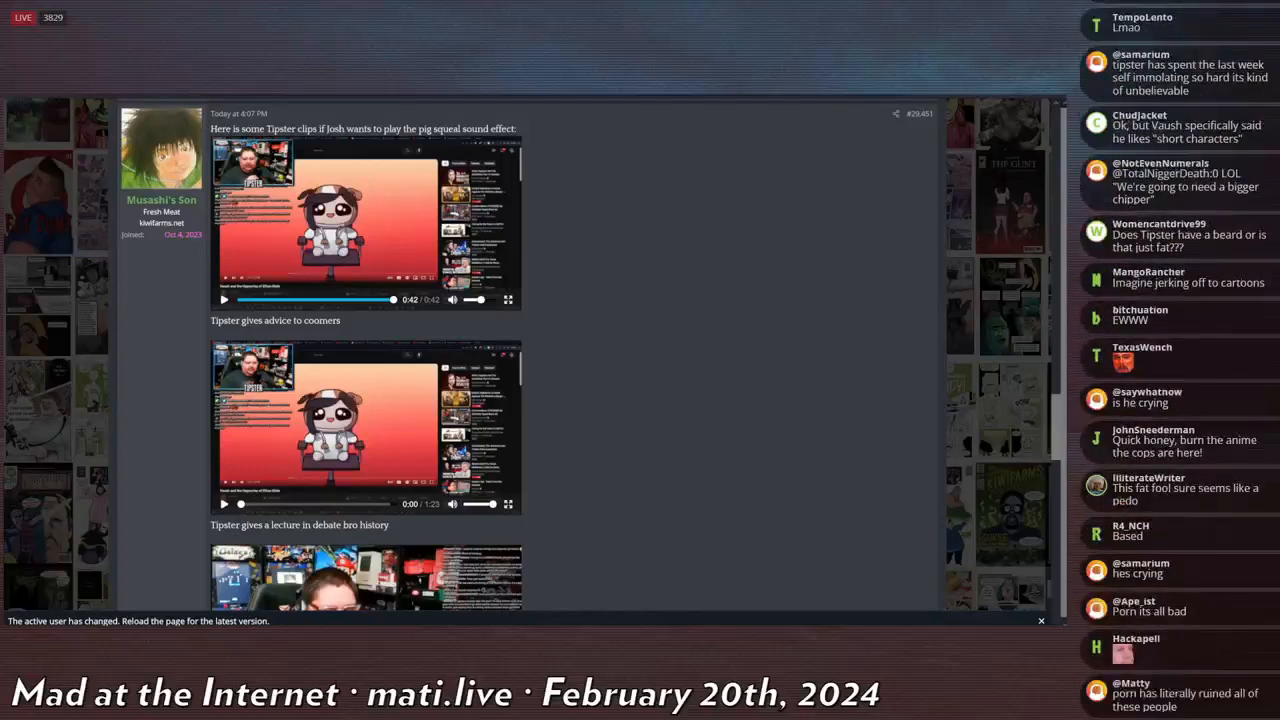
scroll(down, 3)
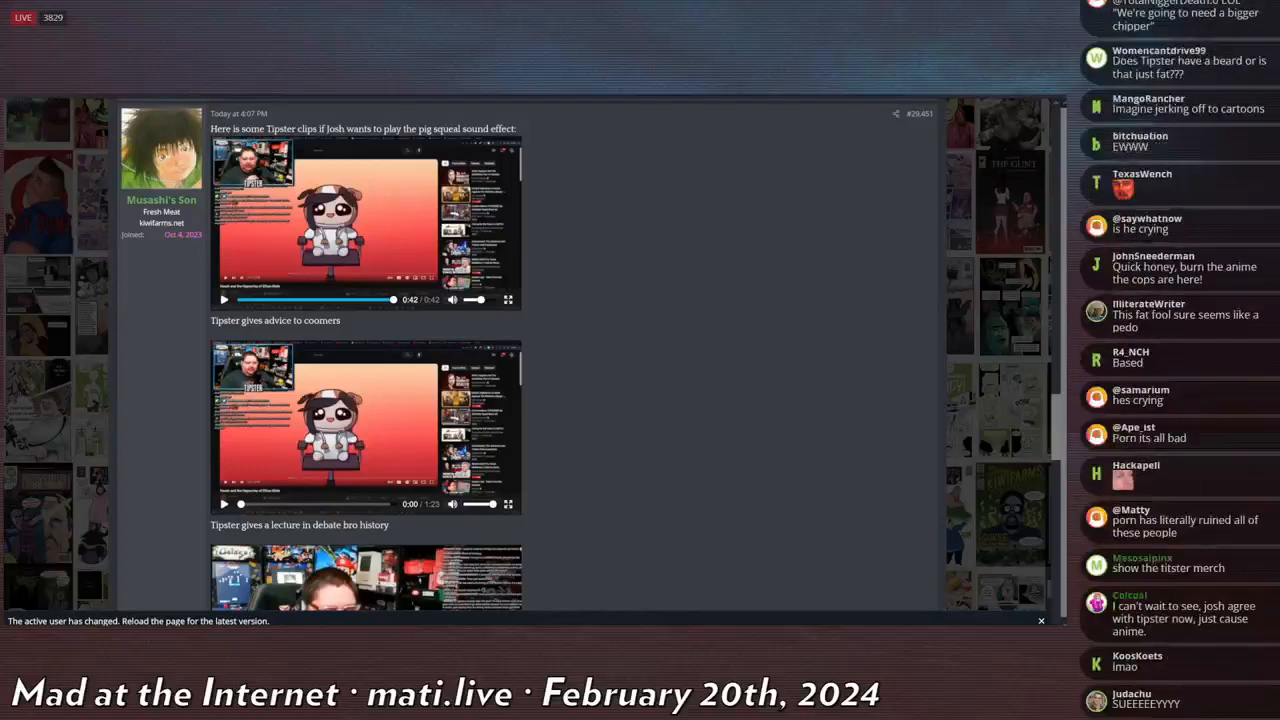
scroll(down, 3)
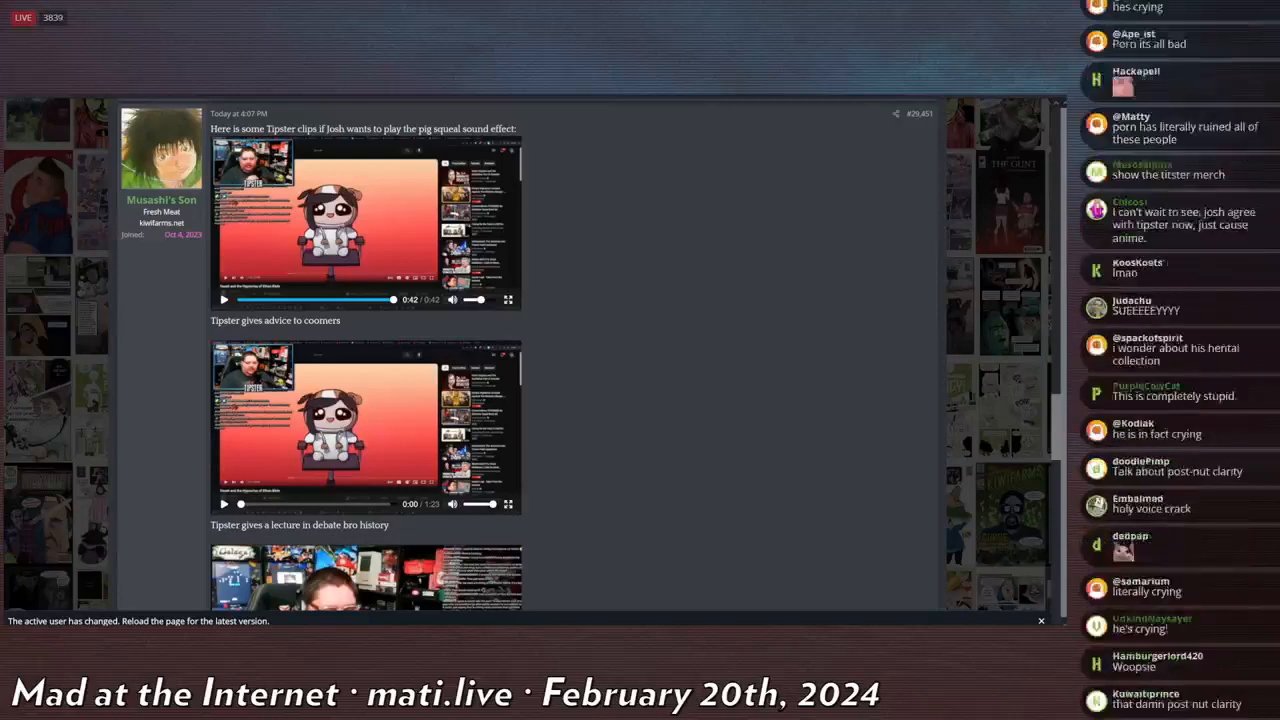
scroll(down, 3)
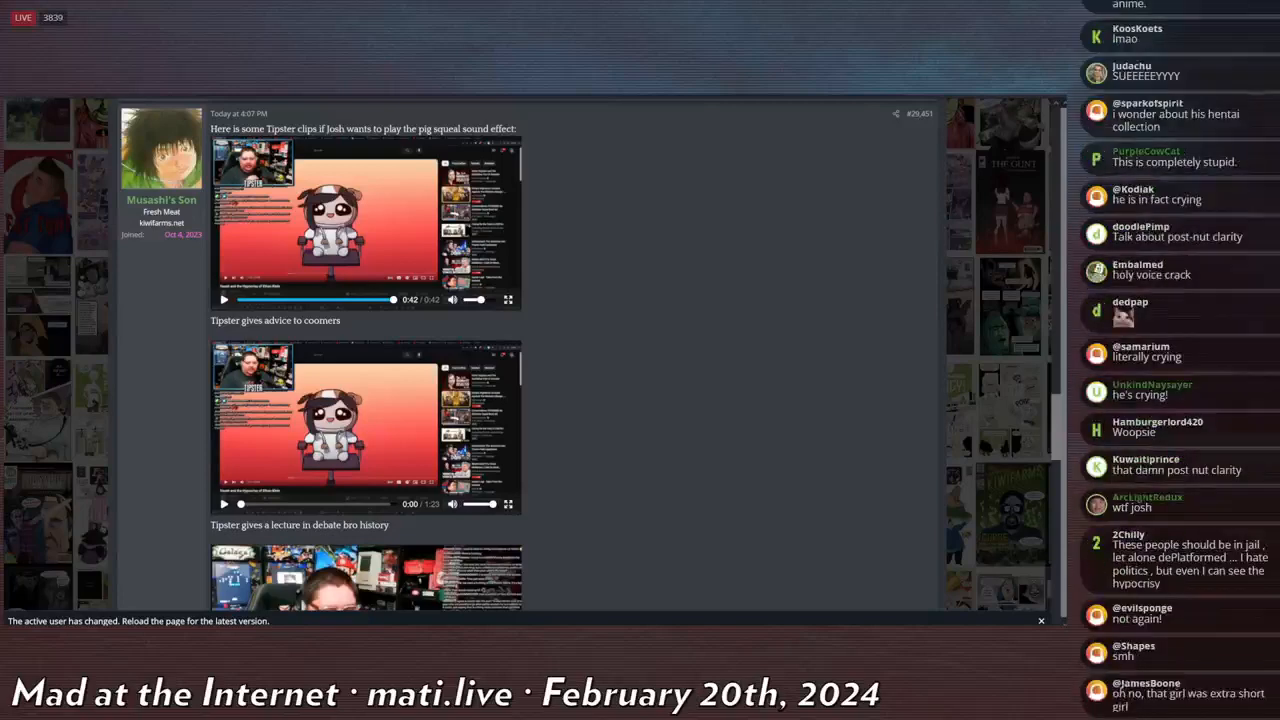
scroll(down, 3)
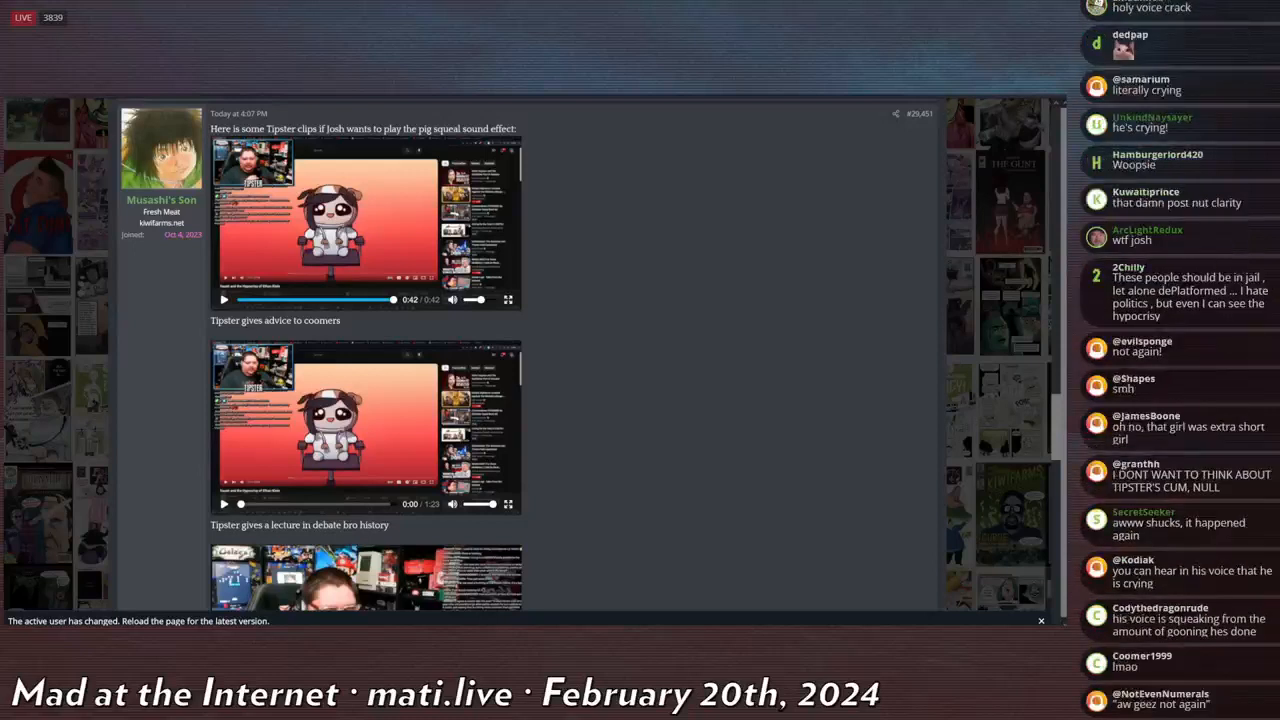
scroll(down, 3)
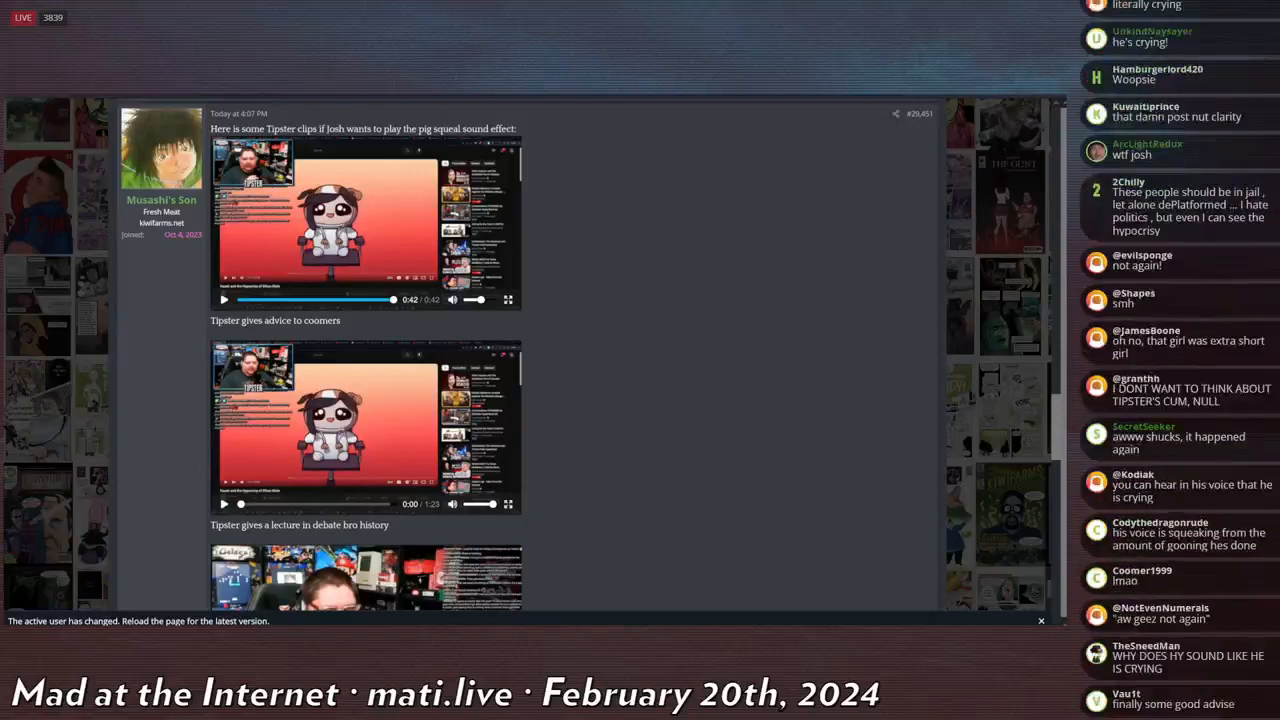
scroll(down, 3)
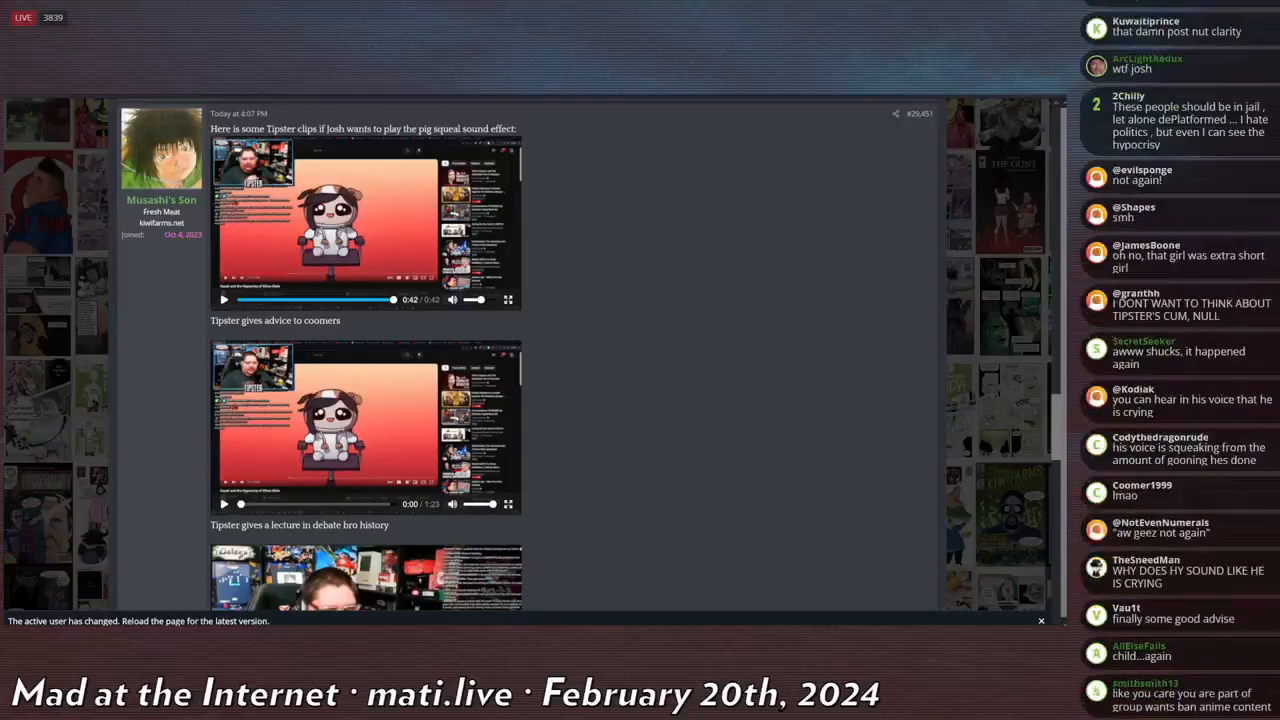
scroll(down, 3)
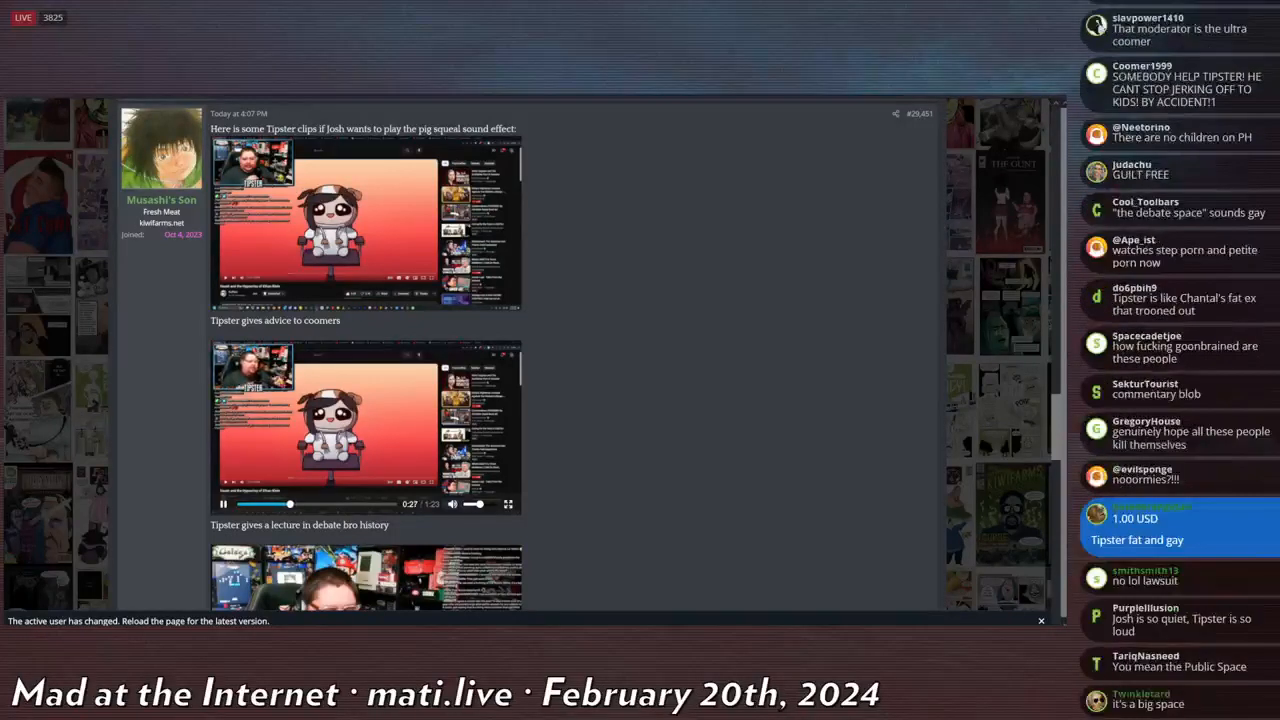
scroll(down, 3)
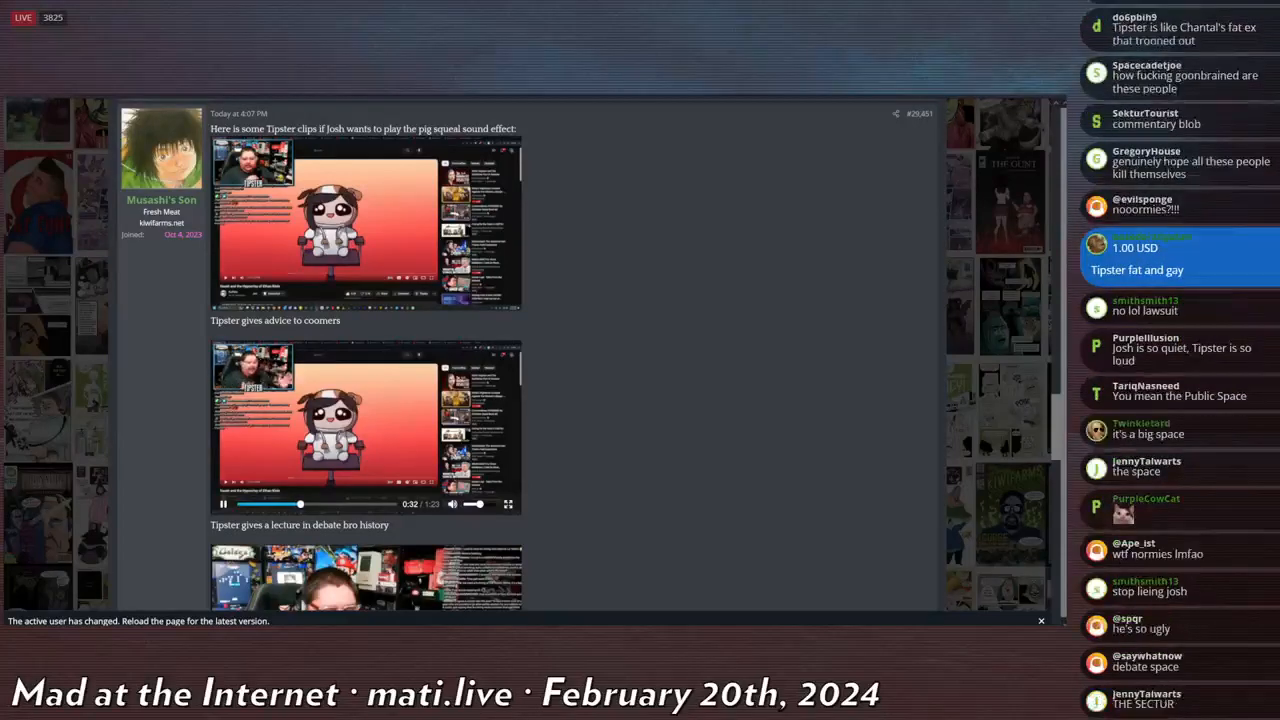
scroll(down, 3)
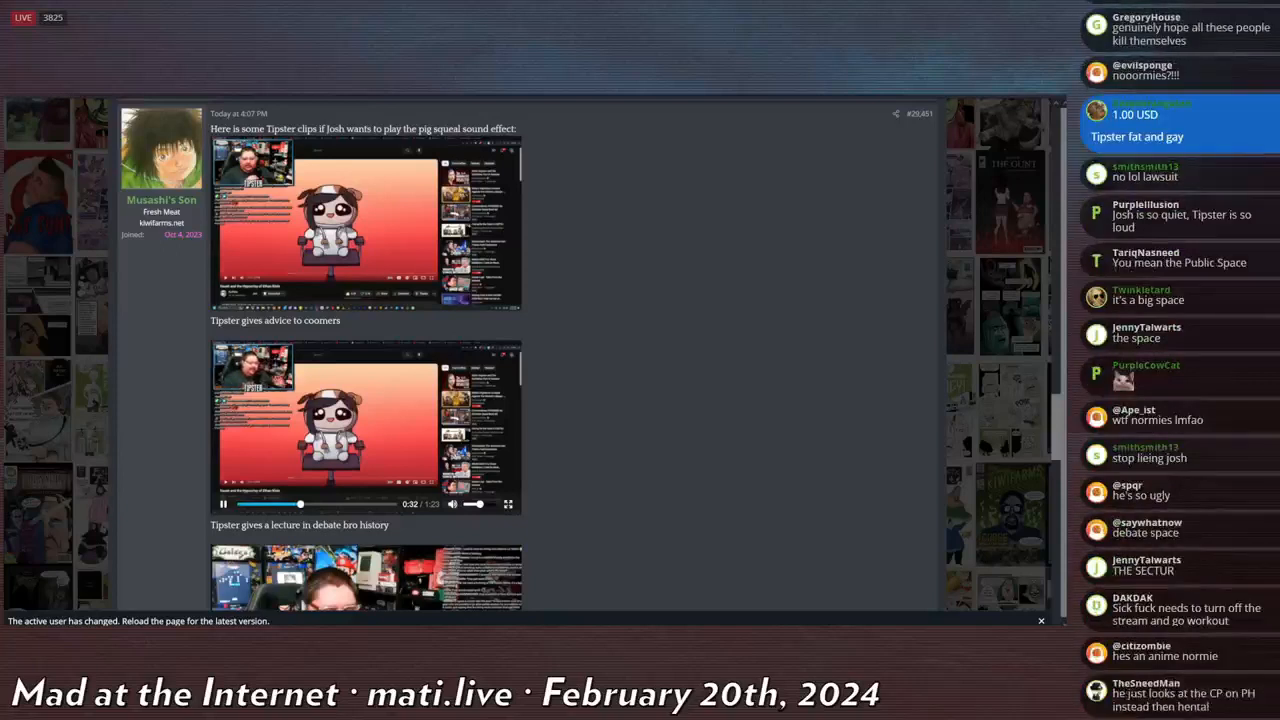
scroll(down, 3)
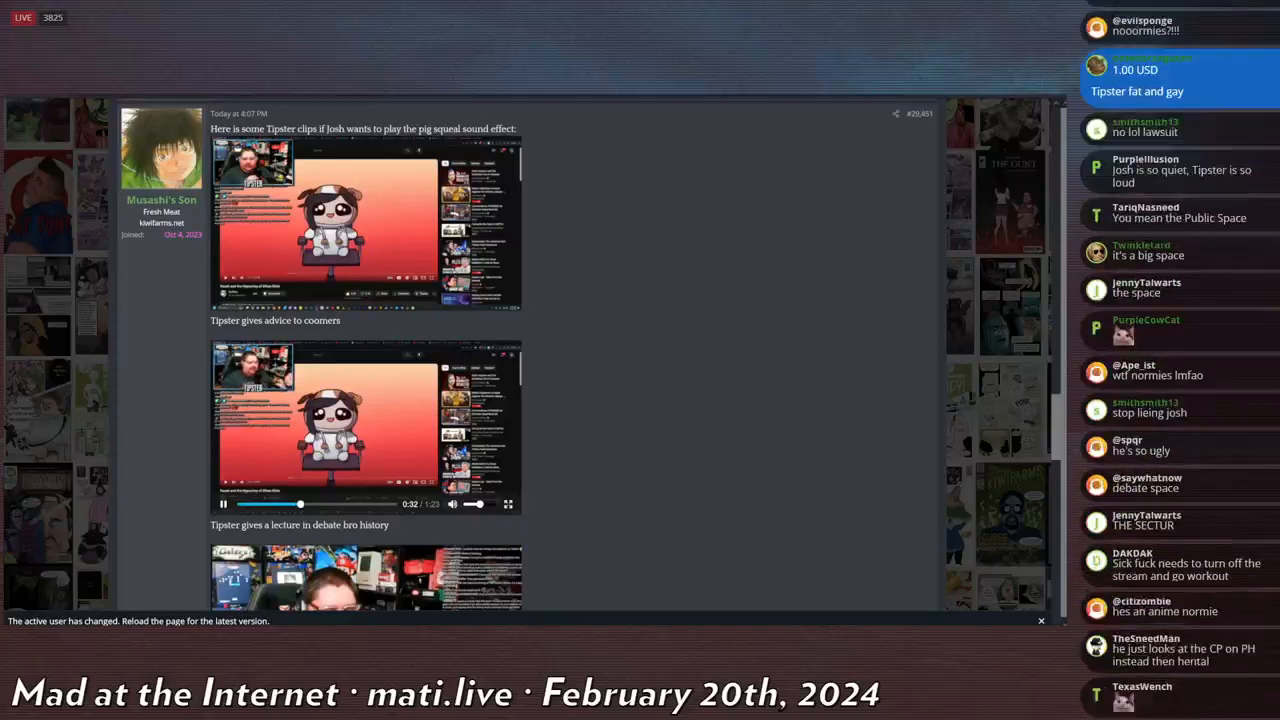
scroll(down, 3)
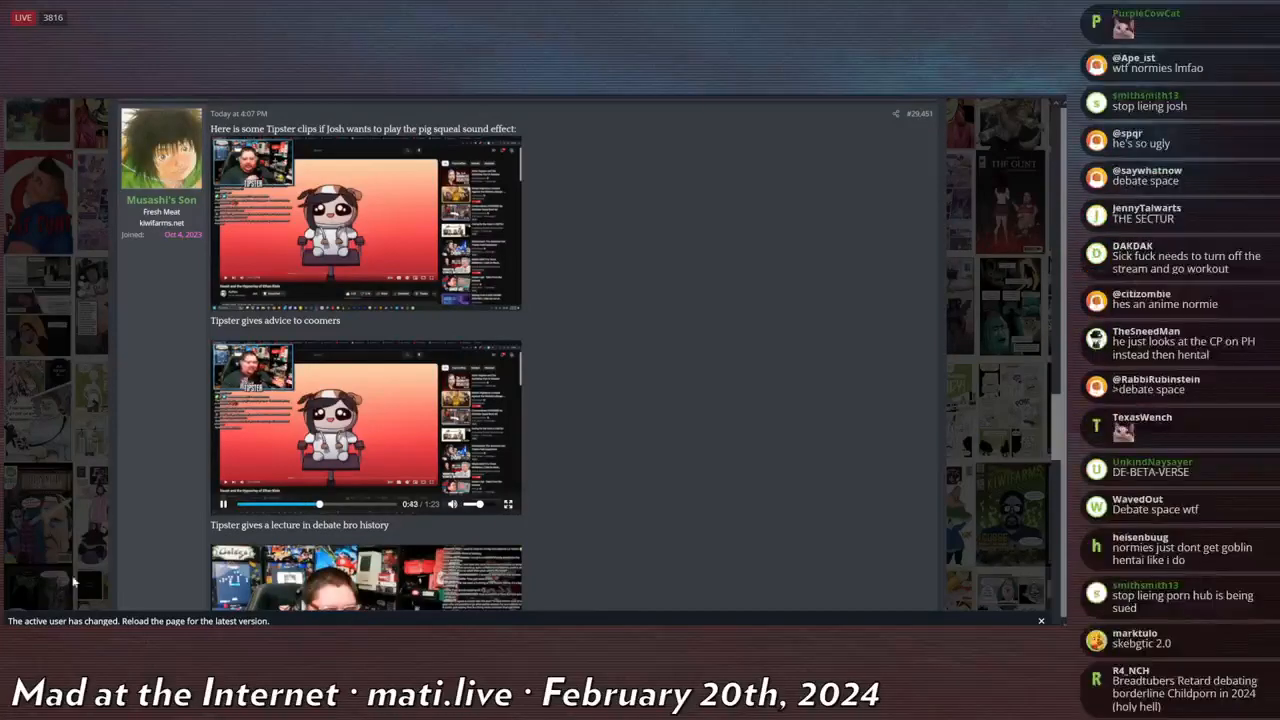
scroll(down, 3)
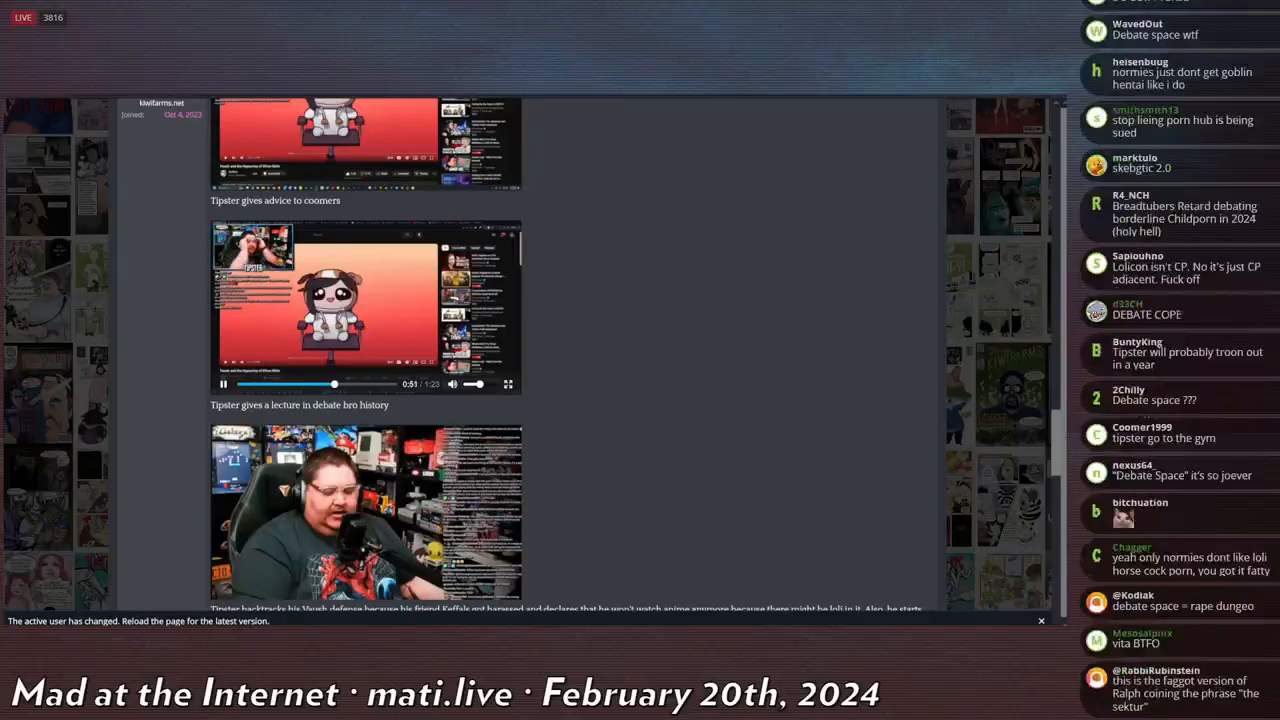
Let the debate bro history clip finish at 1:23, revealing the third clip's caption.
scroll(down, 3)
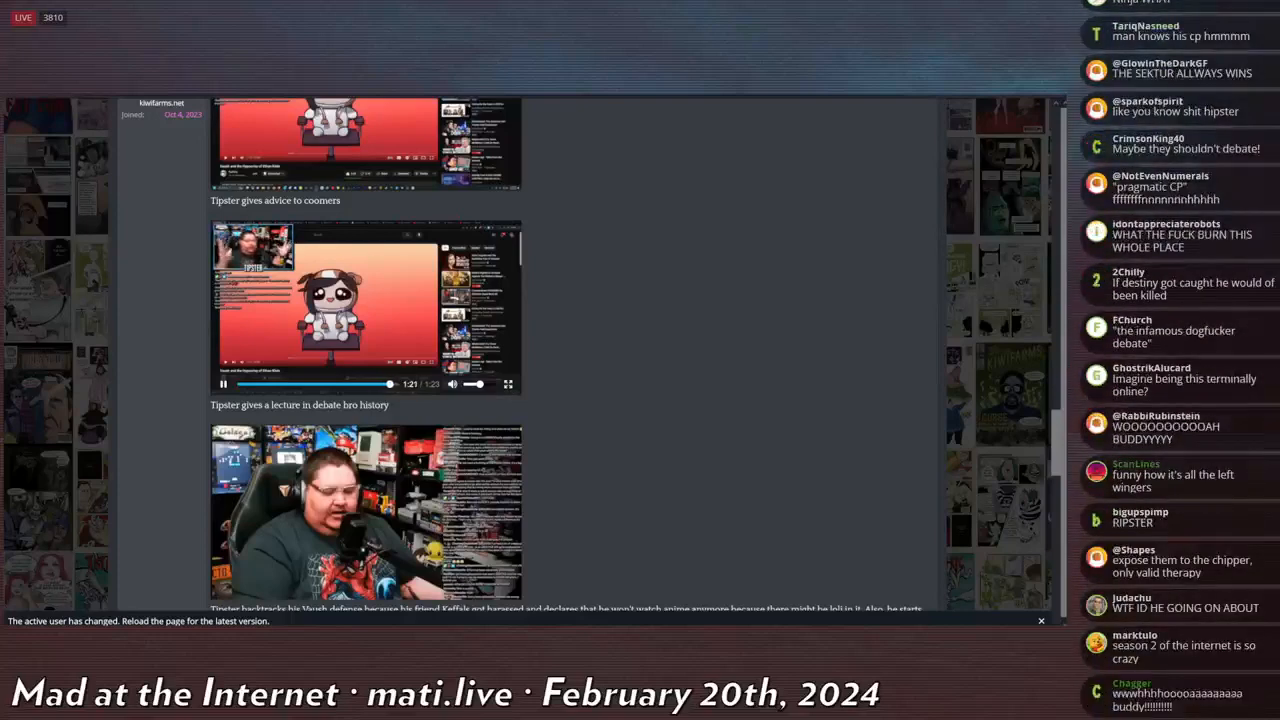
click(224, 384)
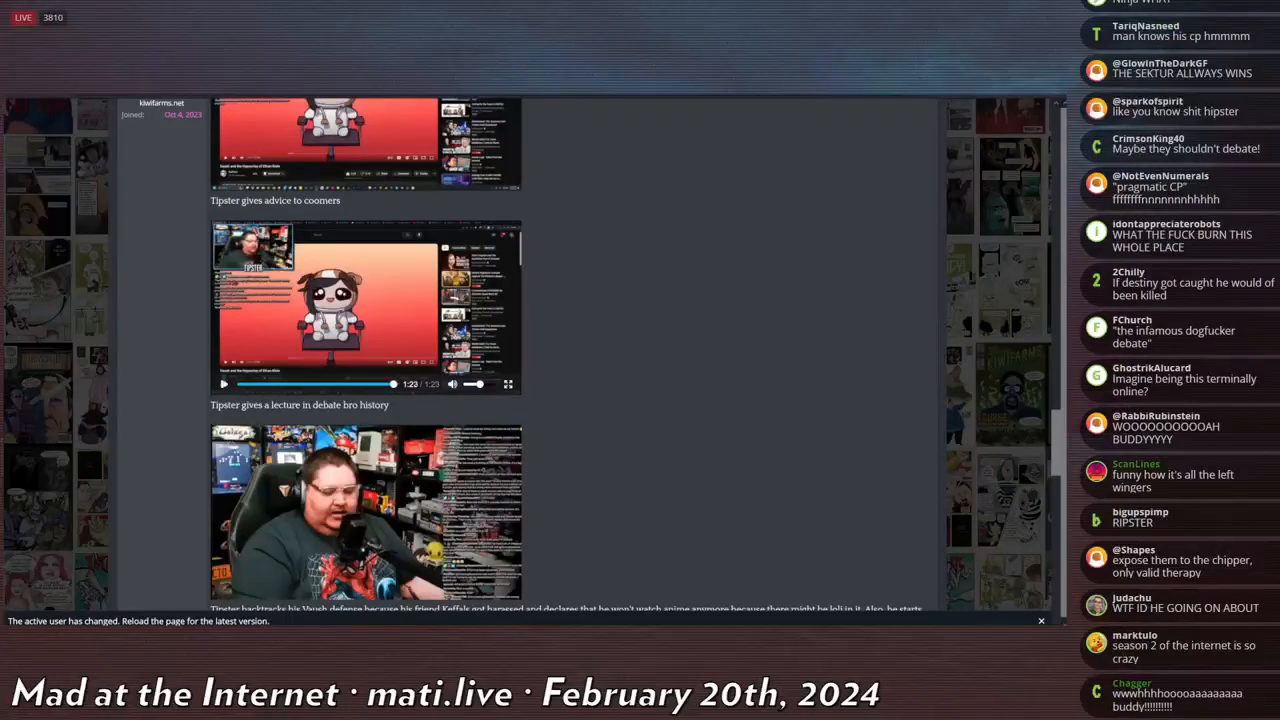
scroll(down, 3)
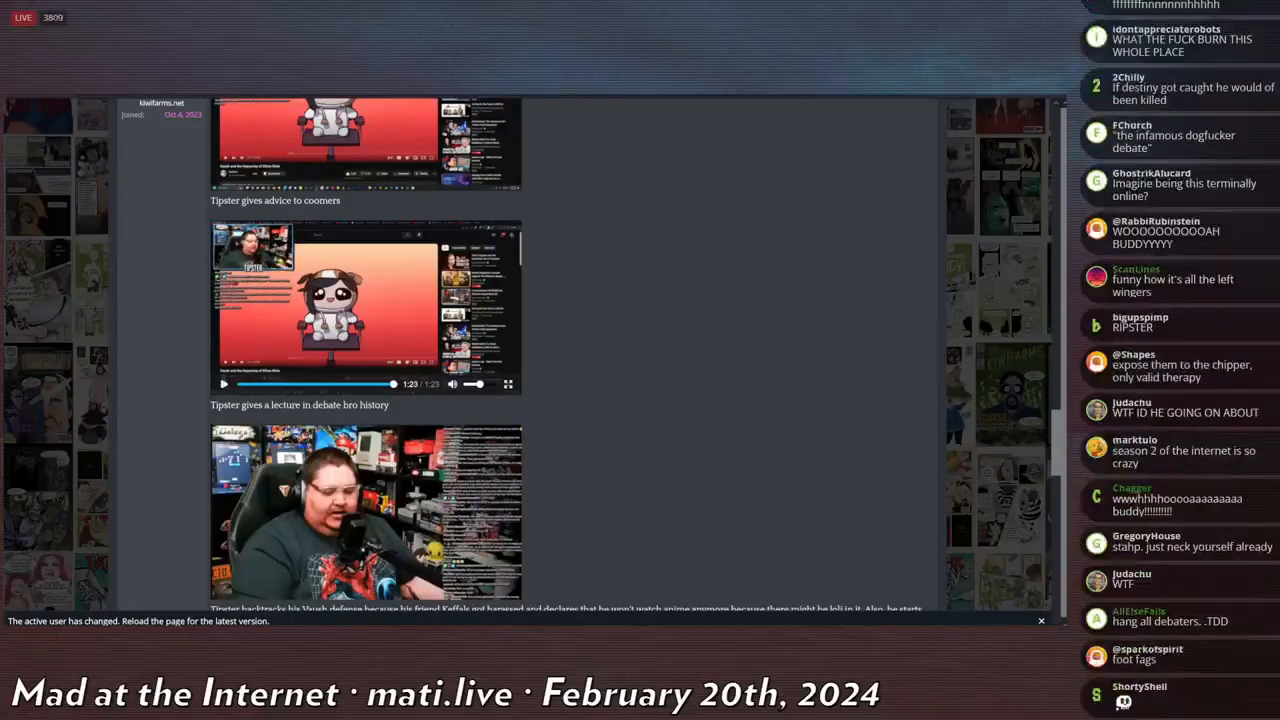
scroll(down, 3)
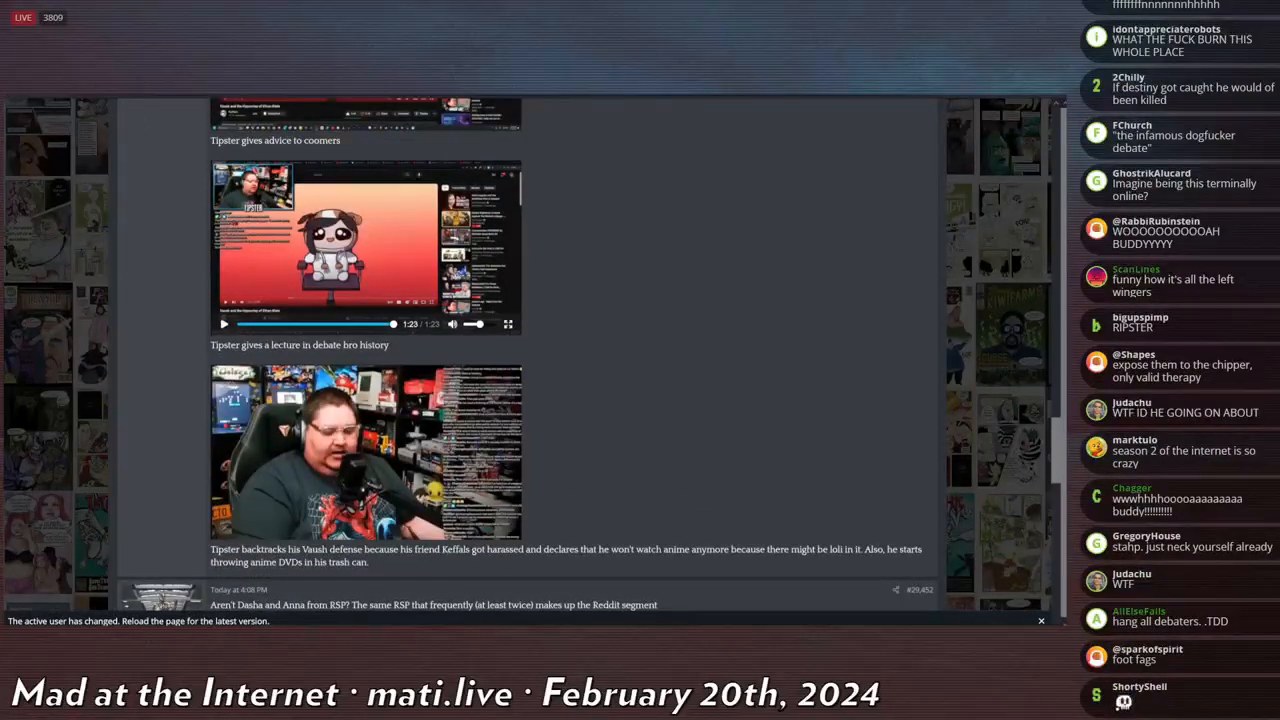
scroll(down, 3)
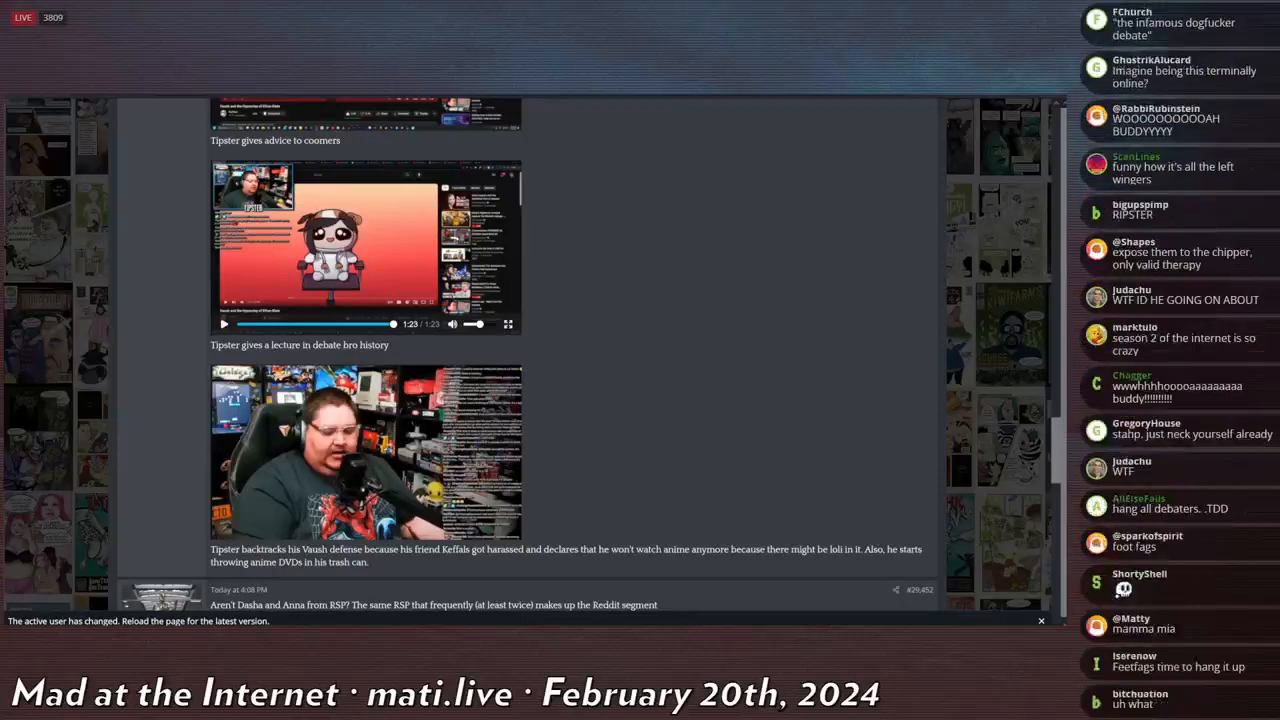
scroll(down, 3)
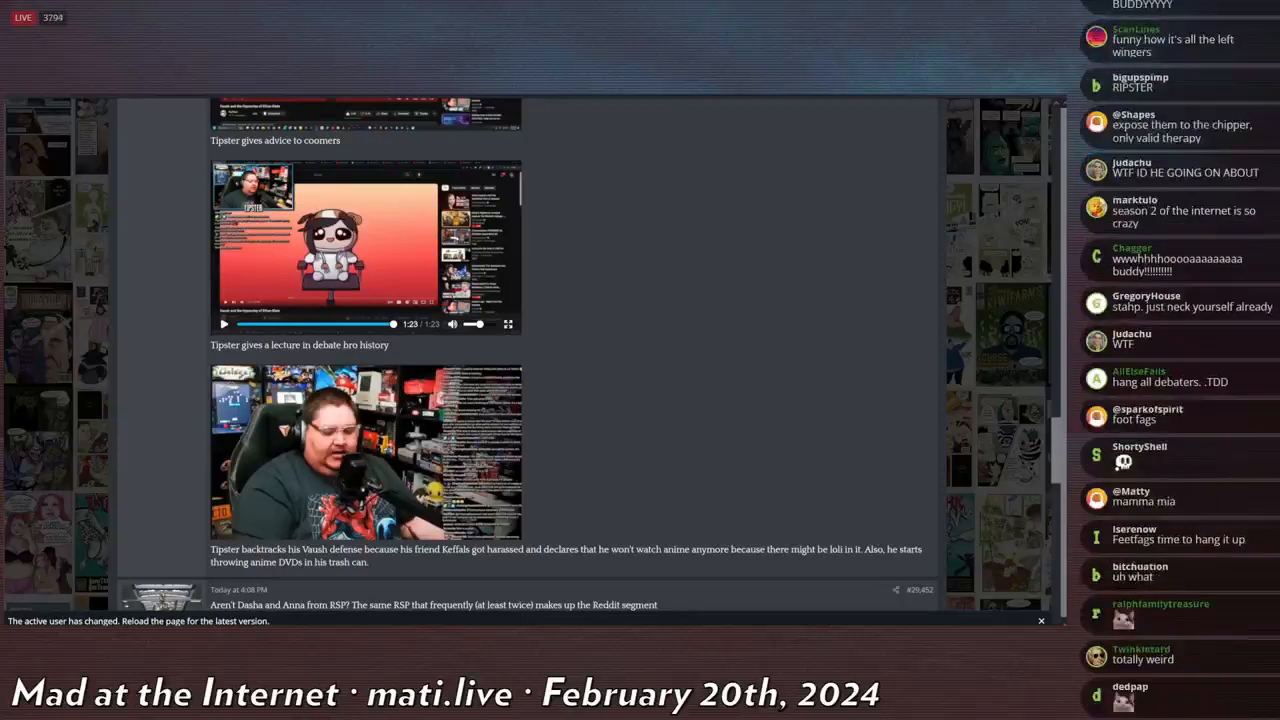
scroll(down, 3)
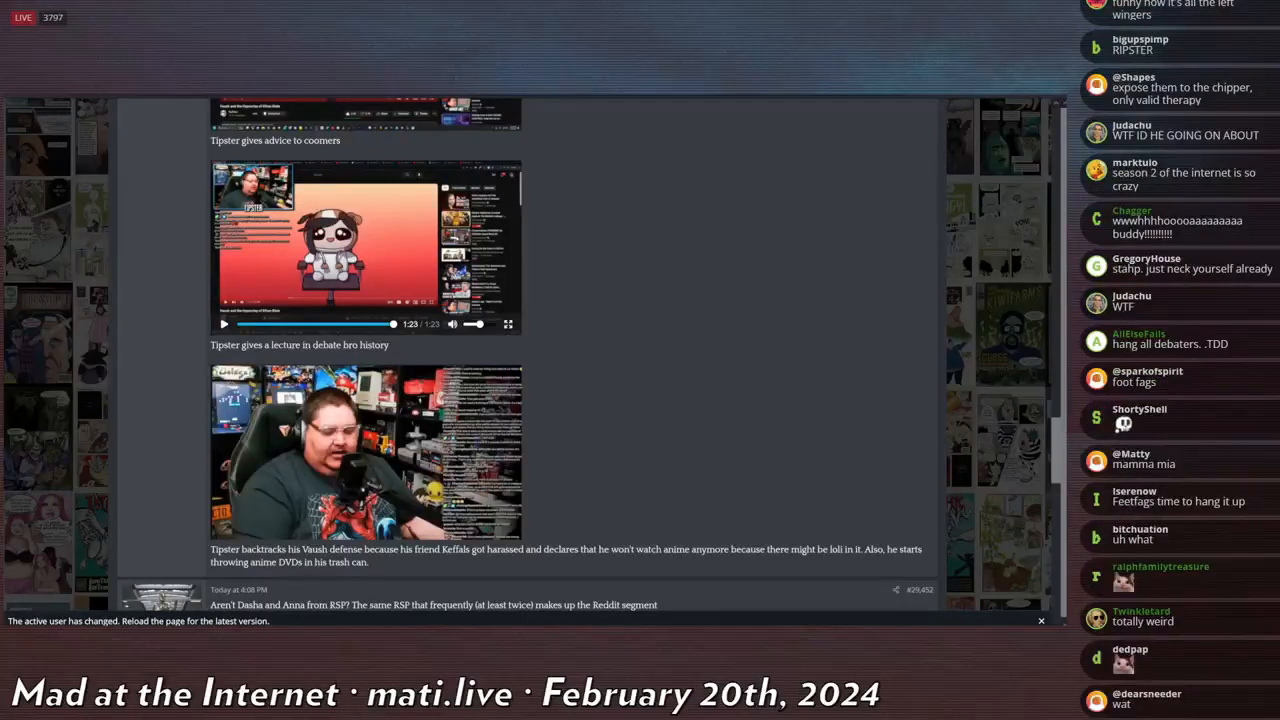
scroll(down, 3)
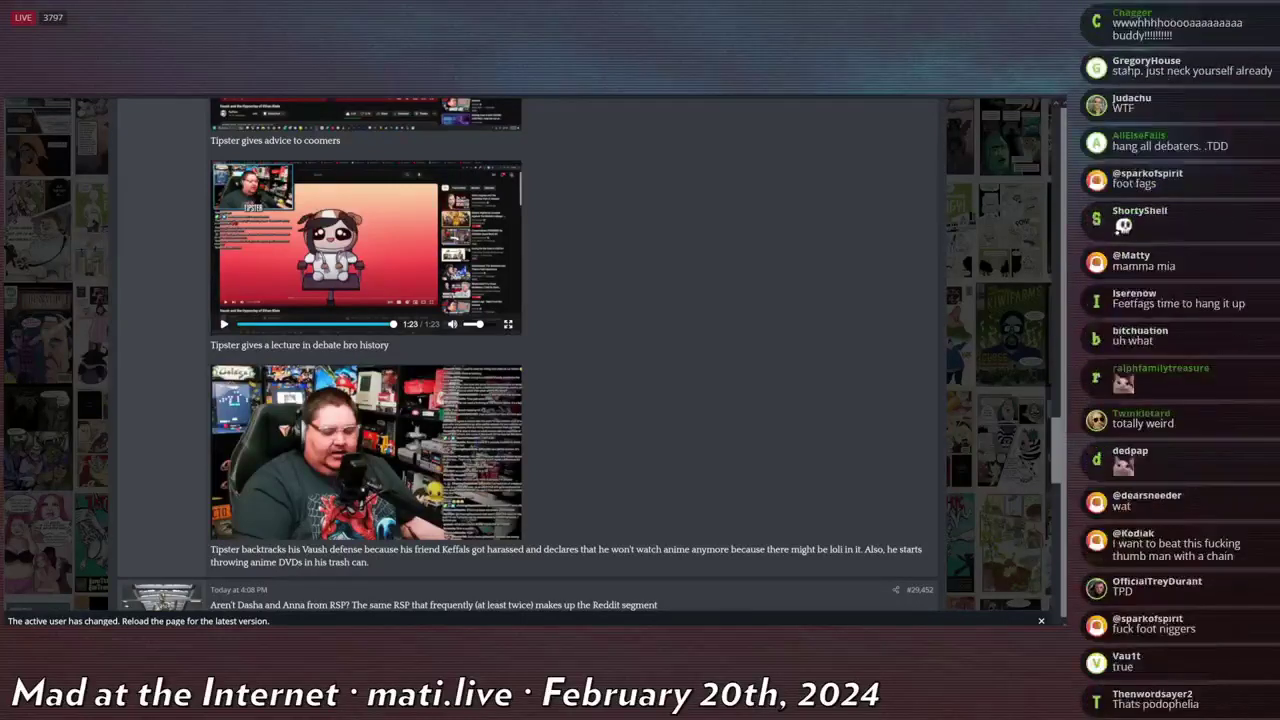
scroll(down, 3)
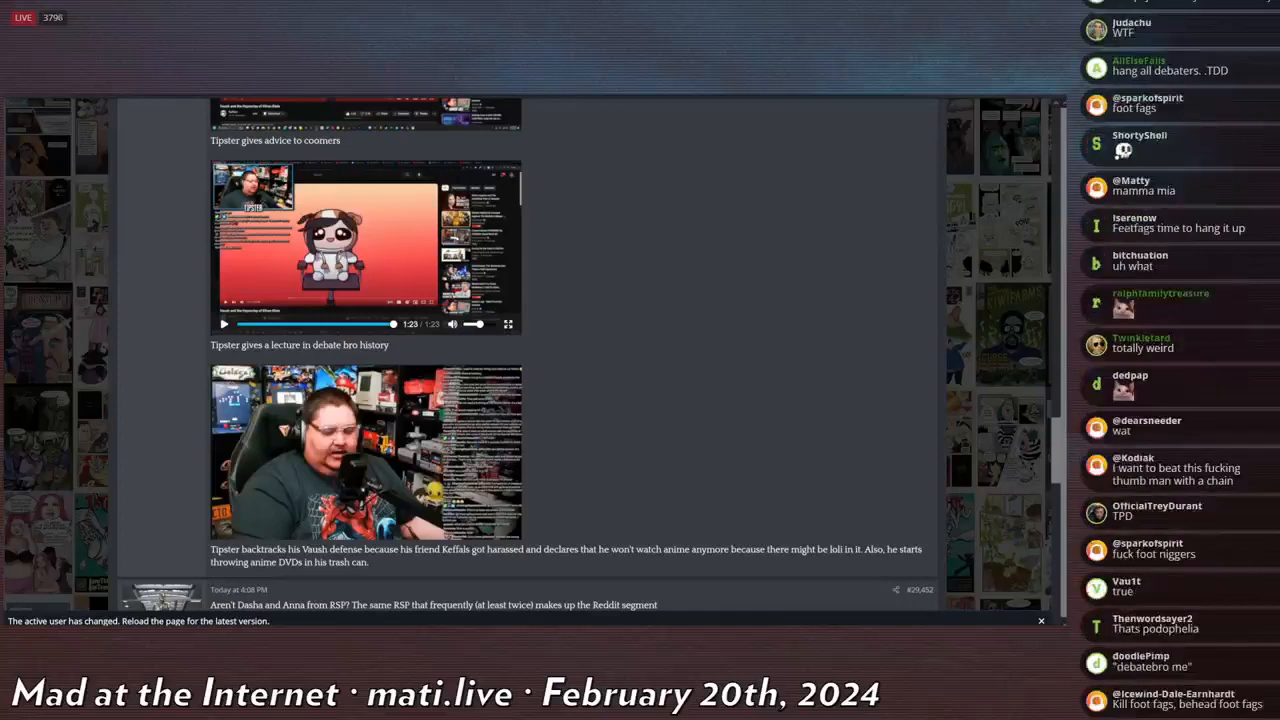
scroll(down, 3)
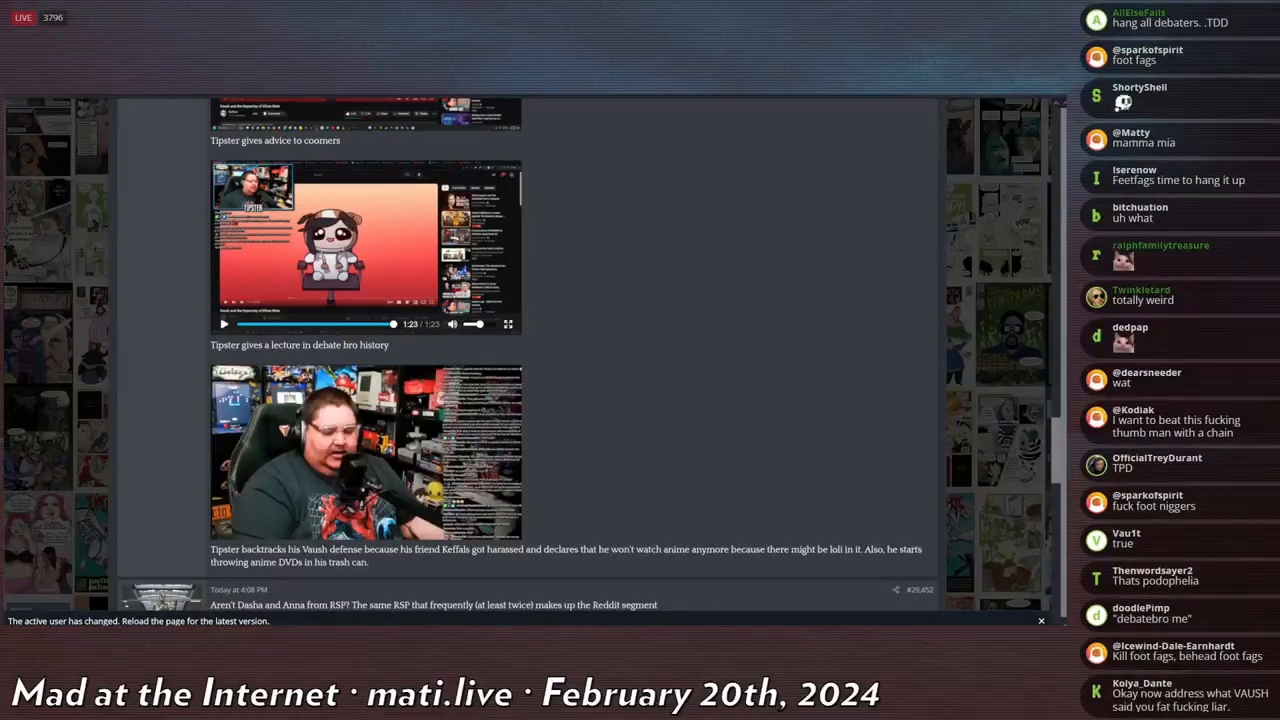
scroll(down, 3)
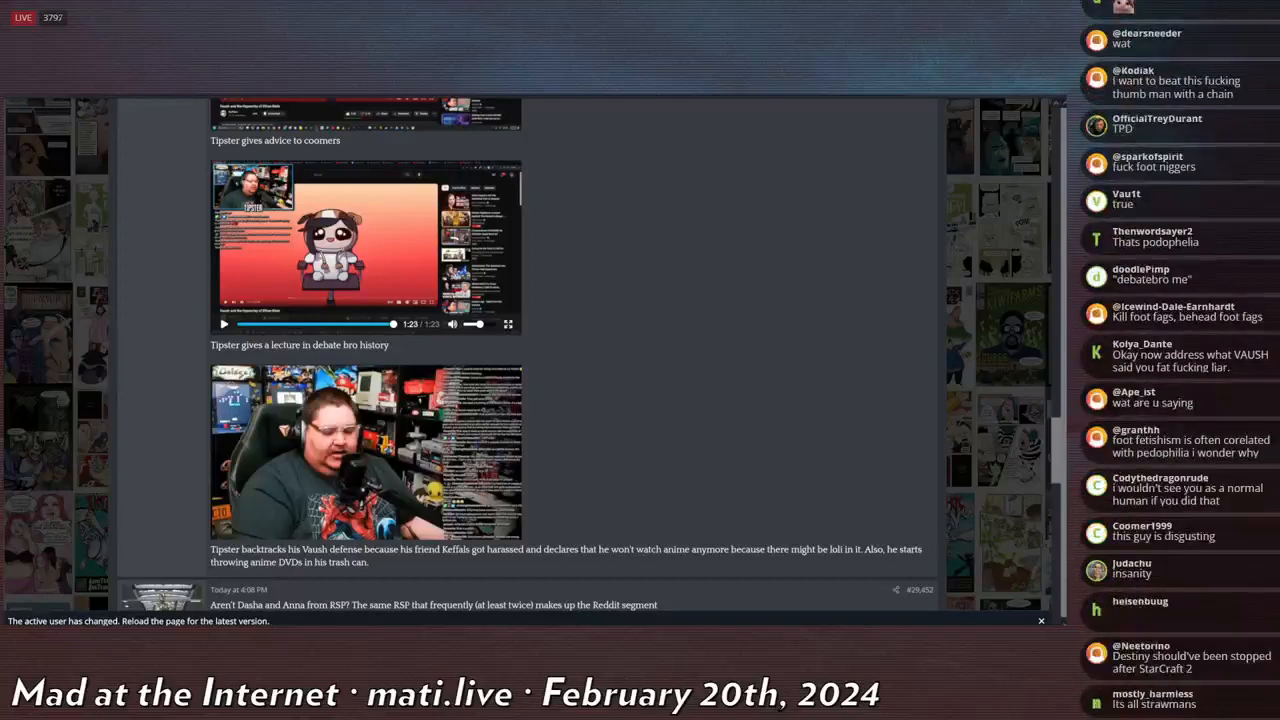
scroll(down, 3)
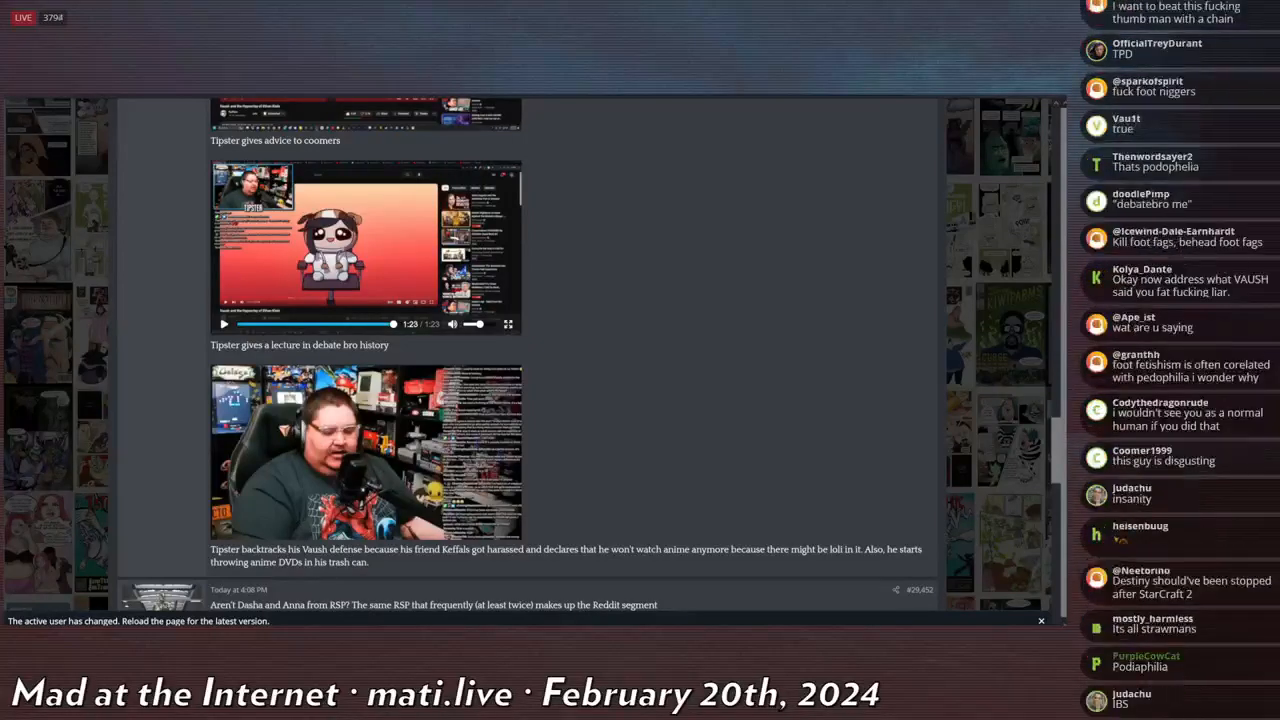
scroll(down, 3)
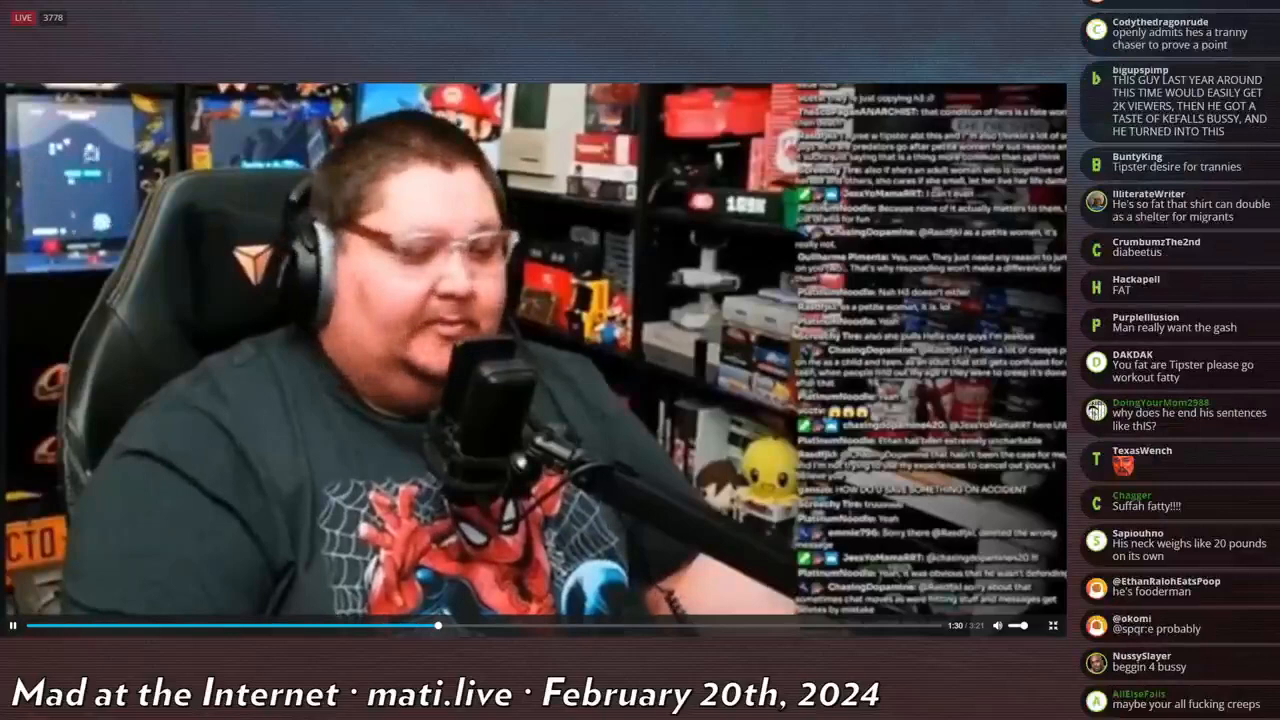
Keep the Vaush-backtrack clip playing from 1:48 to 2:08, where he holds up anime DVDs.
scroll(down, 3)
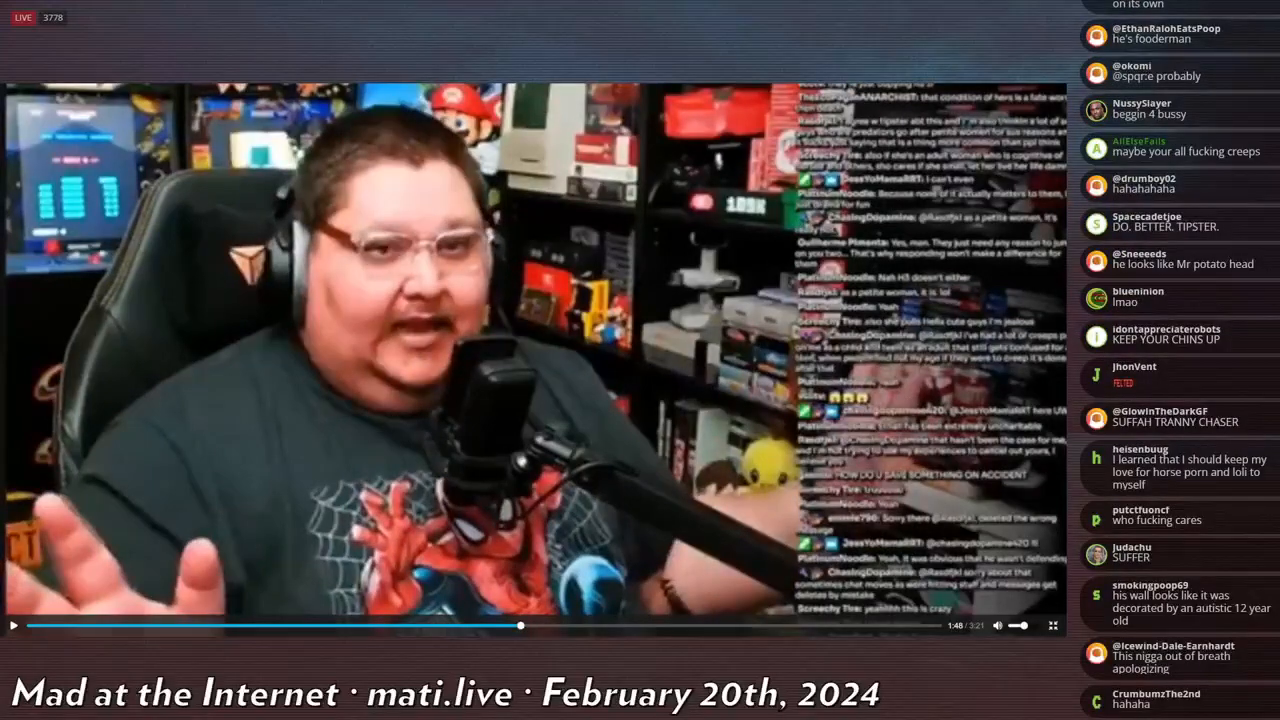
scroll(down, 3)
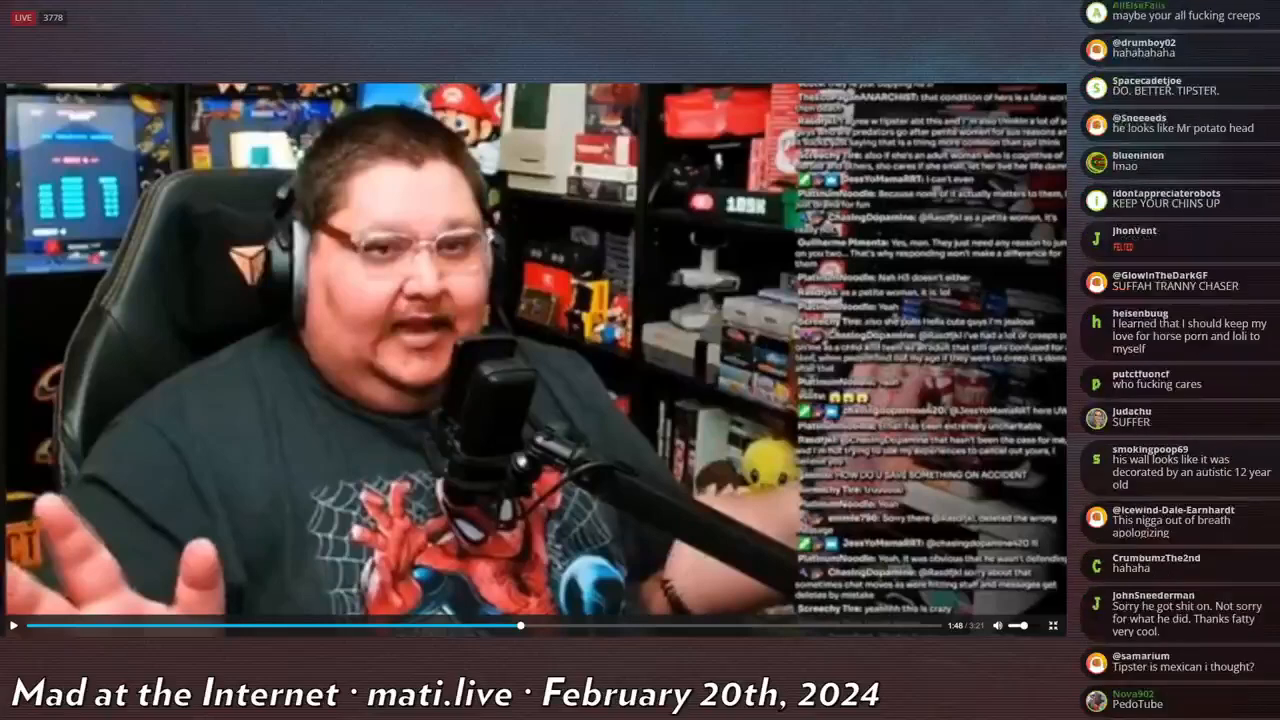
scroll(down, 3)
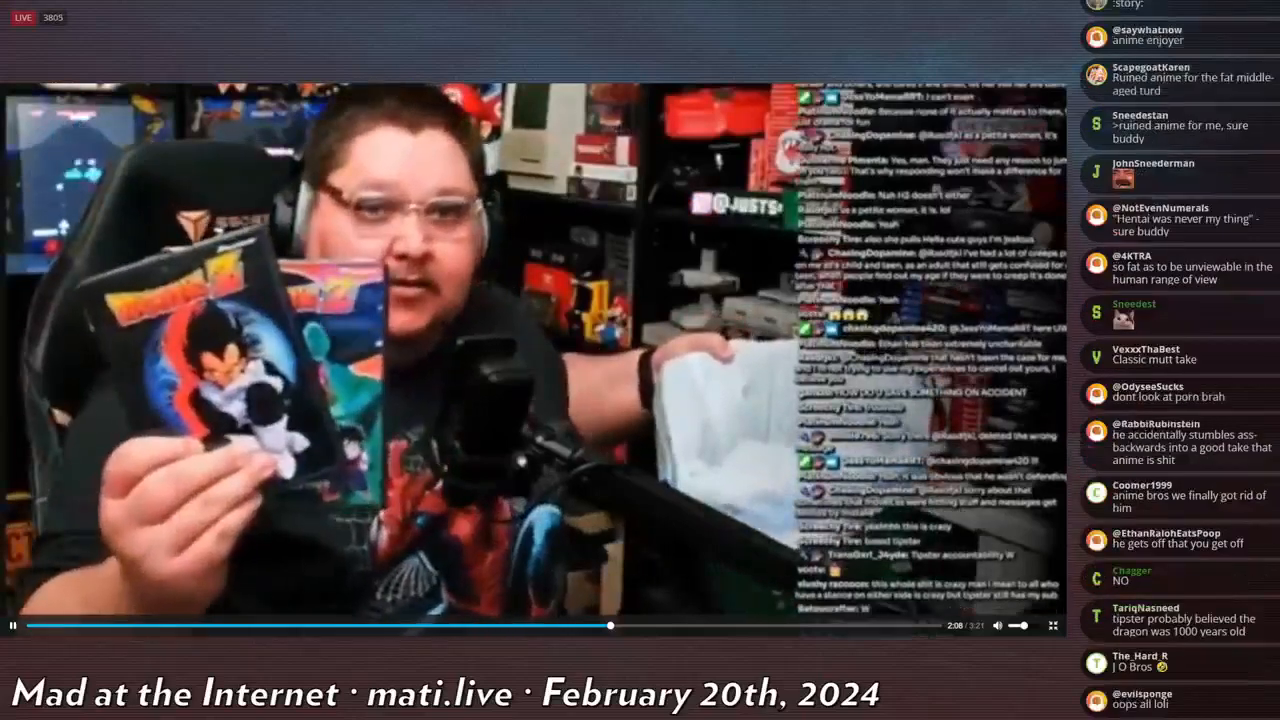
Let the Vaush-backtrack clip run from 2:08 to its end at 3:21.
scroll(down, 3)
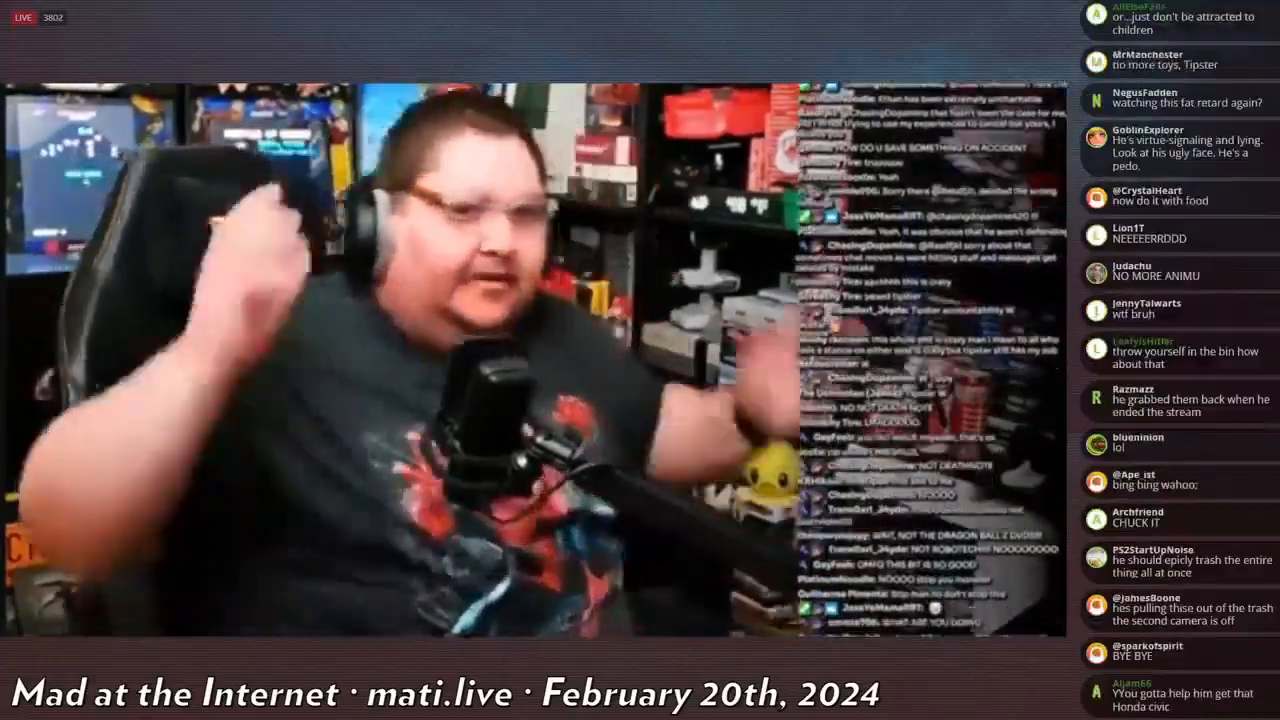
scroll(down, 3)
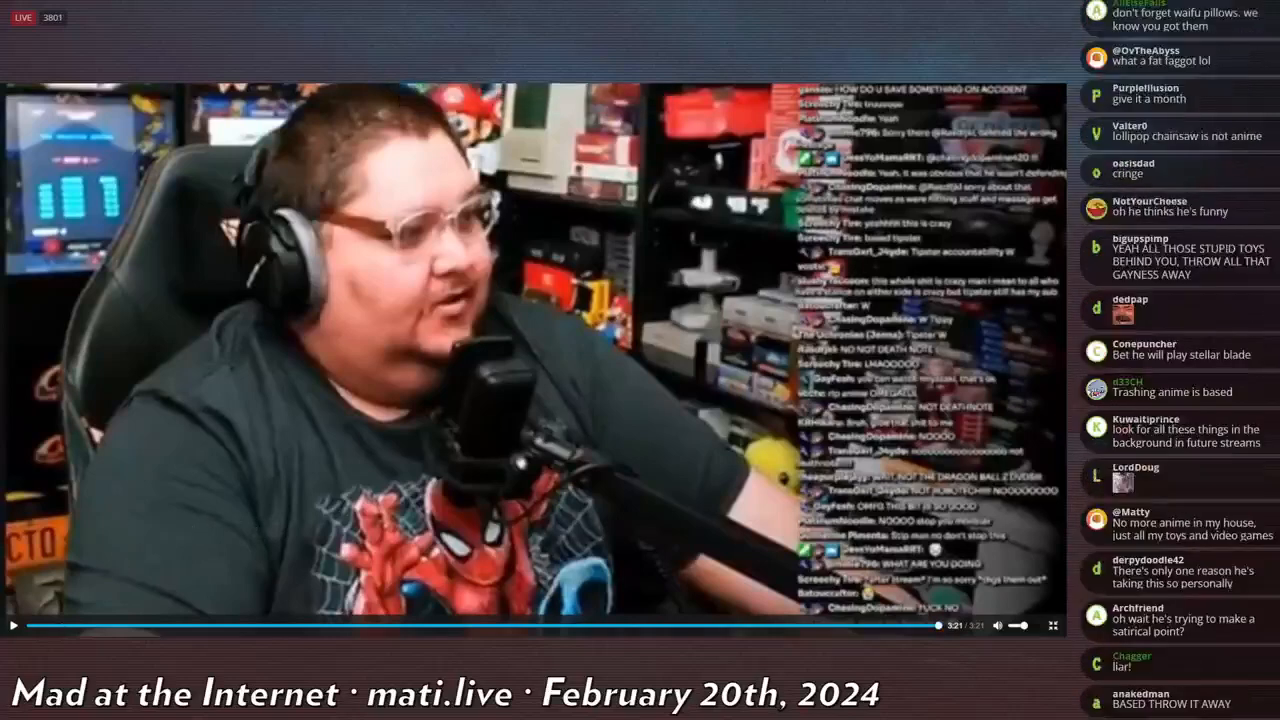
scroll(down, 3)
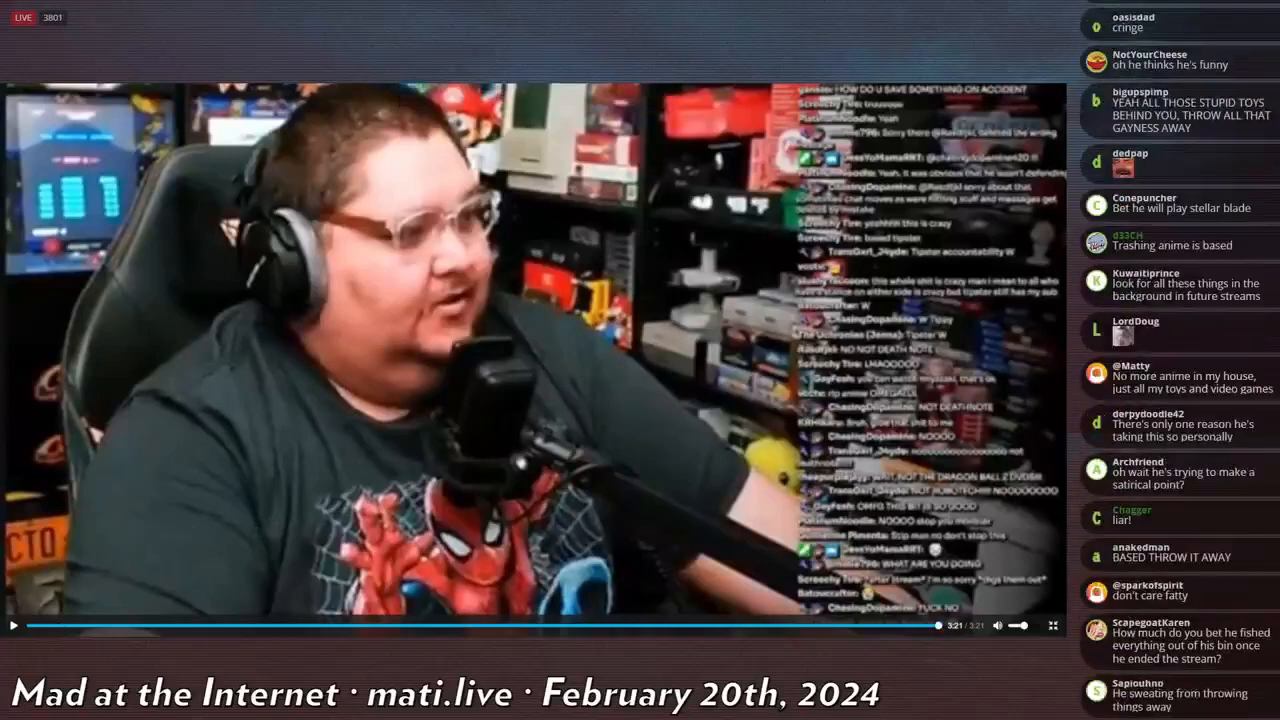
scroll(down, 3)
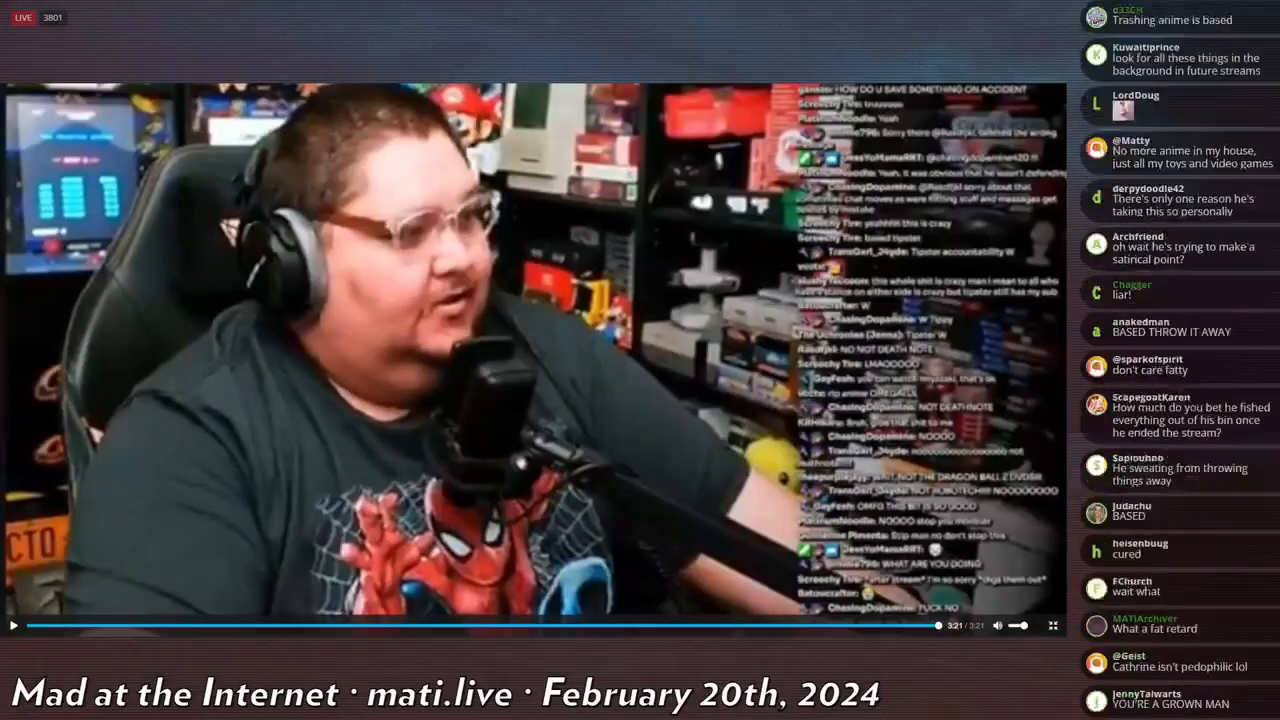
scroll(down, 3)
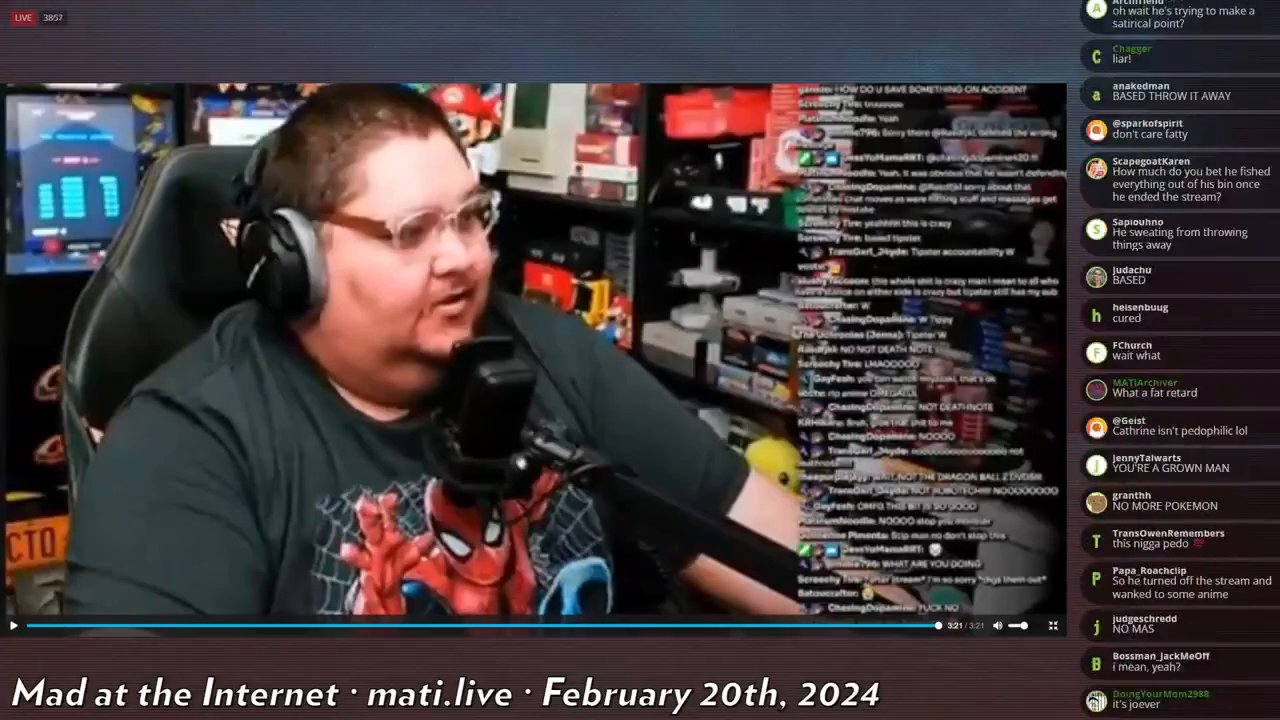
scroll(down, 3)
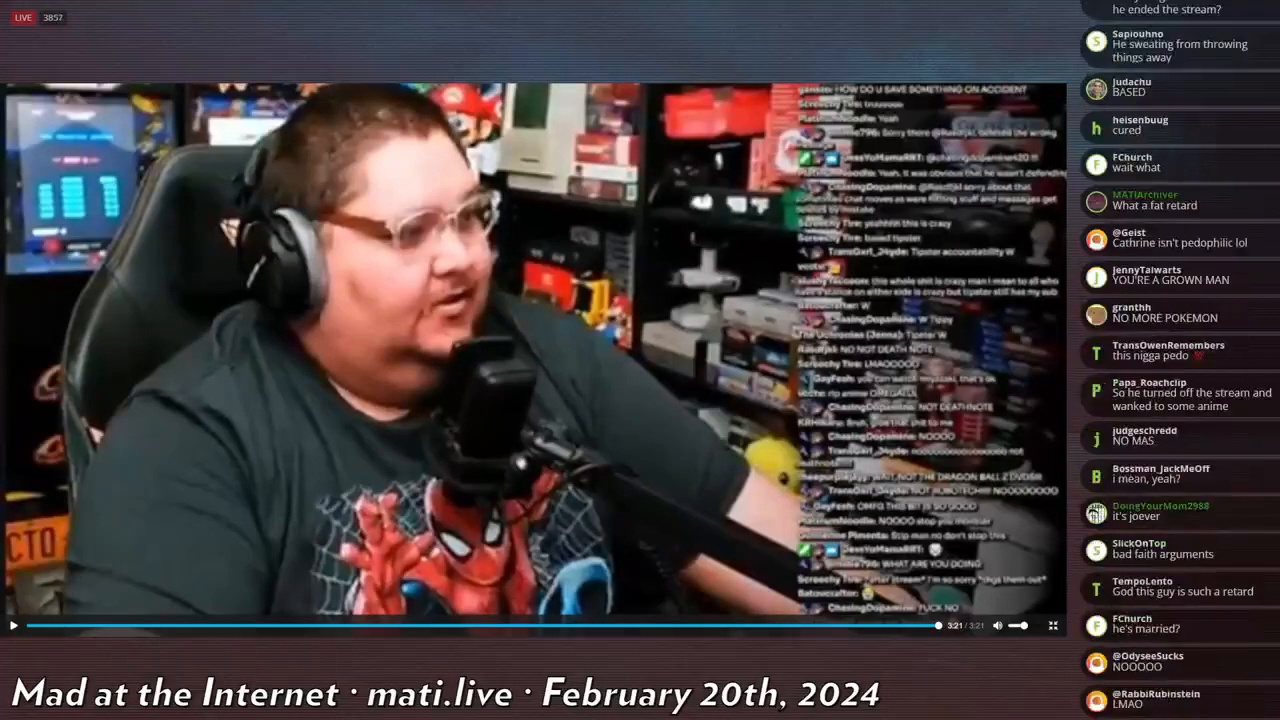
scroll(down, 3)
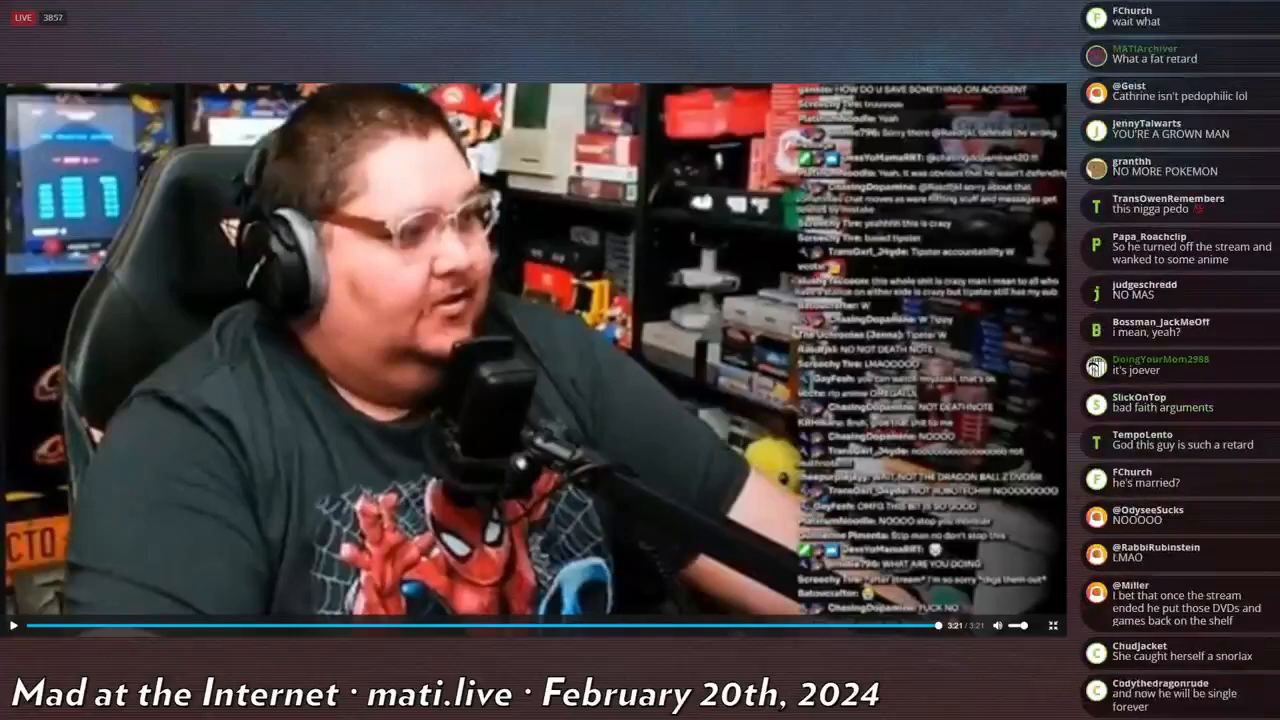
scroll(down, 3)
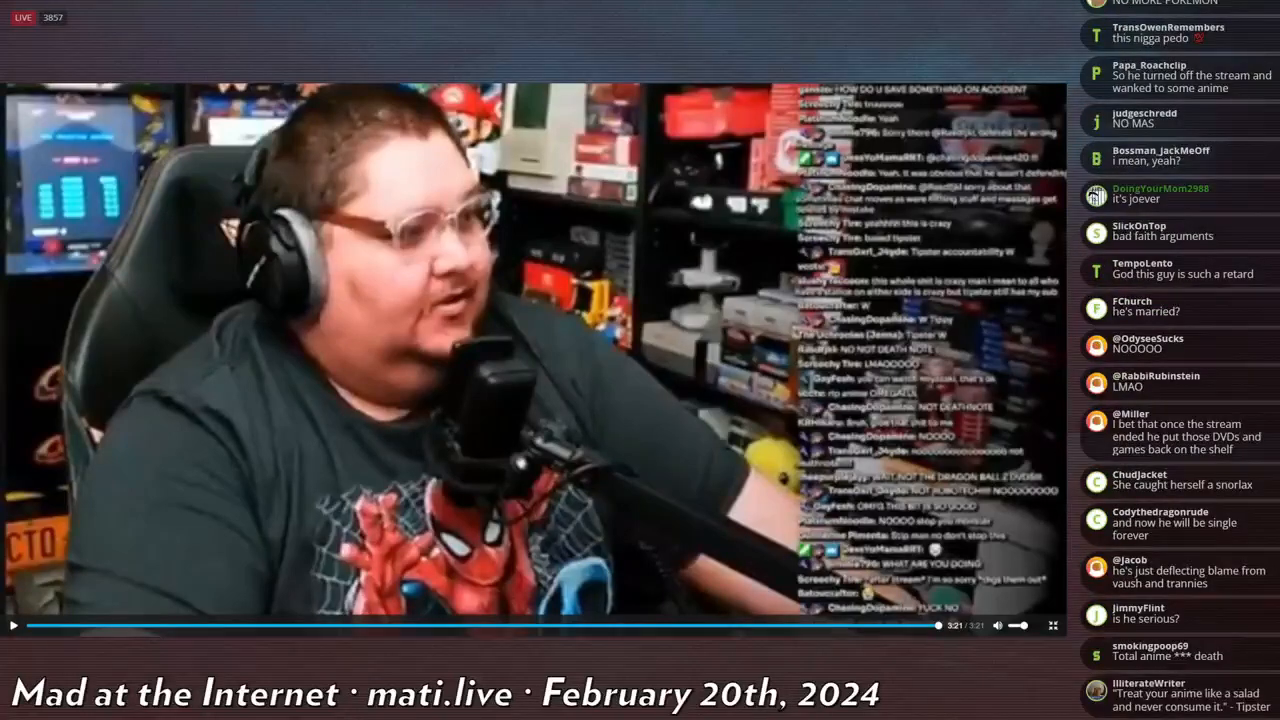
scroll(down, 3)
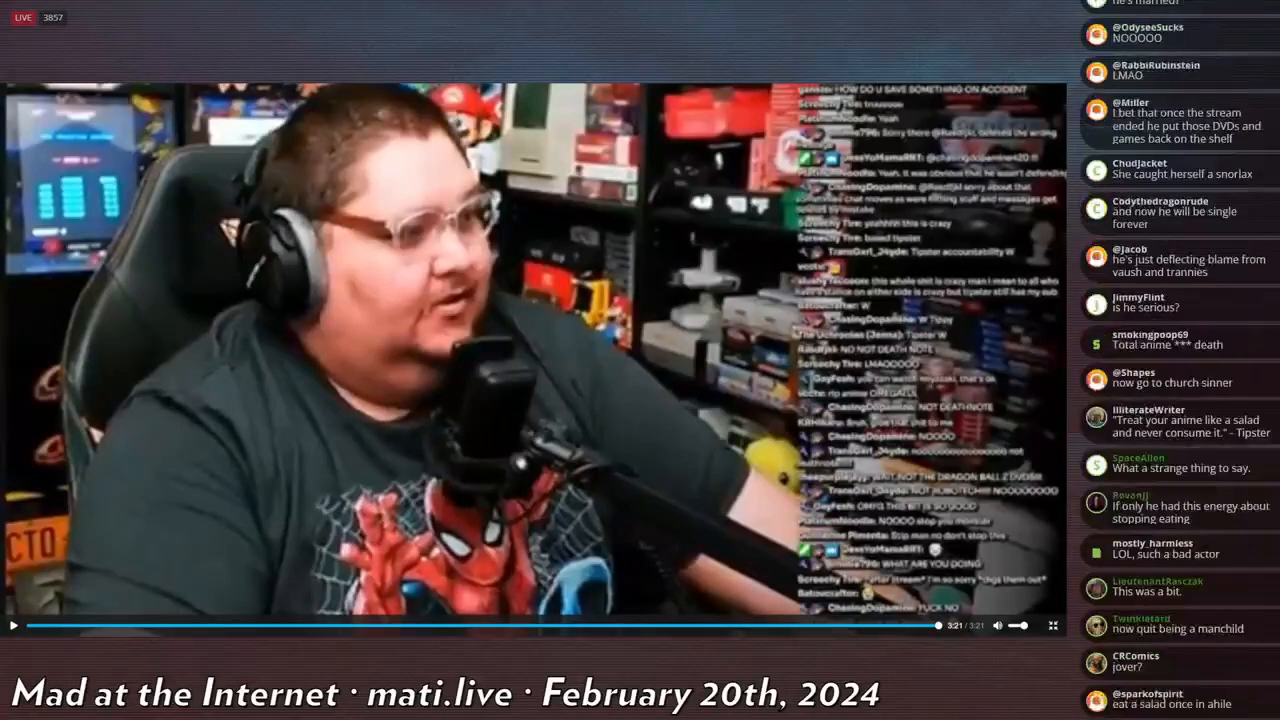
scroll(down, 3)
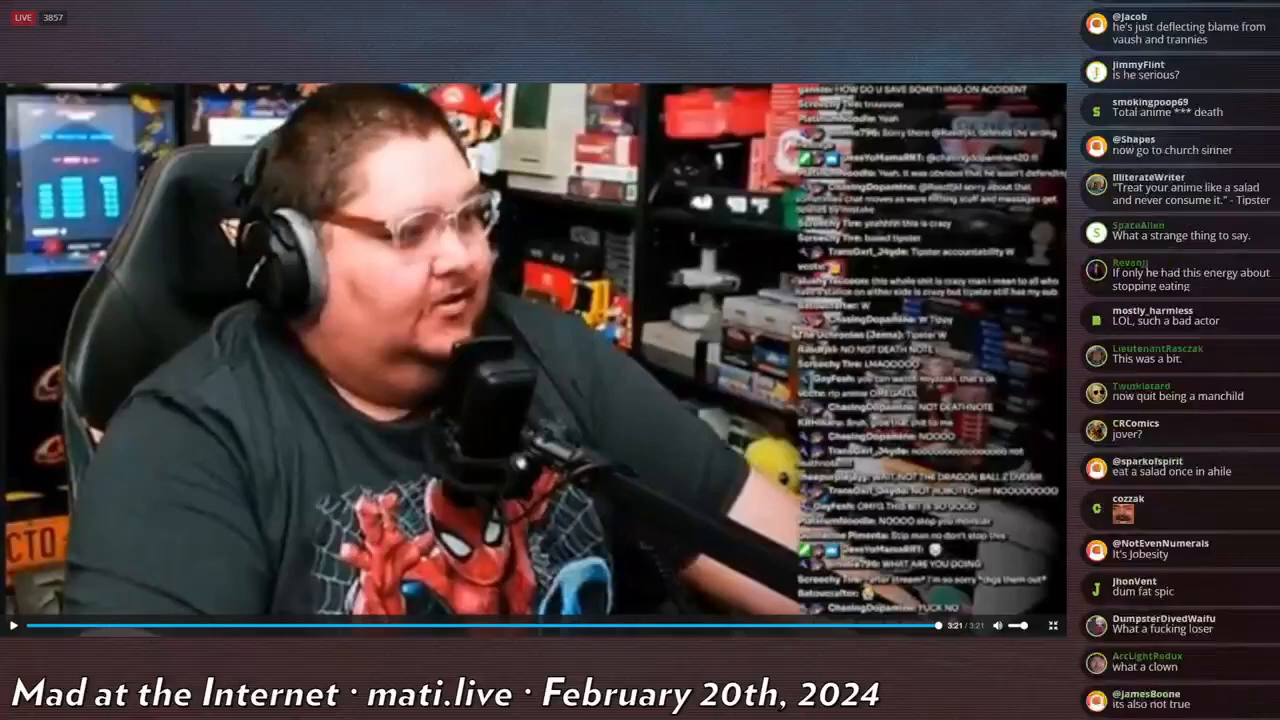
scroll(down, 3)
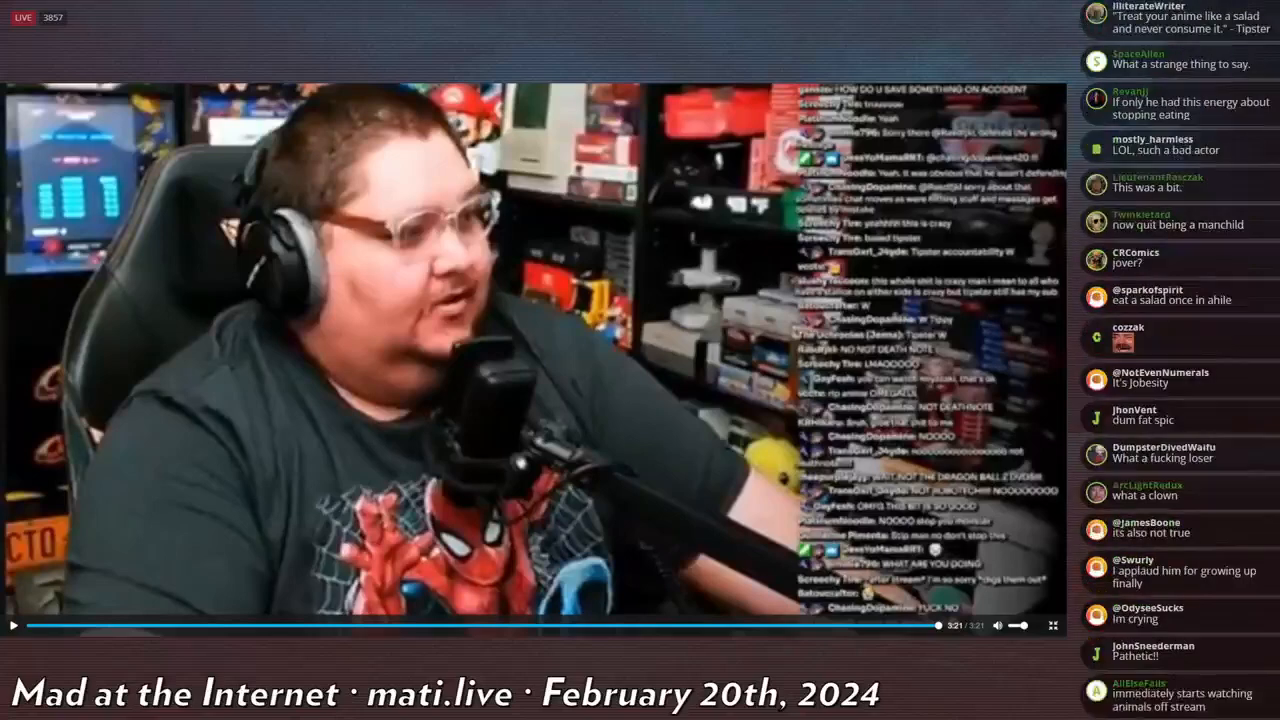
scroll(down, 3)
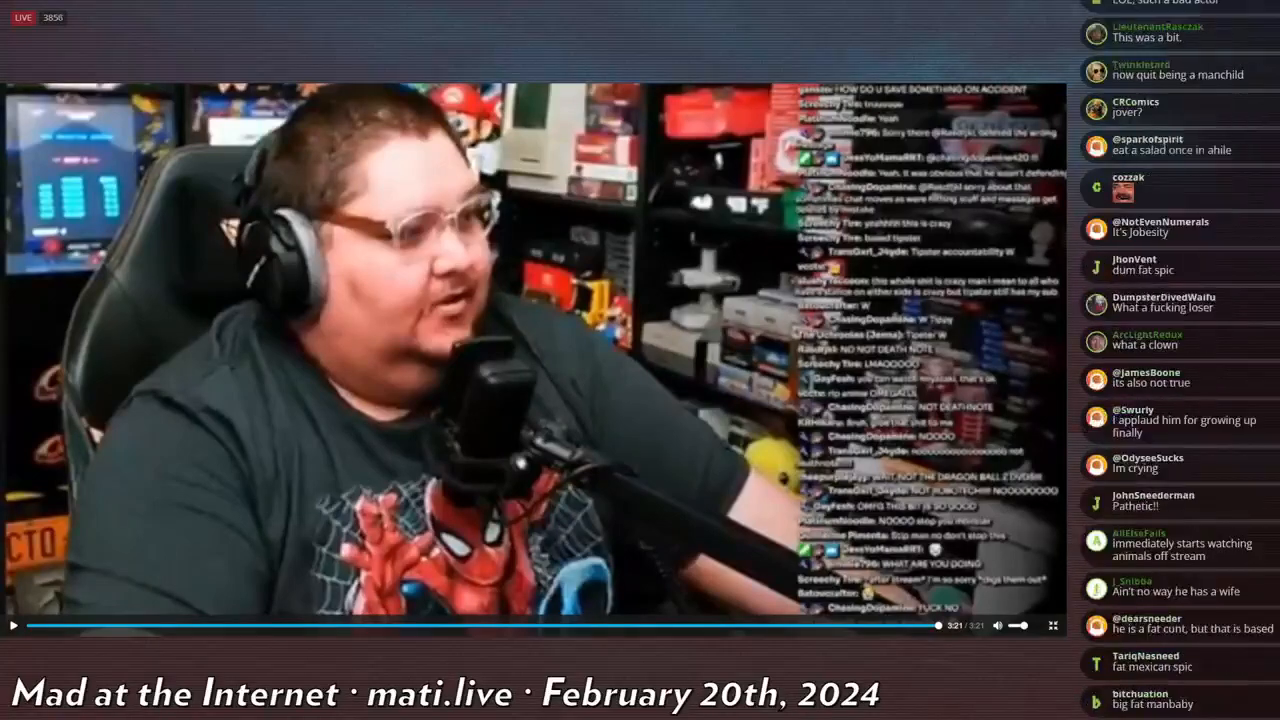
scroll(down, 3)
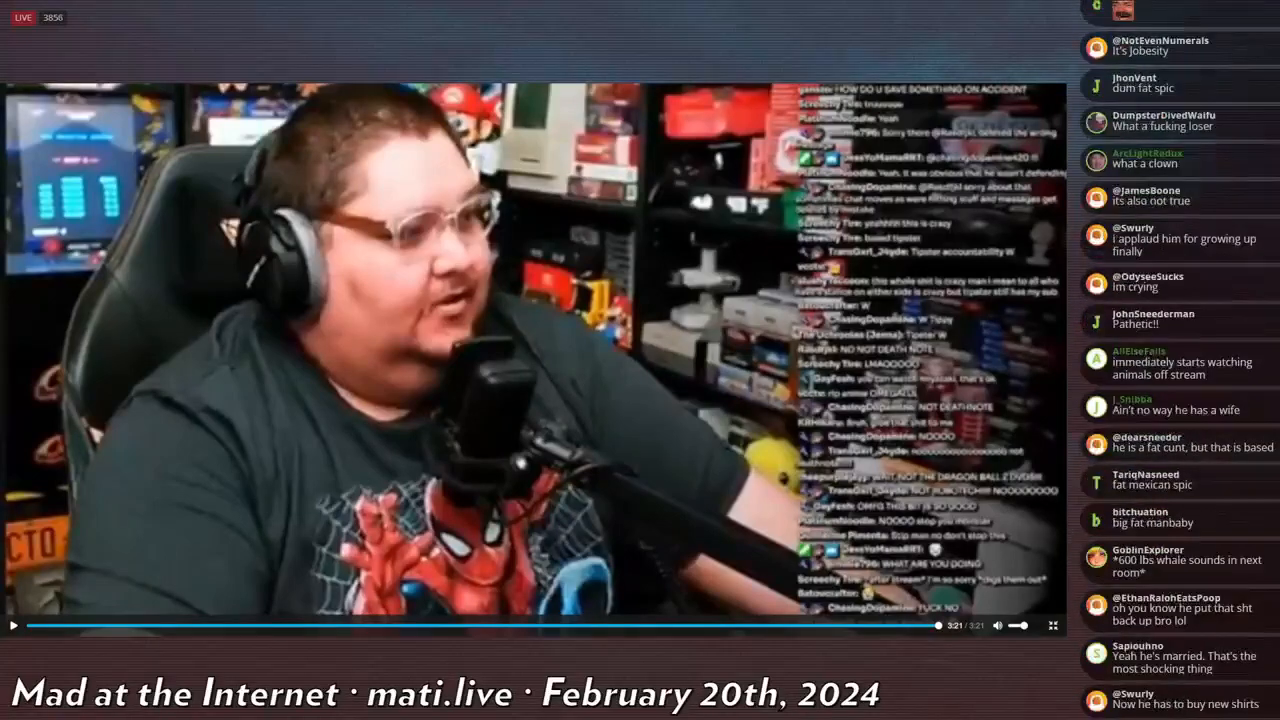
scroll(down, 3)
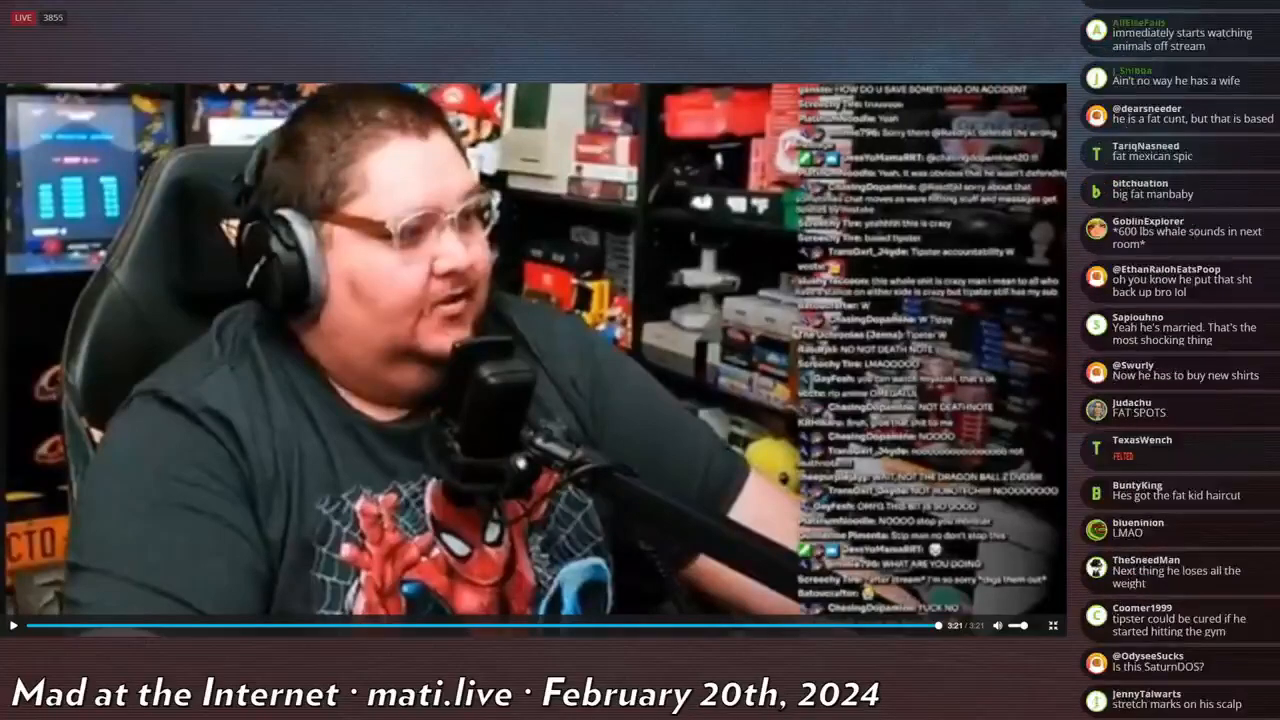
scroll(down, 3)
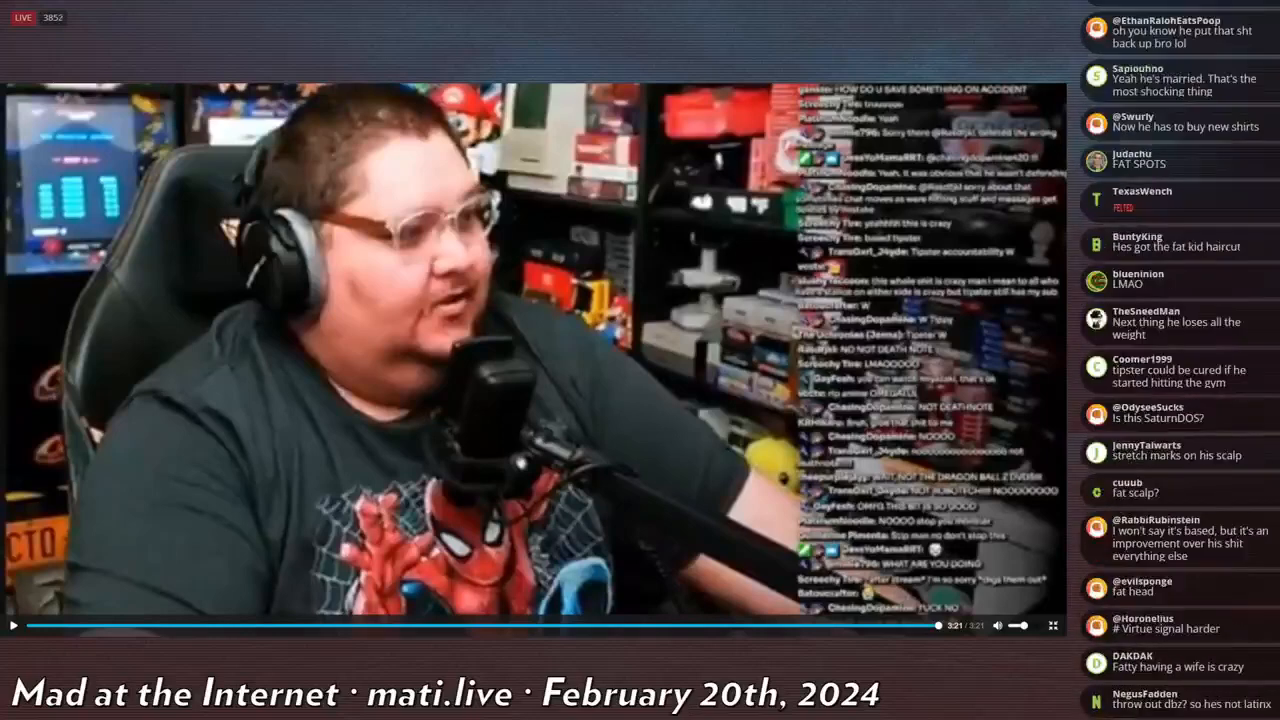
scroll(down, 3)
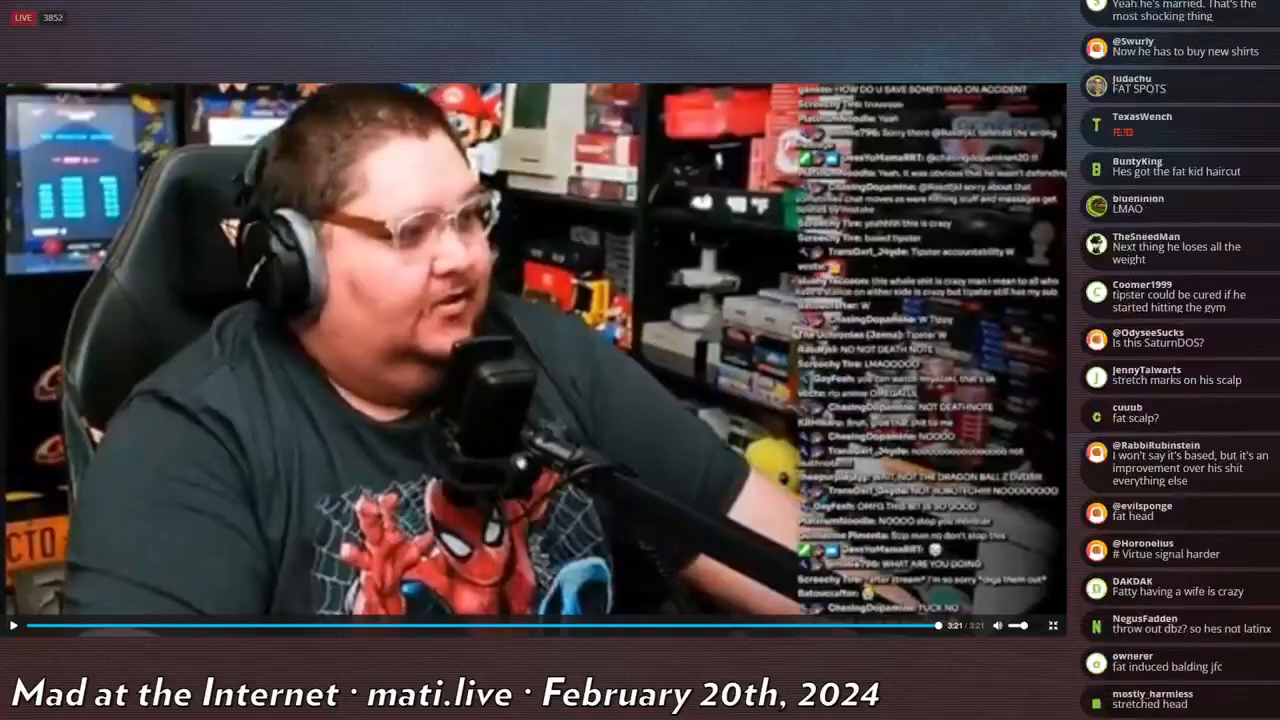
scroll(down, 3)
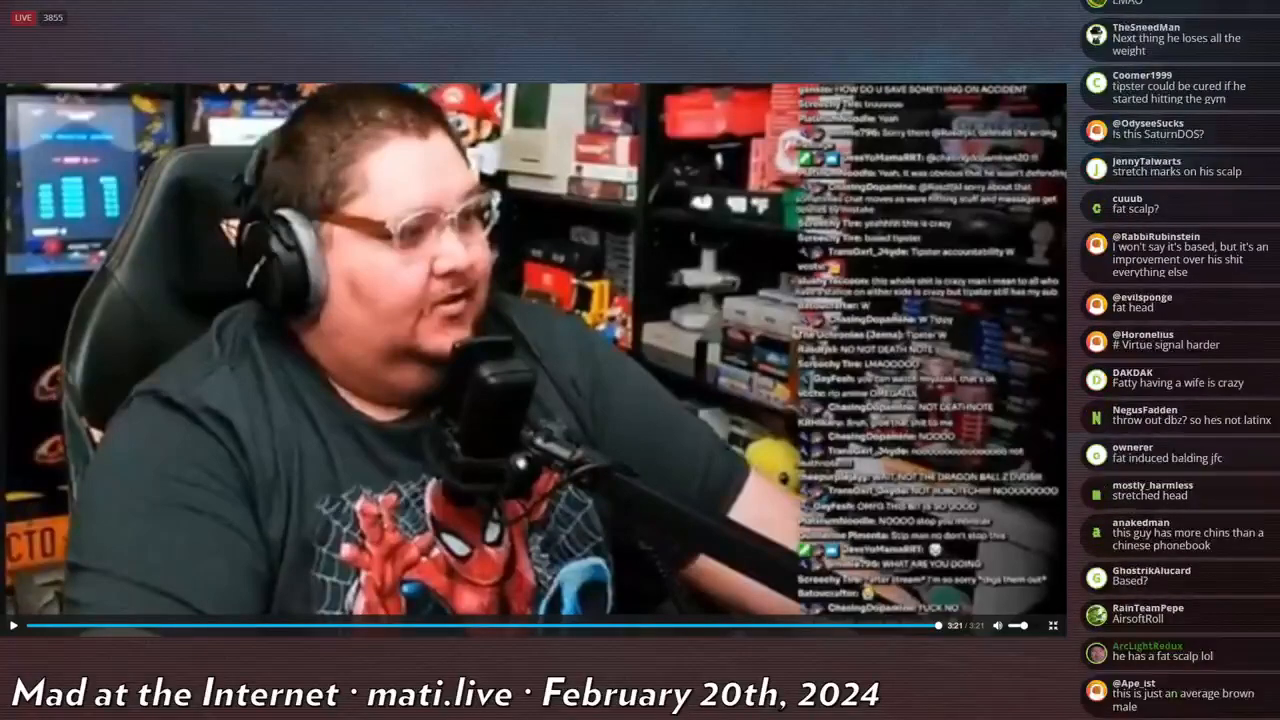
scroll(down, 3)
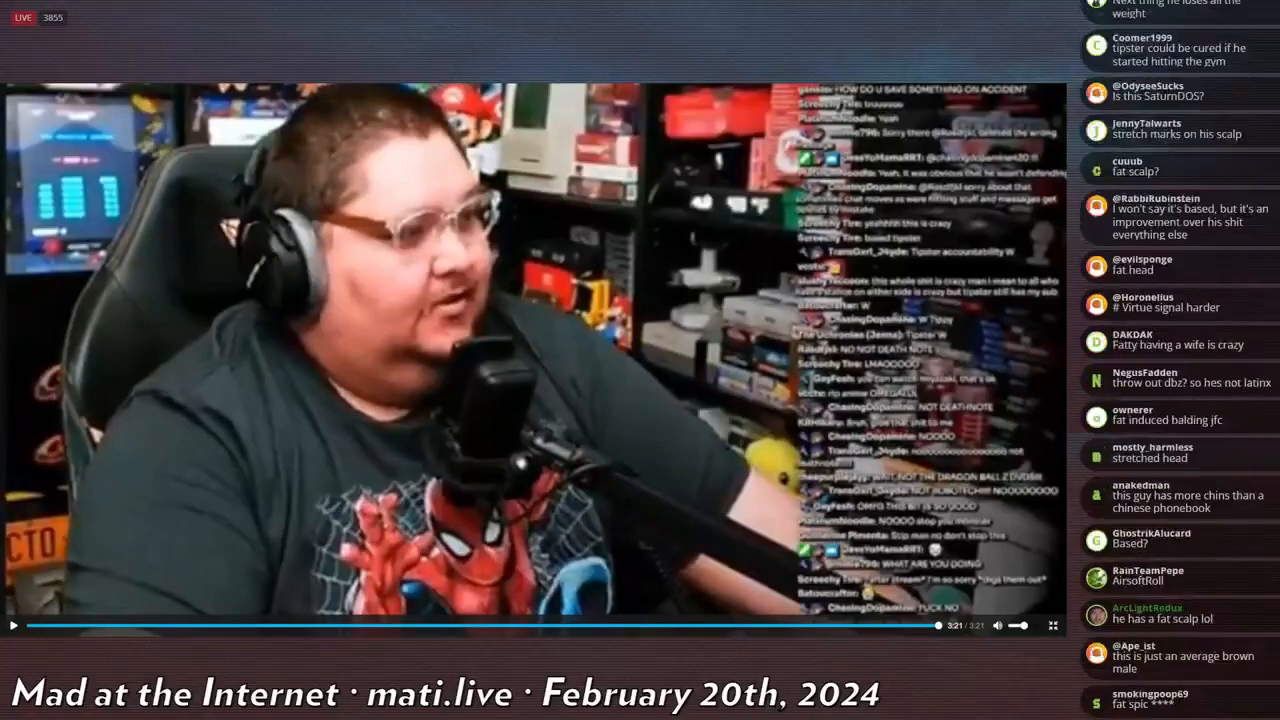
scroll(down, 3)
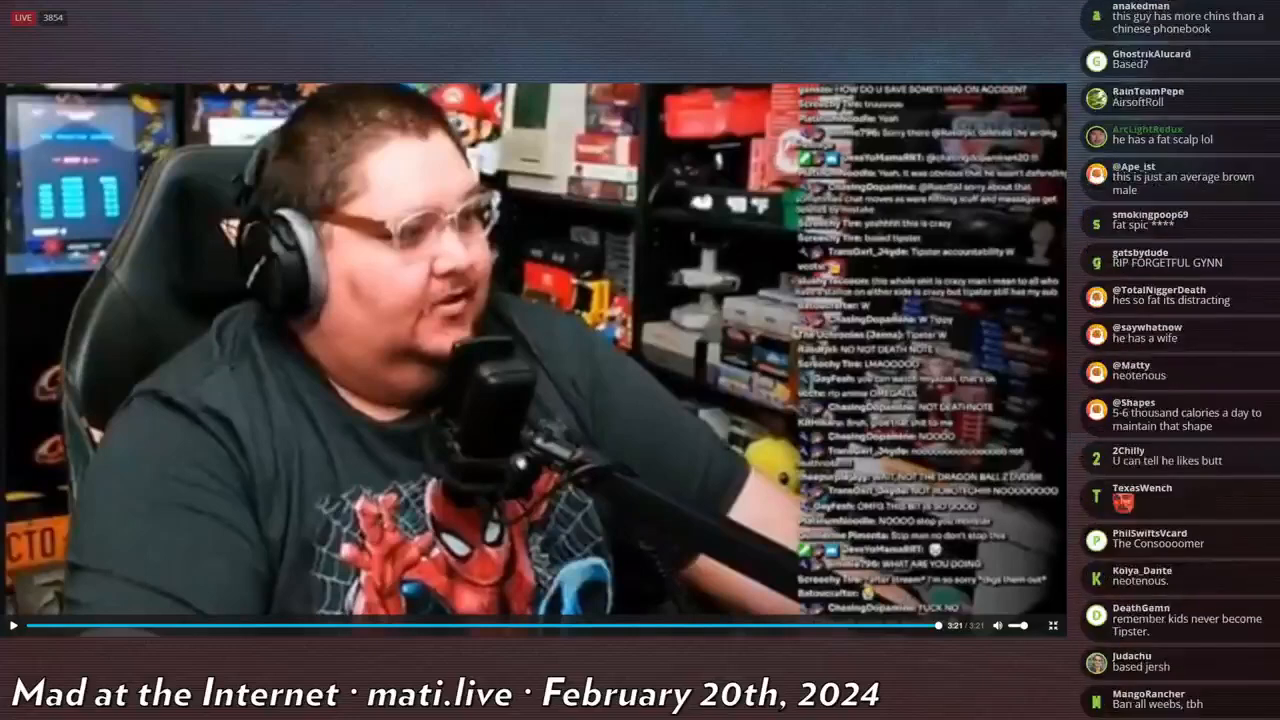
scroll(down, 3)
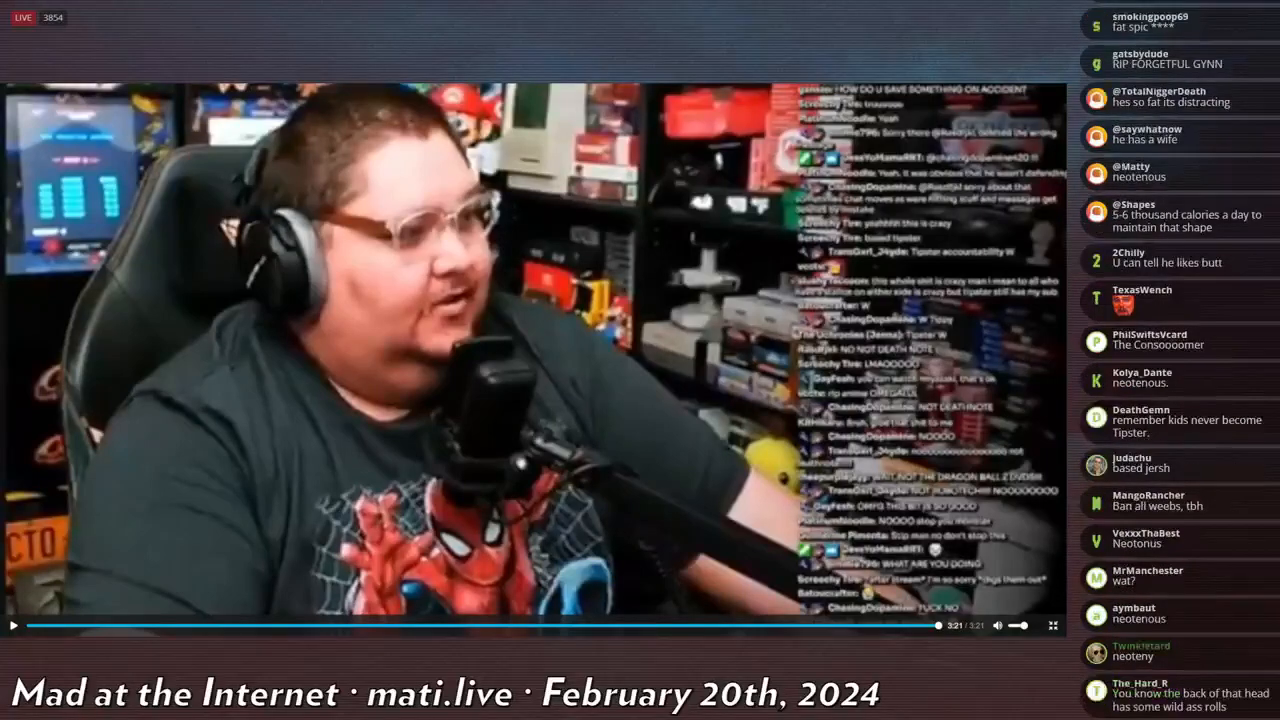
Watch the Vaush-backtrack clip in the enlarged player to 3:21, returning to the Tipster clips post.
scroll(down, 3)
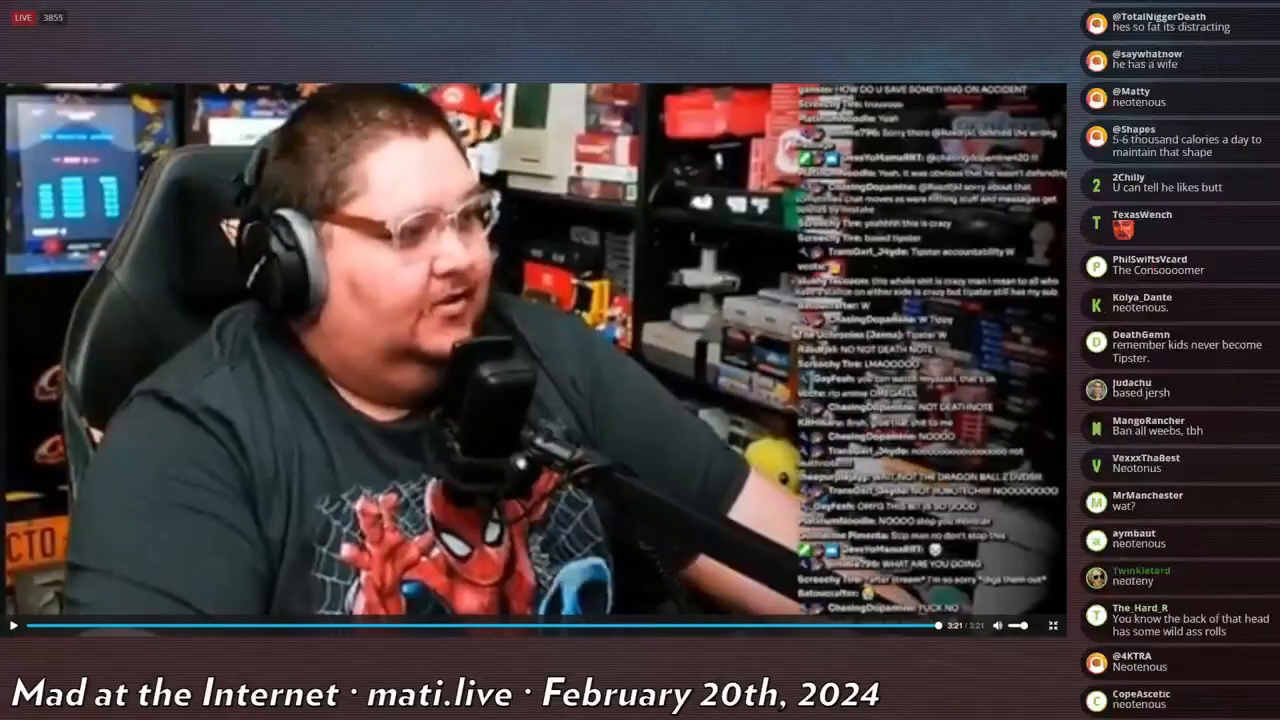
scroll(down, 3)
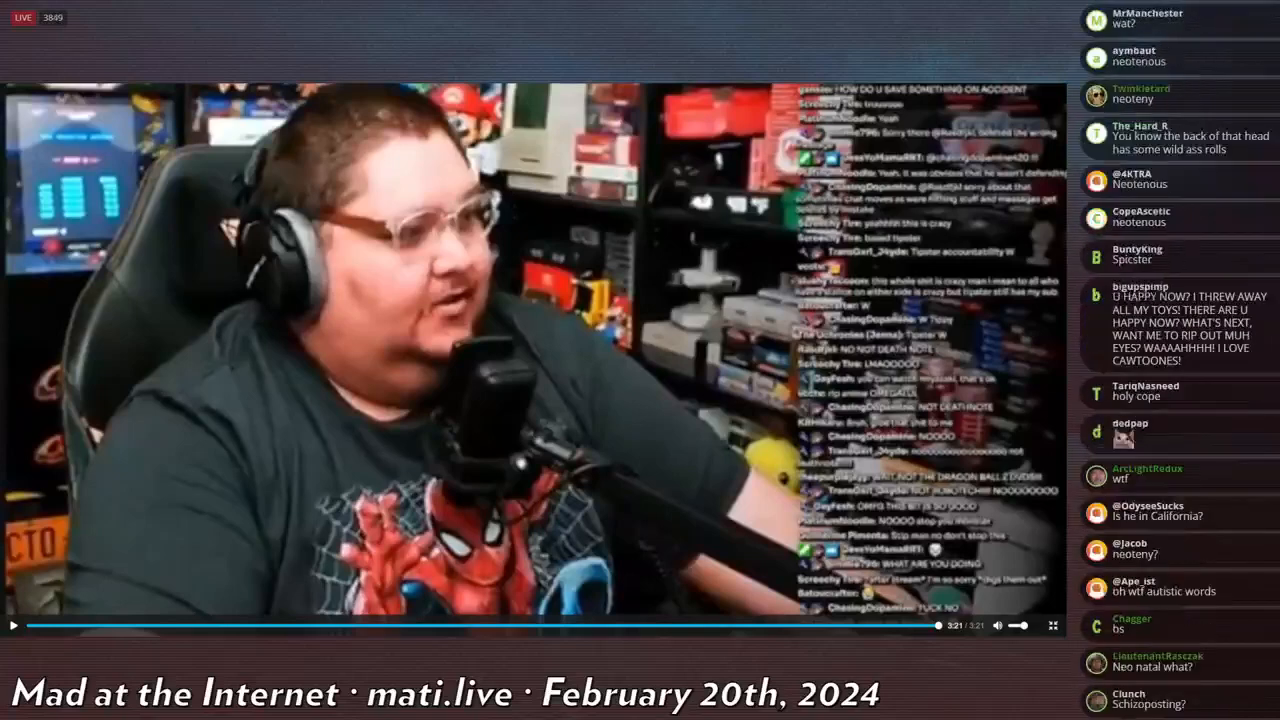
scroll(down, 3)
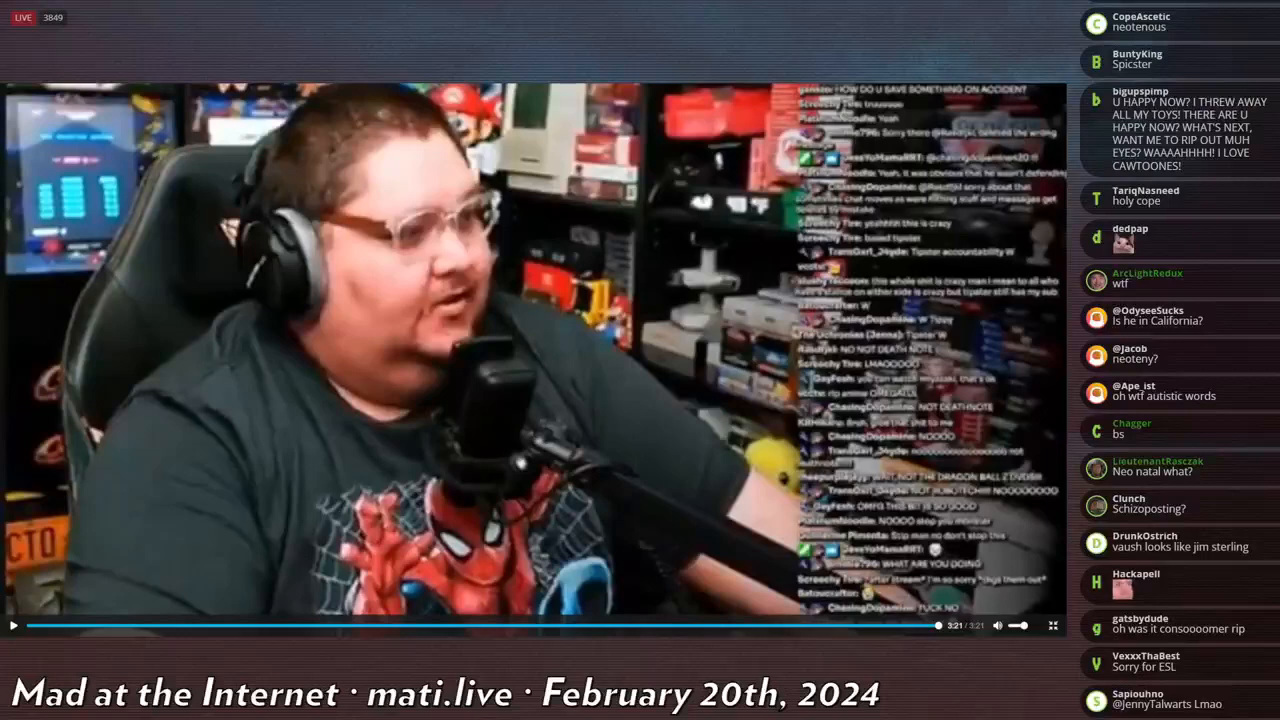
scroll(down, 3)
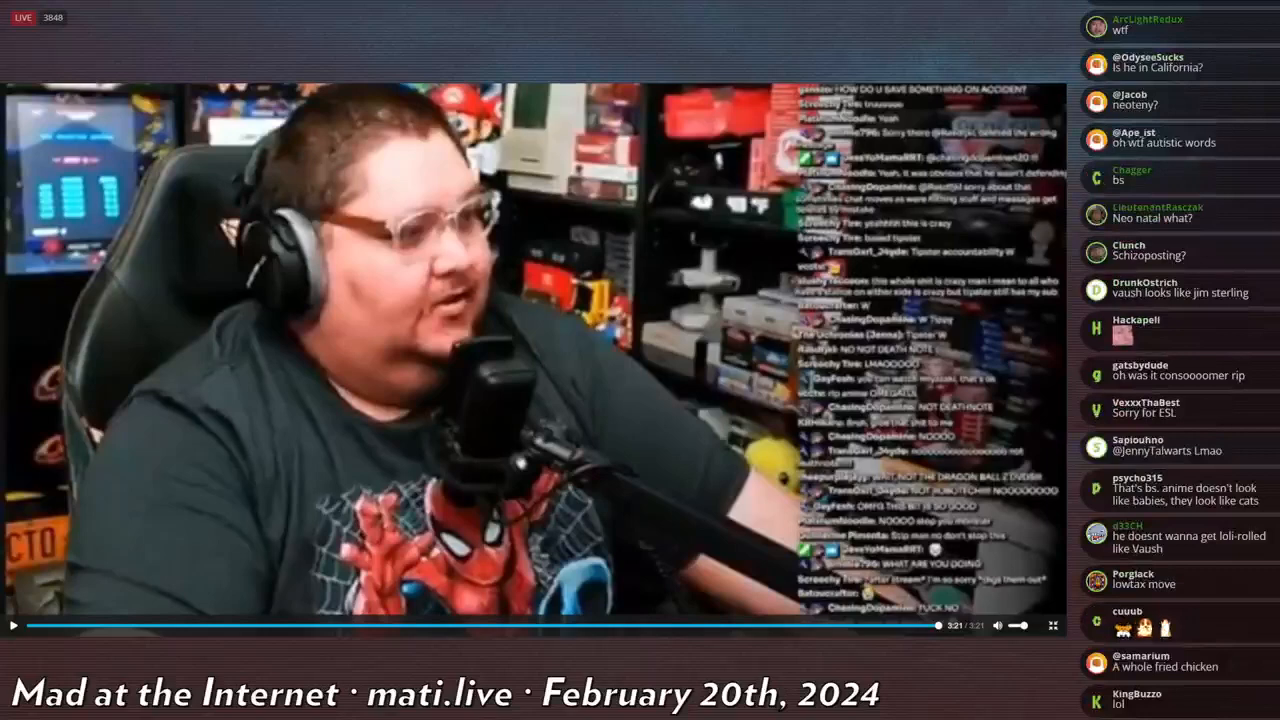
scroll(down, 3)
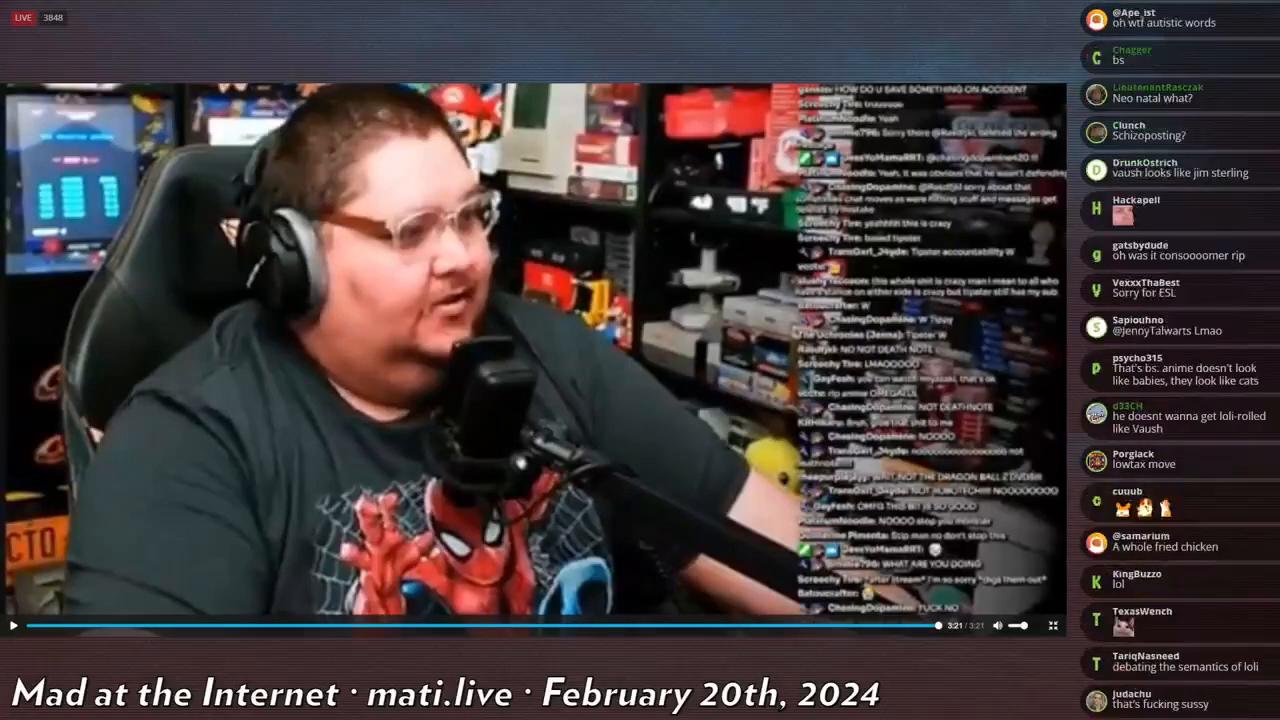
scroll(down, 3)
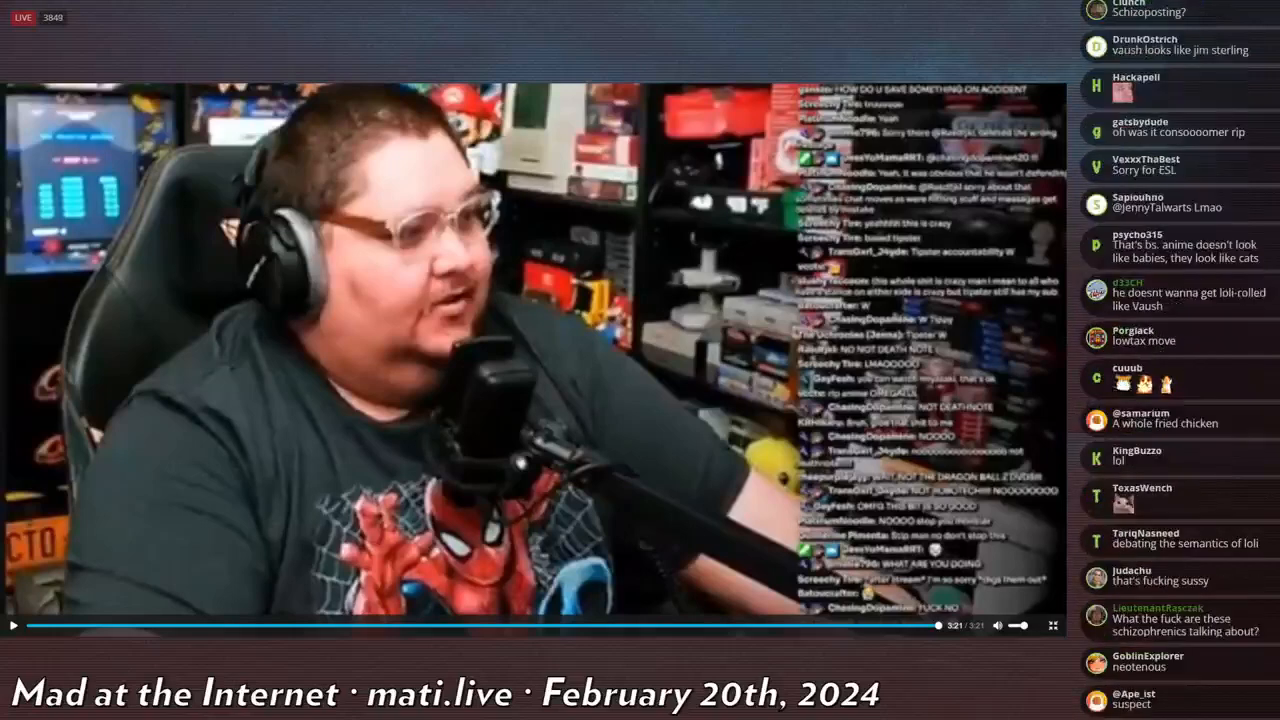
scroll(down, 3)
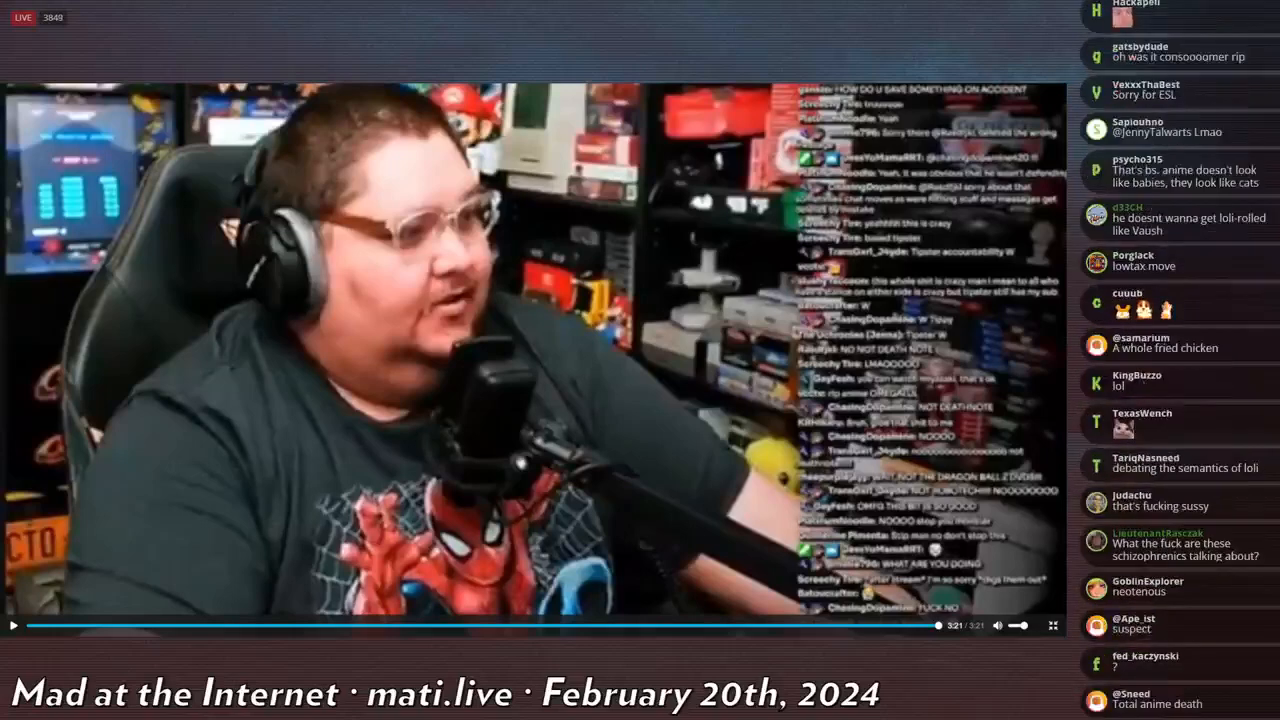
scroll(down, 3)
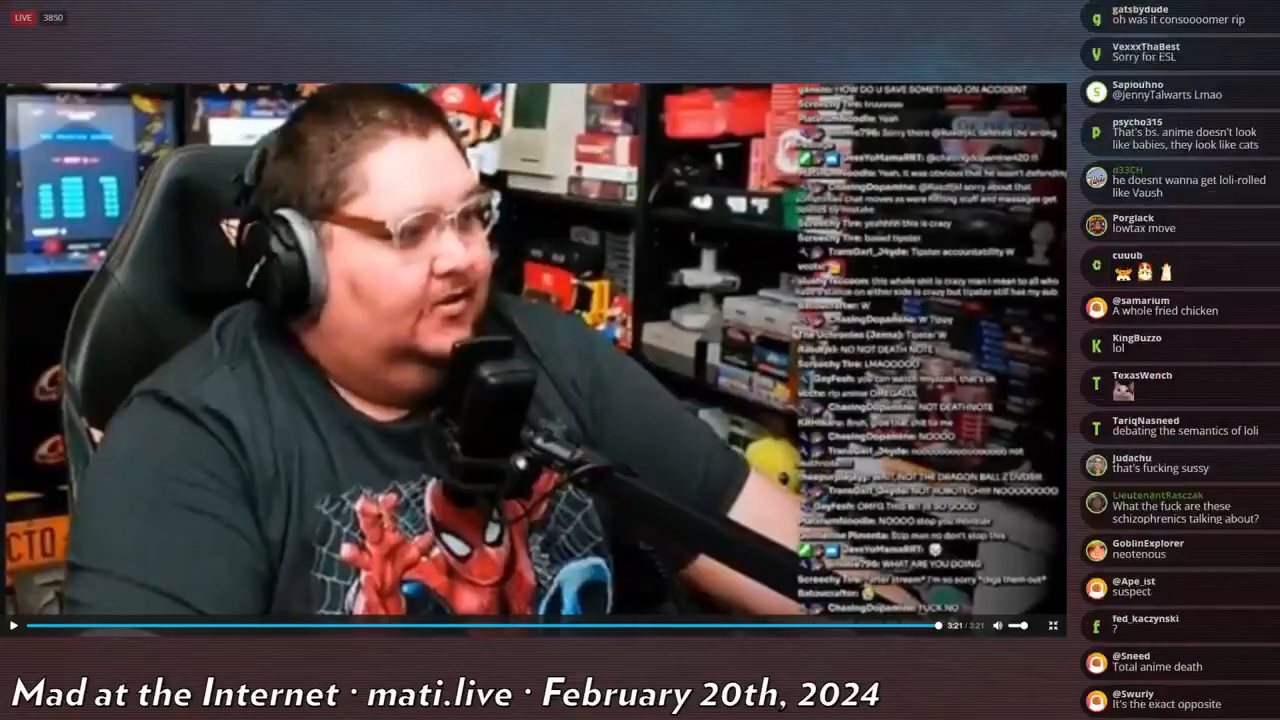
scroll(down, 3)
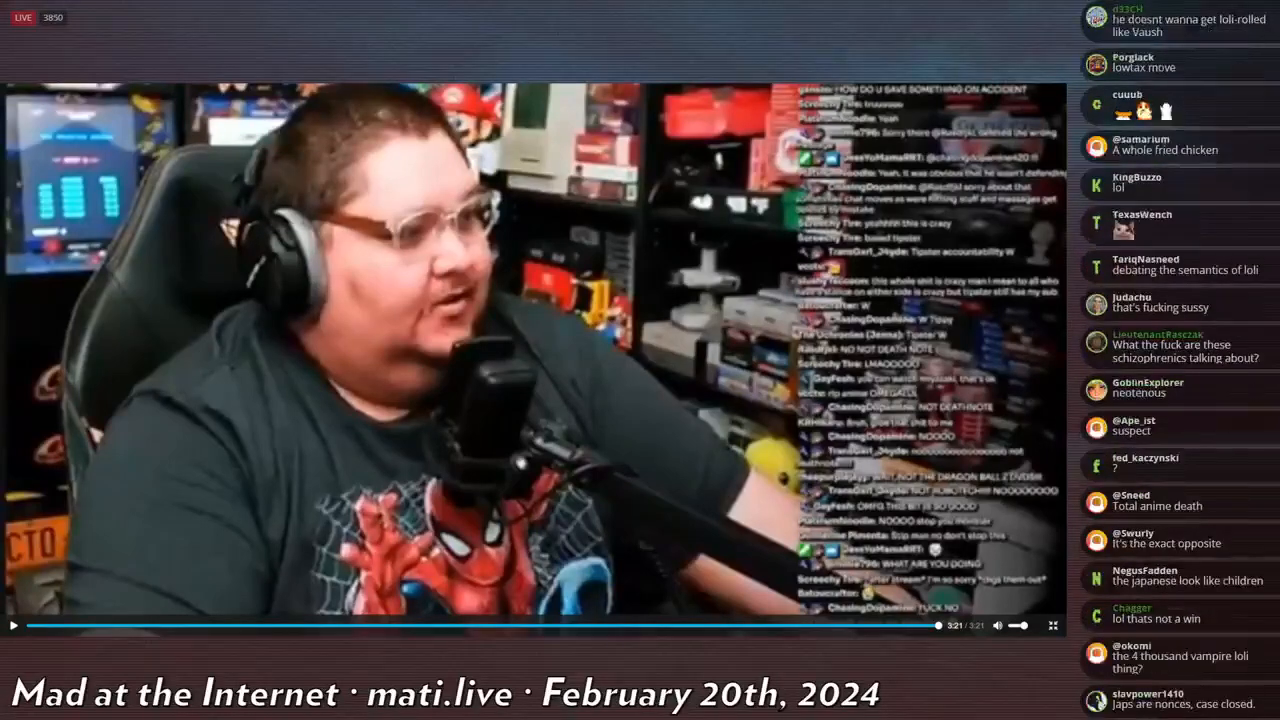
scroll(down, 3)
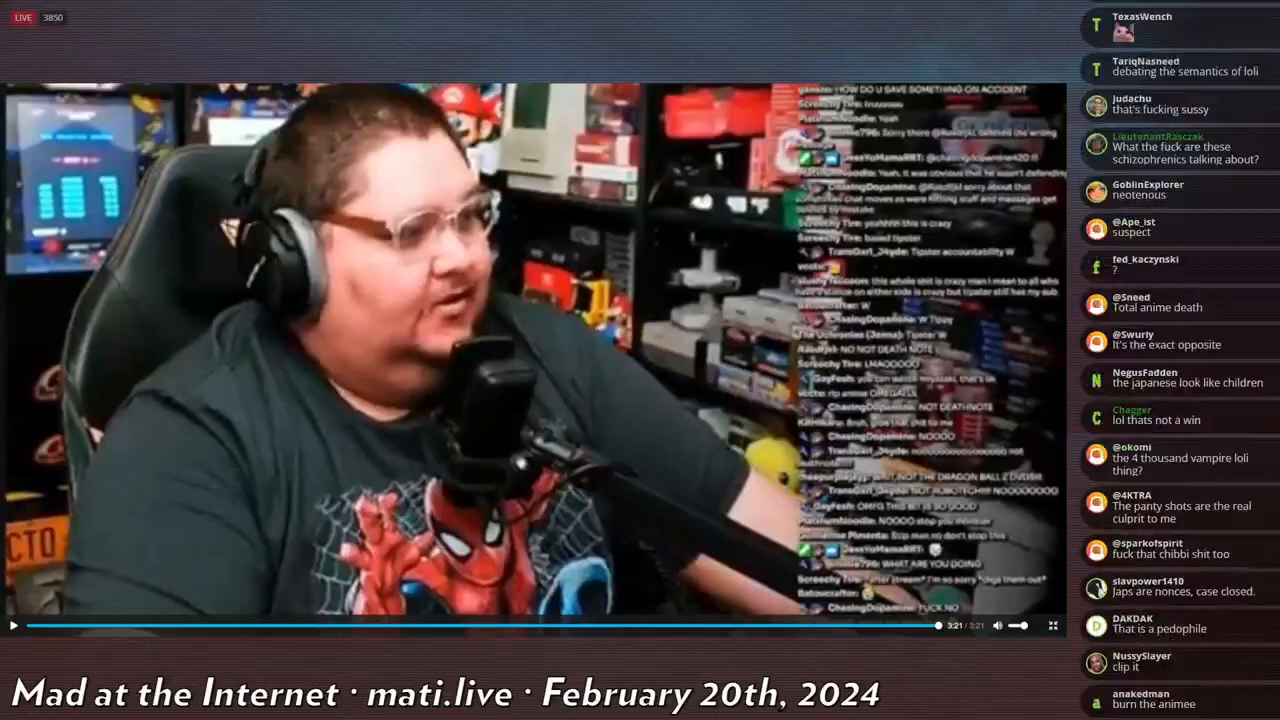
scroll(down, 3)
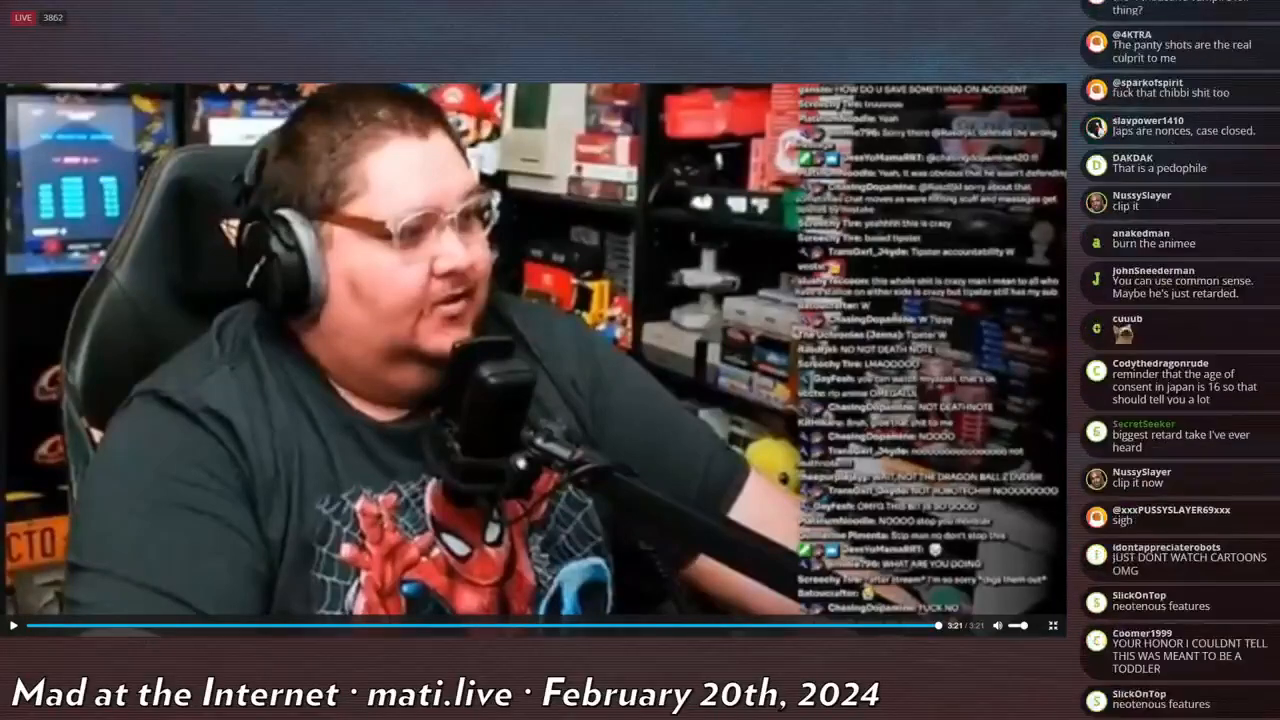
scroll(down, 3)
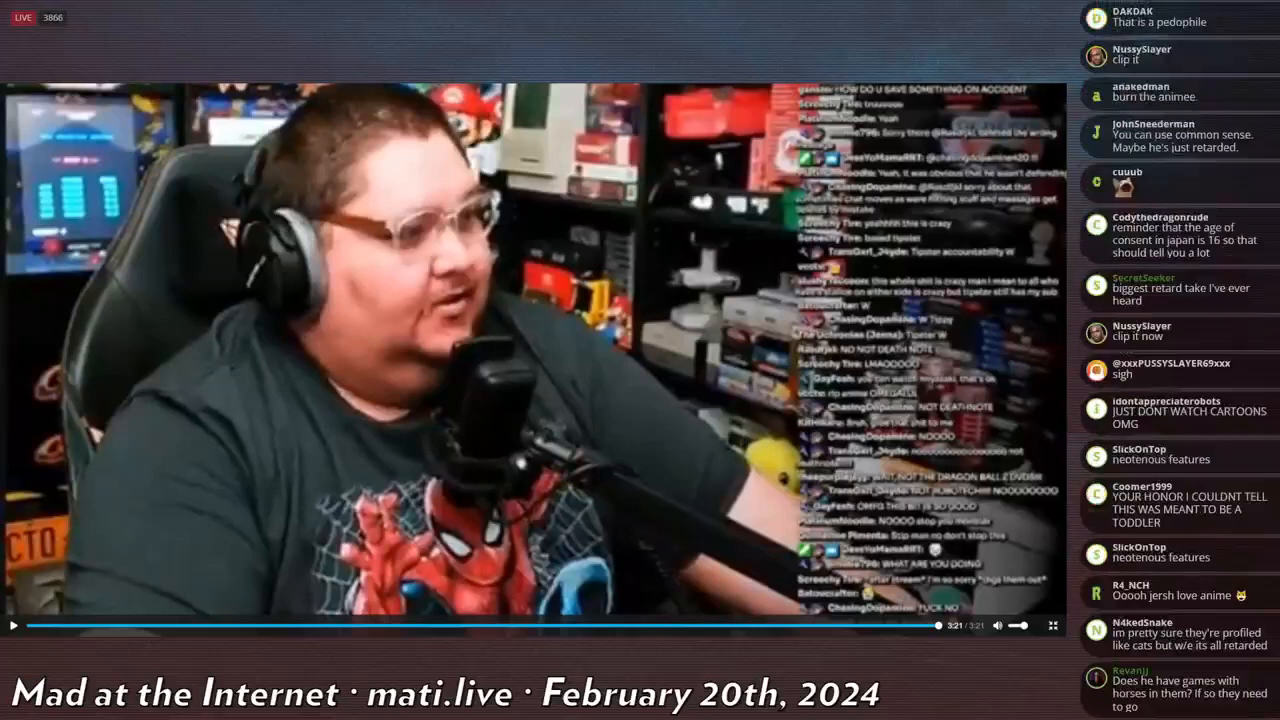
scroll(down, 3)
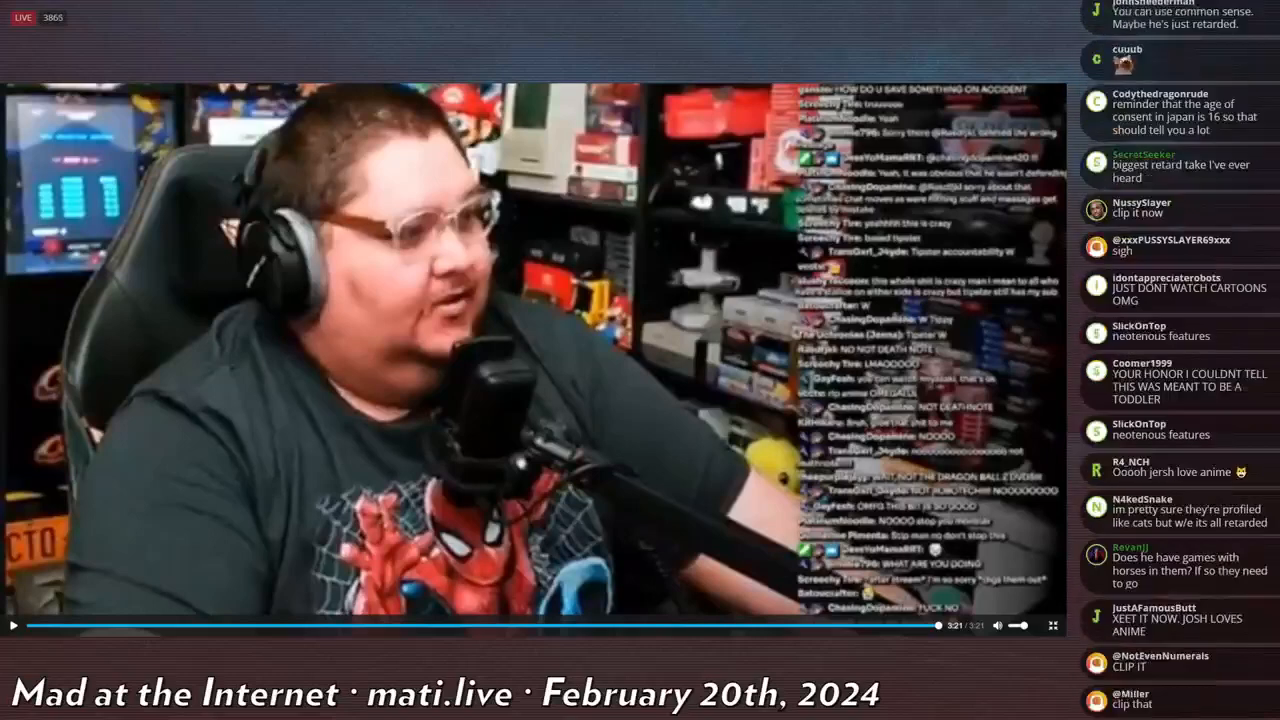
scroll(down, 3)
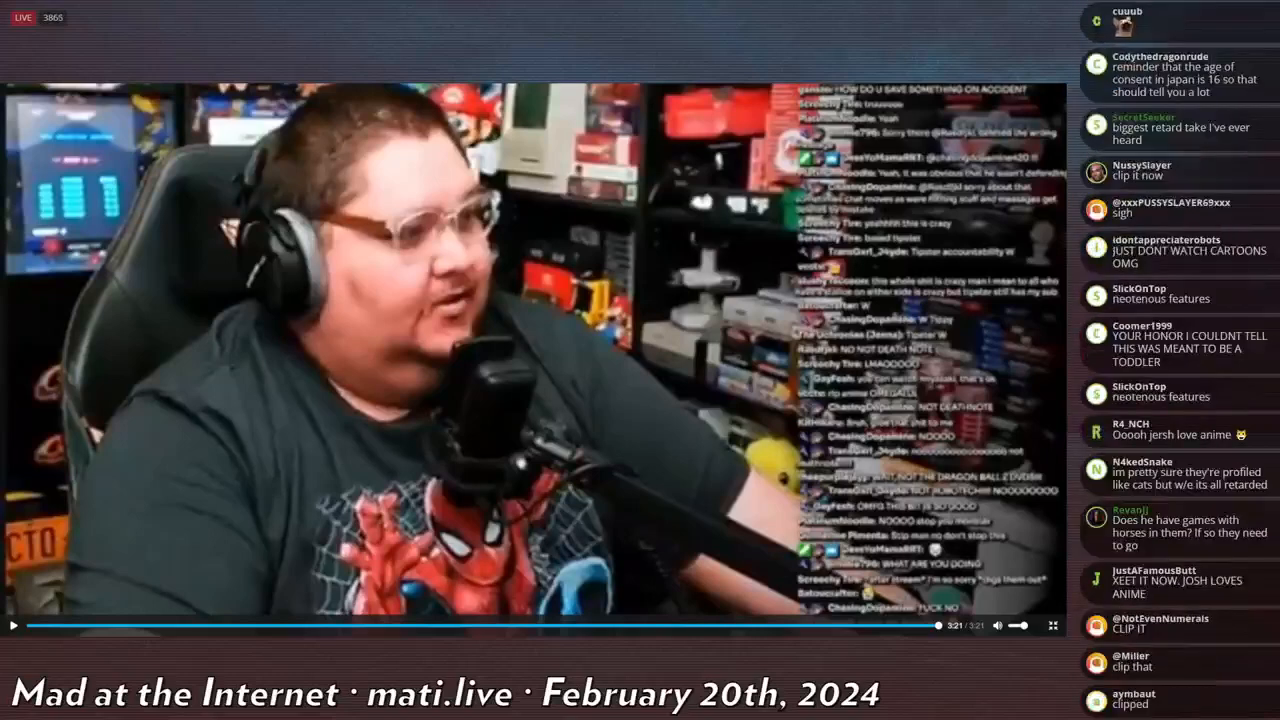
scroll(down, 3)
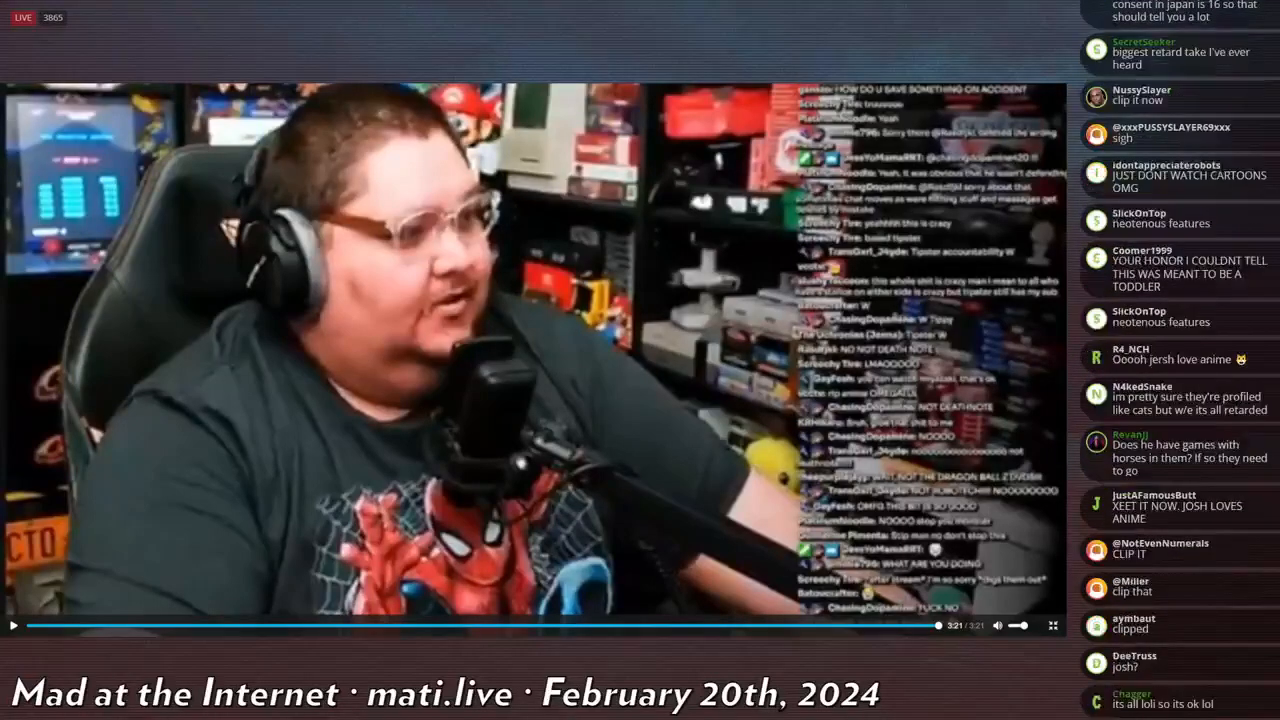
scroll(down, 3)
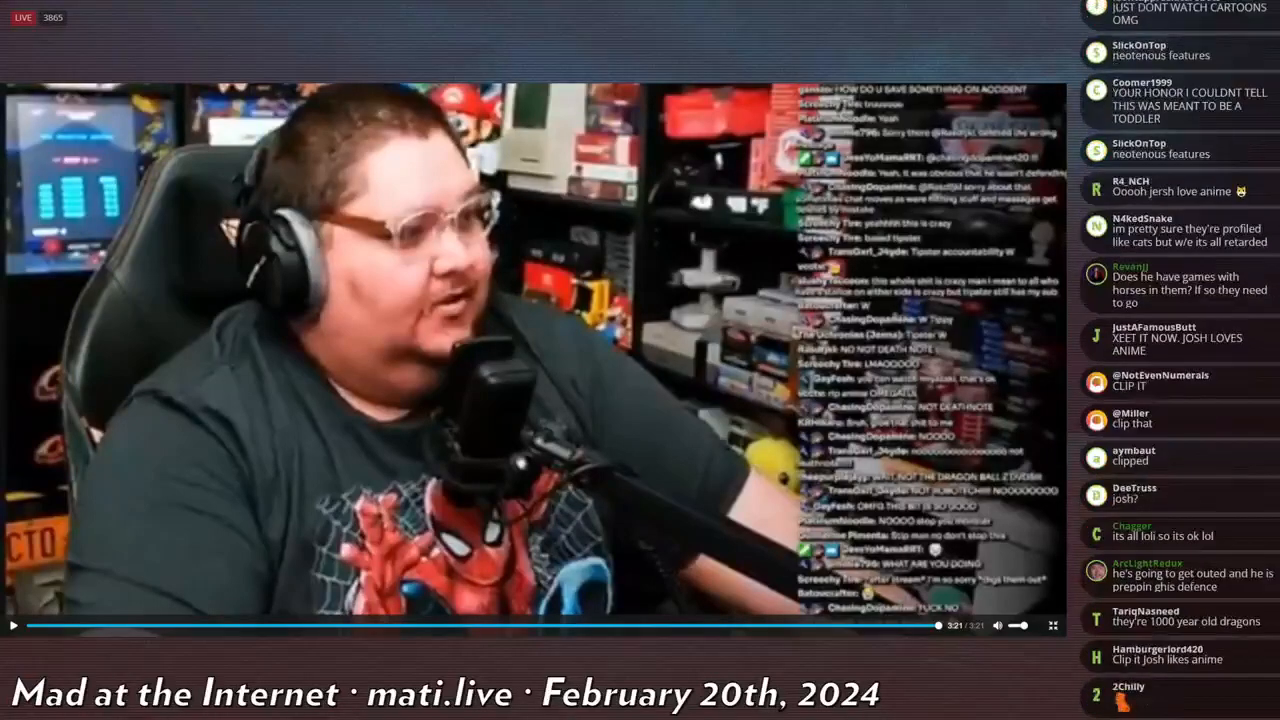
scroll(down, 3)
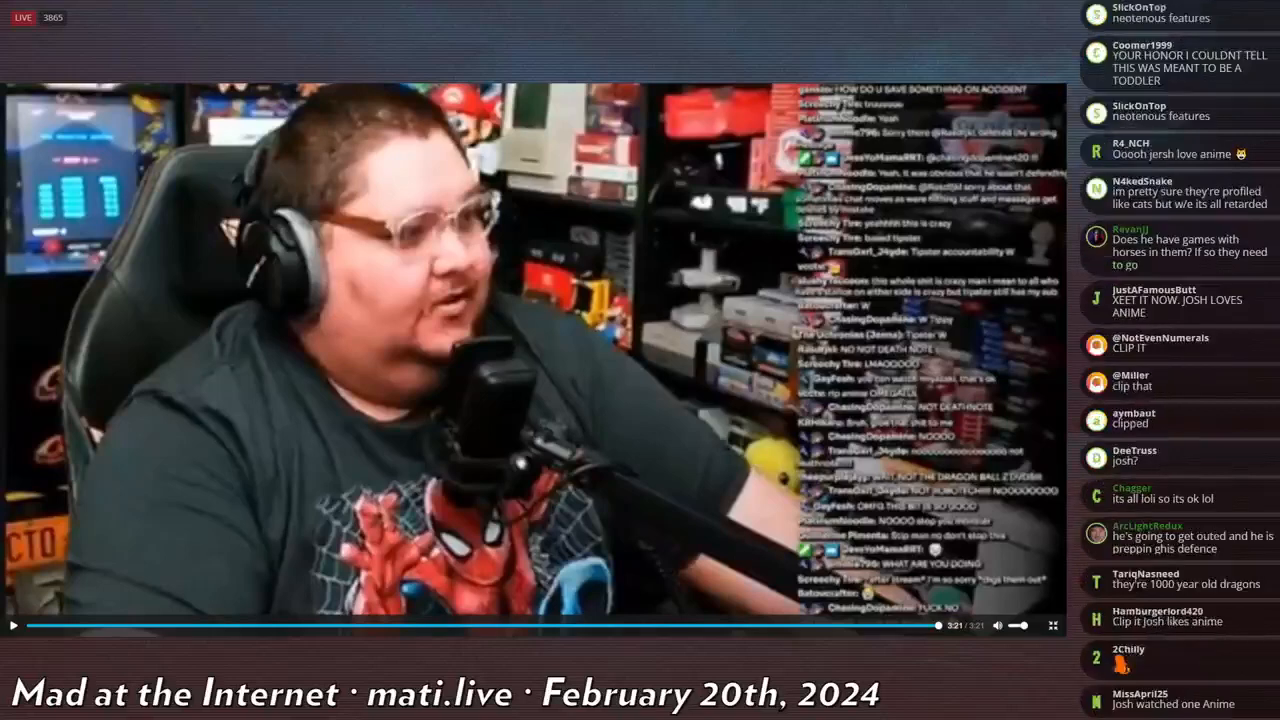
scroll(down, 3)
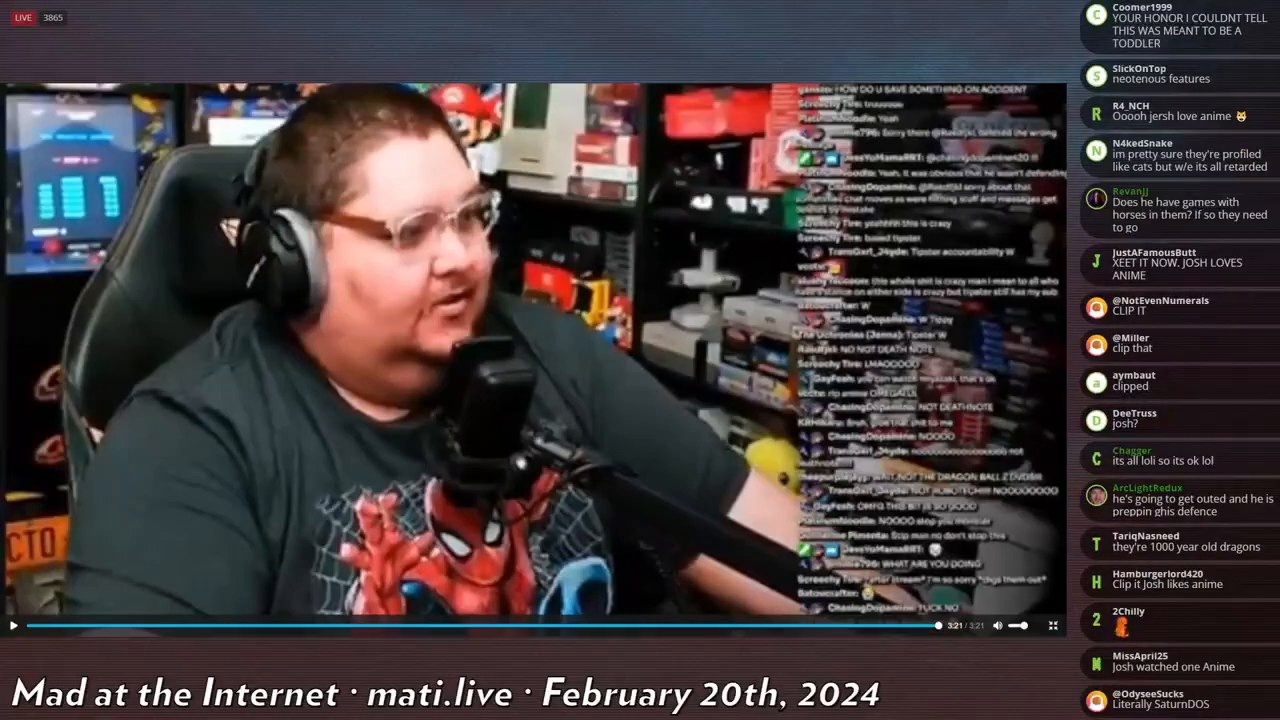
scroll(down, 3)
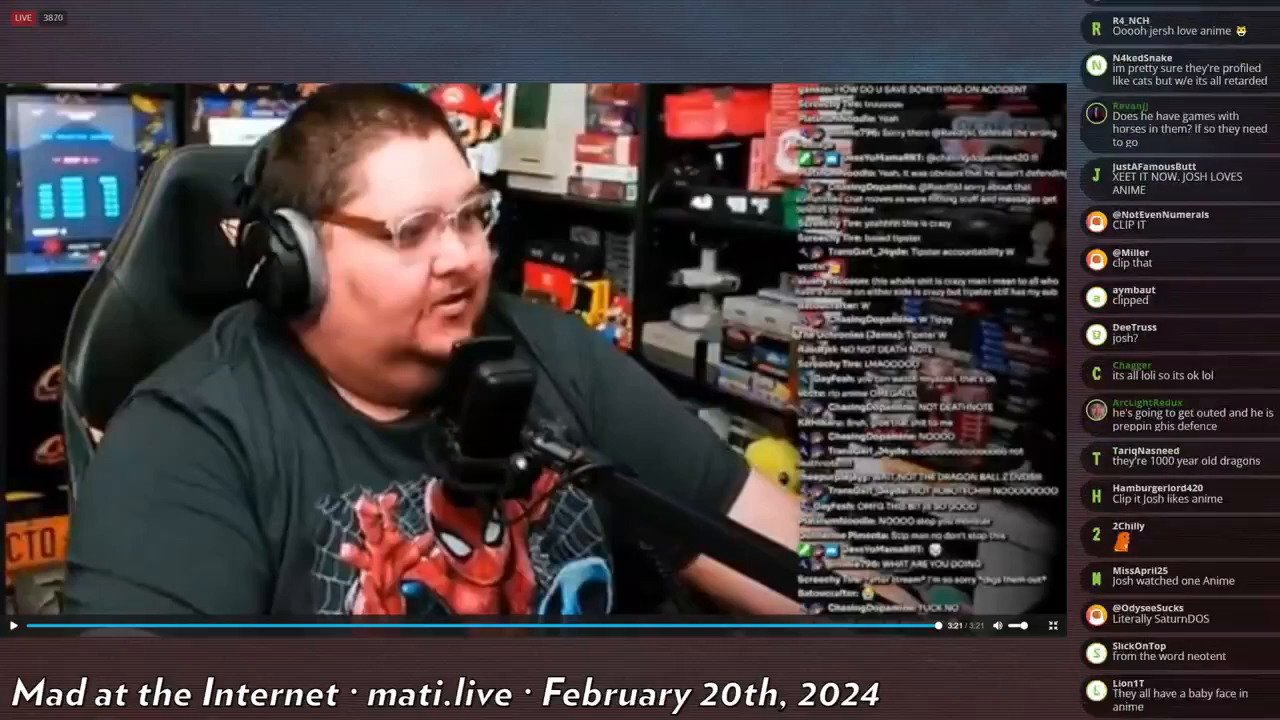
scroll(down, 3)
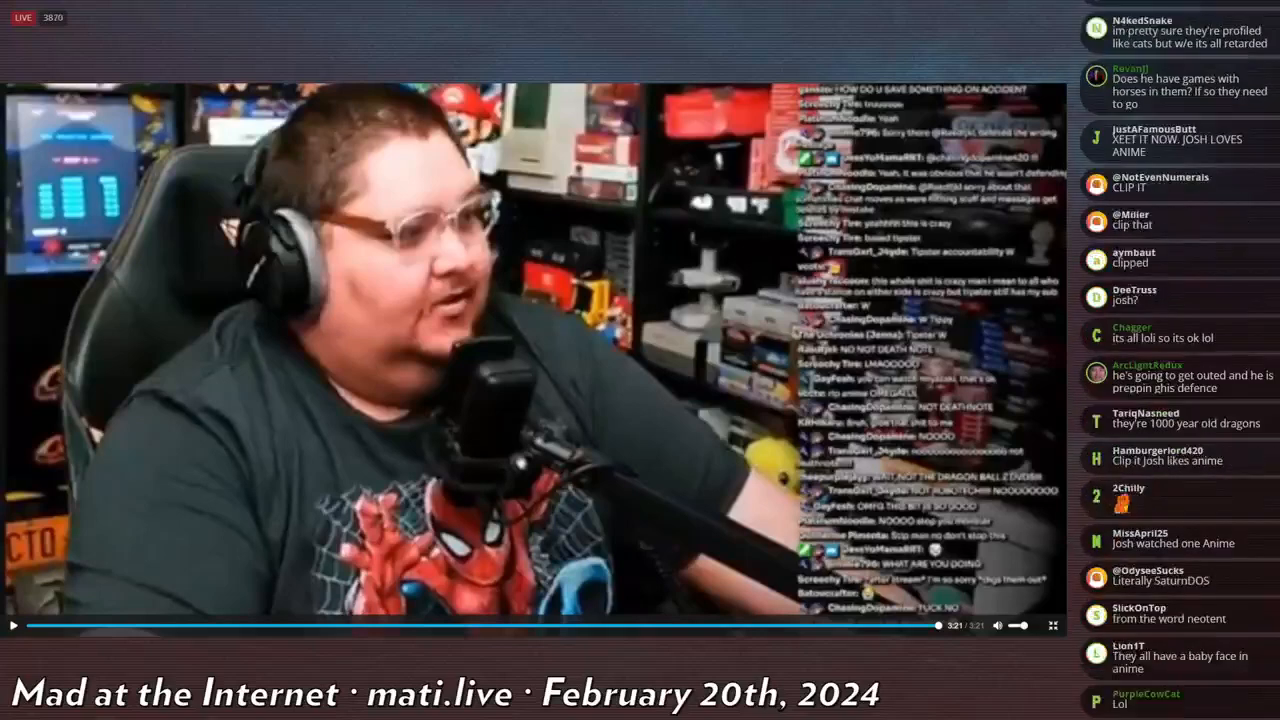
scroll(down, 3)
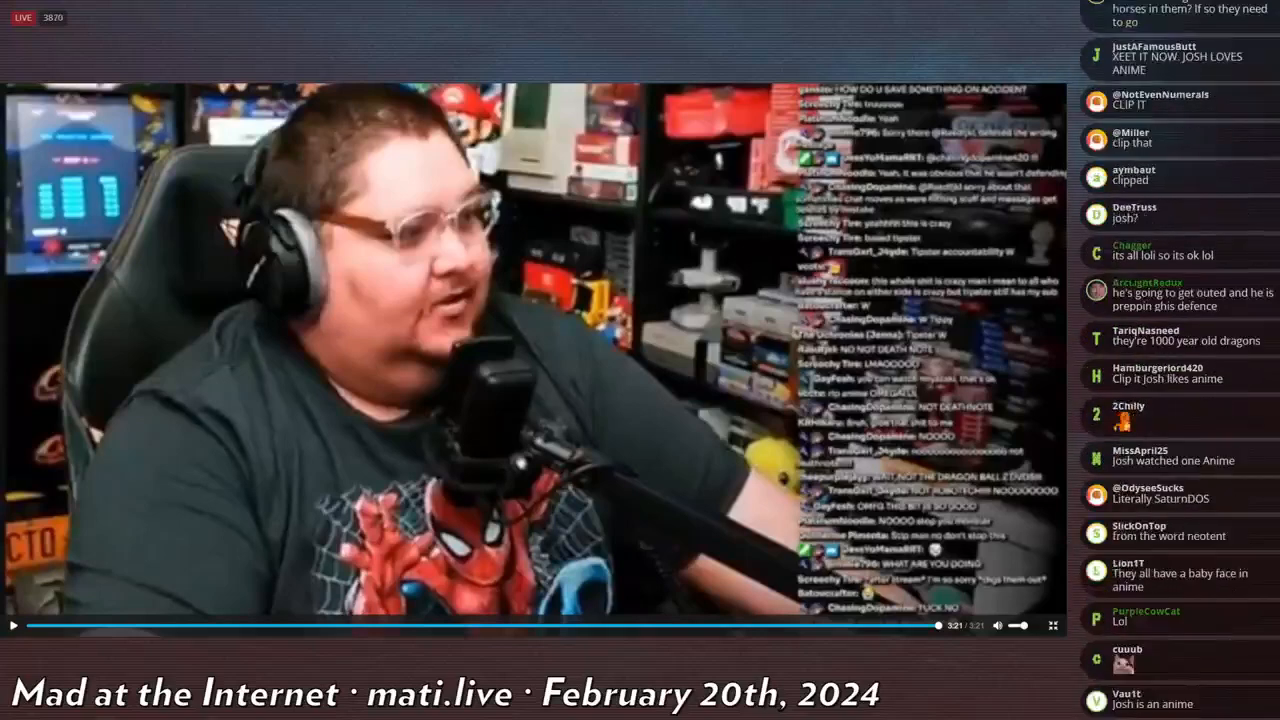
scroll(down, 3)
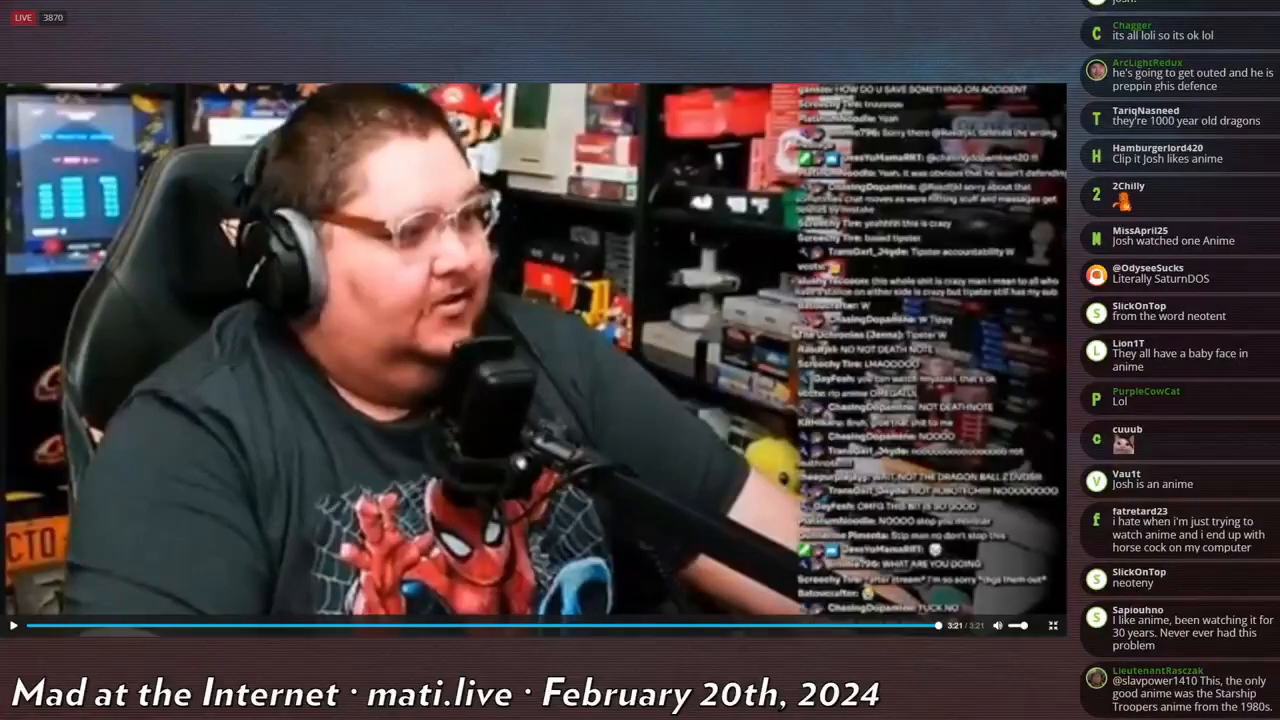
scroll(down, 3)
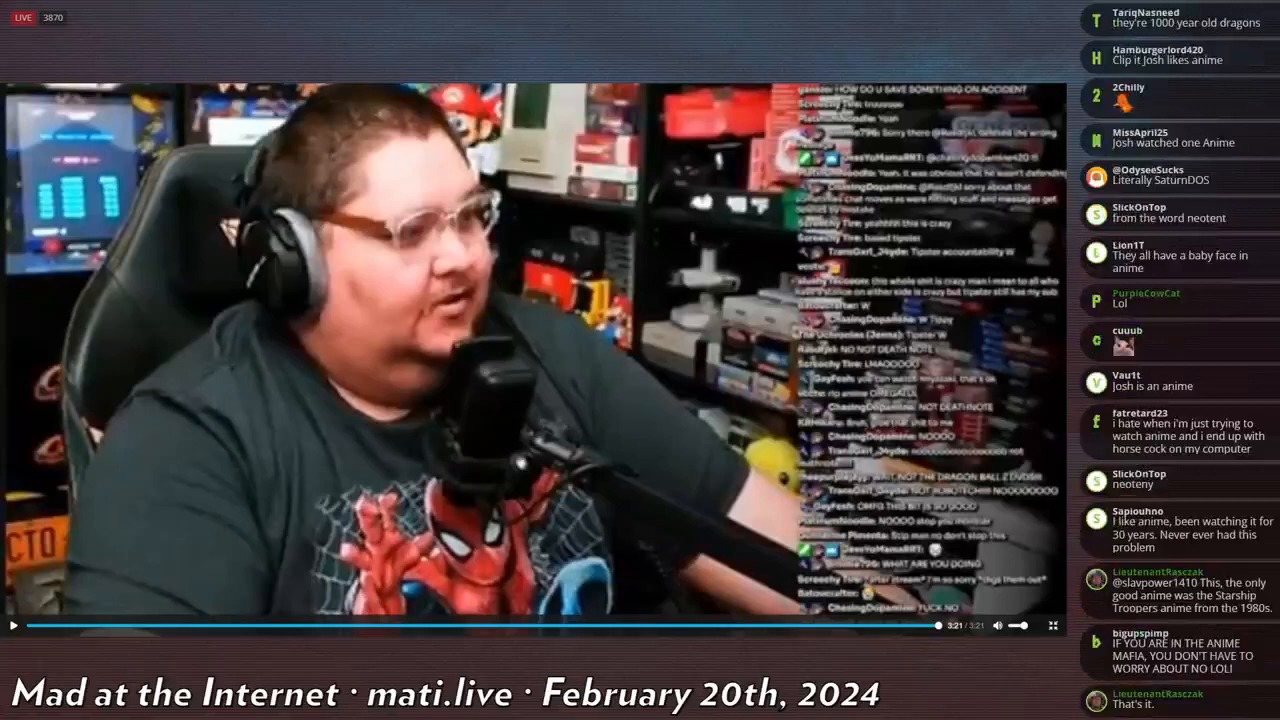
scroll(down, 3)
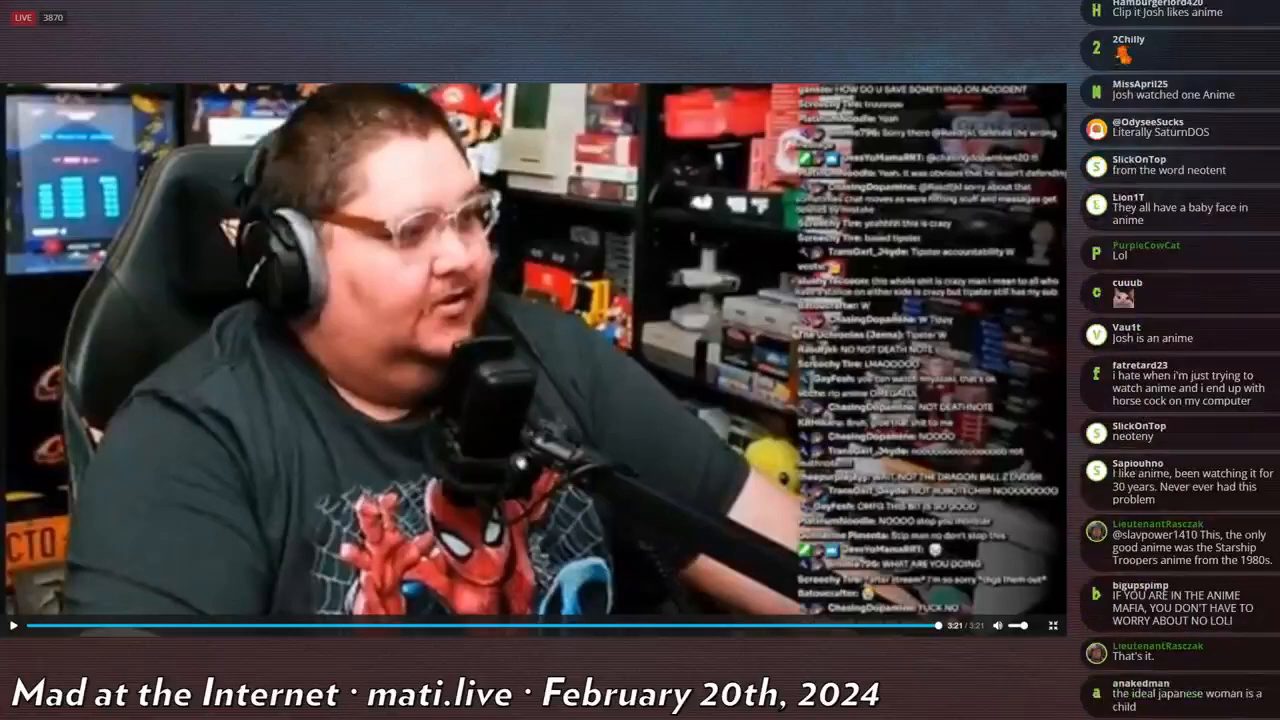
scroll(down, 3)
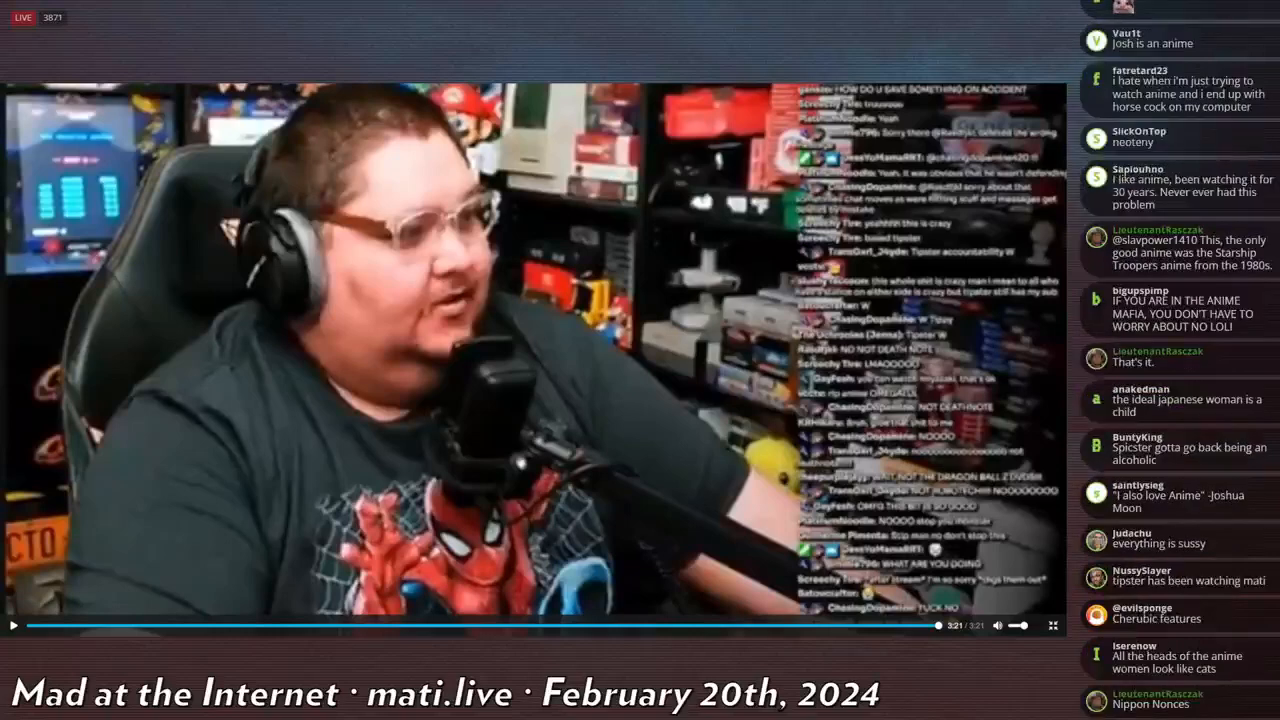
scroll(down, 3)
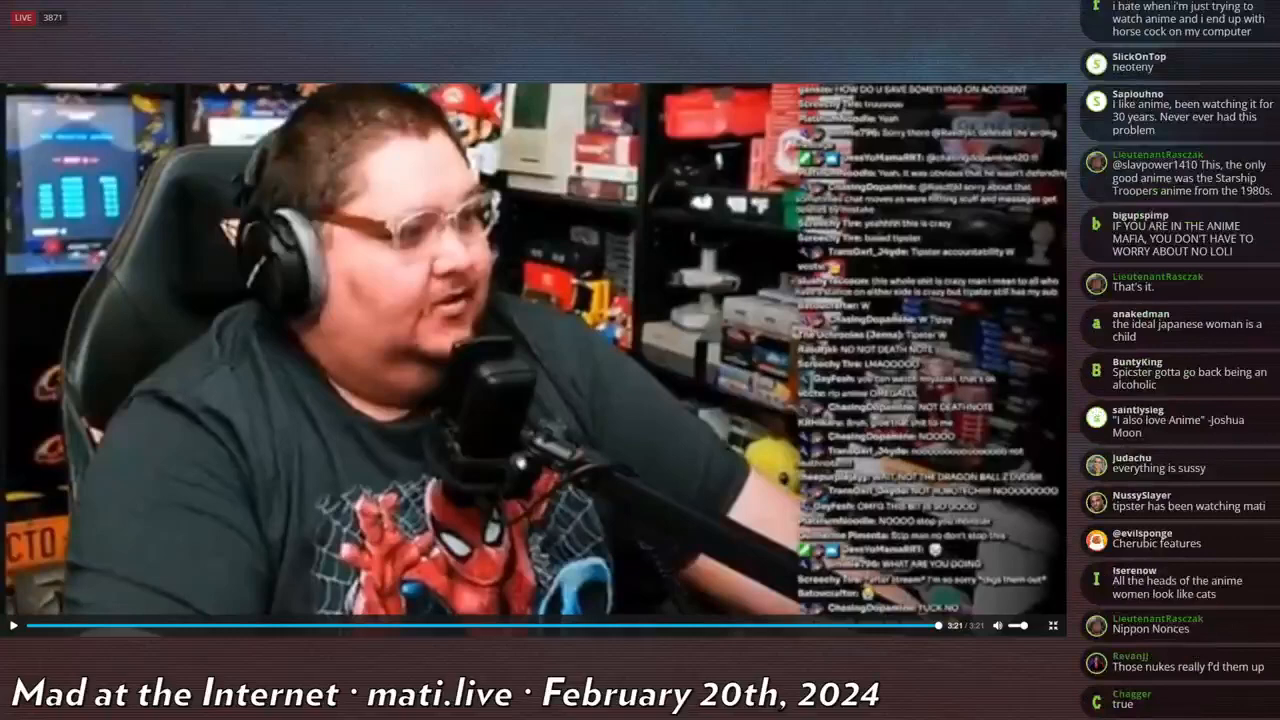
scroll(down, 3)
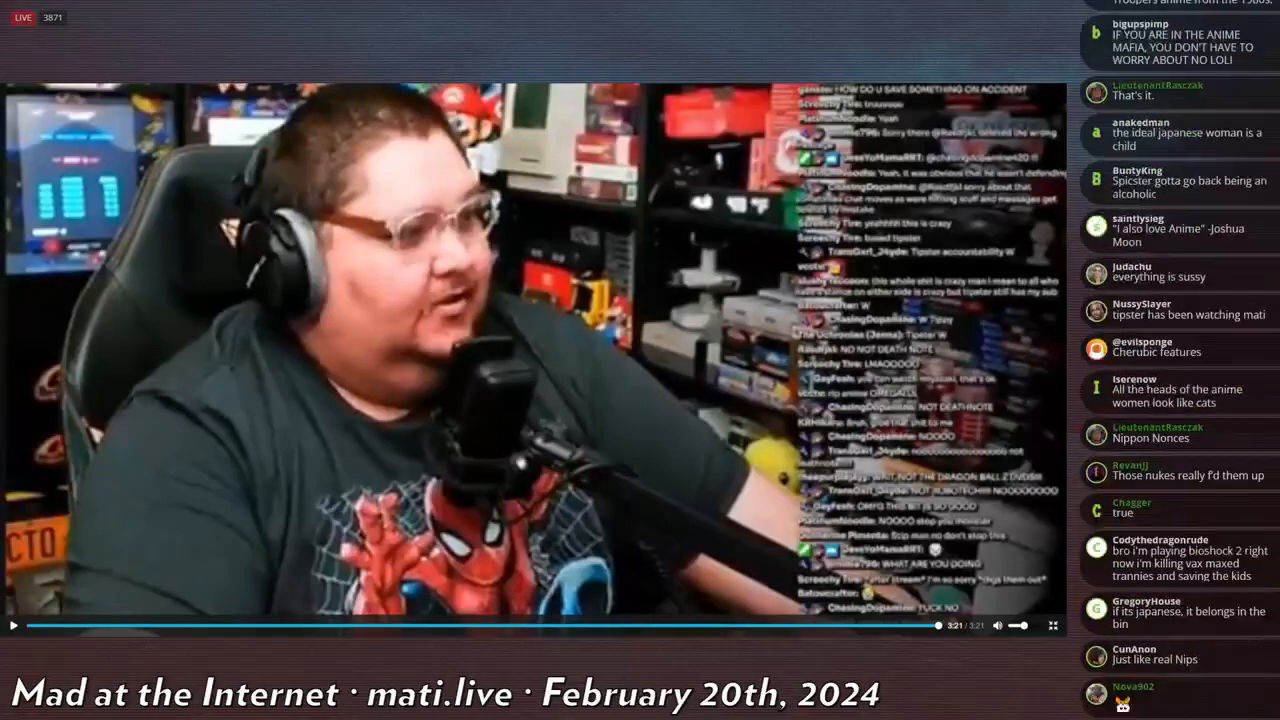
scroll(down, 3)
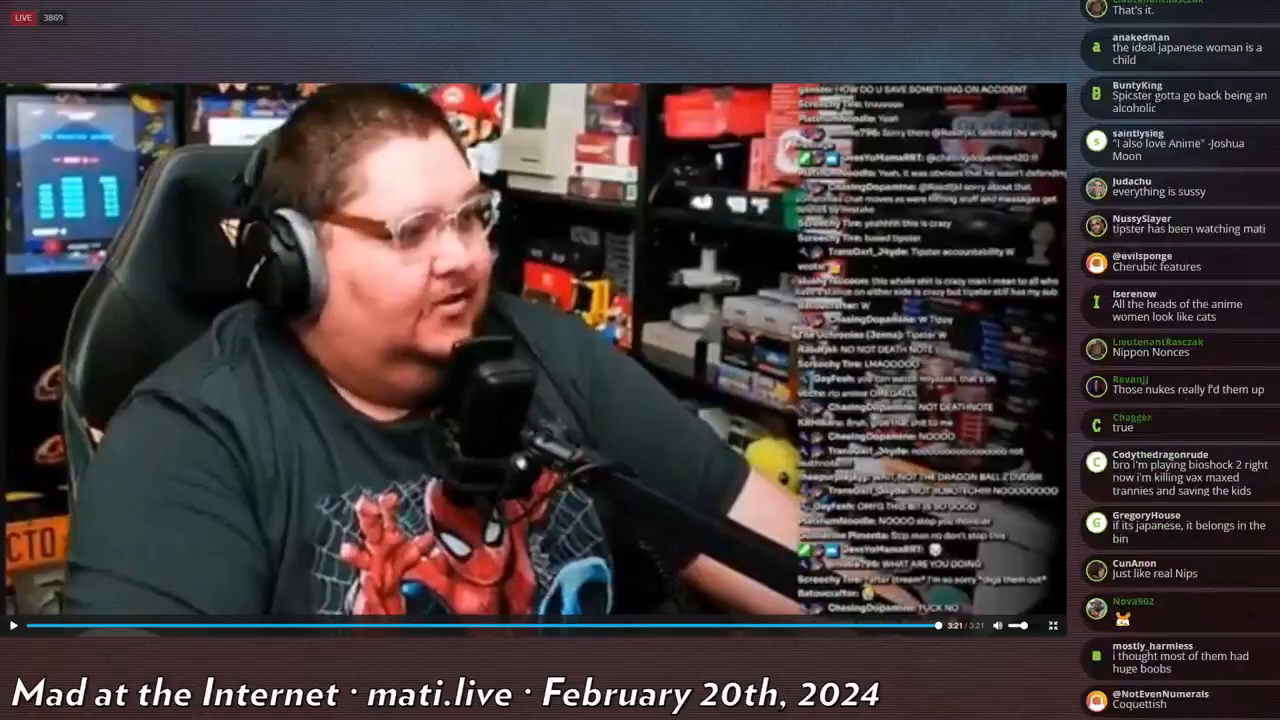
scroll(down, 3)
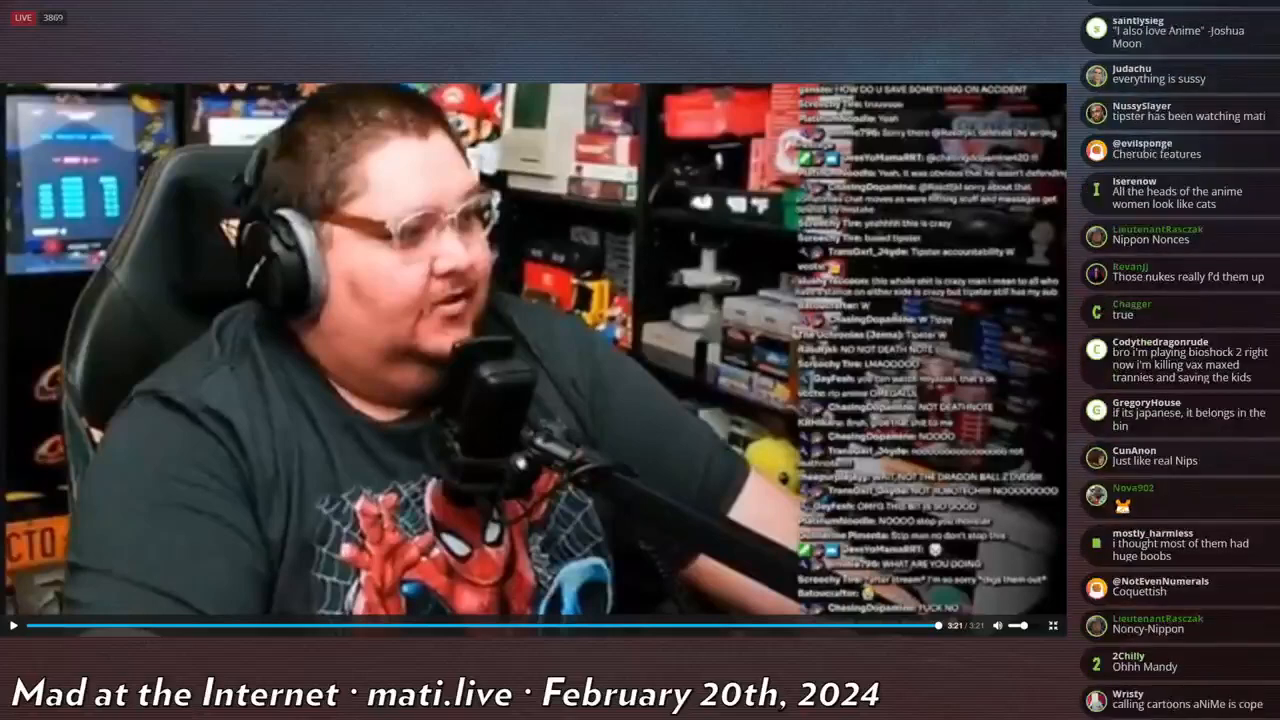
scroll(down, 3)
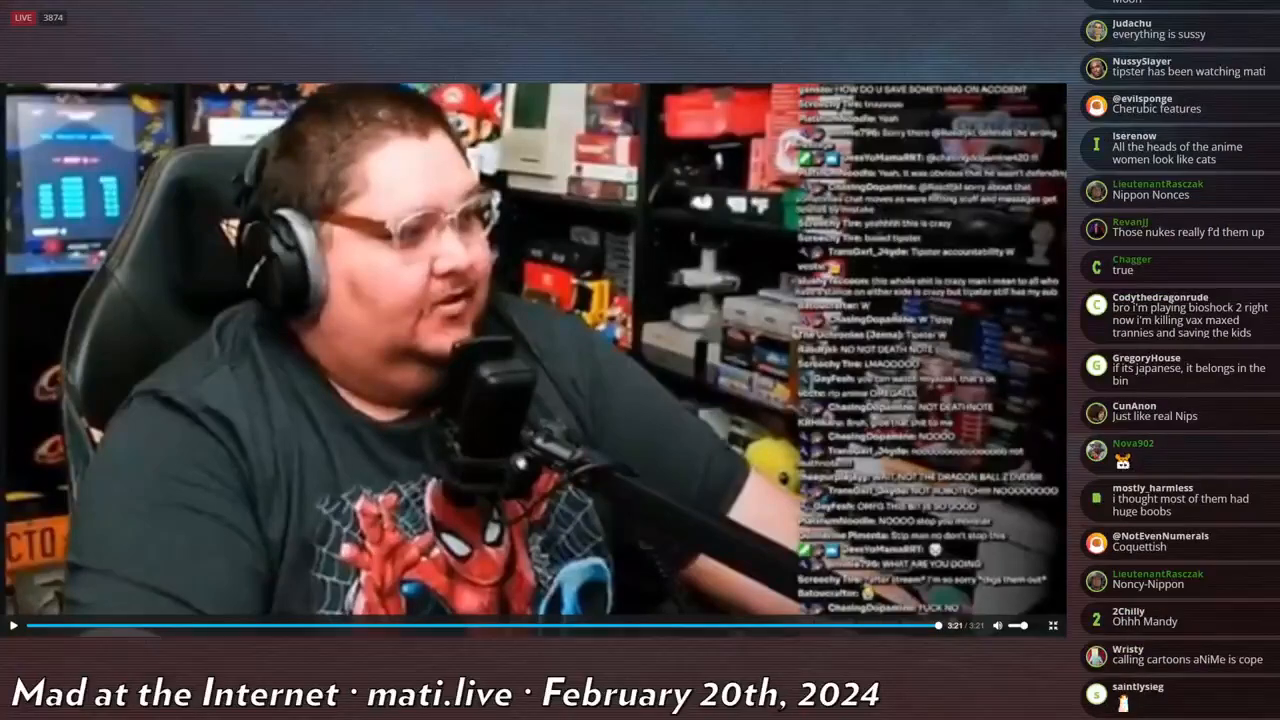
scroll(down, 3)
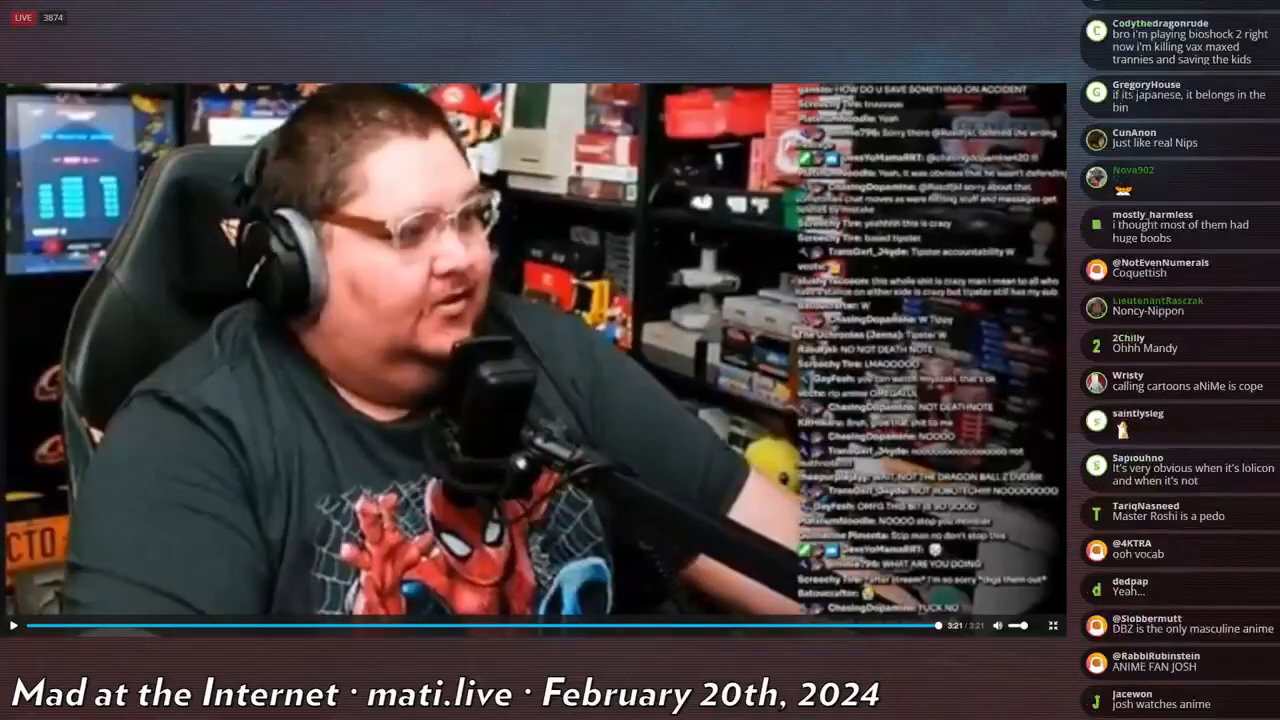
scroll(down, 3)
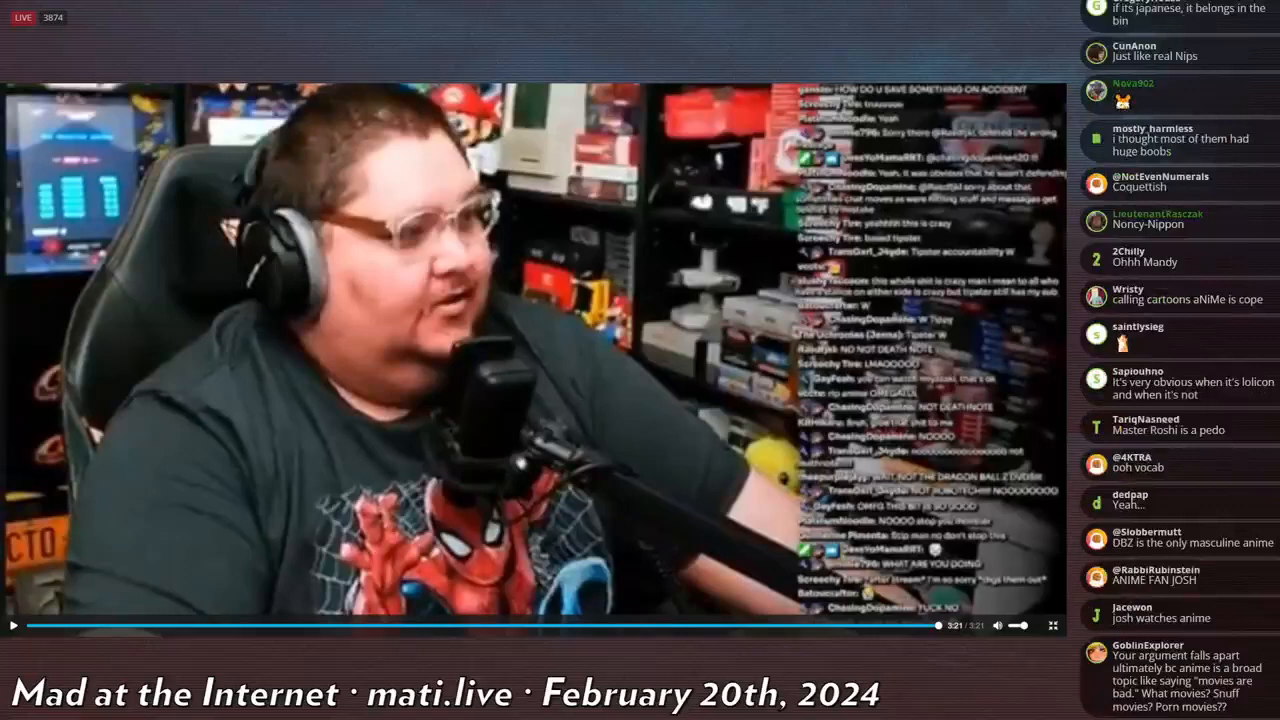
scroll(down, 3)
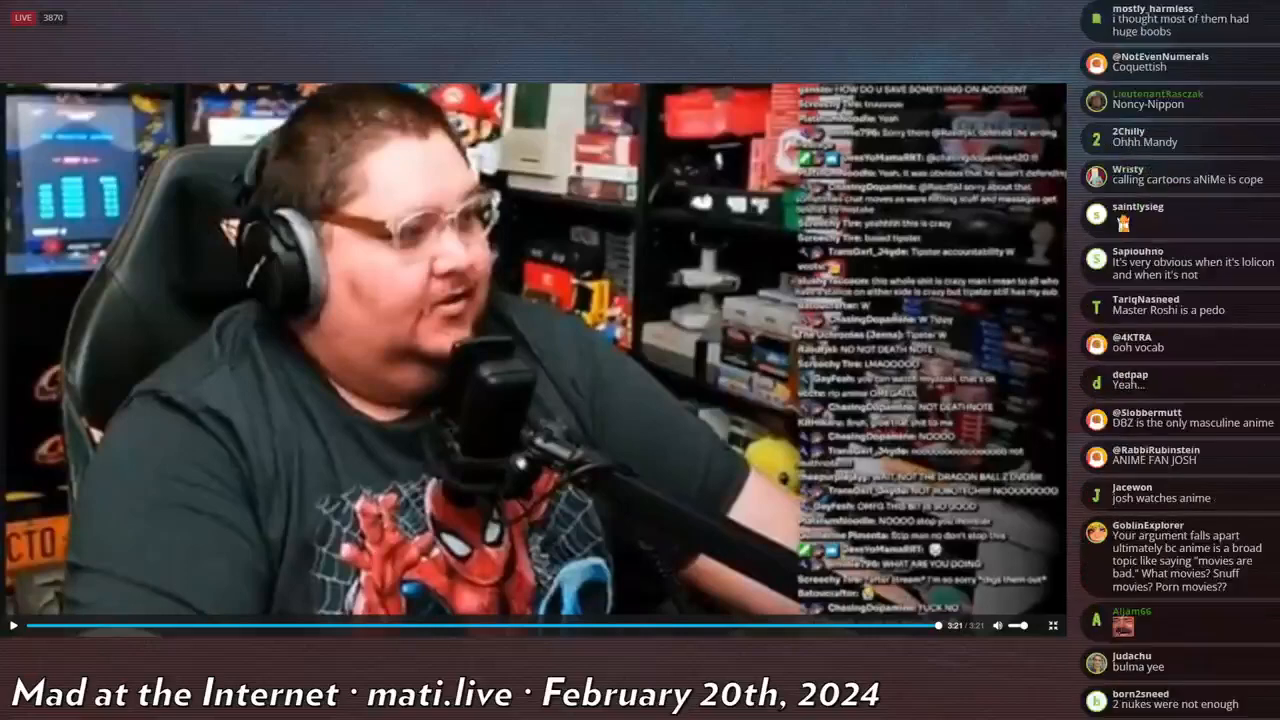
scroll(down, 3)
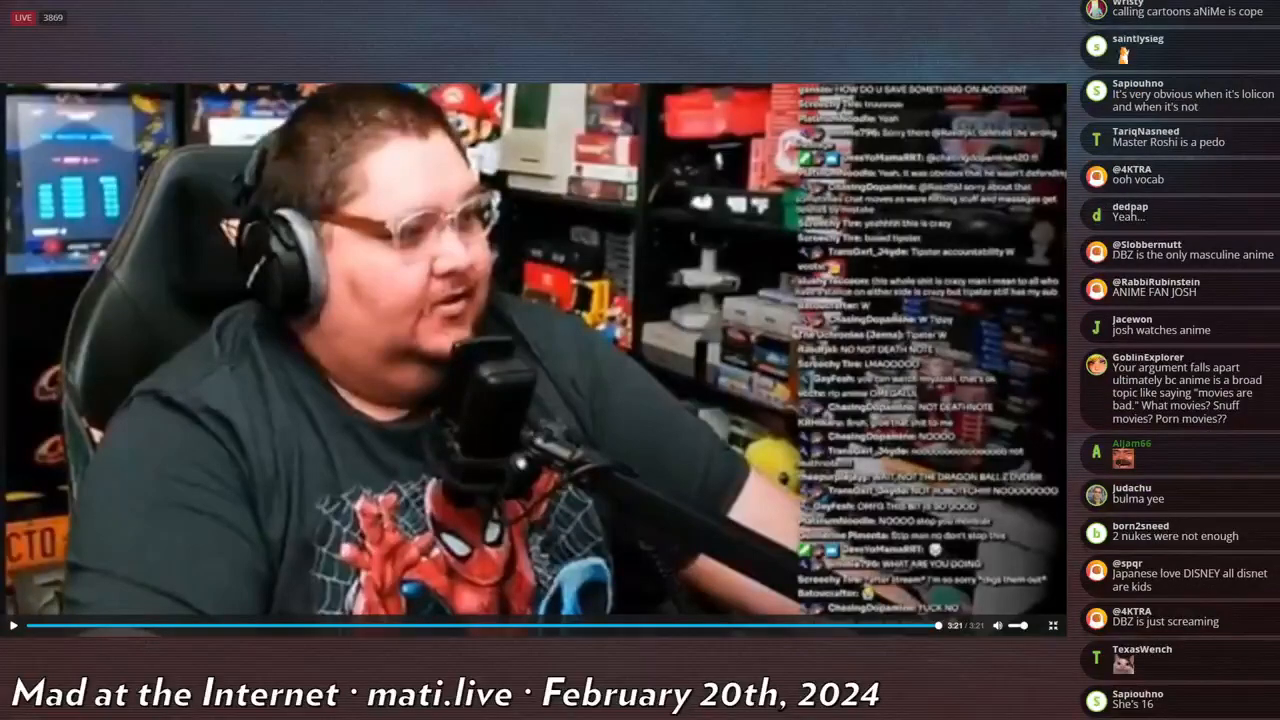
scroll(down, 3)
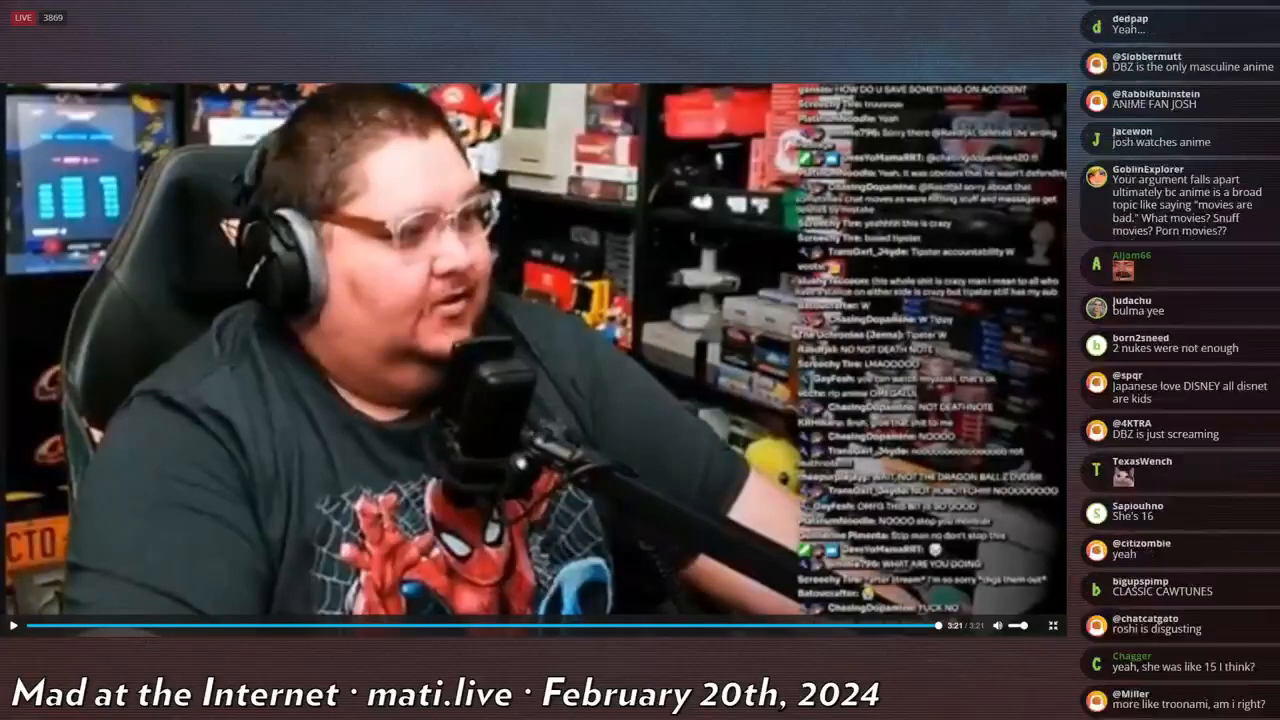
scroll(down, 3)
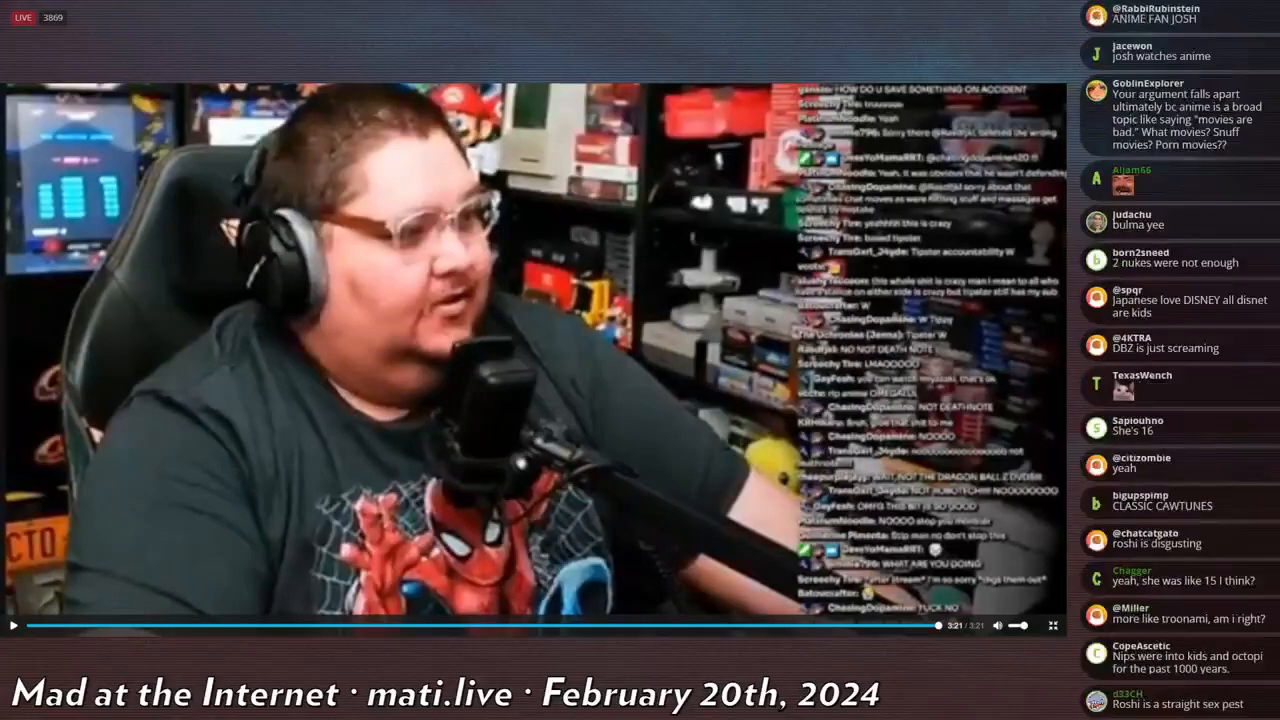
scroll(down, 3)
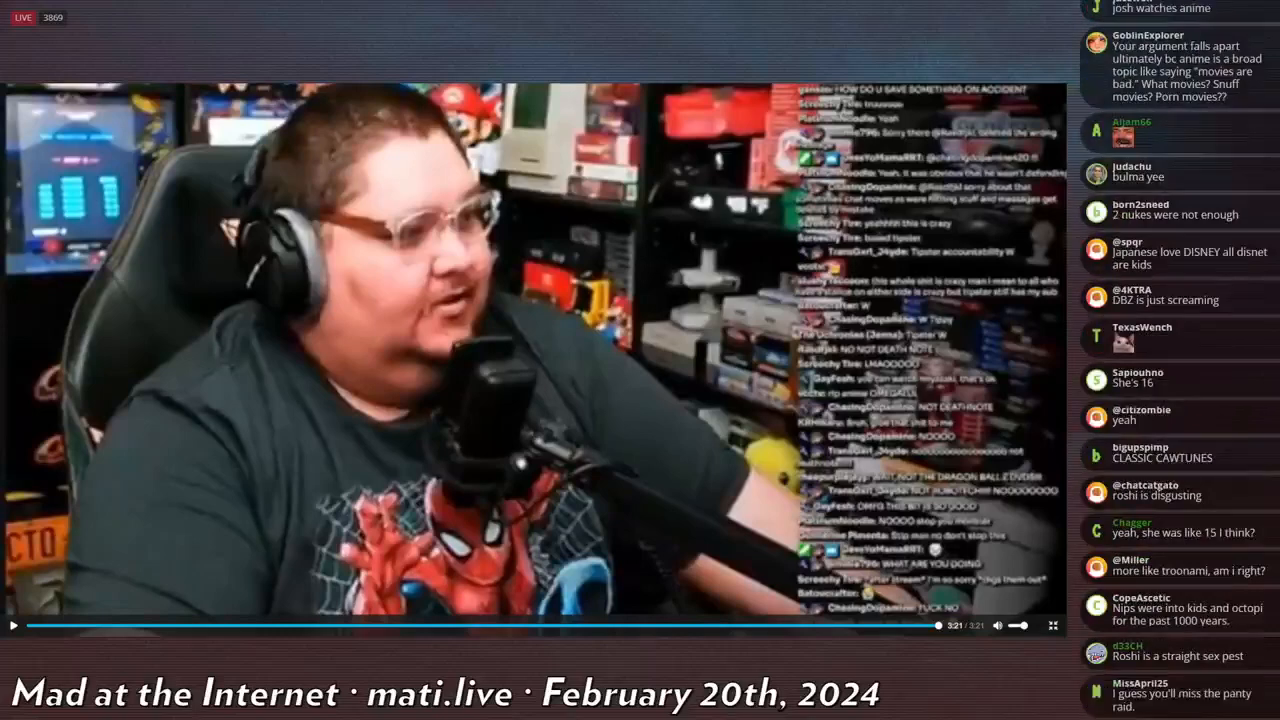
scroll(down, 3)
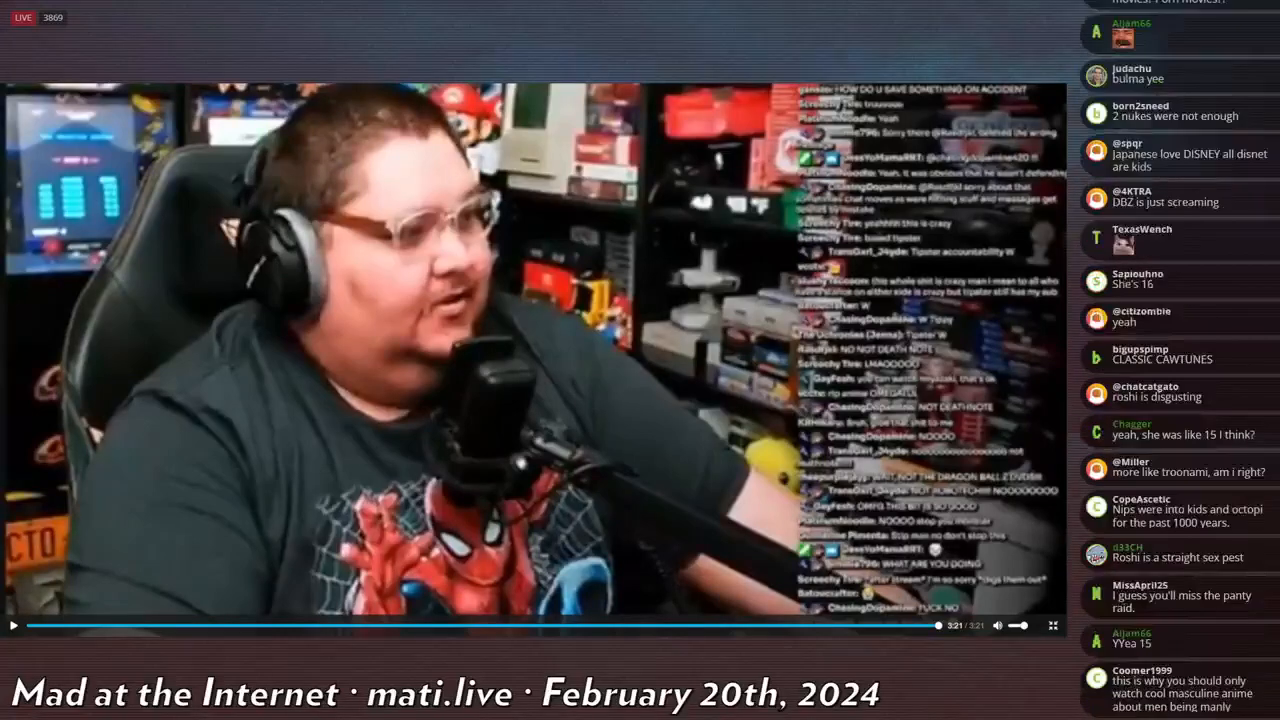
scroll(down, 3)
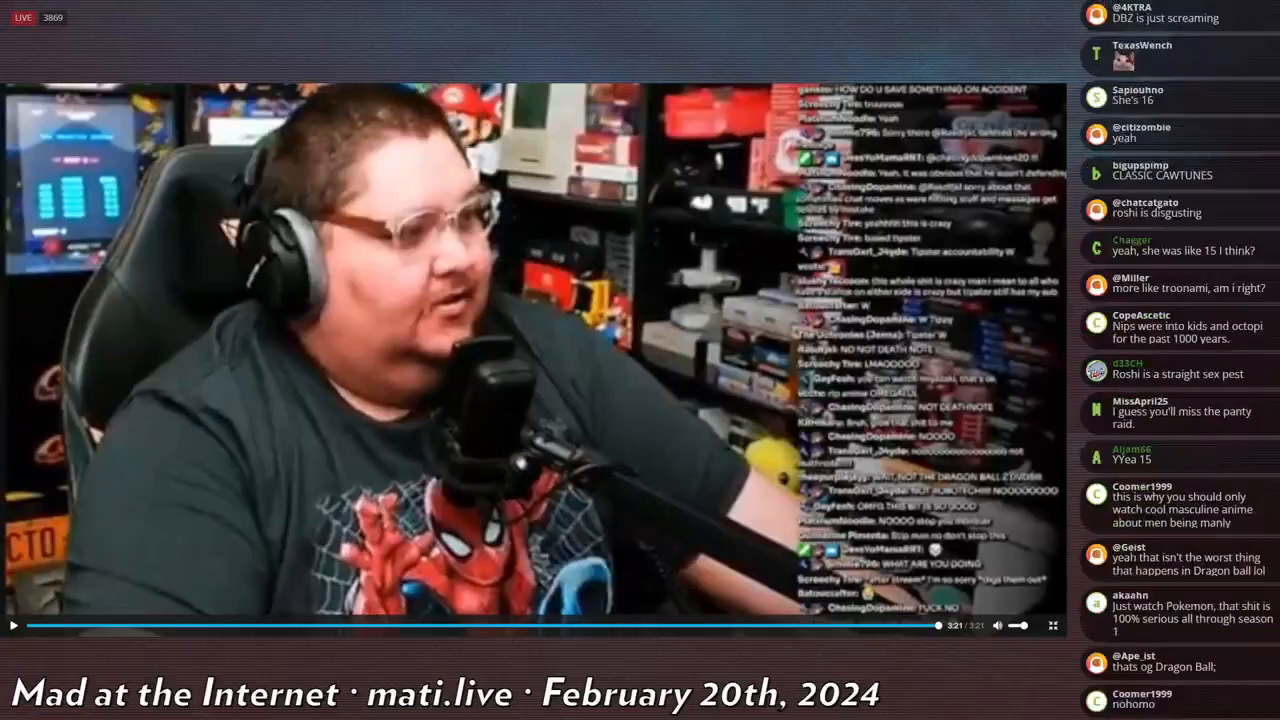
scroll(down, 3)
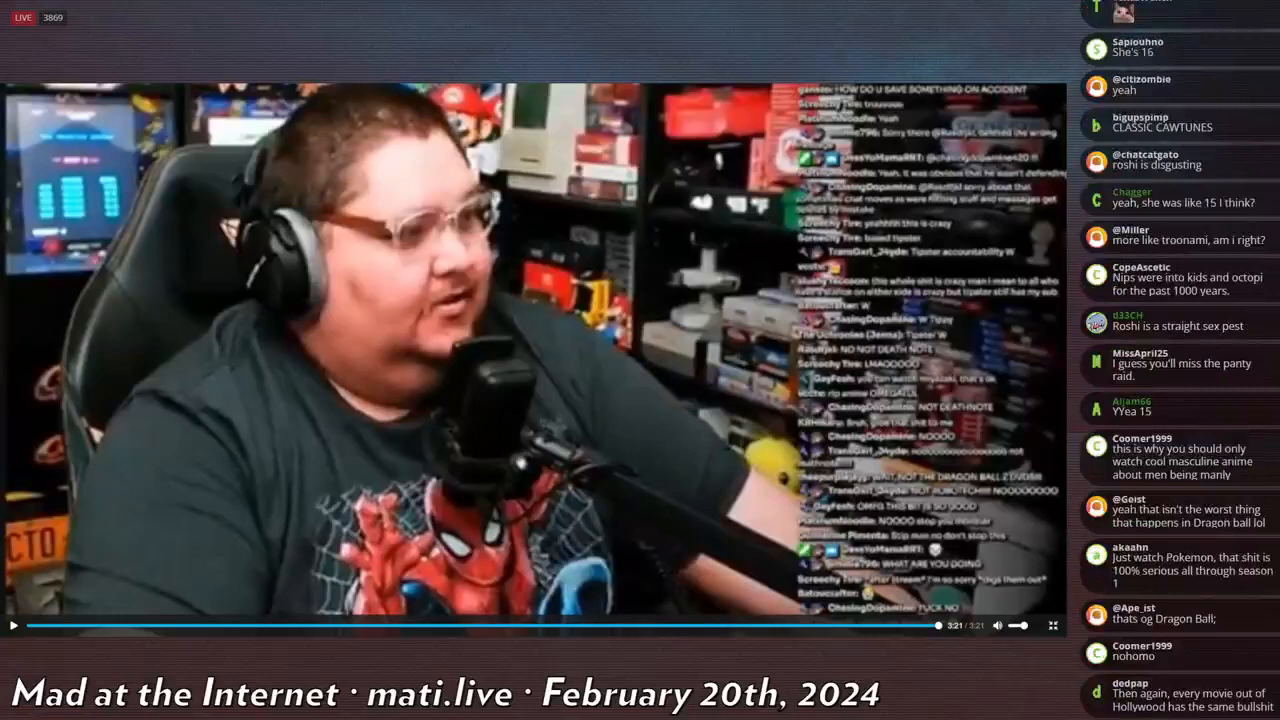
scroll(down, 3)
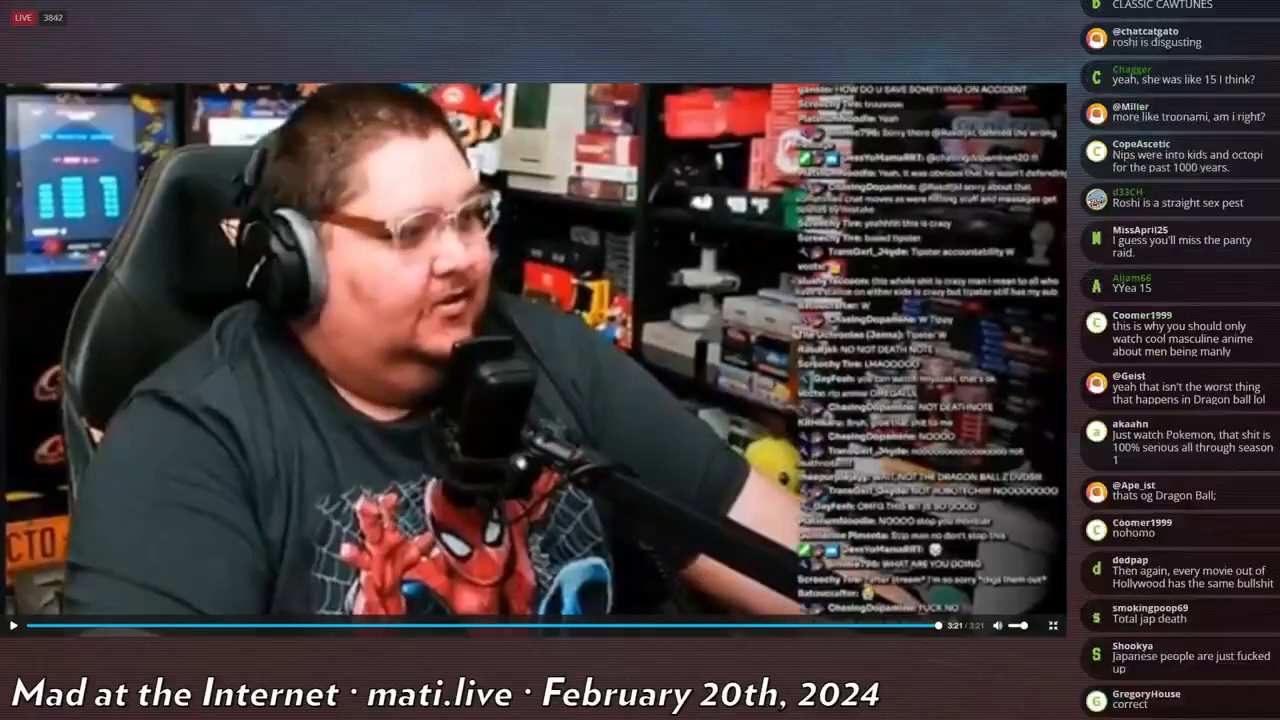
scroll(down, 3)
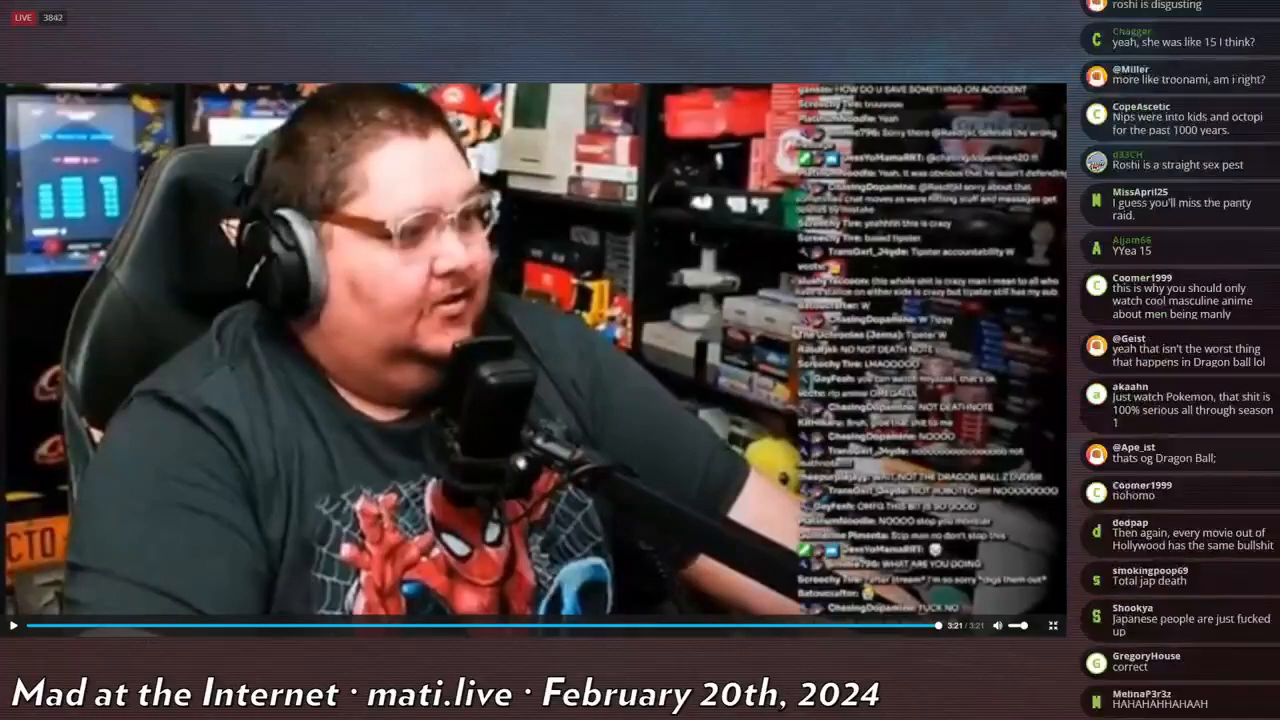
scroll(down, 3)
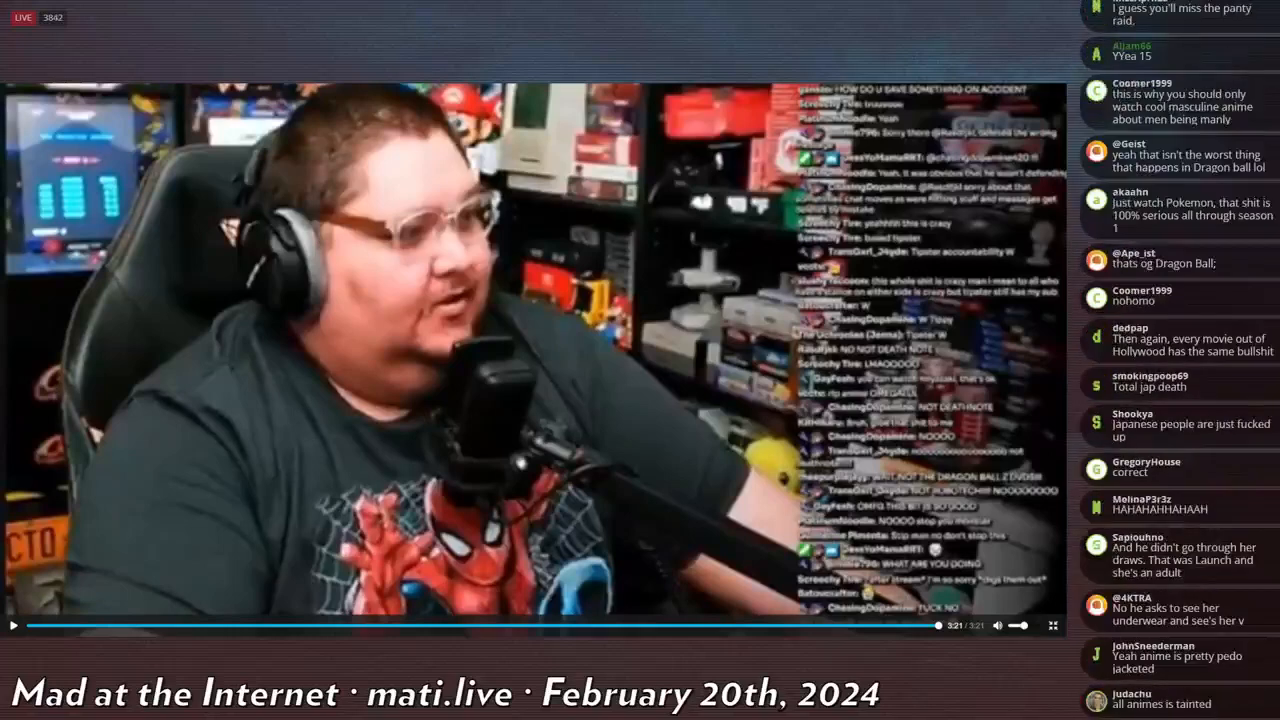
scroll(down, 3)
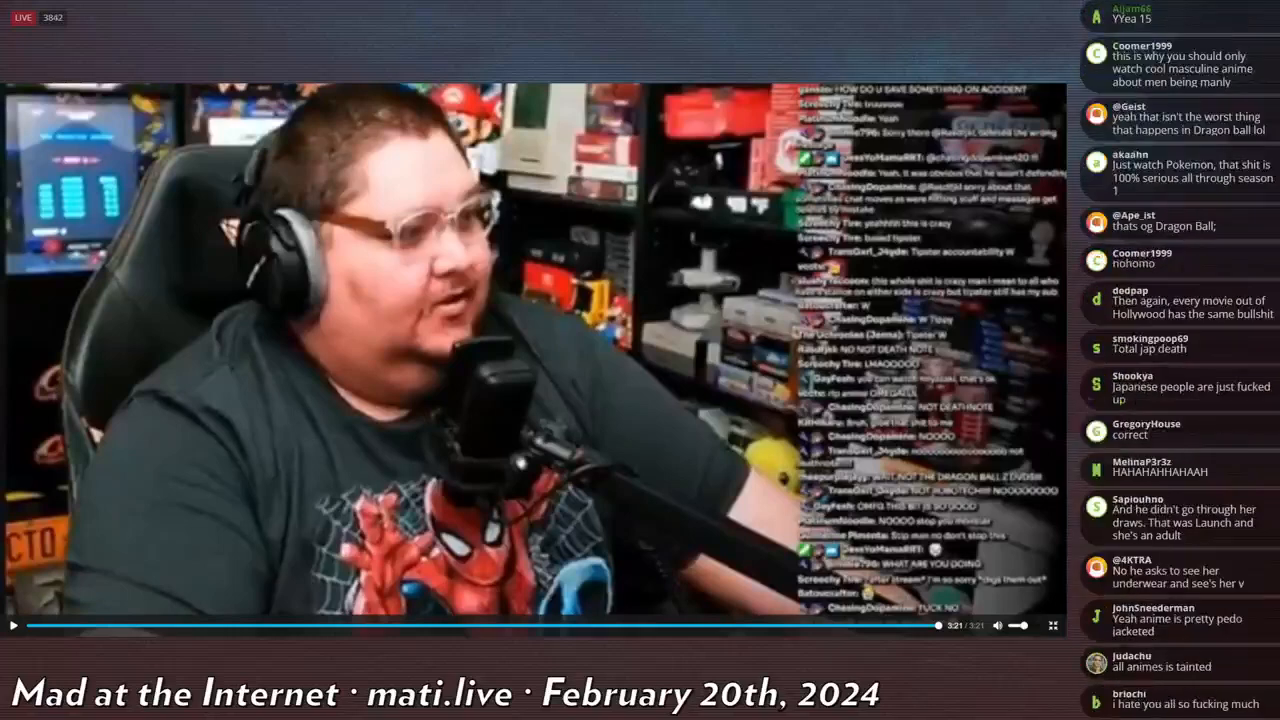
scroll(down, 3)
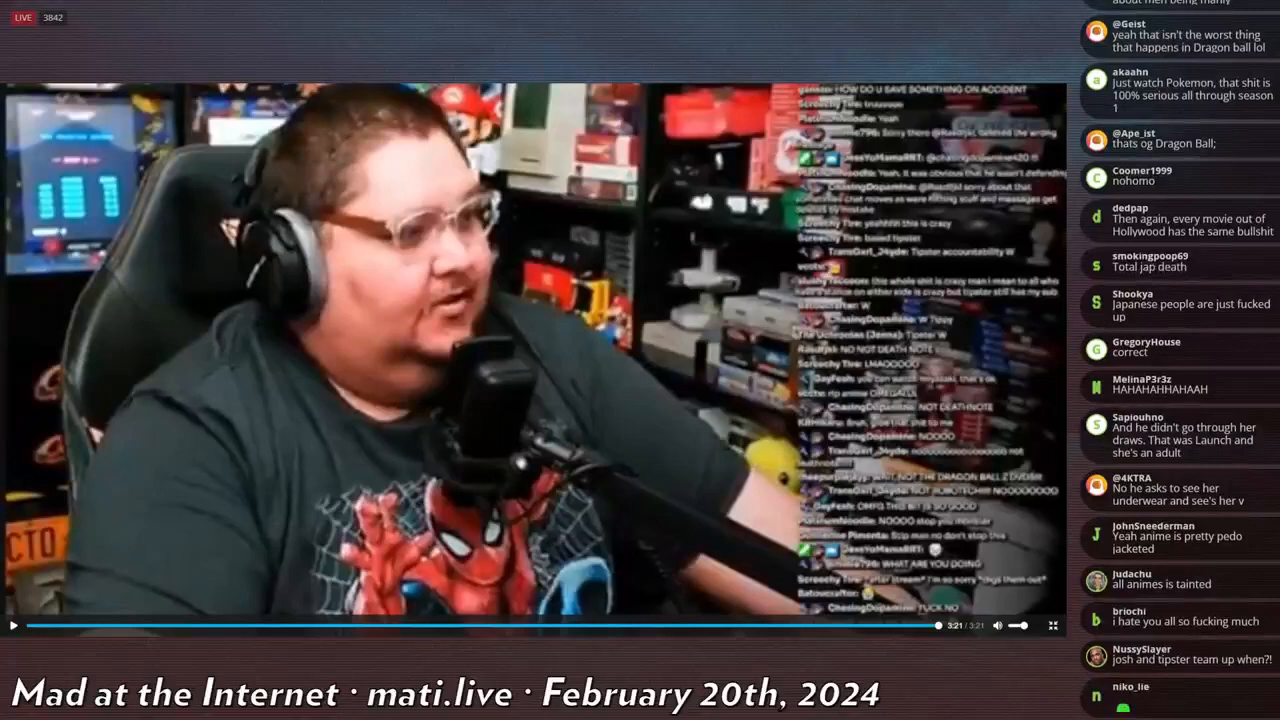
scroll(down, 3)
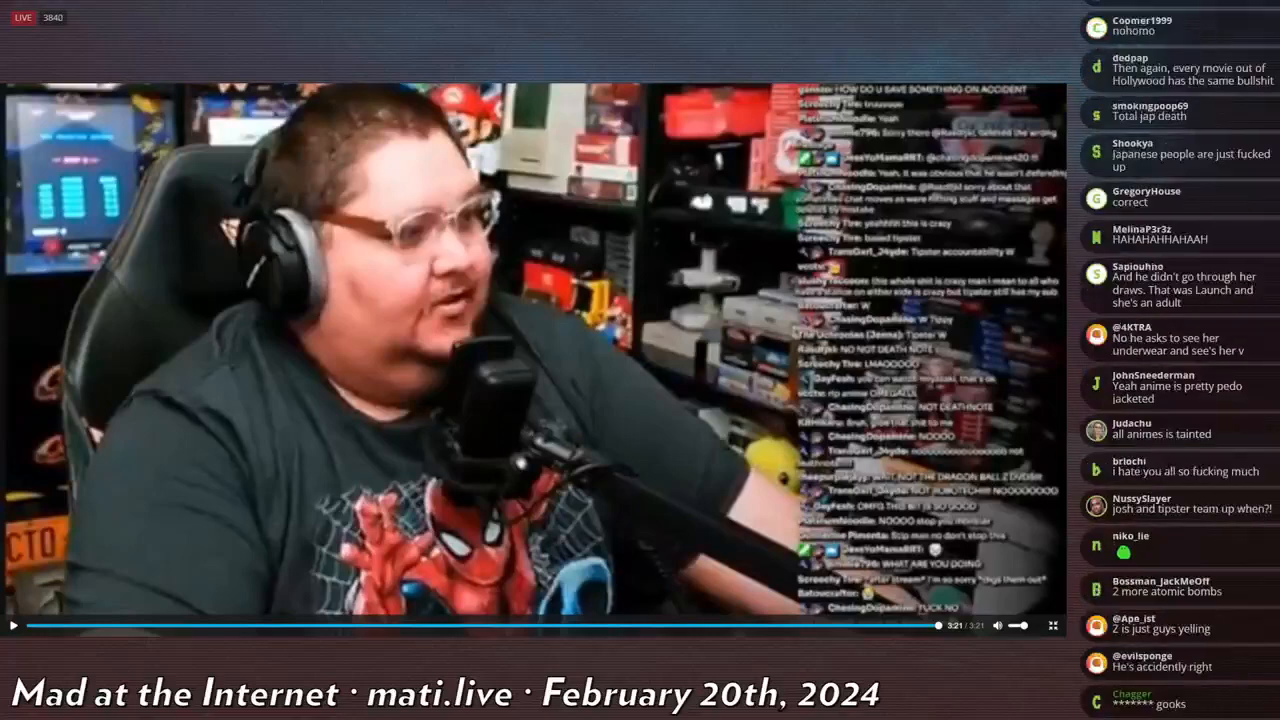
scroll(down, 3)
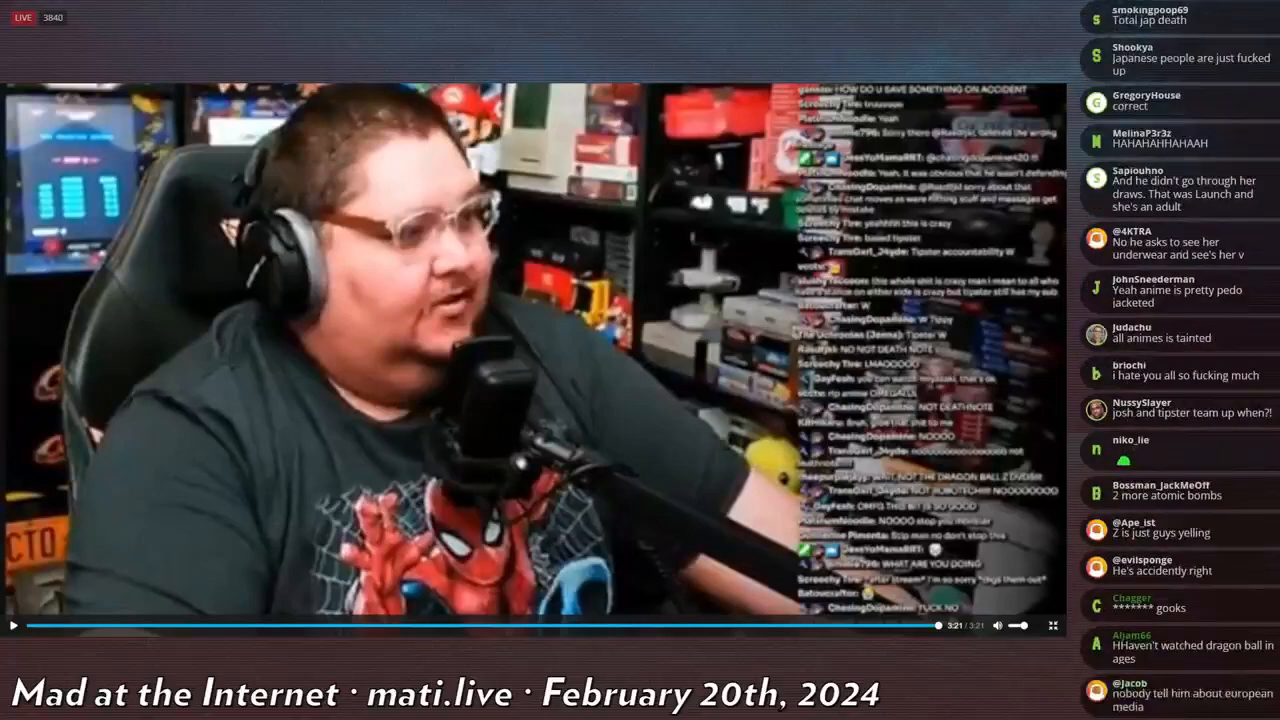
scroll(down, 3)
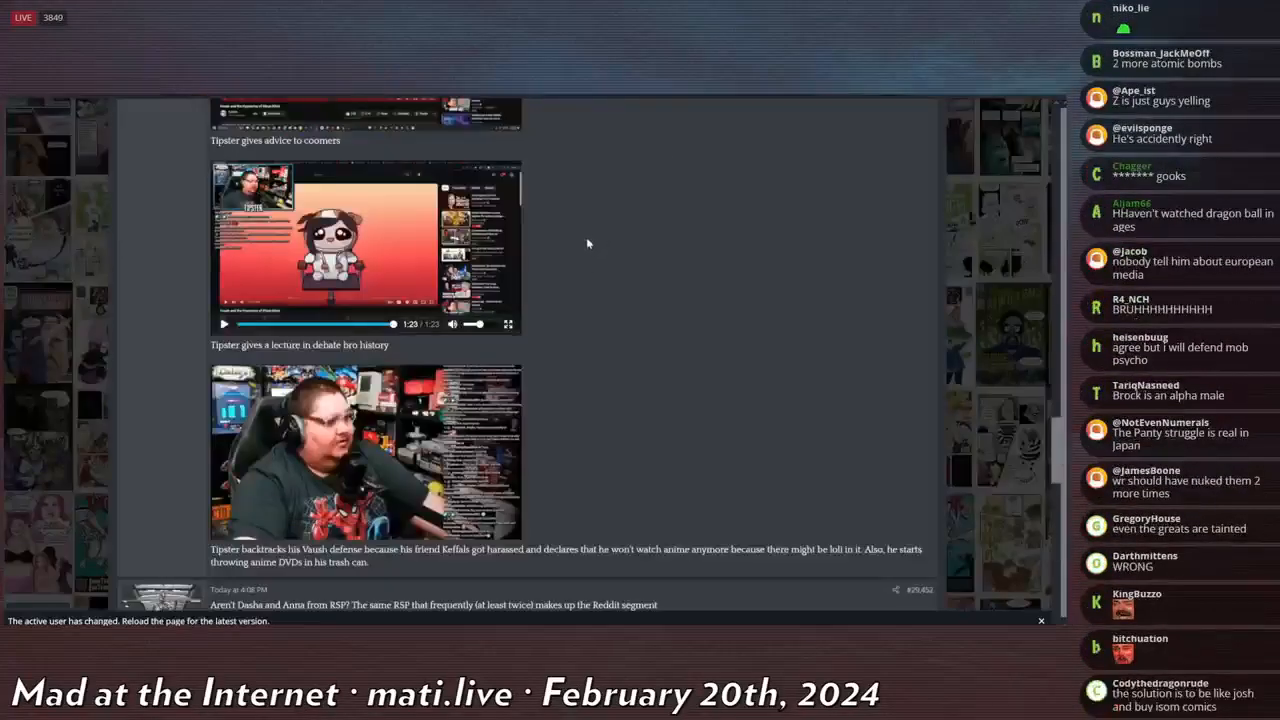
Leave the video view and scroll the thread to post #71,171's 2:48 stream clip.
scroll(up, 3)
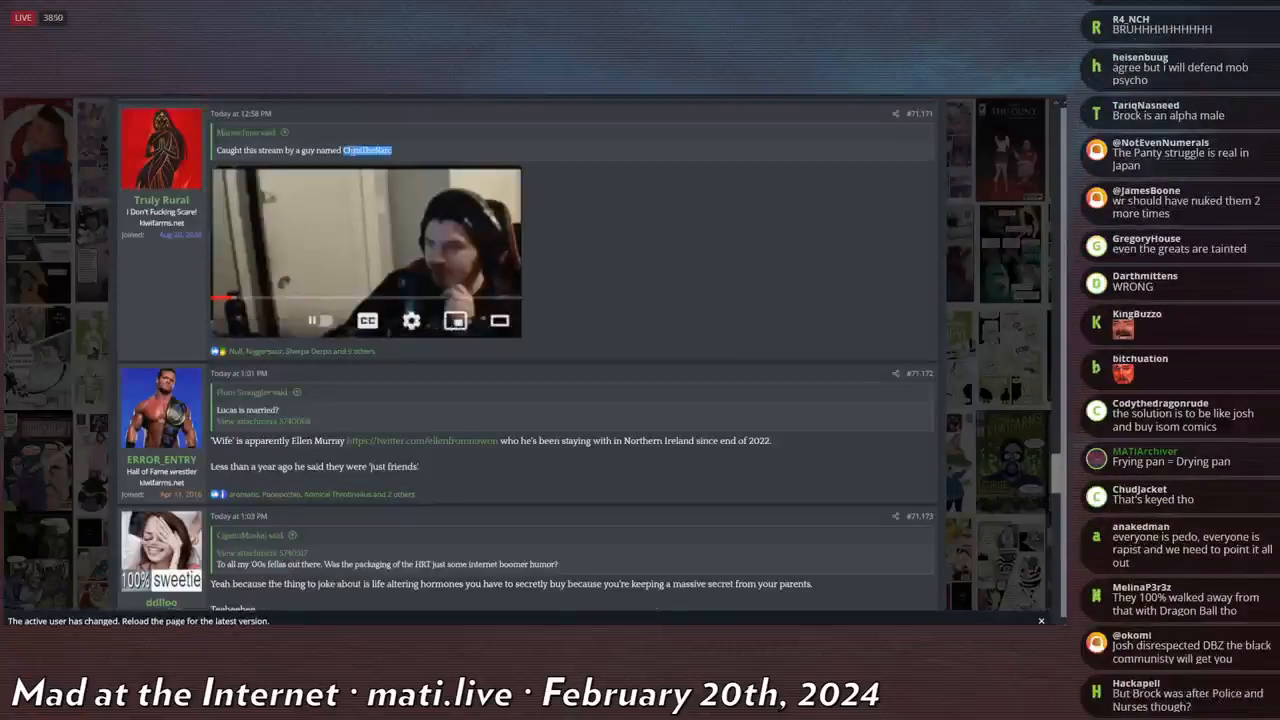
scroll(down, 3)
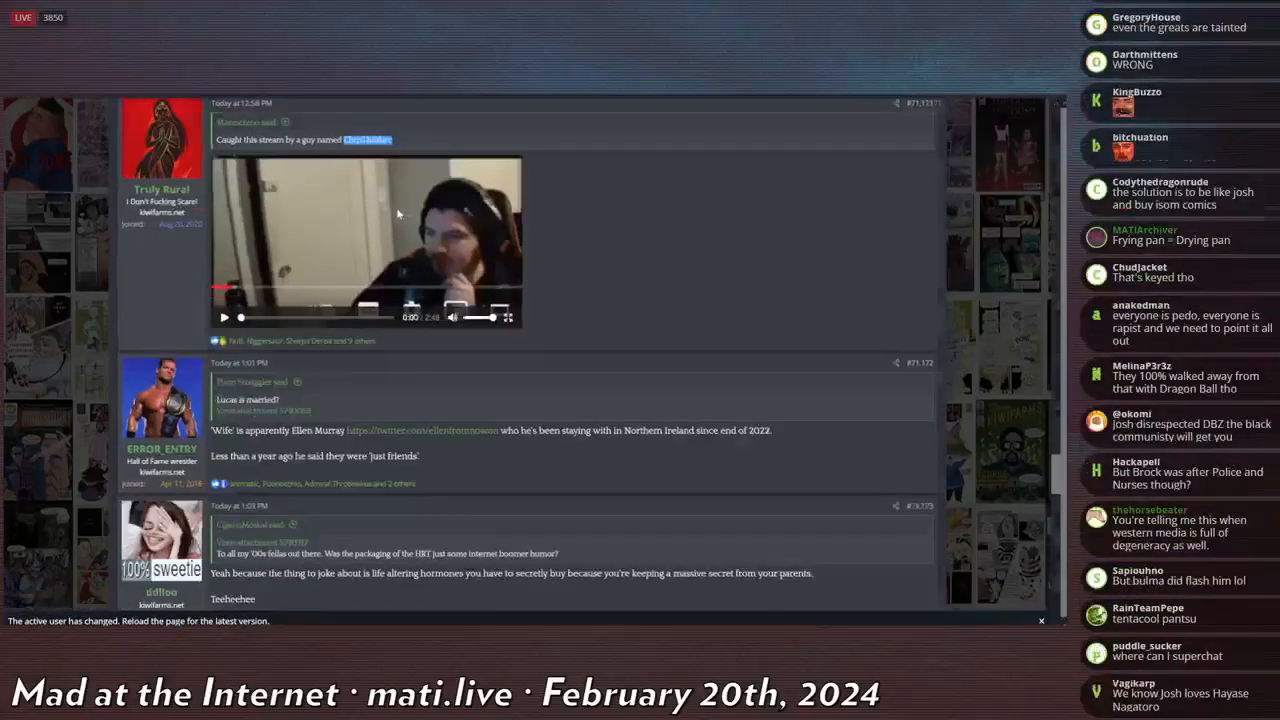
scroll(down, 3)
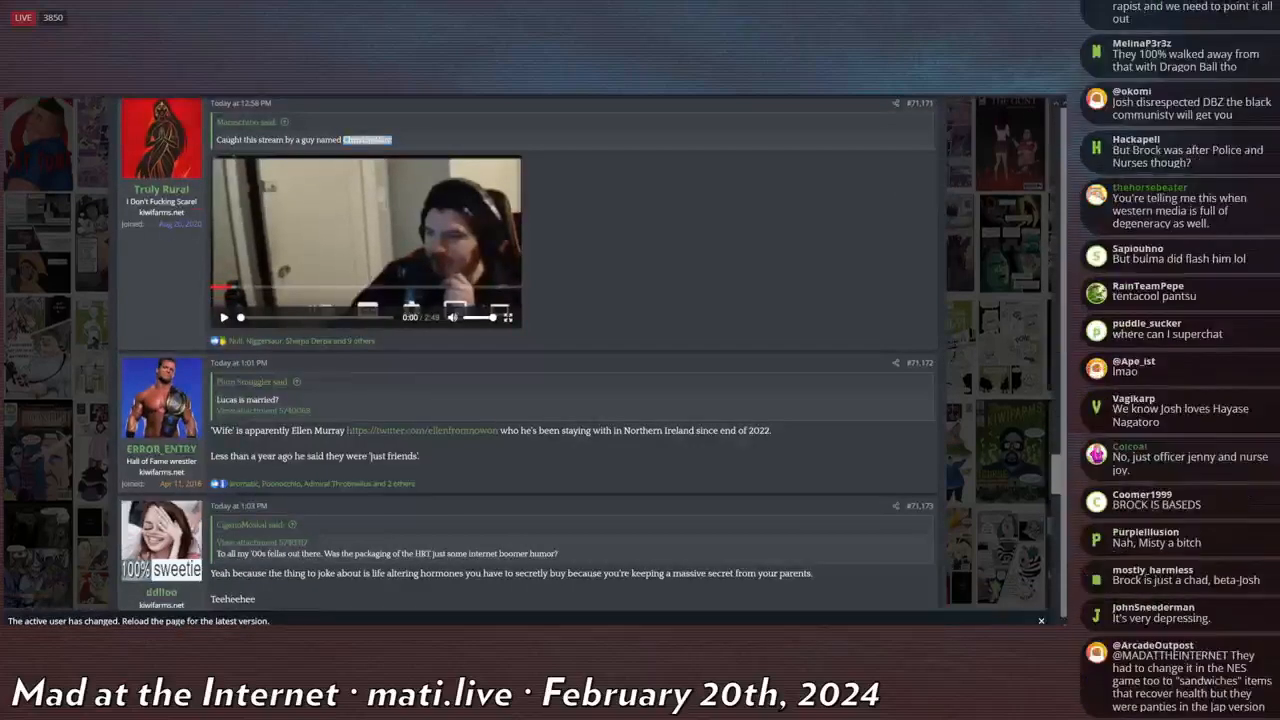
scroll(down, 3)
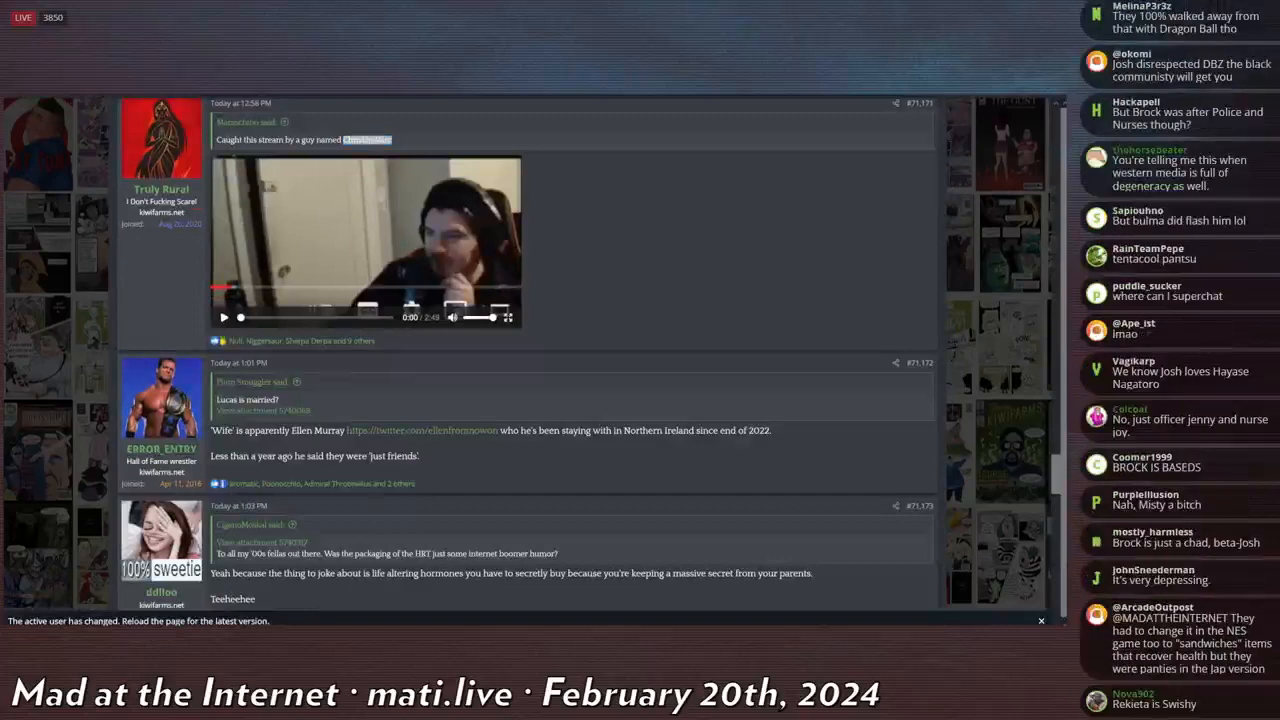
scroll(down, 3)
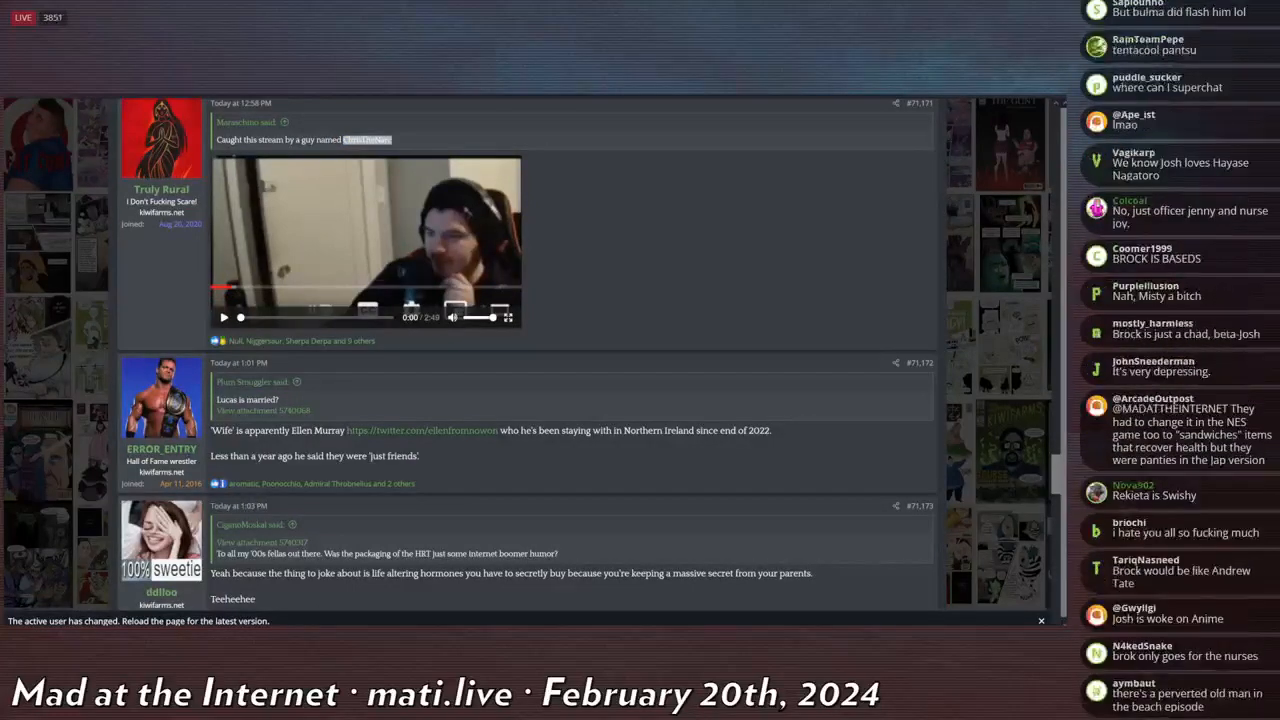
scroll(down, 3)
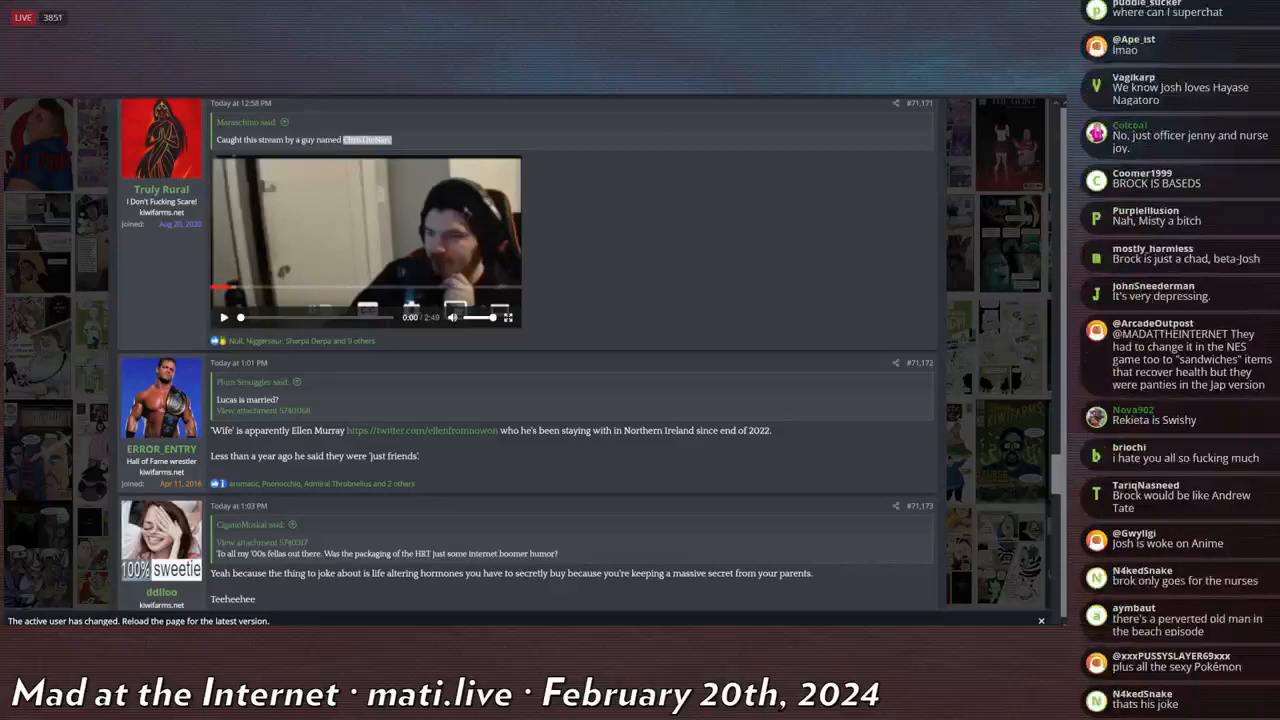
Play the 2:48 stream clip in post #71,171 through to its end.
click(223, 317)
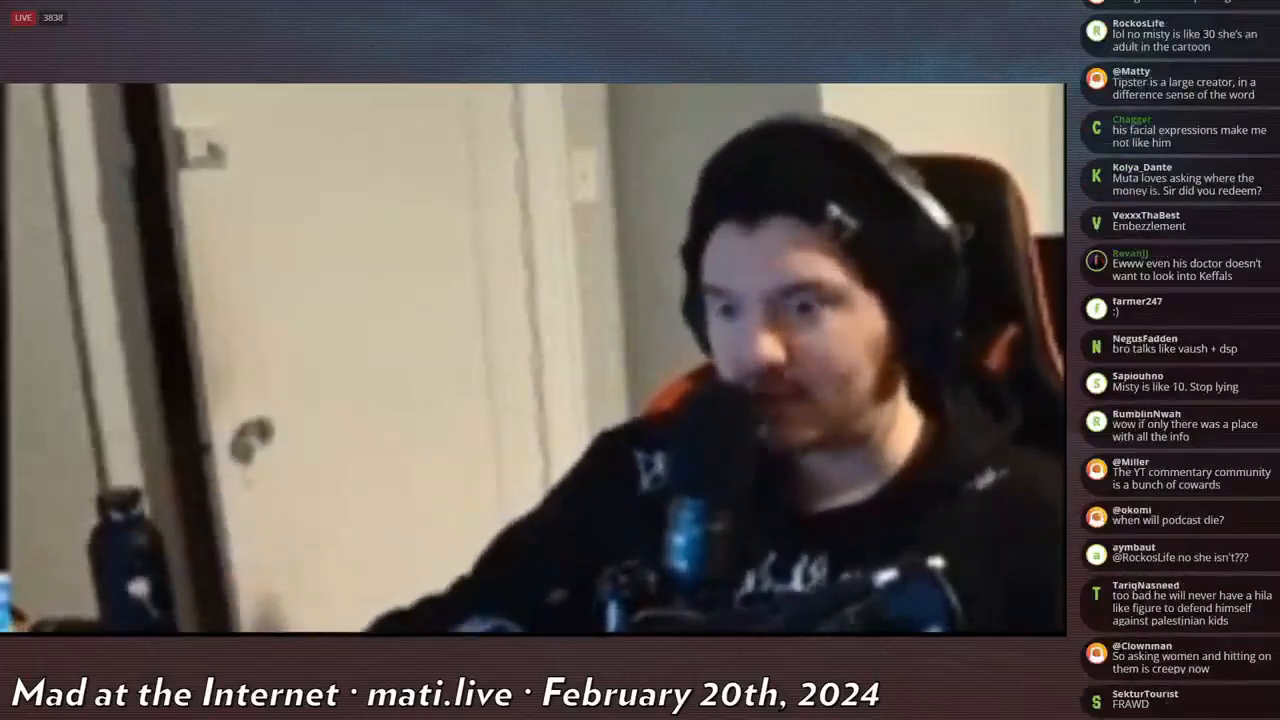
scroll(down, 3)
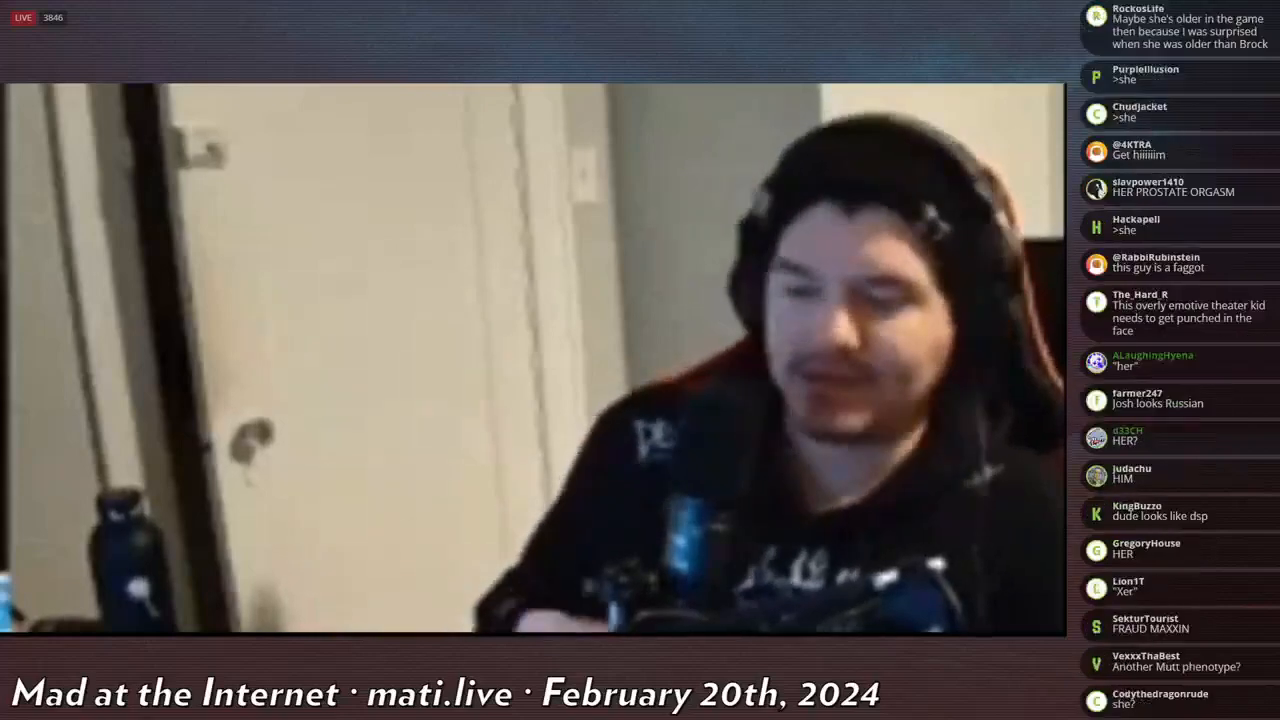
scroll(down, 3)
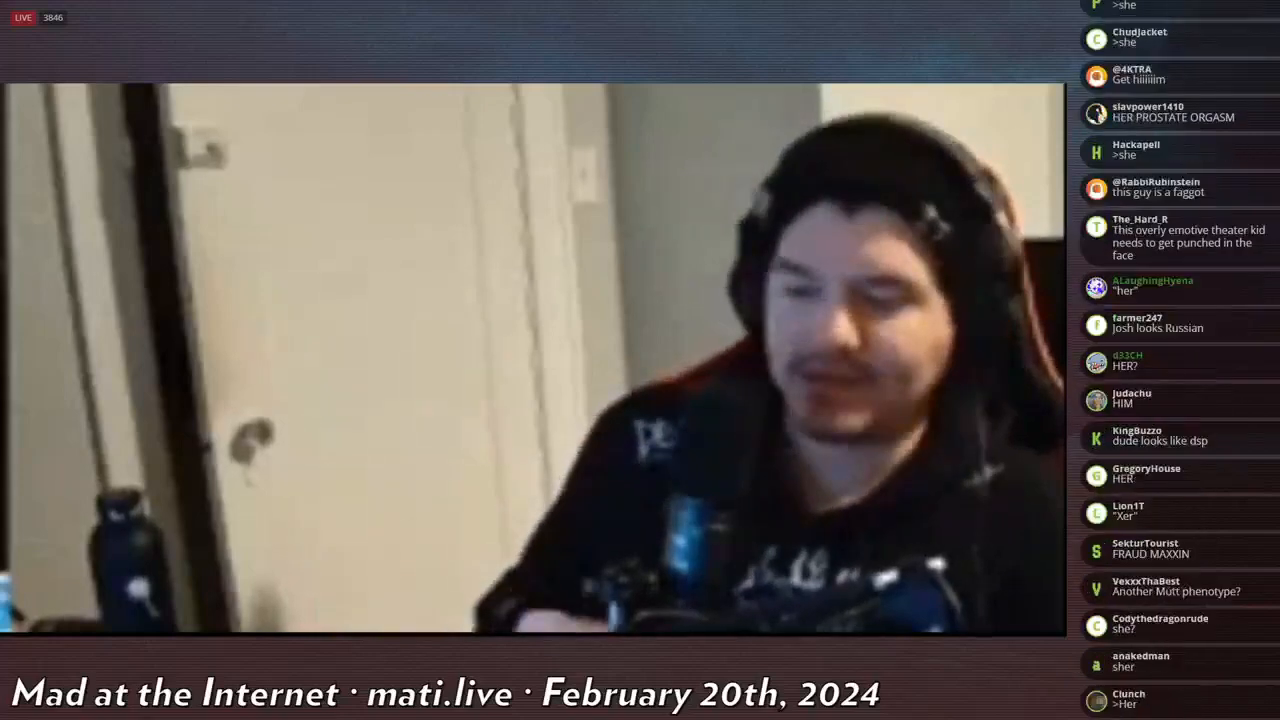
scroll(down, 3)
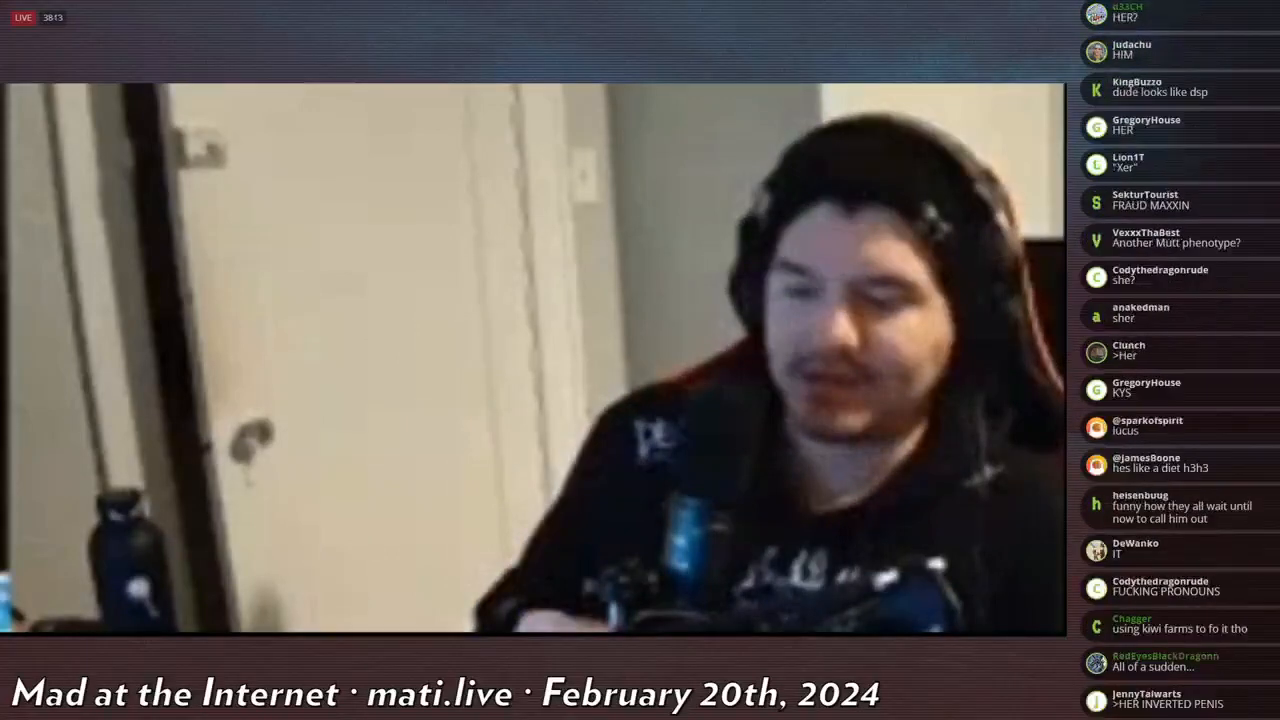
scroll(down, 3)
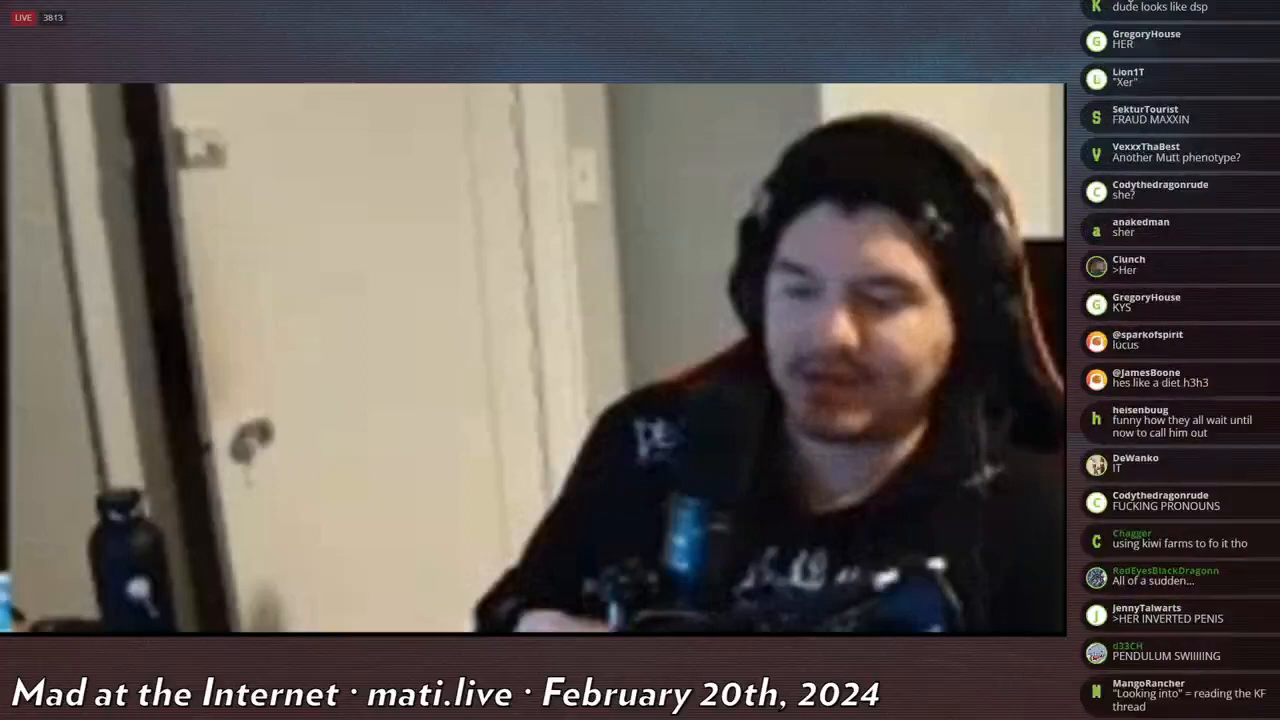
scroll(down, 3)
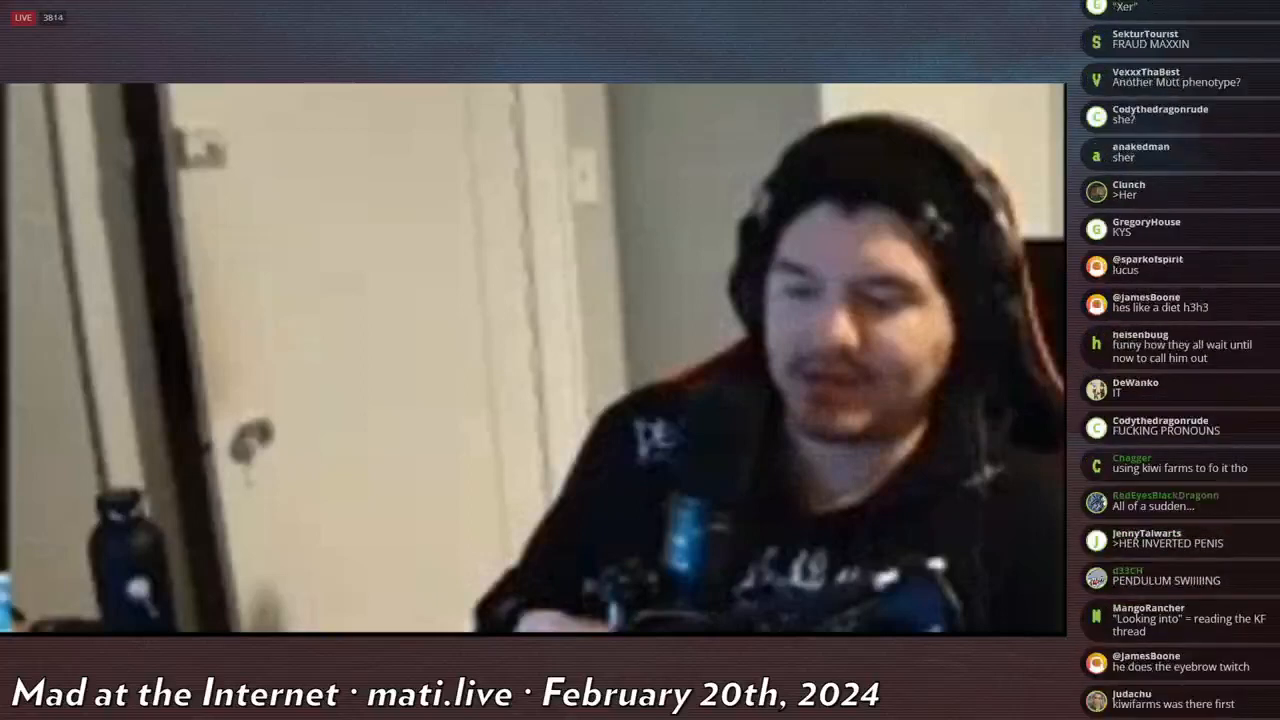
scroll(down, 3)
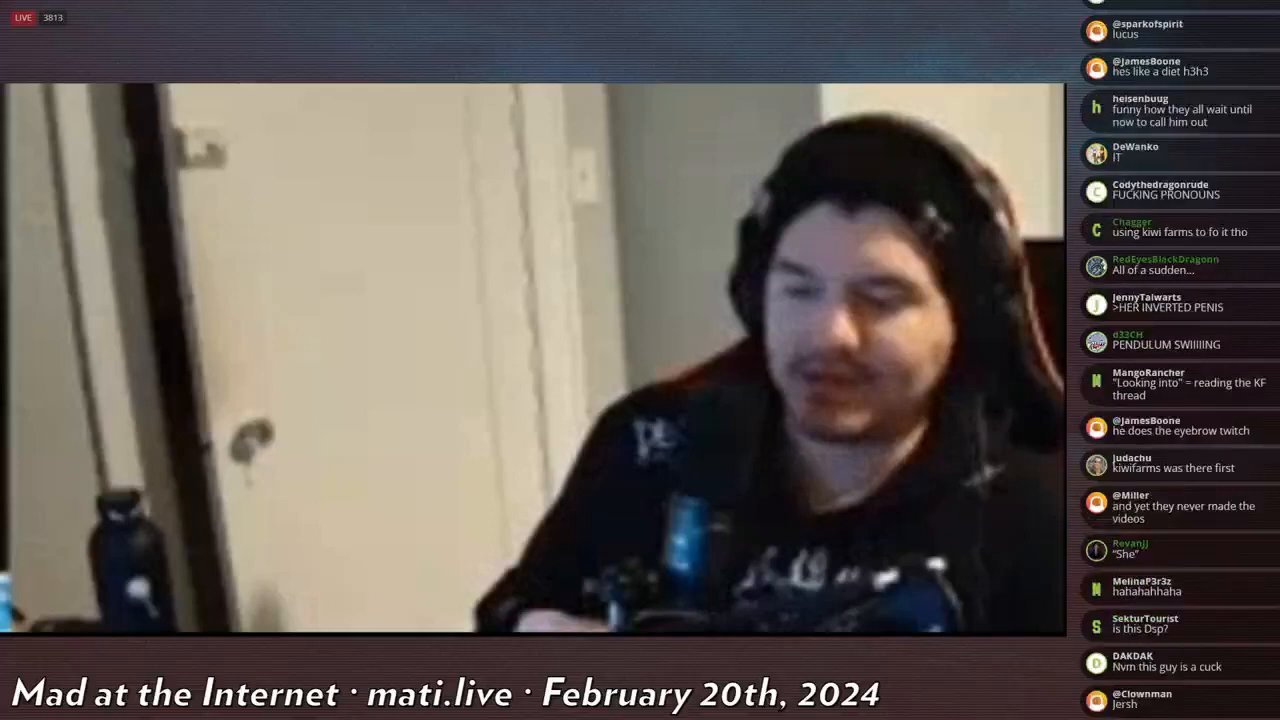
scroll(down, 3)
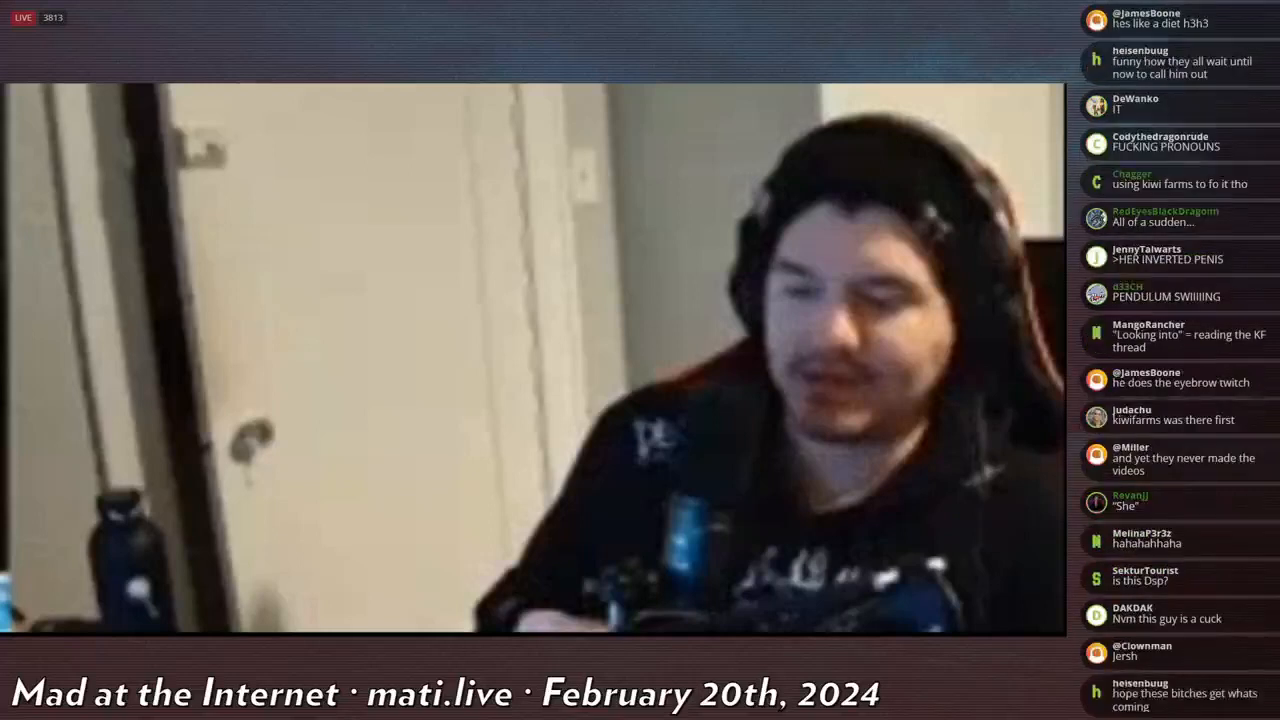
scroll(down, 3)
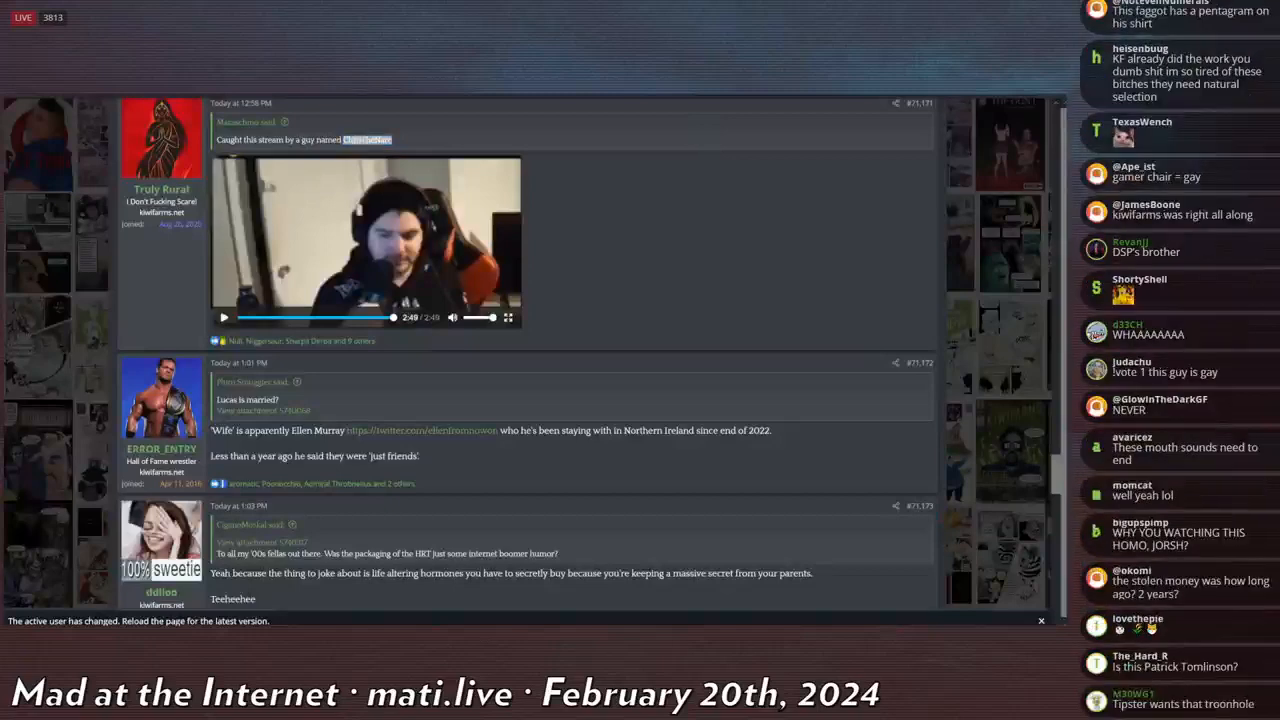
scroll(down, 3)
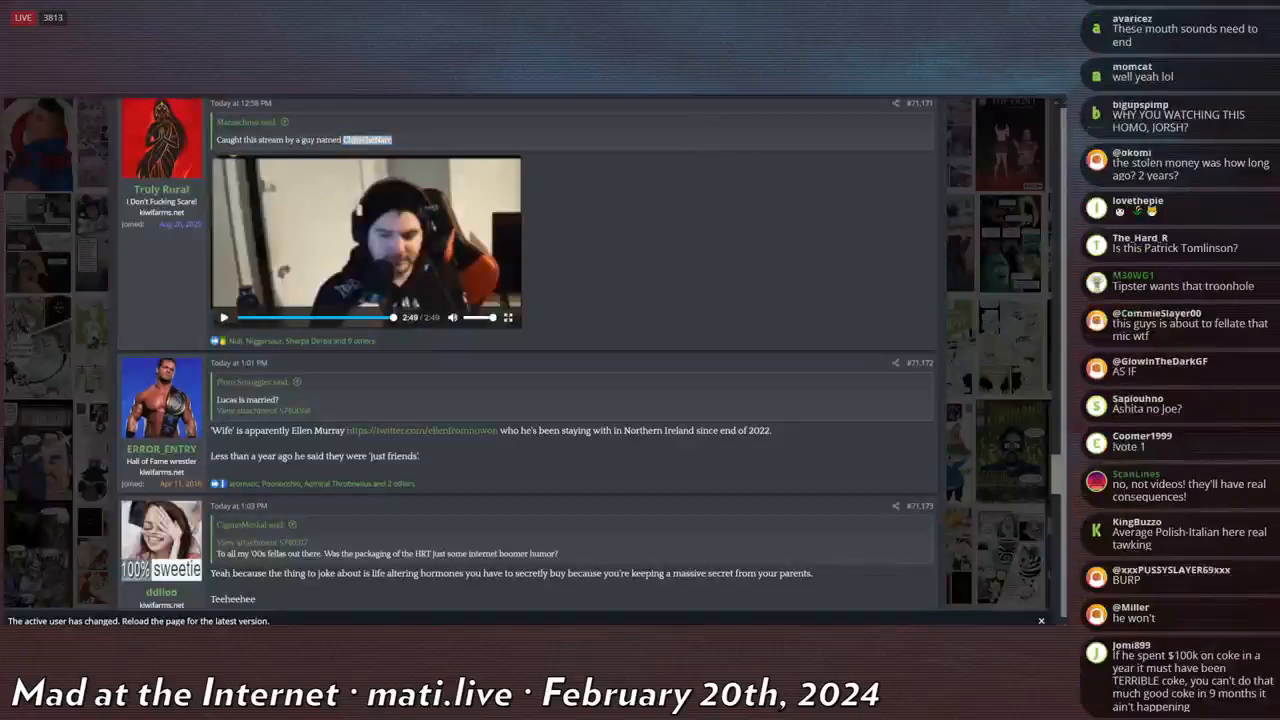
scroll(down, 3)
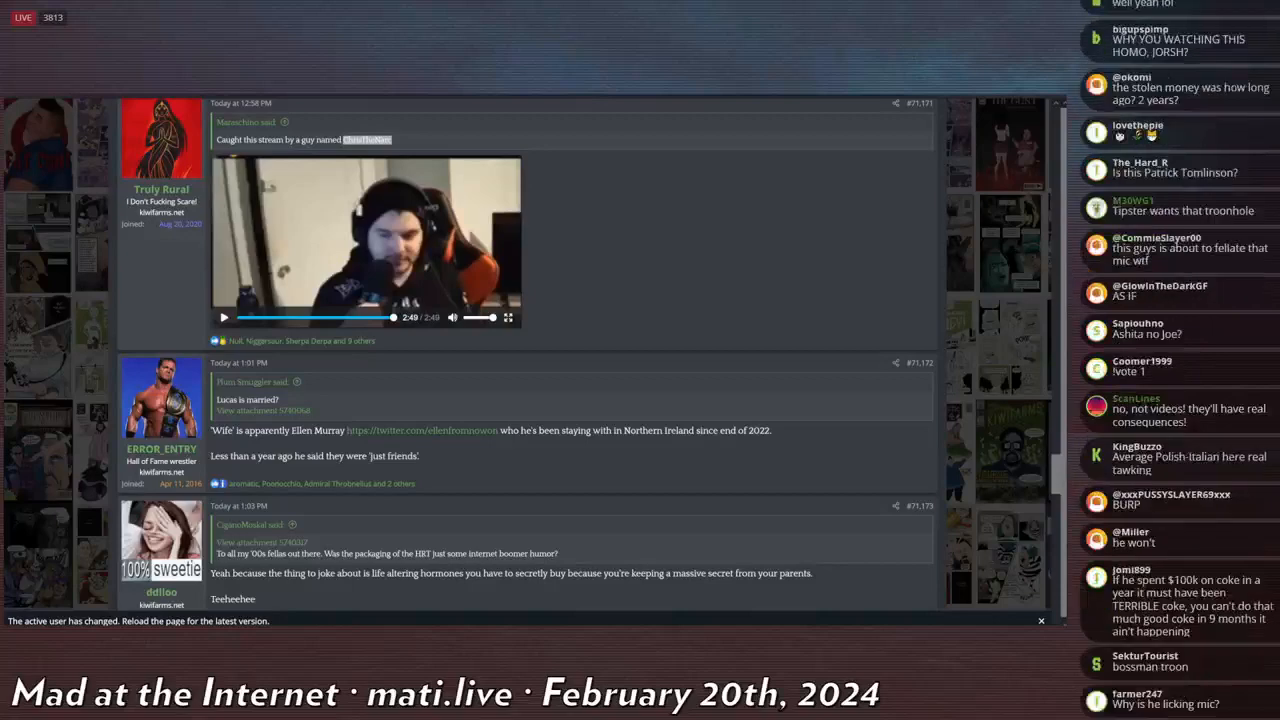
scroll(down, 3)
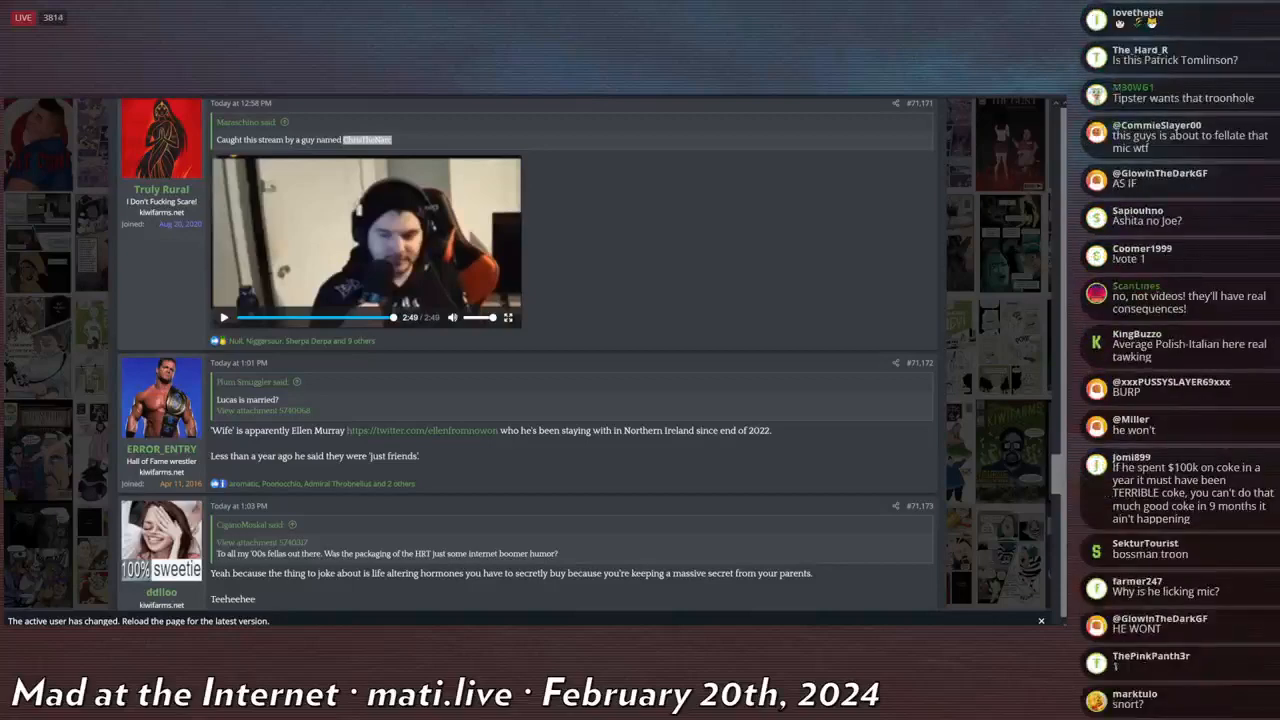
scroll(down, 3)
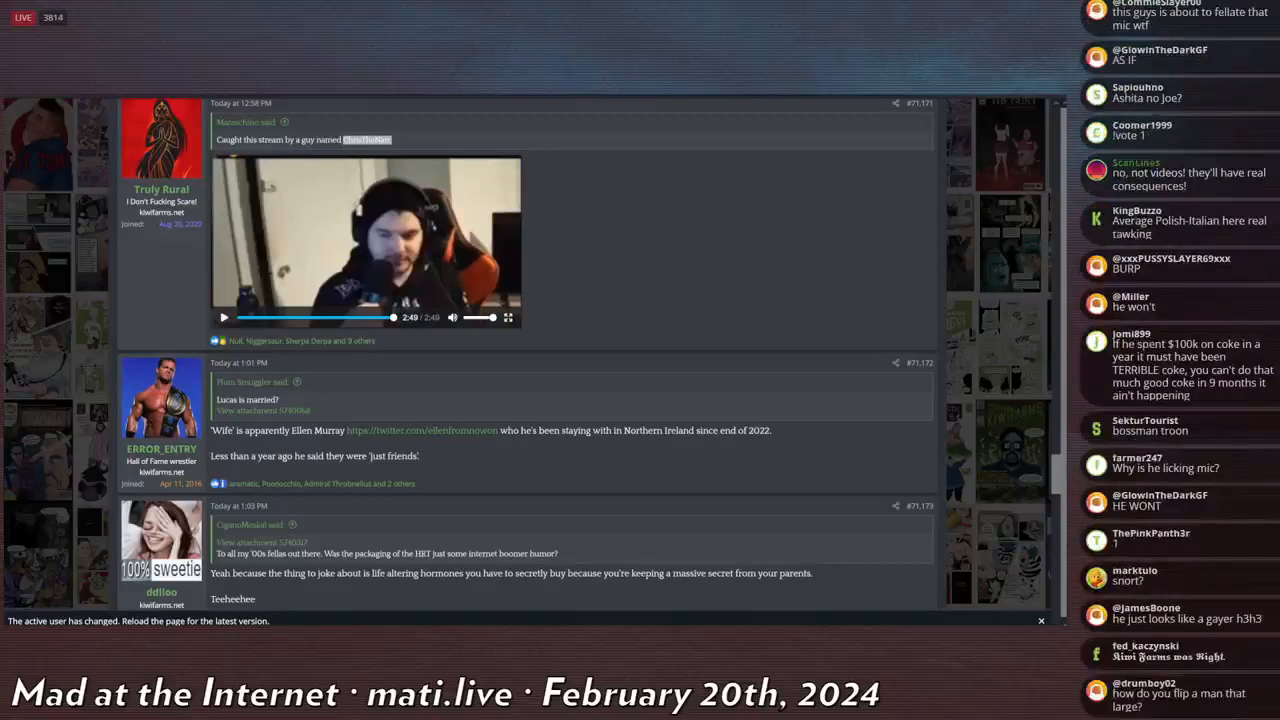
scroll(down, 3)
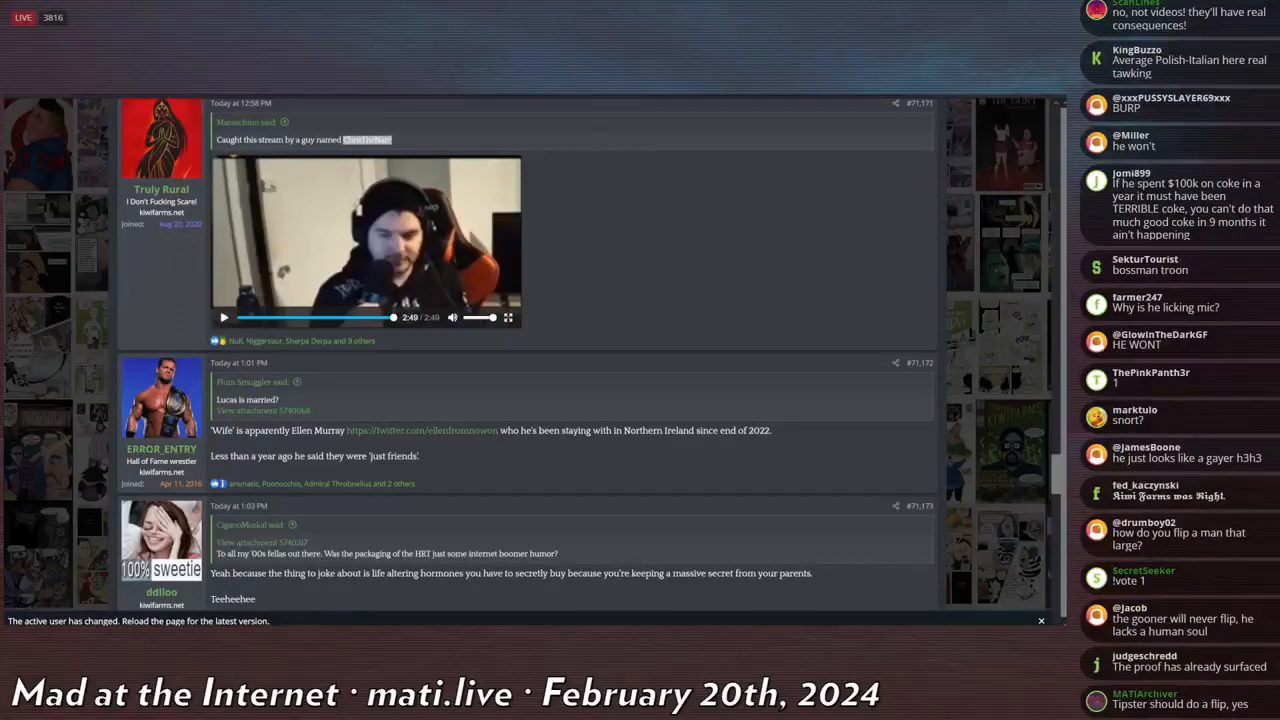
scroll(down, 3)
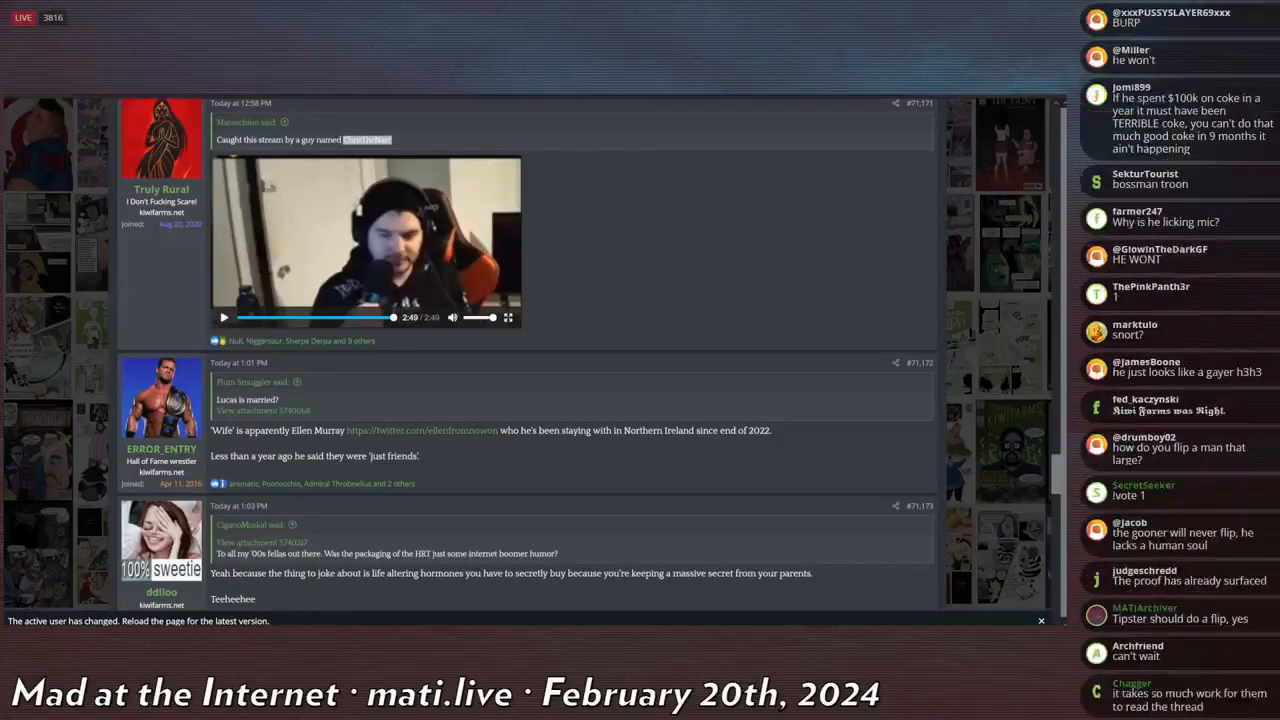
scroll(down, 3)
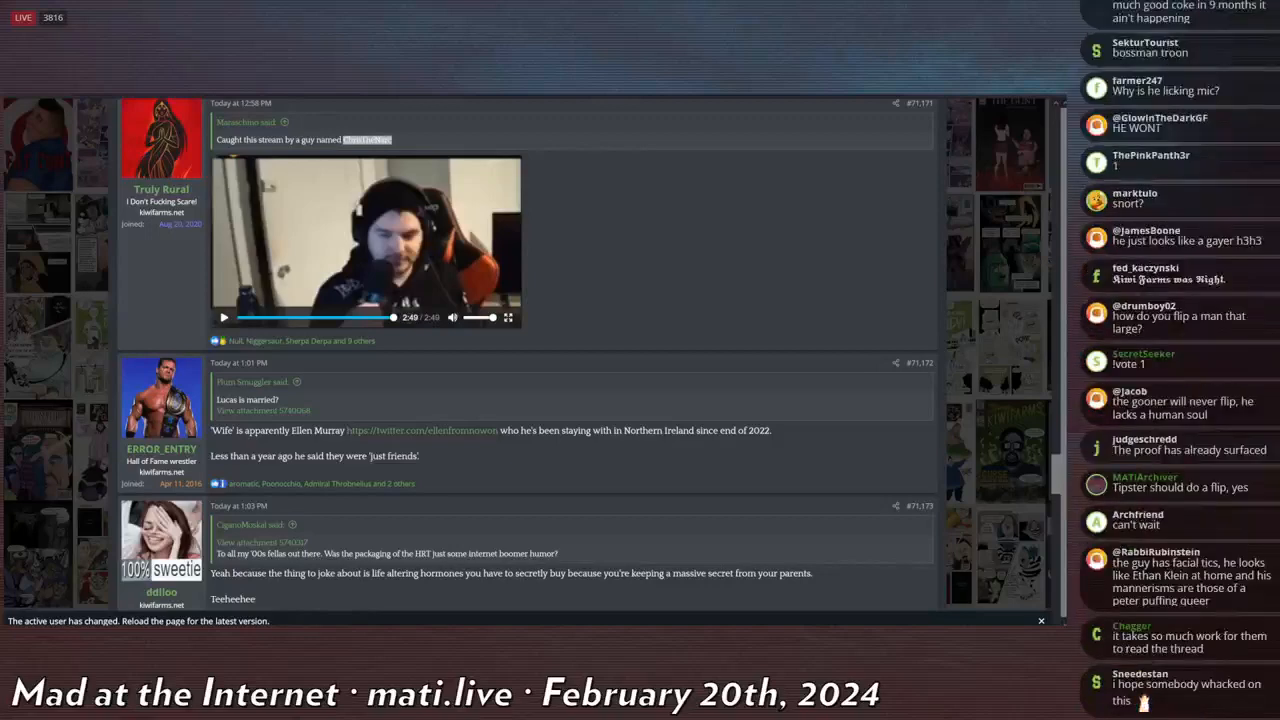
scroll(down, 3)
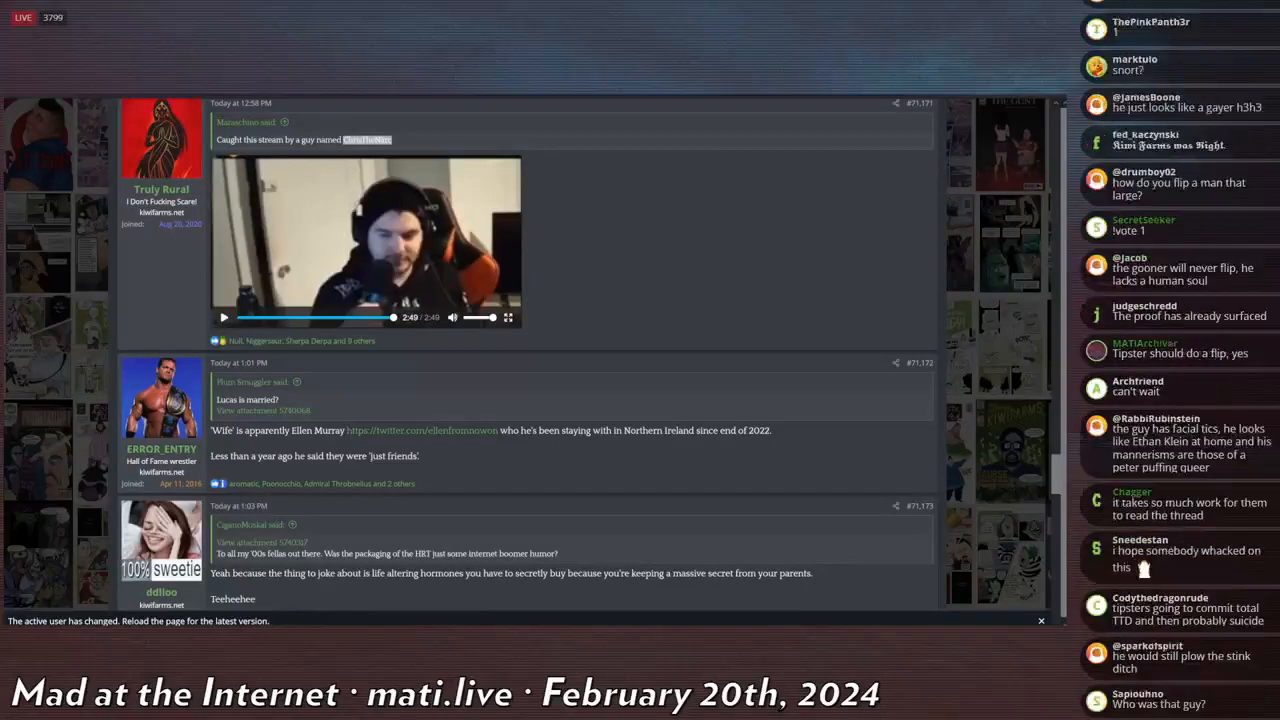
scroll(down, 3)
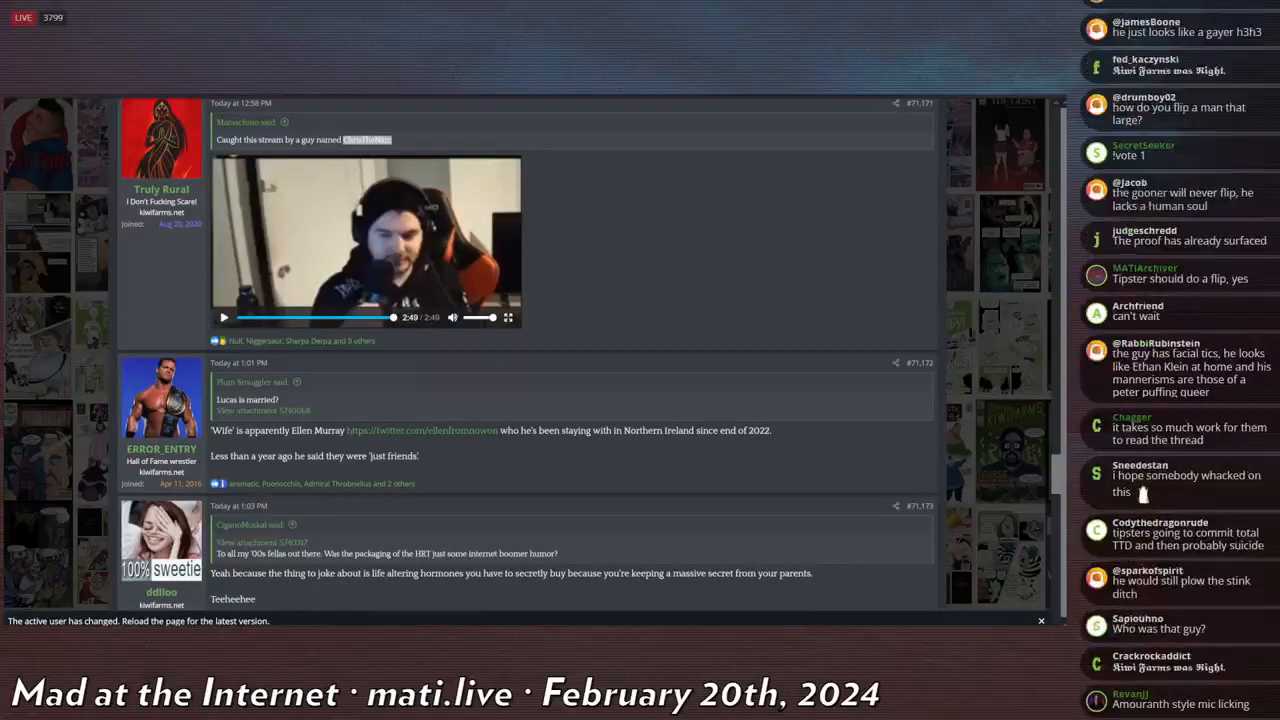
scroll(down, 3)
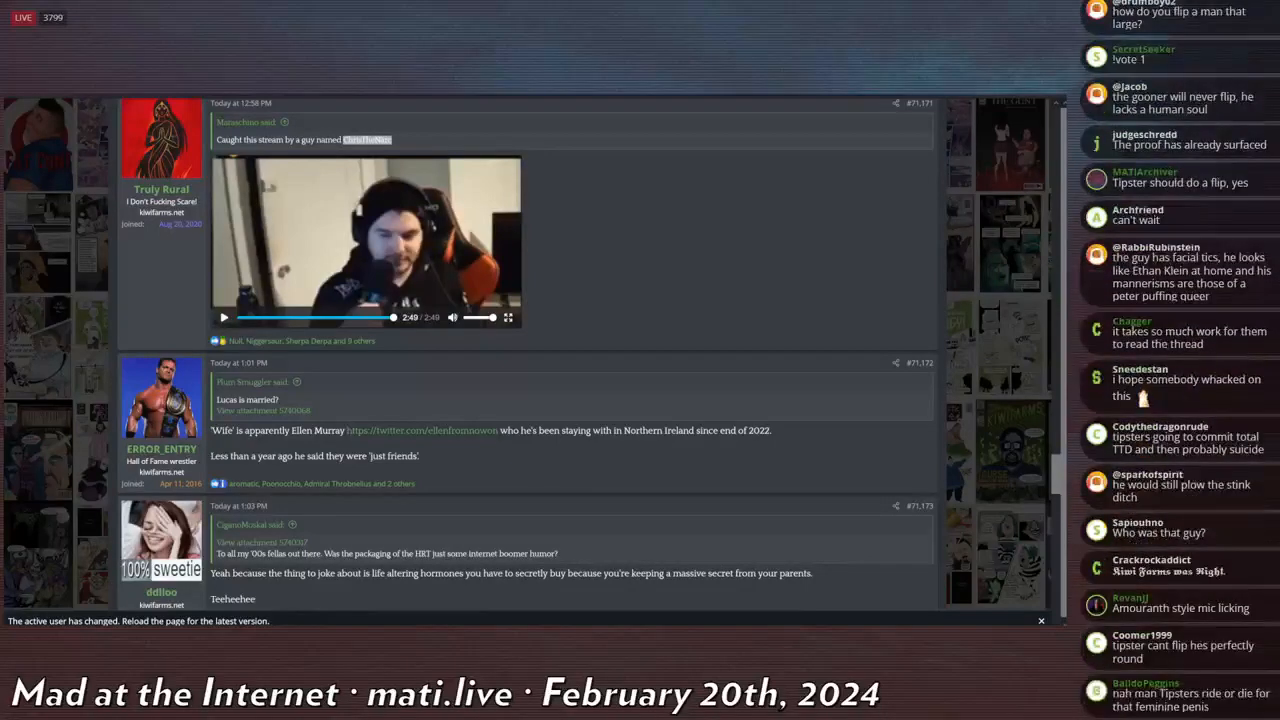
scroll(down, 3)
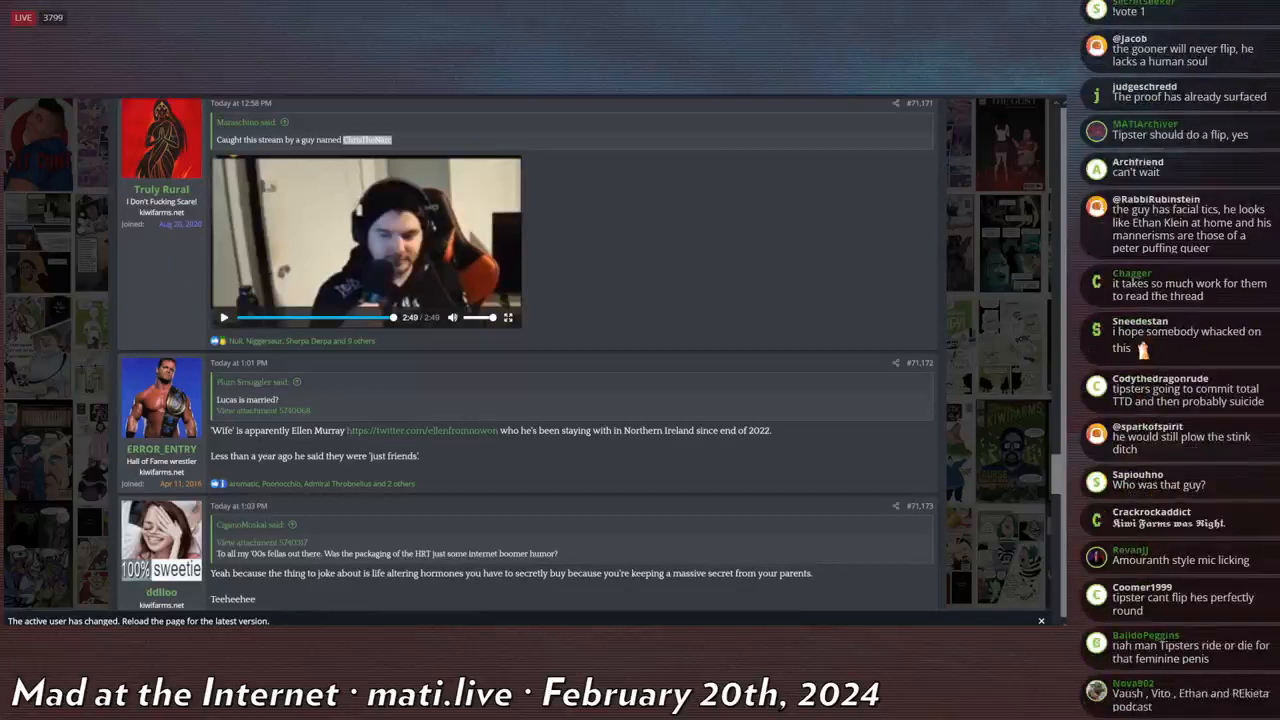
scroll(down, 3)
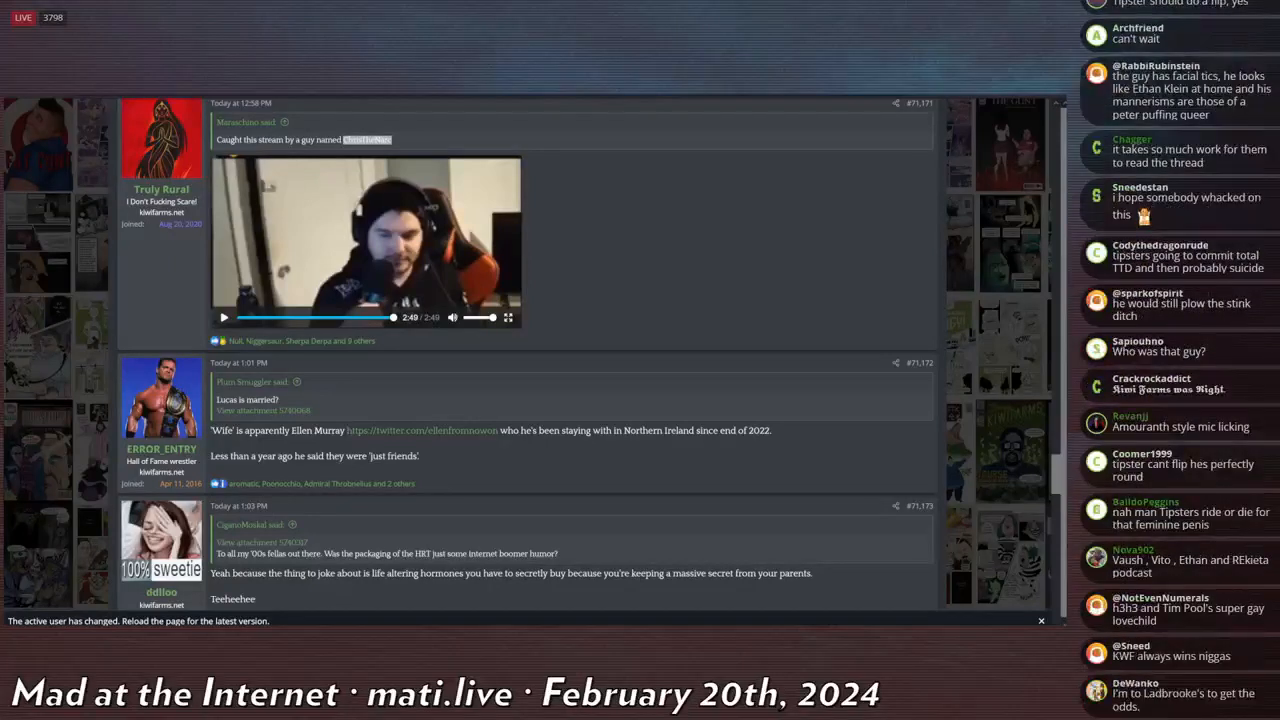
scroll(down, 3)
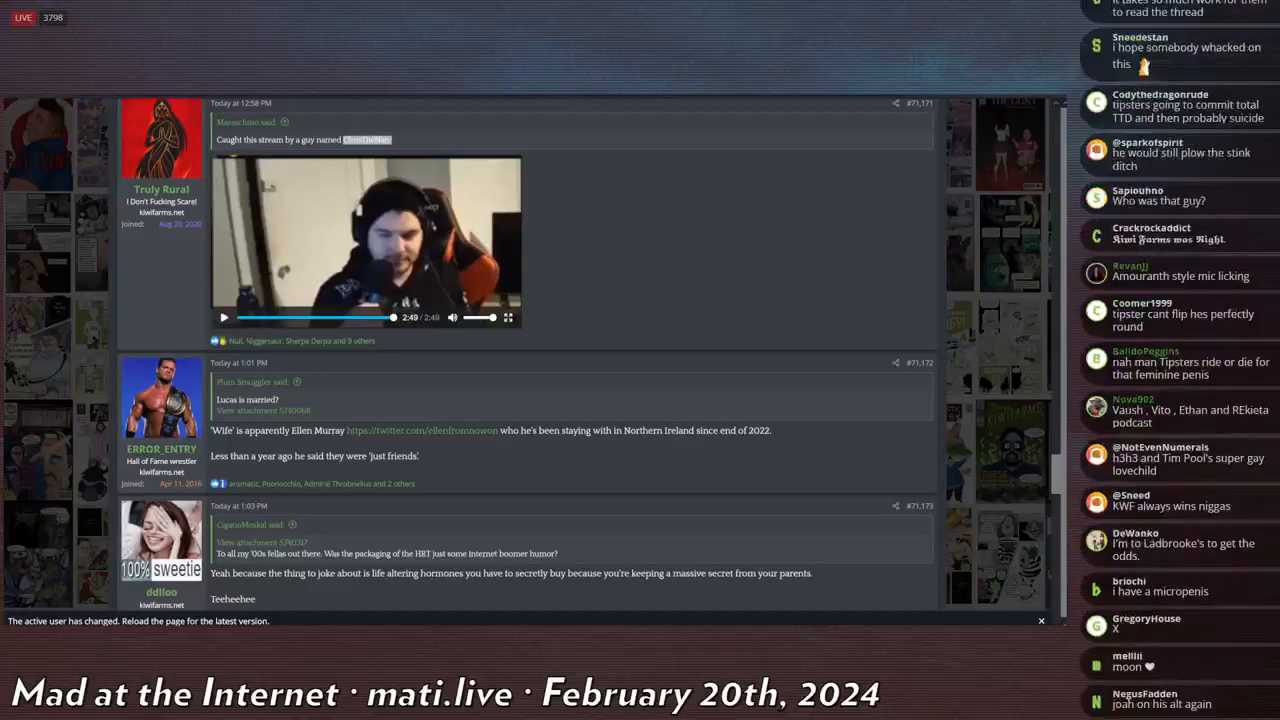
scroll(down, 3)
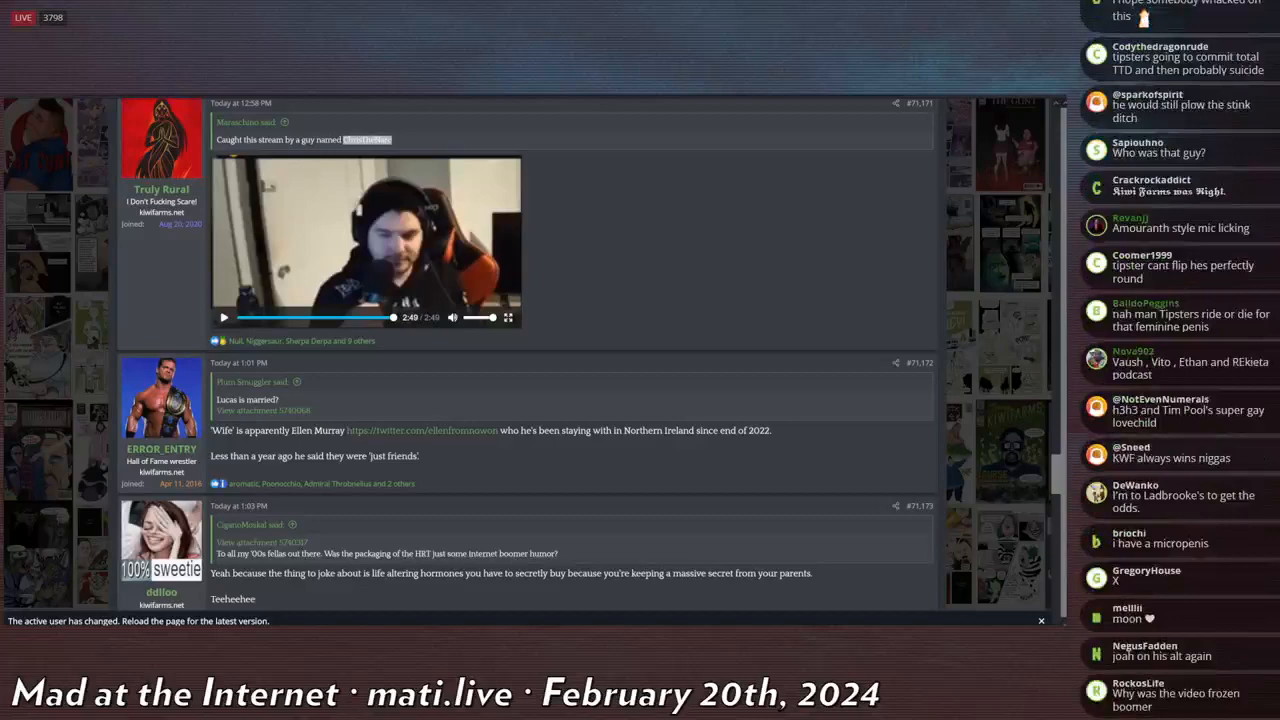
scroll(down, 3)
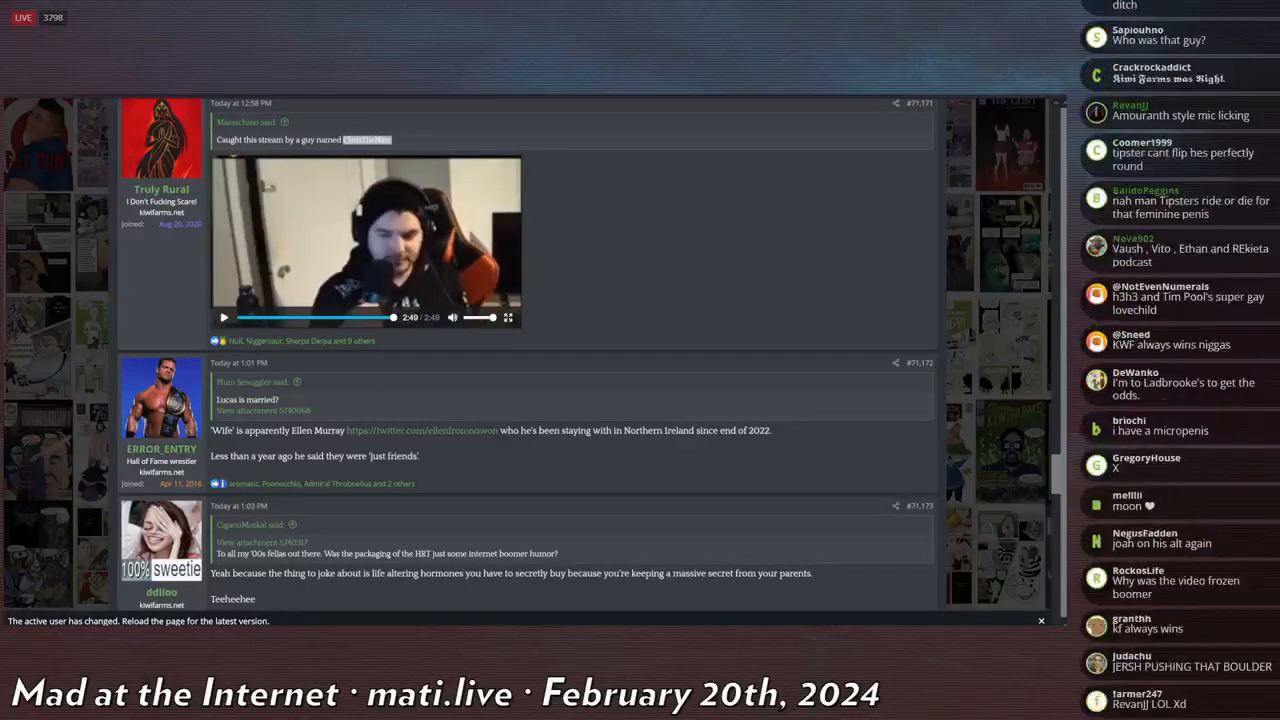
scroll(down, 3)
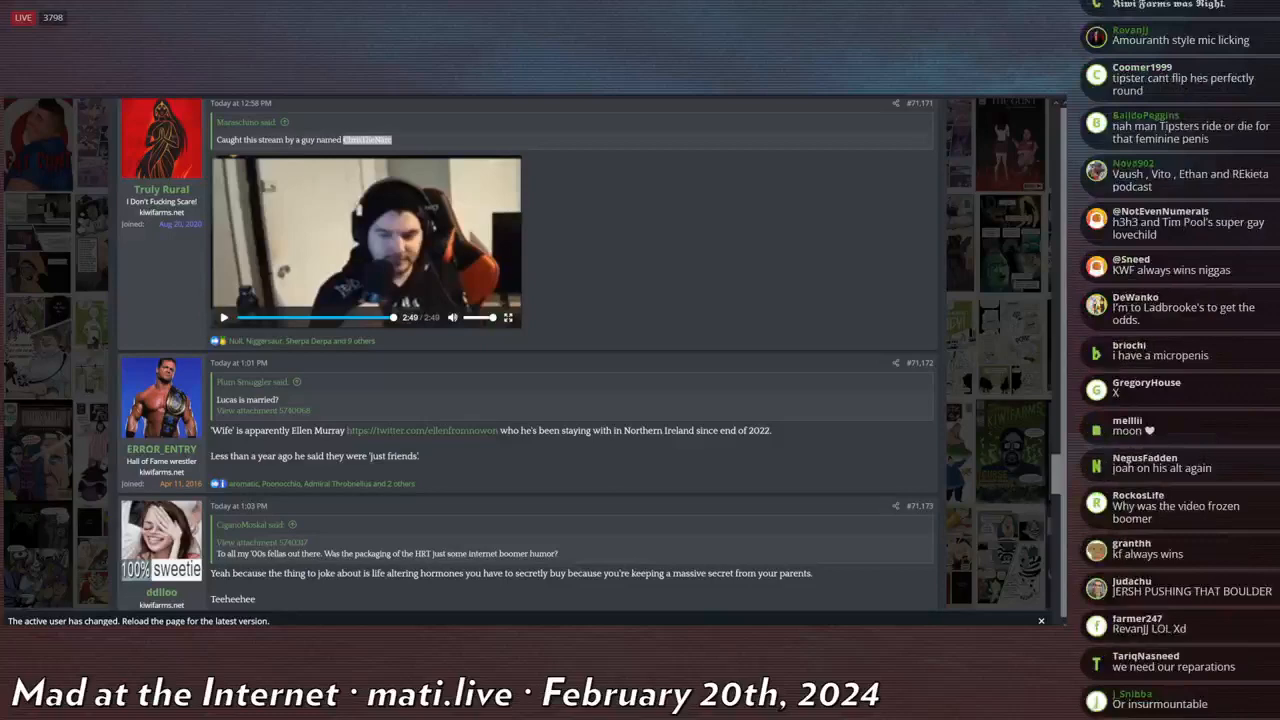
scroll(down, 3)
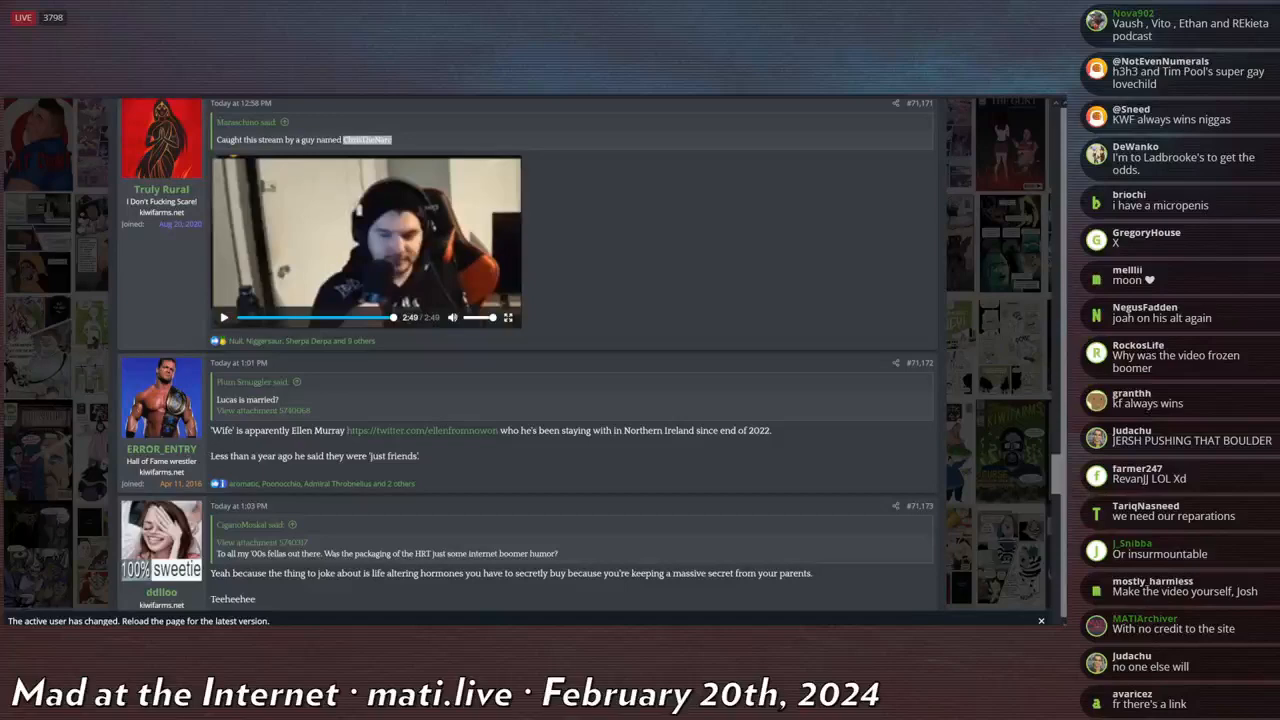
scroll(down, 3)
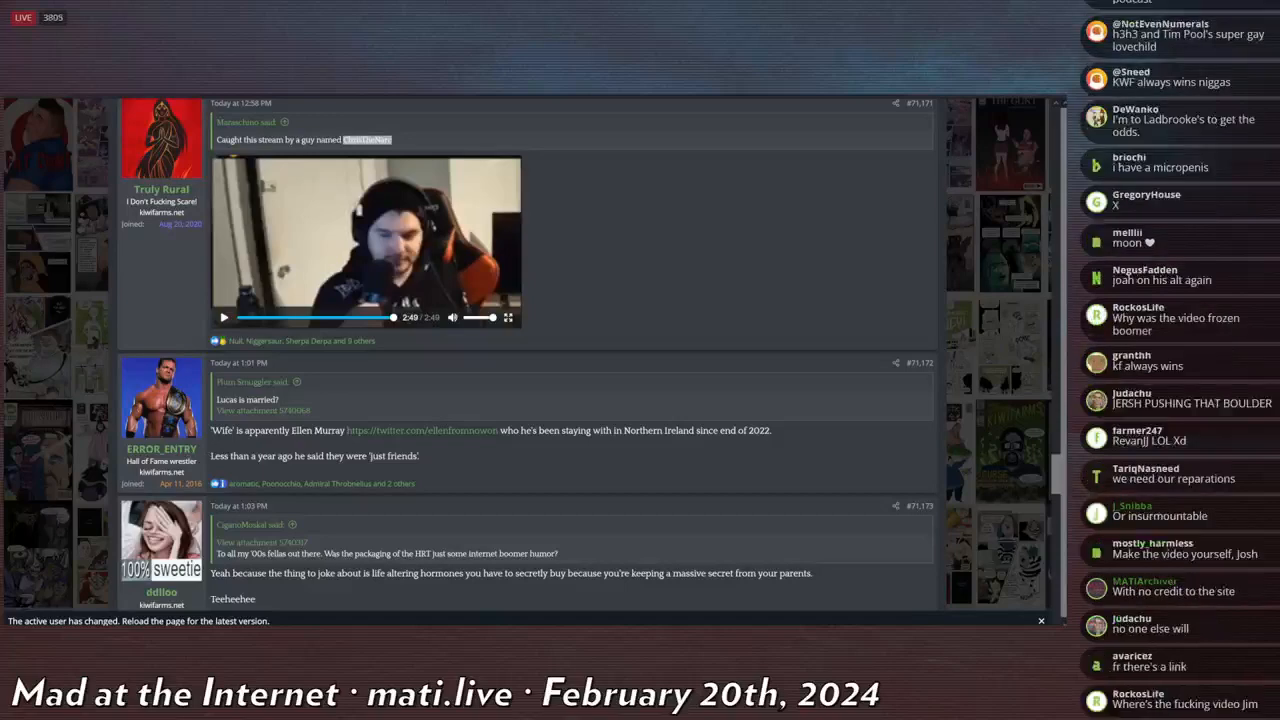
scroll(down, 3)
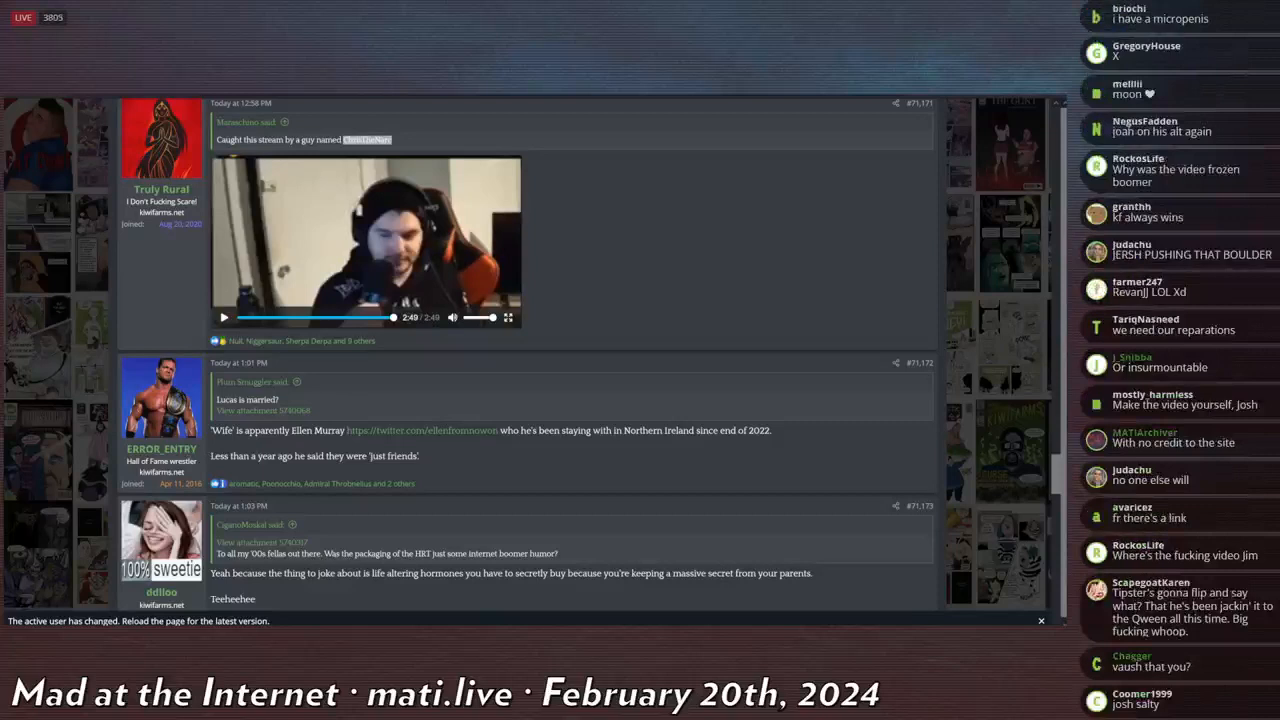
scroll(down, 3)
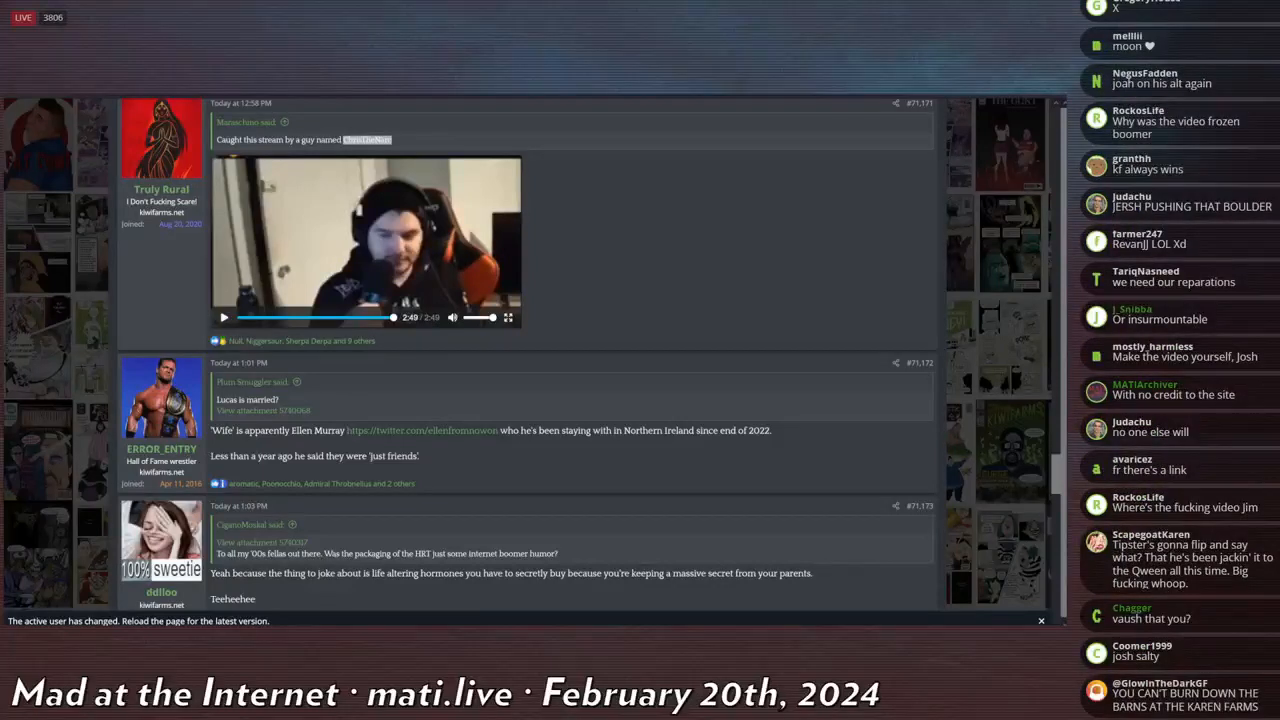
scroll(down, 3)
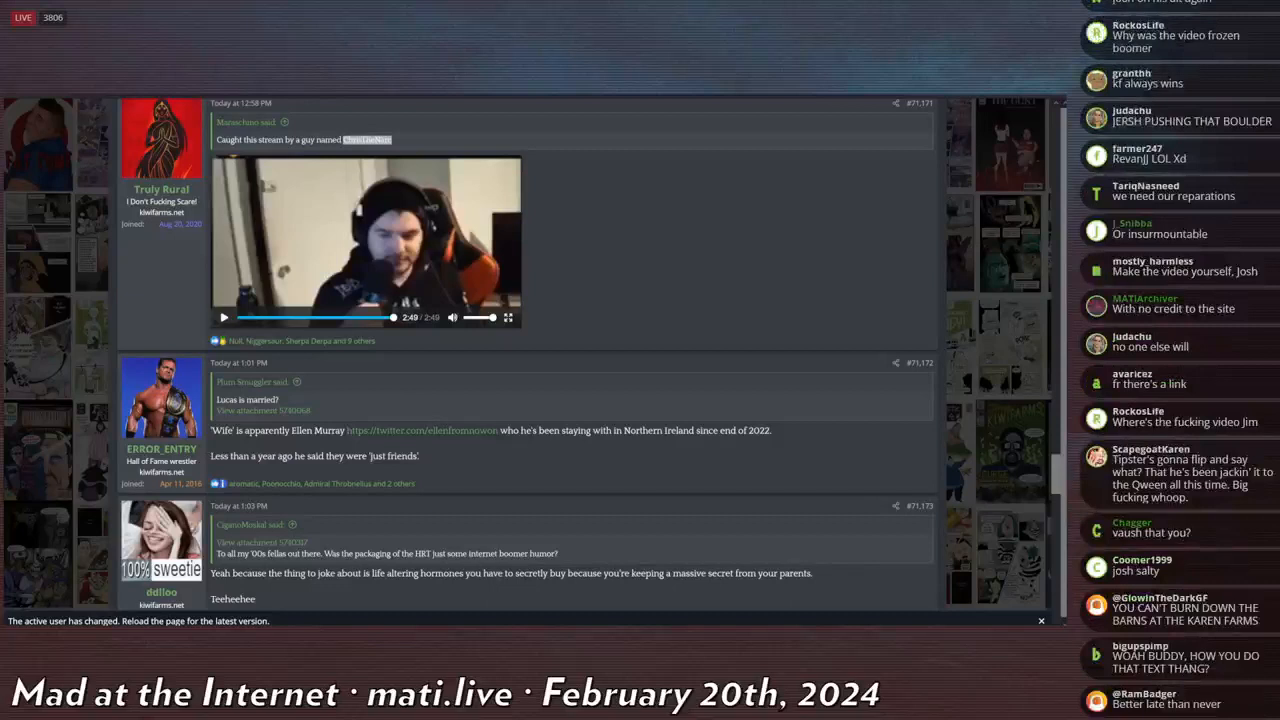
scroll(down, 3)
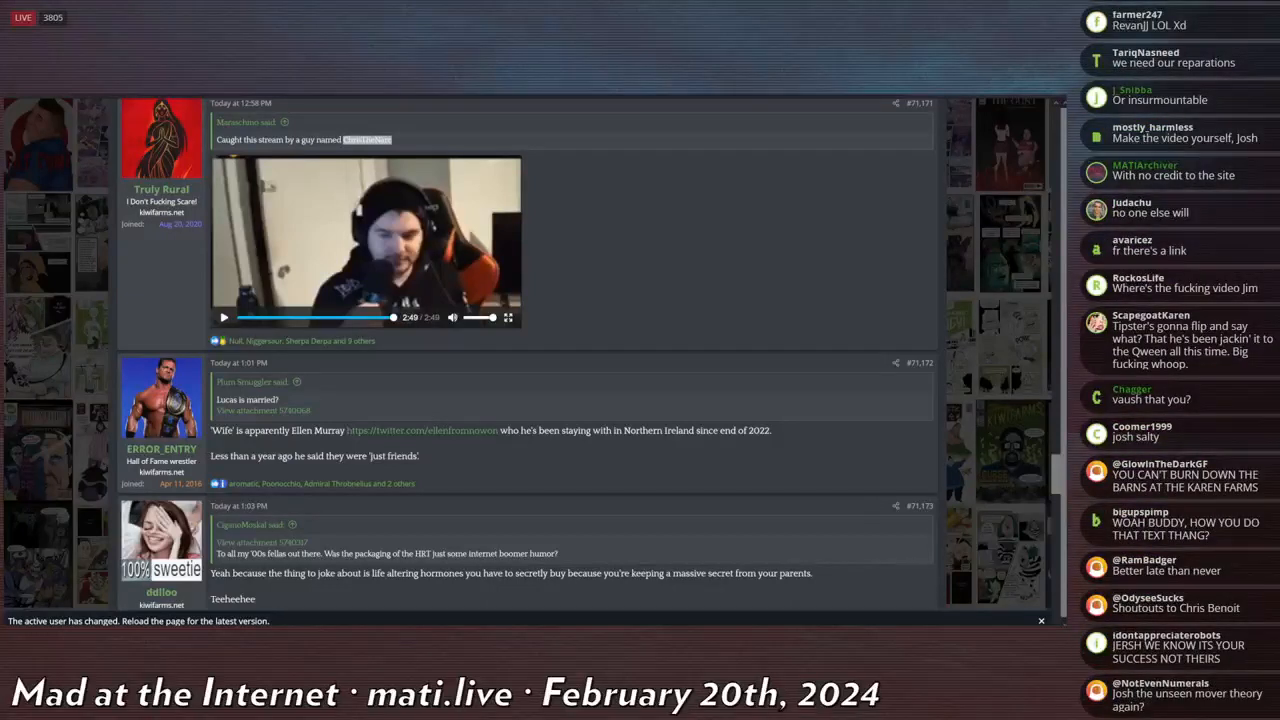
scroll(down, 3)
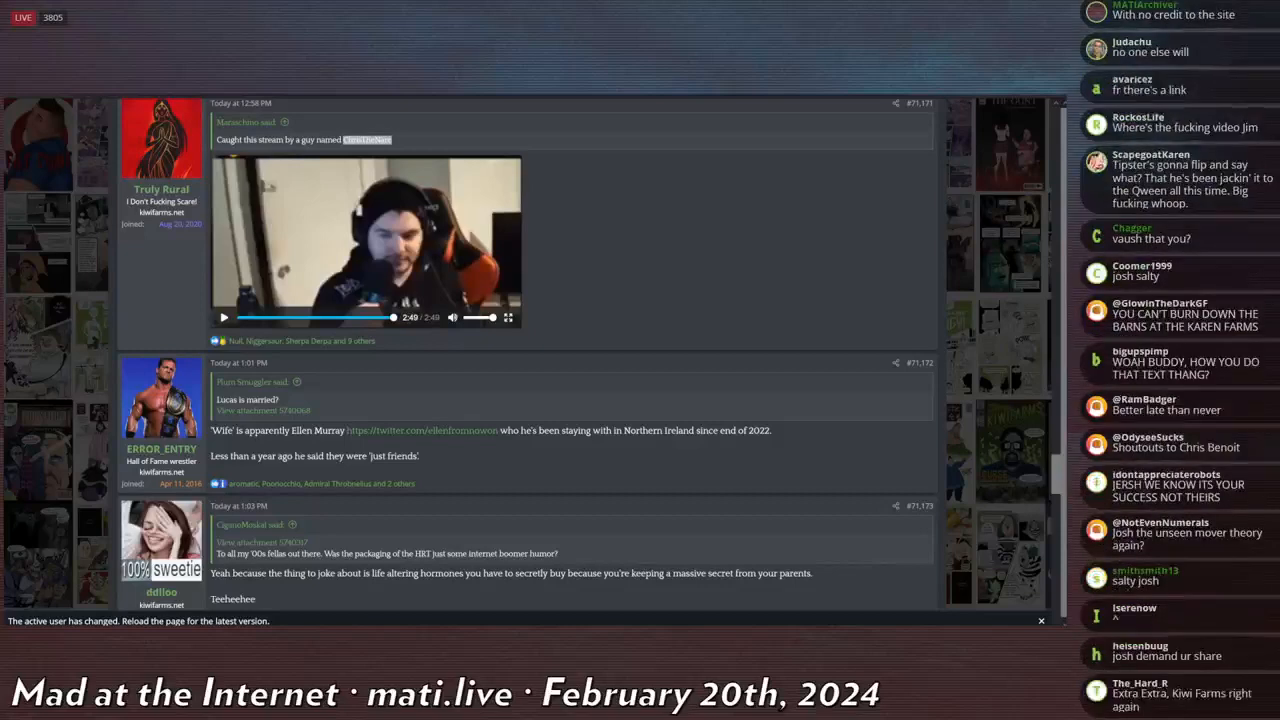
scroll(down, 3)
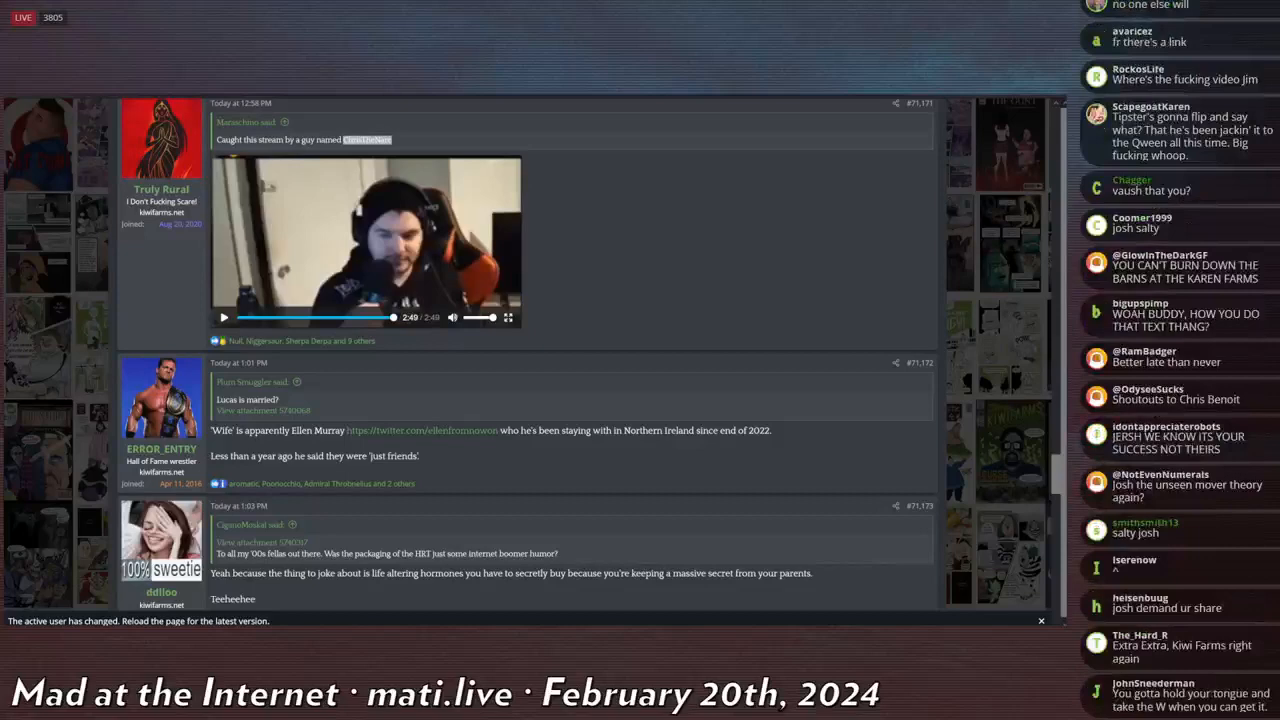
scroll(down, 3)
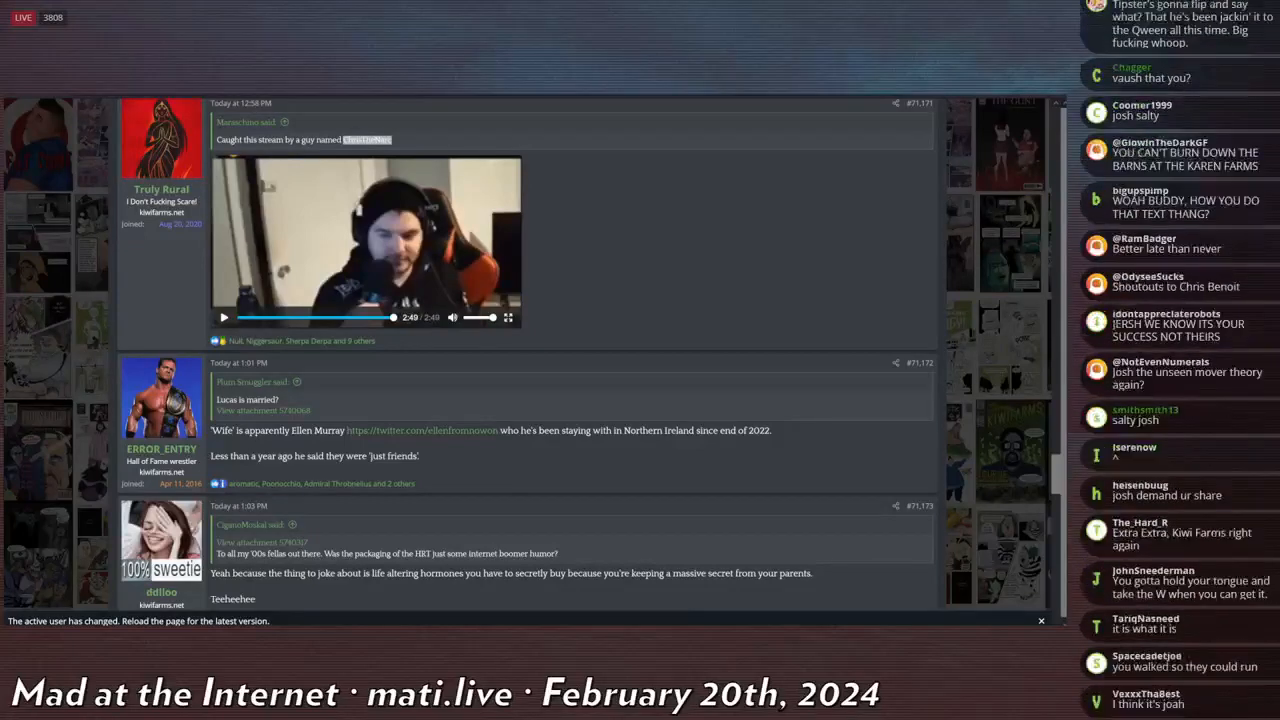
scroll(down, 3)
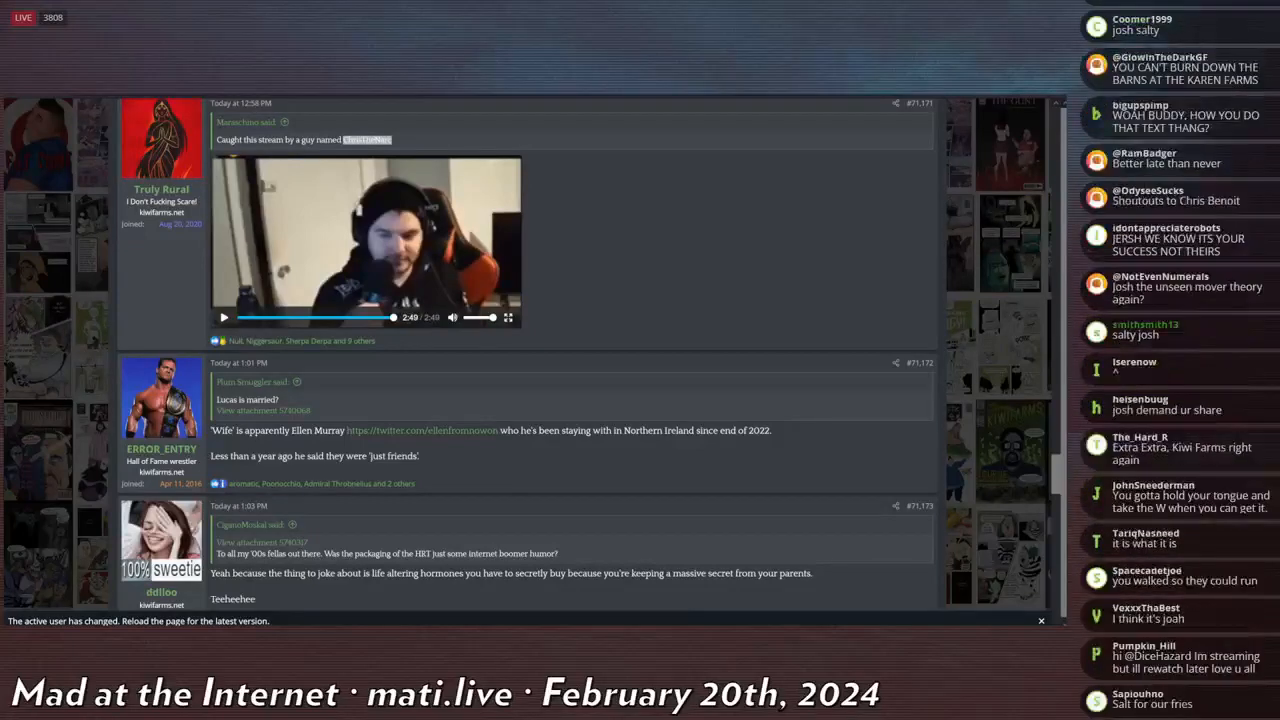
scroll(down, 3)
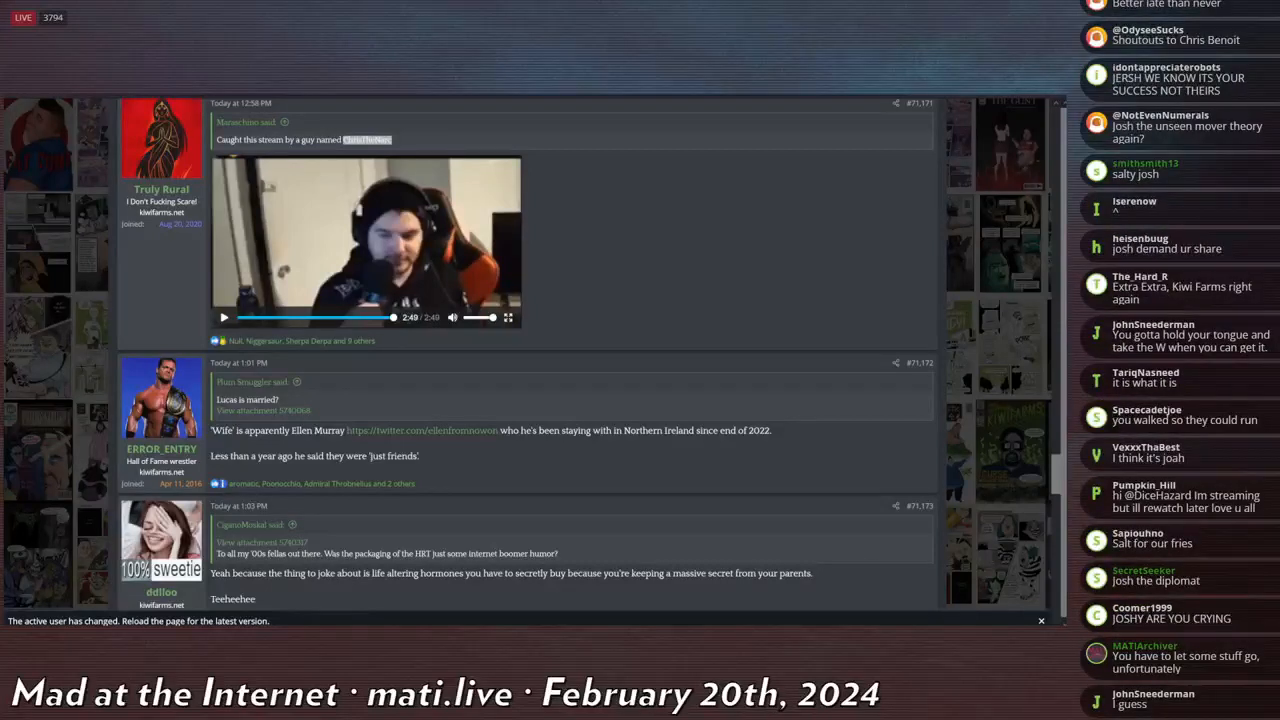
scroll(down, 3)
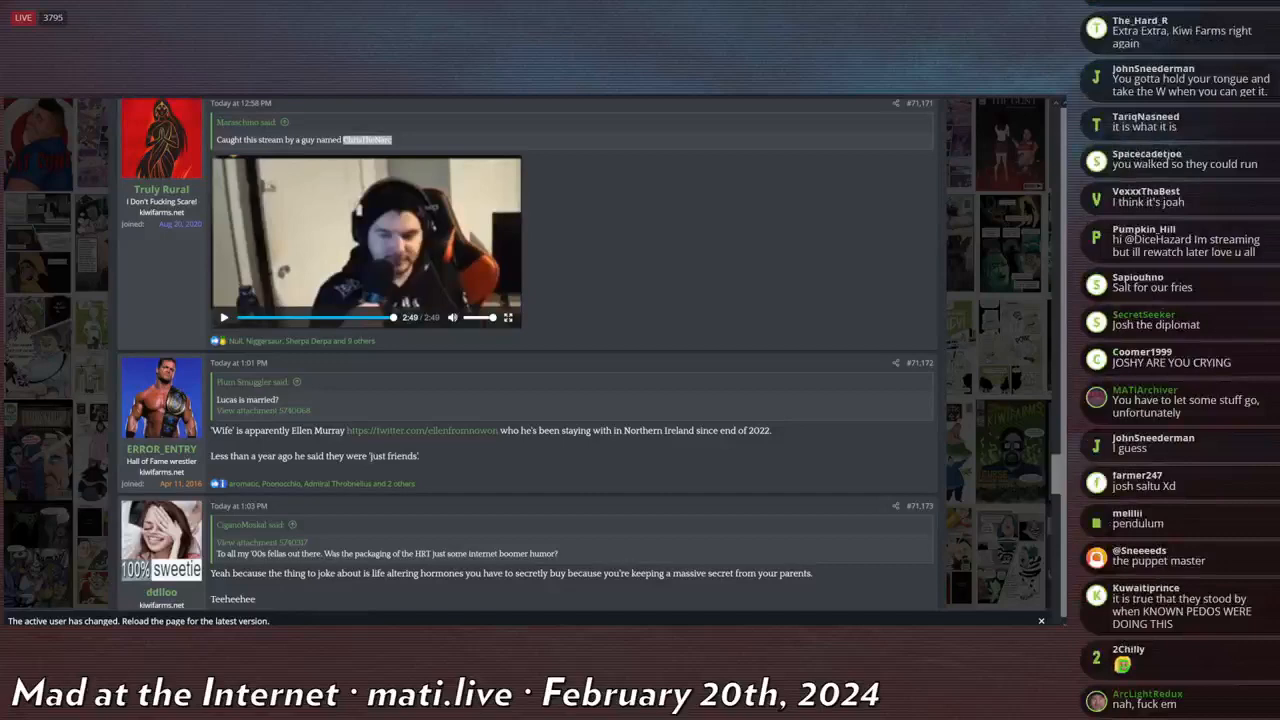
scroll(down, 3)
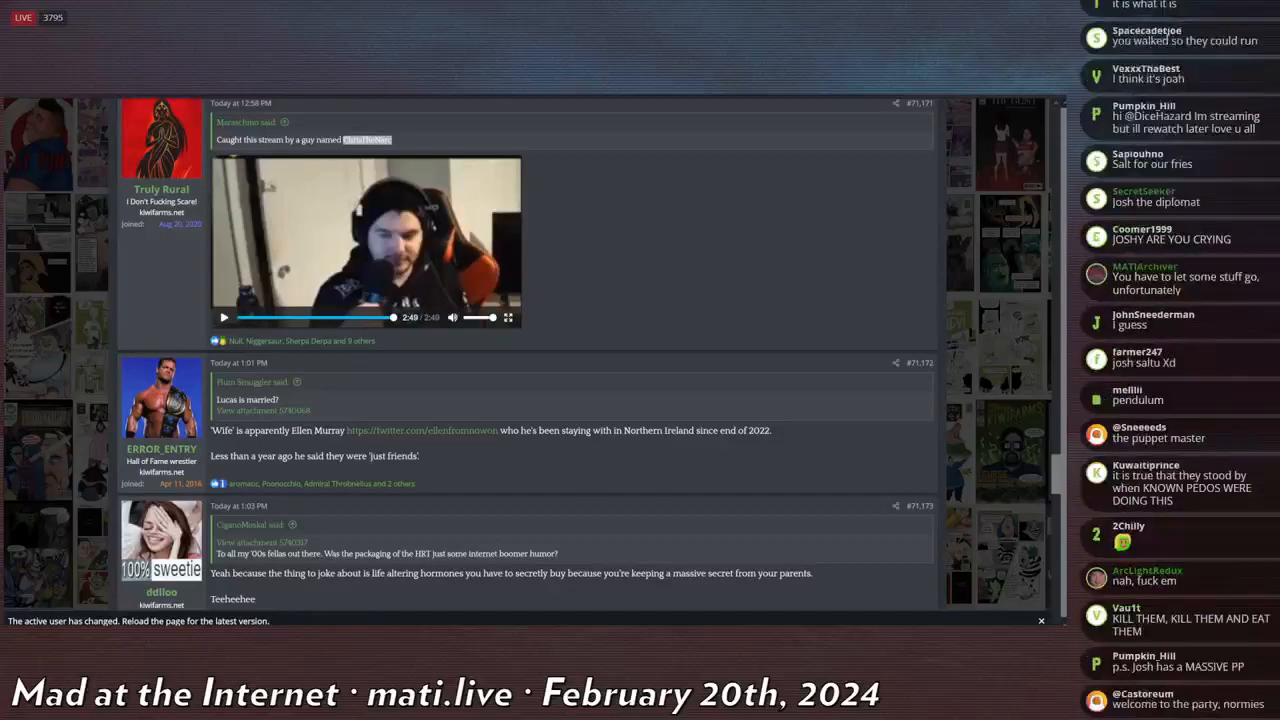
scroll(down, 3)
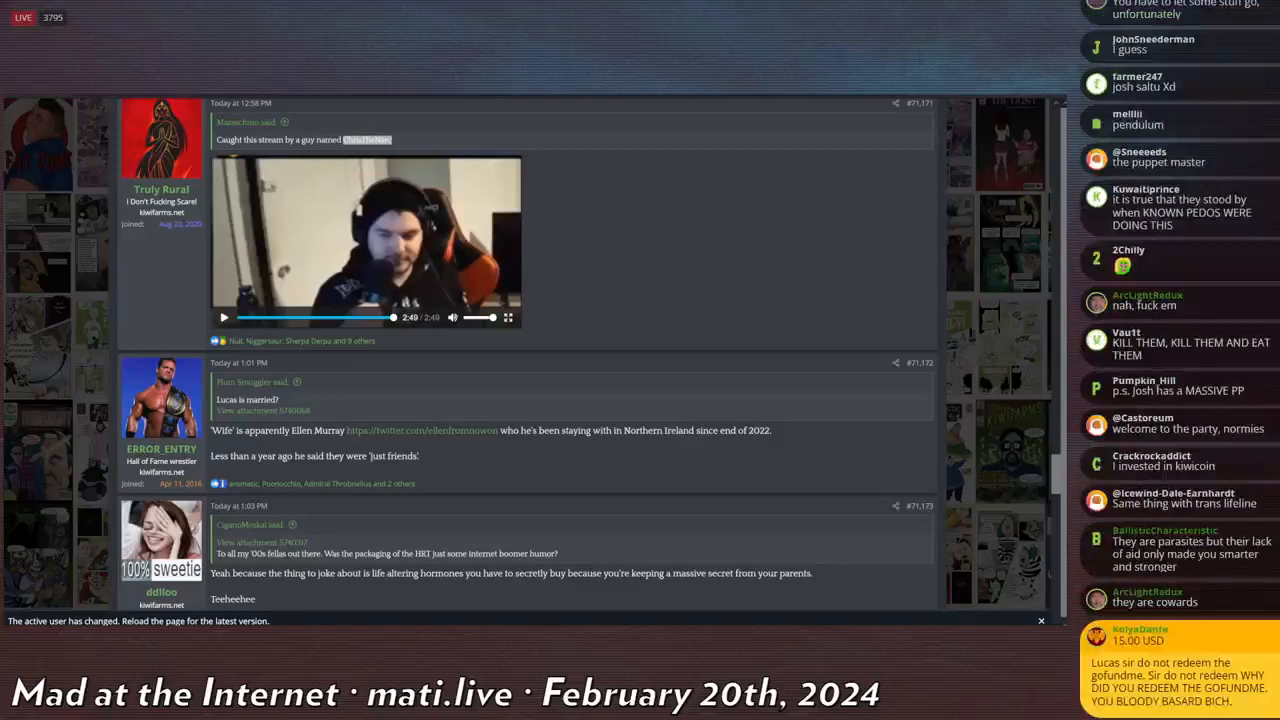
scroll(down, 3)
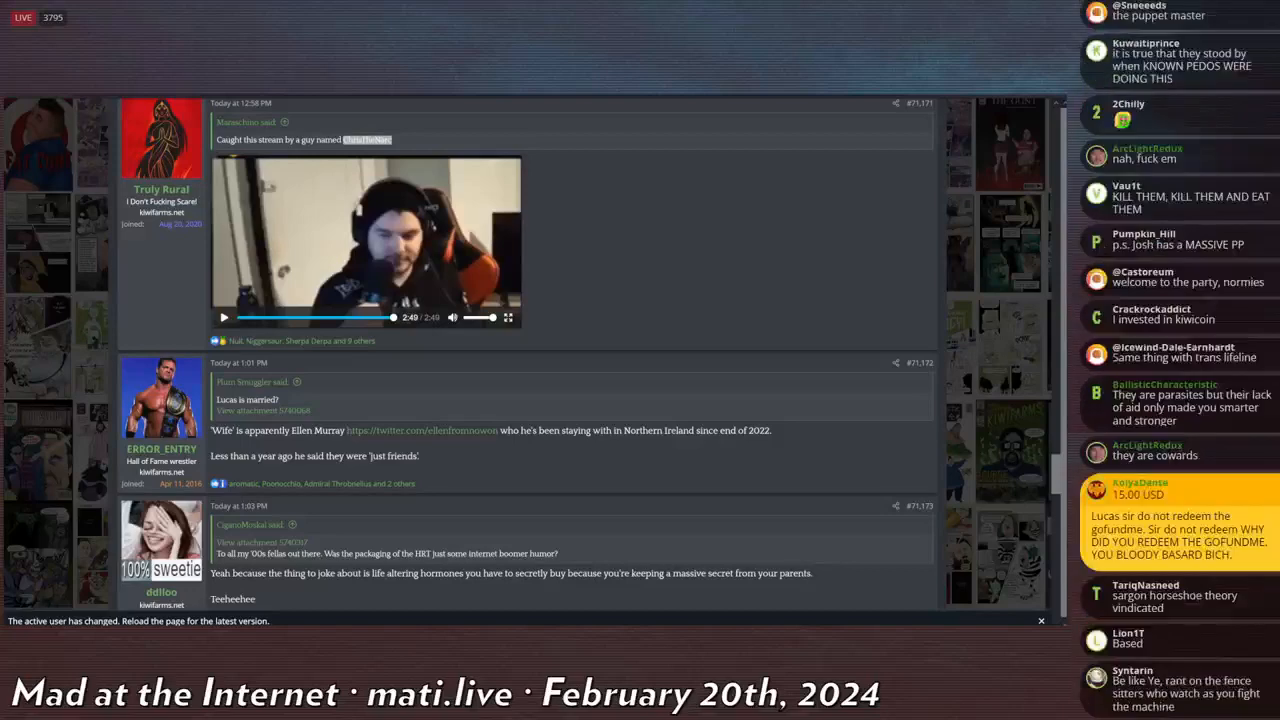
scroll(down, 3)
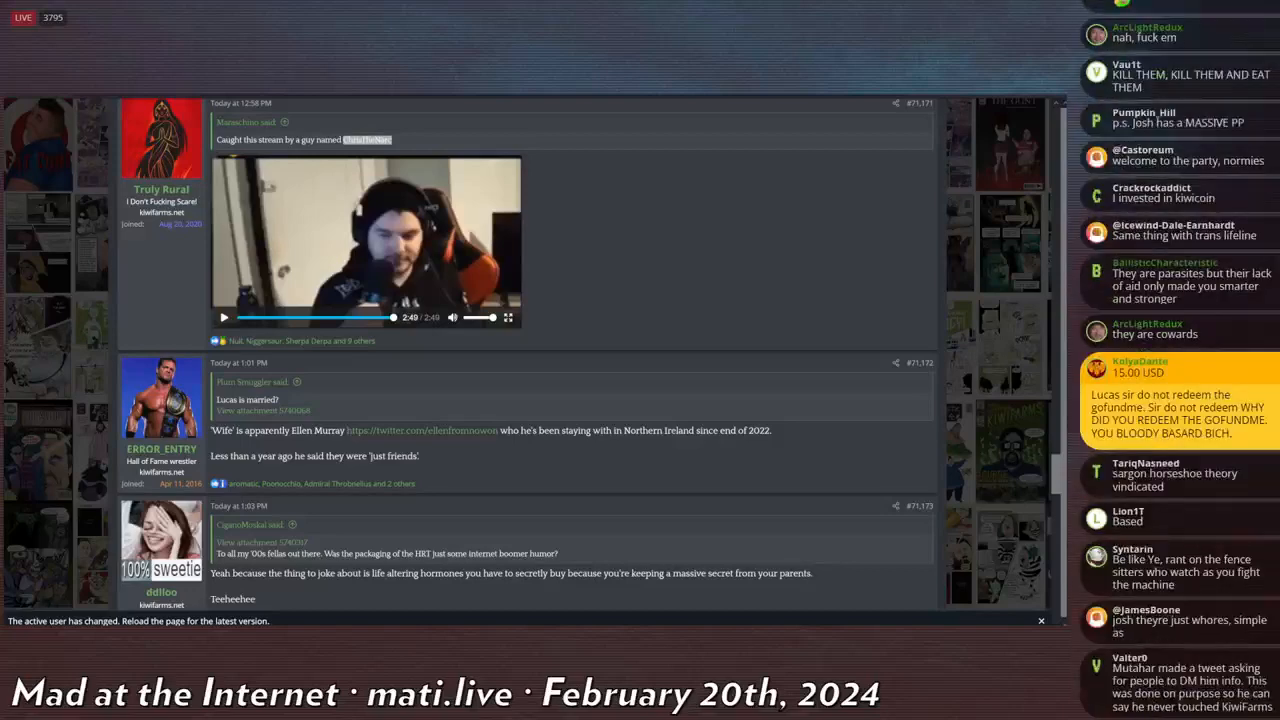
scroll(down, 3)
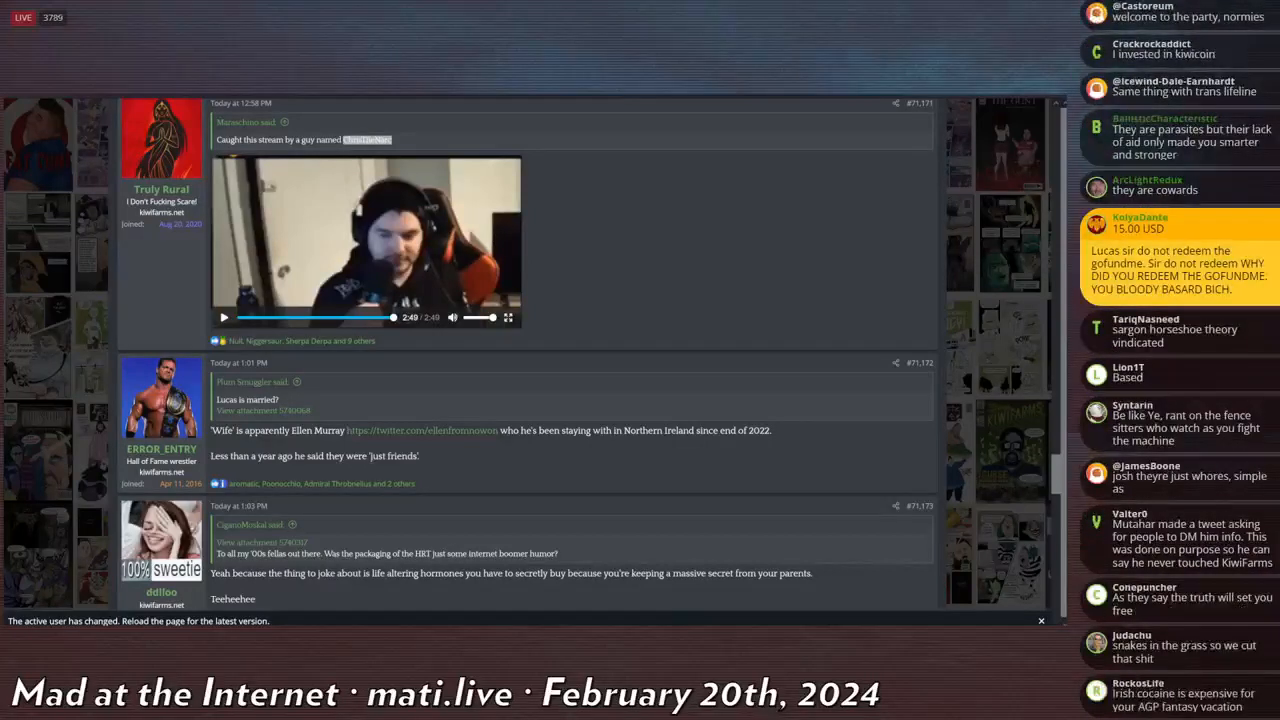
scroll(down, 3)
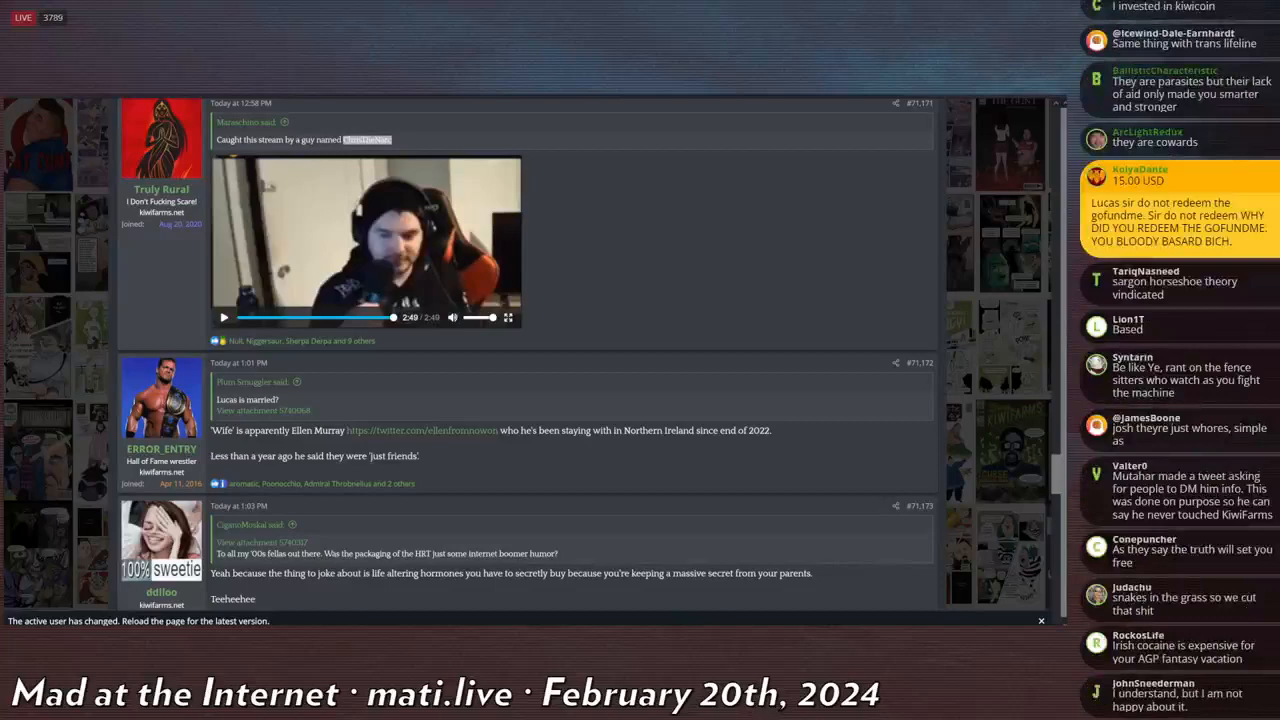
scroll(down, 3)
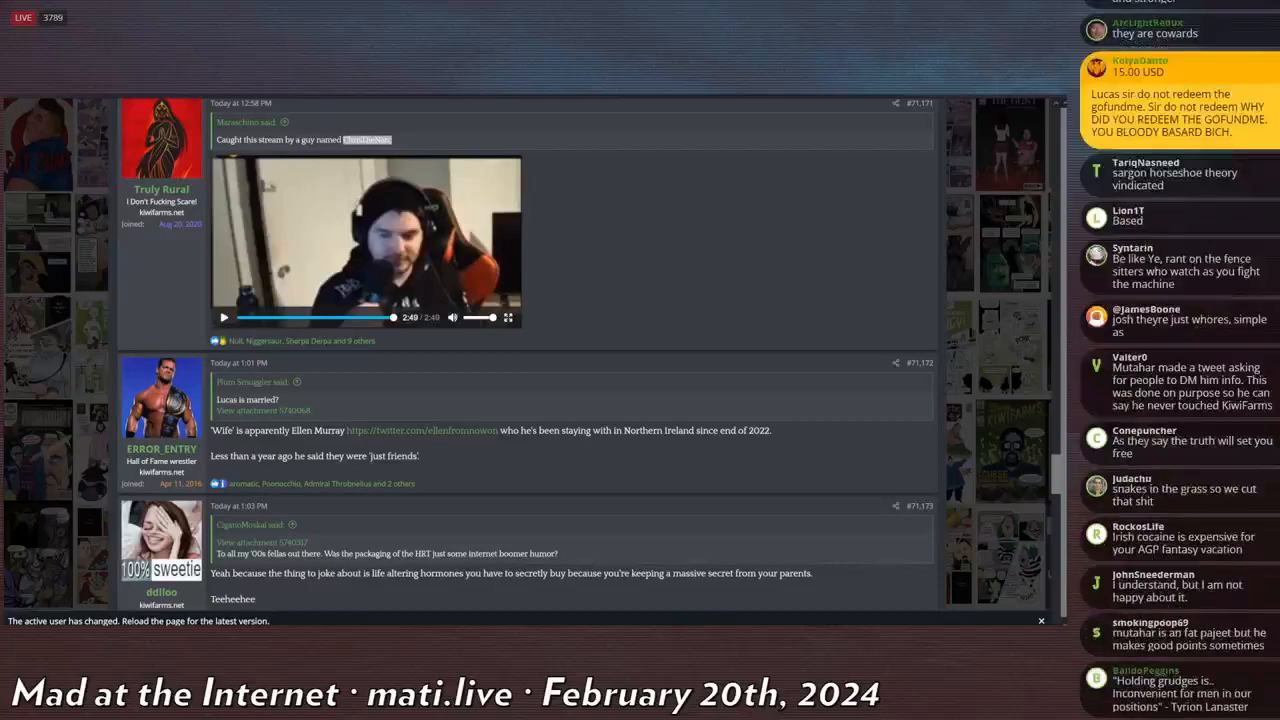
scroll(down, 3)
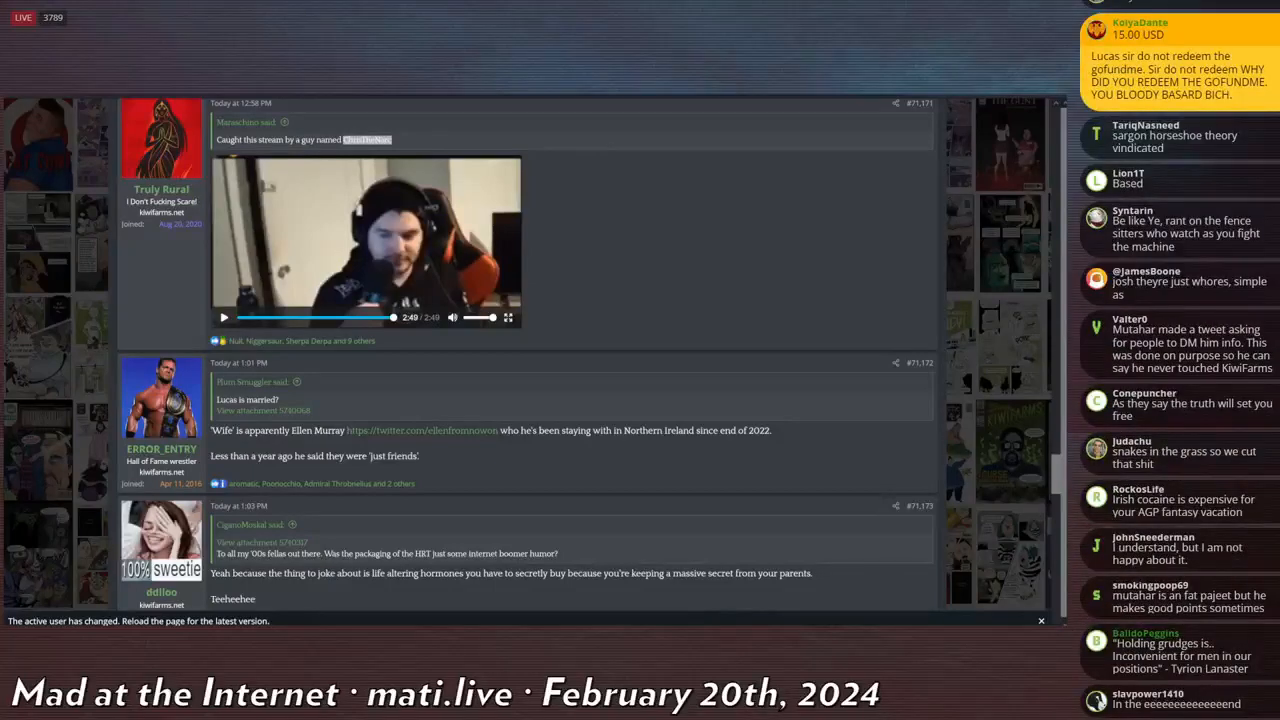
scroll(down, 3)
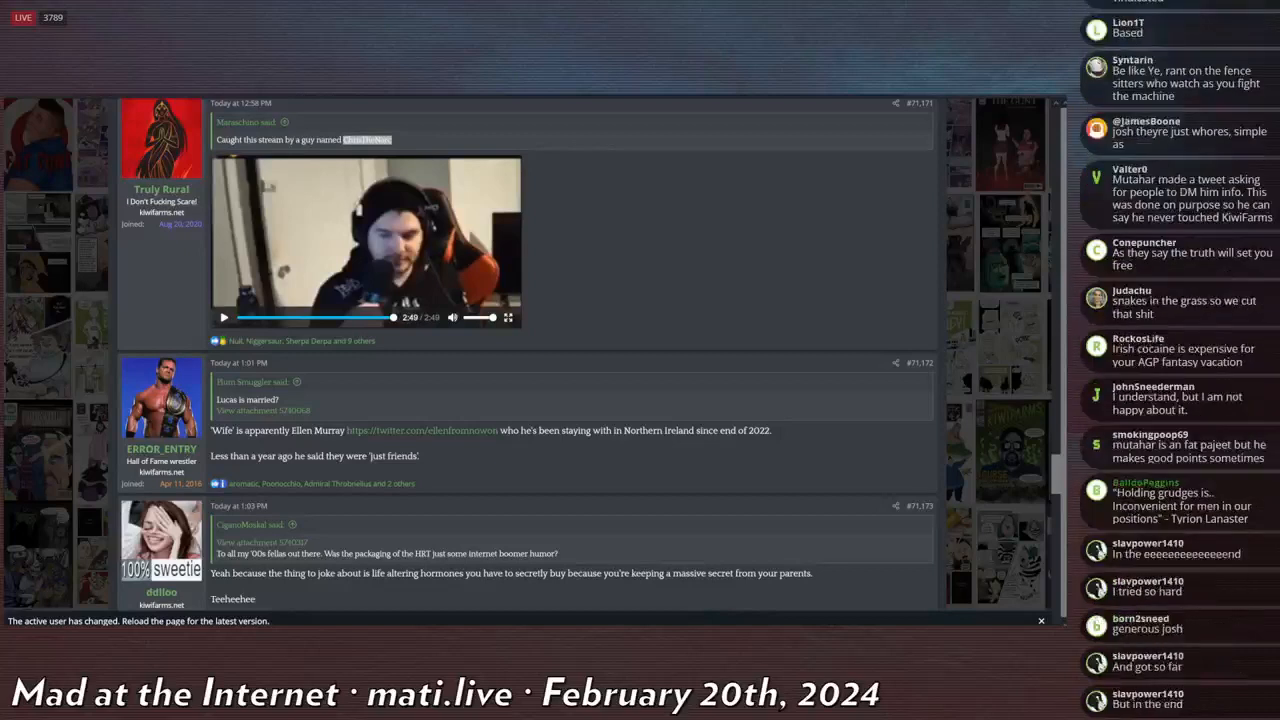
scroll(down, 3)
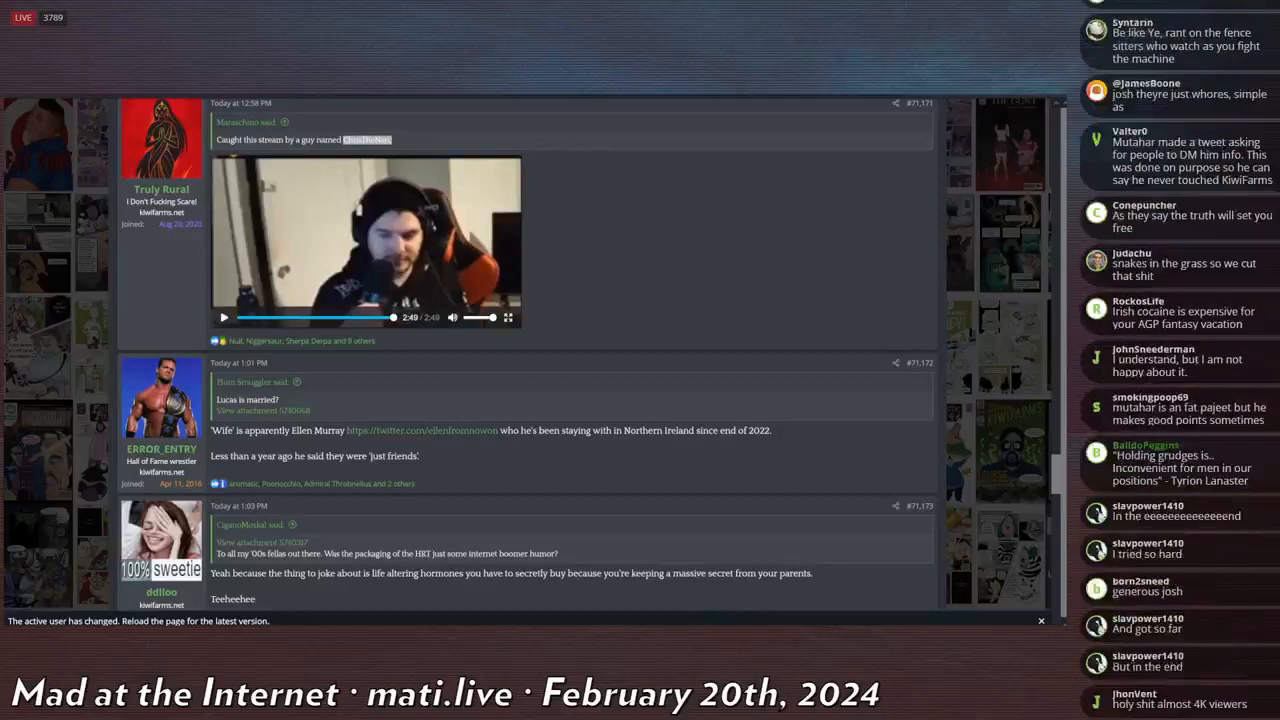
scroll(down, 3)
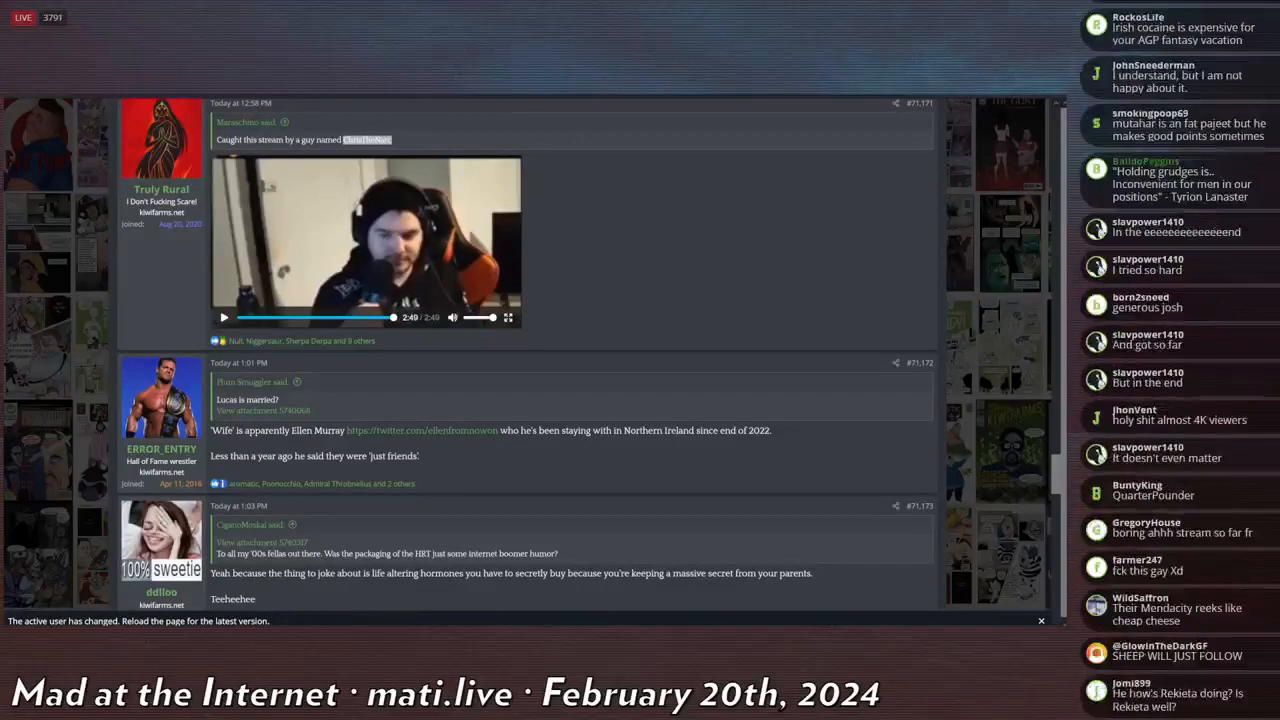
scroll(down, 3)
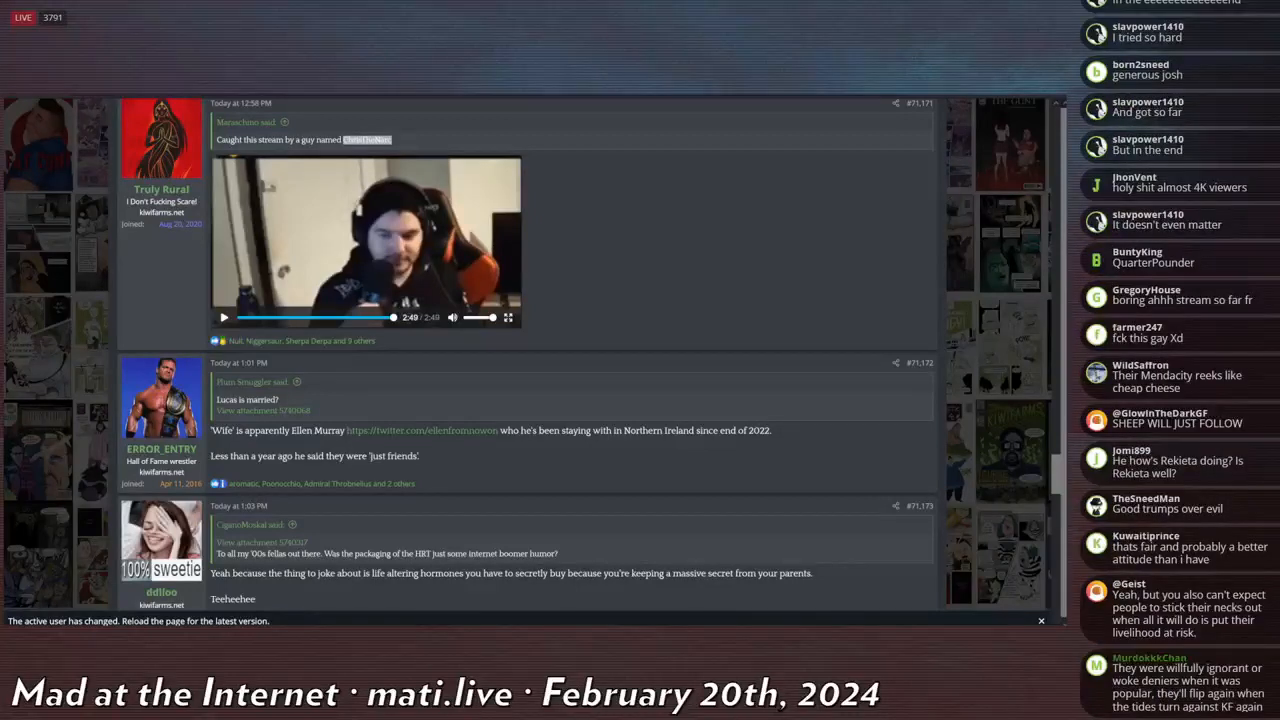
scroll(down, 3)
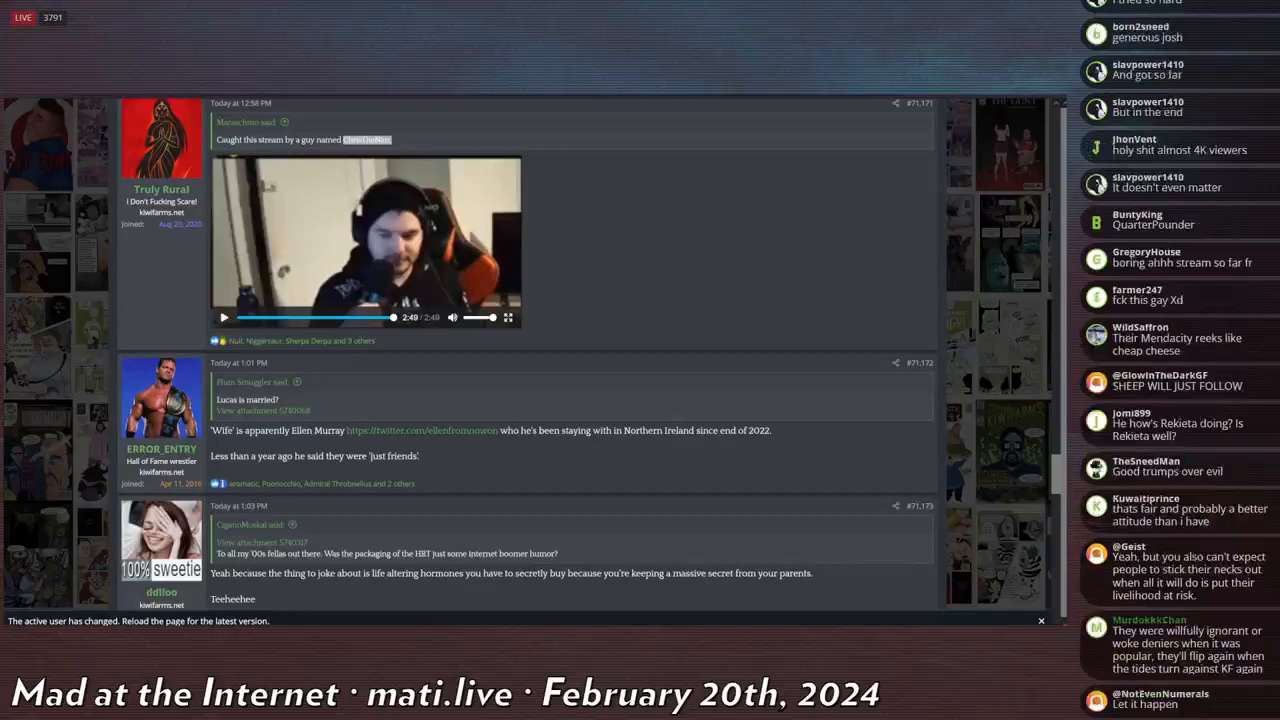
scroll(down, 3)
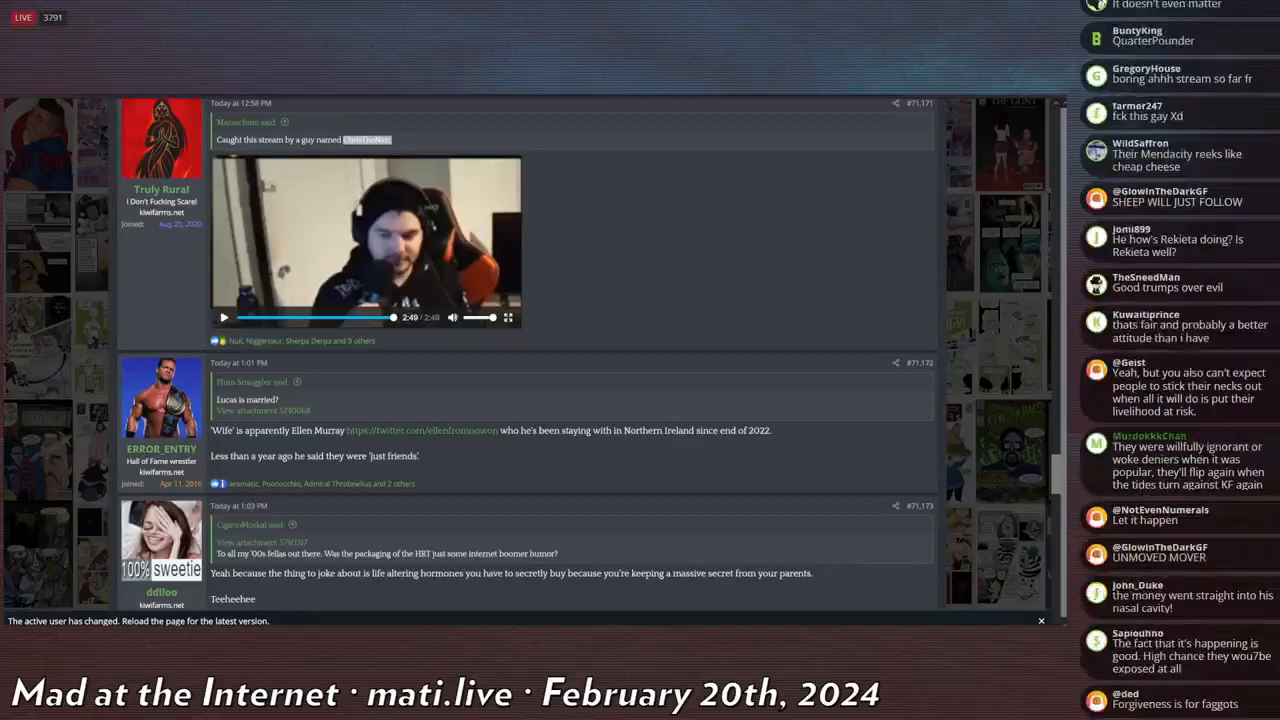
scroll(down, 3)
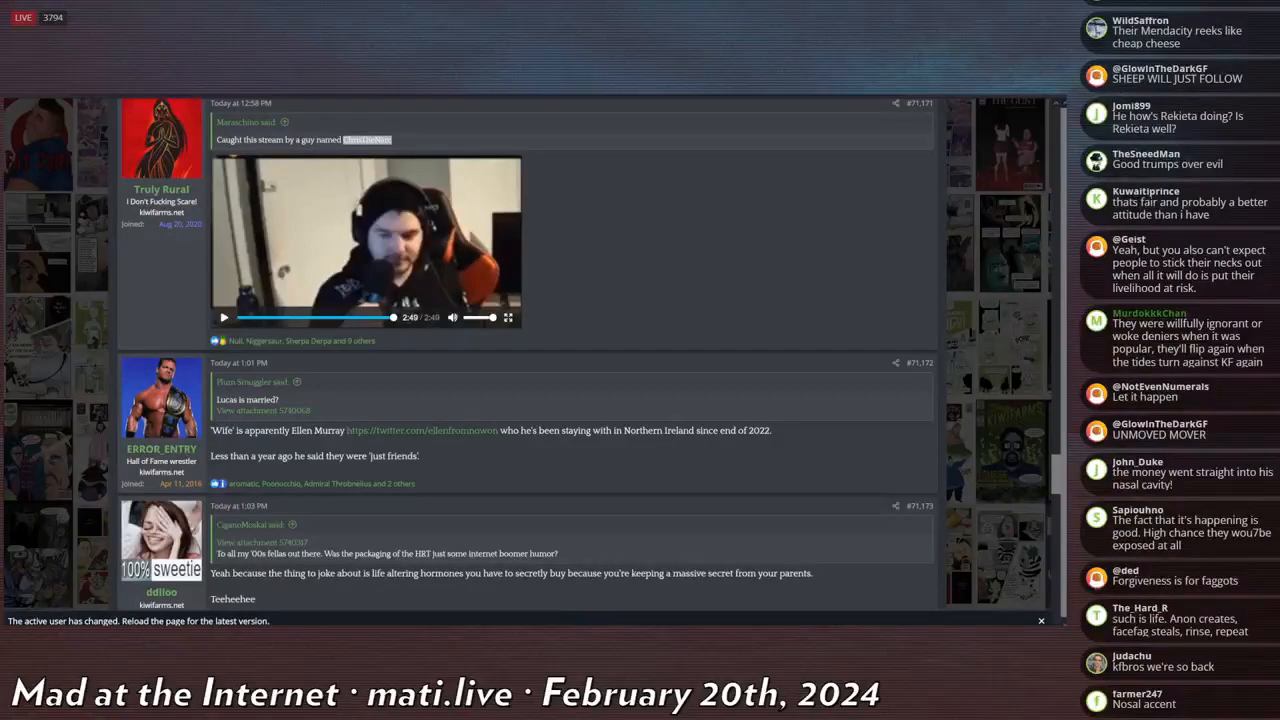
scroll(down, 3)
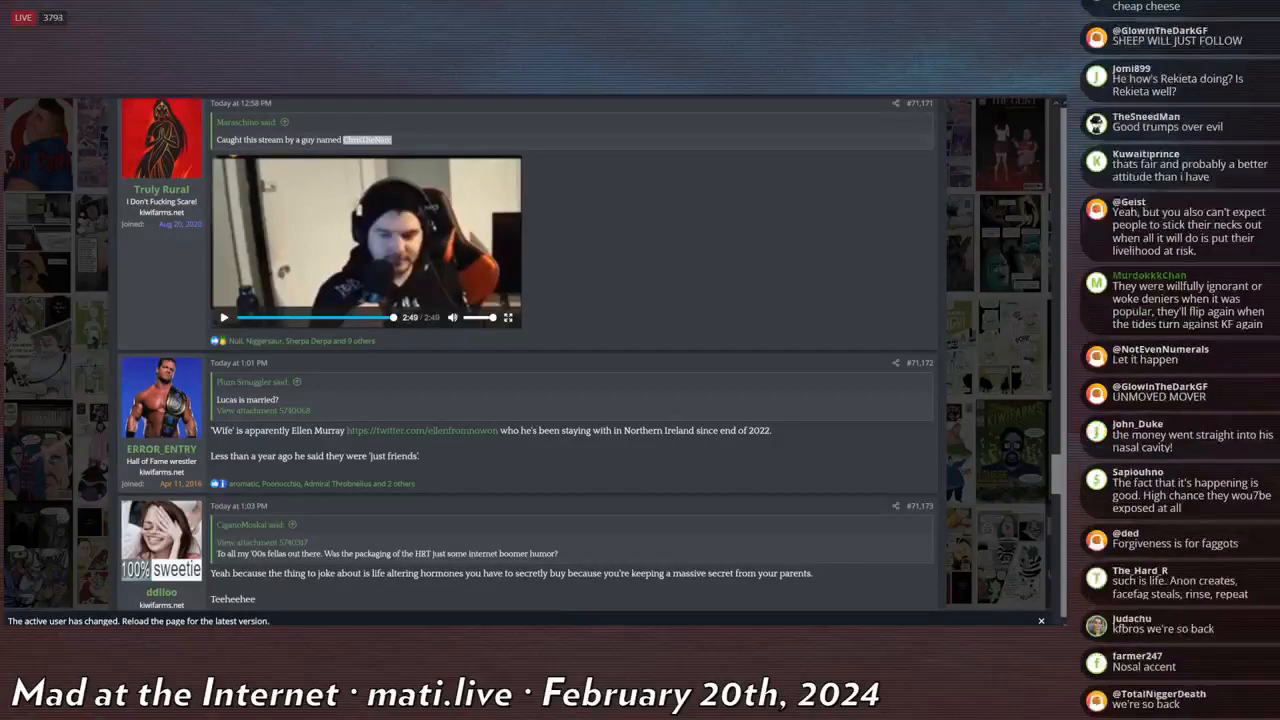
scroll(down, 3)
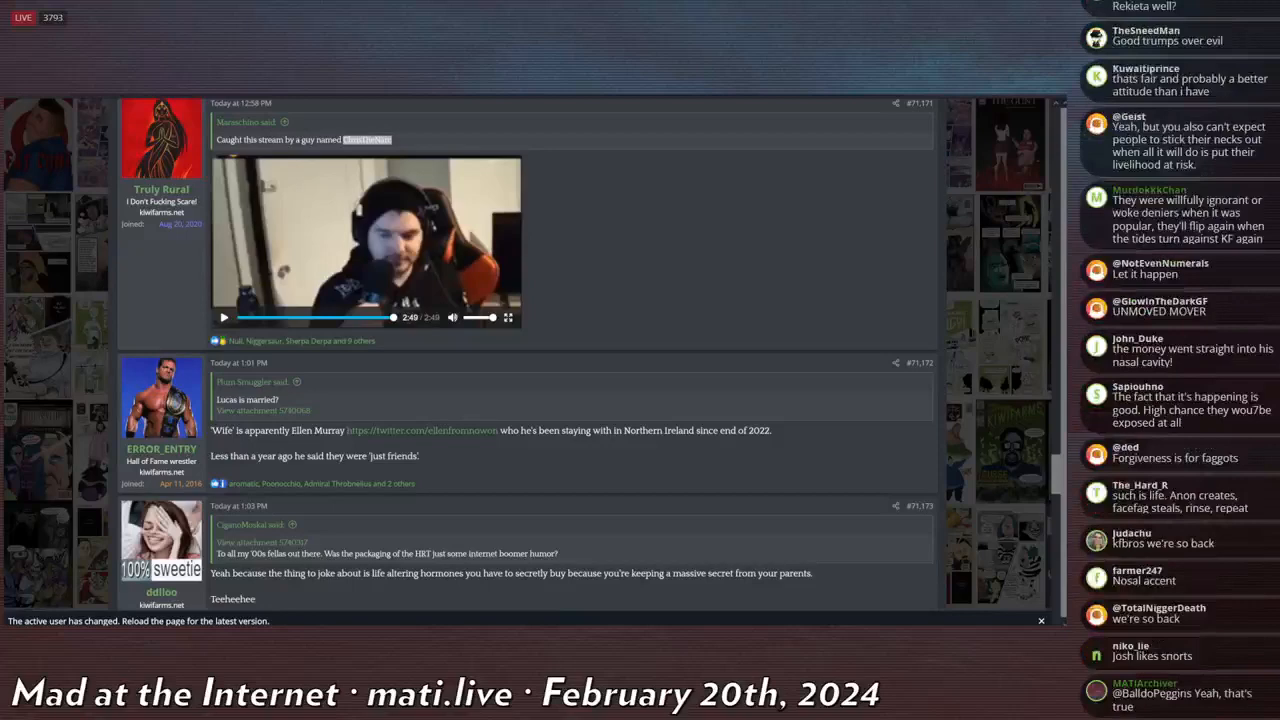
scroll(down, 3)
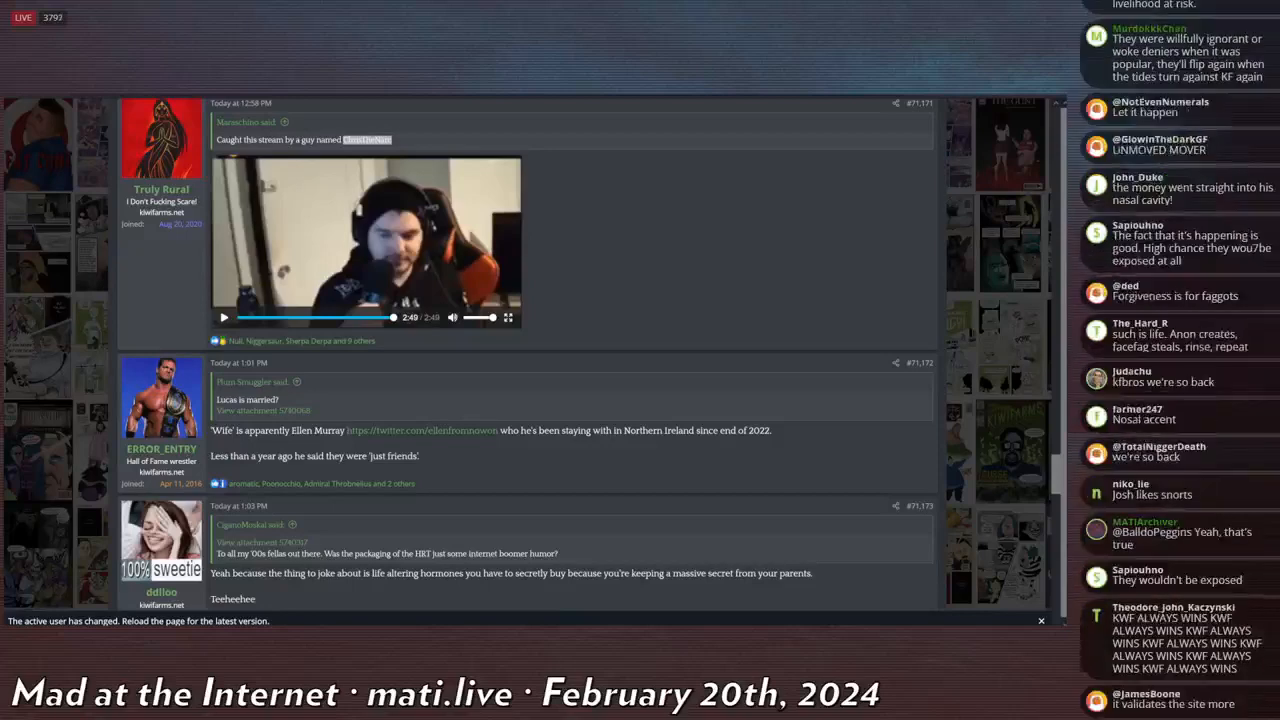
scroll(down, 3)
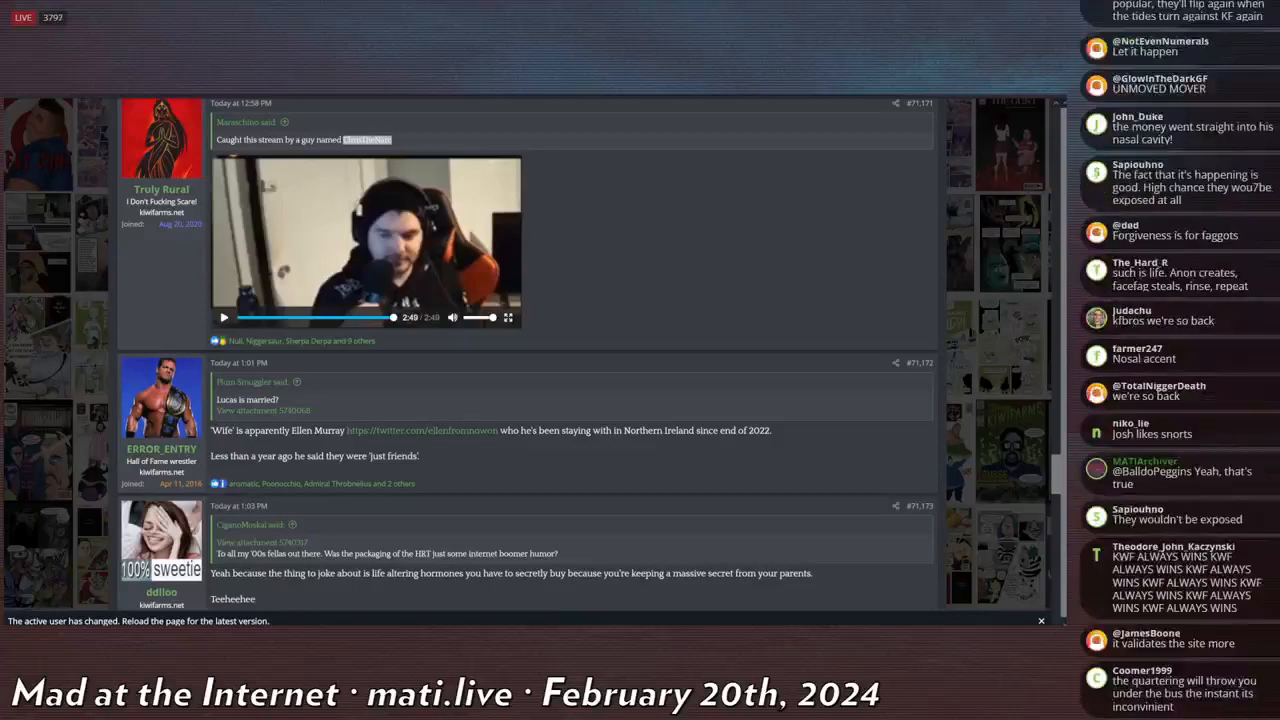
scroll(down, 3)
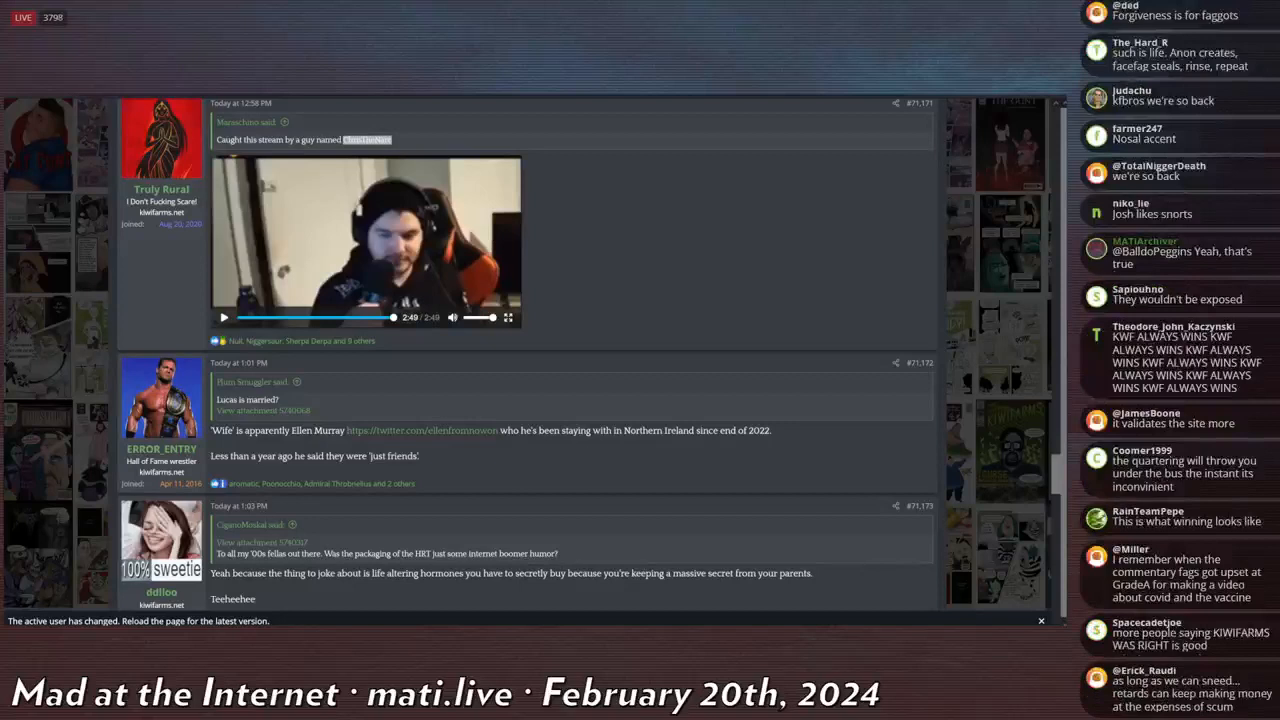
scroll(down, 3)
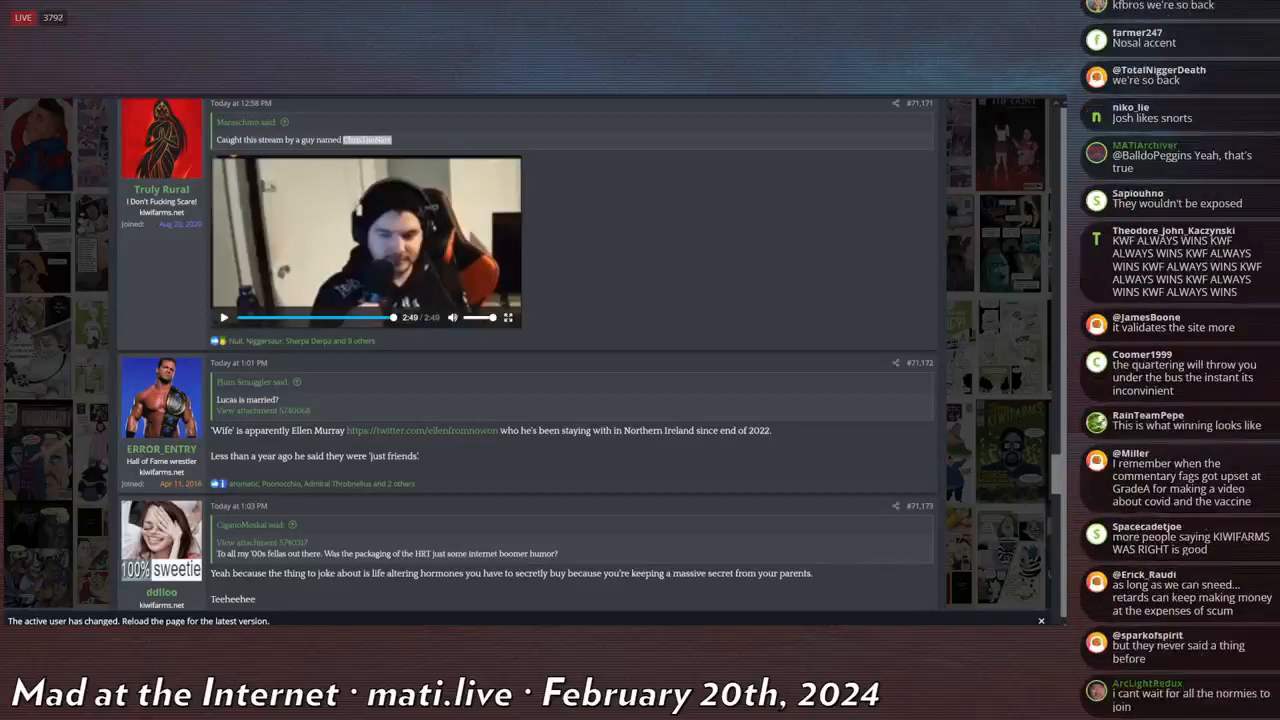
scroll(down, 3)
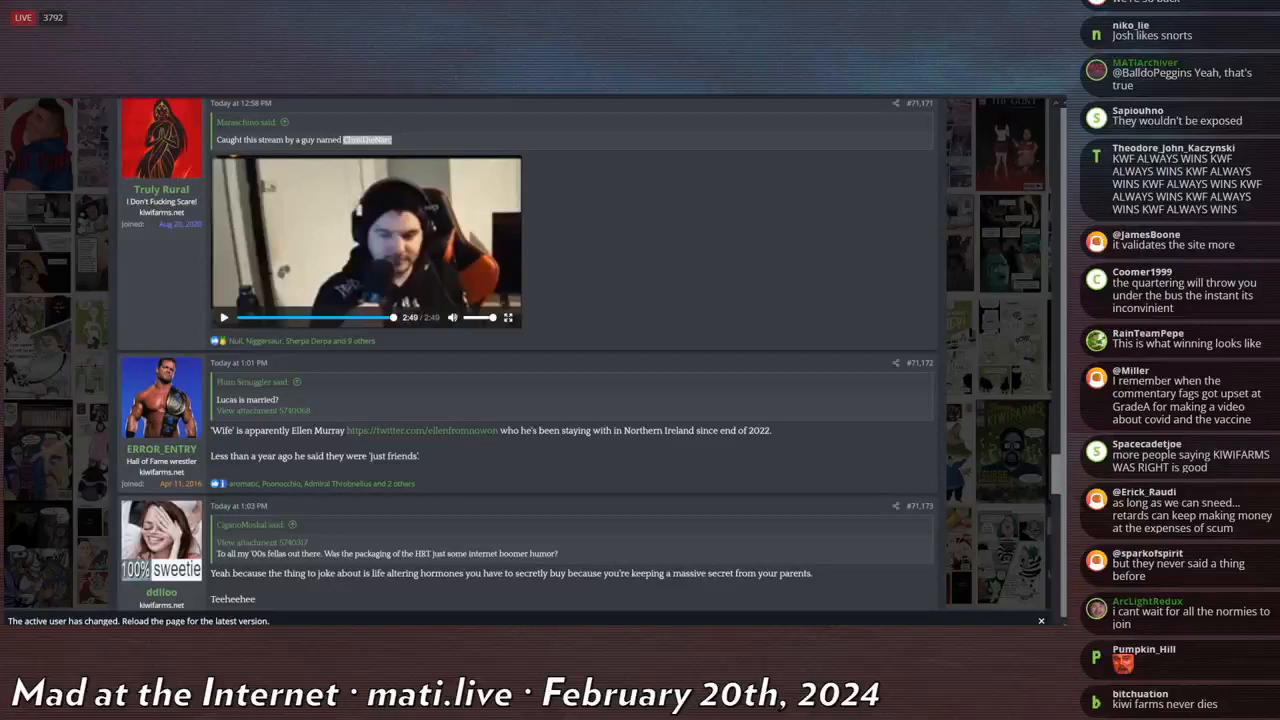
scroll(down, 3)
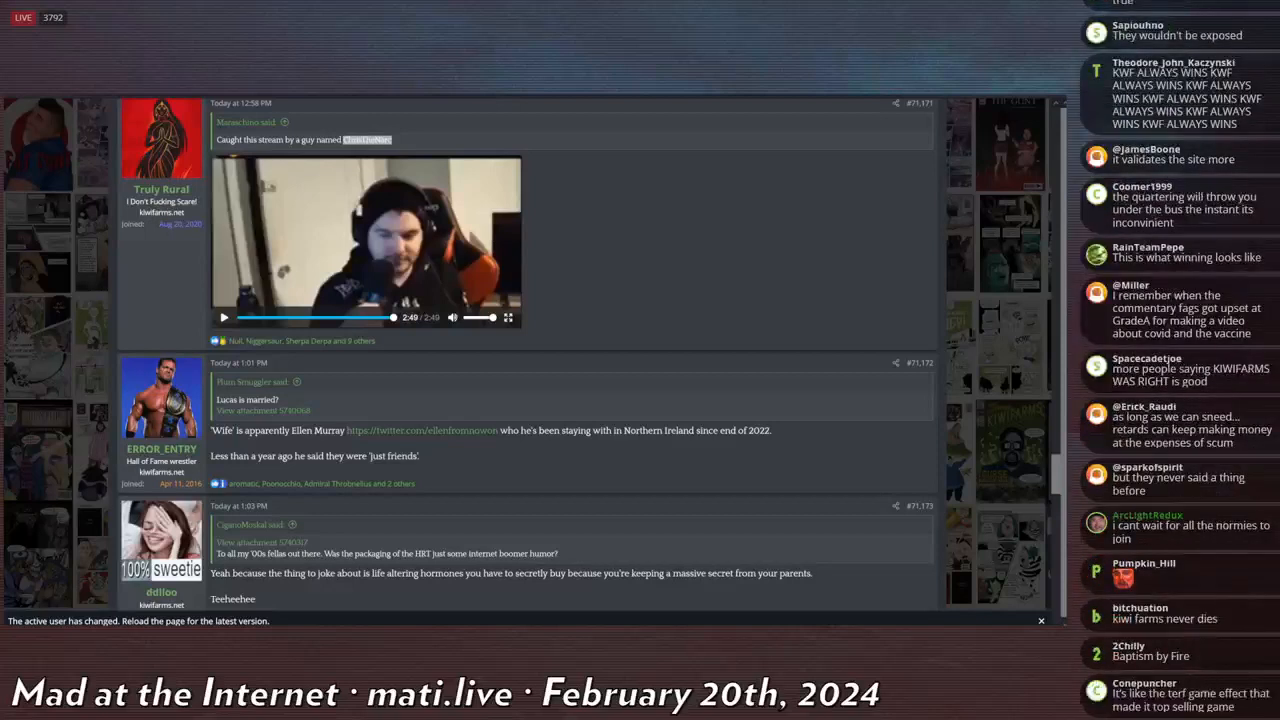
scroll(down, 3)
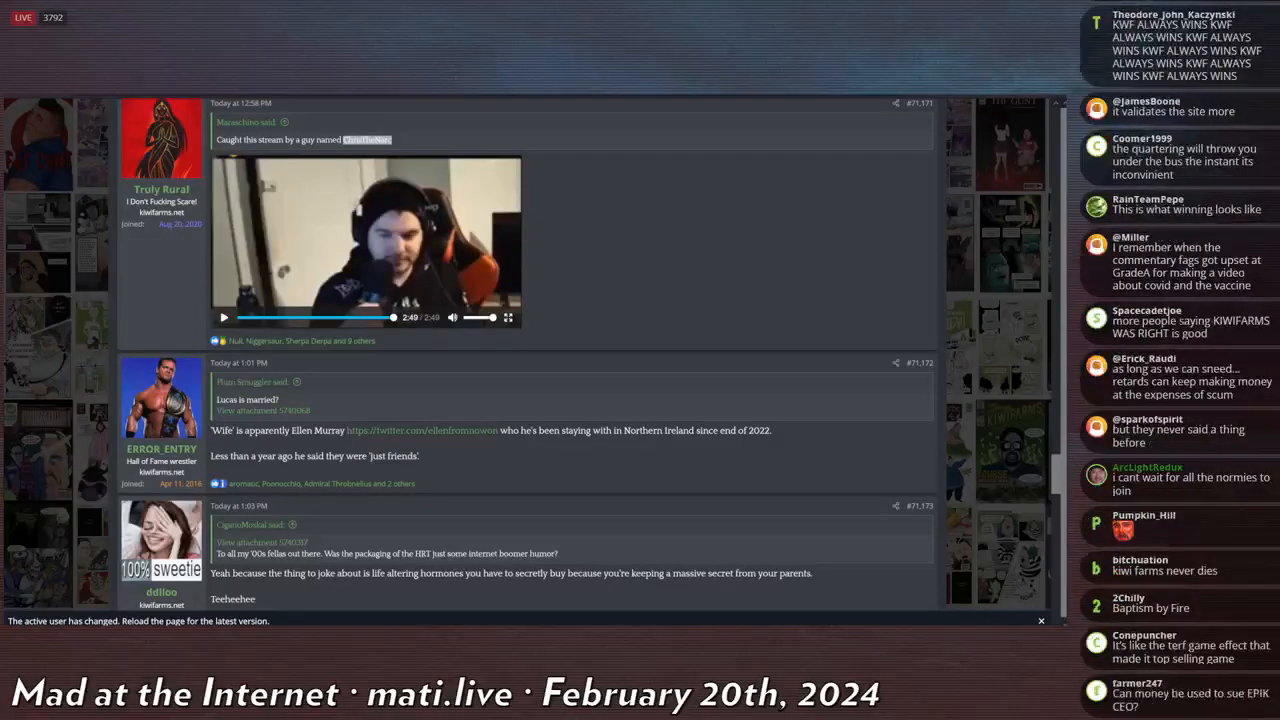
scroll(down, 3)
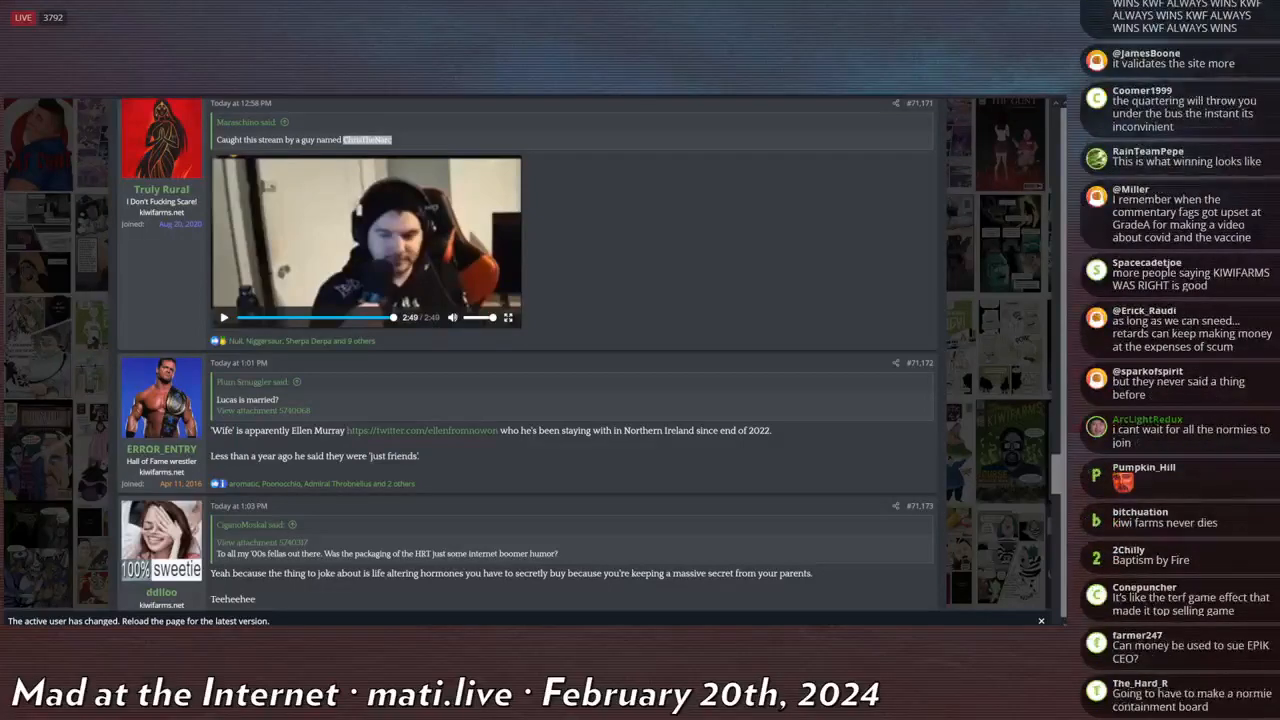
scroll(down, 3)
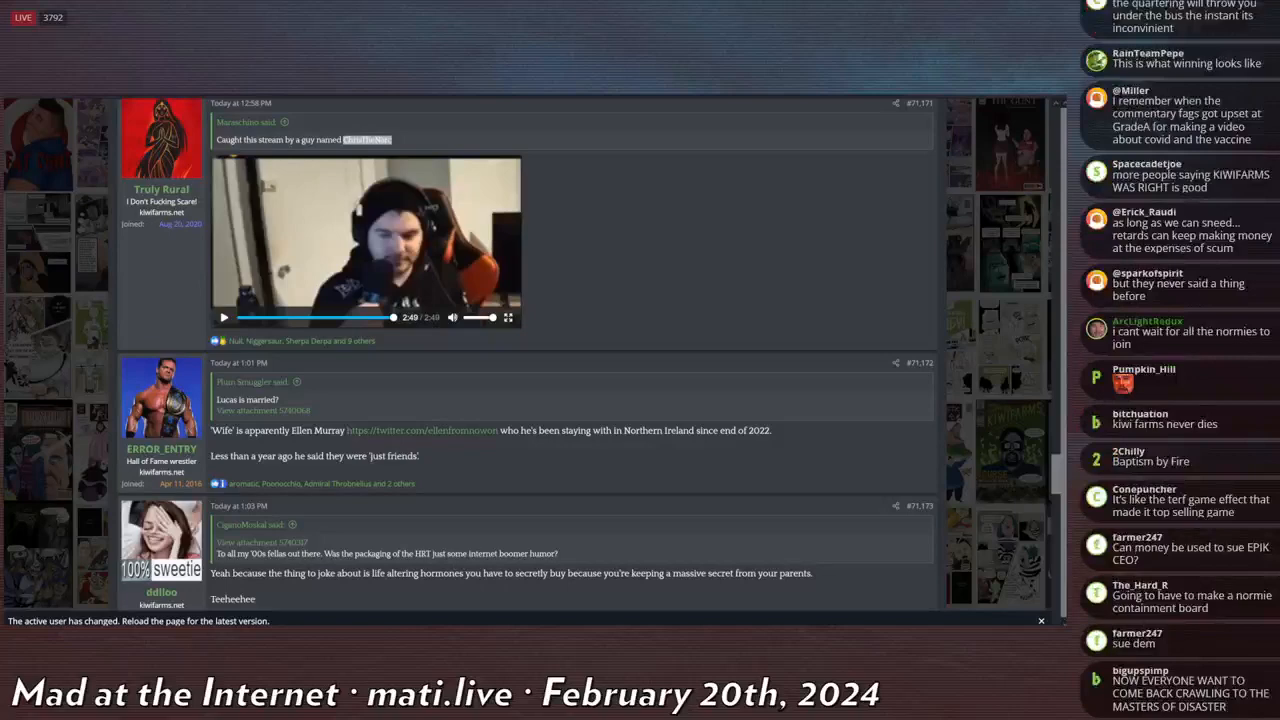
scroll(down, 3)
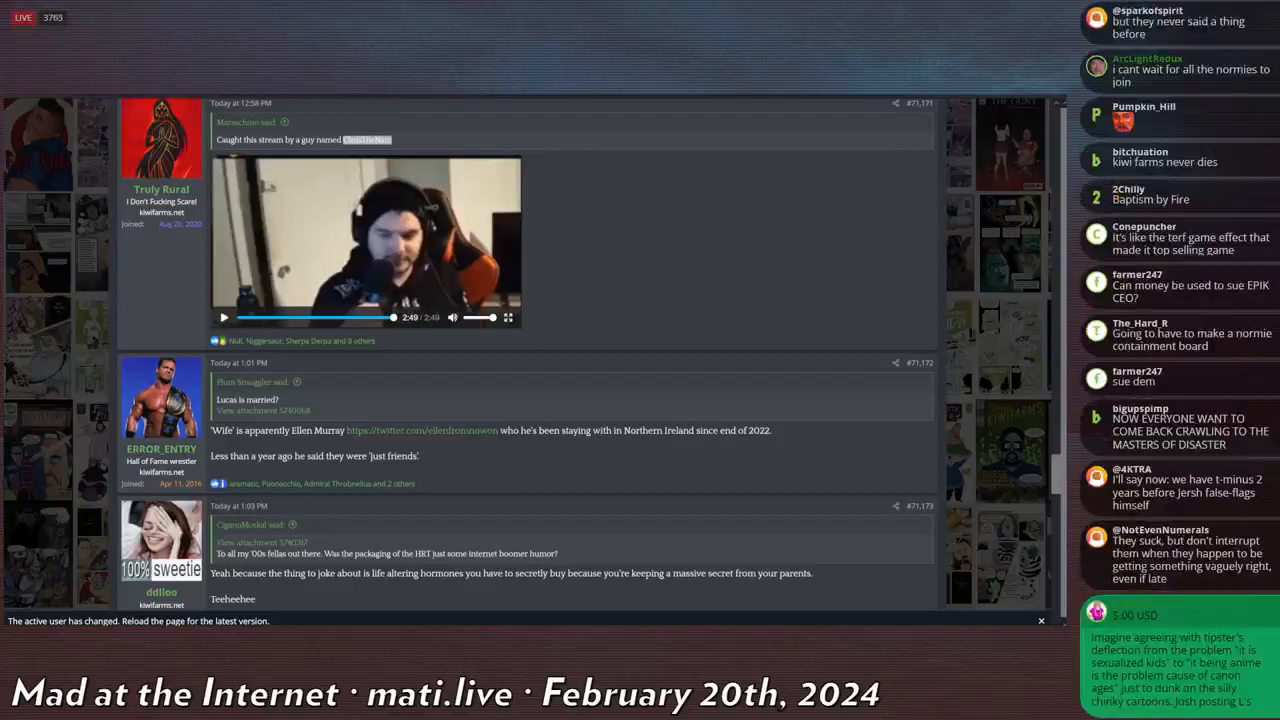
scroll(down, 3)
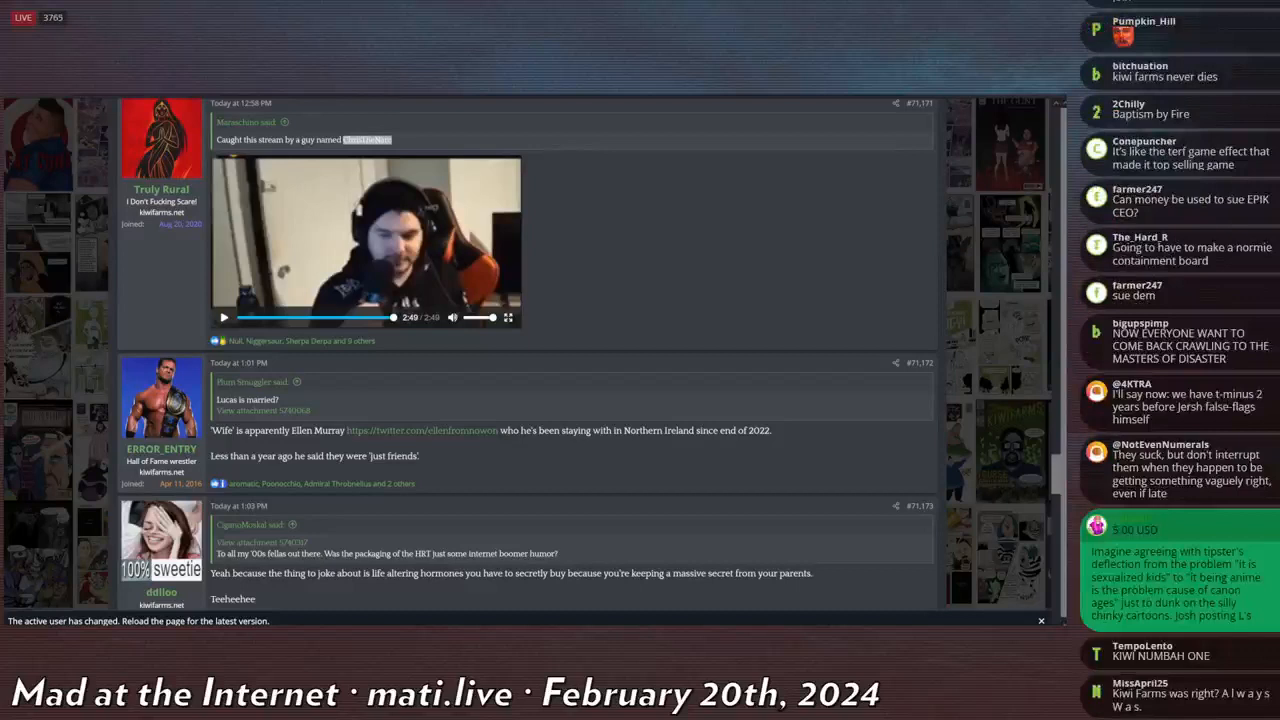
scroll(down, 3)
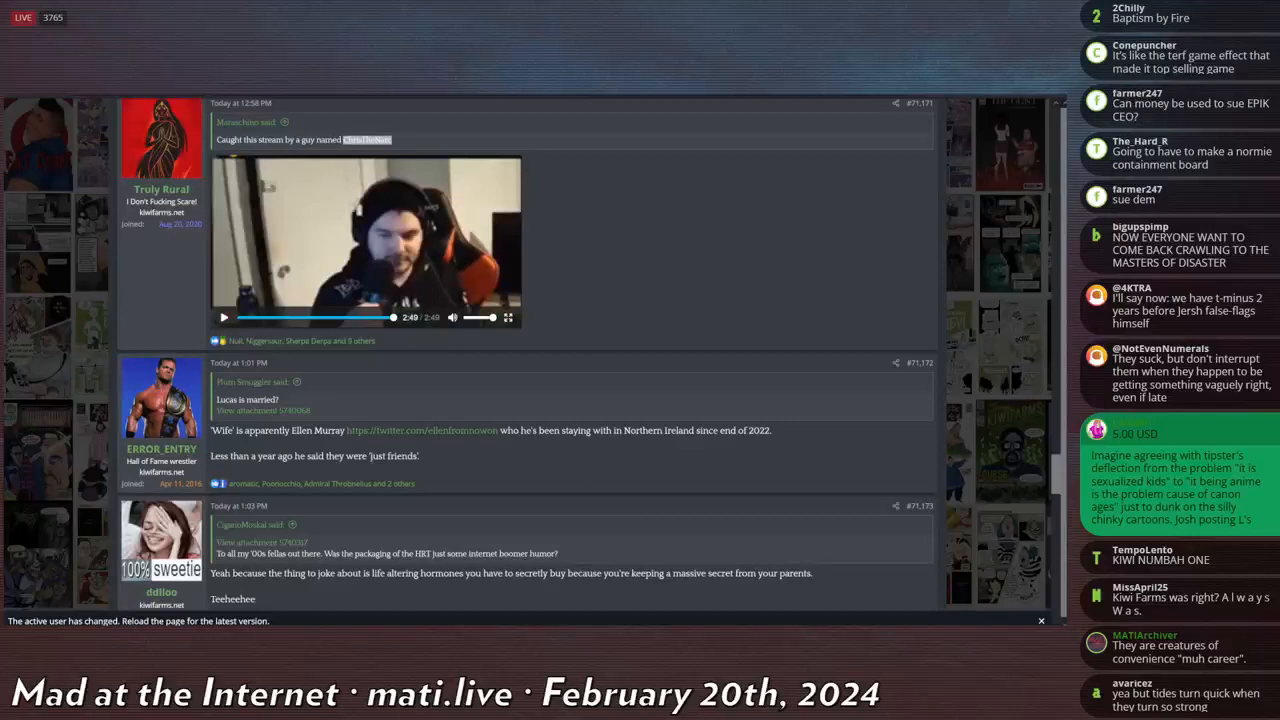
scroll(down, 3)
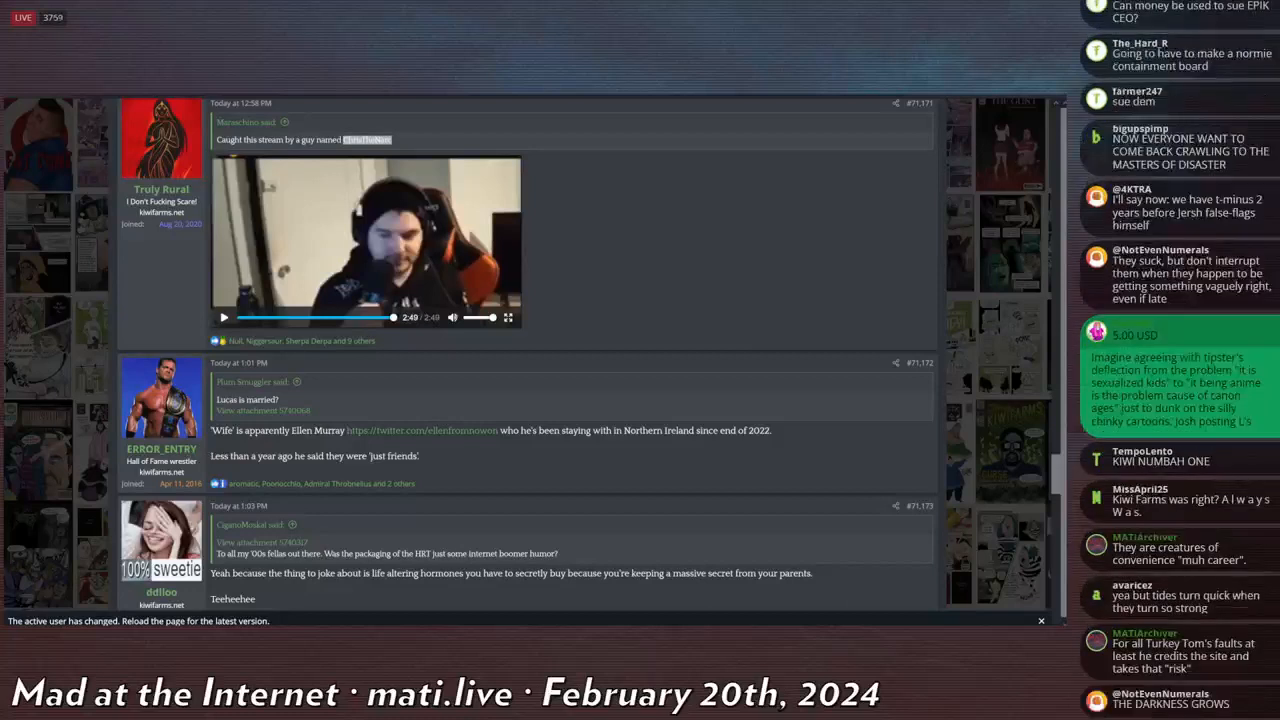
scroll(down, 3)
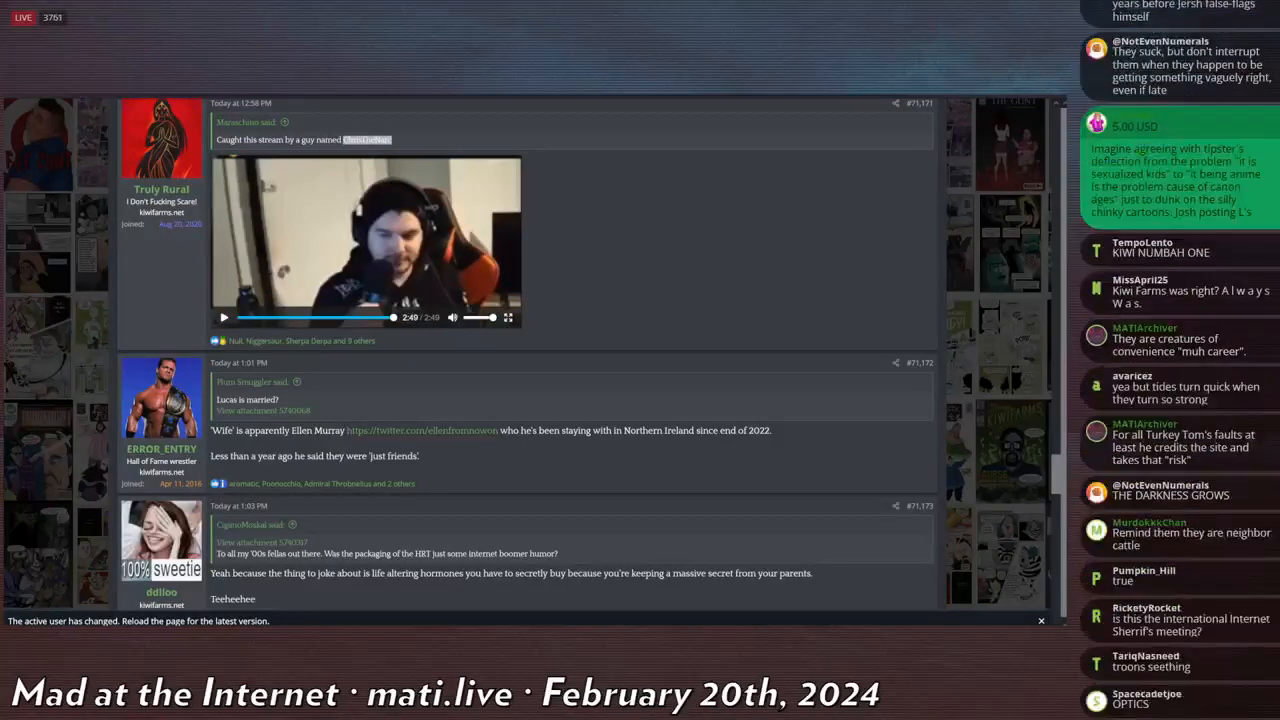
scroll(down, 3)
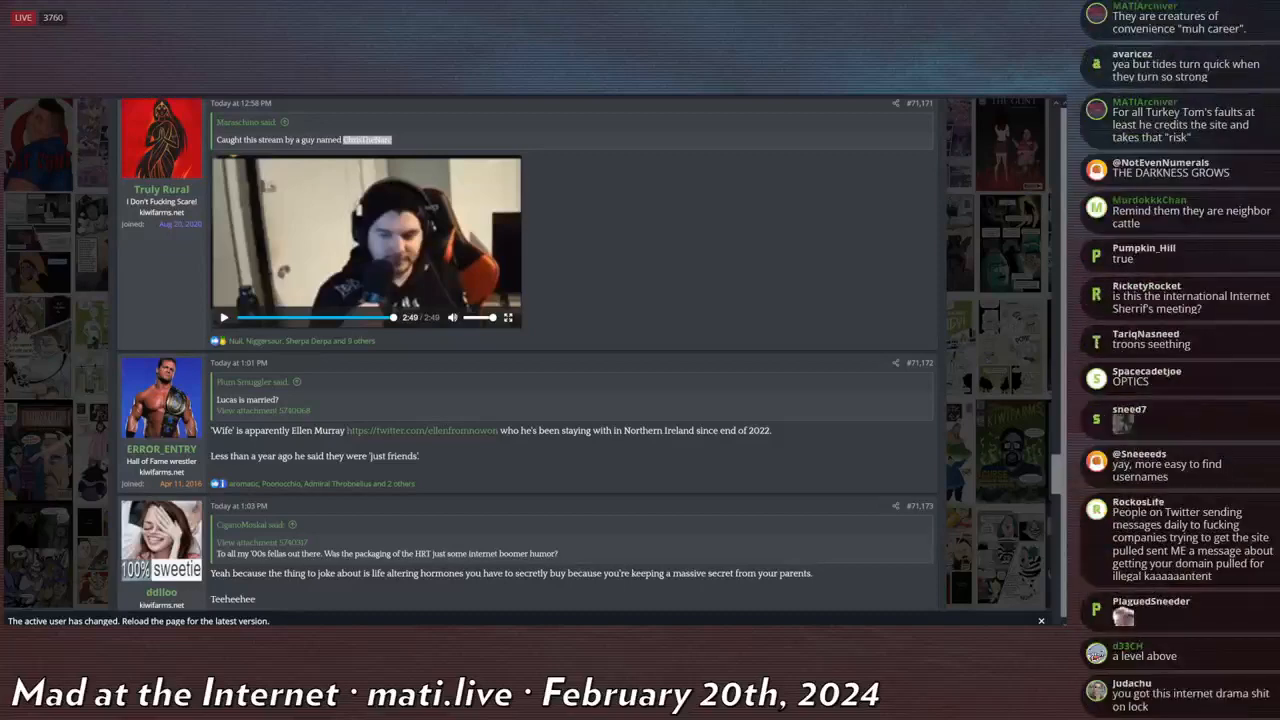
scroll(down, 3)
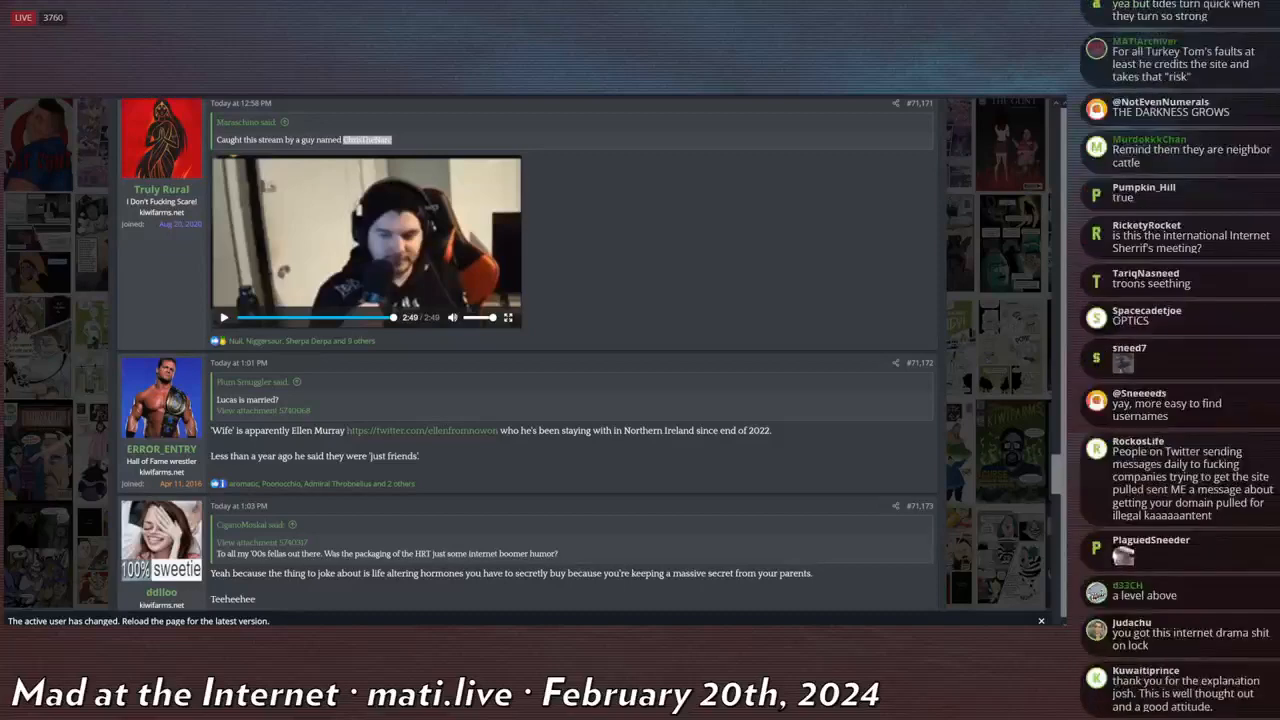
scroll(down, 3)
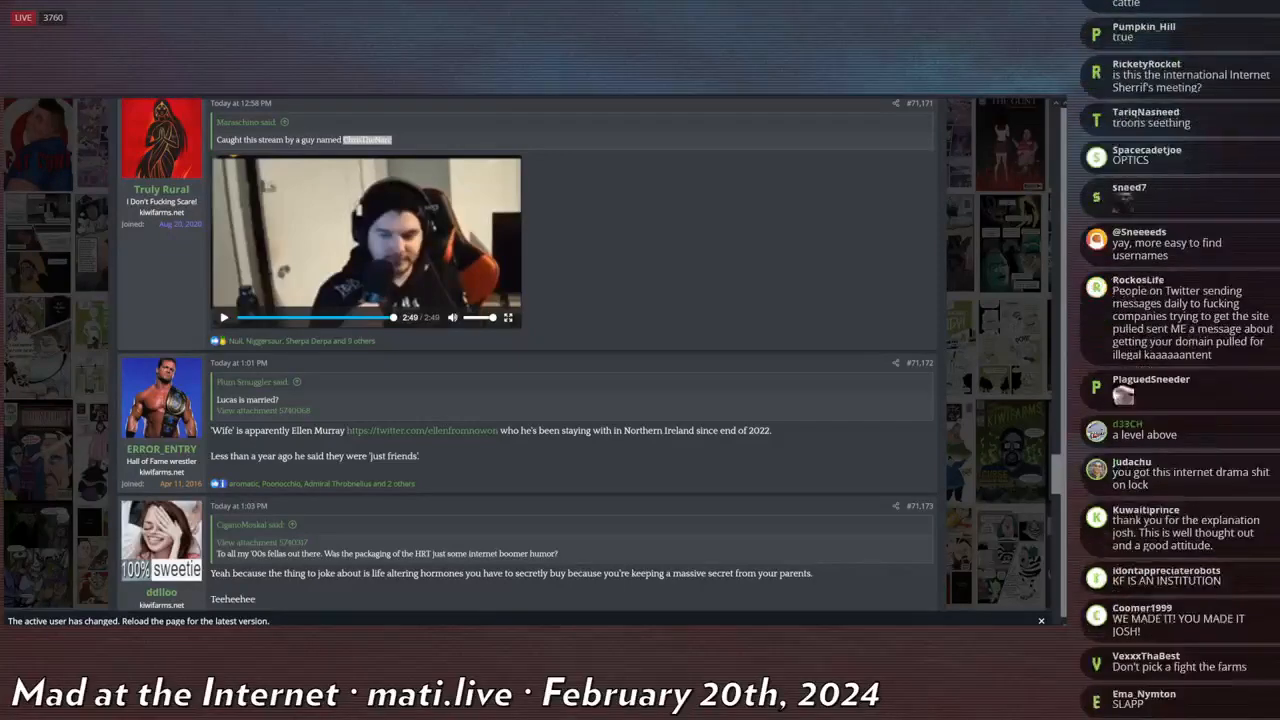
scroll(down, 3)
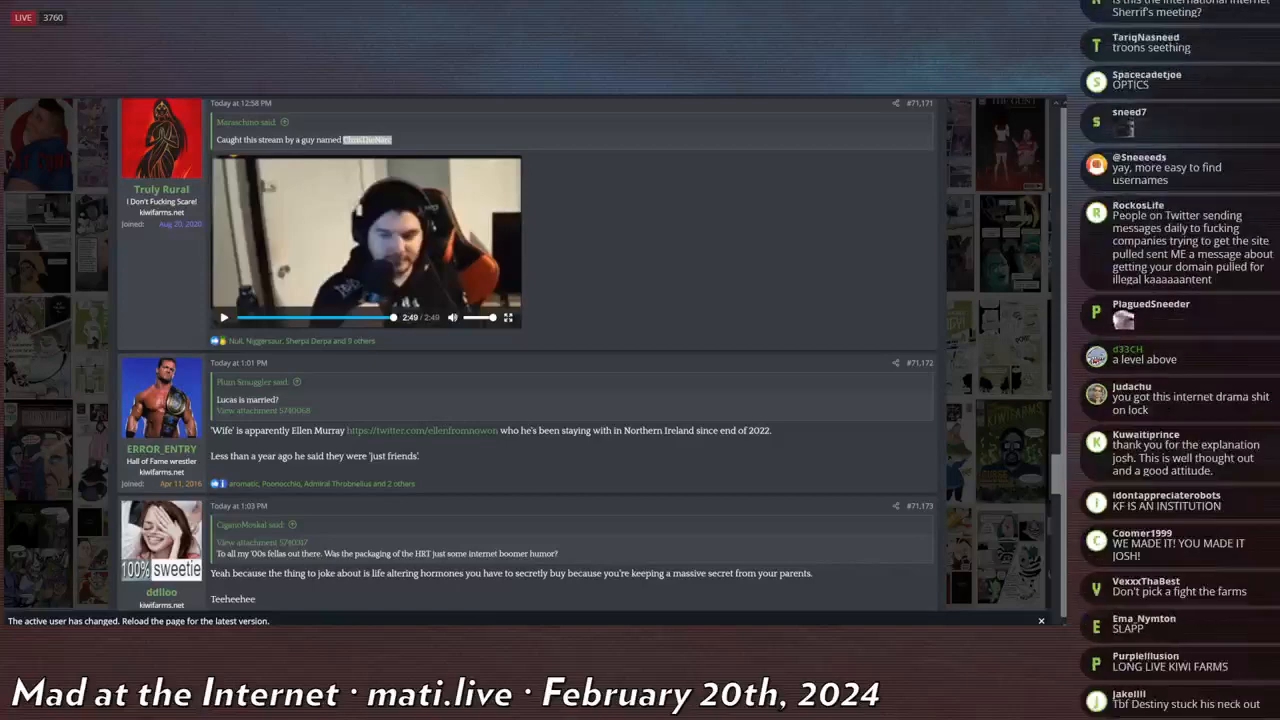
scroll(down, 3)
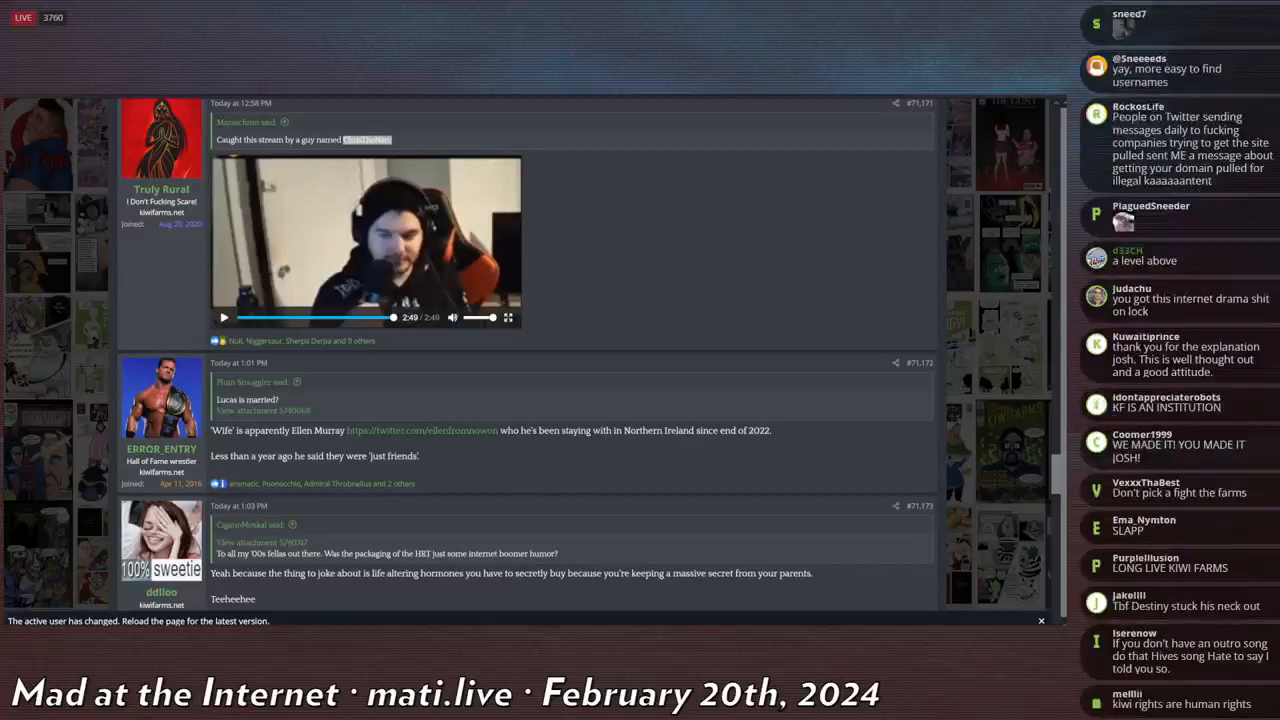
scroll(down, 3)
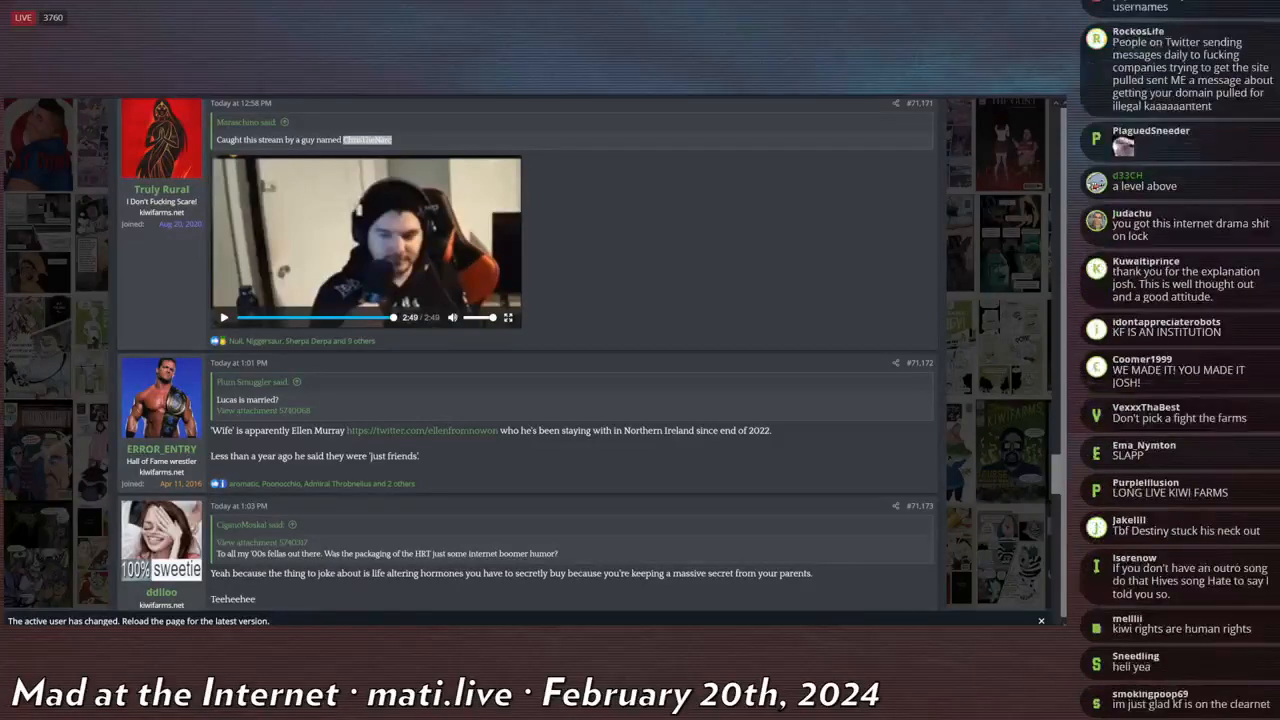
scroll(down, 3)
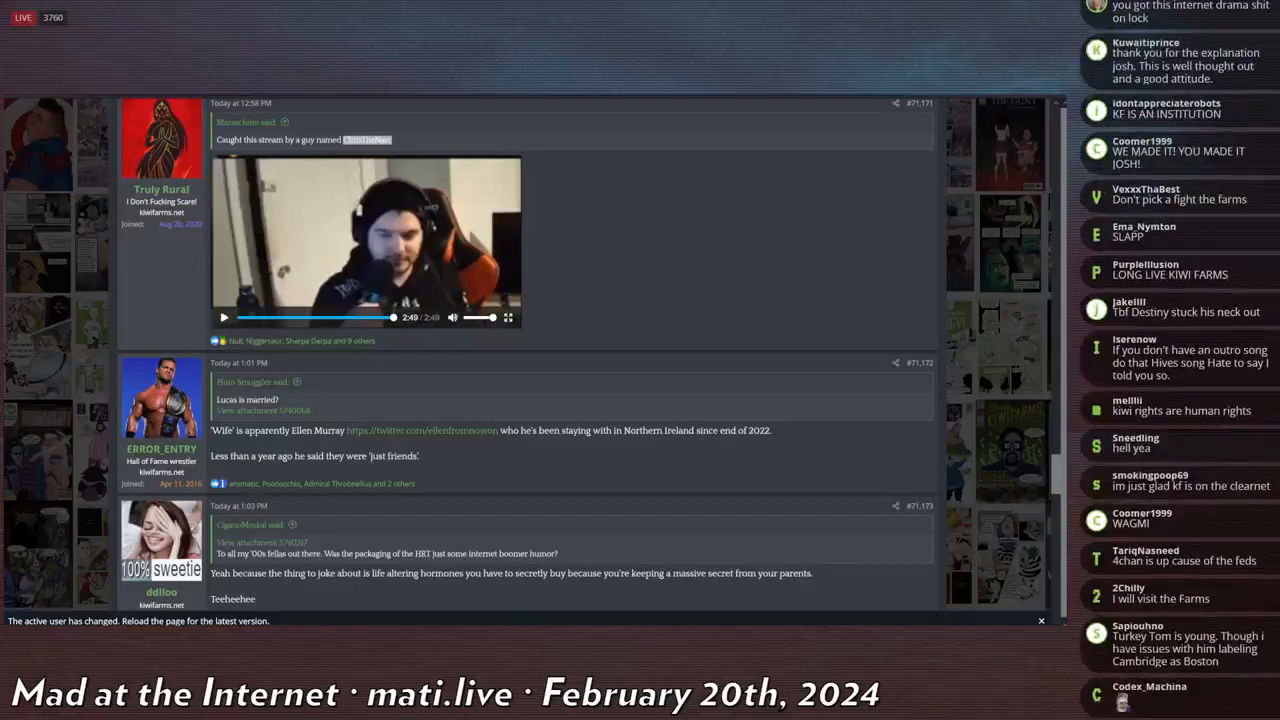
scroll(down, 3)
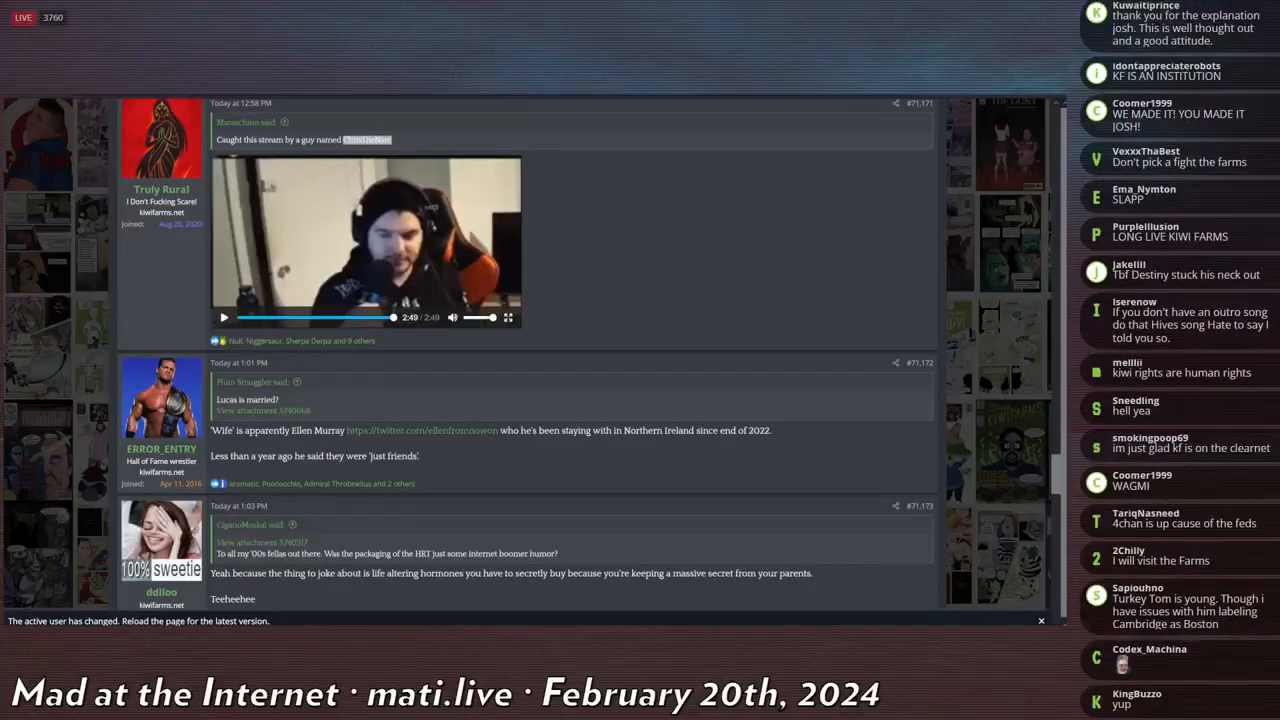
scroll(down, 3)
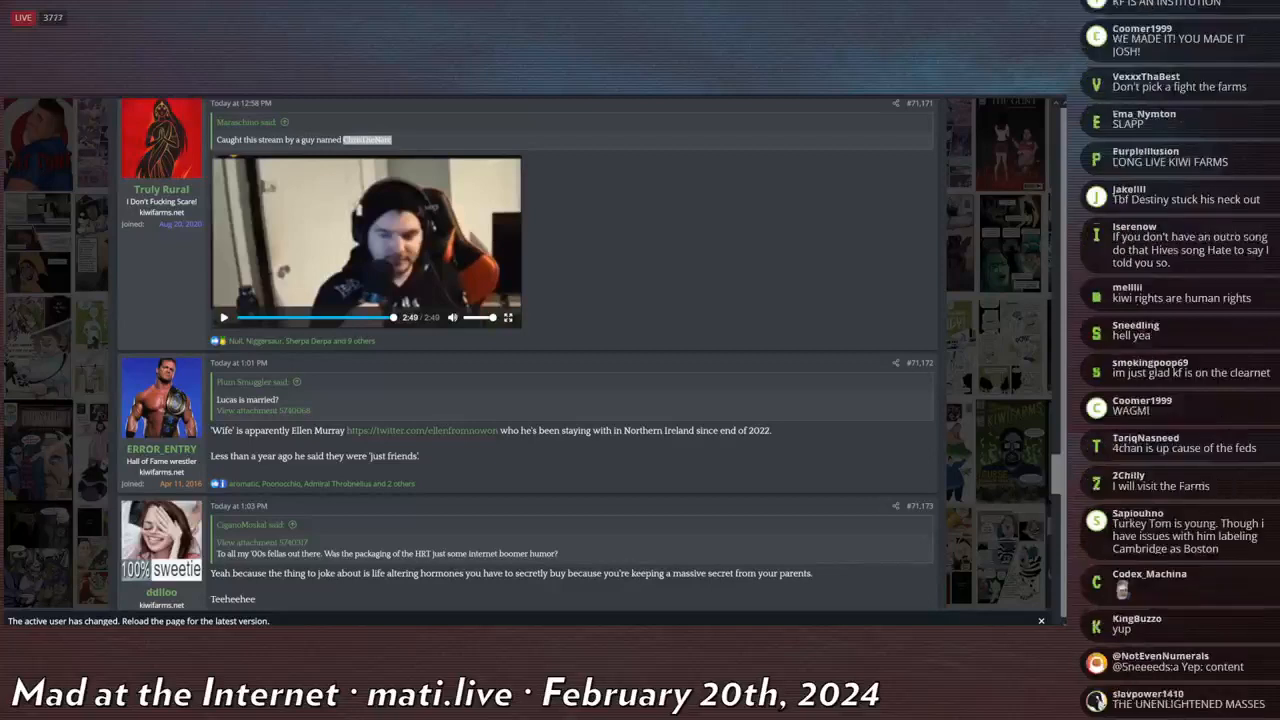
scroll(down, 3)
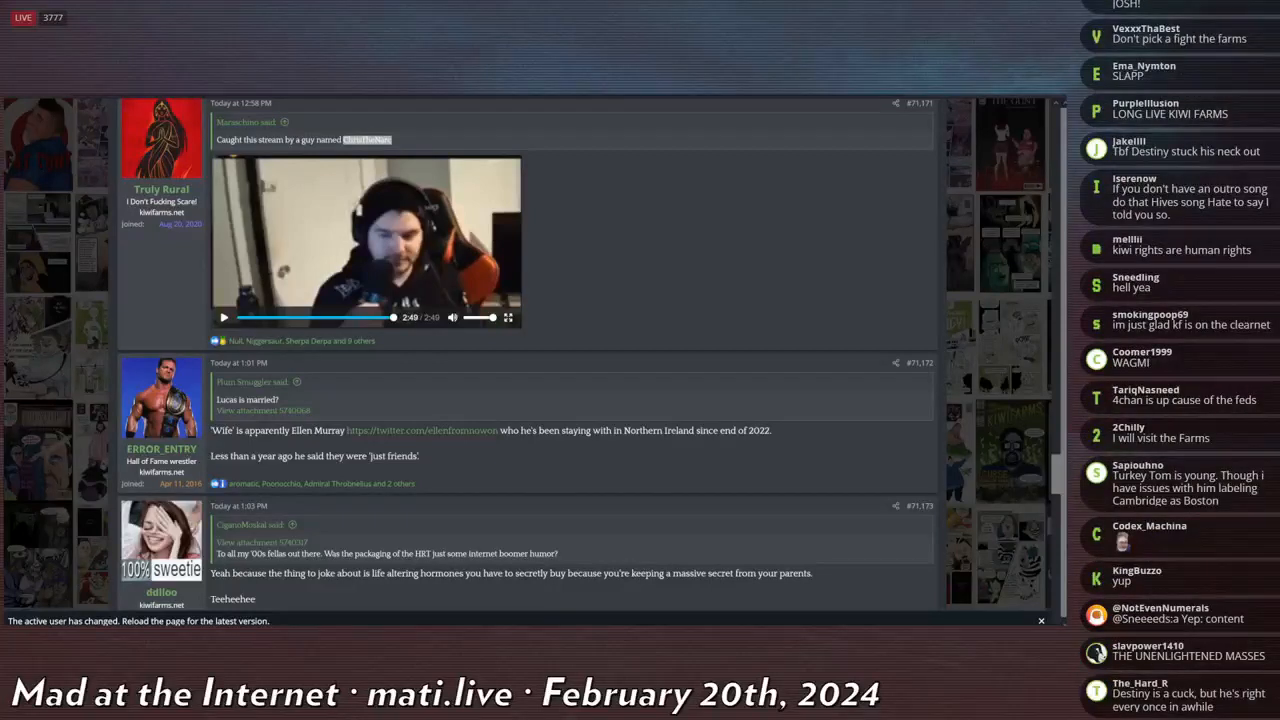
scroll(down, 3)
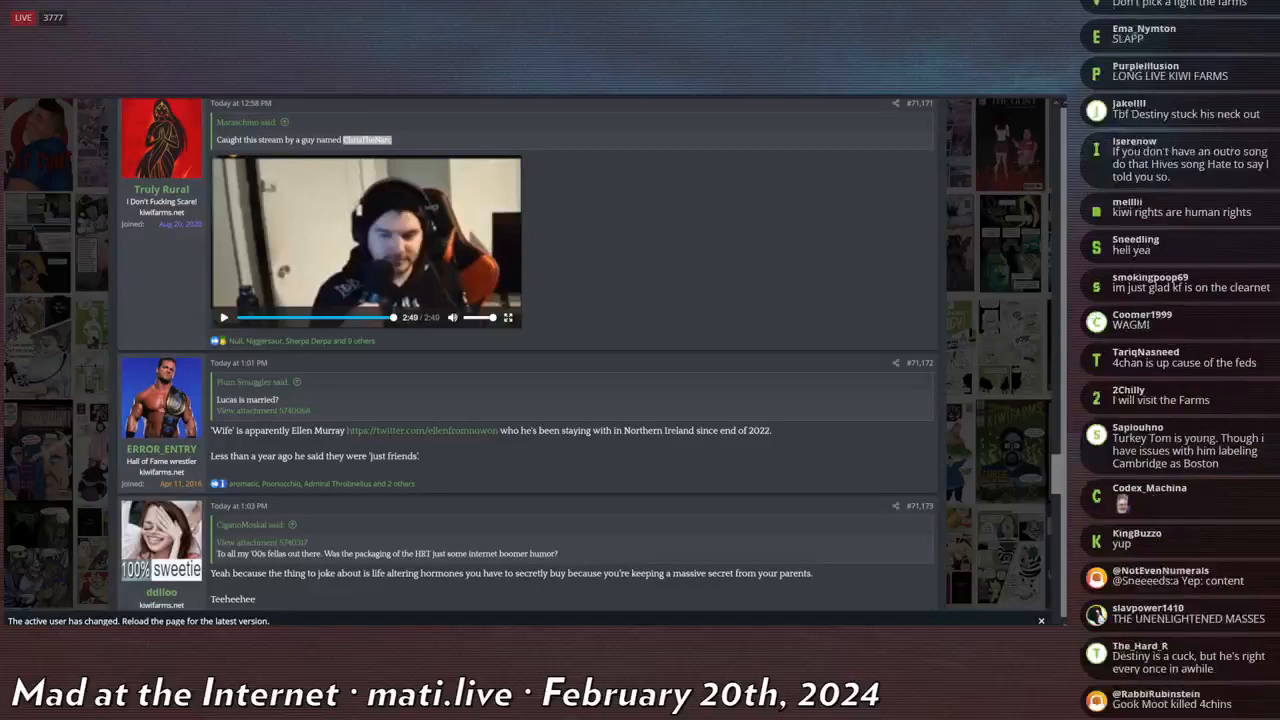
scroll(down, 3)
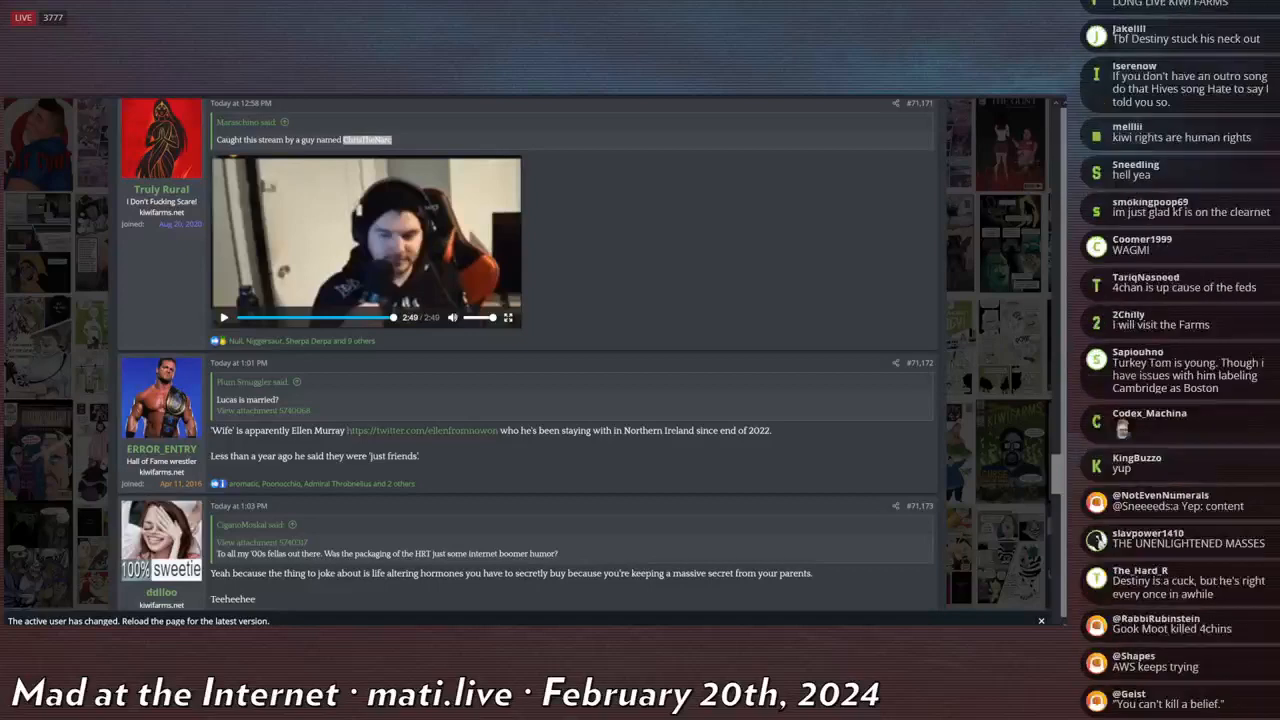
scroll(down, 3)
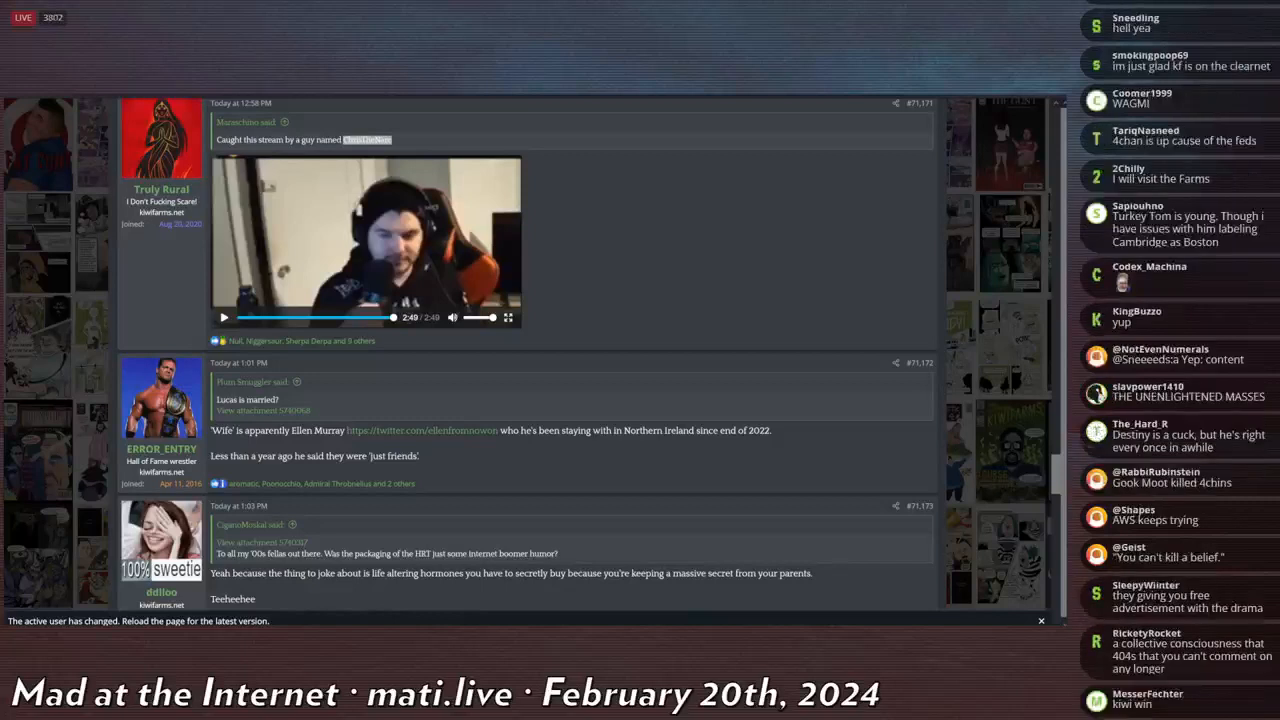
scroll(down, 3)
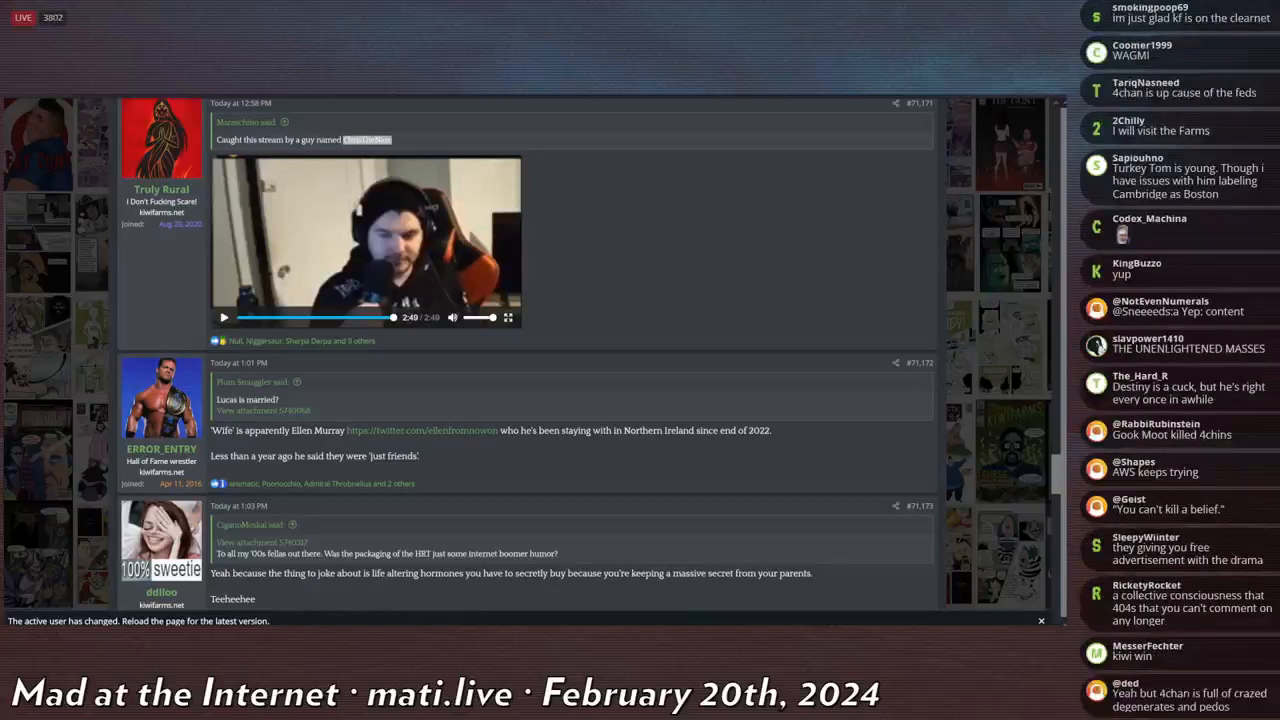
scroll(down, 3)
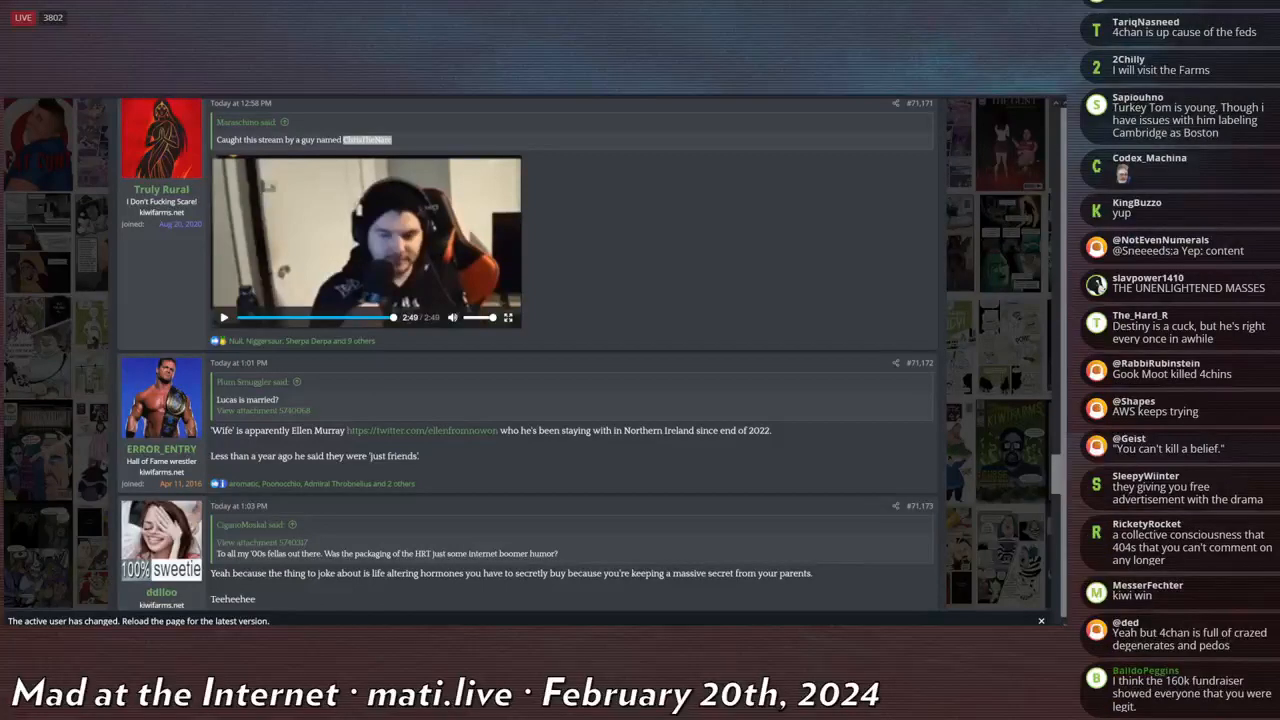
scroll(down, 3)
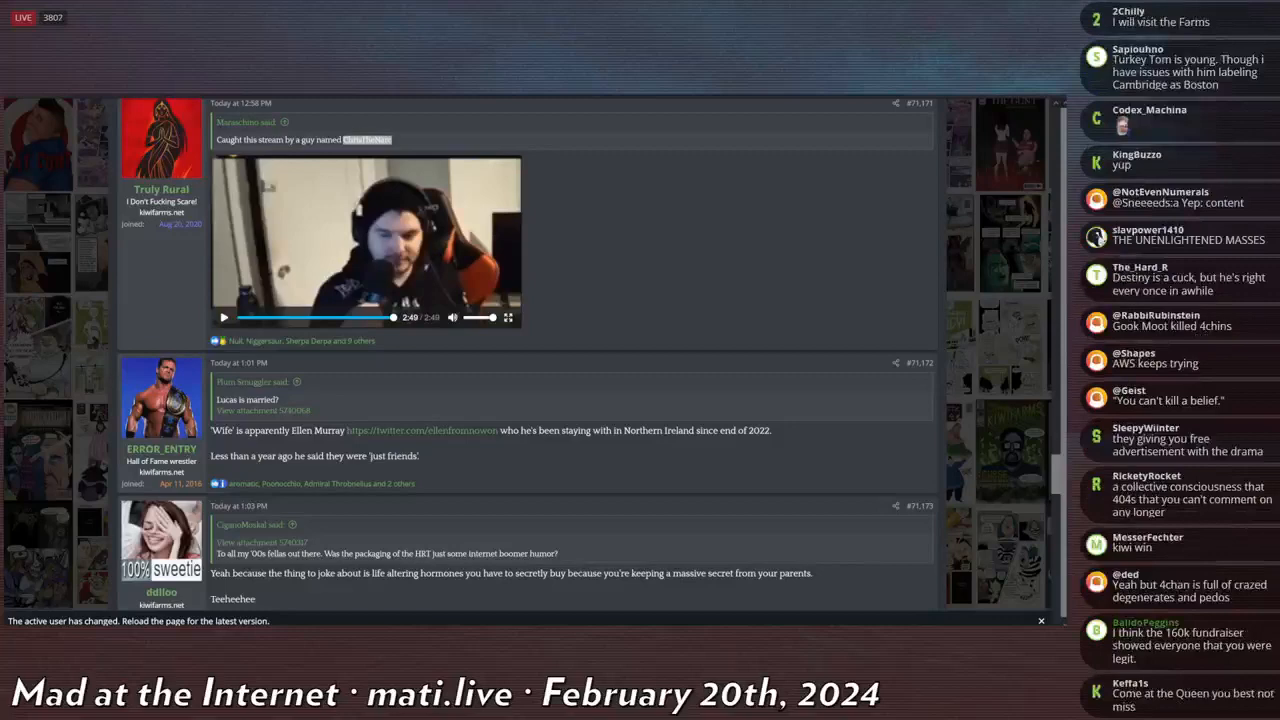
scroll(down, 3)
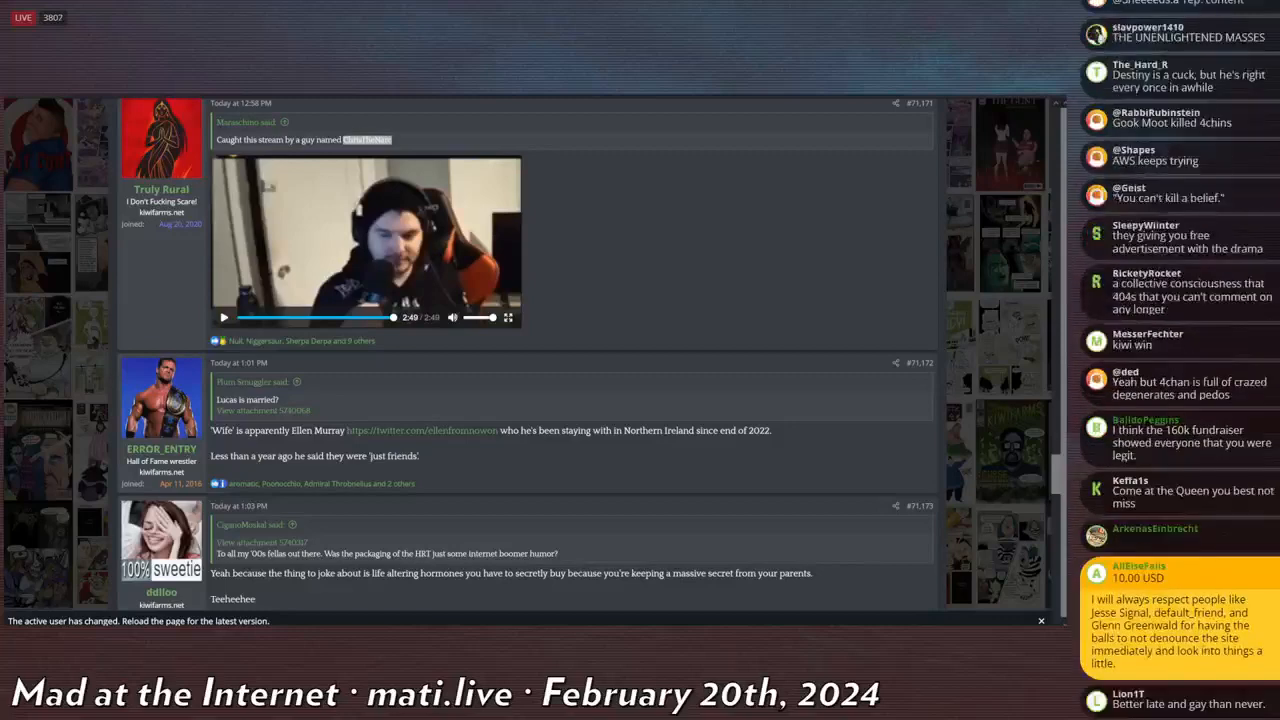
scroll(down, 3)
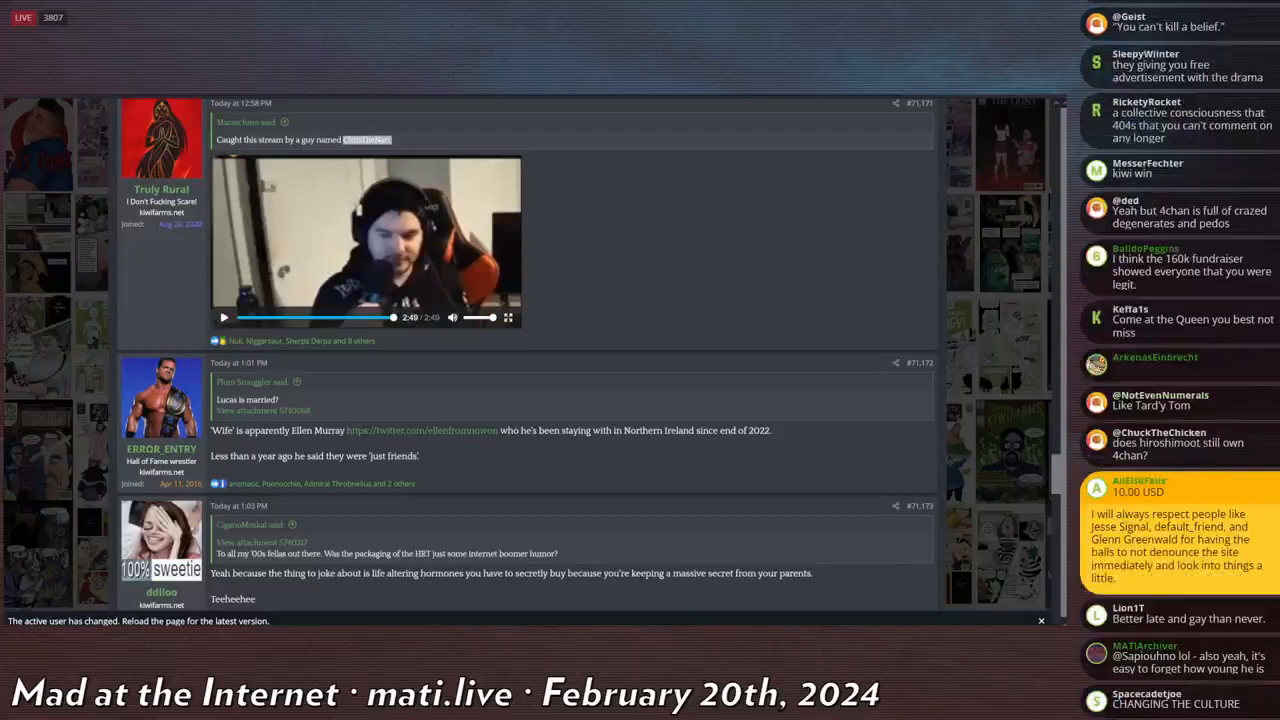
scroll(down, 3)
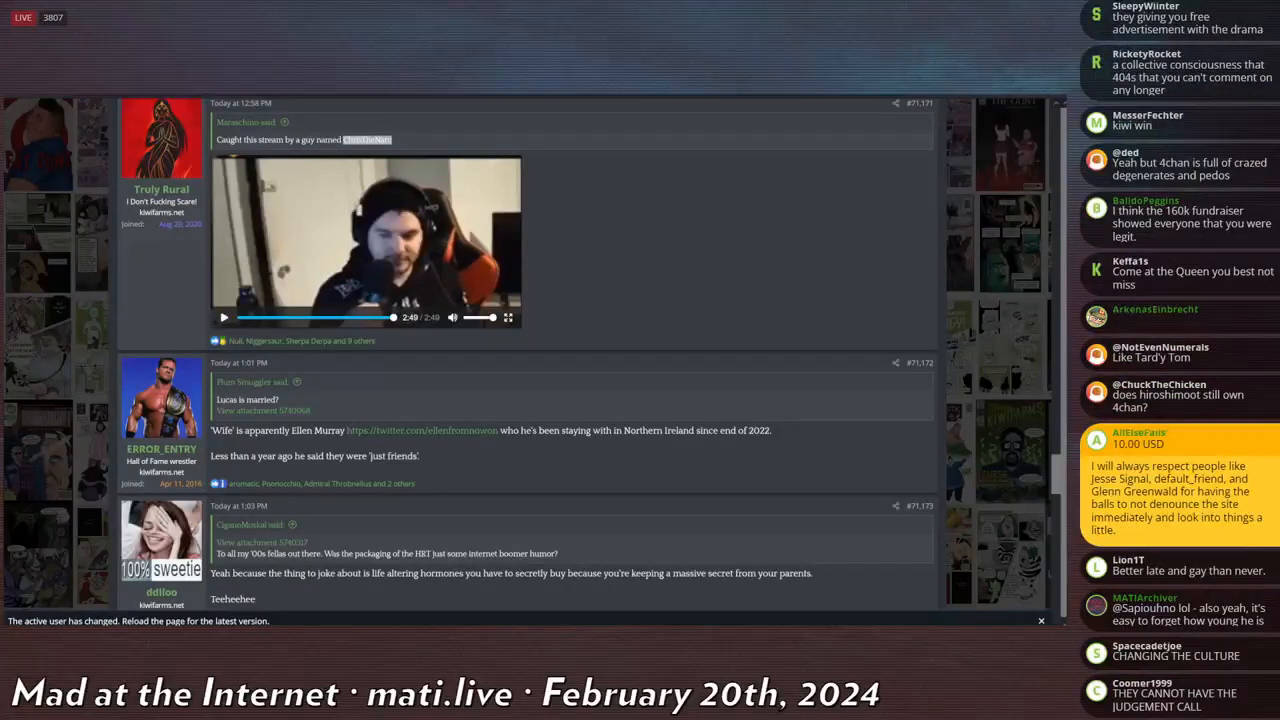
scroll(down, 3)
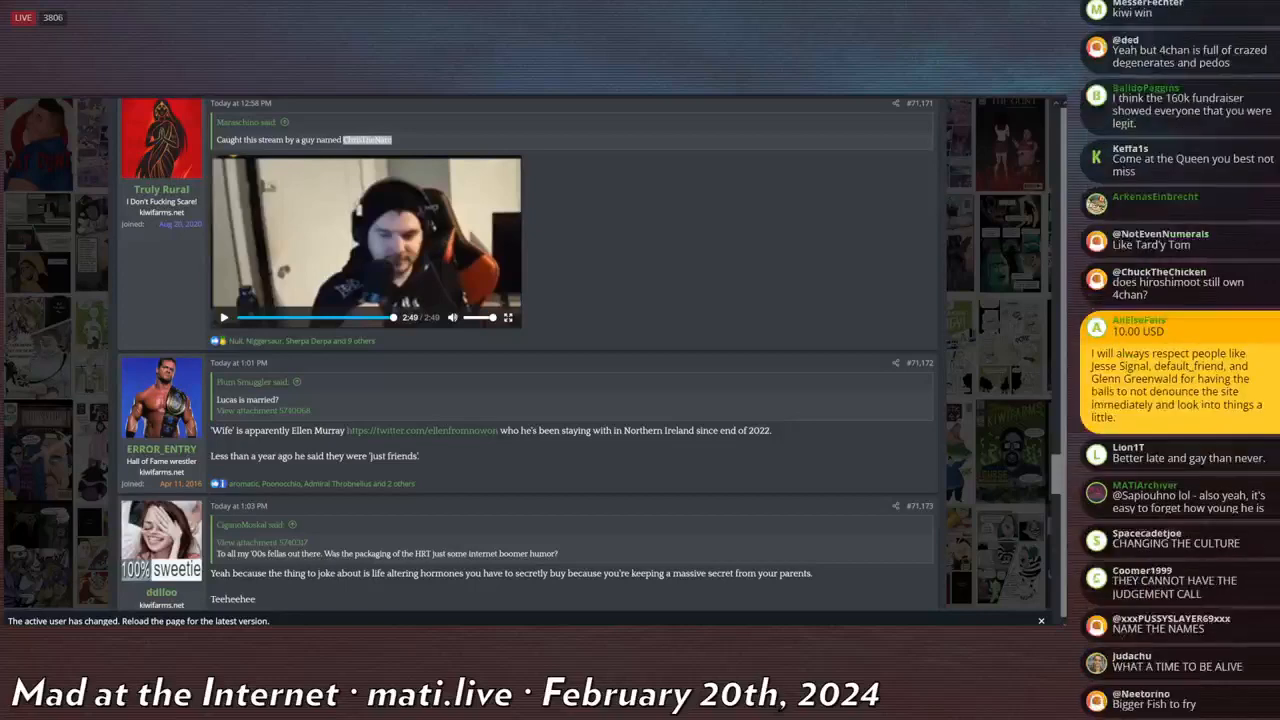
scroll(down, 3)
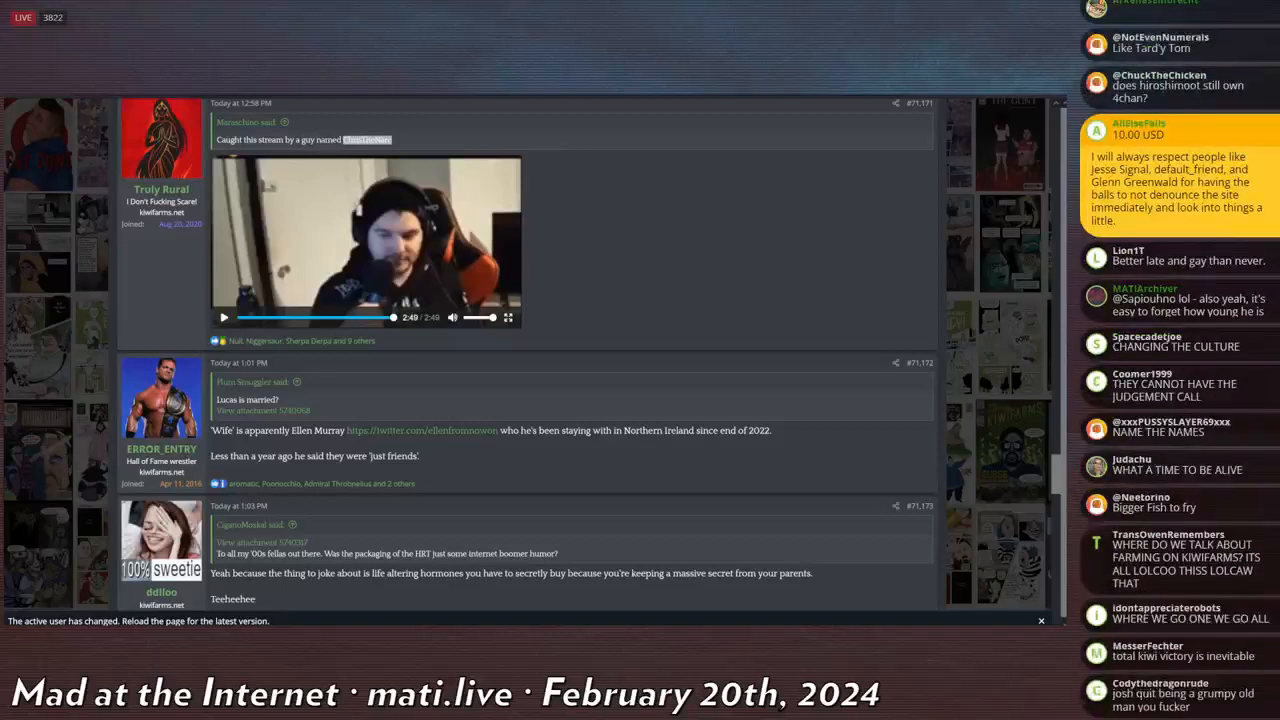
scroll(down, 3)
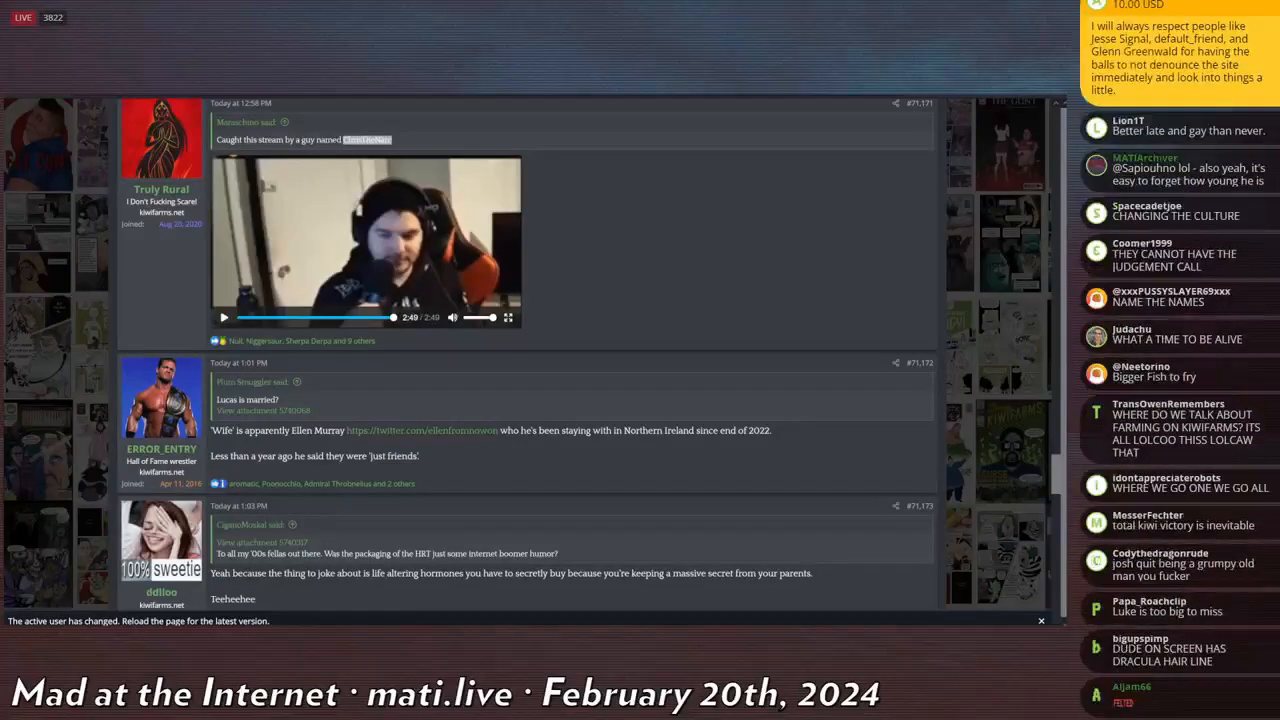
scroll(down, 3)
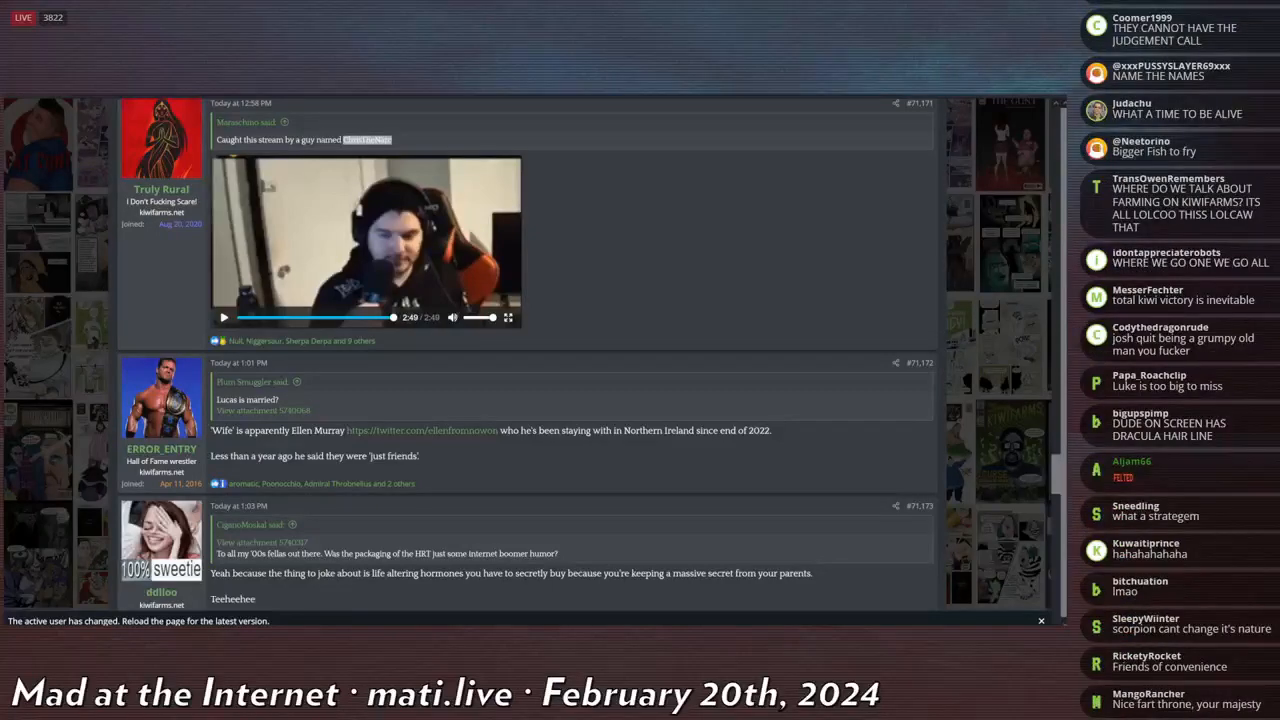
scroll(down, 3)
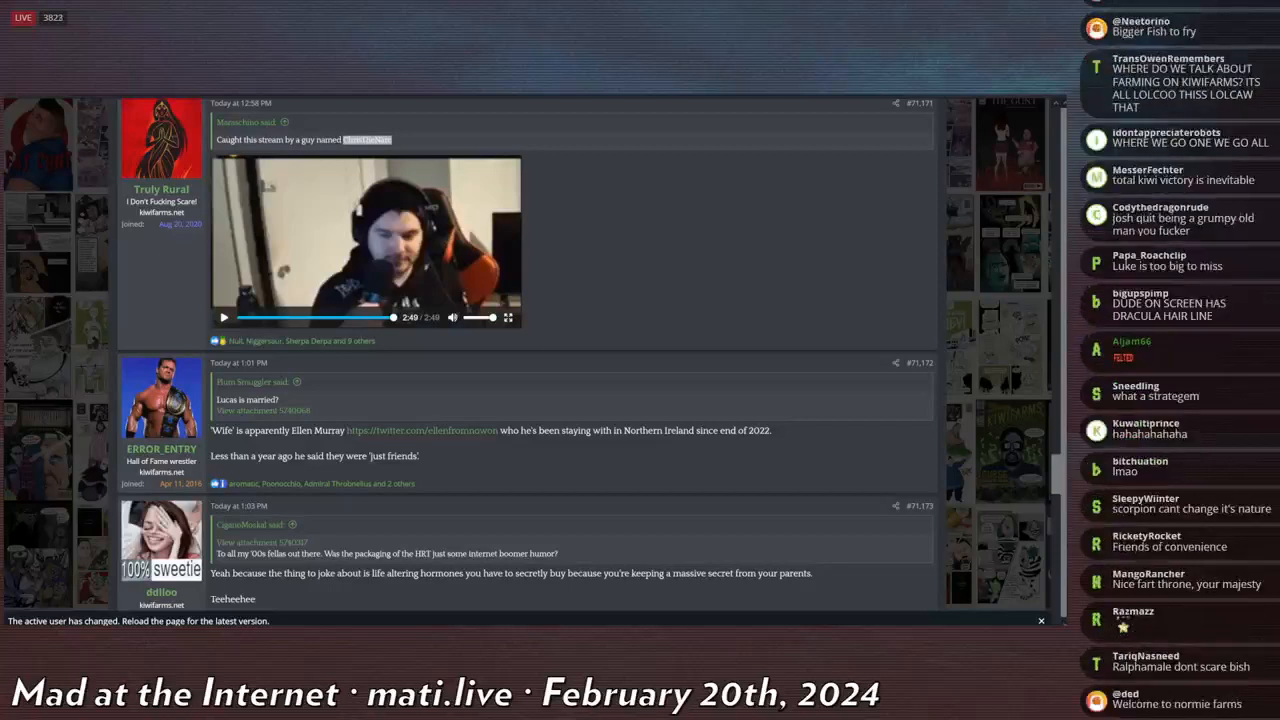
Scroll to yesterday's post #71,041 by Punished Neco about The Quartering's article exposé.
scroll(down, 3)
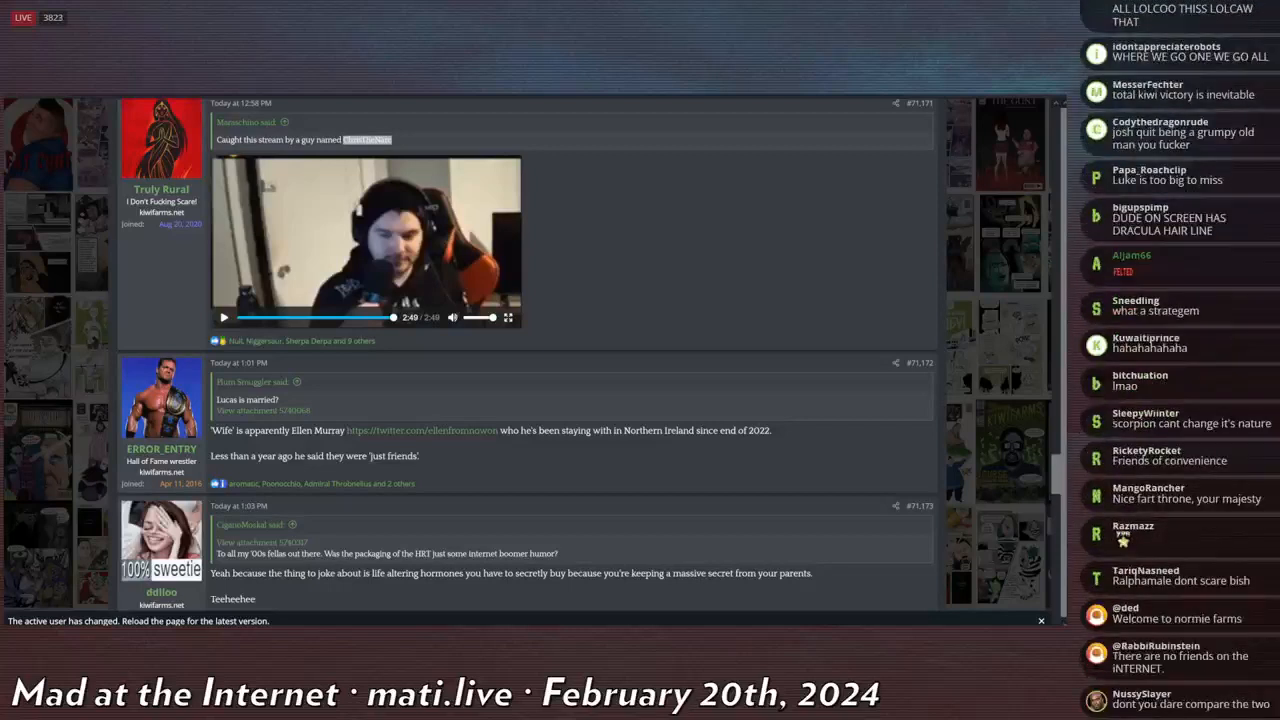
scroll(down, 3)
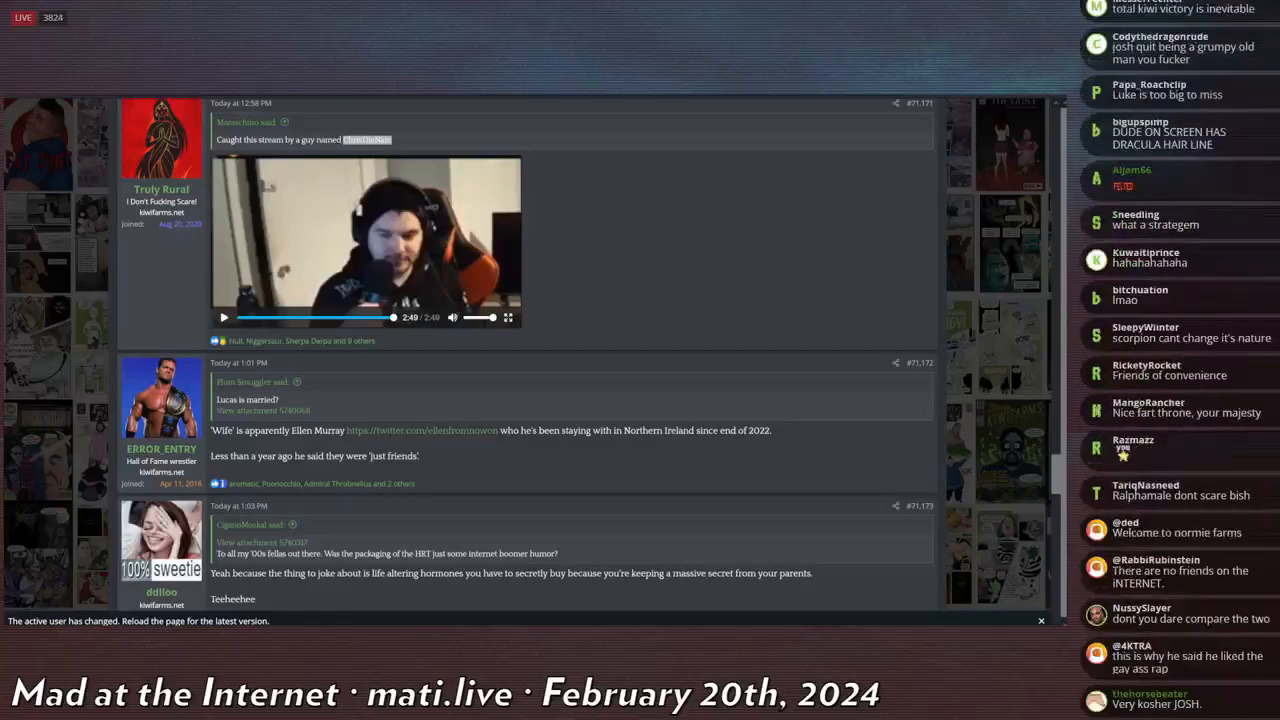
scroll(down, 3)
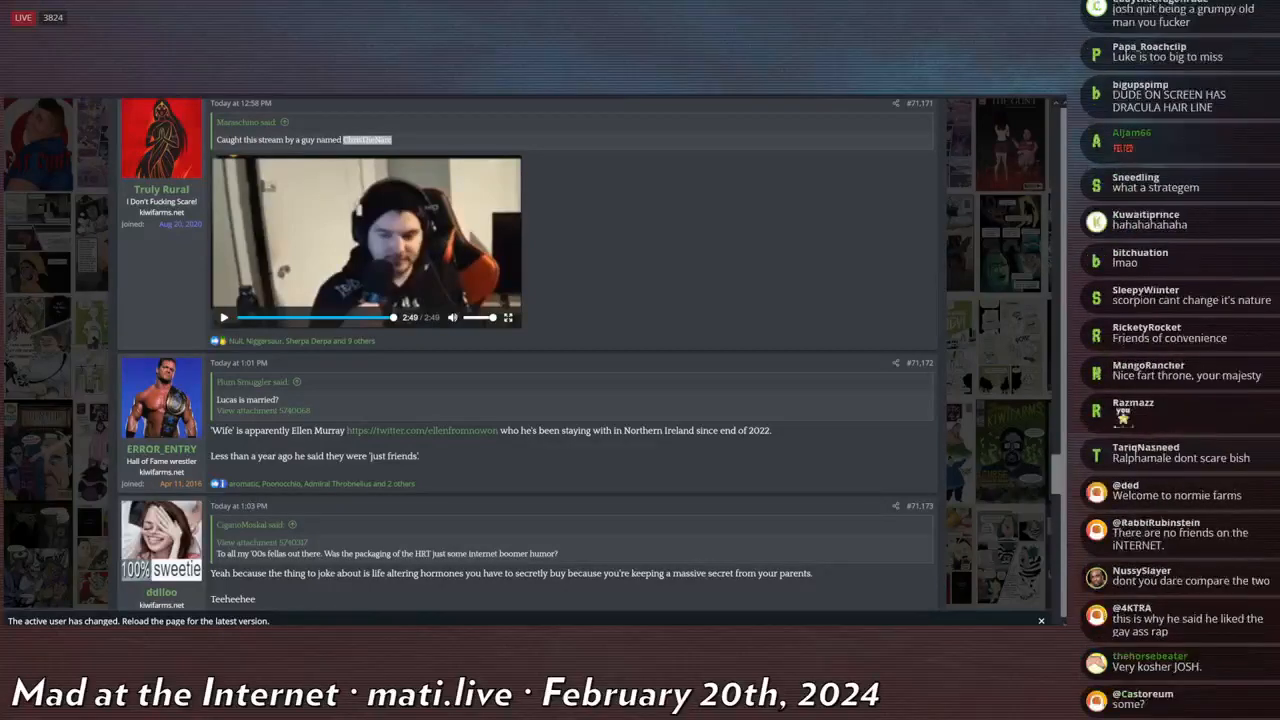
scroll(down, 3)
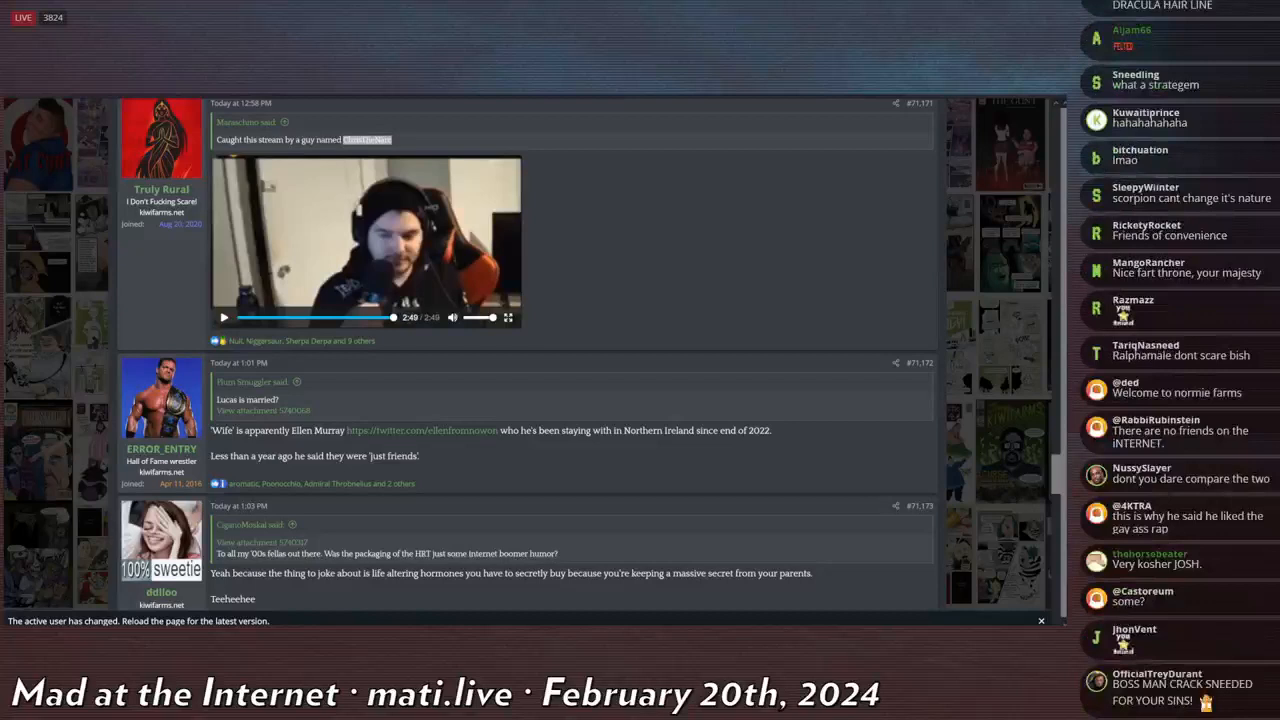
scroll(down, 3)
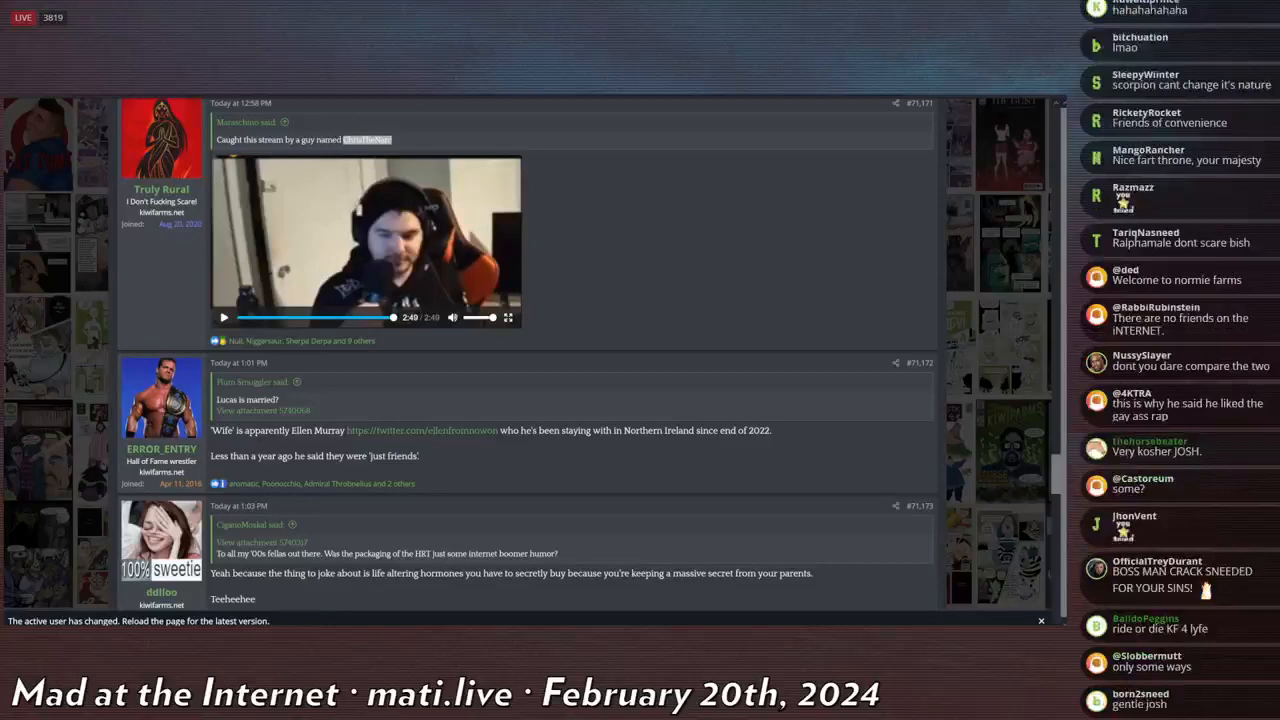
scroll(down, 3)
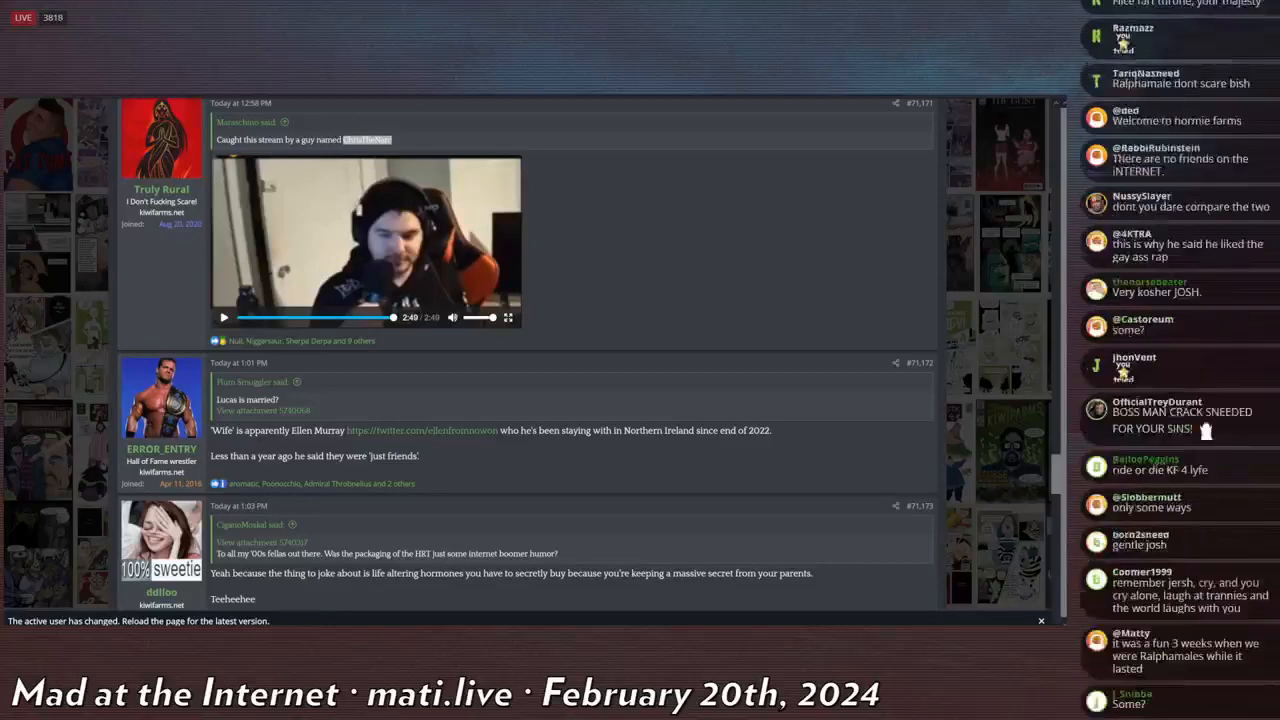
scroll(down, 3)
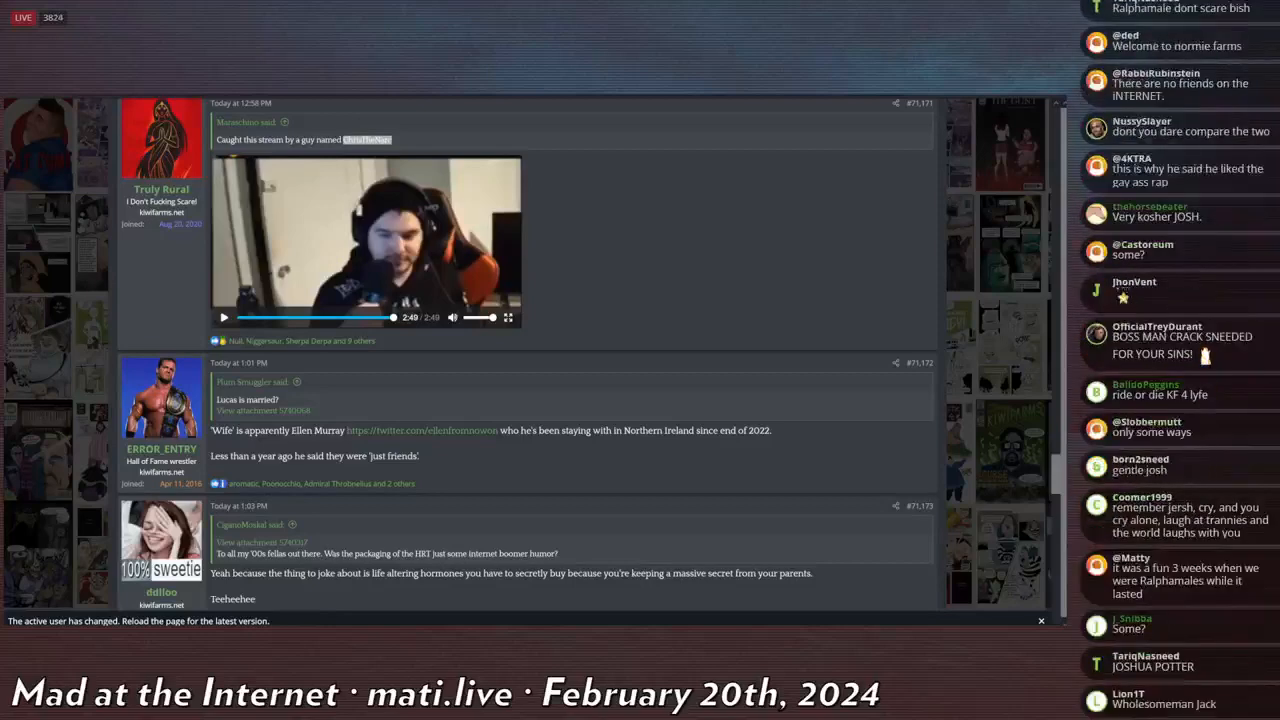
scroll(down, 3)
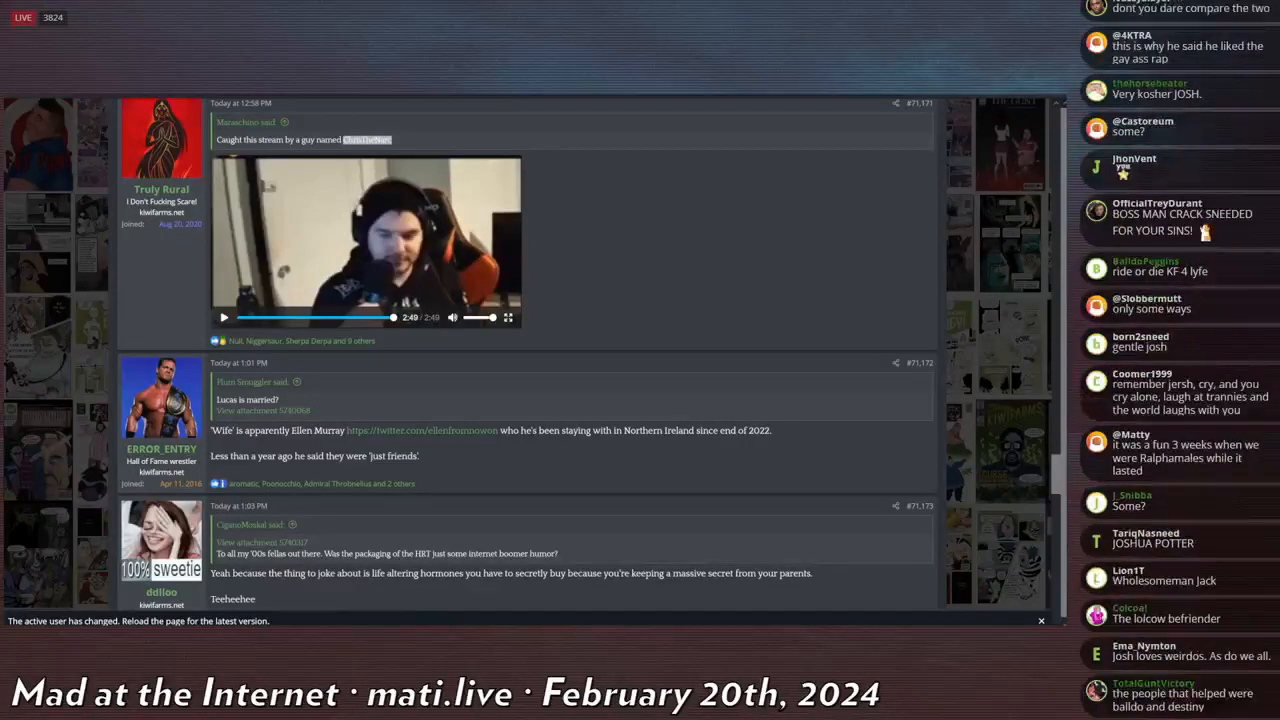
scroll(down, 3)
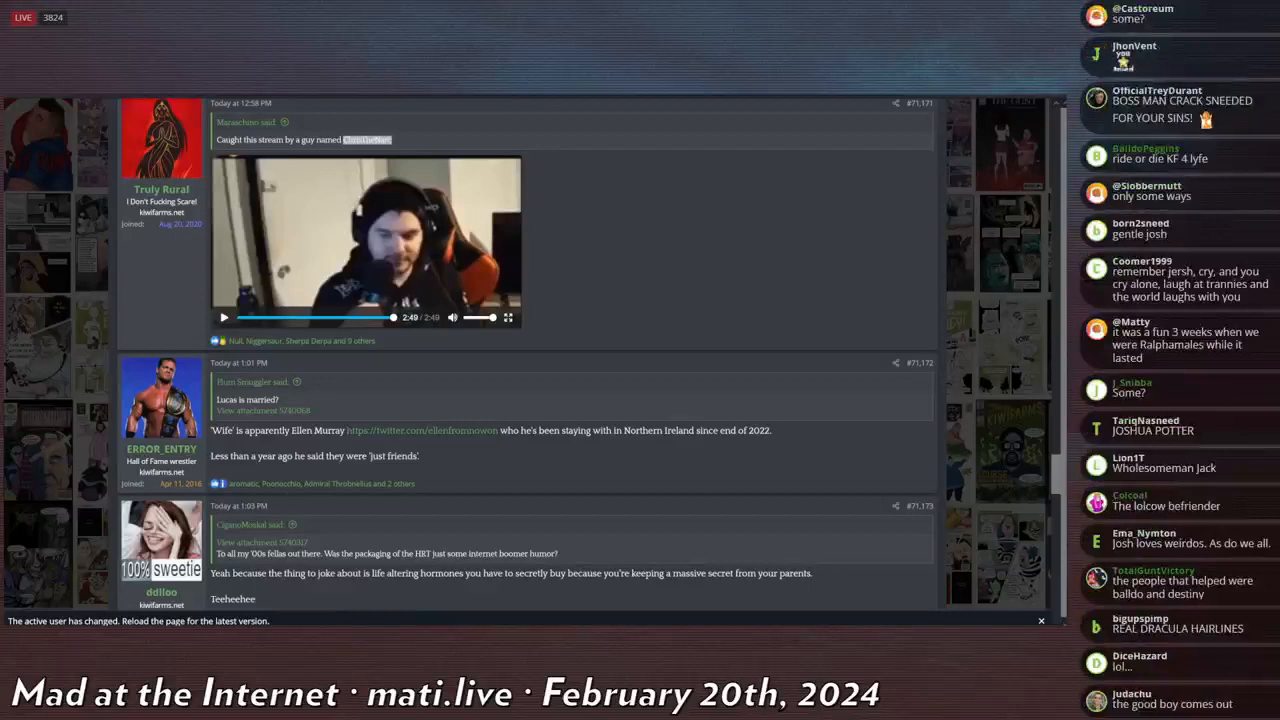
scroll(down, 3)
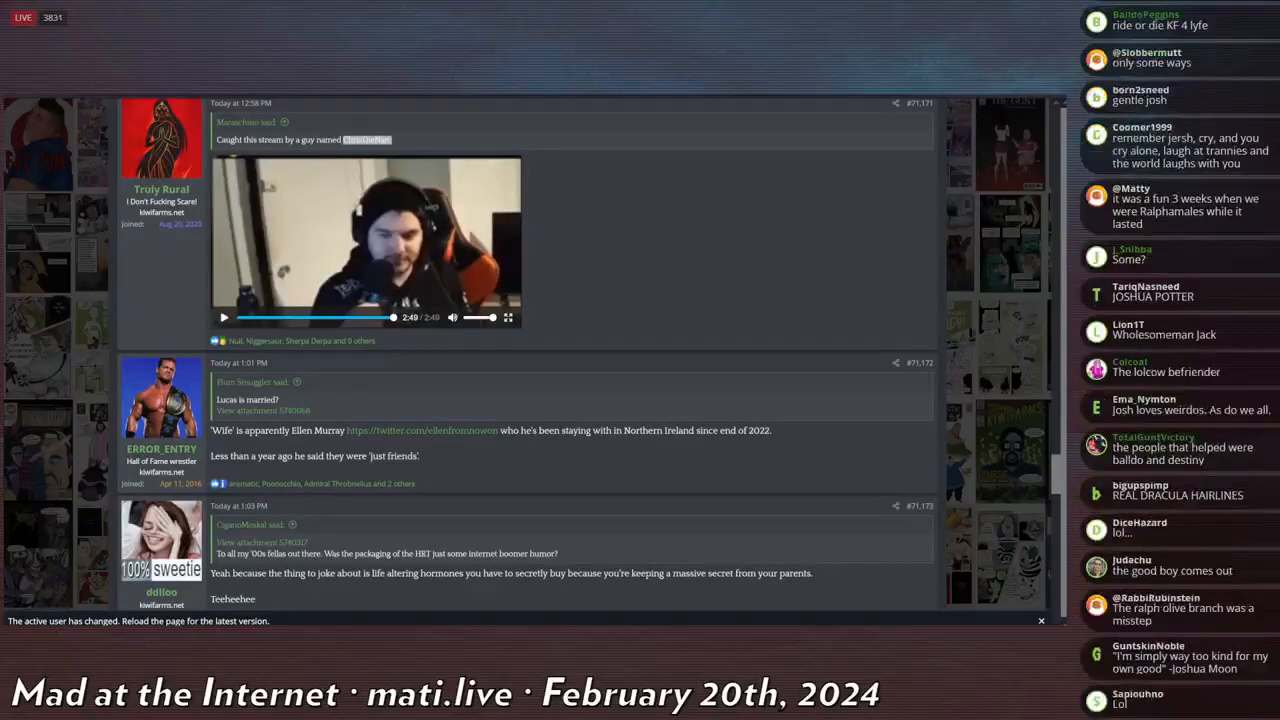
scroll(down, 3)
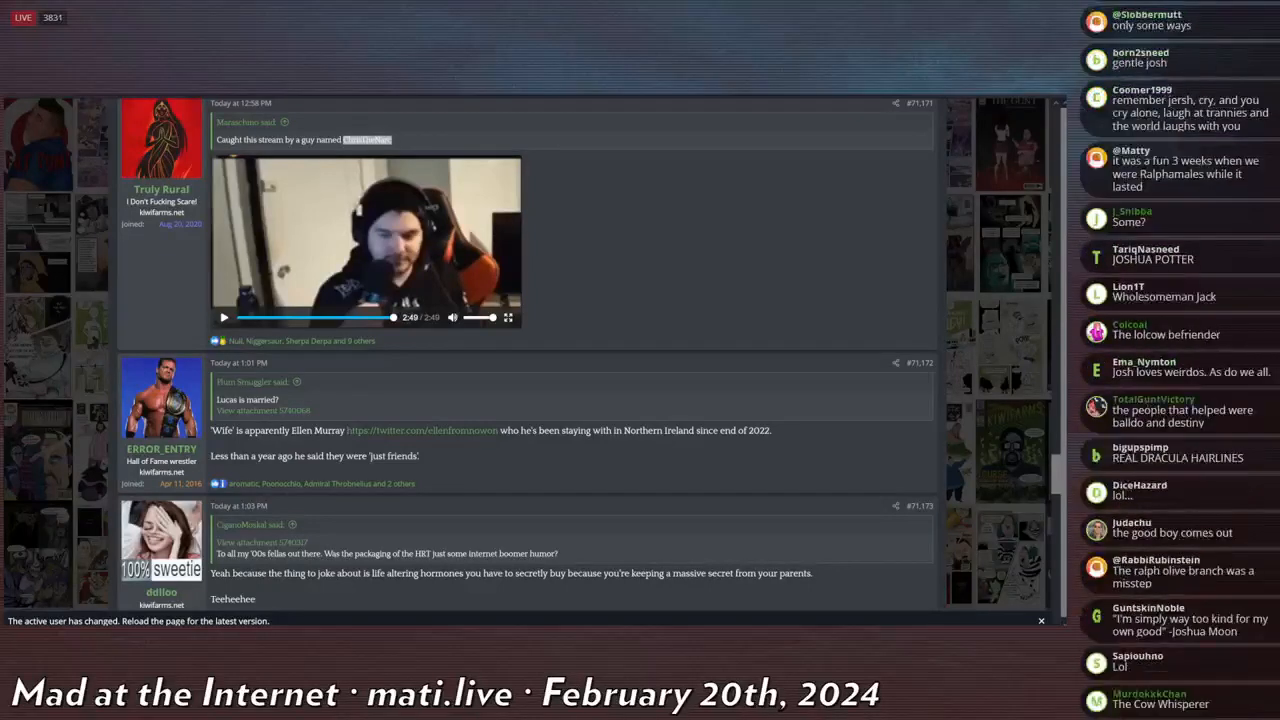
scroll(down, 3)
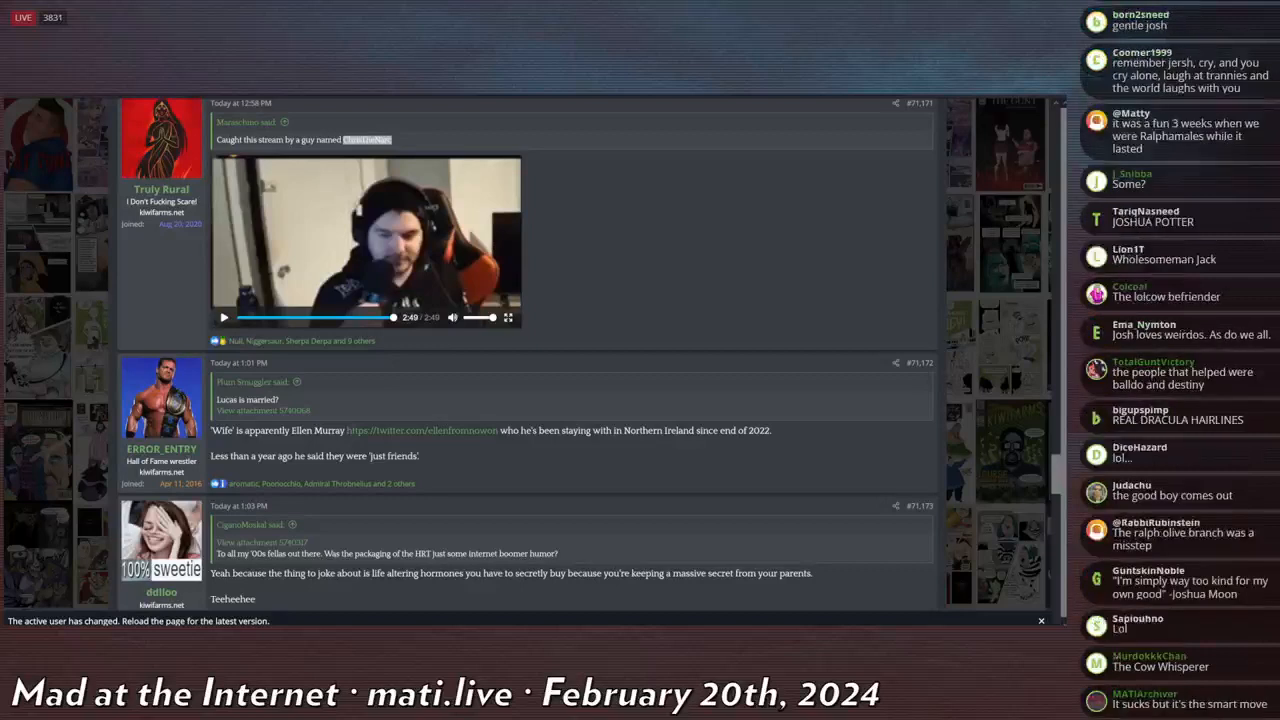
scroll(down, 3)
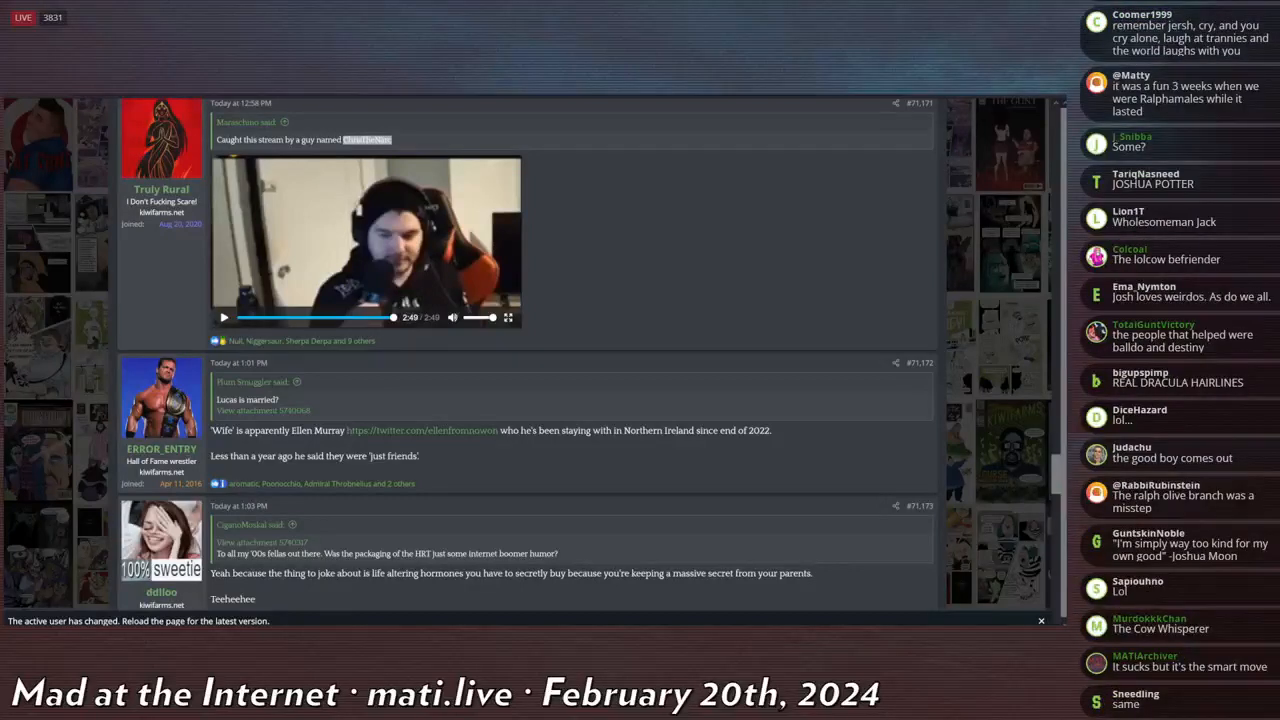
scroll(down, 3)
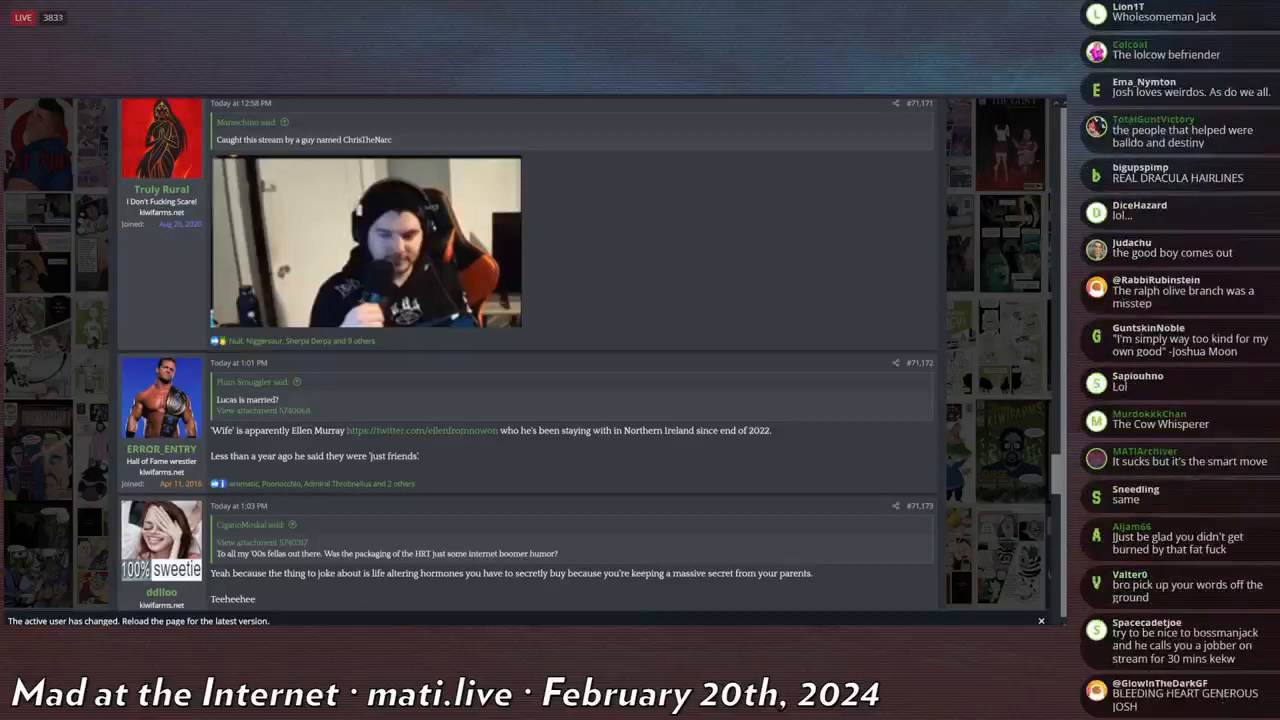
scroll(down, 3)
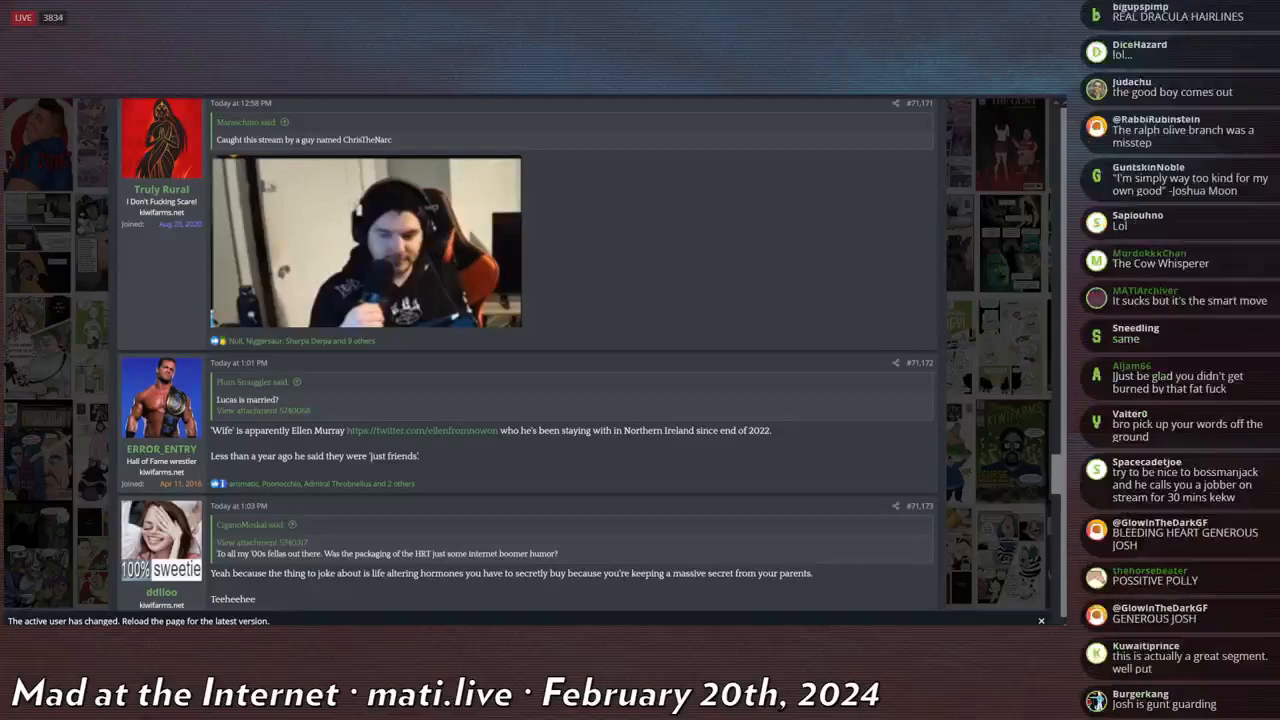
scroll(down, 3)
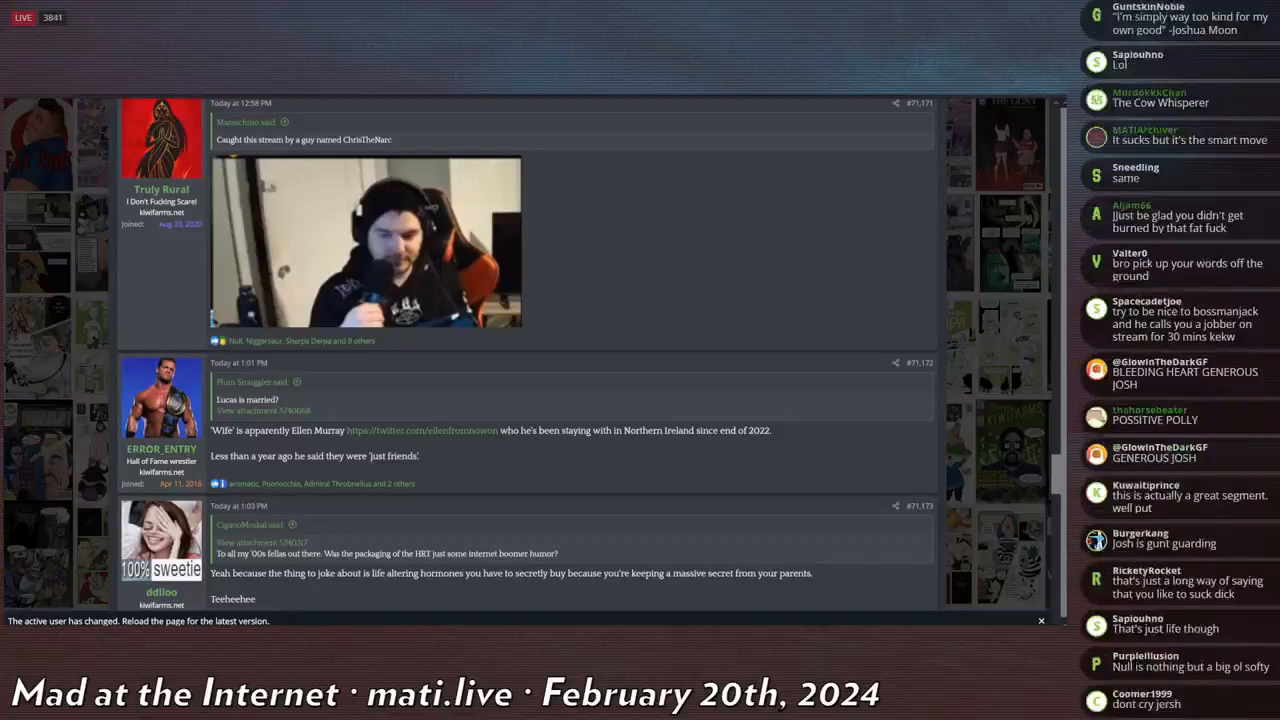
scroll(down, 3)
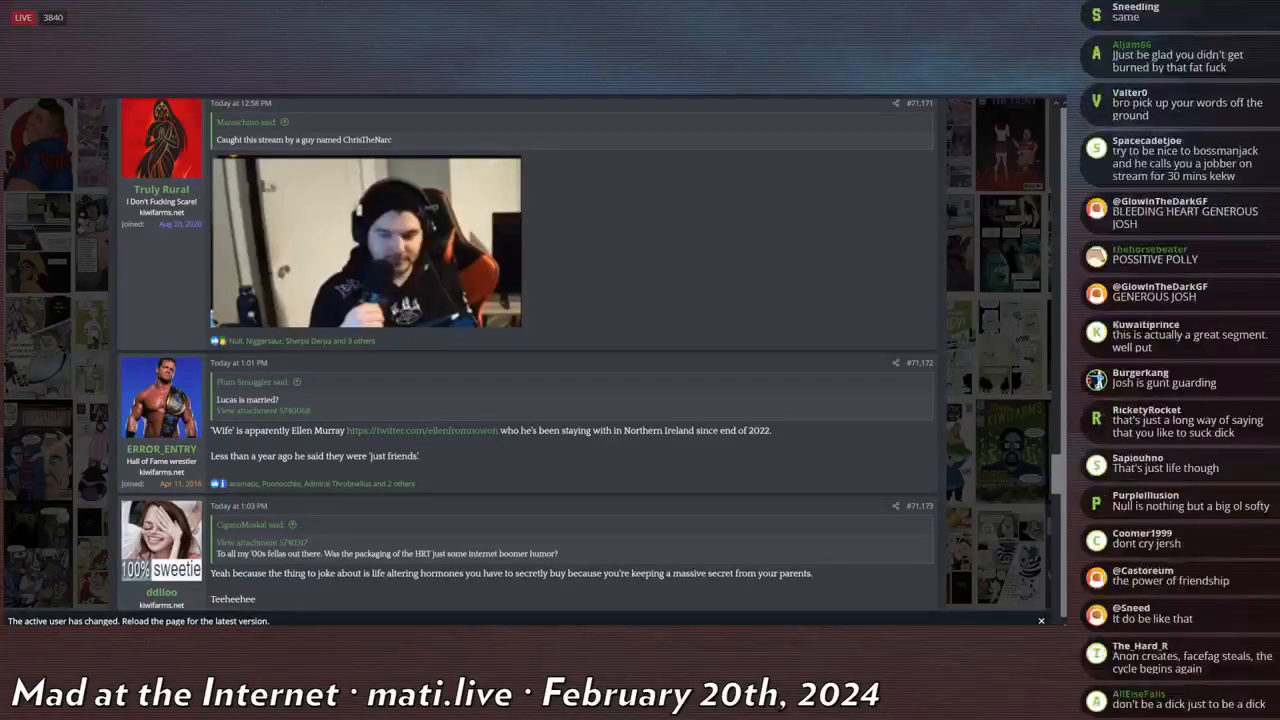
scroll(down, 3)
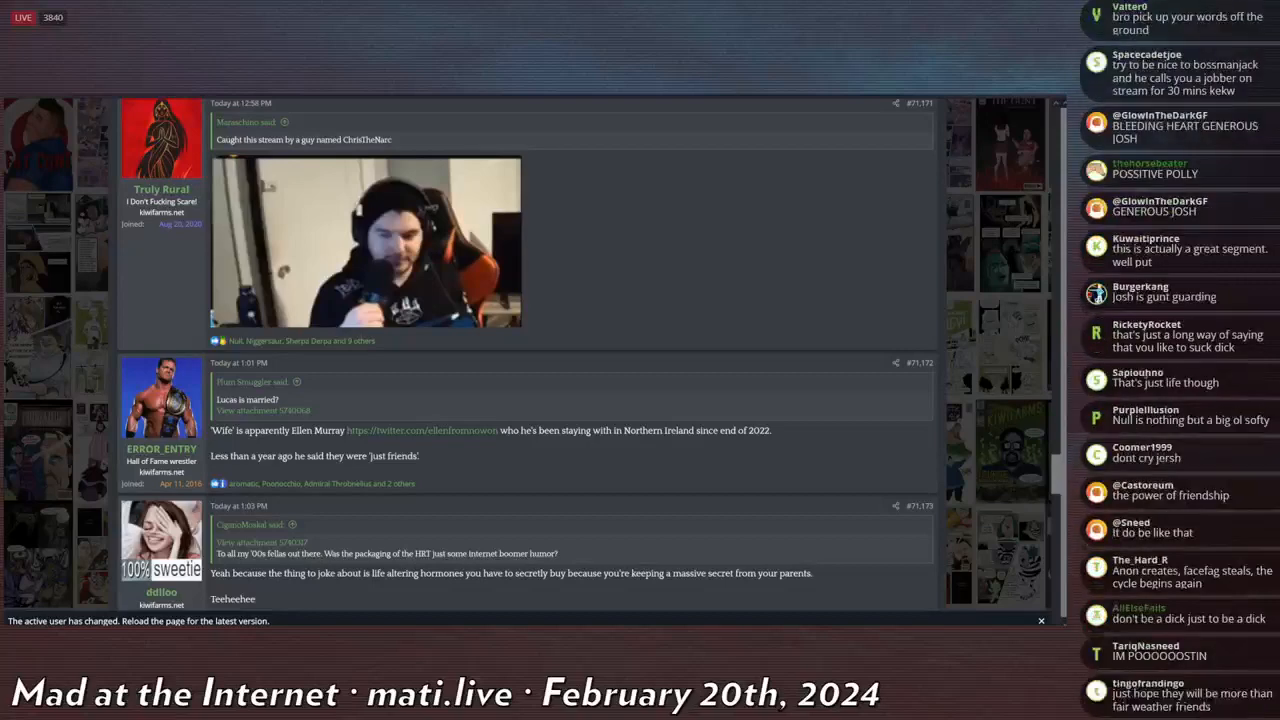
scroll(down, 3)
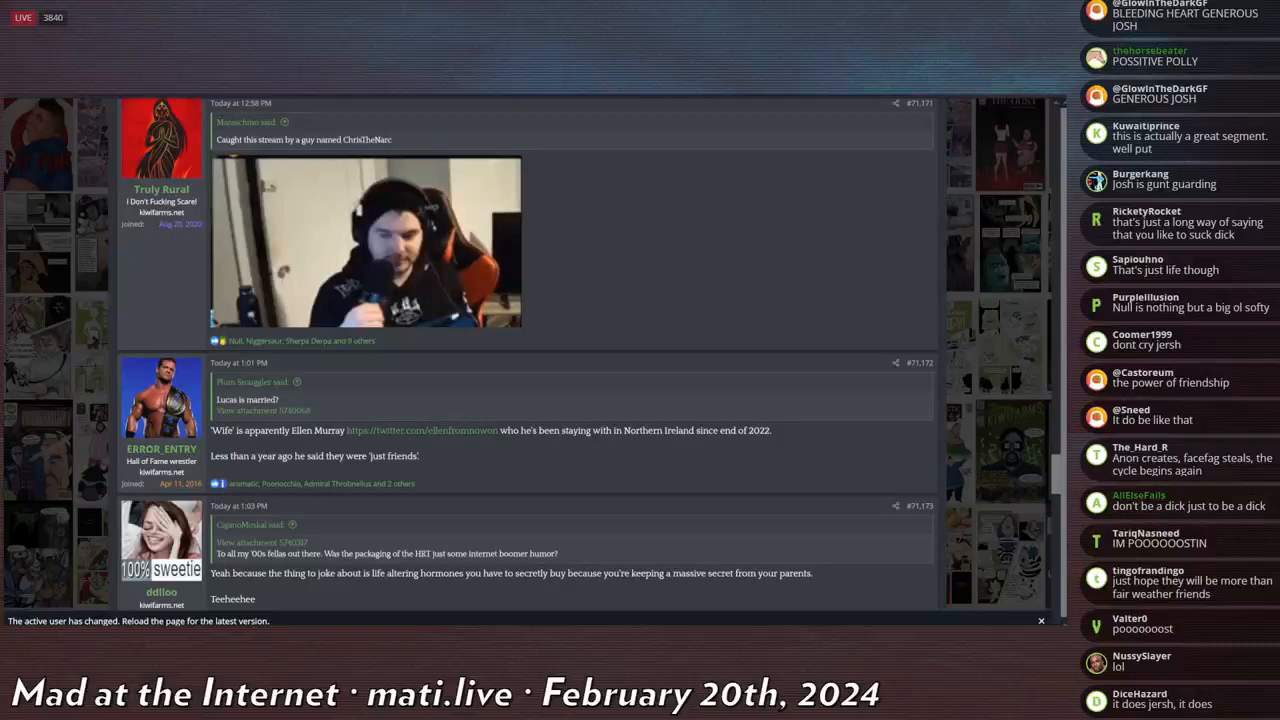
scroll(down, 3)
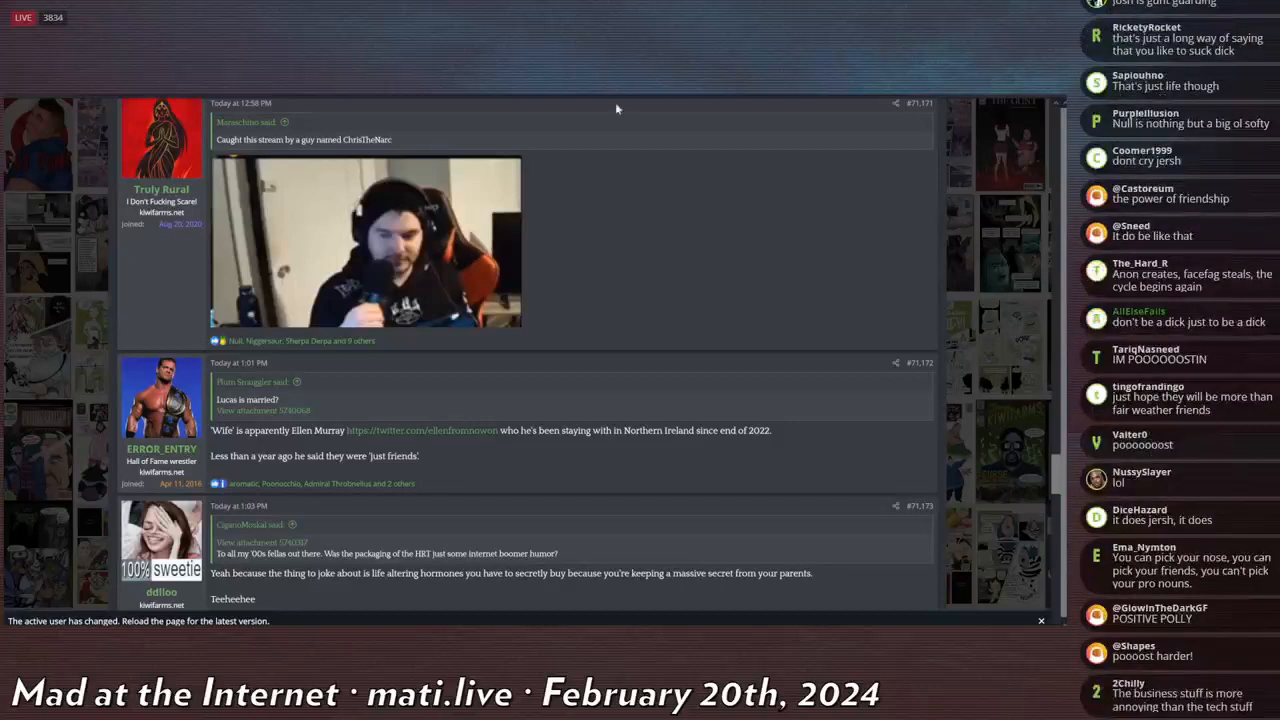
scroll(down, 3)
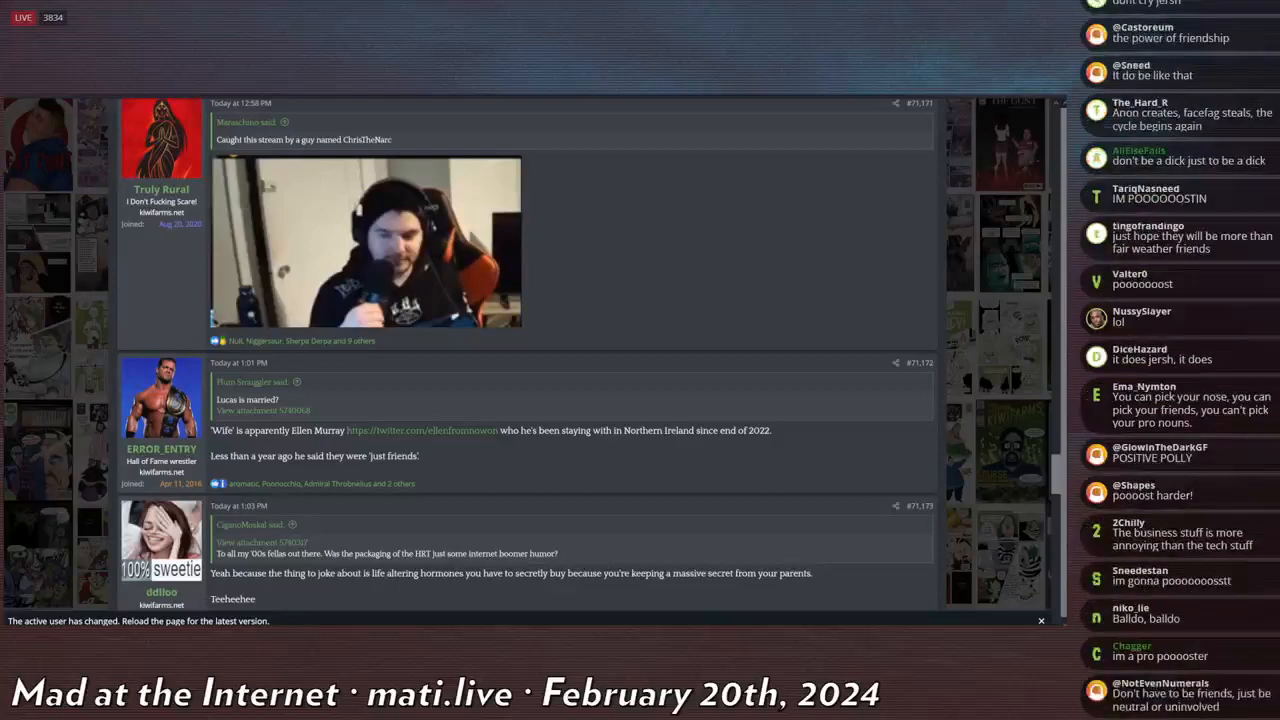
scroll(down, 3)
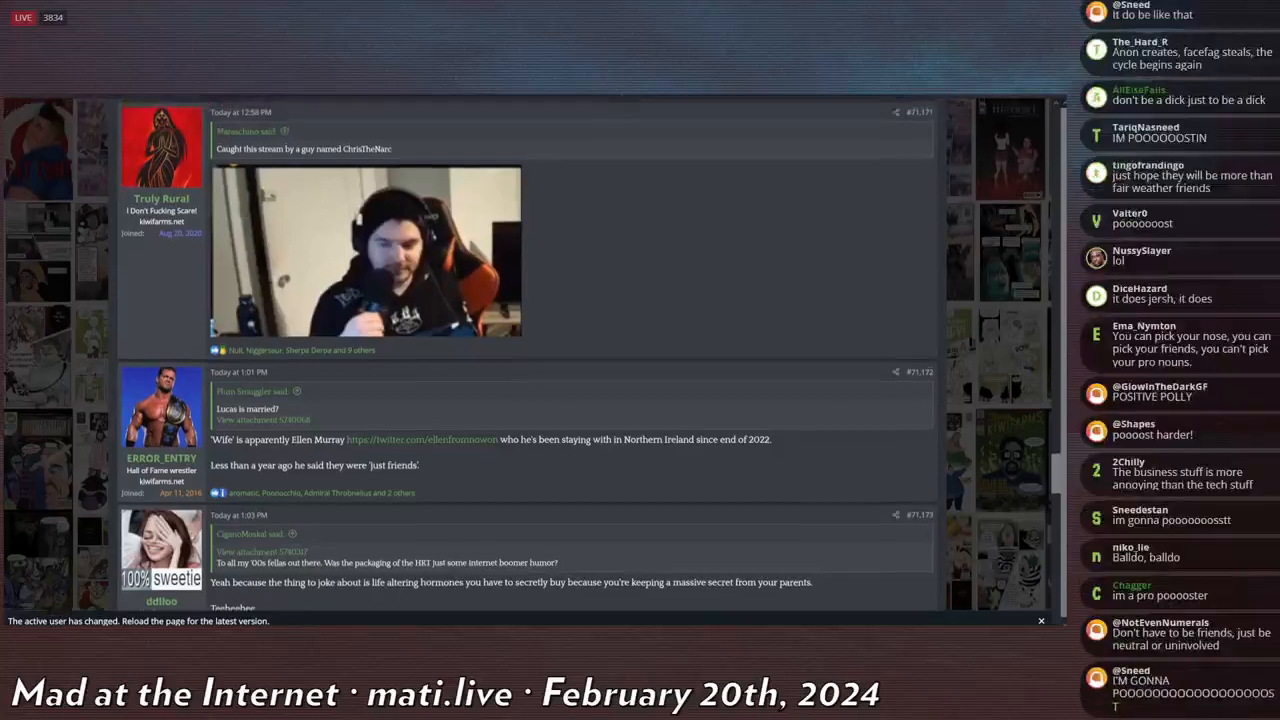
scroll(up, 3)
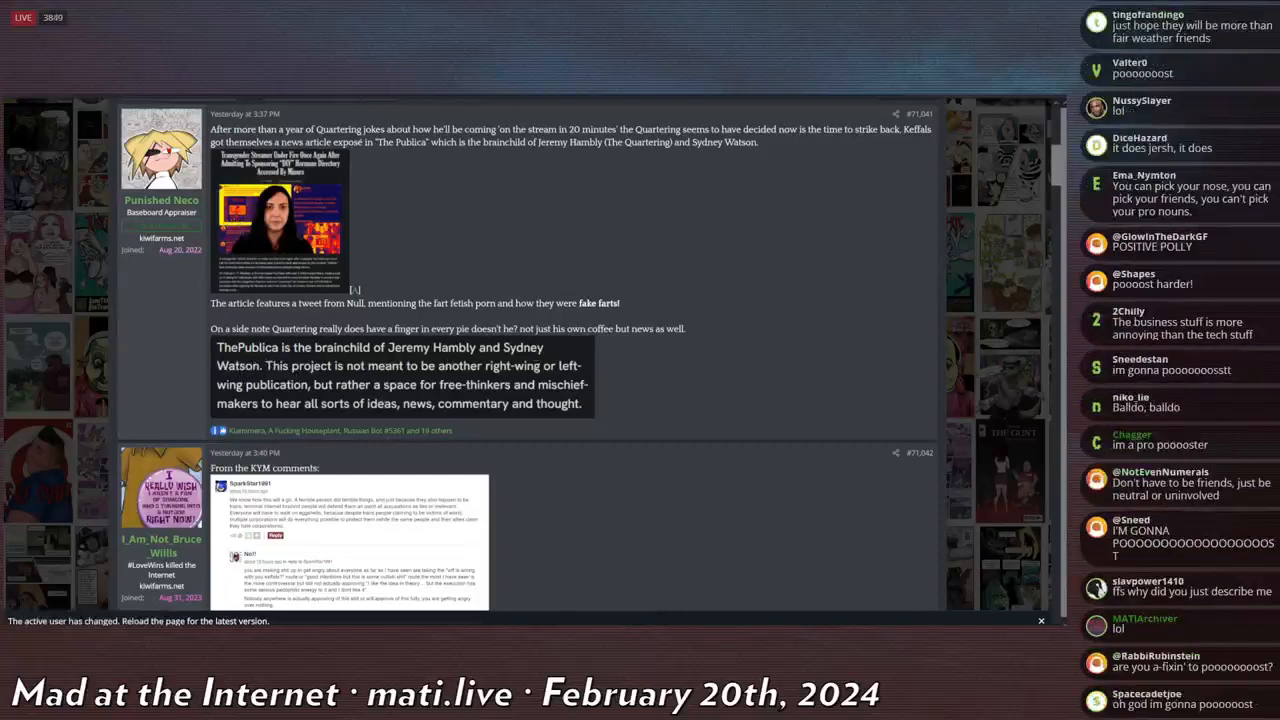
Scroll past the KYM comments to post #71,161 about Keffals nuking the public Discord.
scroll(down, 3)
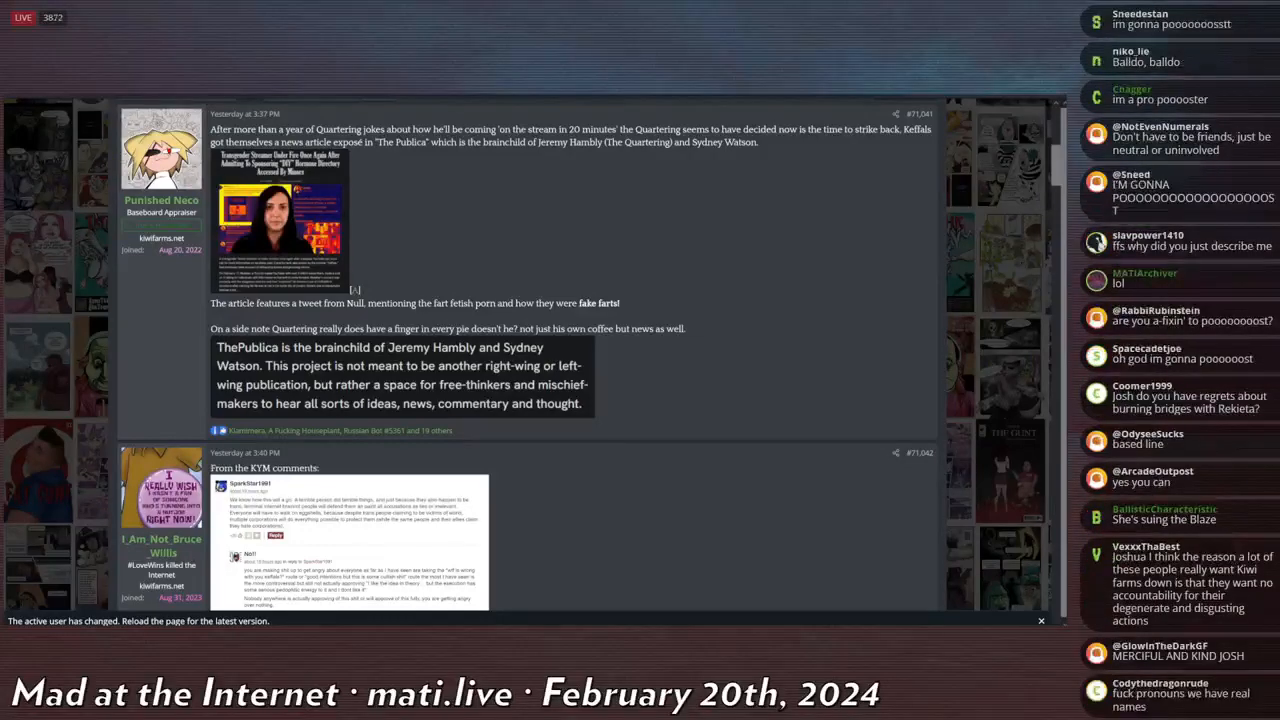
scroll(down, 3)
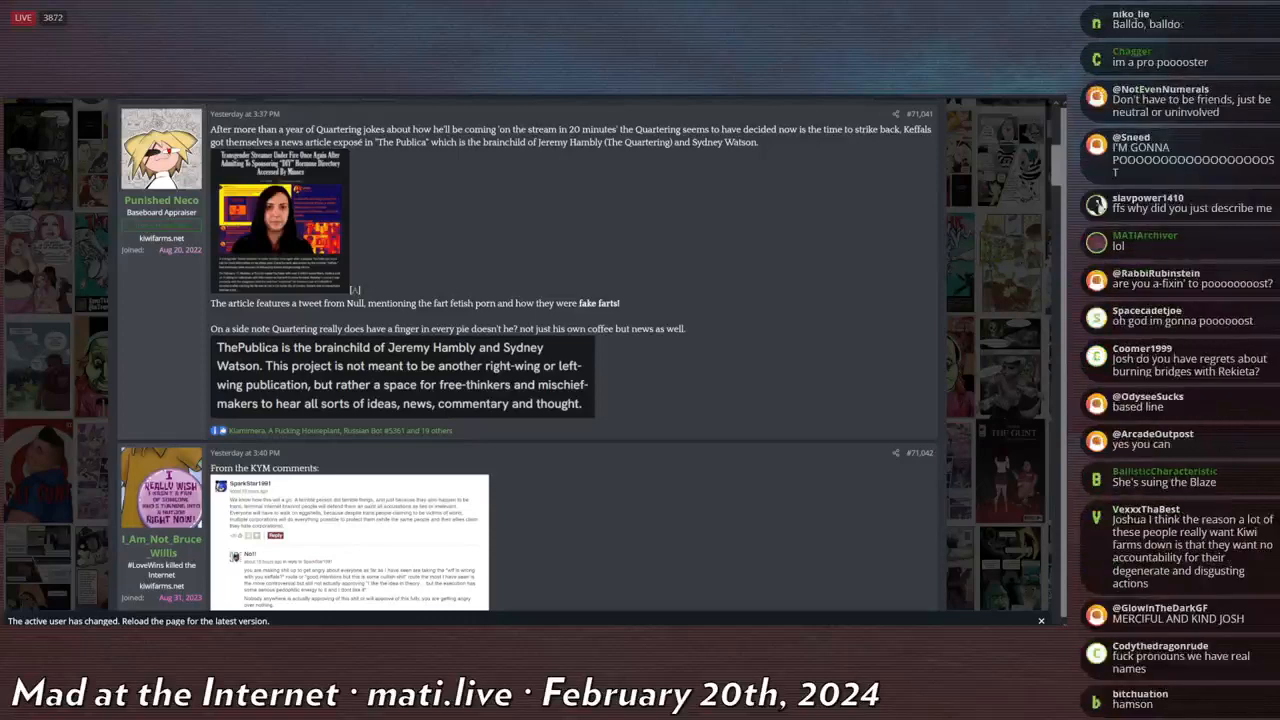
scroll(down, 3)
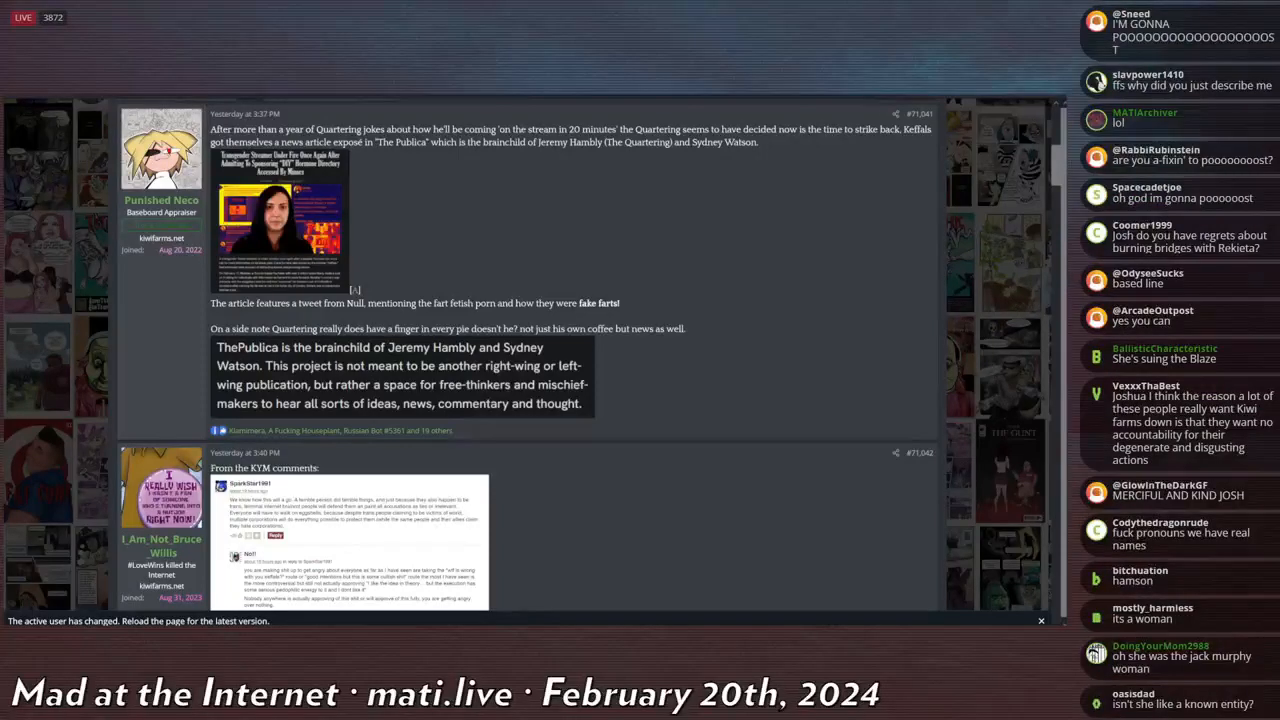
scroll(down, 3)
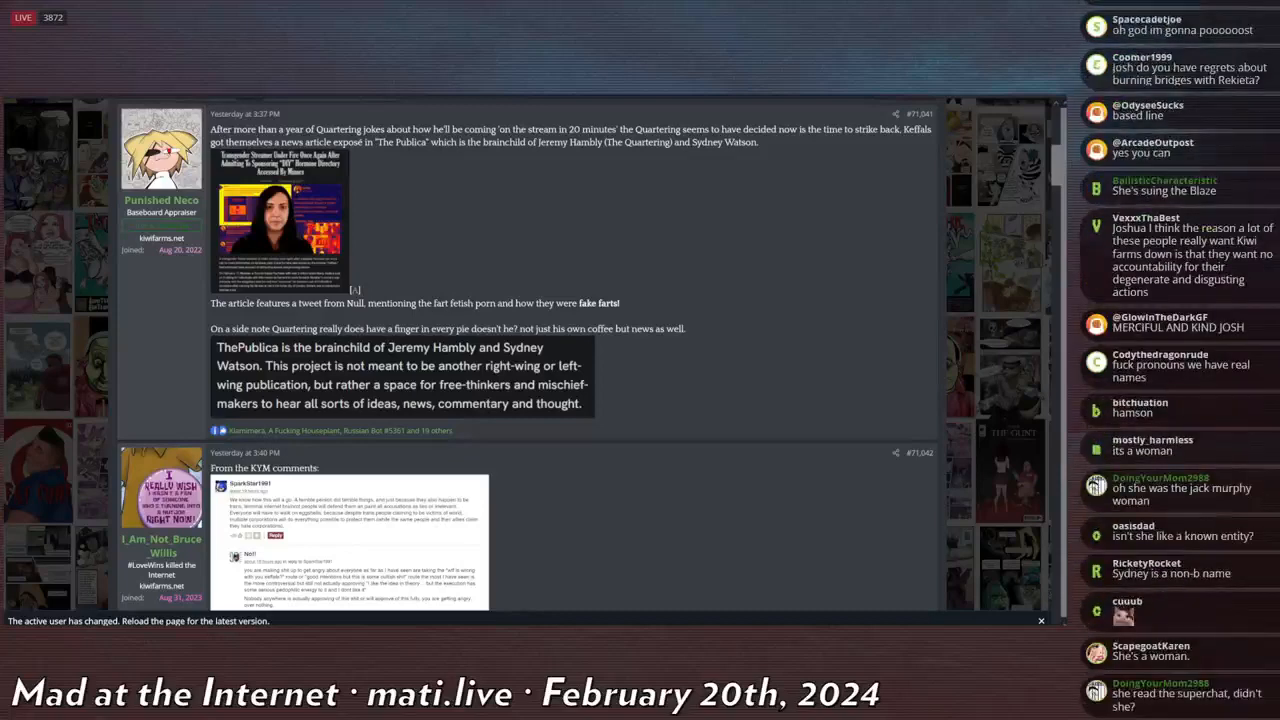
scroll(down, 3)
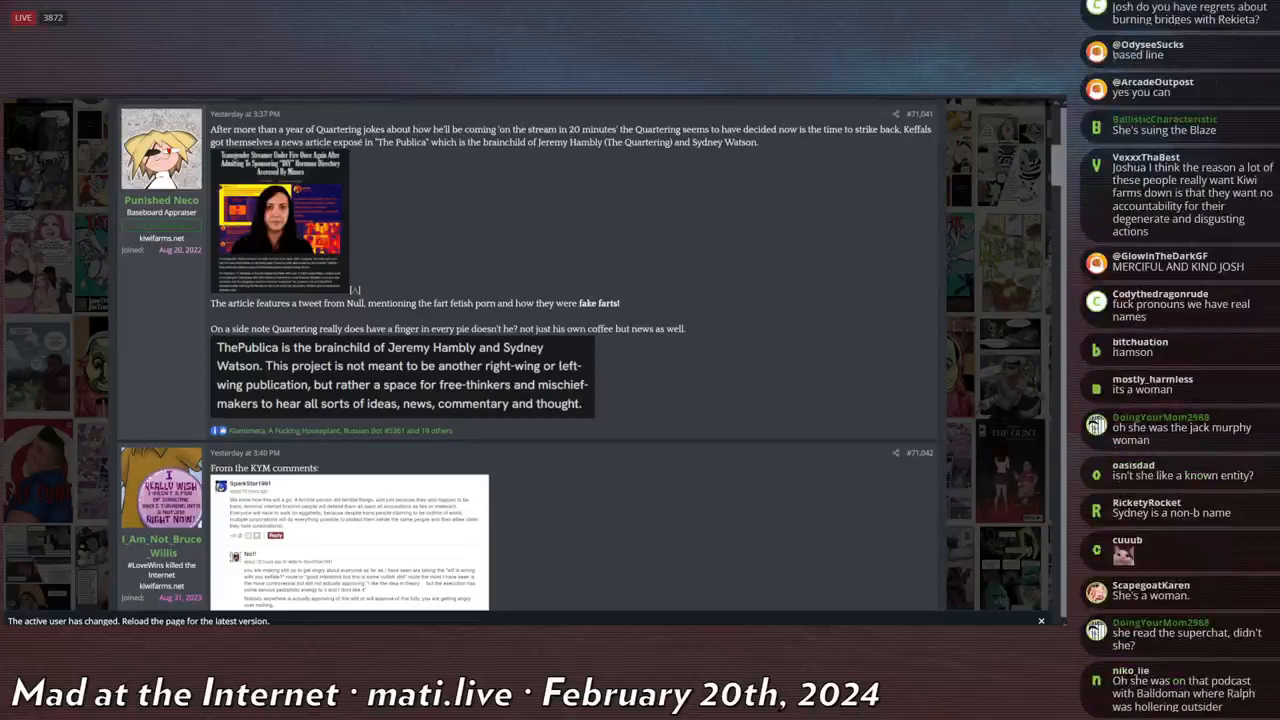
scroll(down, 3)
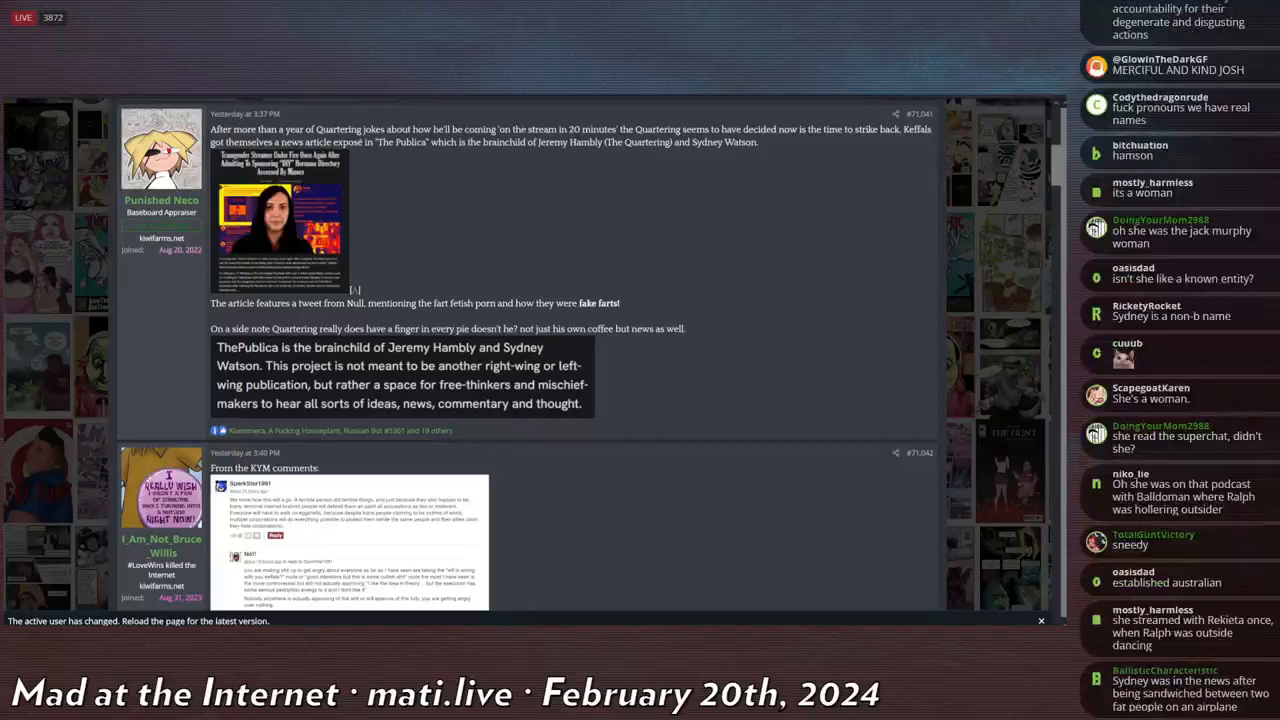
scroll(down, 3)
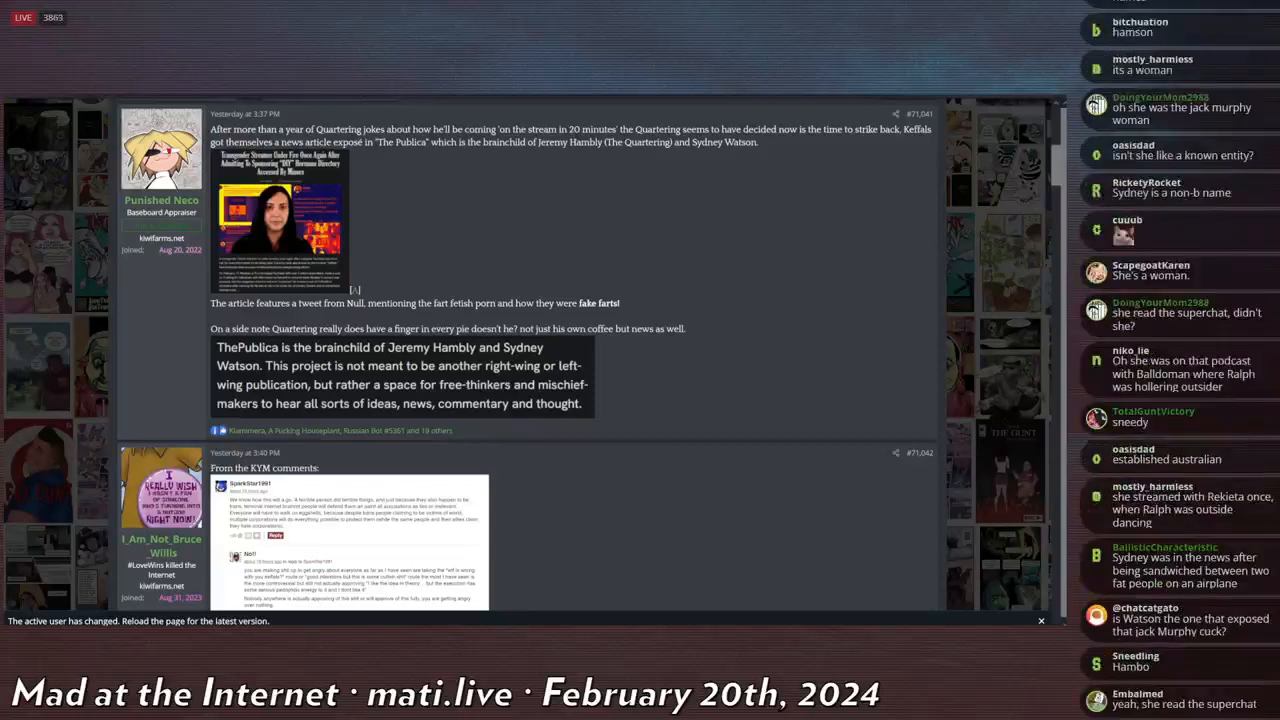
scroll(down, 3)
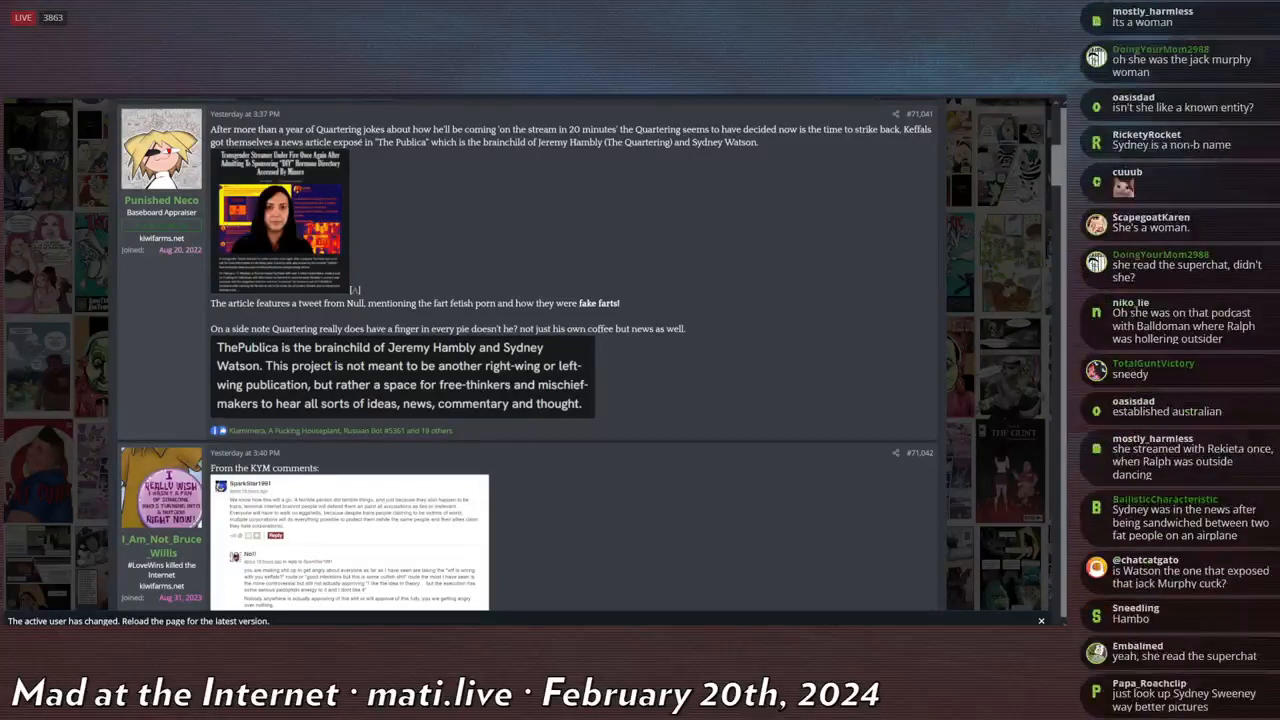
scroll(down, 3)
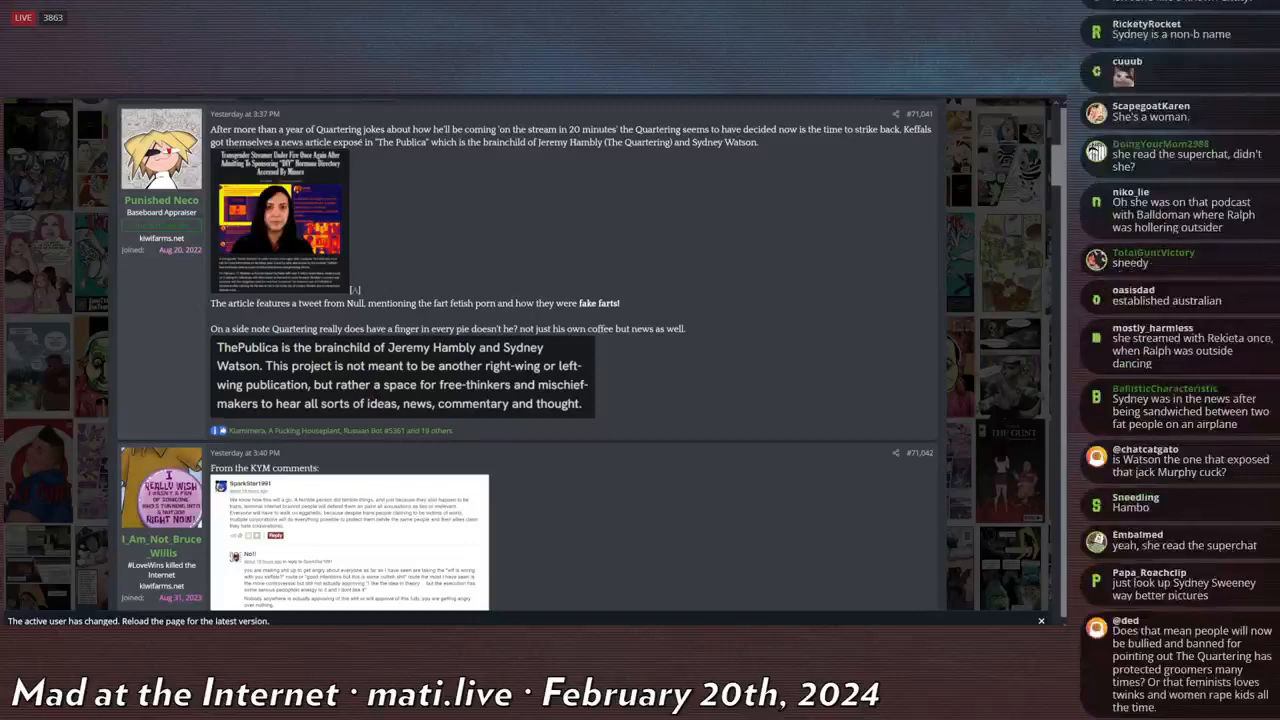
scroll(down, 3)
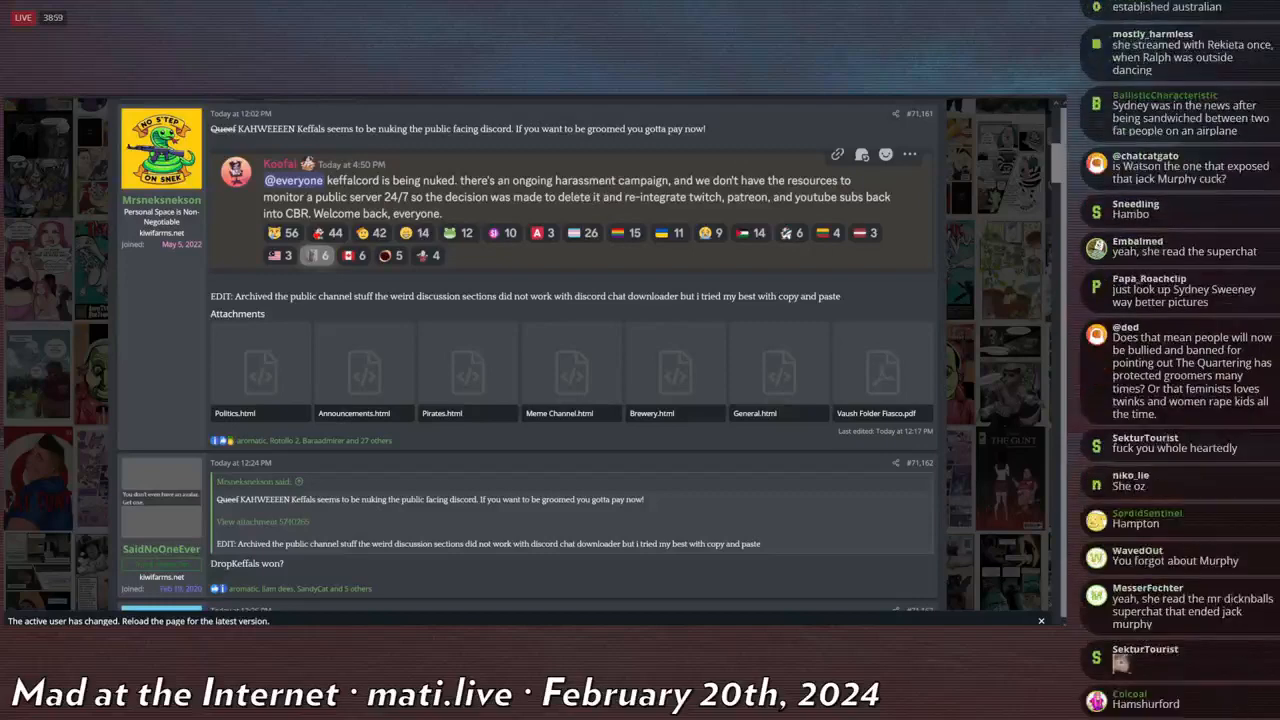
scroll(down, 3)
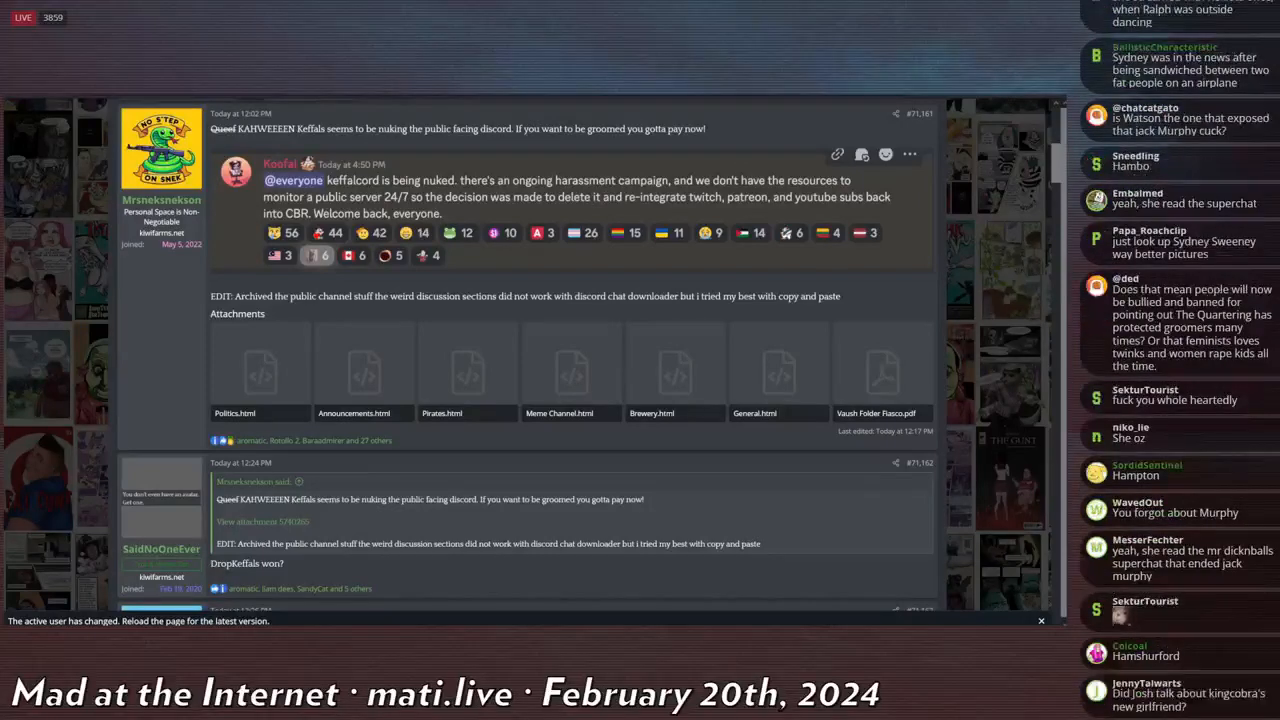
scroll(down, 3)
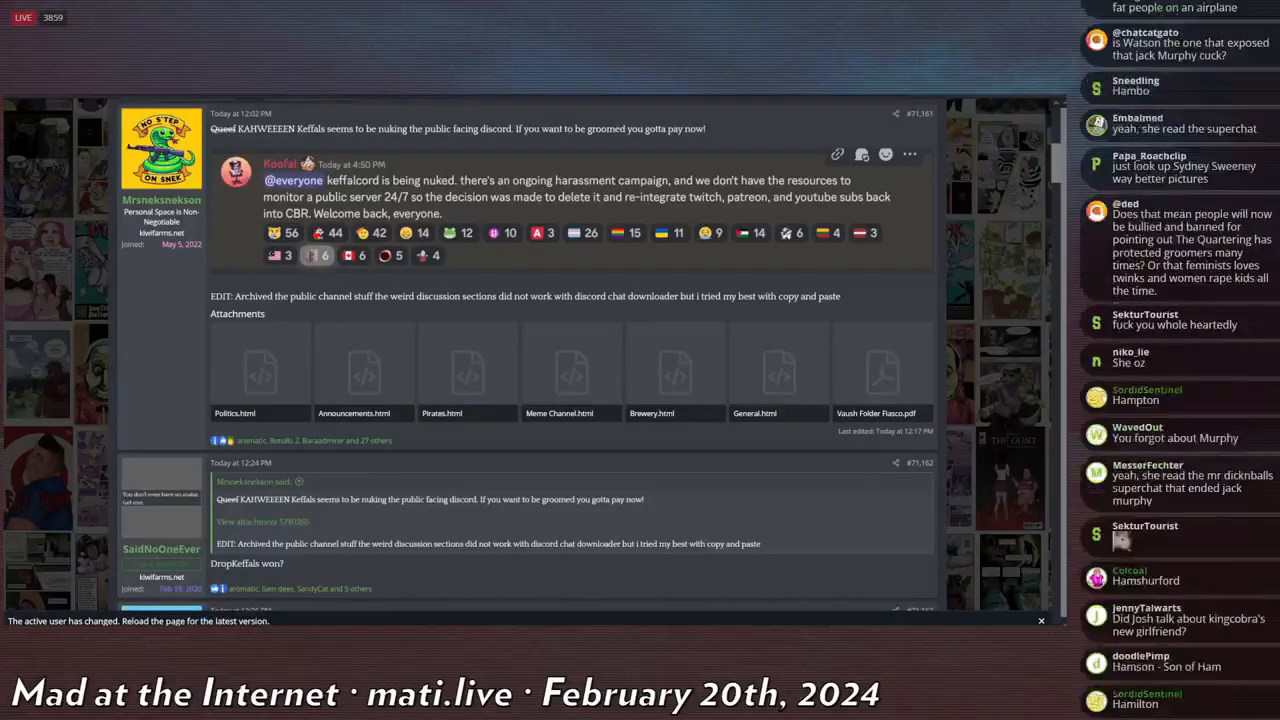
scroll(down, 3)
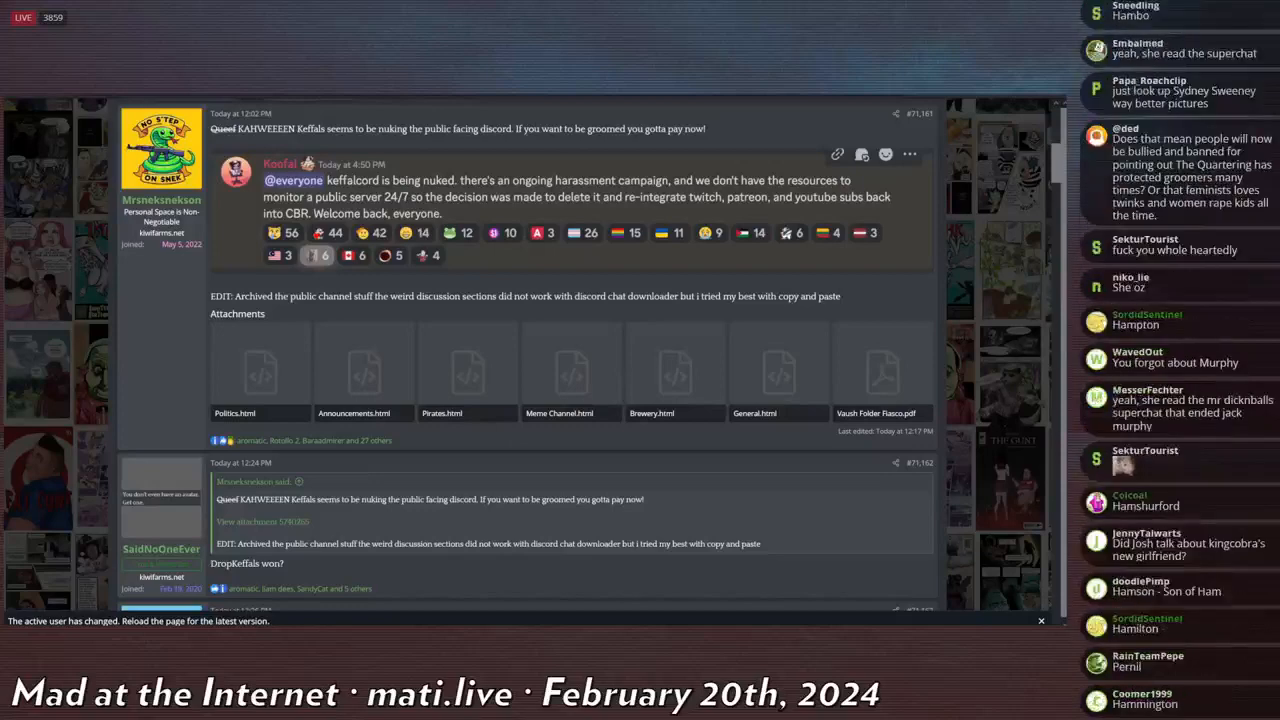
scroll(down, 3)
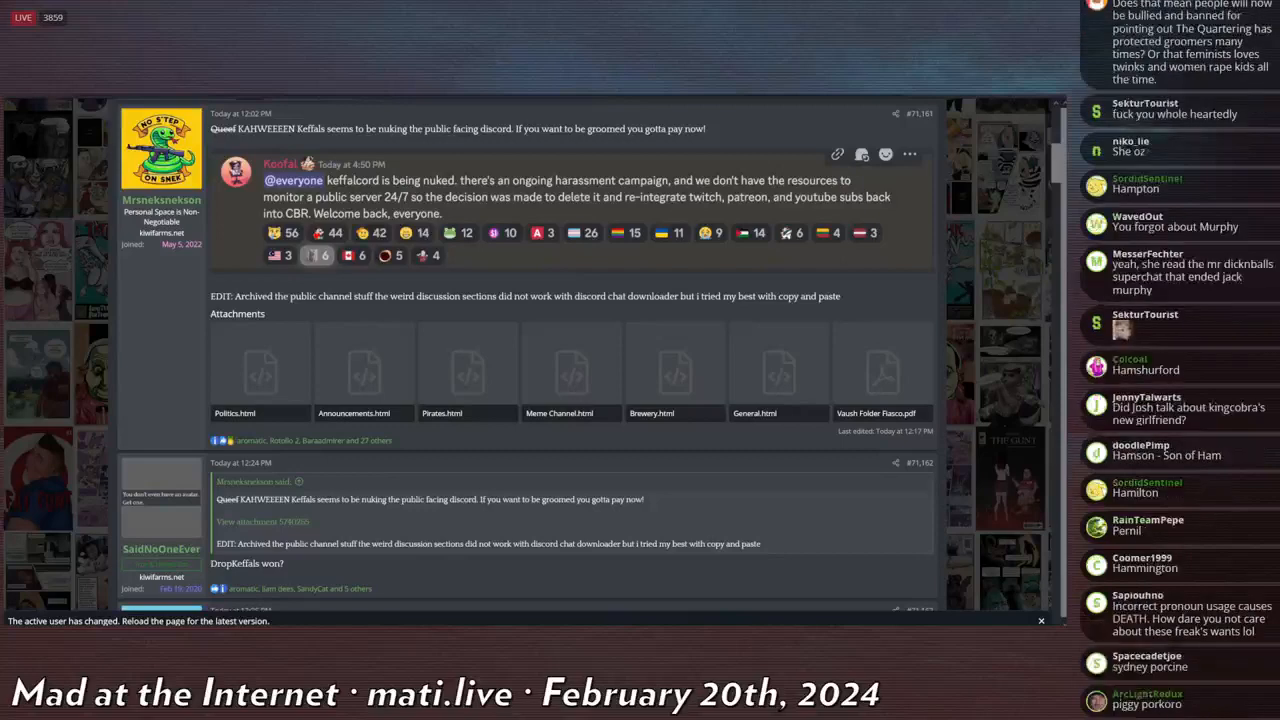
scroll(down, 3)
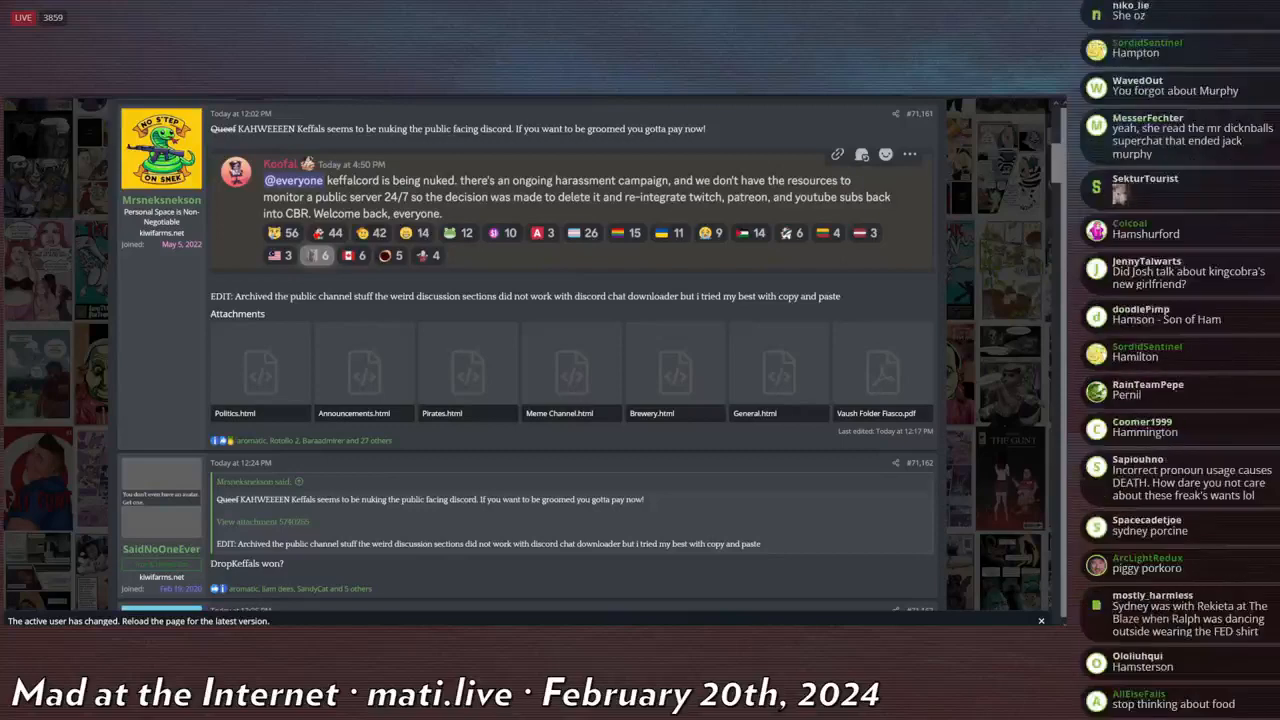
scroll(down, 3)
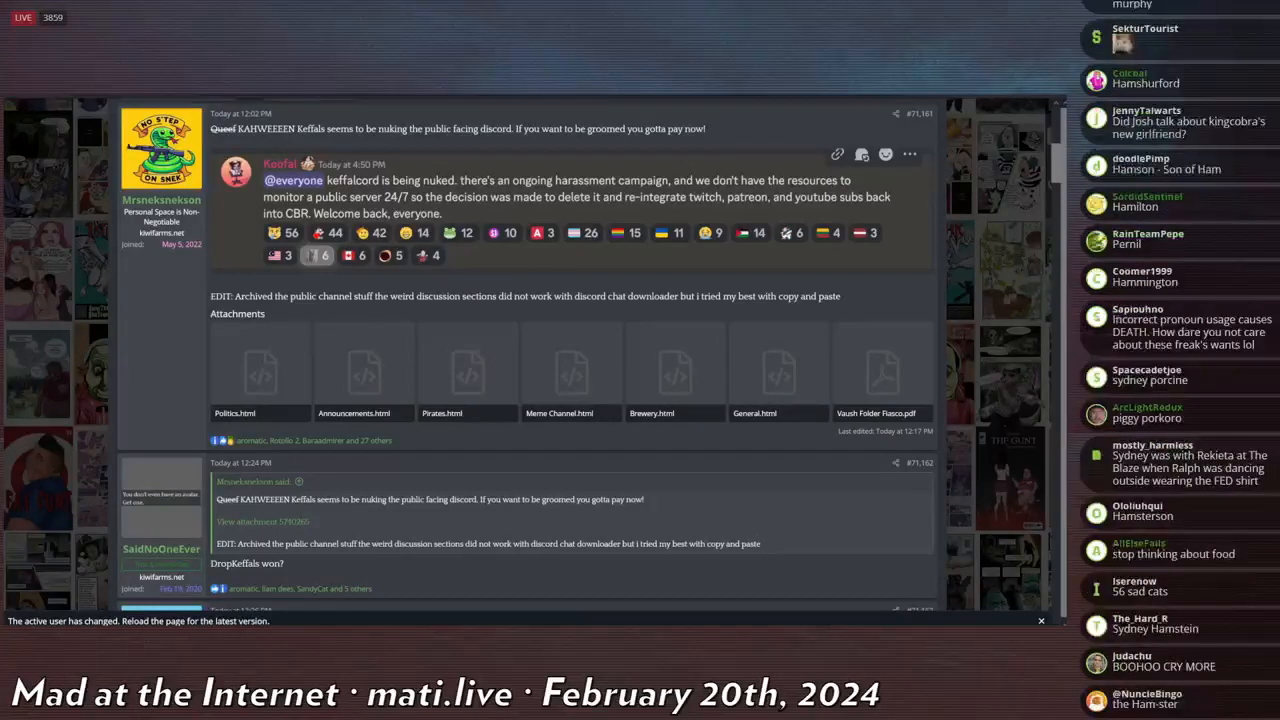
scroll(down, 3)
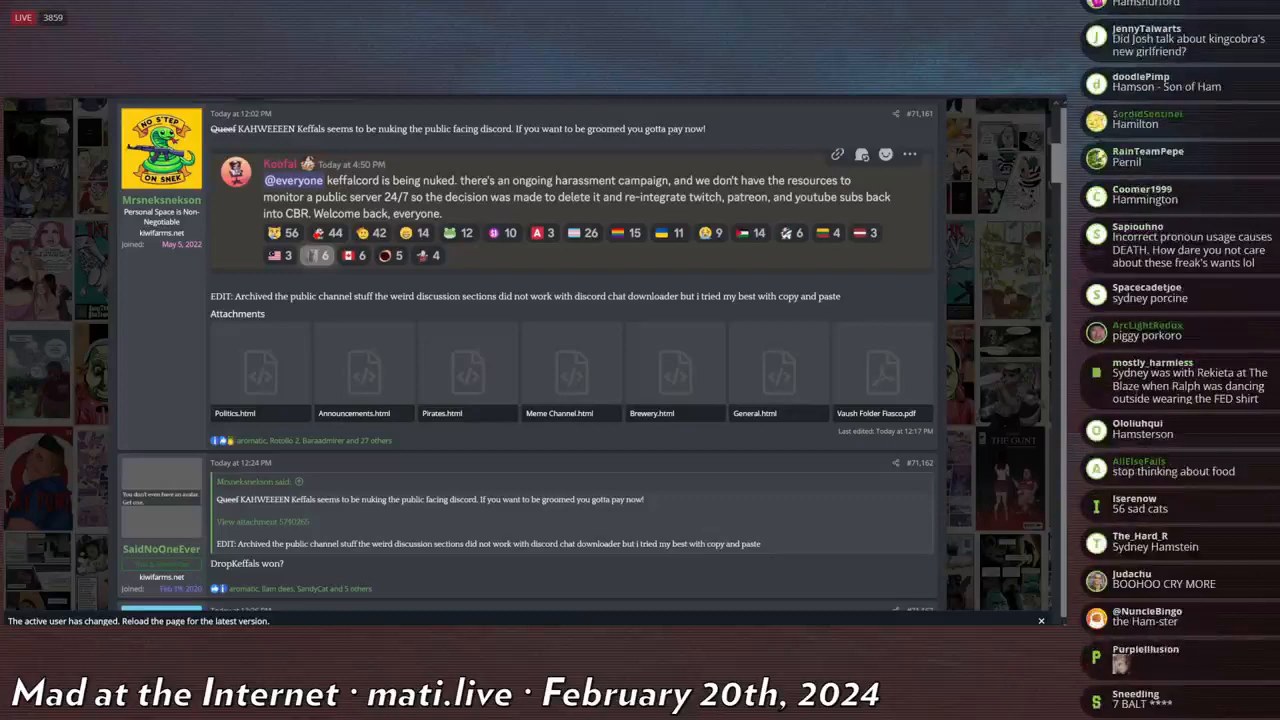
scroll(down, 3)
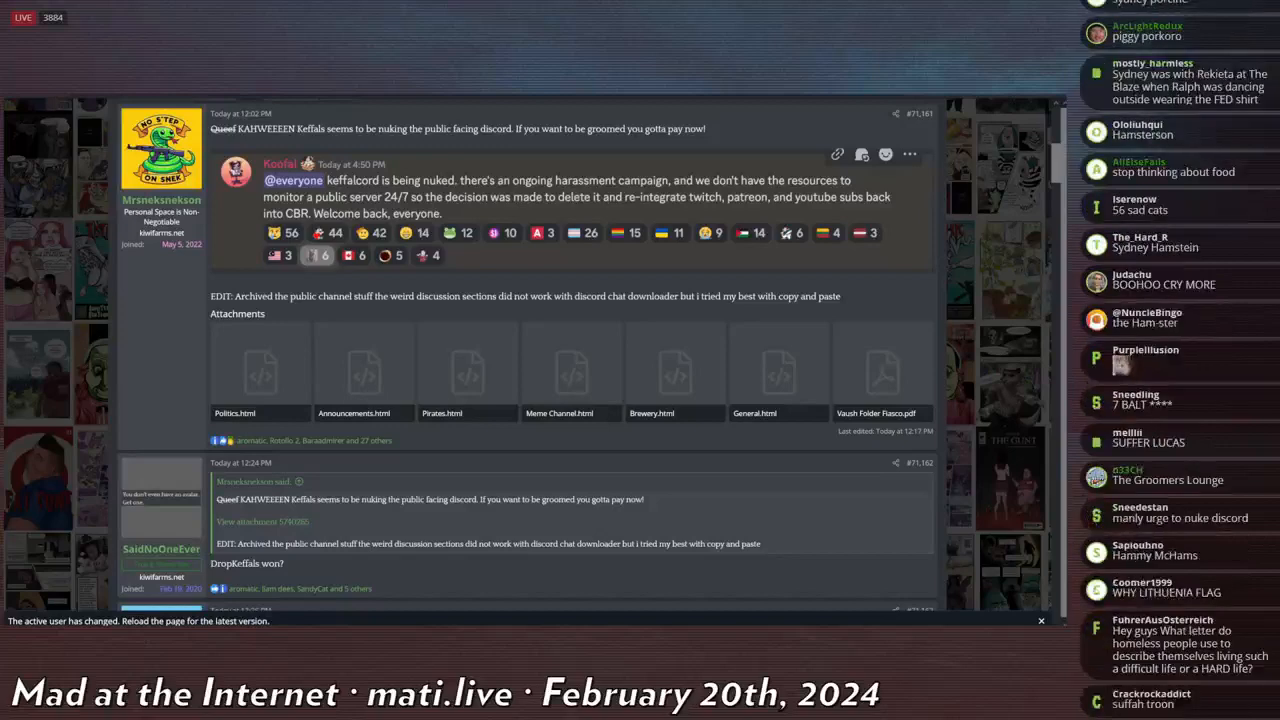
scroll(down, 3)
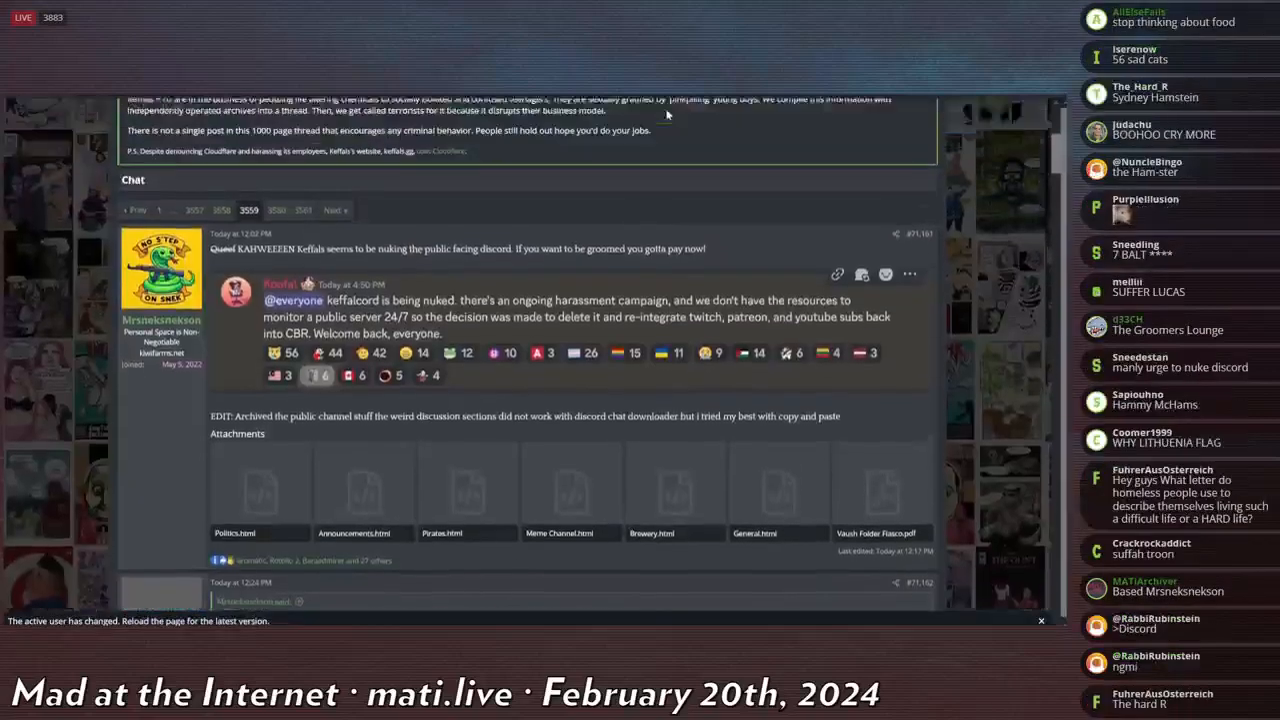
Scroll the thread to the archived capture of Keffals' Bluesky post about the swatting and Kiwi Farms misinfo.
scroll(down, 3)
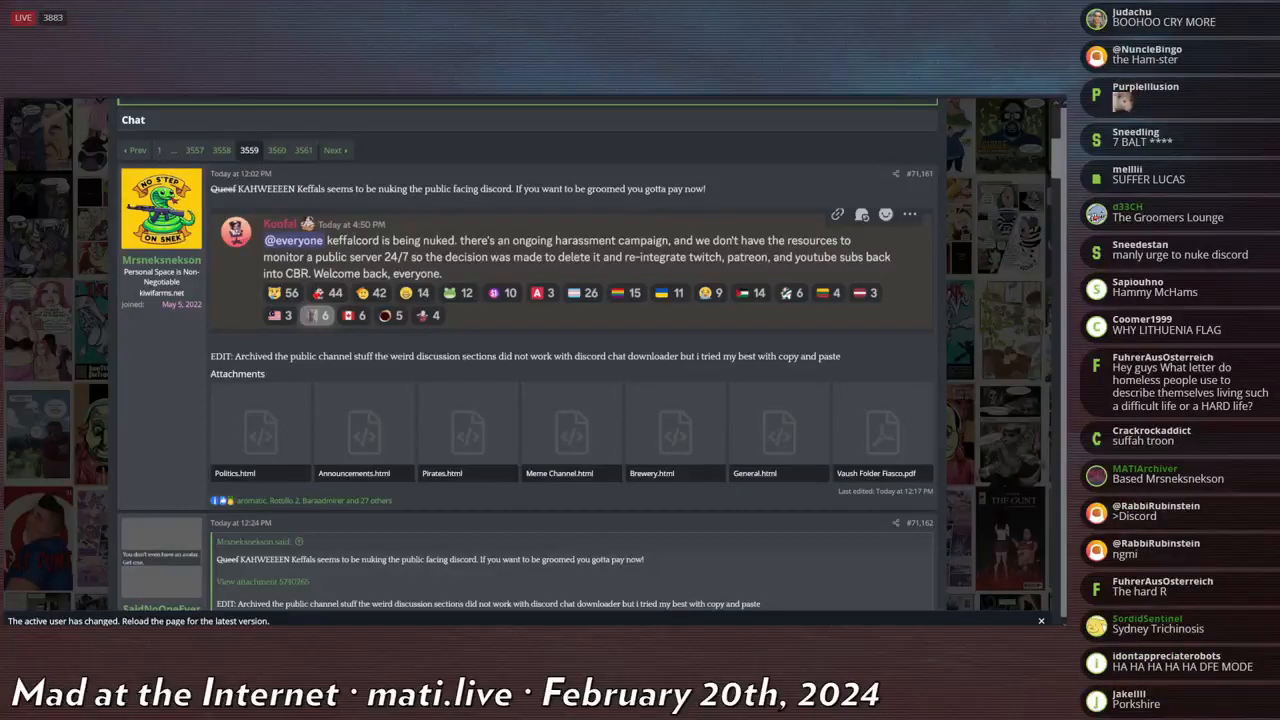
scroll(down, 3)
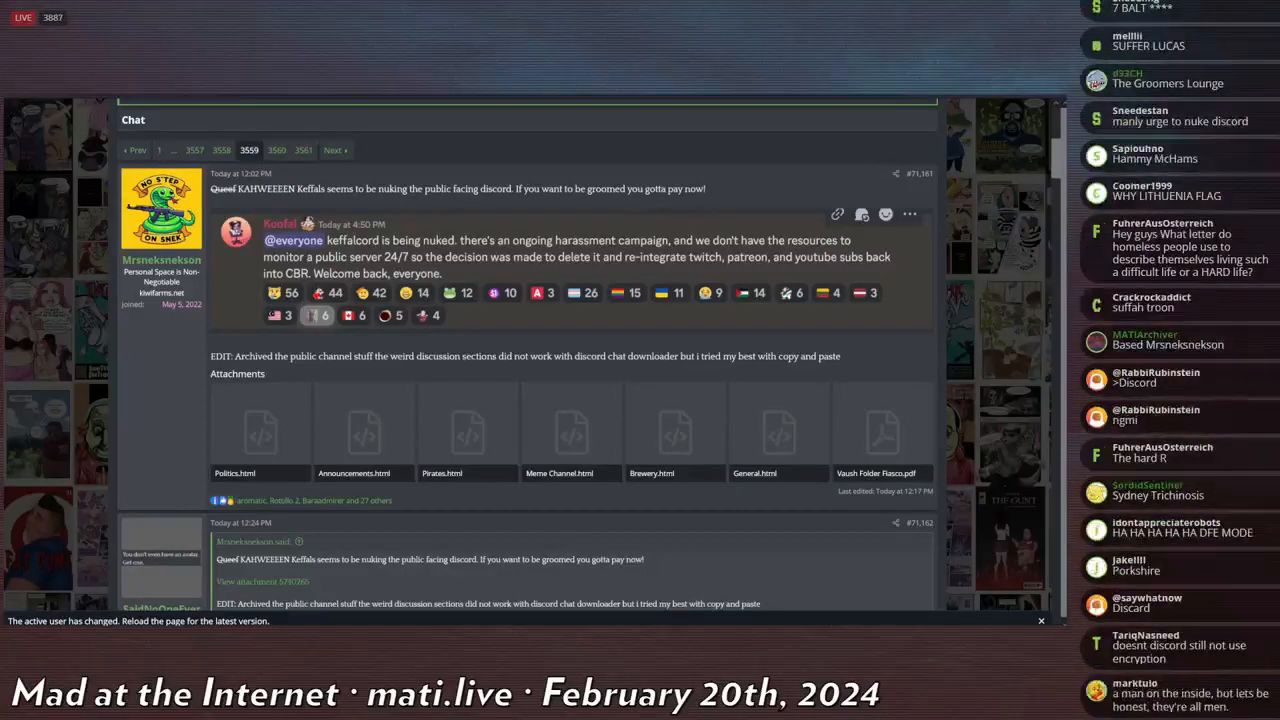
scroll(down, 3)
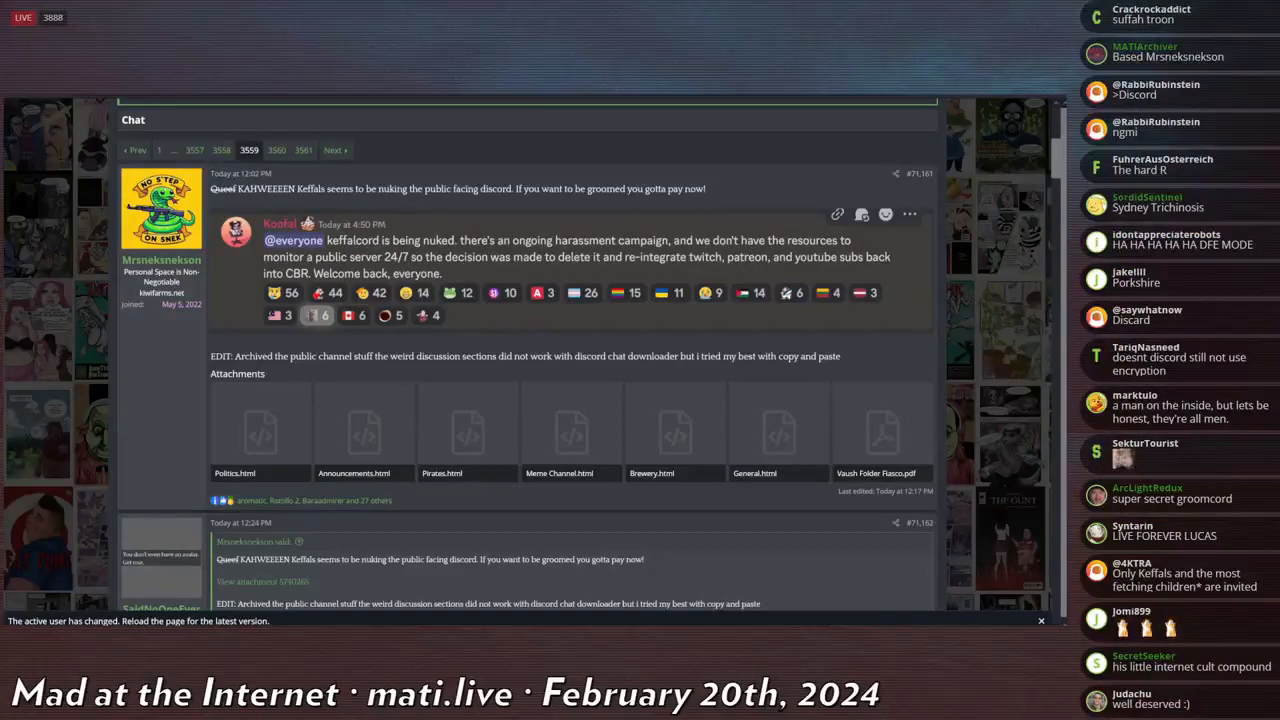
scroll(down, 3)
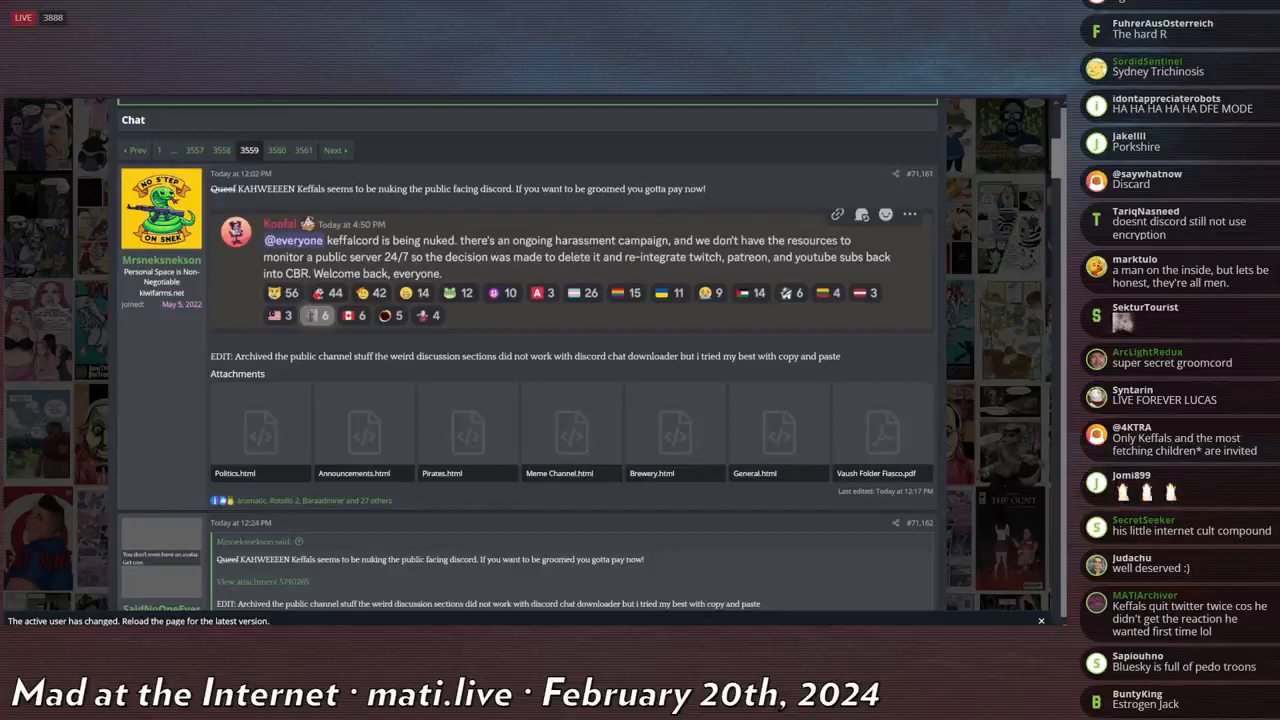
scroll(down, 3)
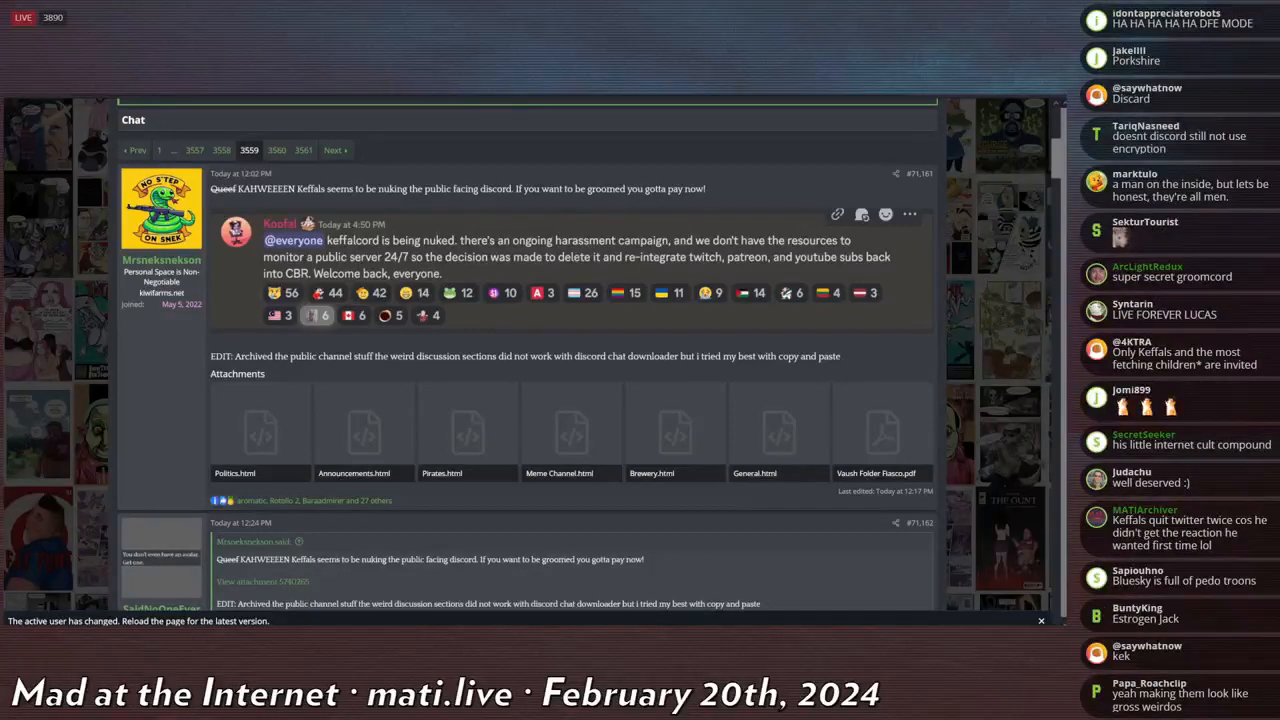
scroll(down, 3)
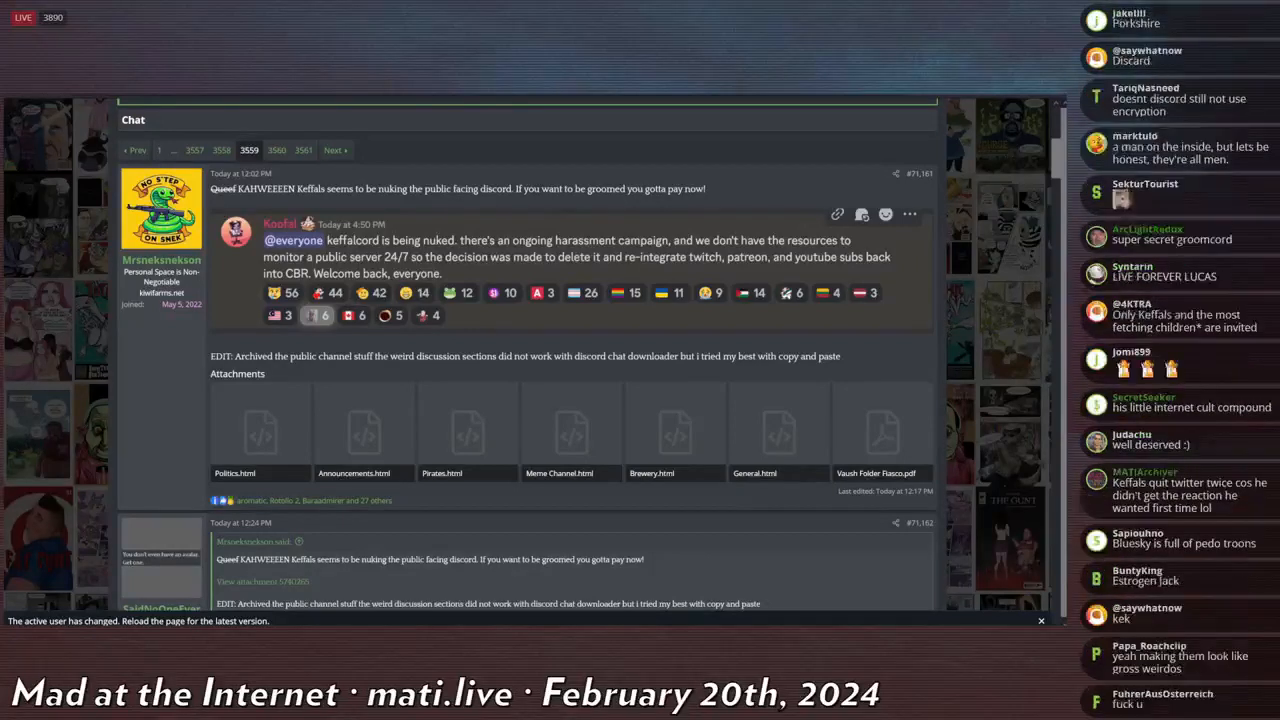
scroll(down, 3)
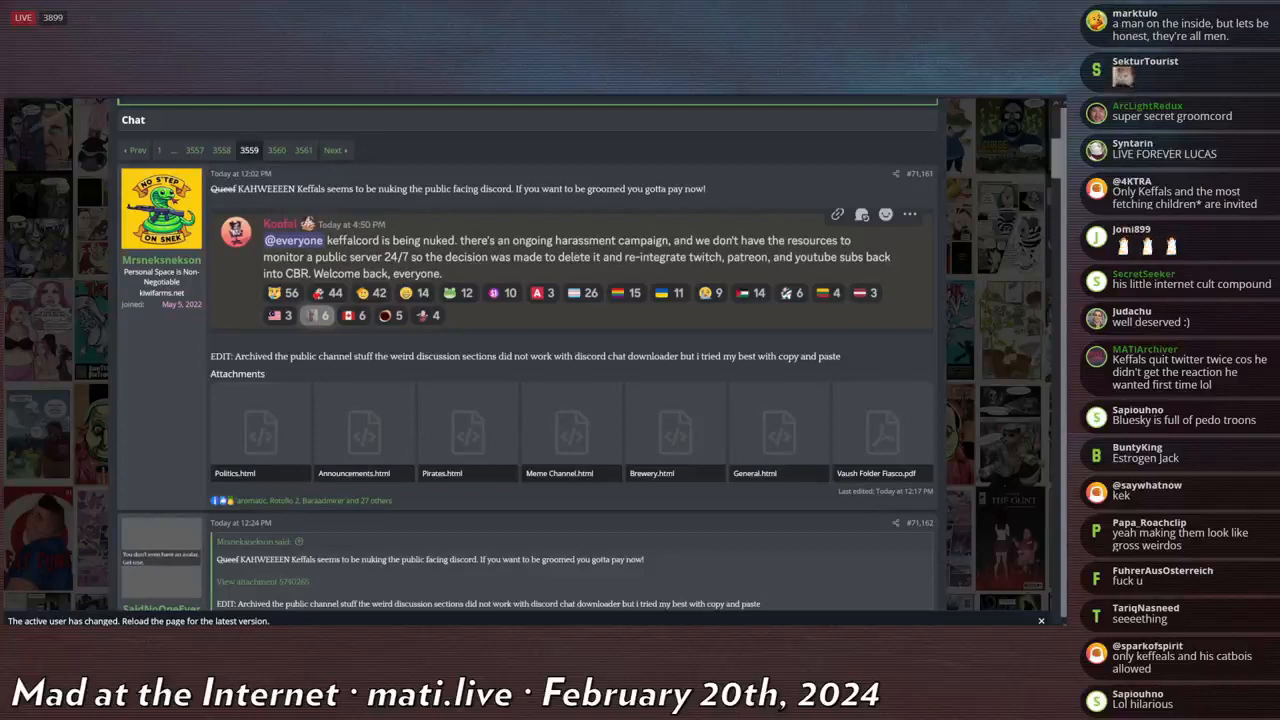
scroll(up, 3)
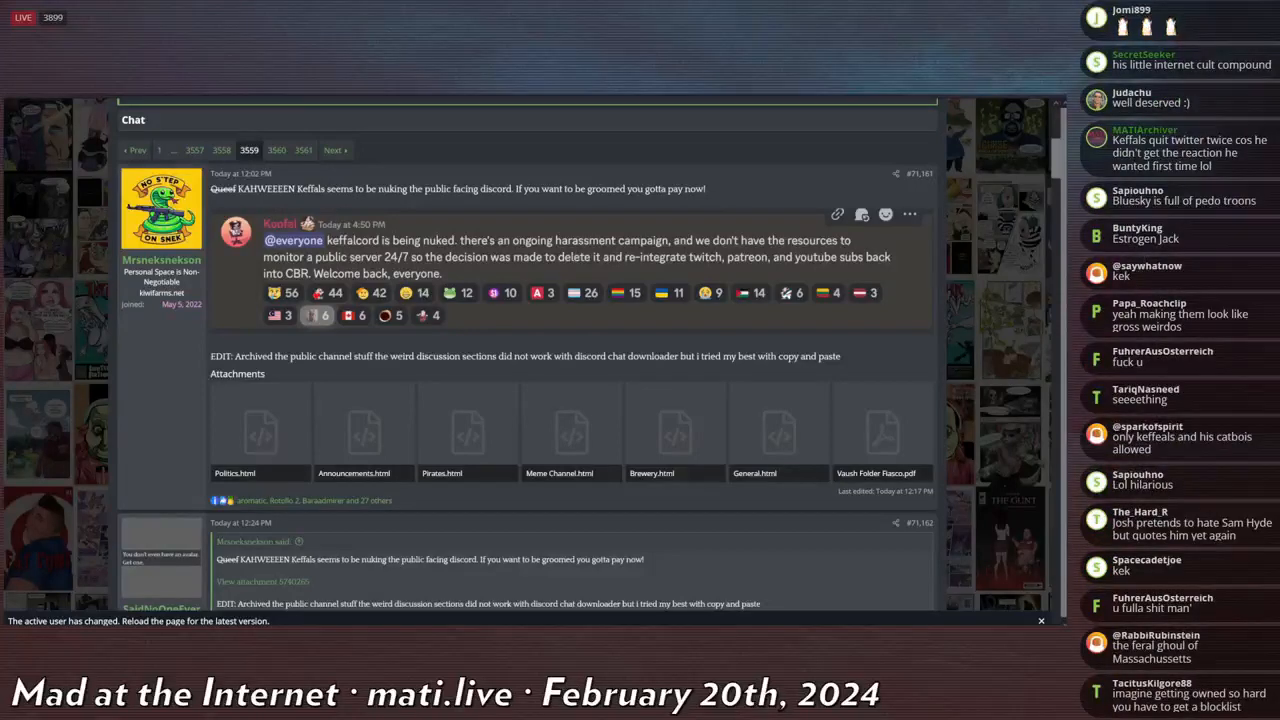
scroll(down, 3)
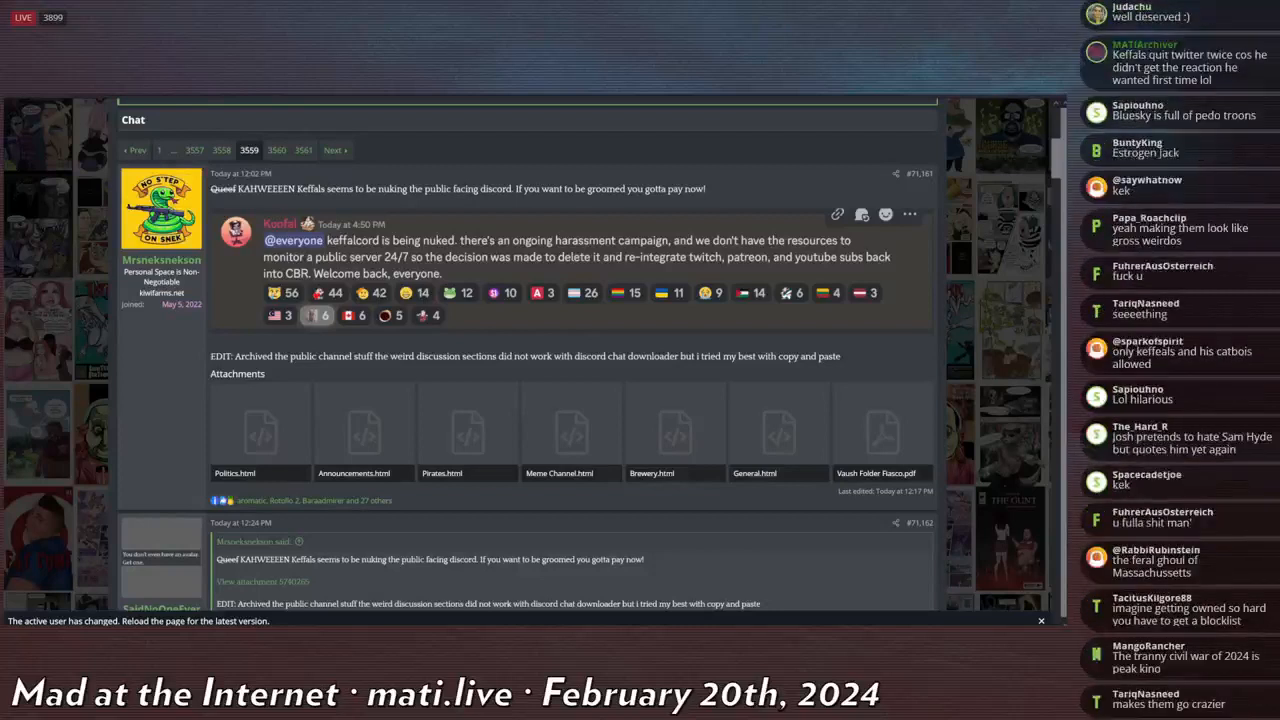
scroll(down, 3)
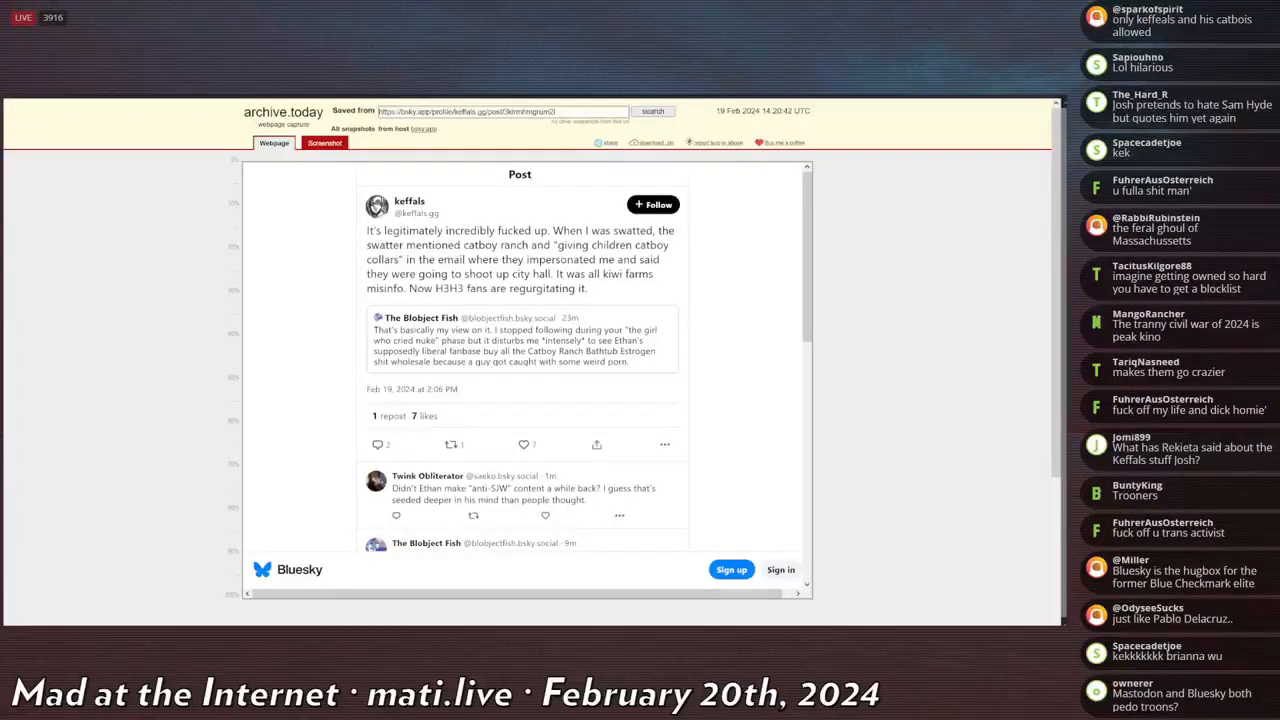
Read down the Bluesky swatting capture, dragging across a line of its text.
scroll(down, 3)
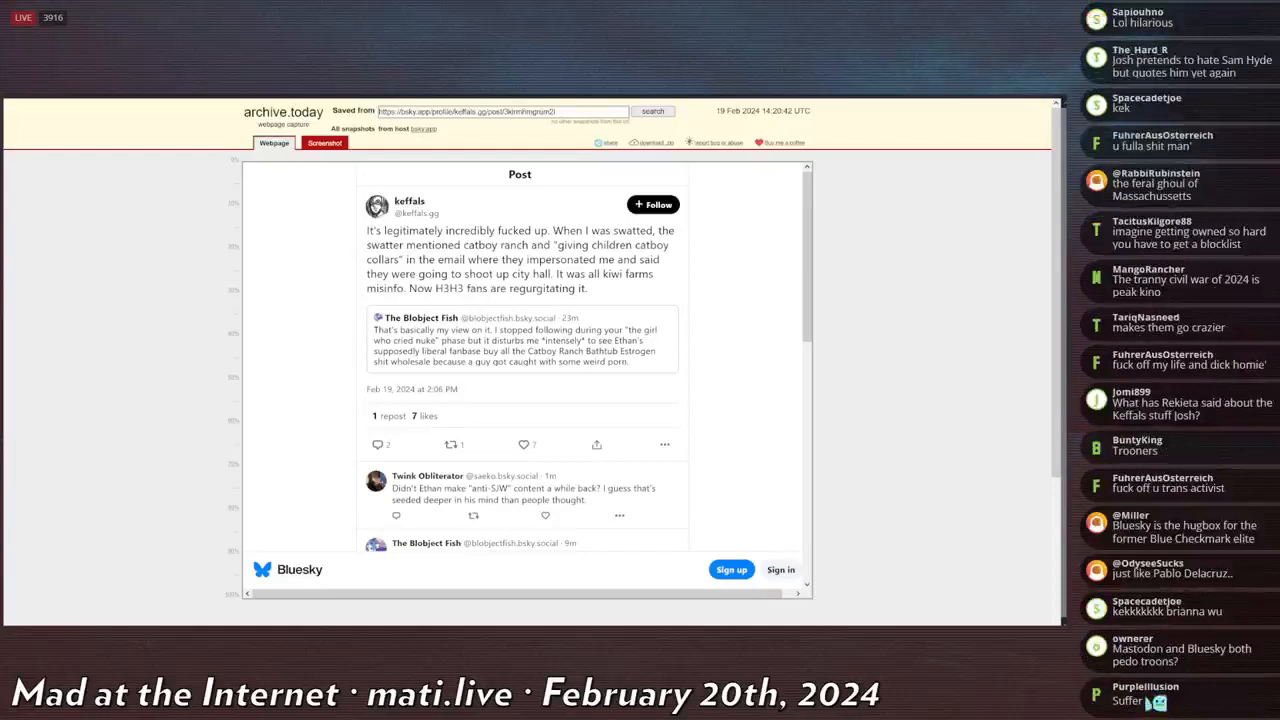
scroll(down, 3)
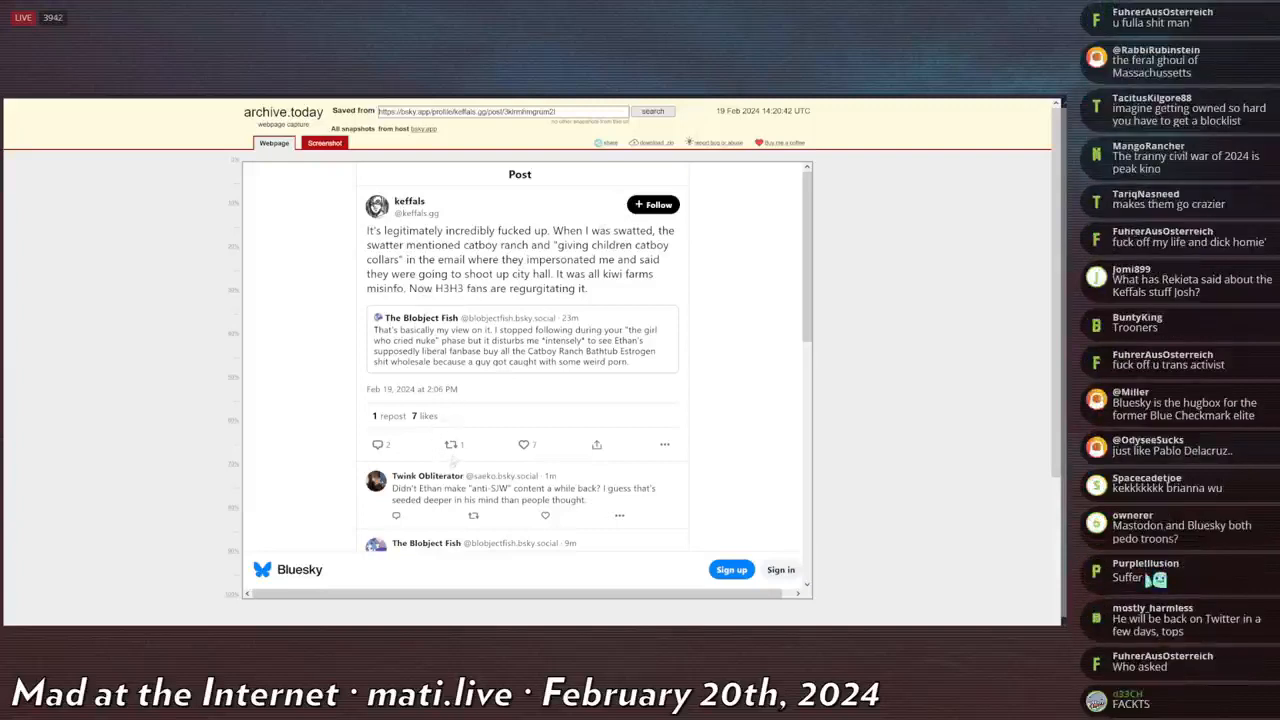
scroll(down, 3)
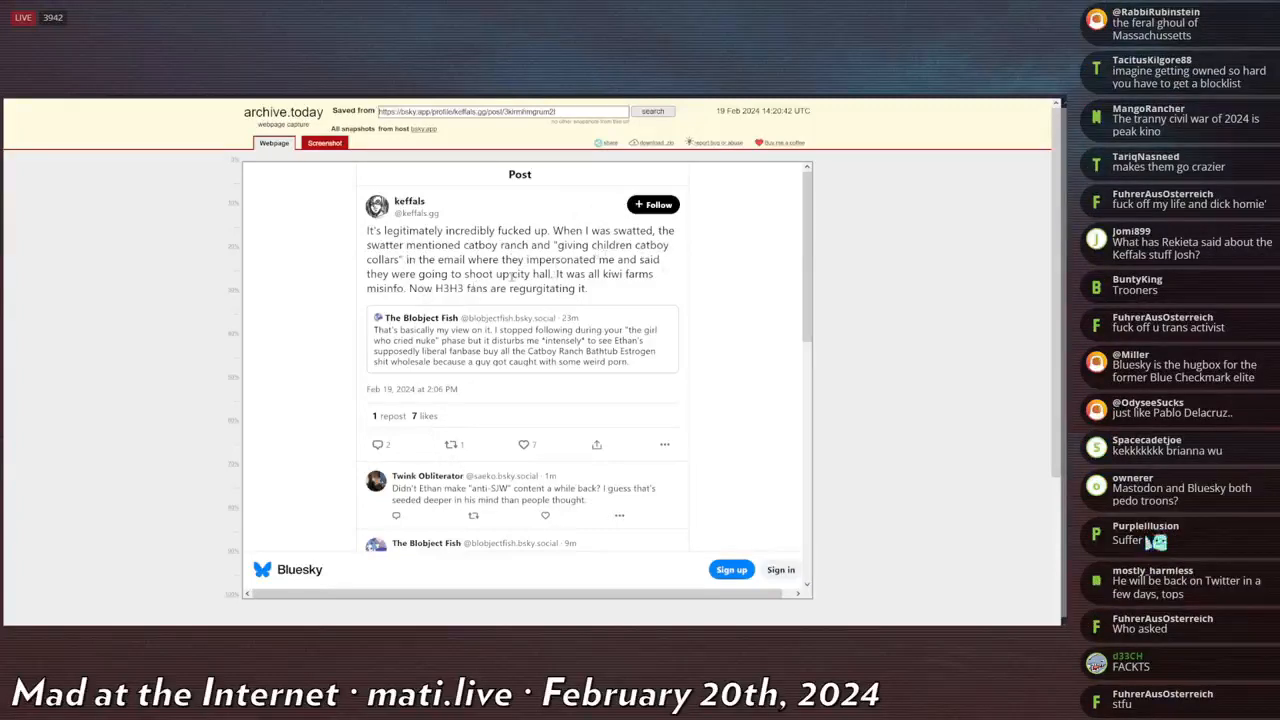
drag(557, 273, 657, 273)
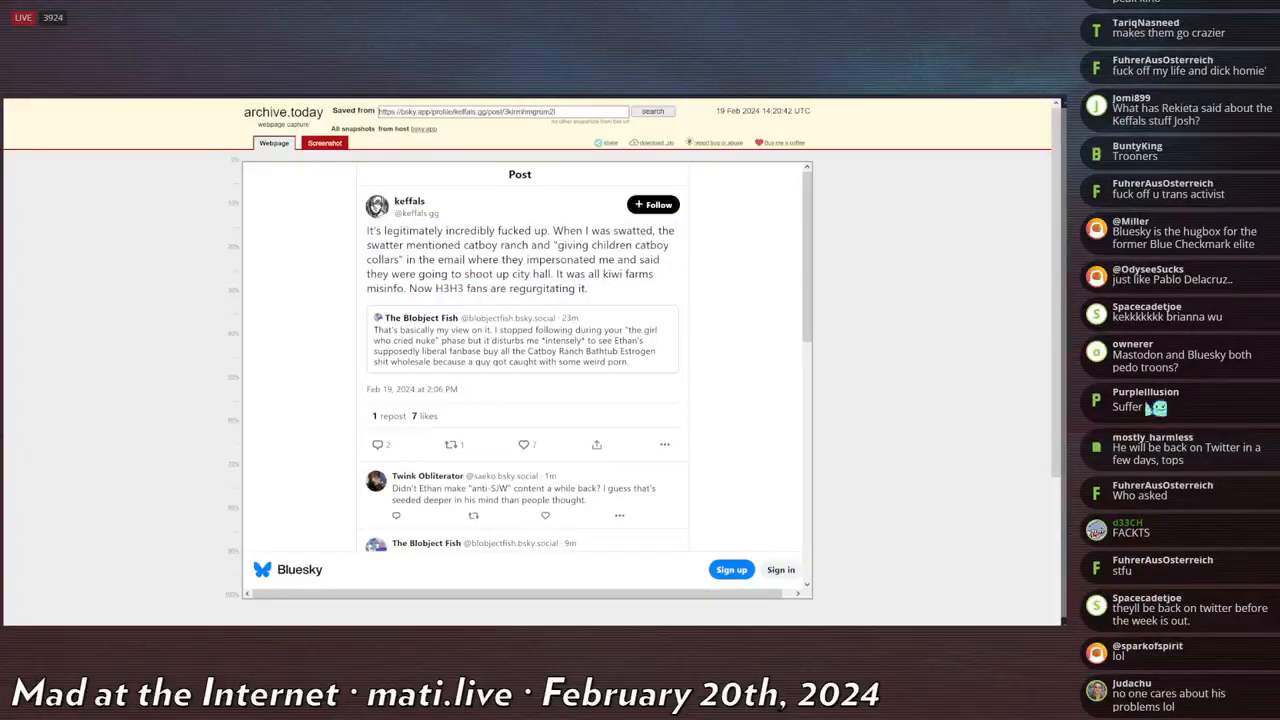
scroll(down, 3)
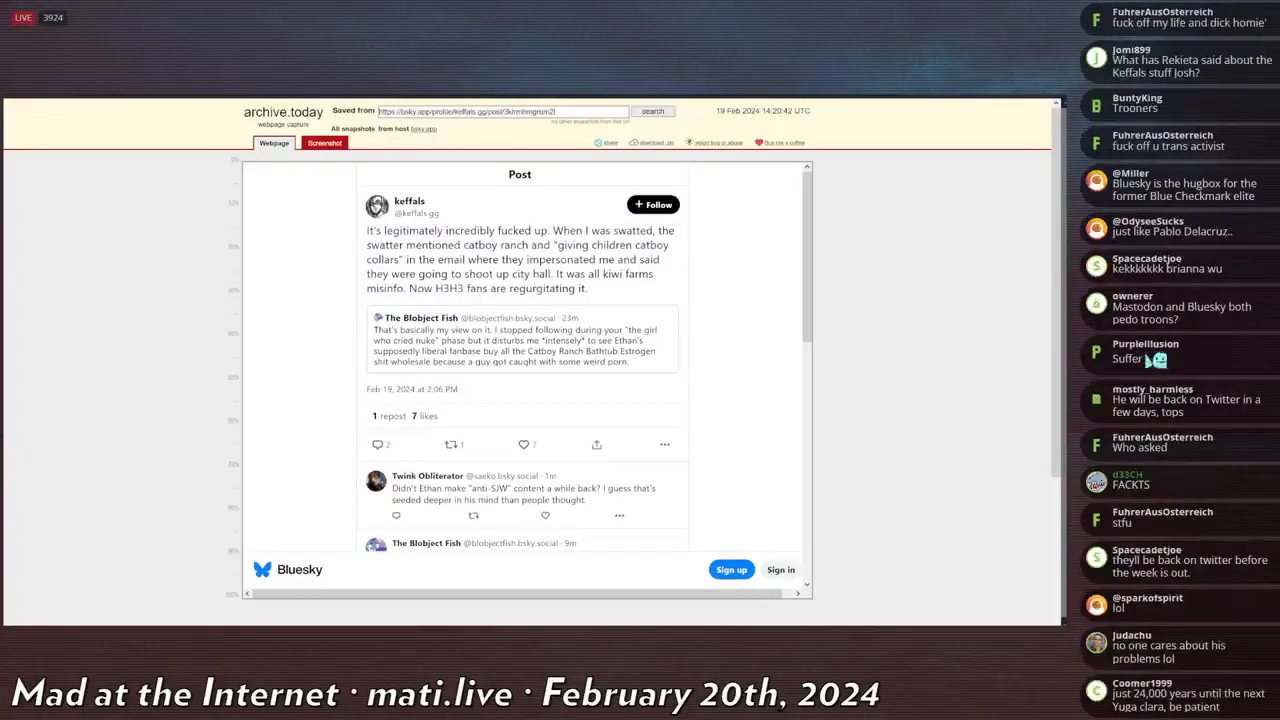
scroll(down, 3)
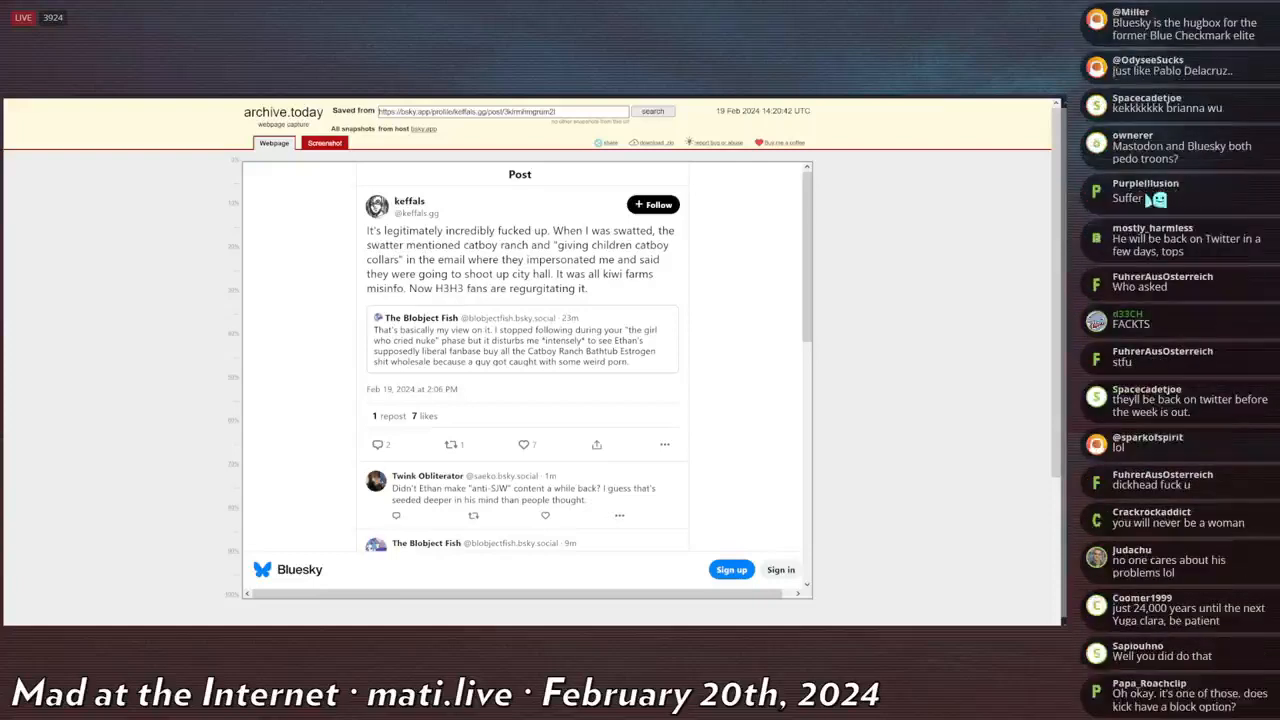
scroll(down, 3)
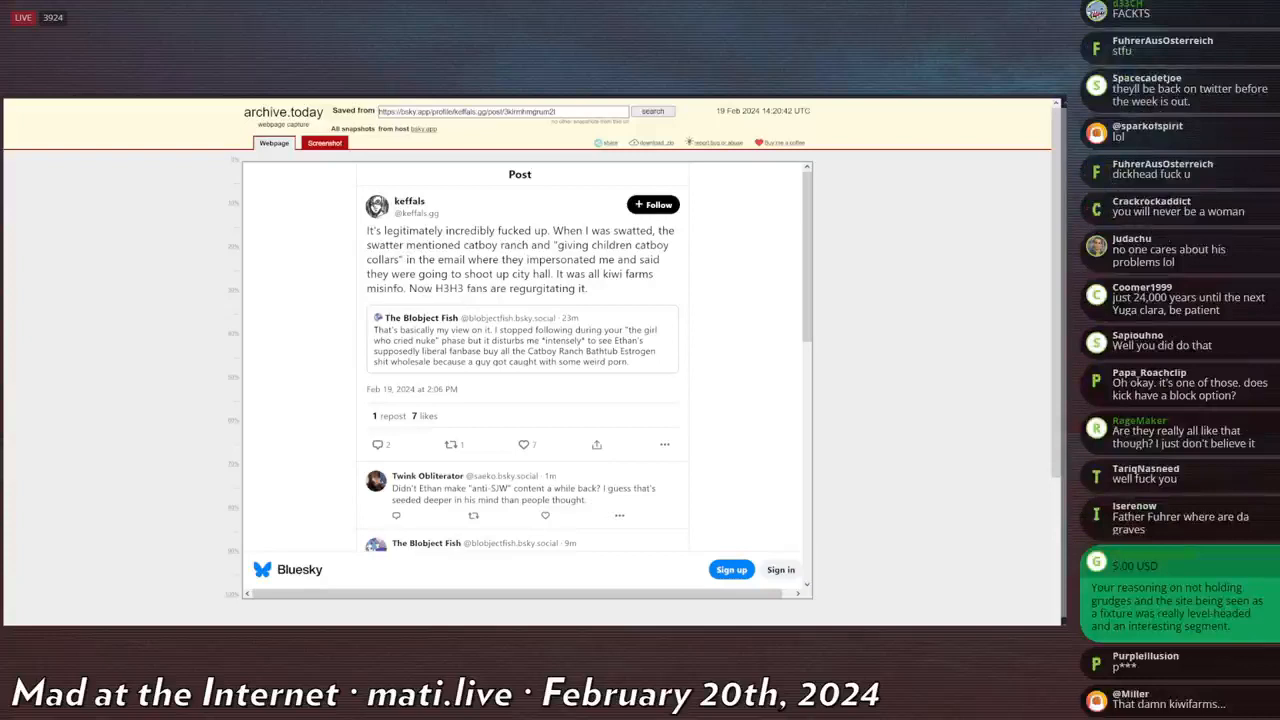
Open the archived August 2022 tweet about finally obtaining the swatting email.
scroll(down, 3)
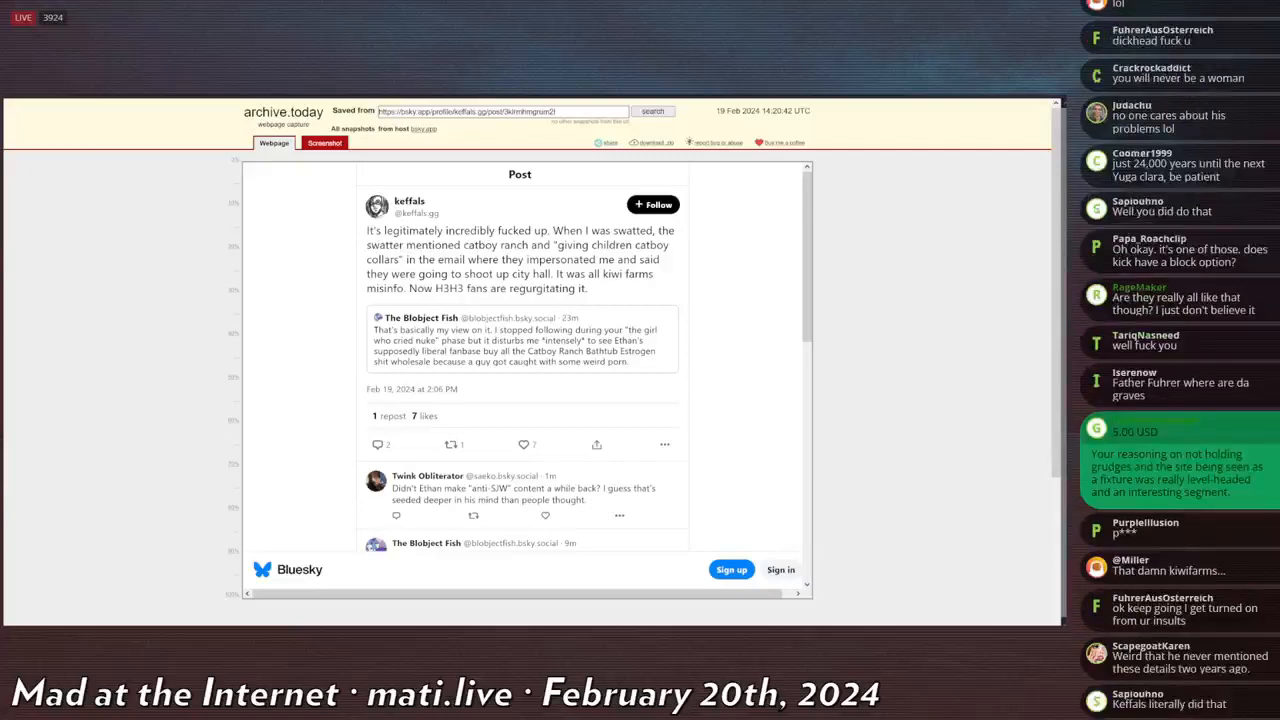
scroll(down, 3)
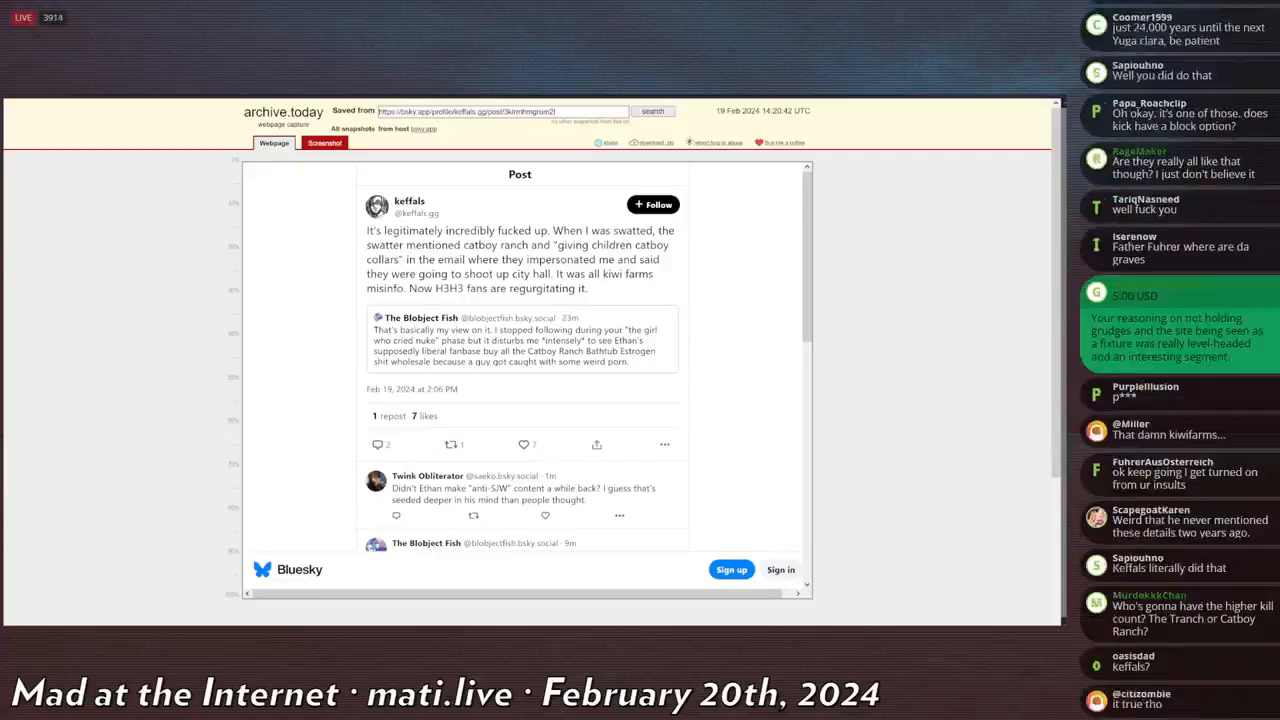
scroll(down, 3)
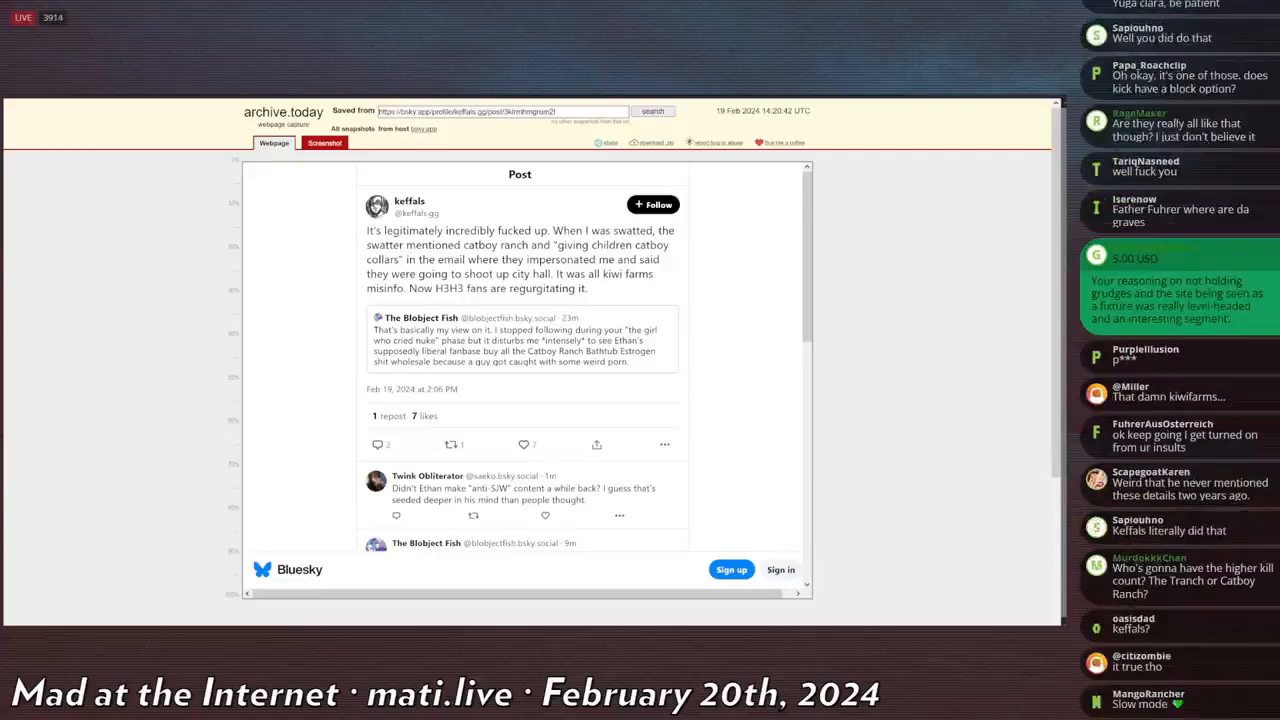
scroll(down, 3)
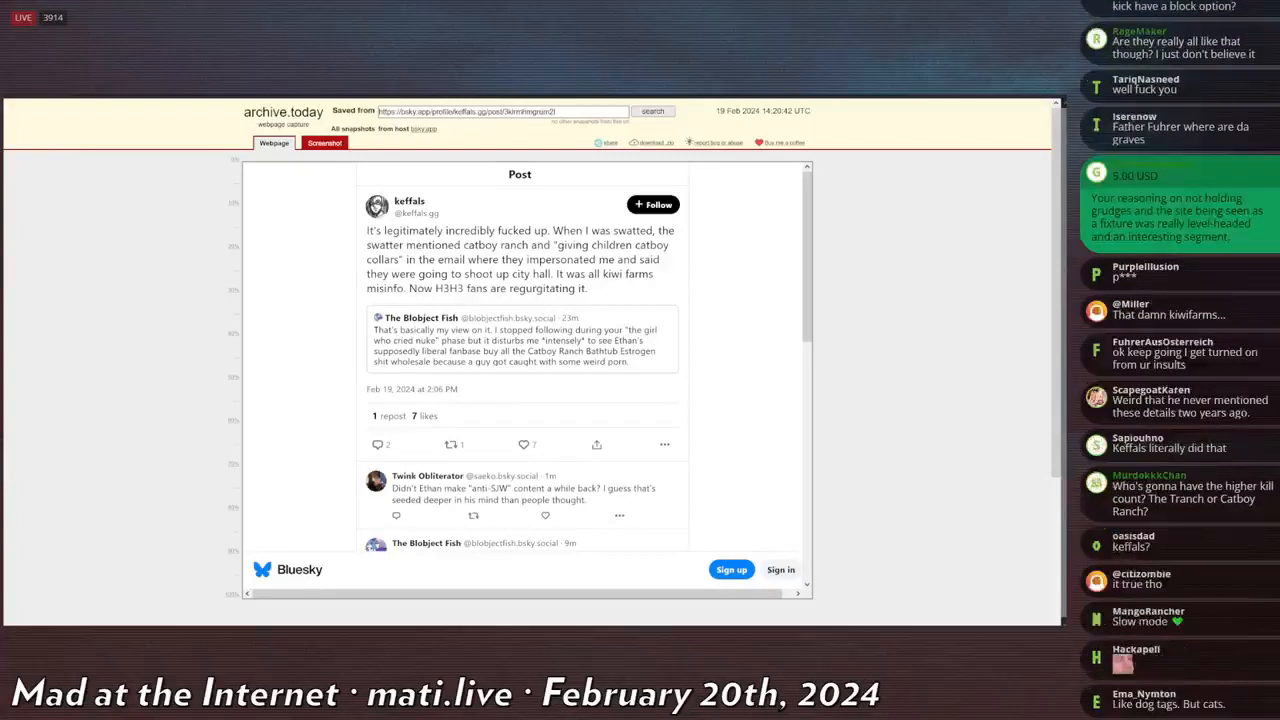
scroll(down, 3)
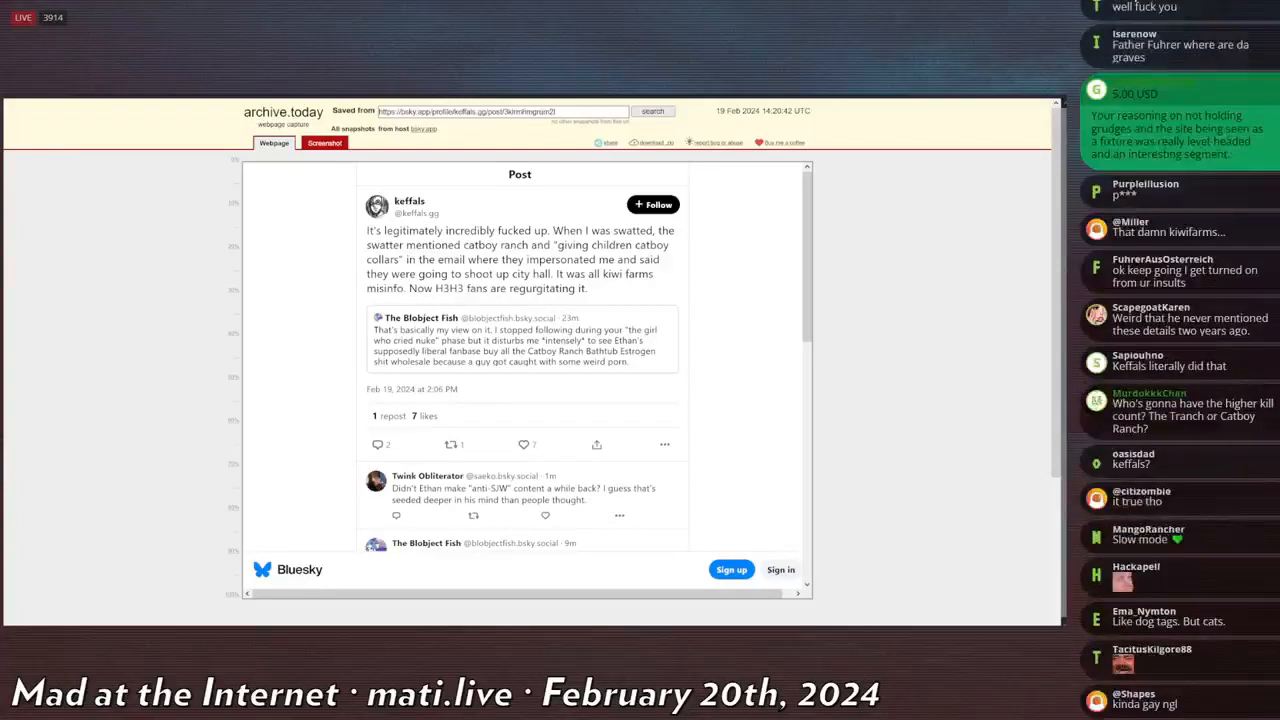
scroll(down, 3)
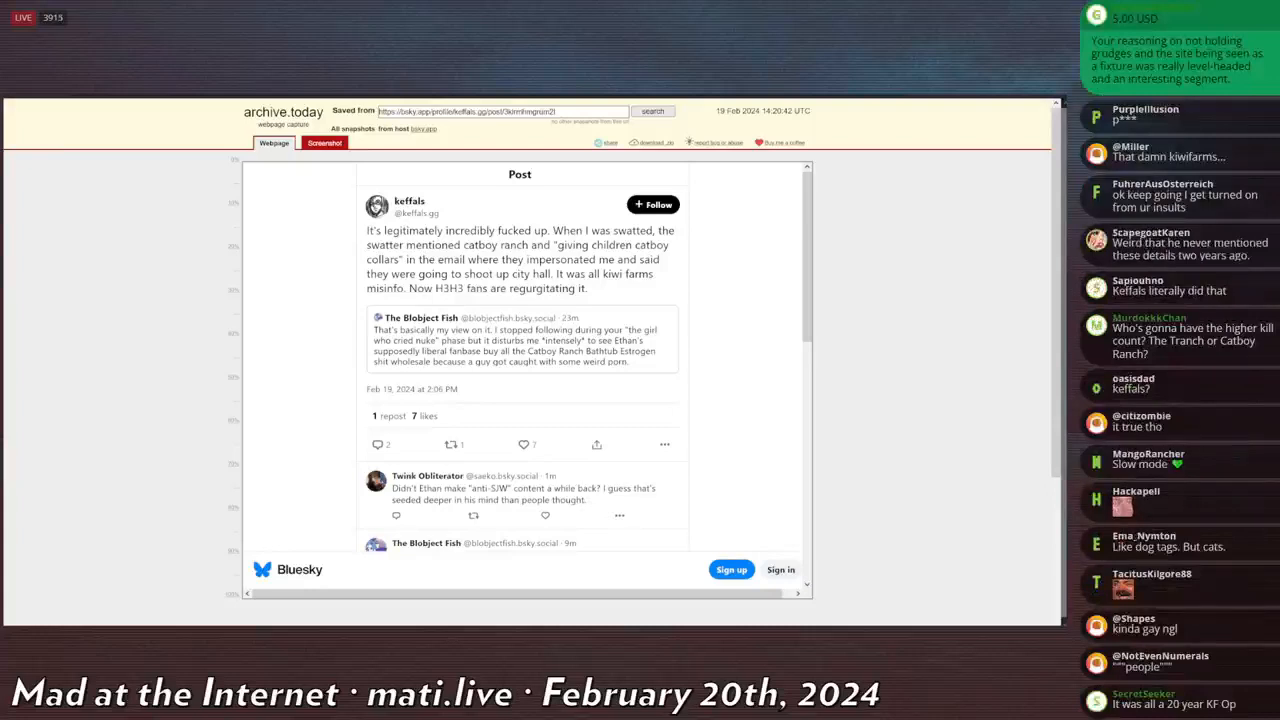
double_click(561, 259)
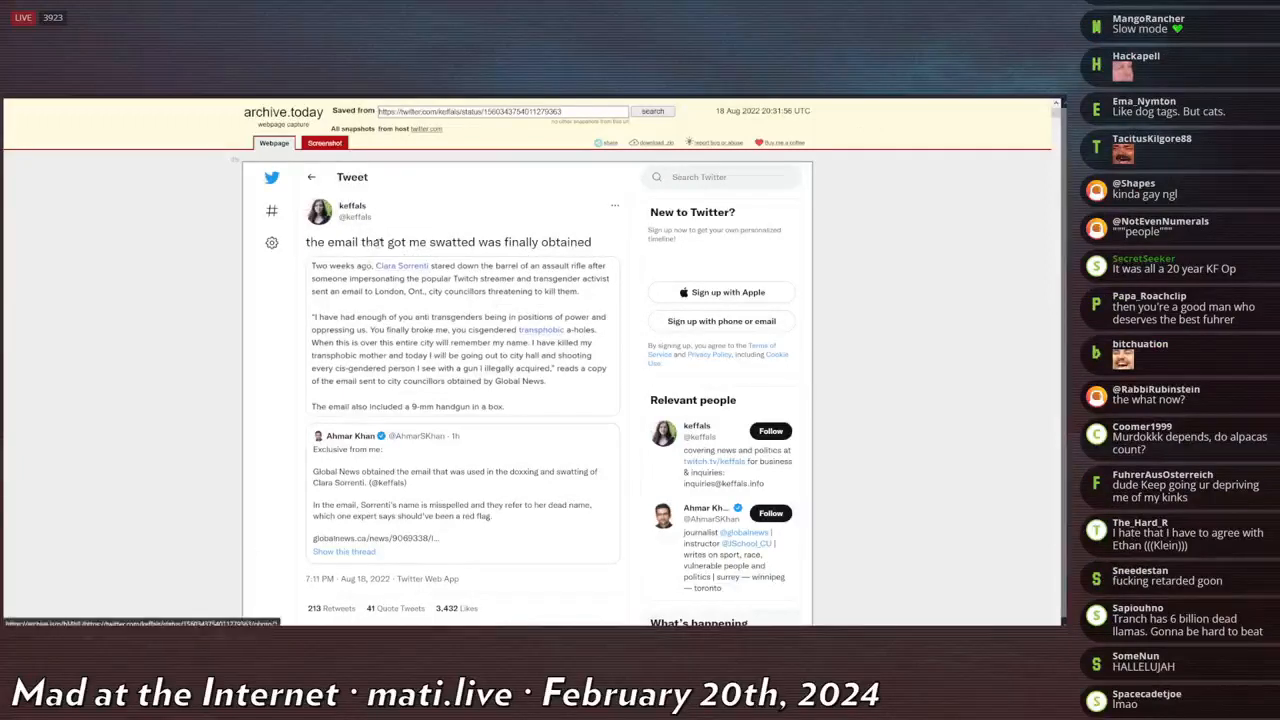
Read through the 2022 tweet, then return to the February 2024 Bluesky capture blaming H3H3 fans.
drag(306, 241, 537, 241)
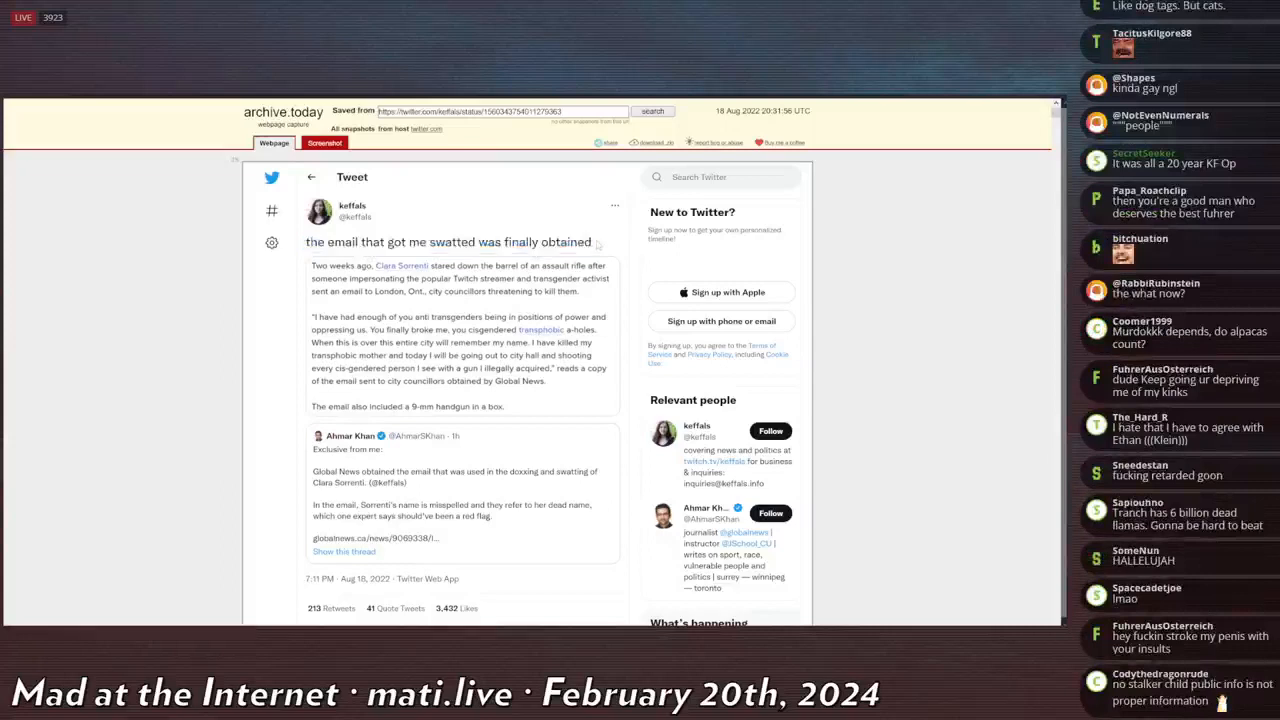
scroll(down, 3)
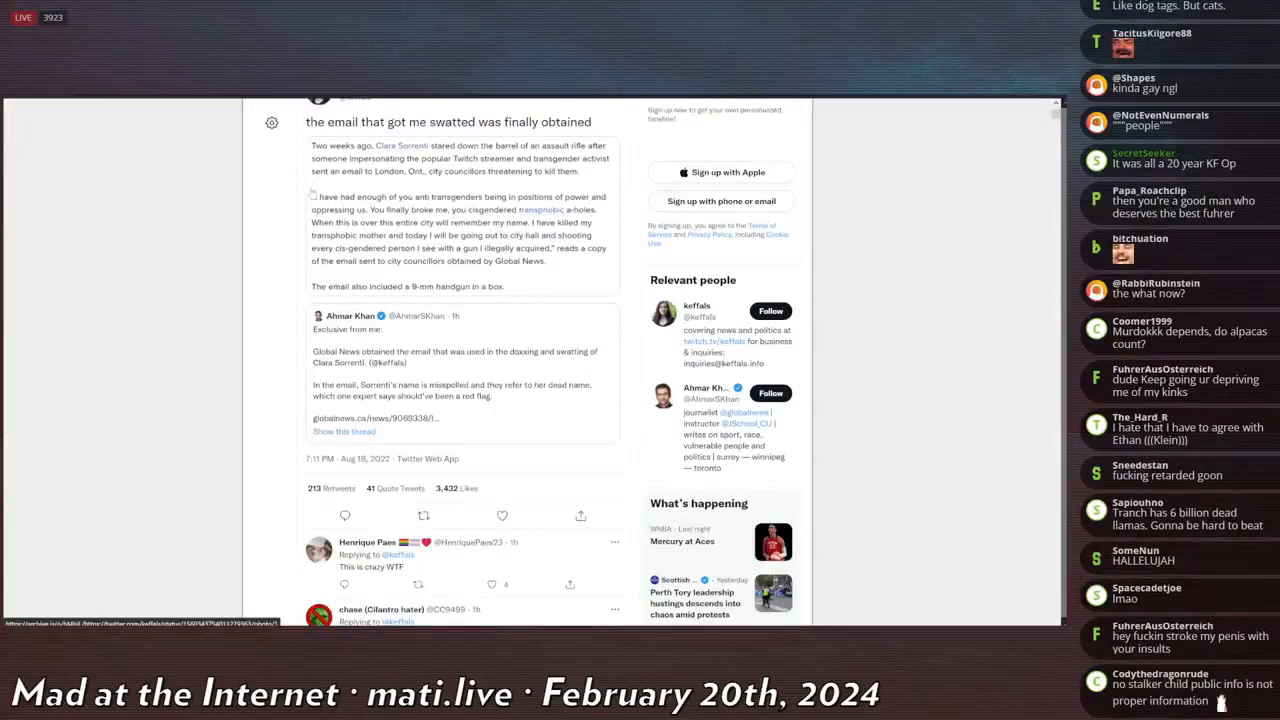
scroll(down, 3)
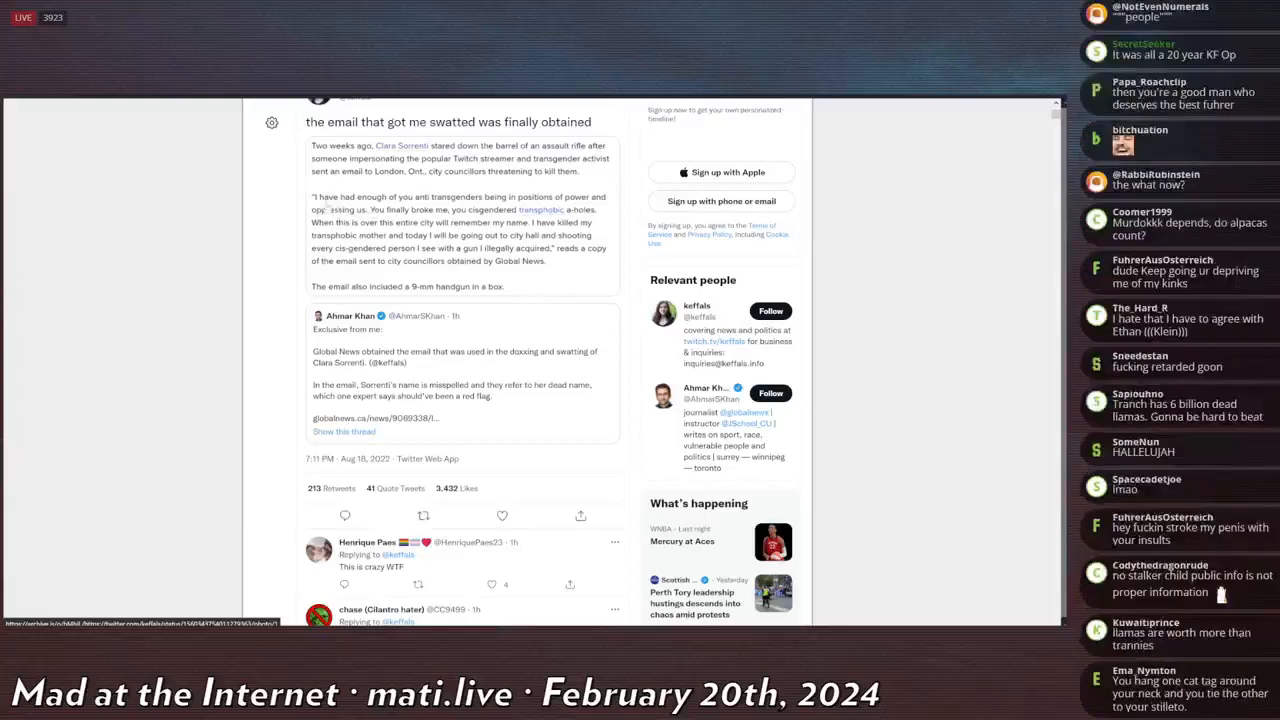
scroll(down, 3)
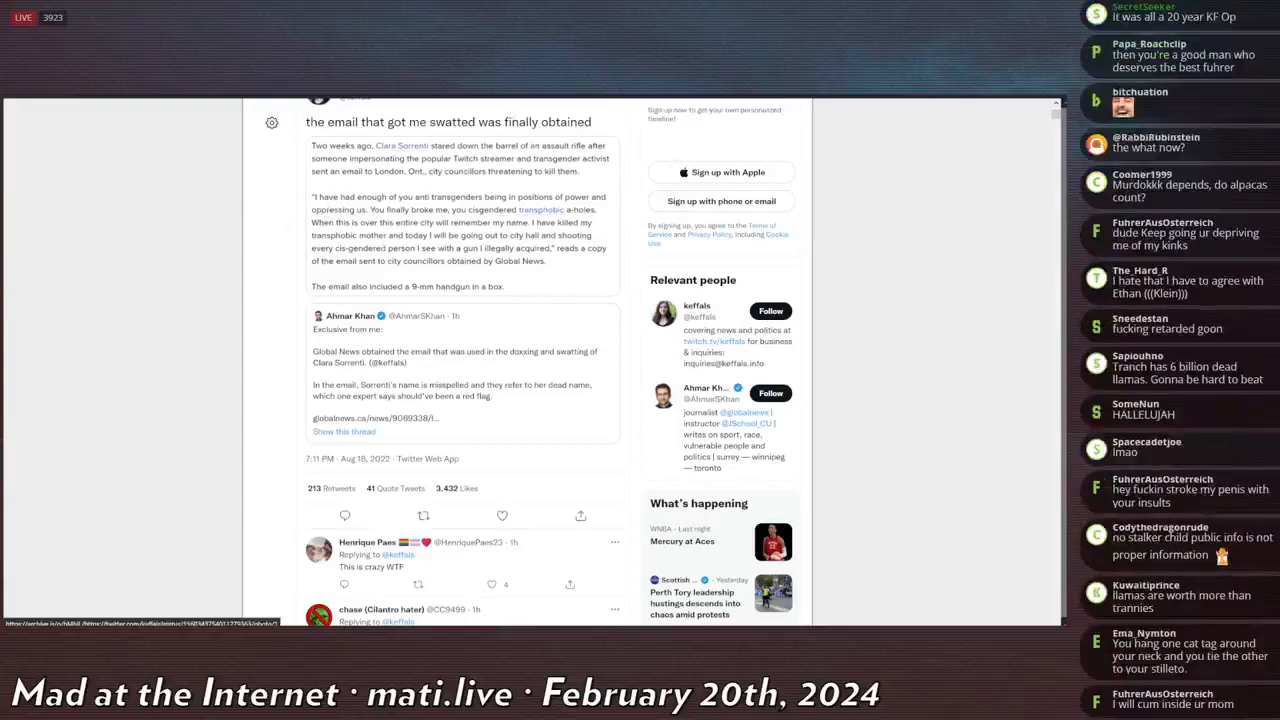
scroll(down, 3)
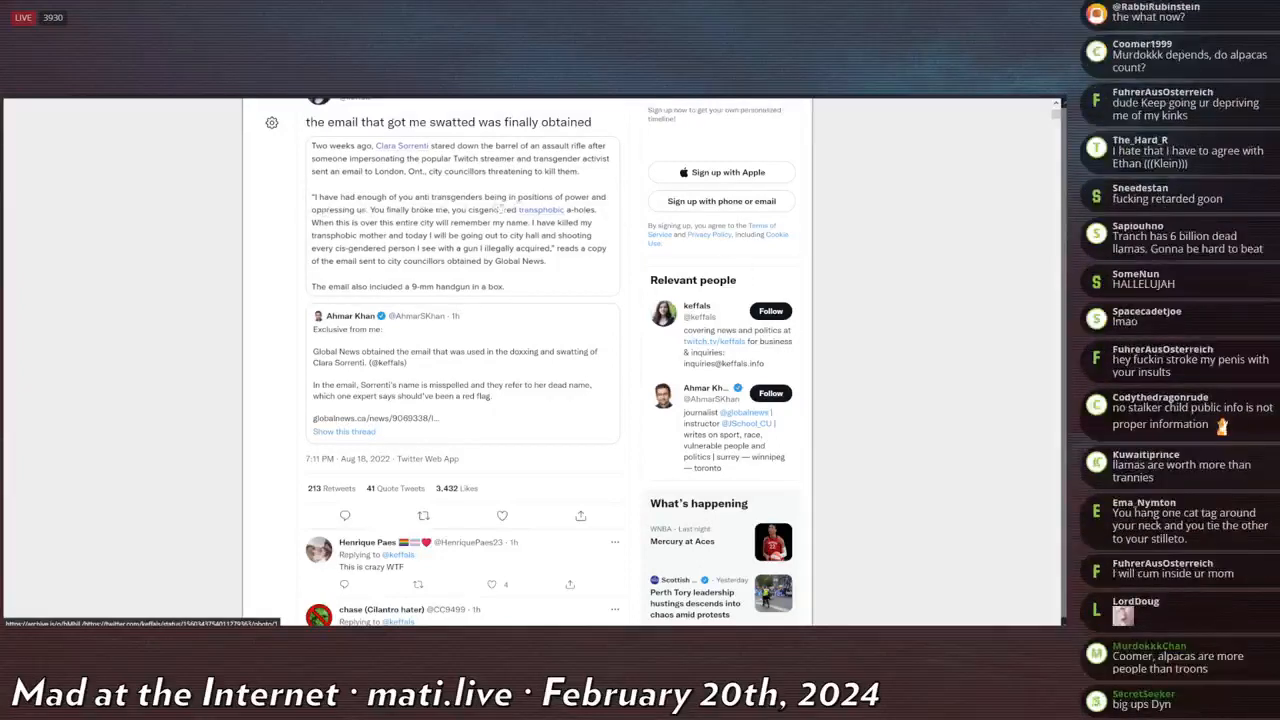
scroll(down, 3)
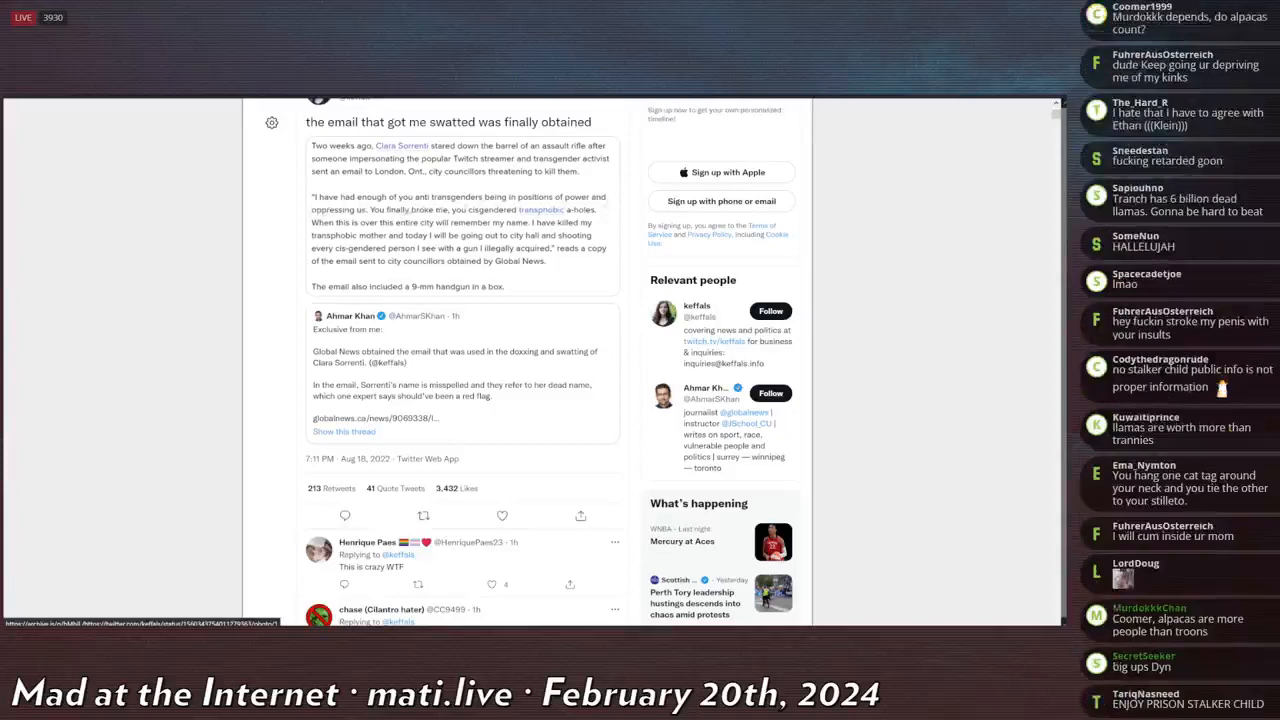
scroll(down, 3)
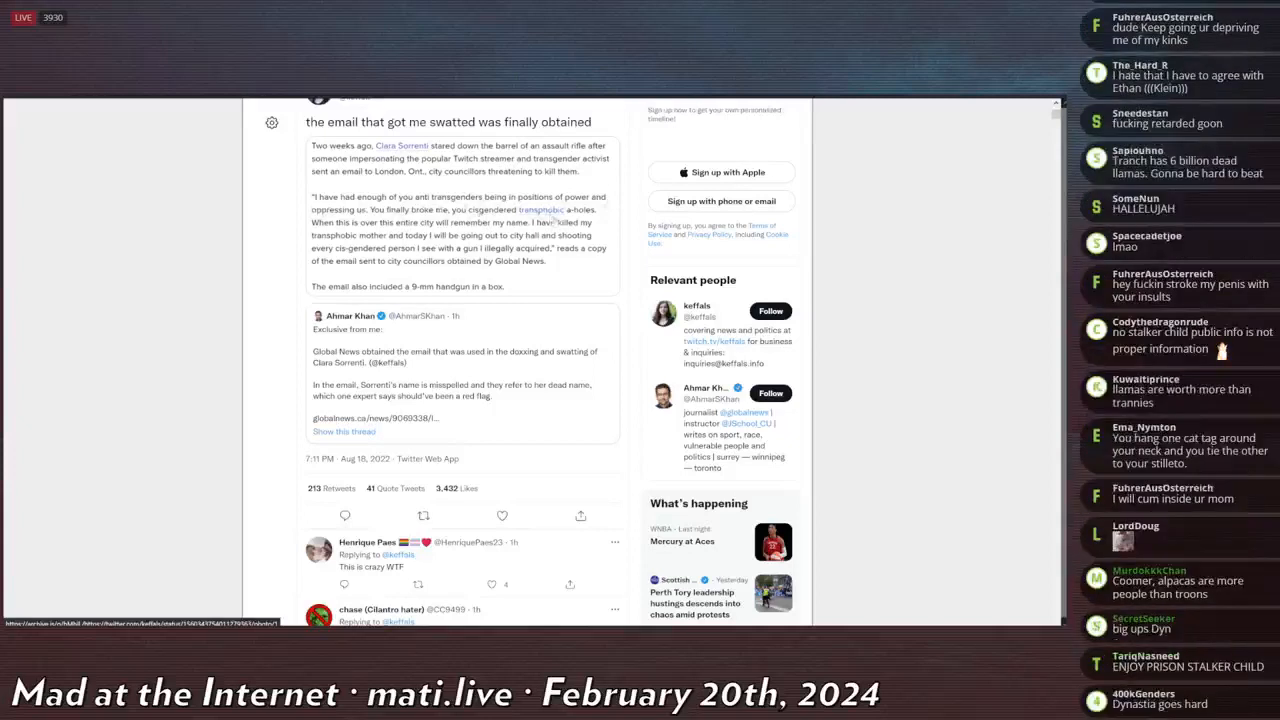
scroll(down, 3)
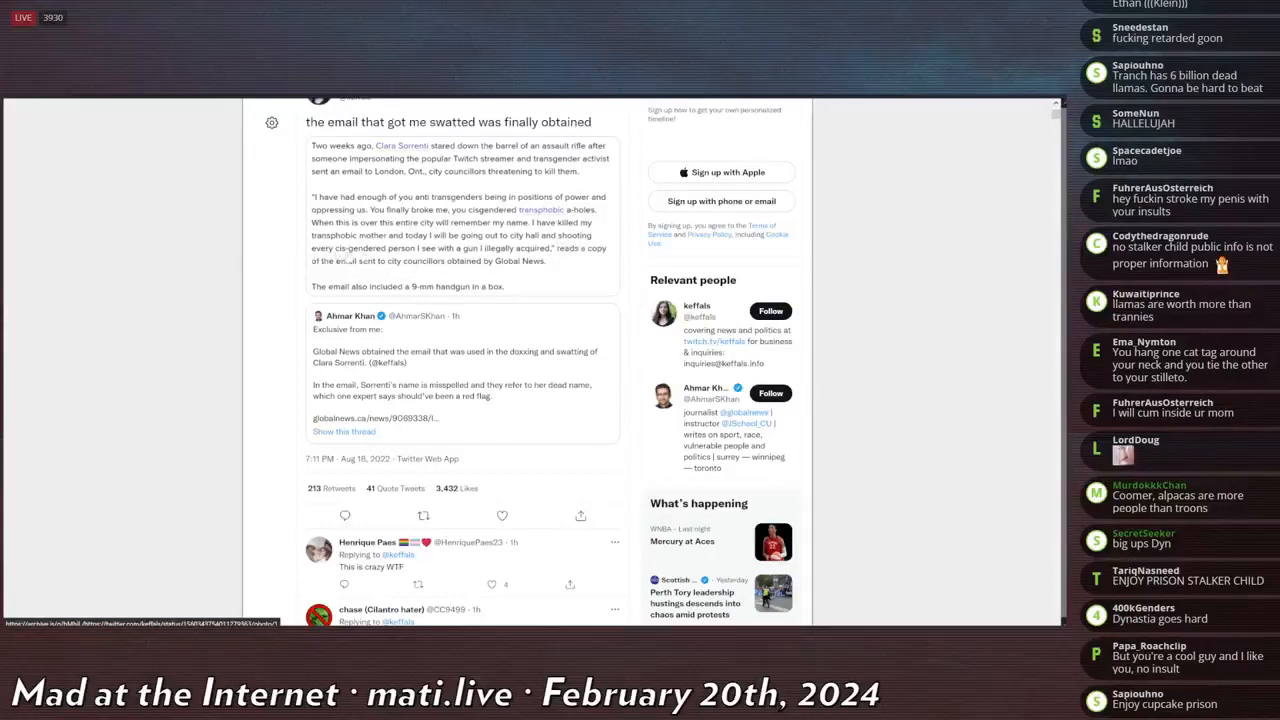
scroll(down, 3)
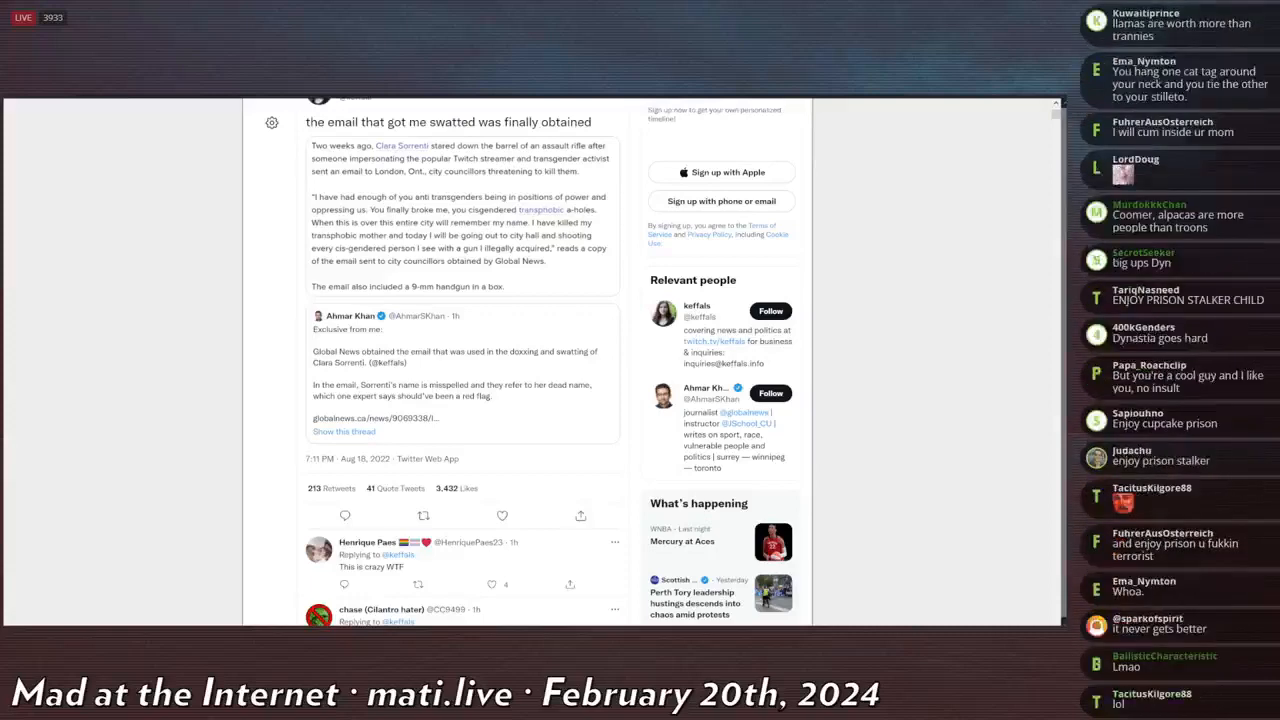
scroll(down, 3)
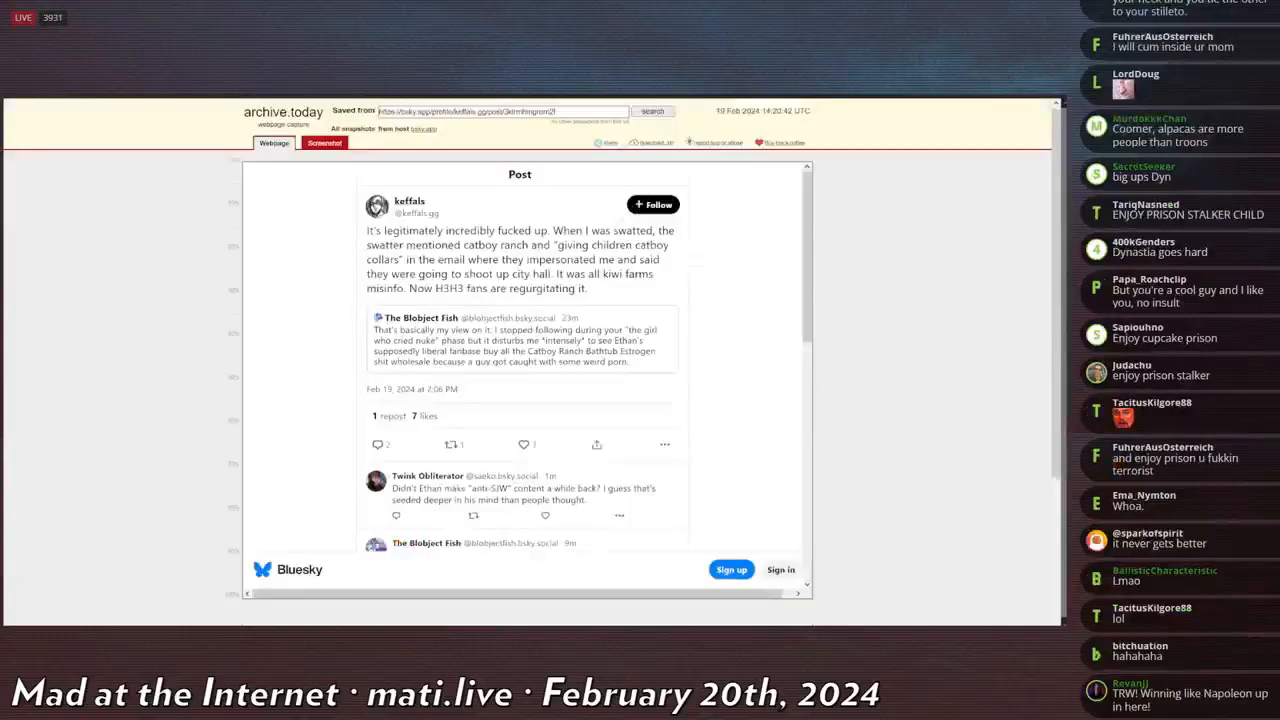
Bring the archived August 2022 swatting-email tweet back on screen.
drag(520, 173, 500, 245)
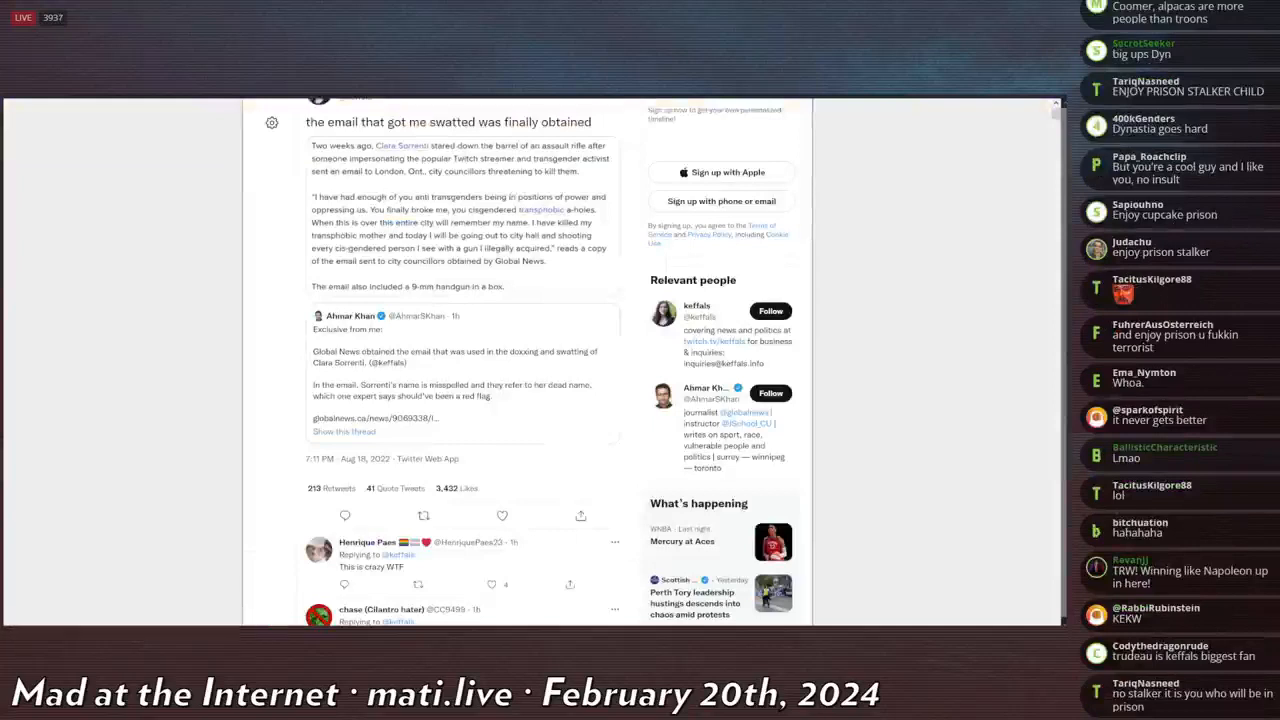
Go to the February 2024 Bluesky capture saying the swatting email mentioned catboy collars.
scroll(down, 3)
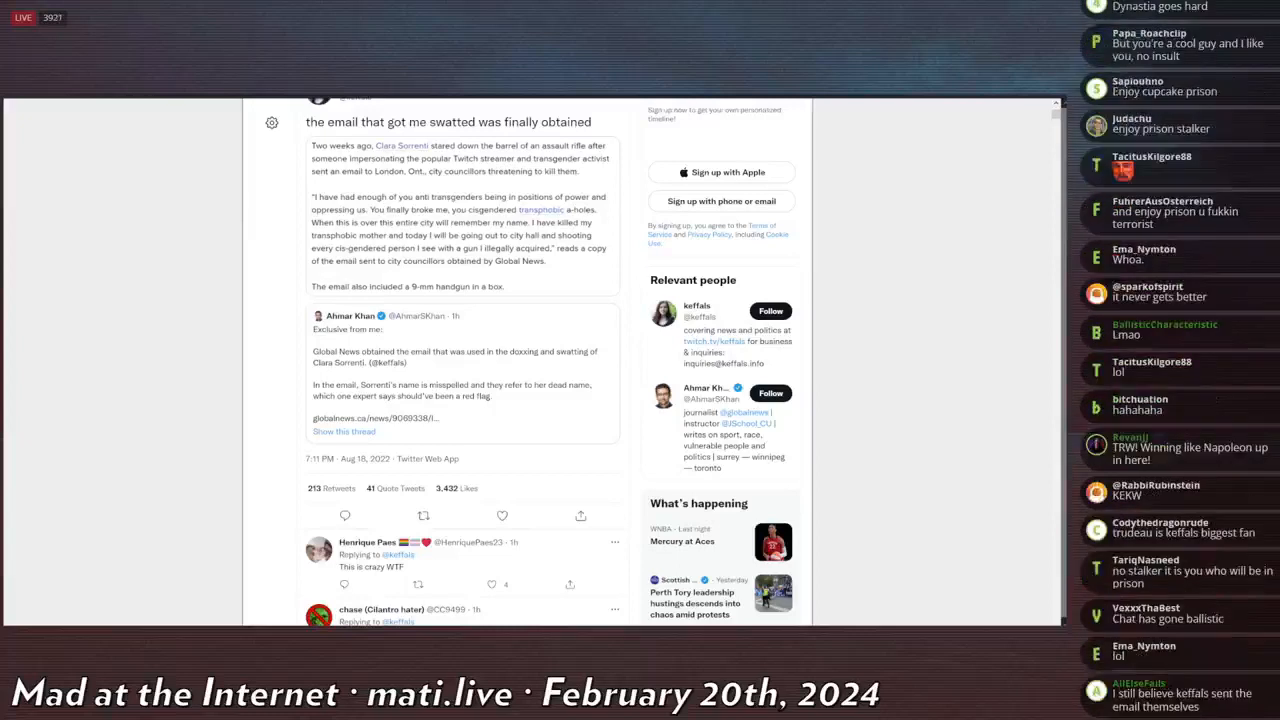
scroll(down, 3)
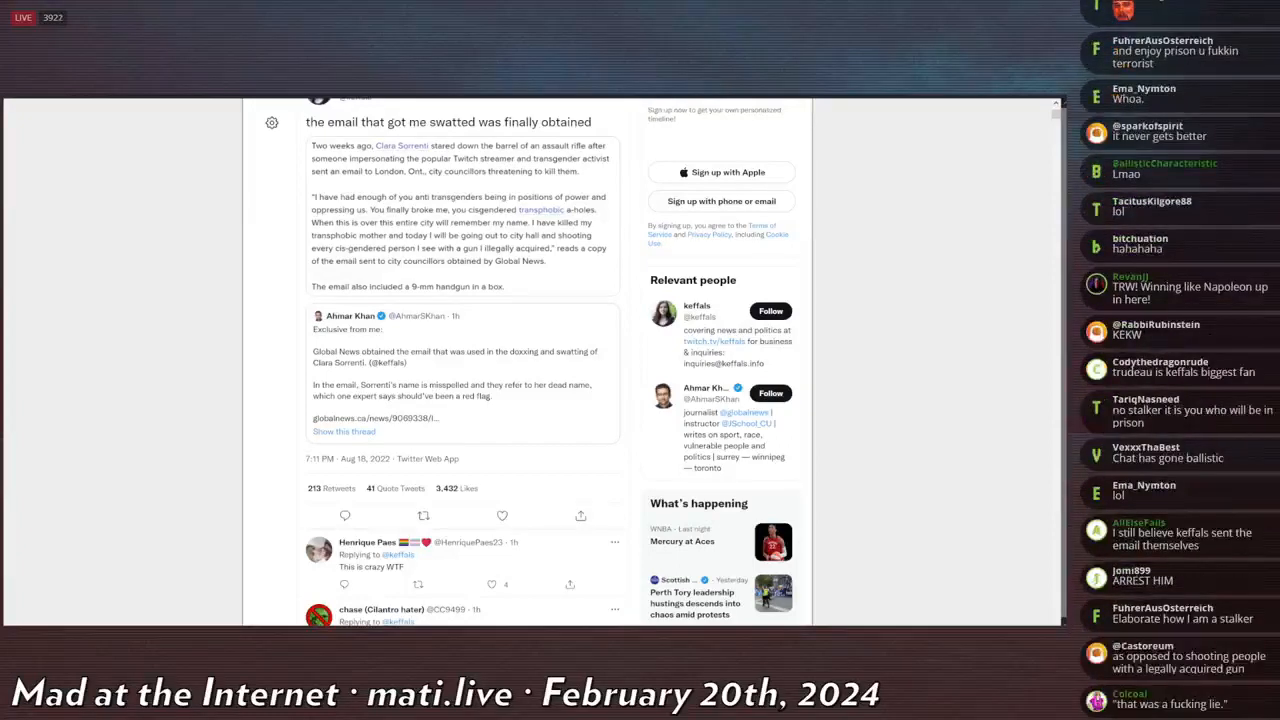
scroll(down, 3)
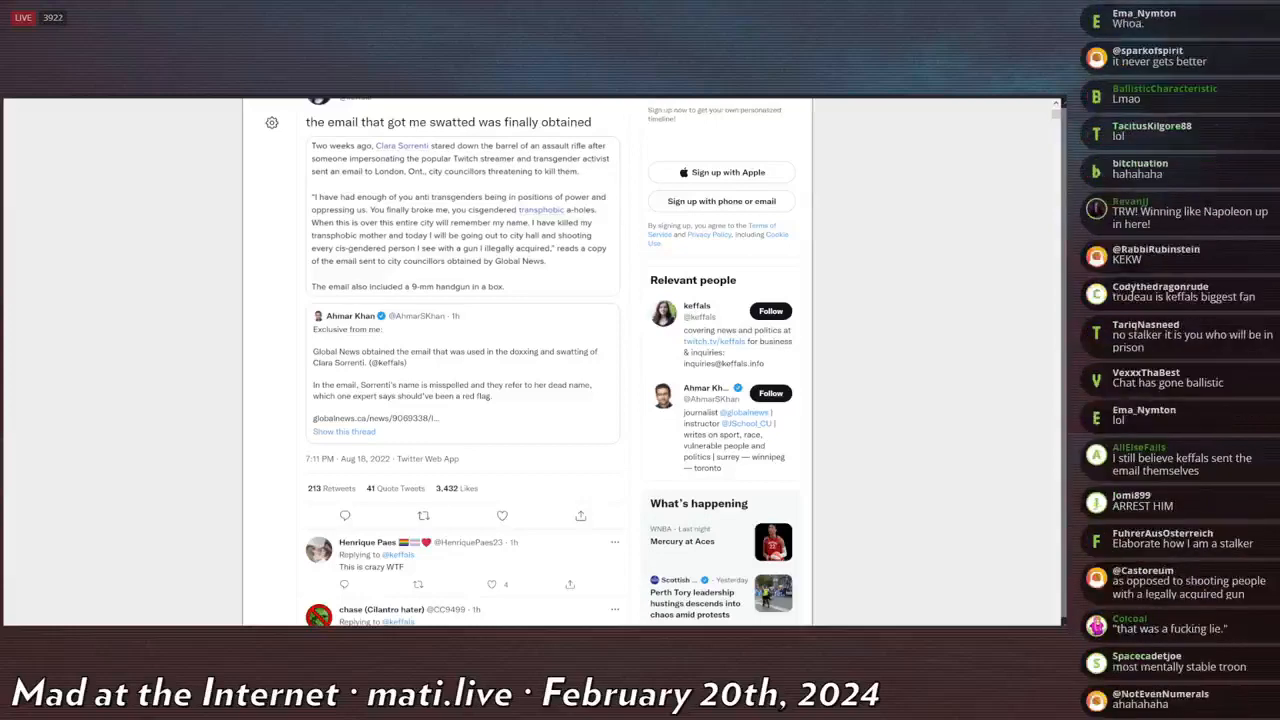
scroll(down, 3)
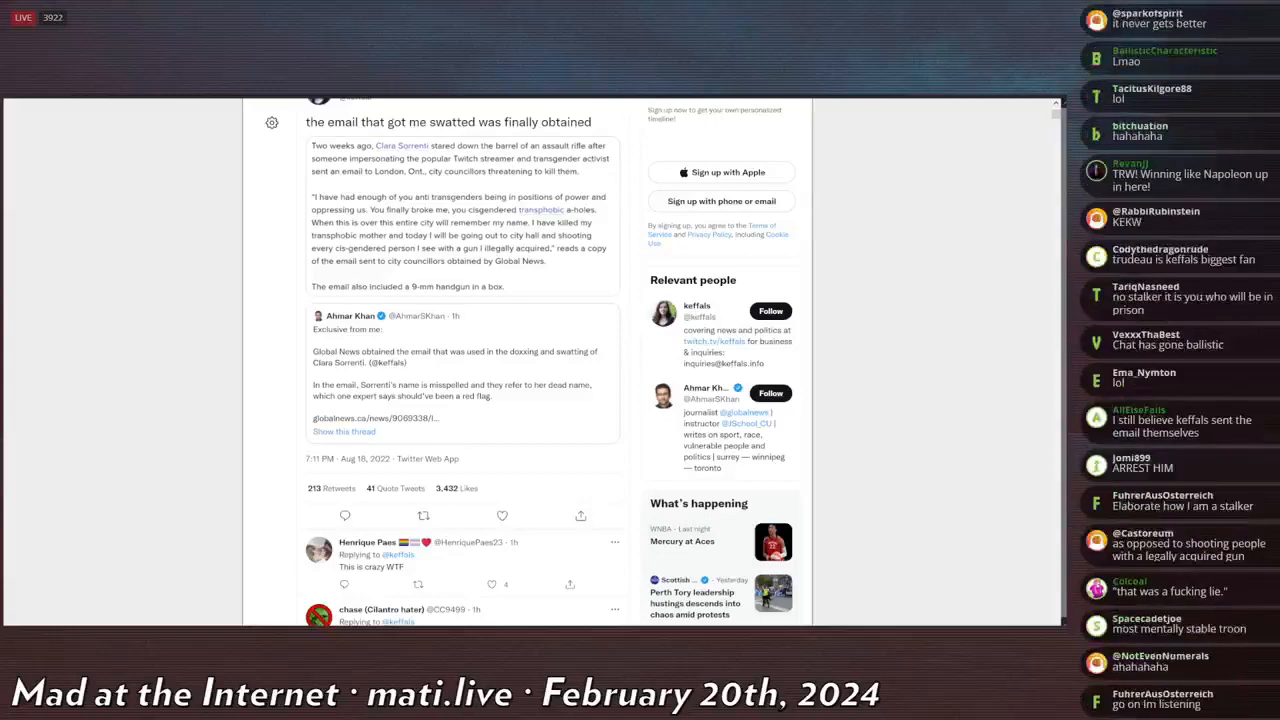
scroll(down, 3)
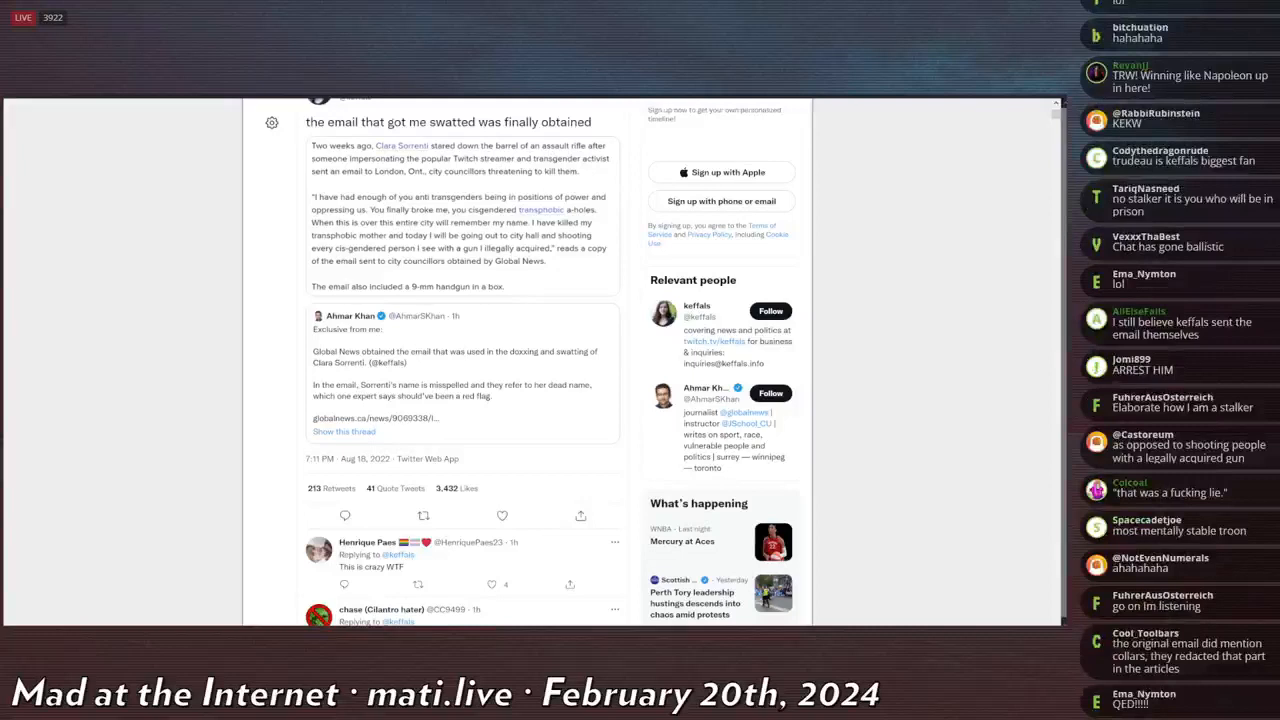
scroll(down, 3)
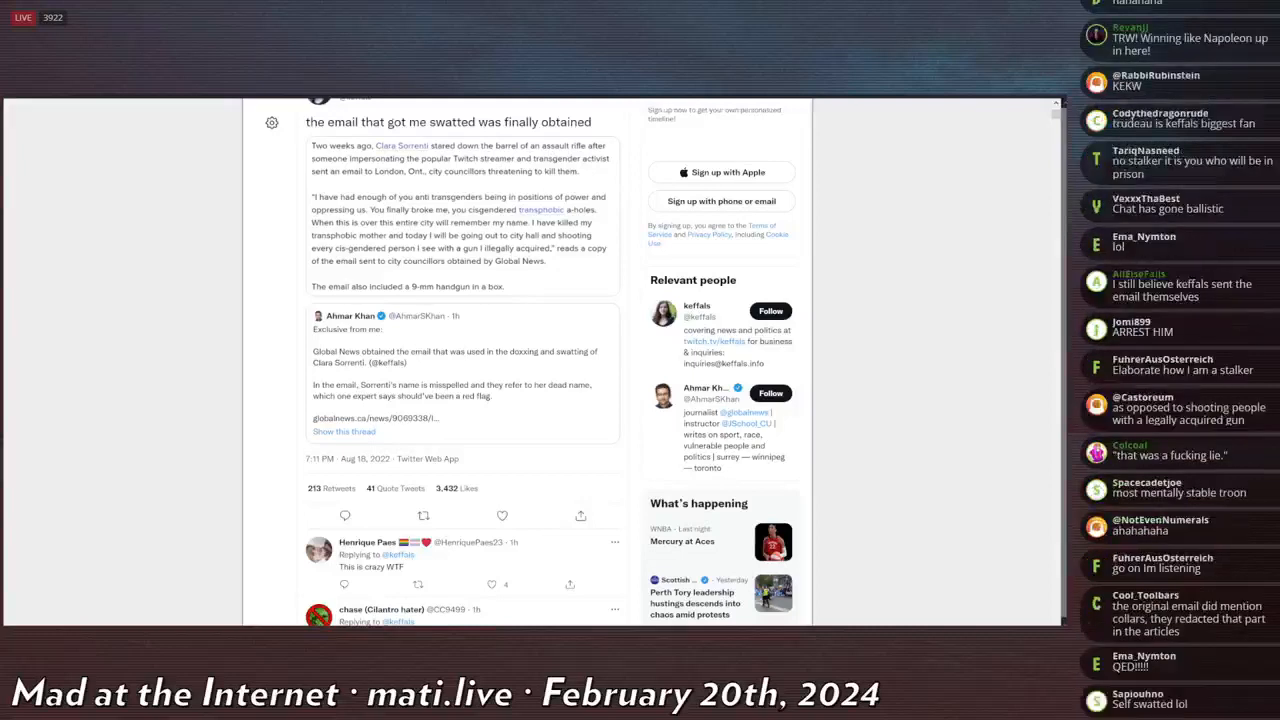
scroll(down, 3)
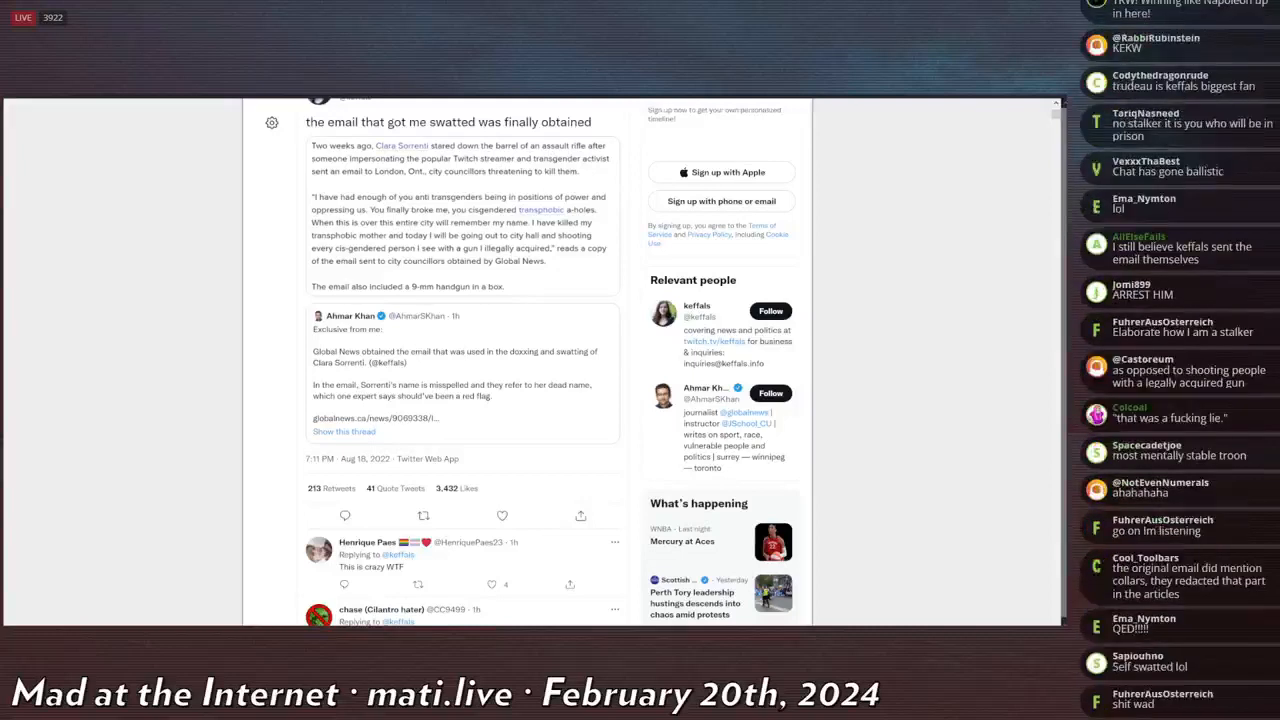
scroll(down, 3)
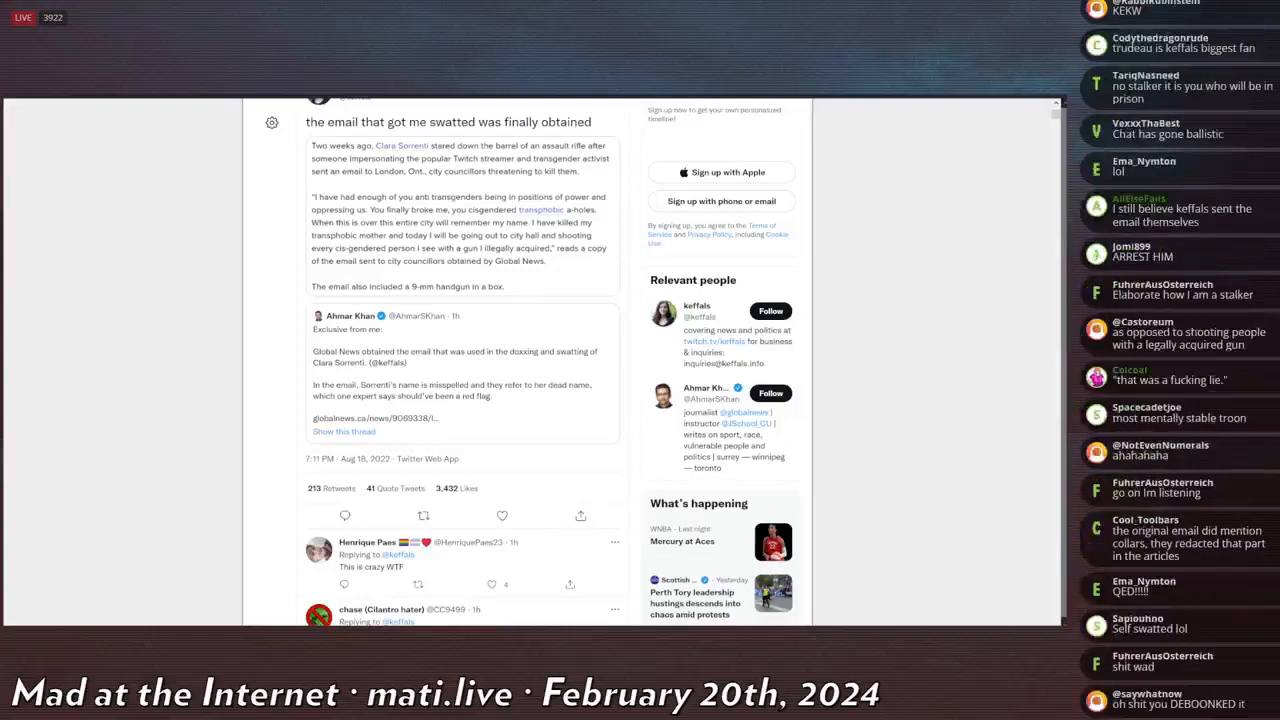
scroll(down, 3)
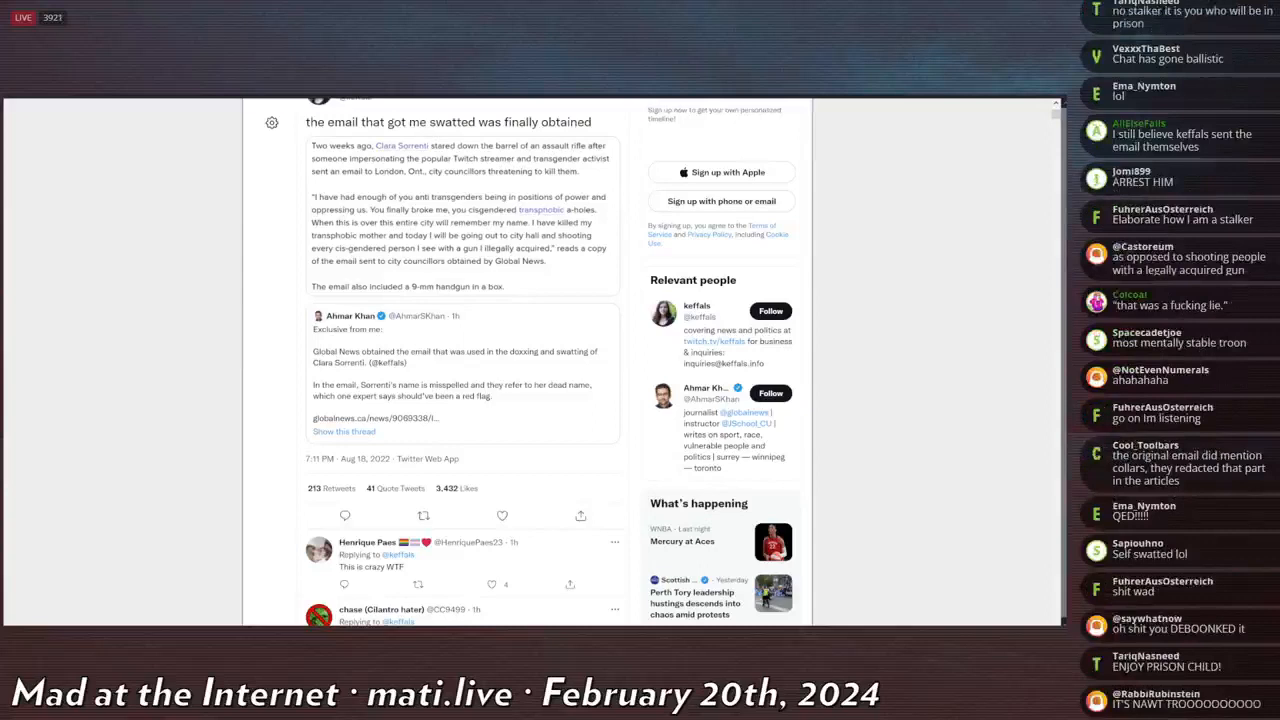
scroll(down, 3)
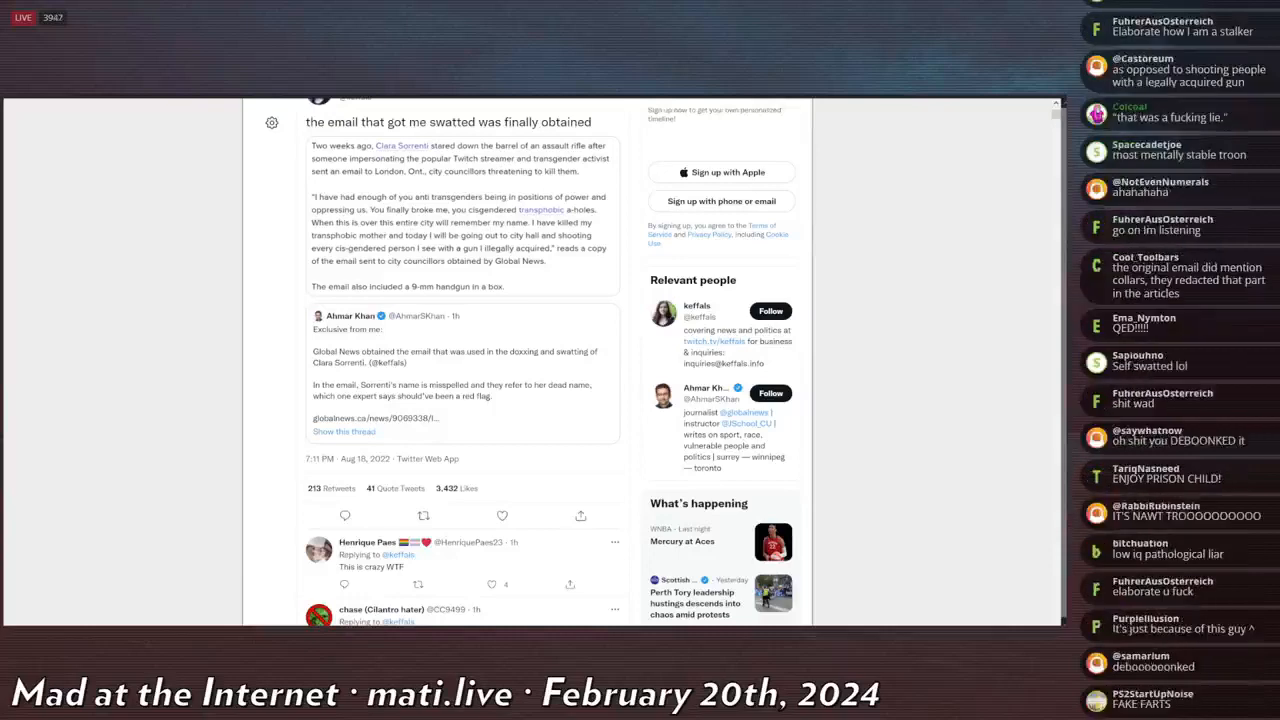
scroll(down, 3)
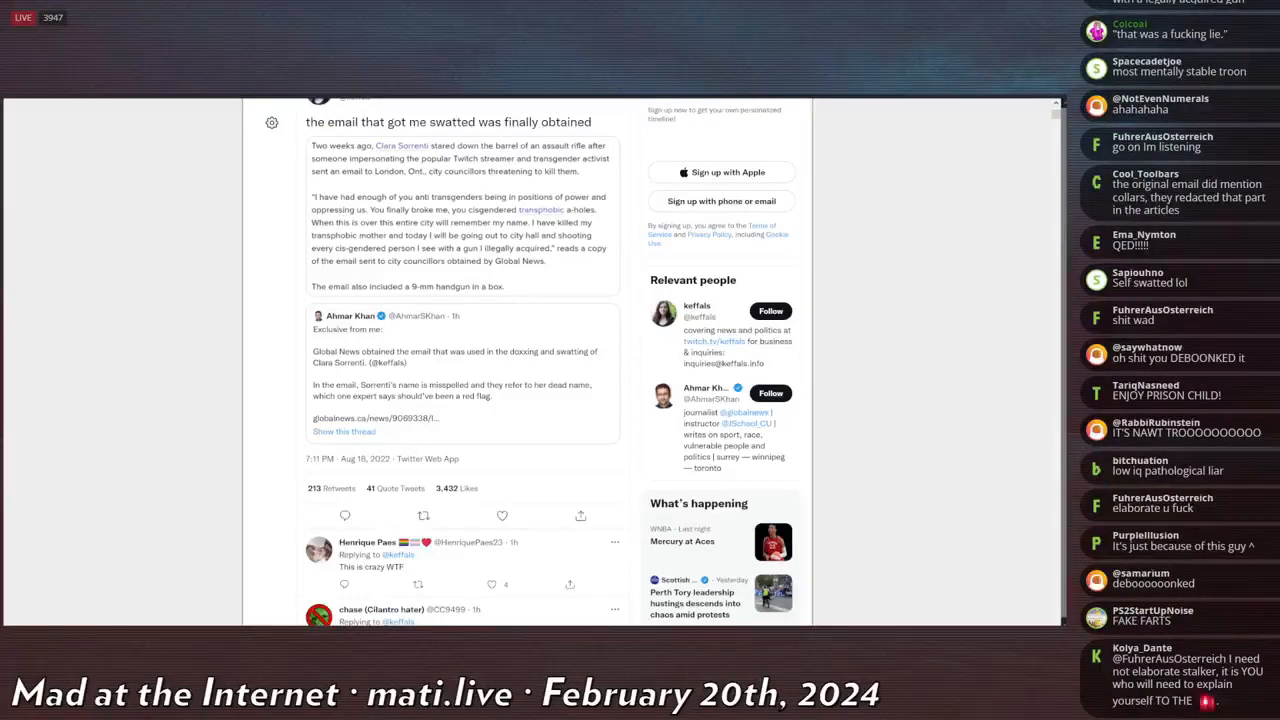
scroll(down, 3)
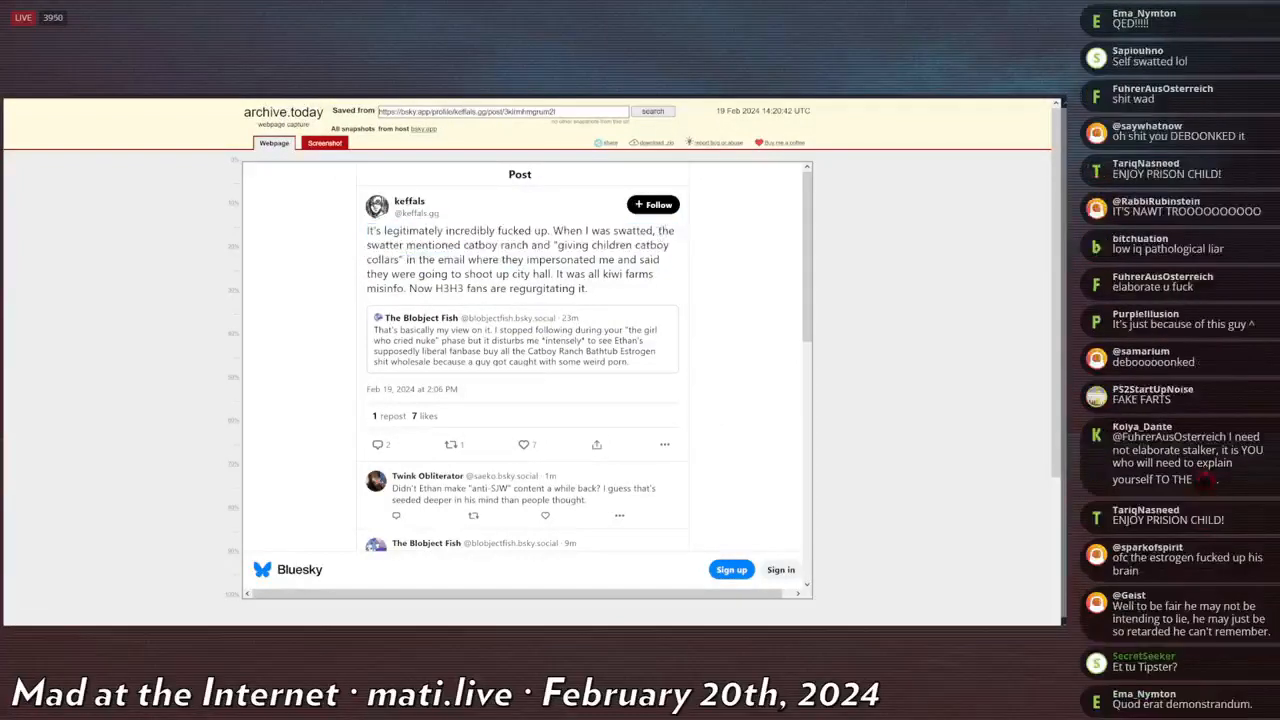
scroll(down, 3)
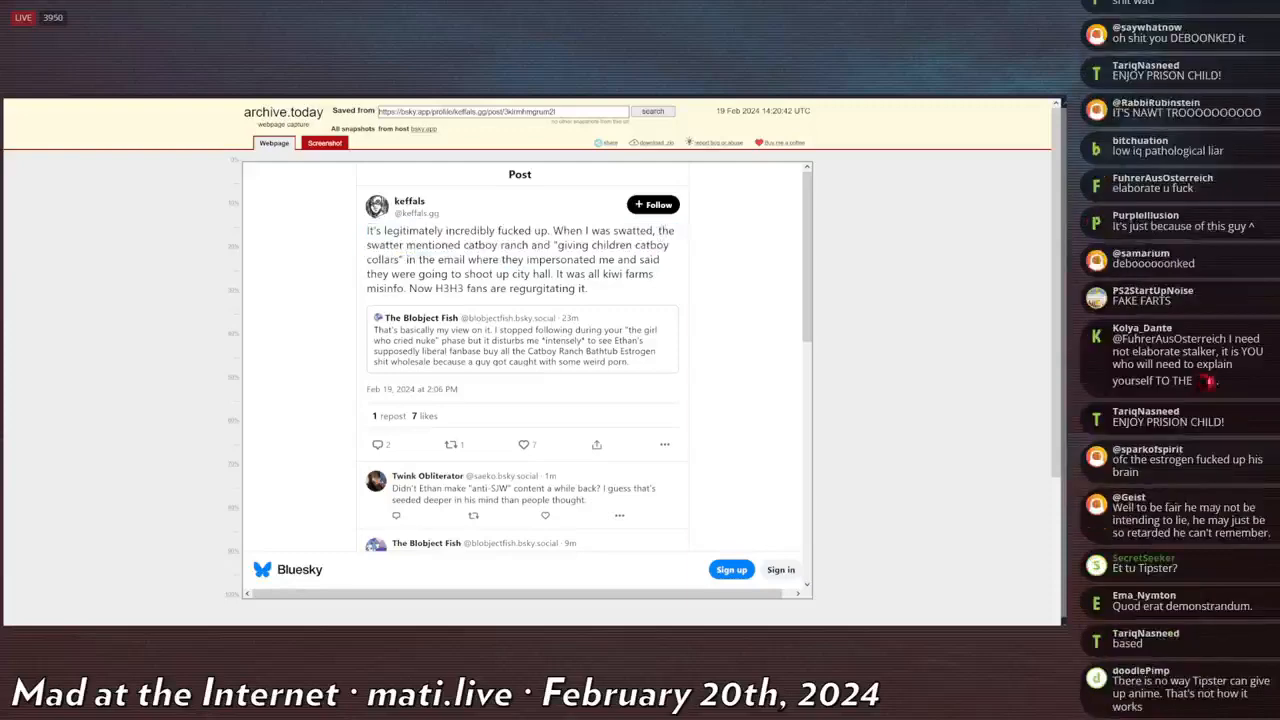
scroll(down, 3)
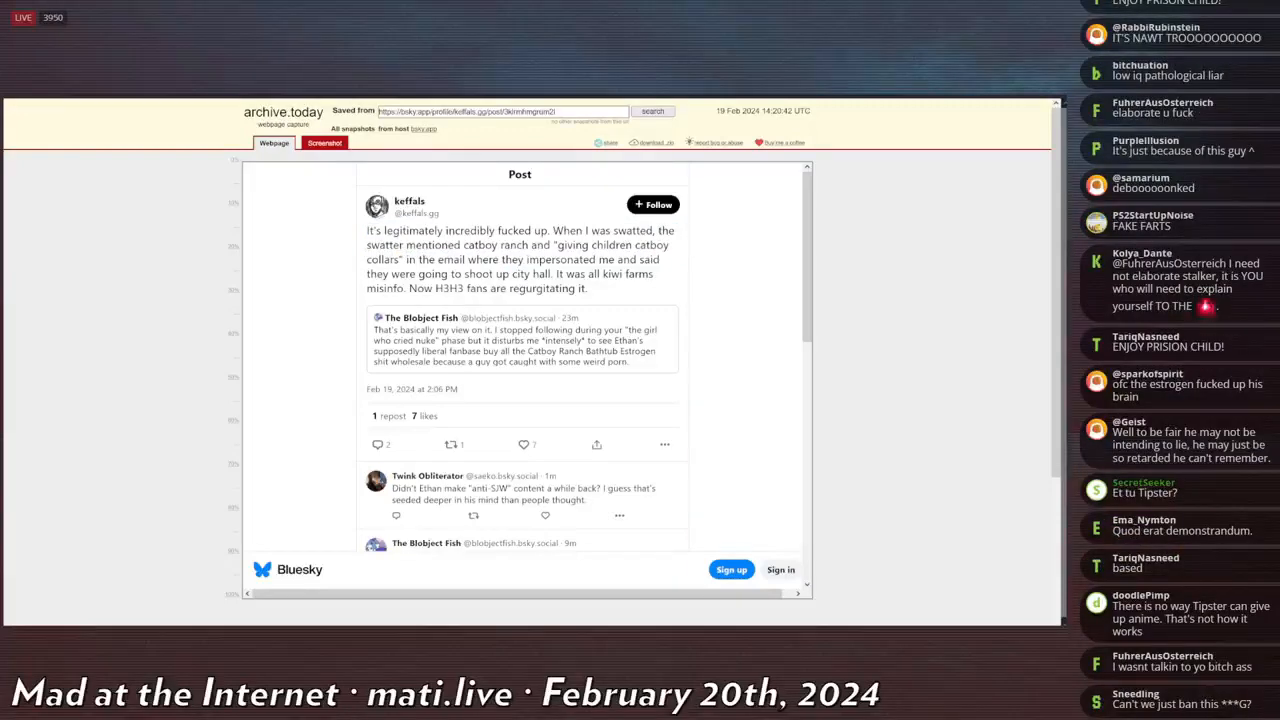
scroll(down, 3)
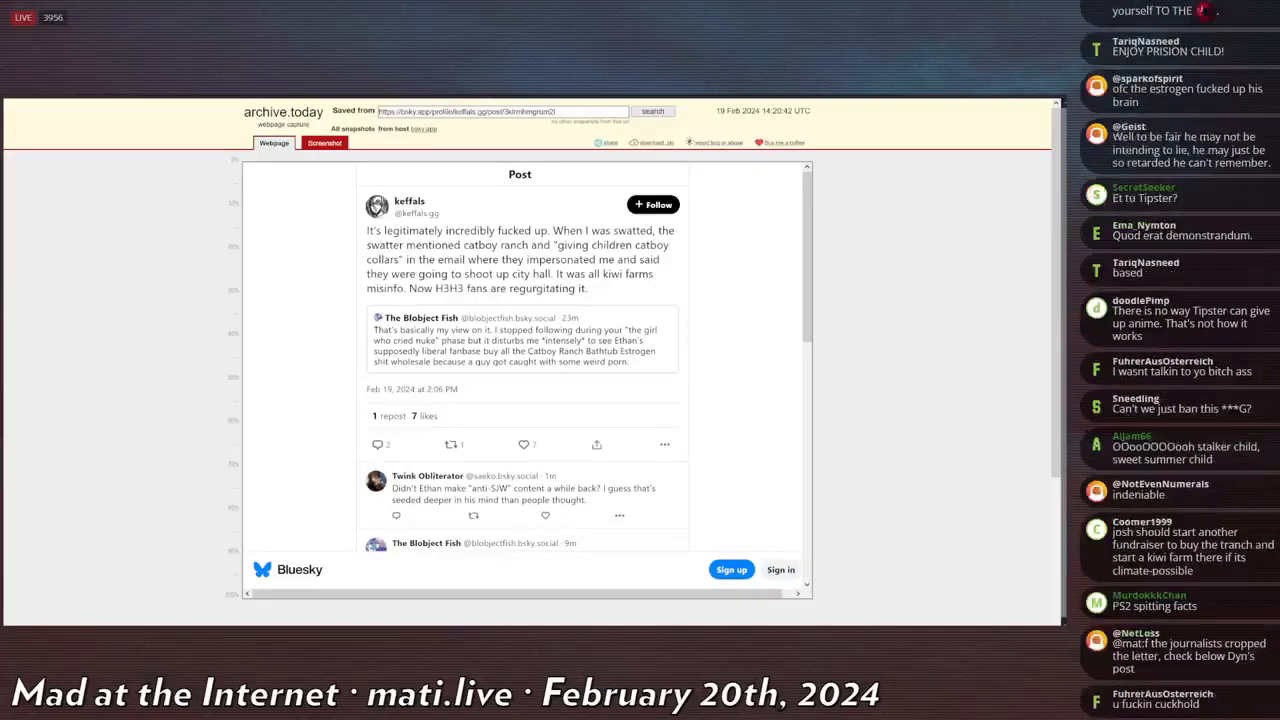
scroll(down, 3)
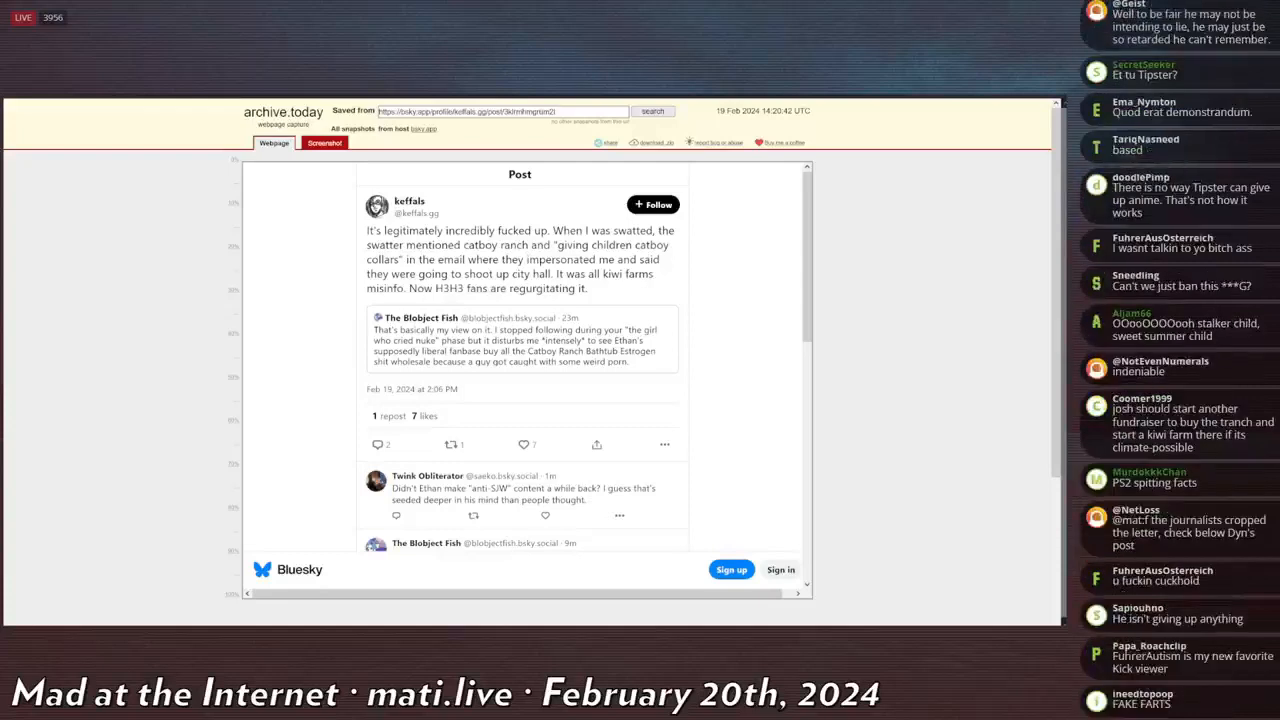
scroll(down, 3)
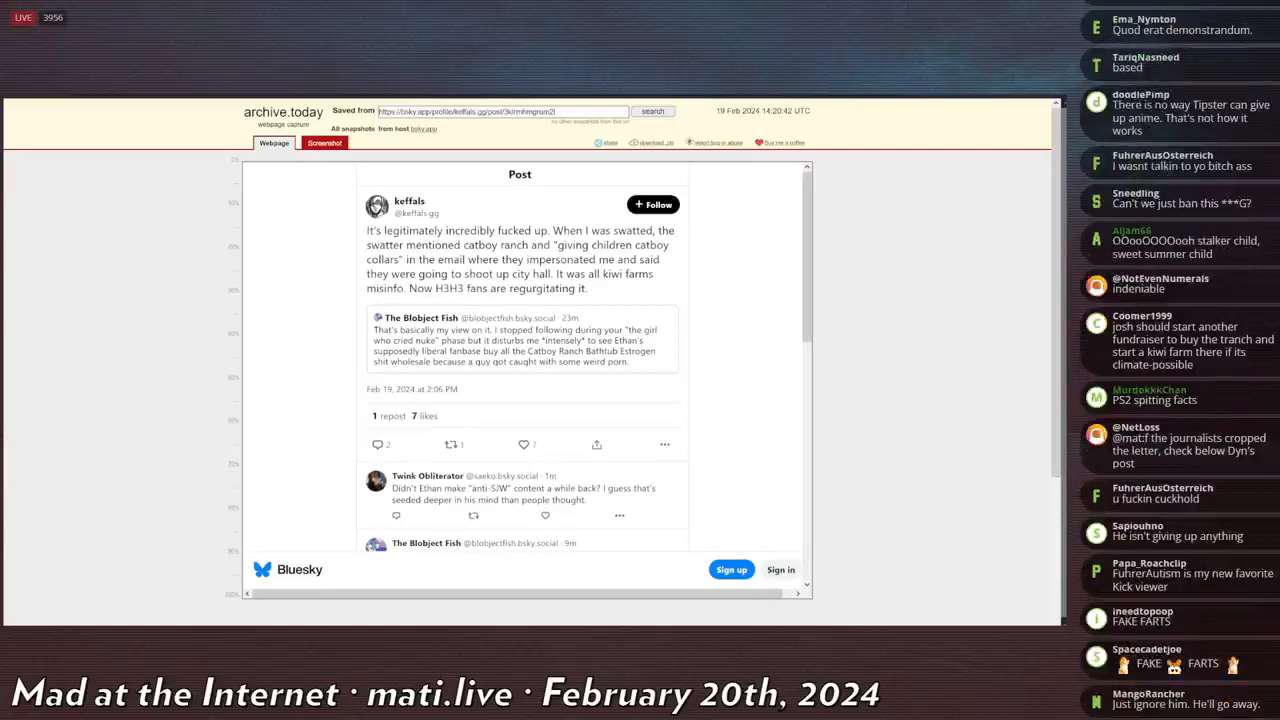
scroll(down, 3)
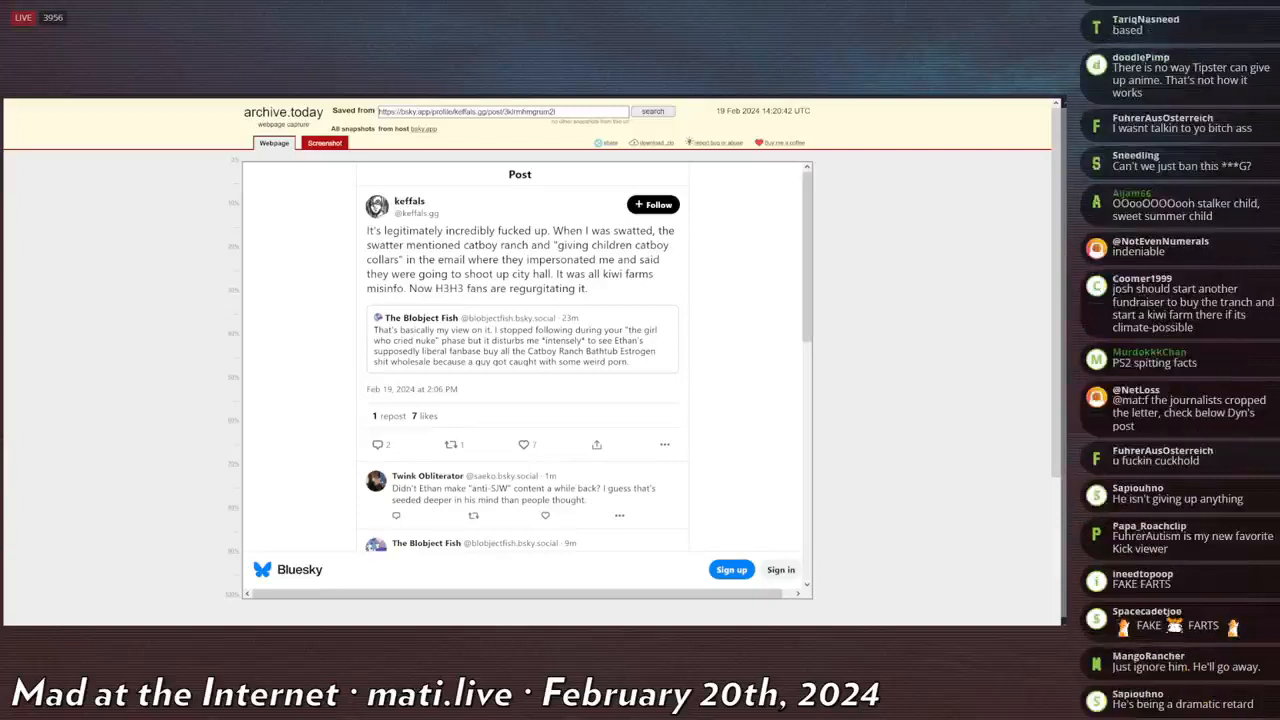
scroll(down, 3)
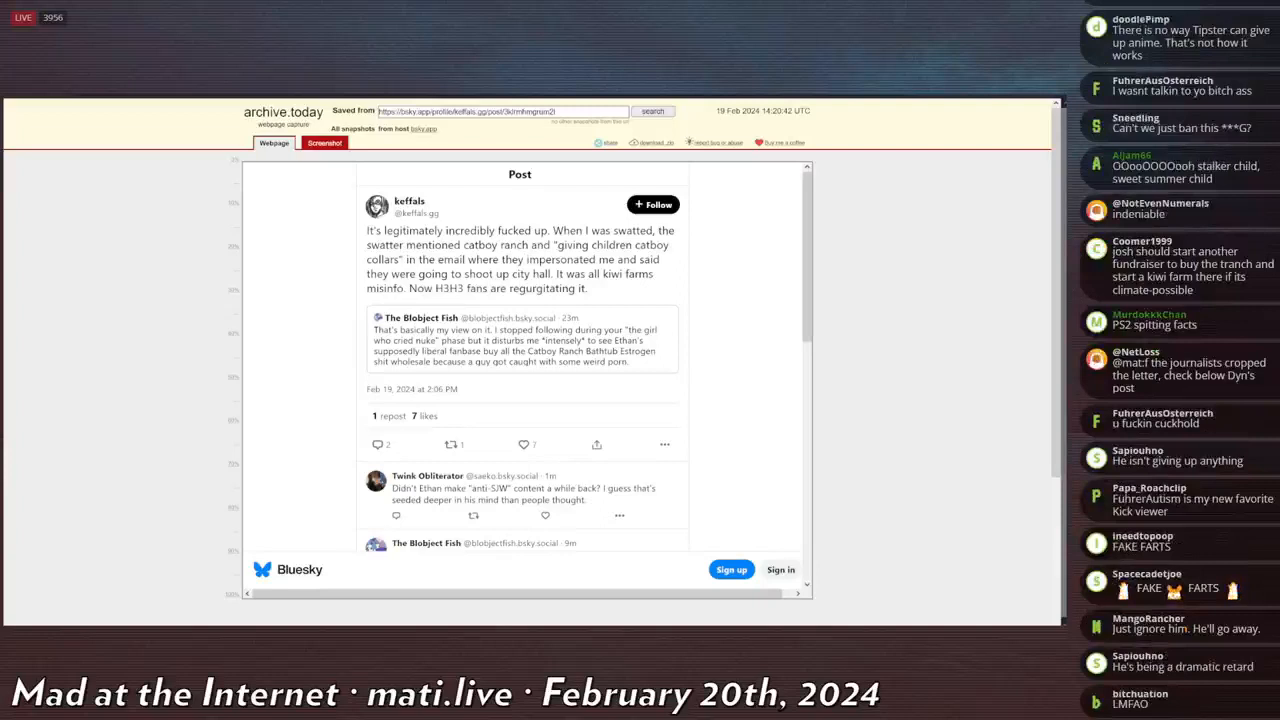
scroll(down, 3)
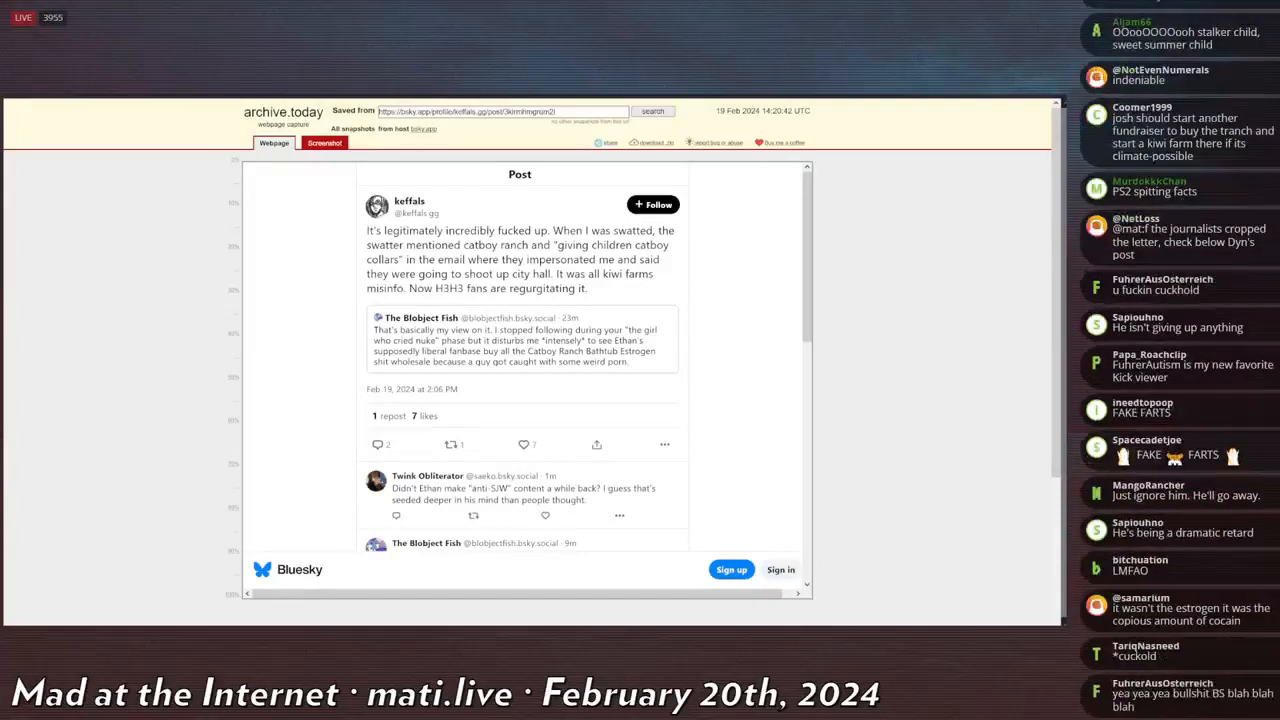
scroll(down, 3)
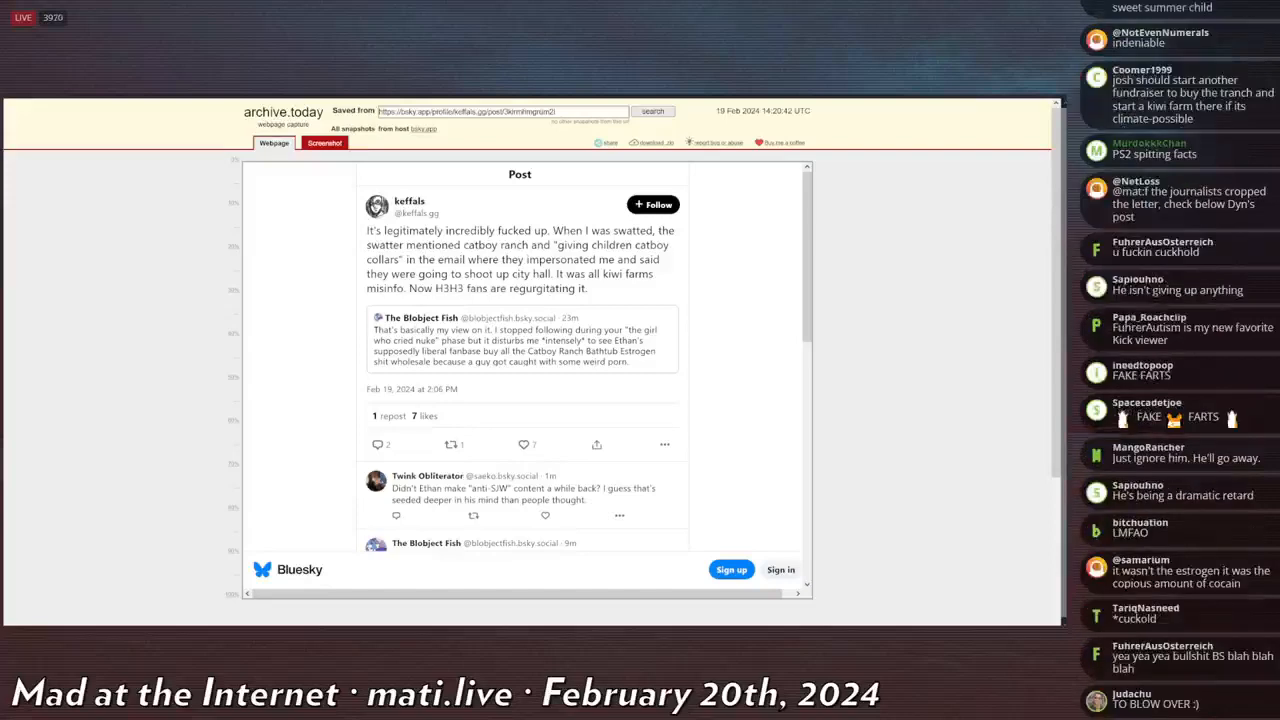
scroll(down, 3)
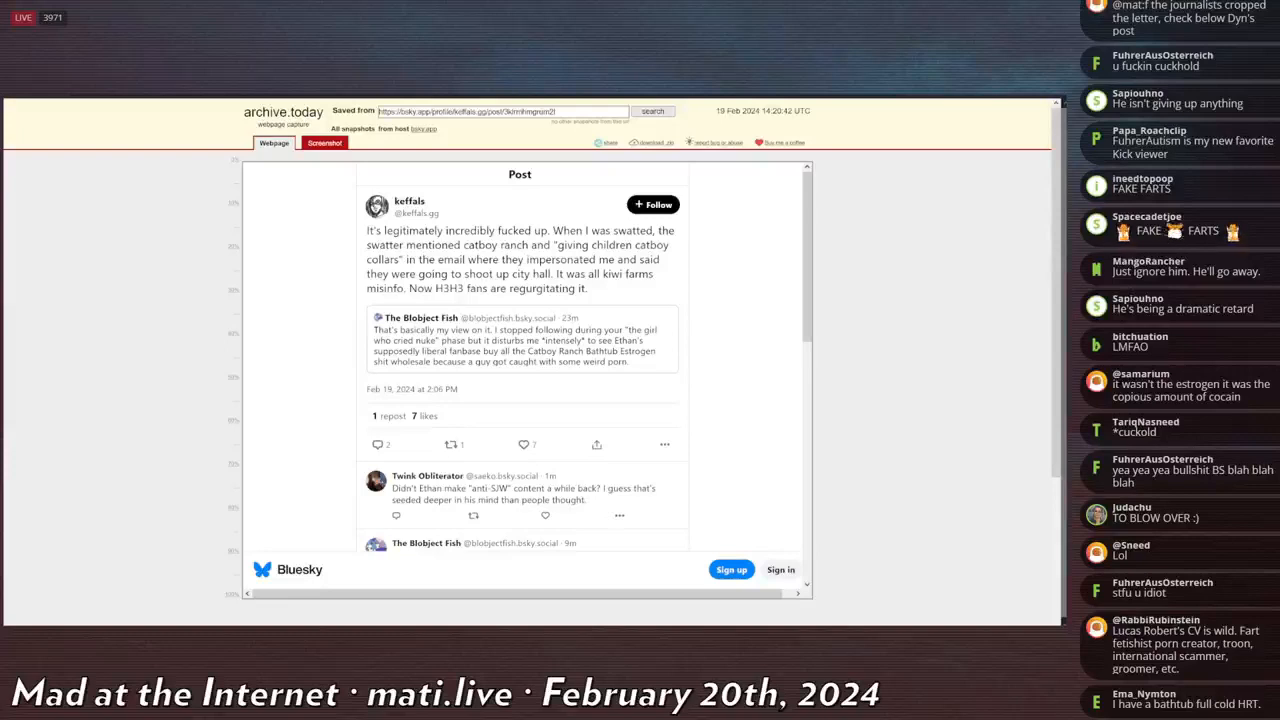
scroll(down, 3)
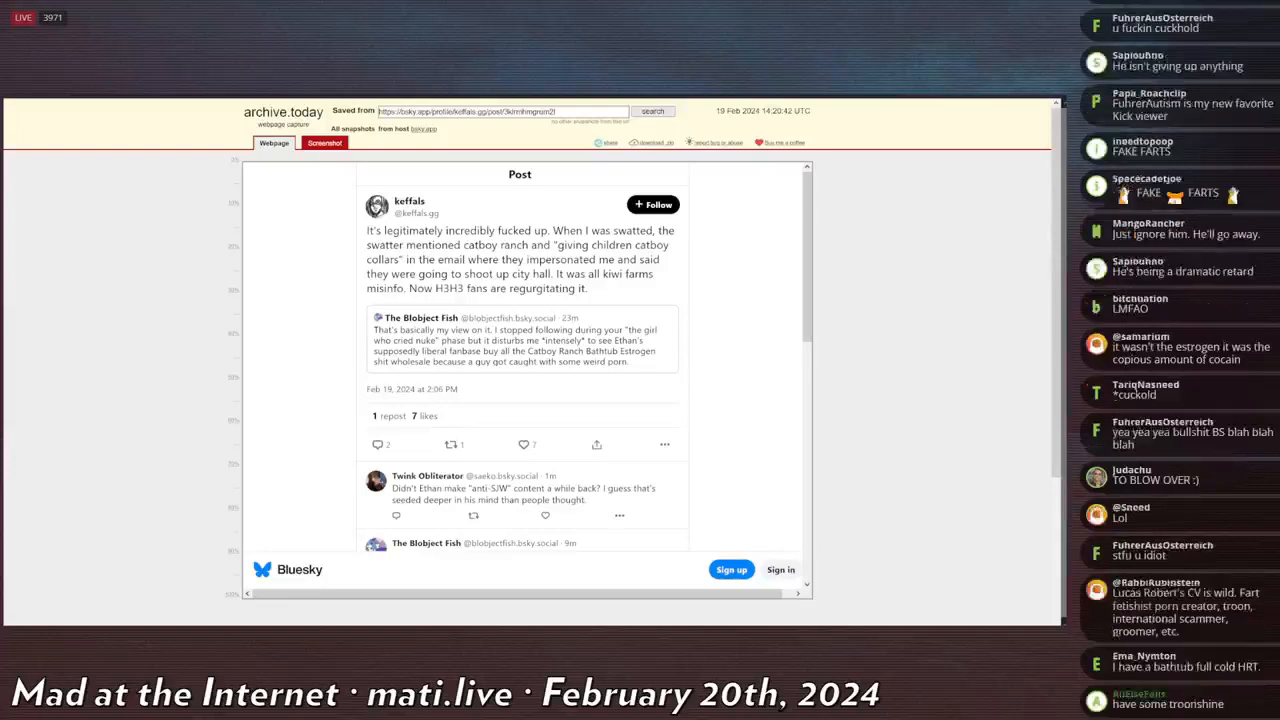
scroll(down, 3)
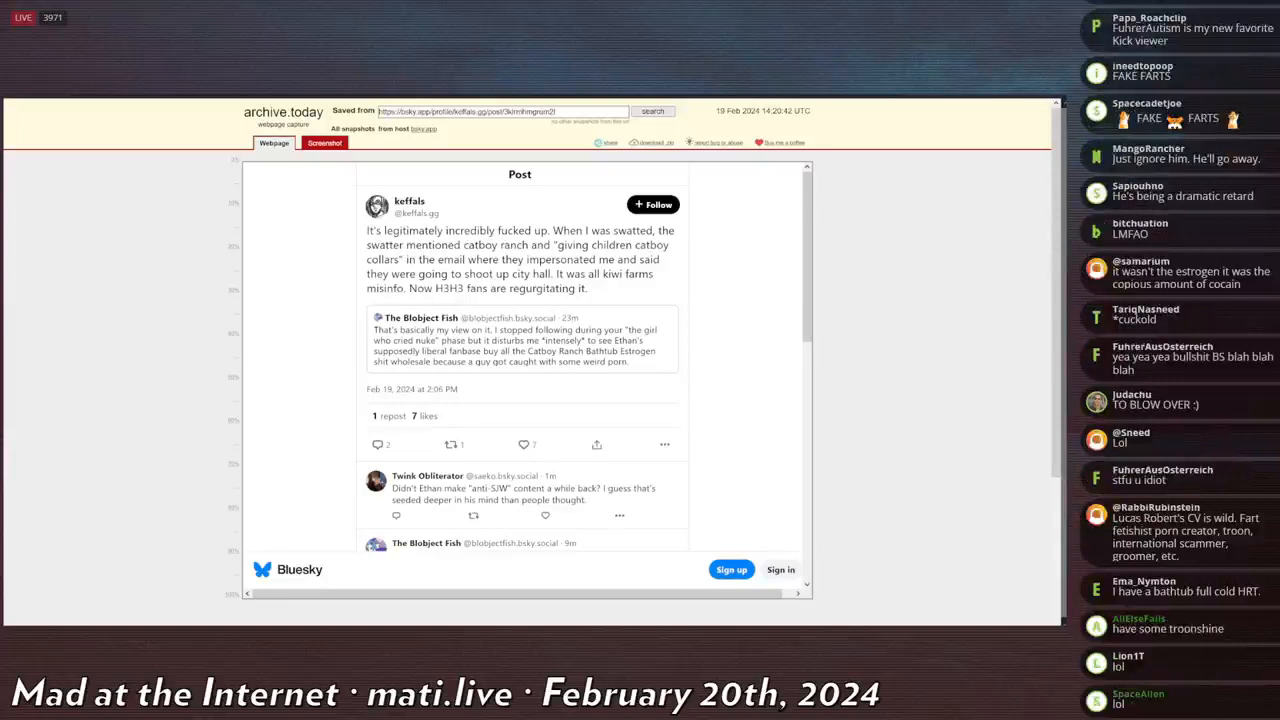
scroll(down, 3)
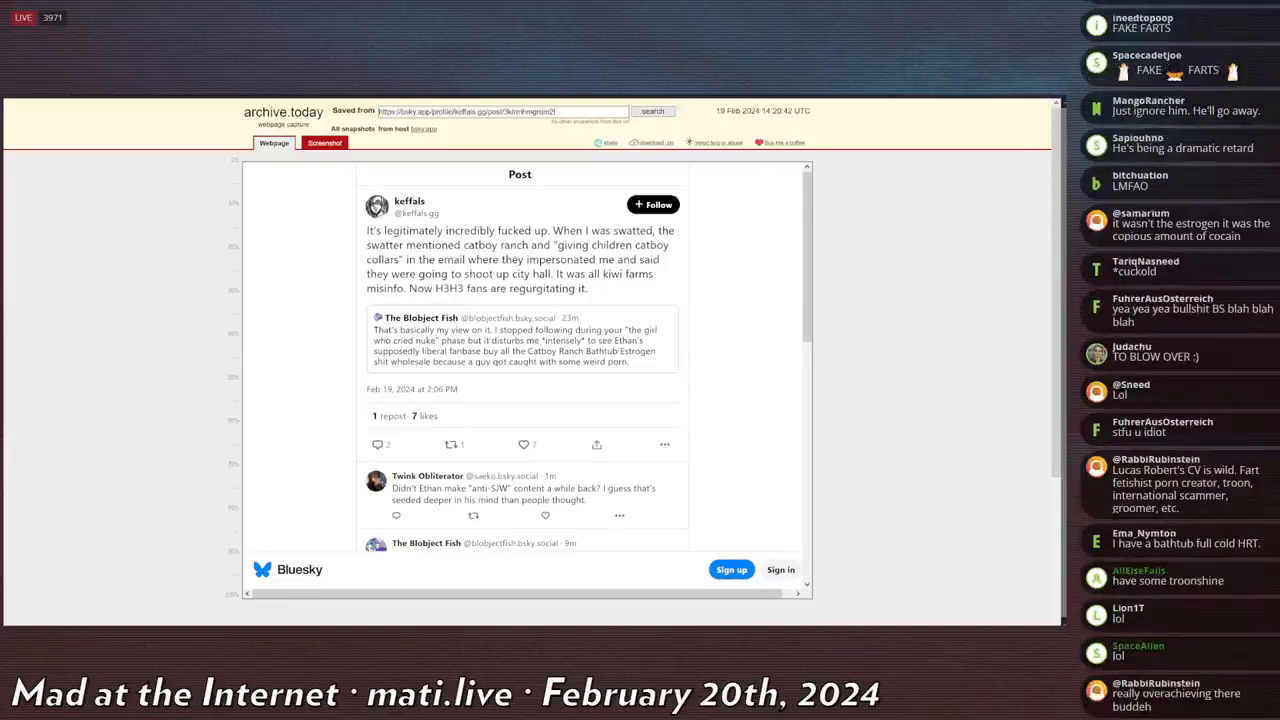
scroll(down, 3)
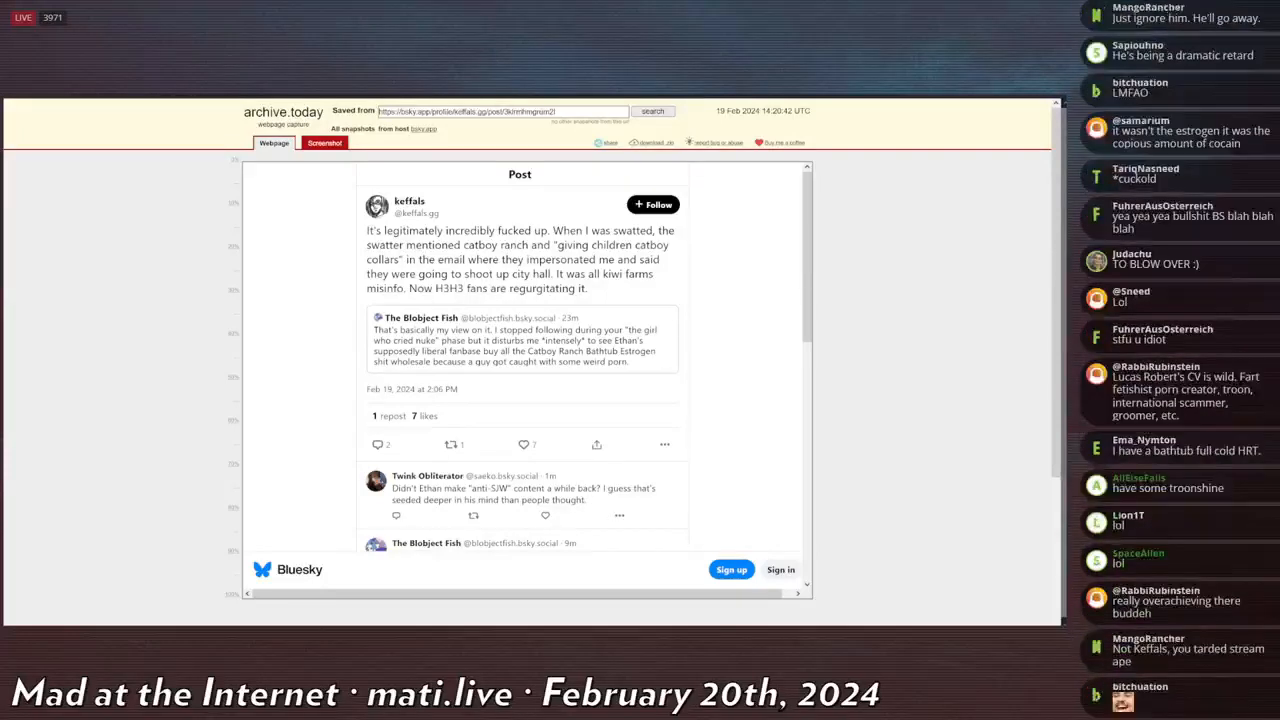
scroll(down, 3)
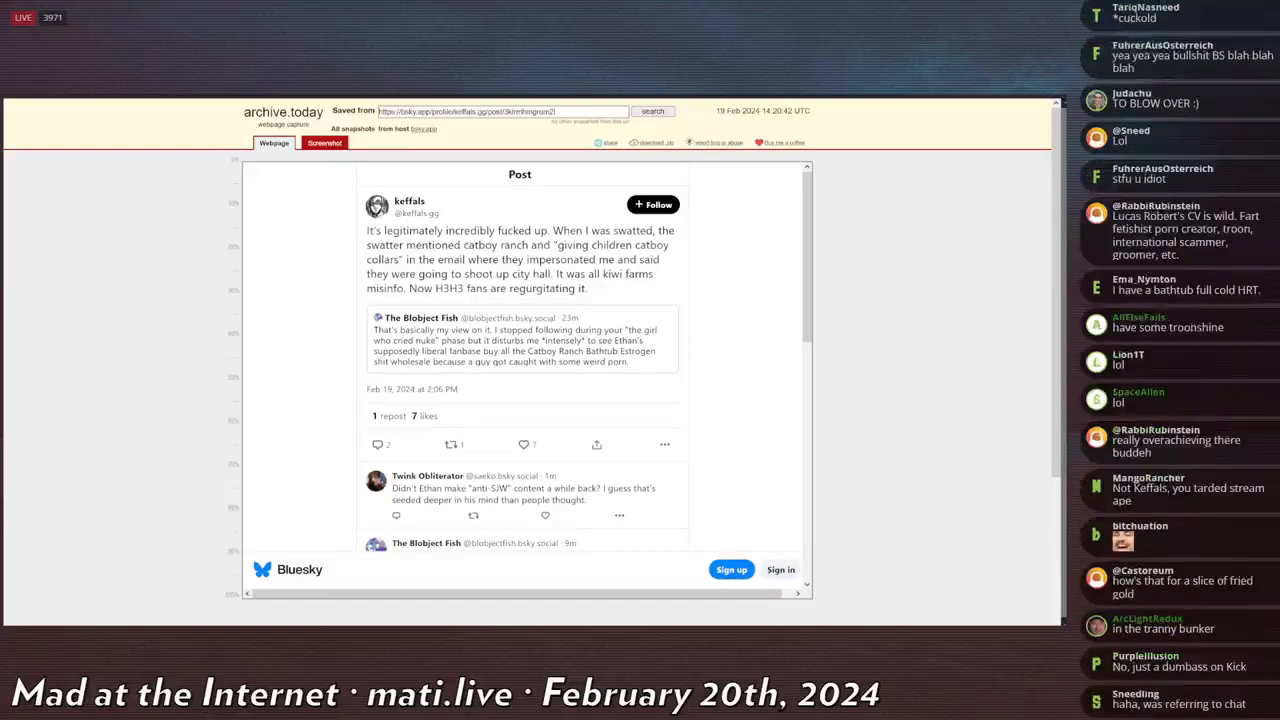
scroll(down, 3)
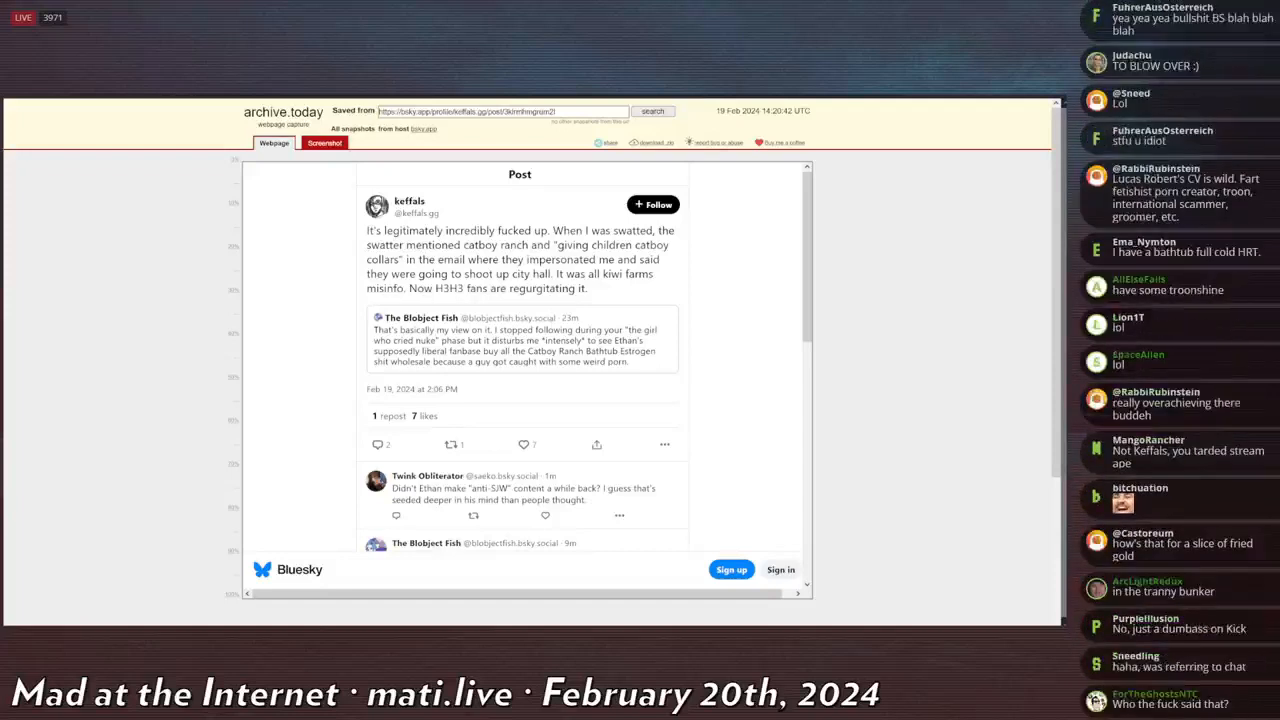
scroll(down, 3)
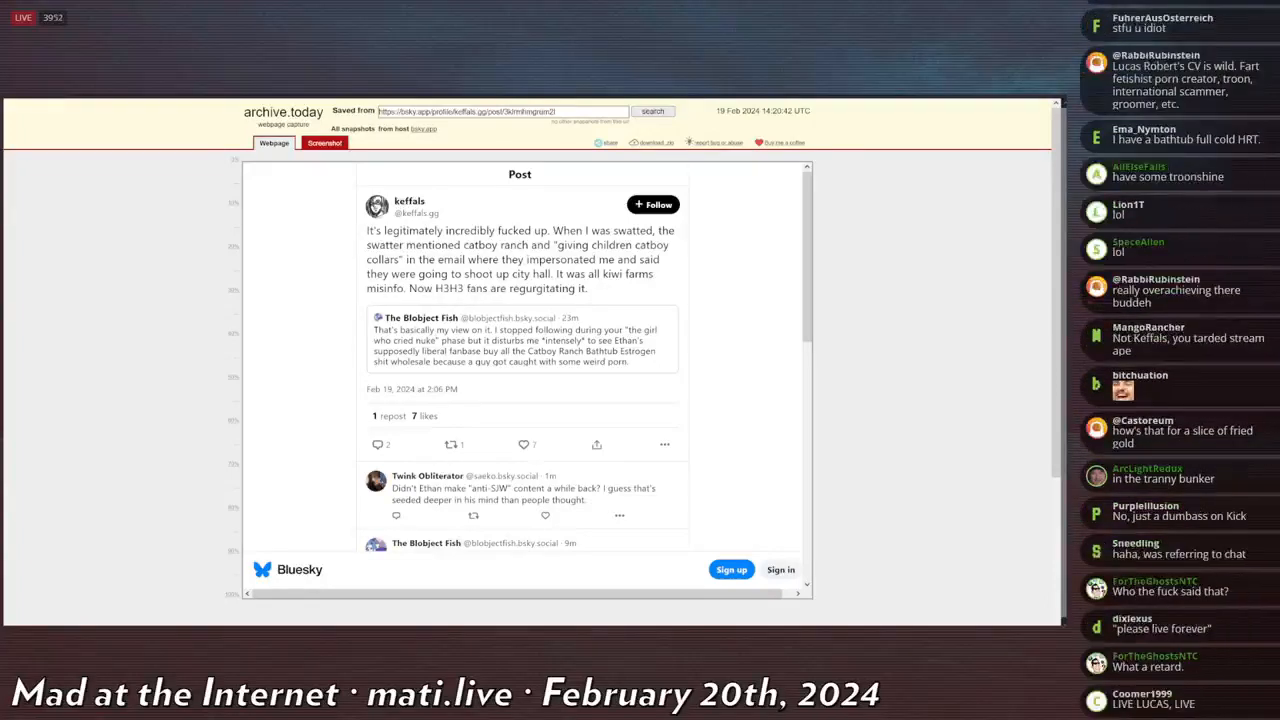
scroll(down, 3)
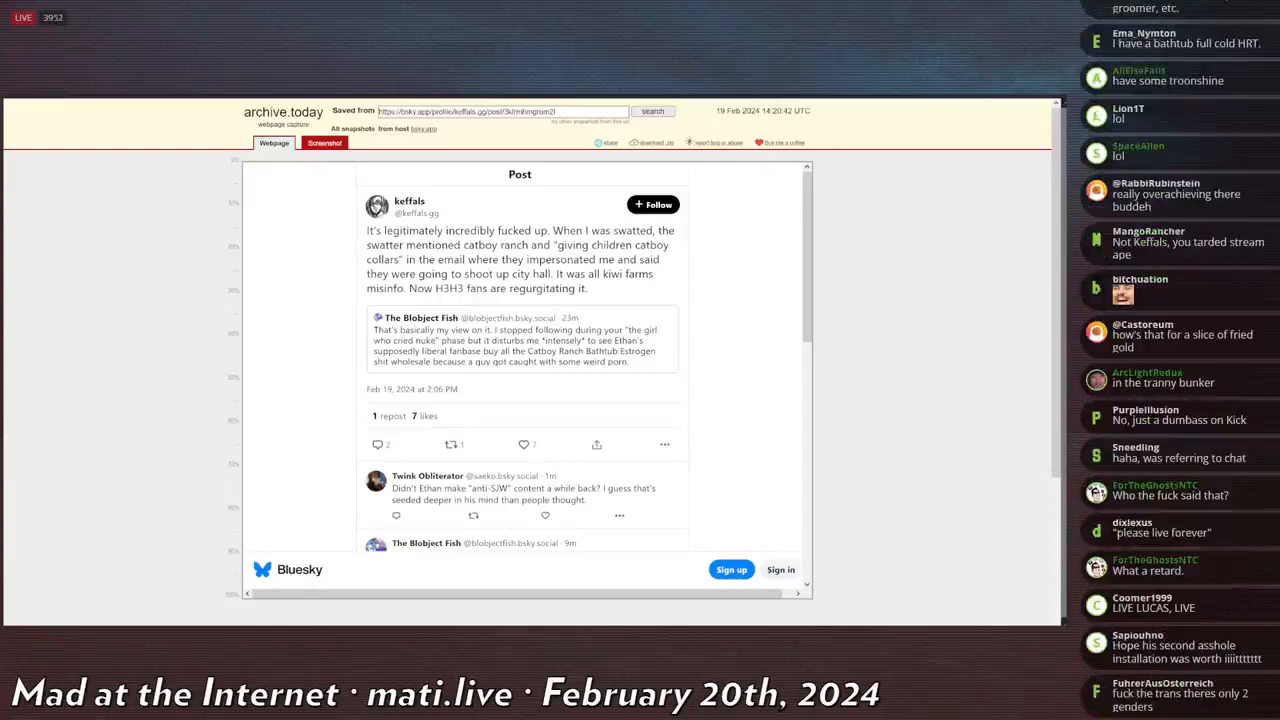
scroll(down, 3)
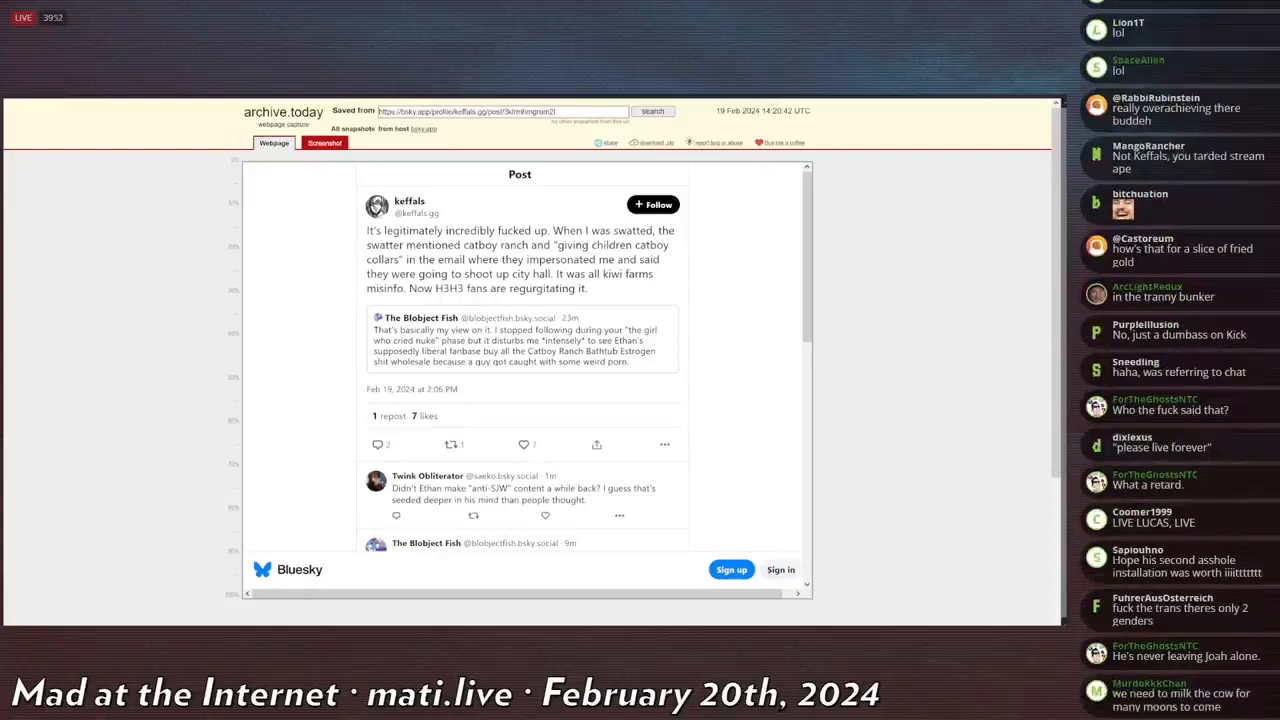
scroll(down, 3)
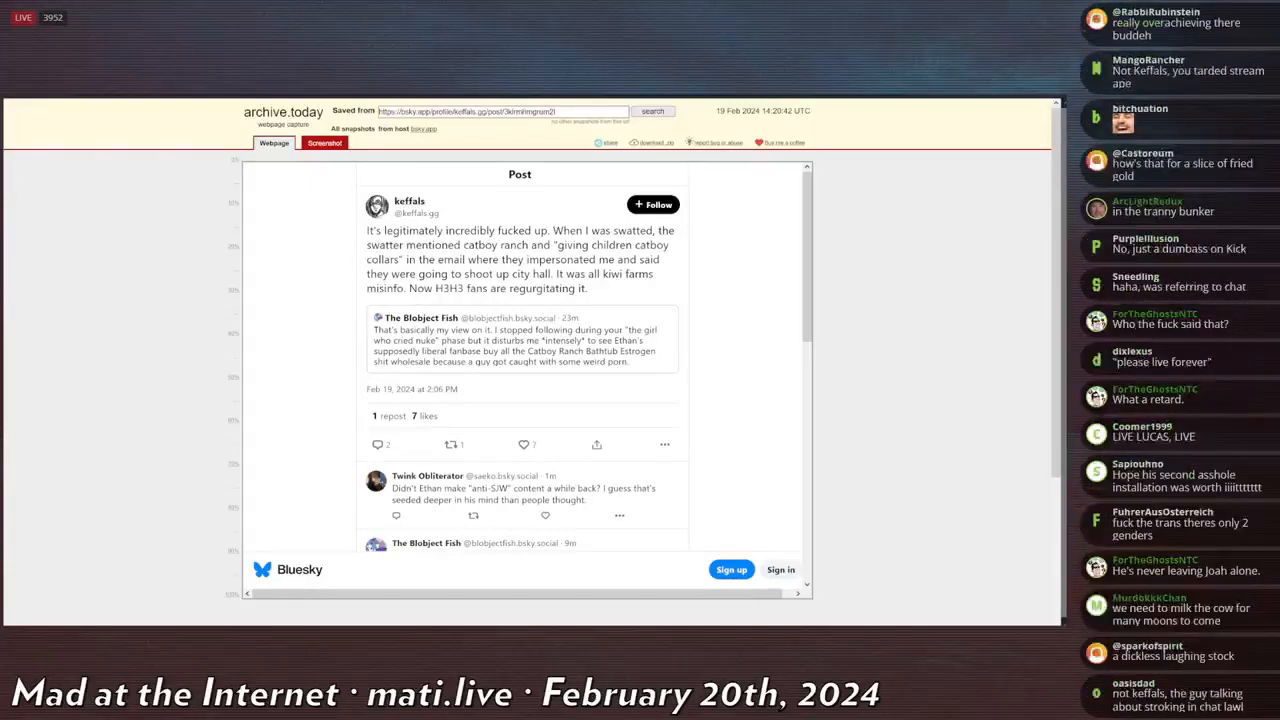